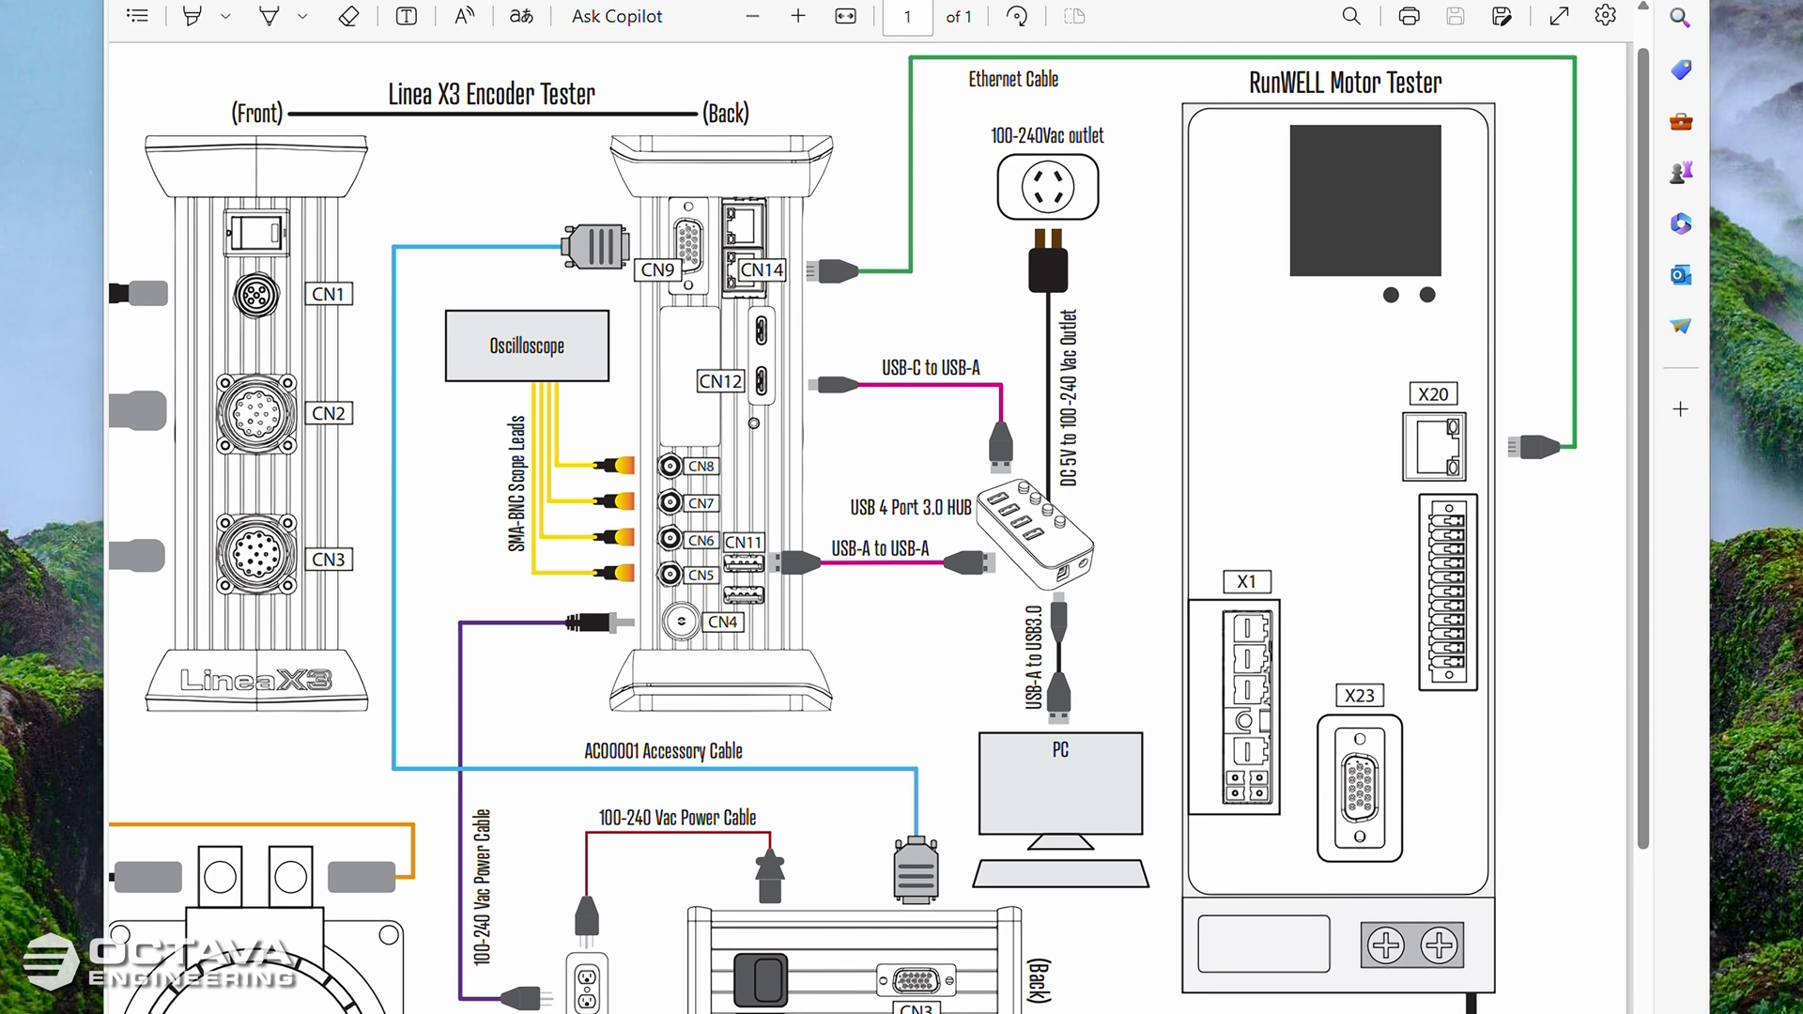
mouse_move(60, 755)
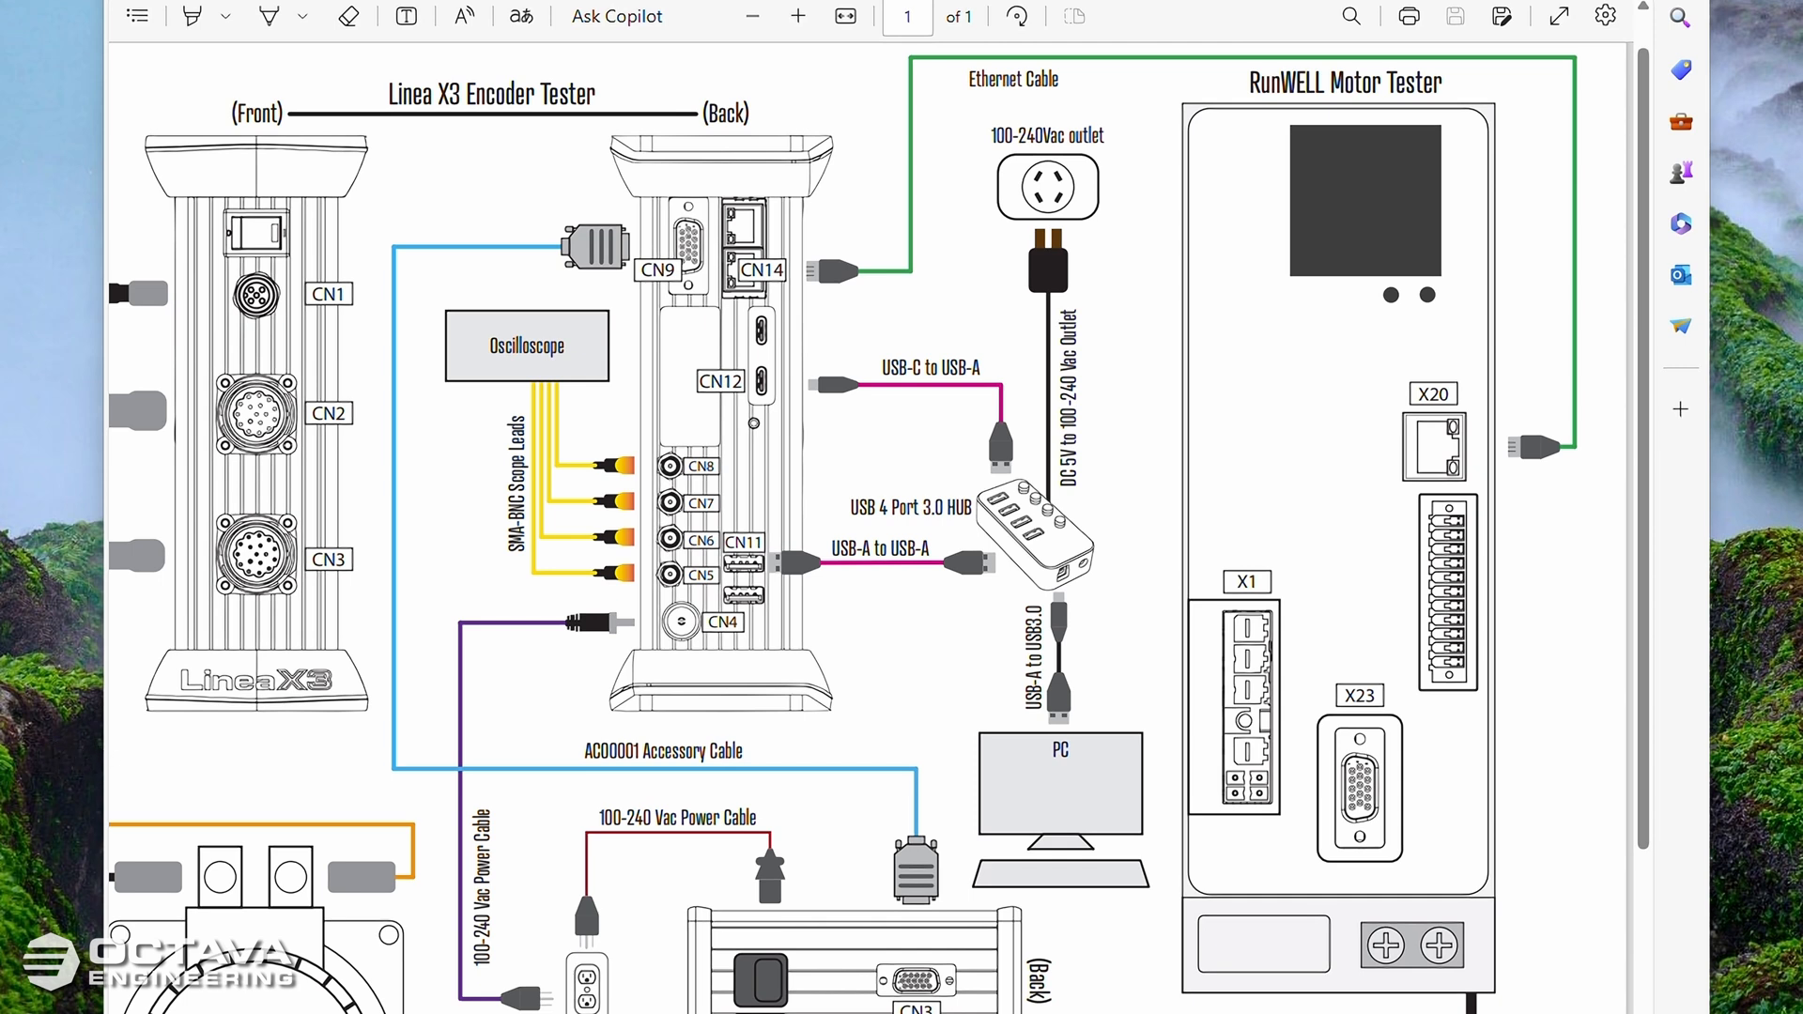
mouse_move(220, 761)
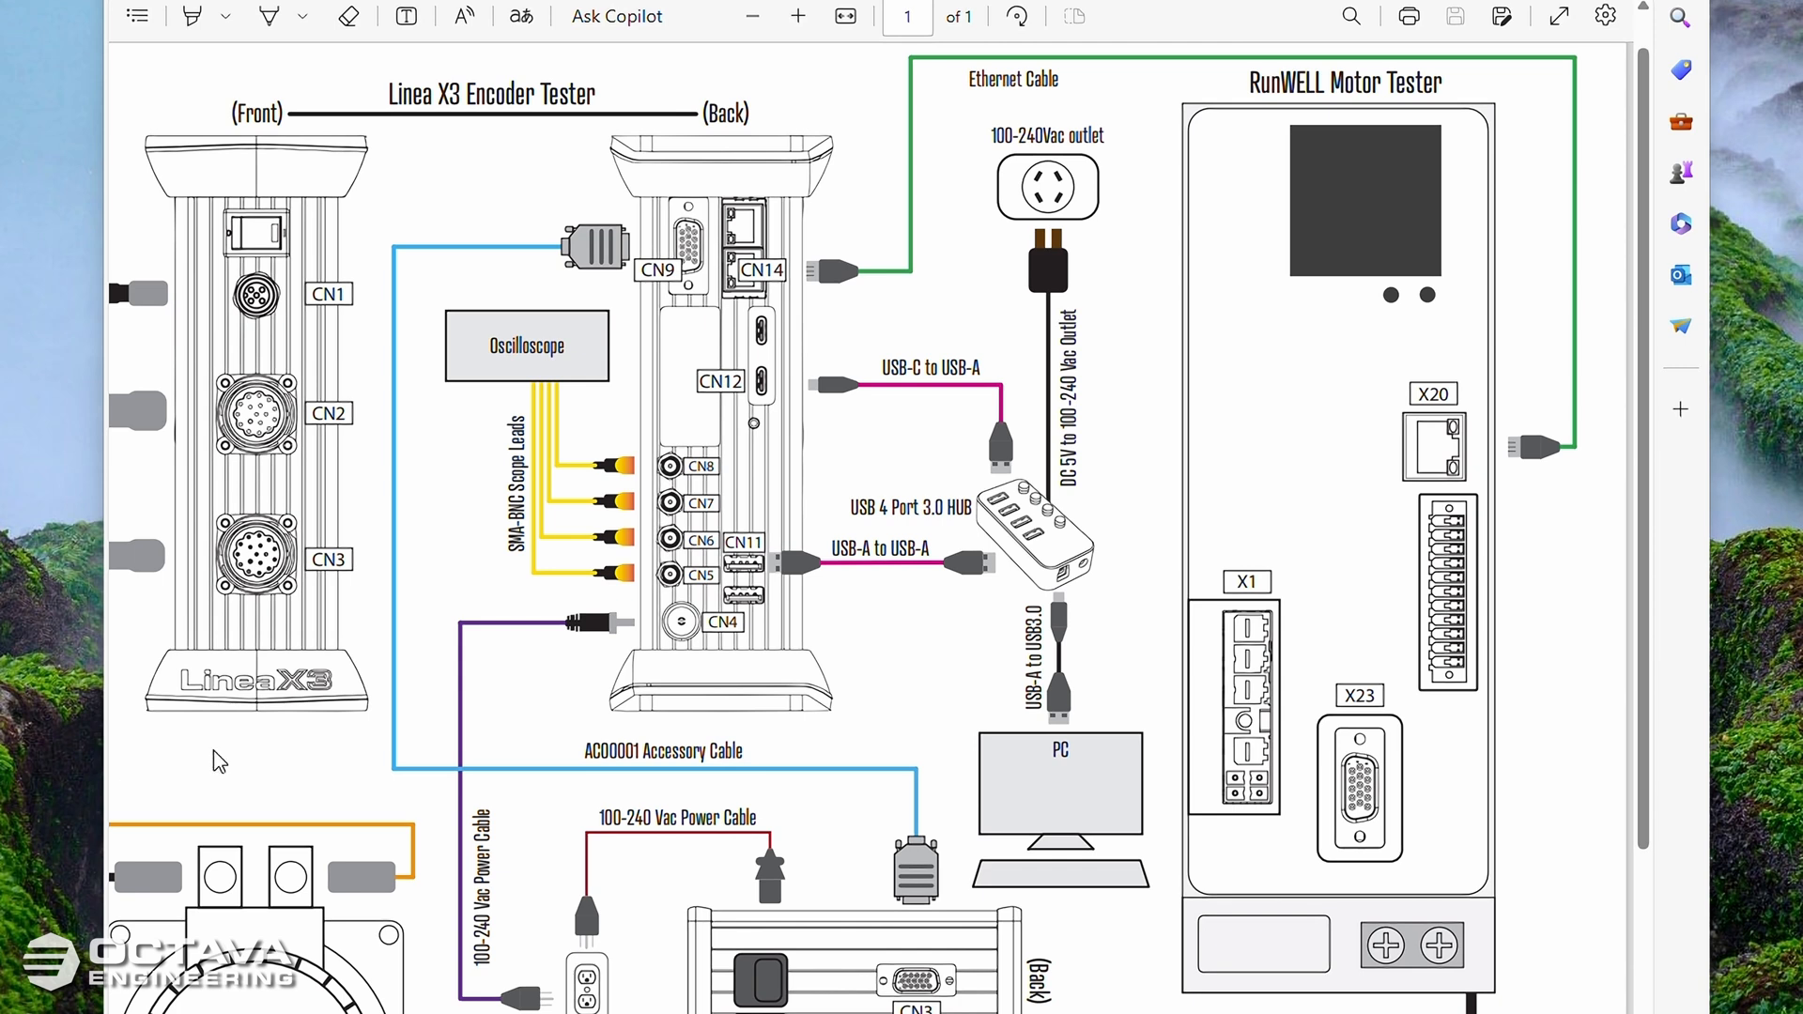
mouse_move(769, 581)
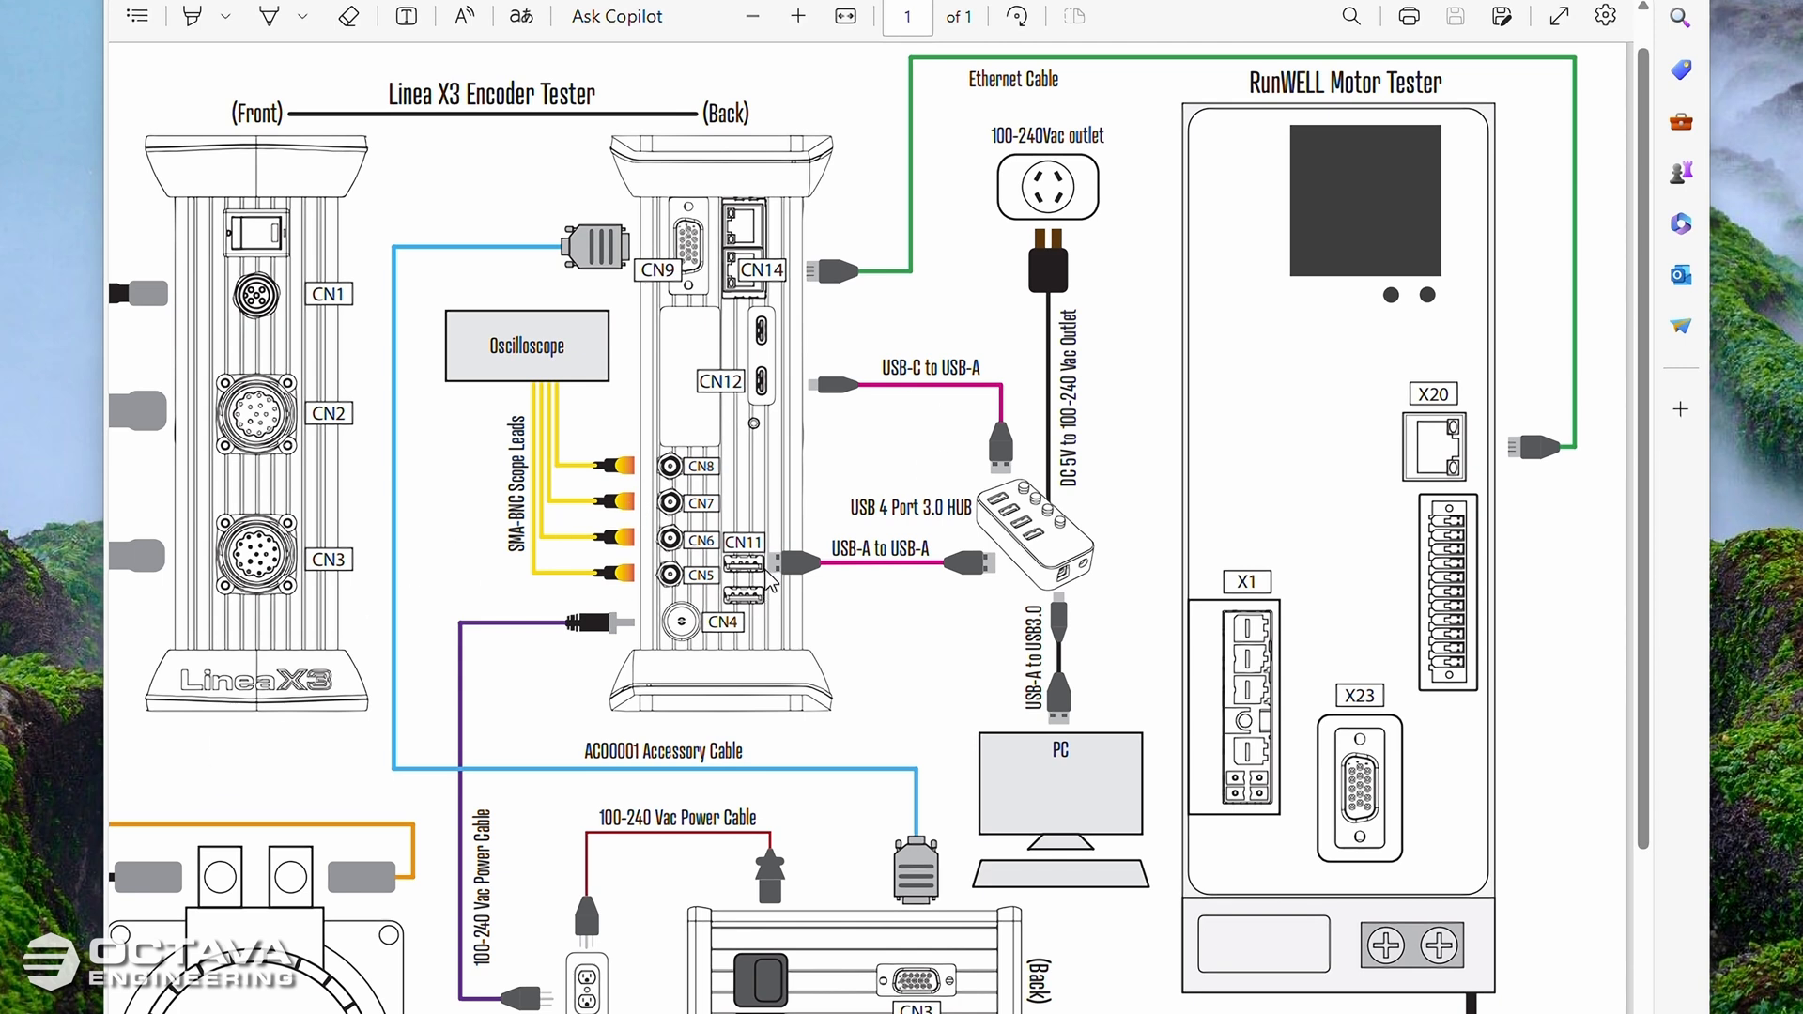
mouse_move(770, 581)
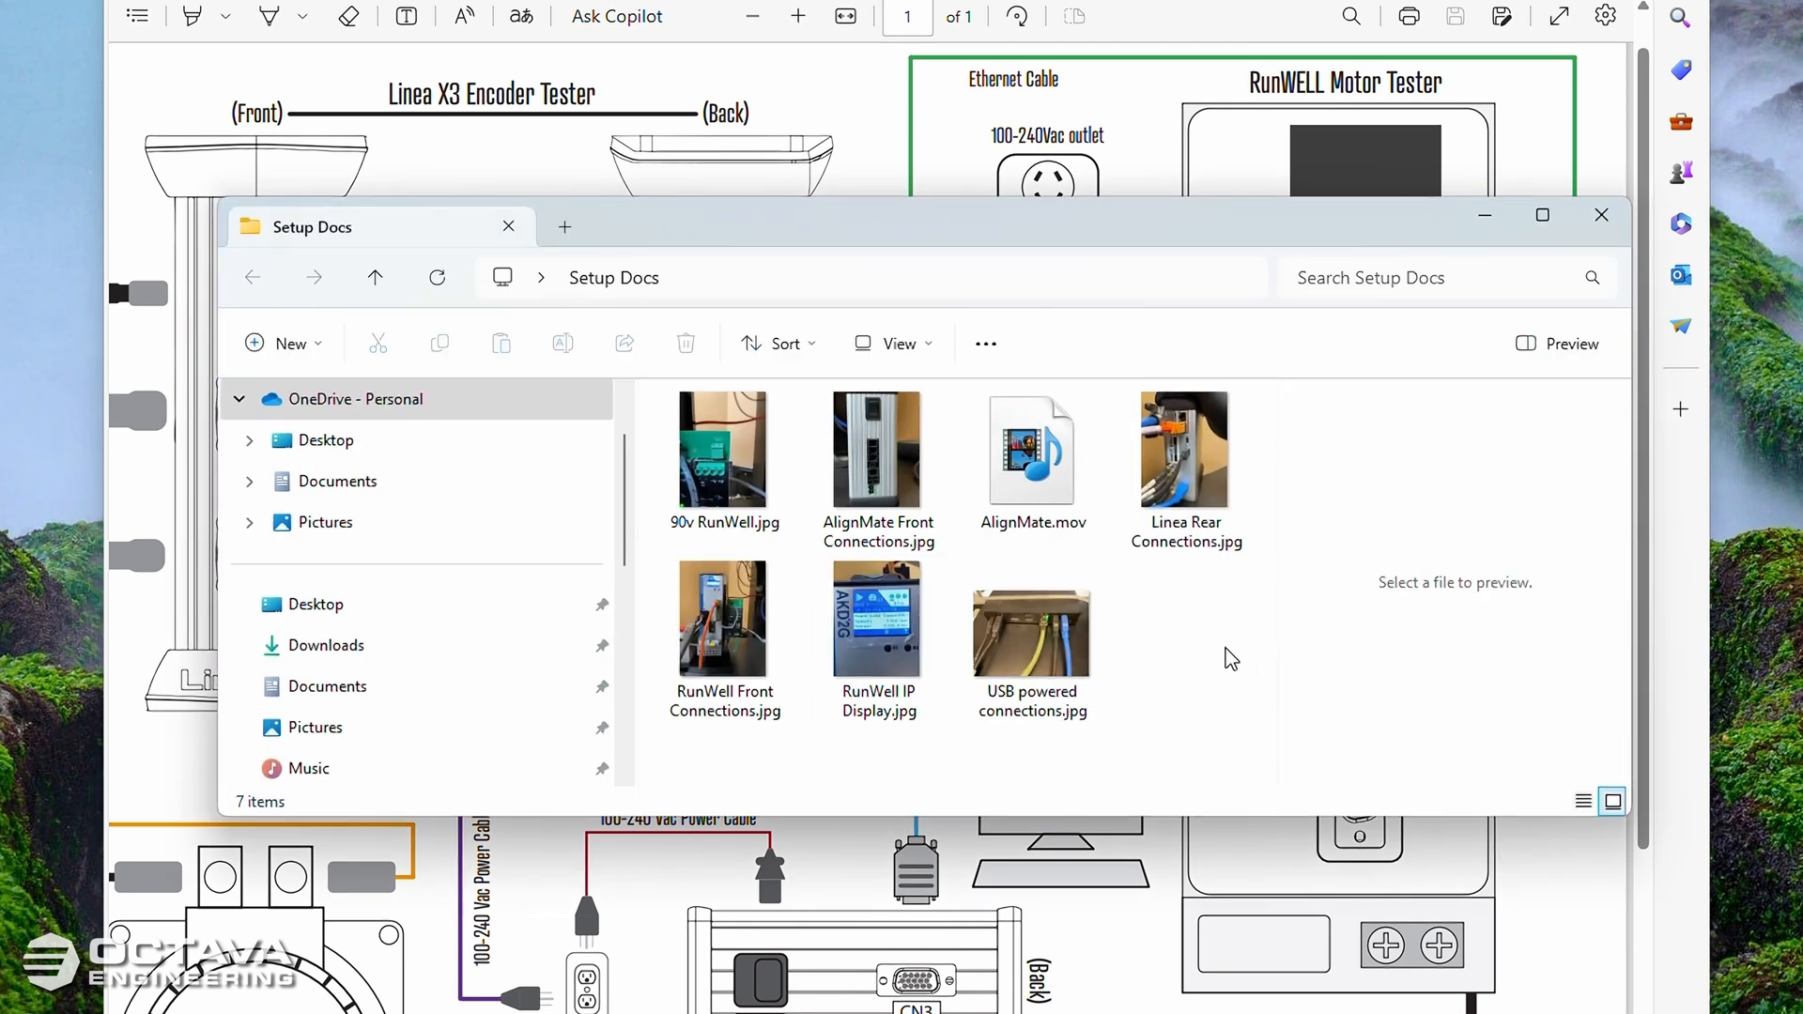
mouse_move(1185, 449)
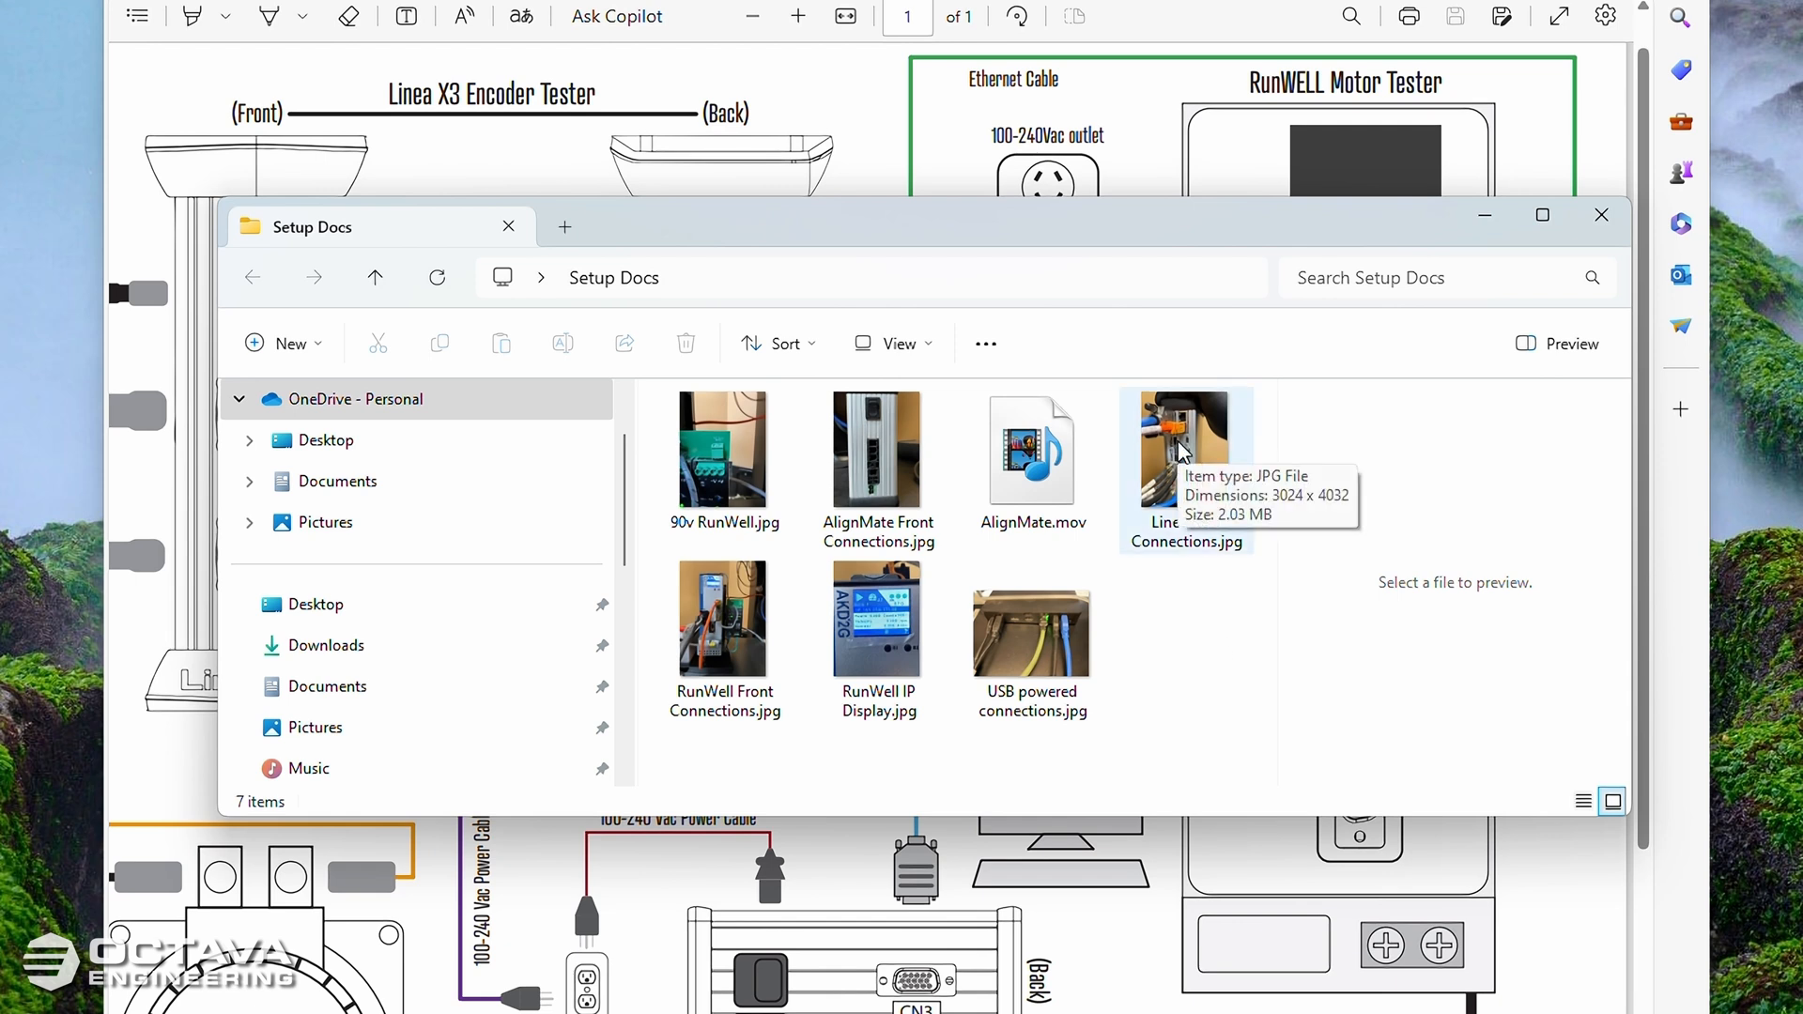
Step: Open Linea Rear Connections.jpg in Paint to show the tester's back-panel cabling
click(1187, 447)
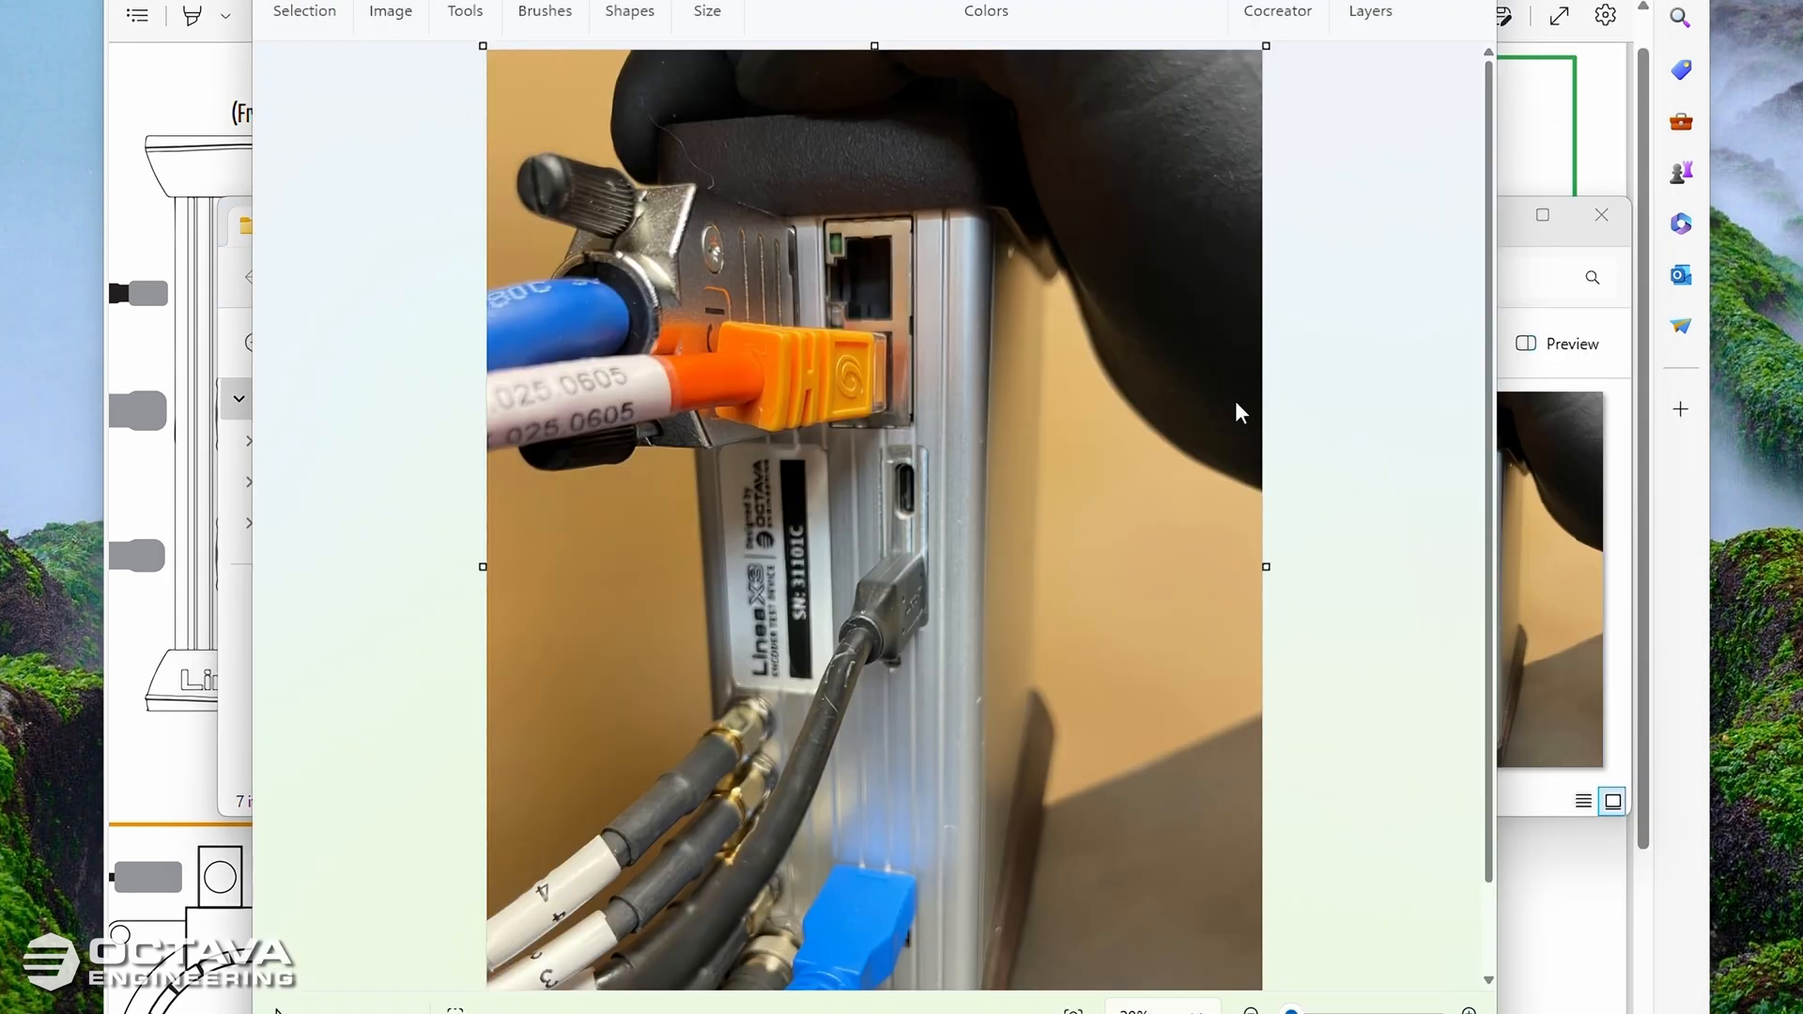
mouse_move(897, 297)
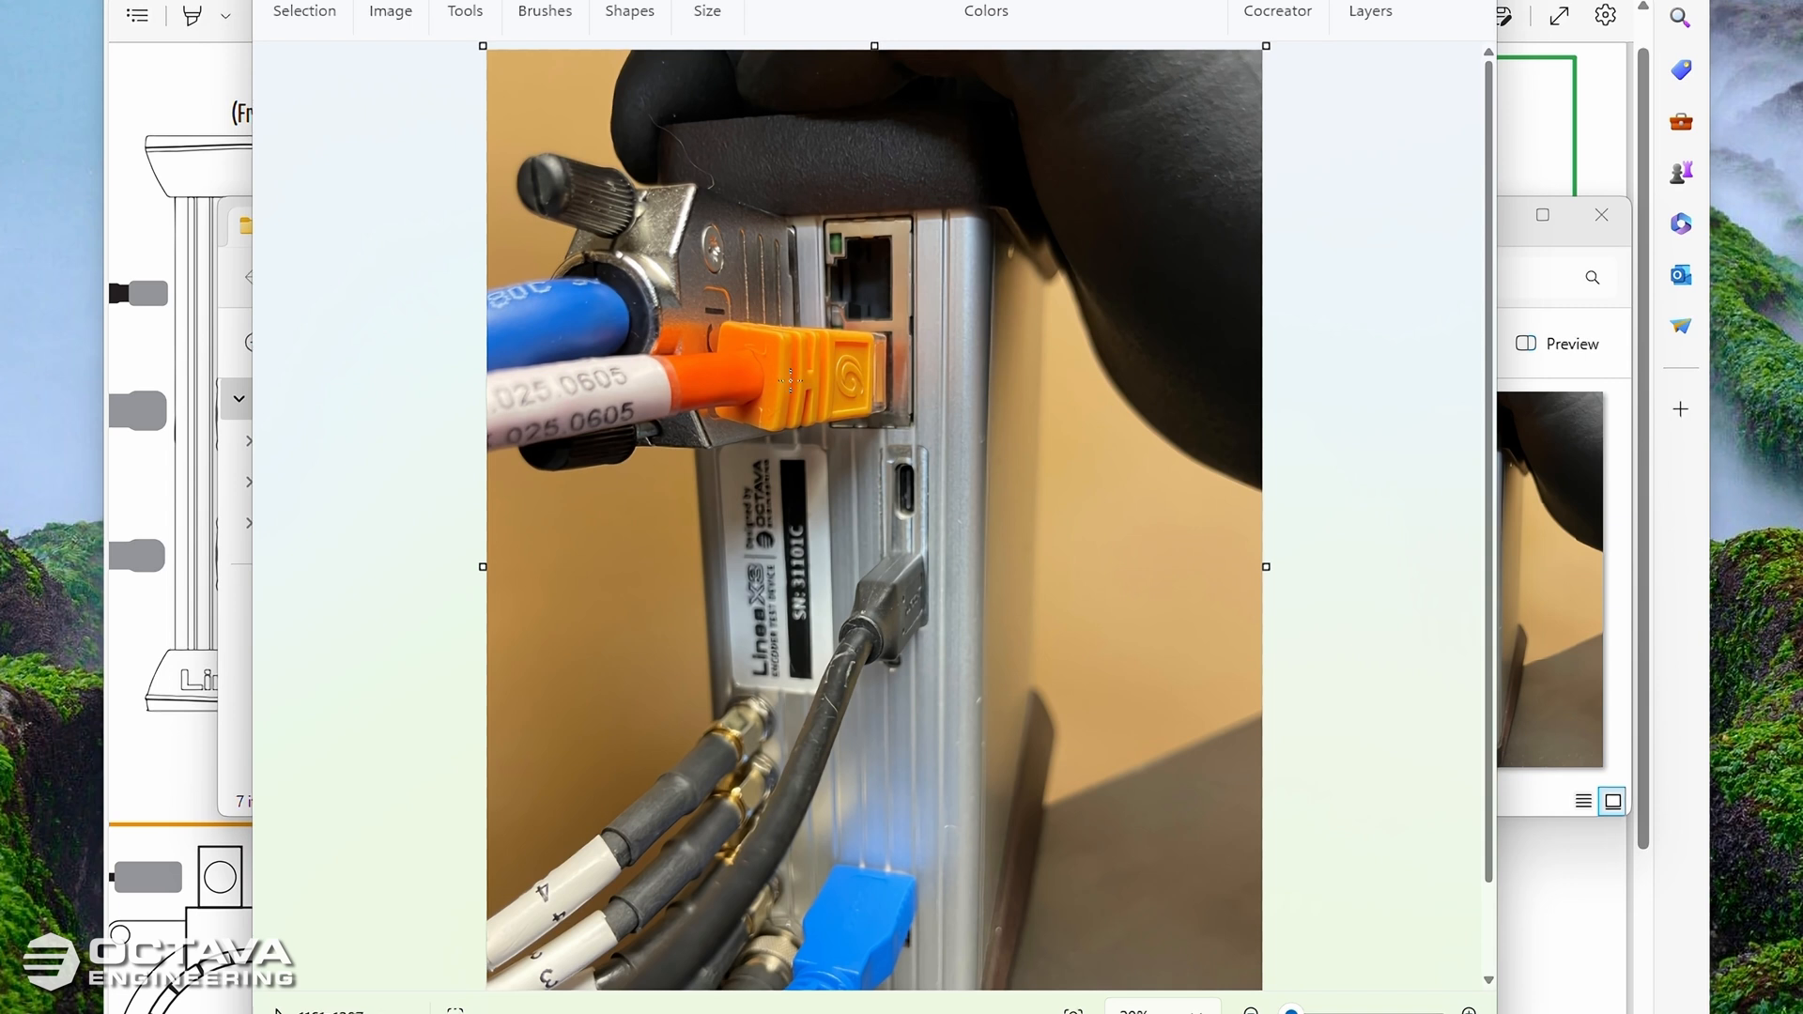
mouse_move(947, 541)
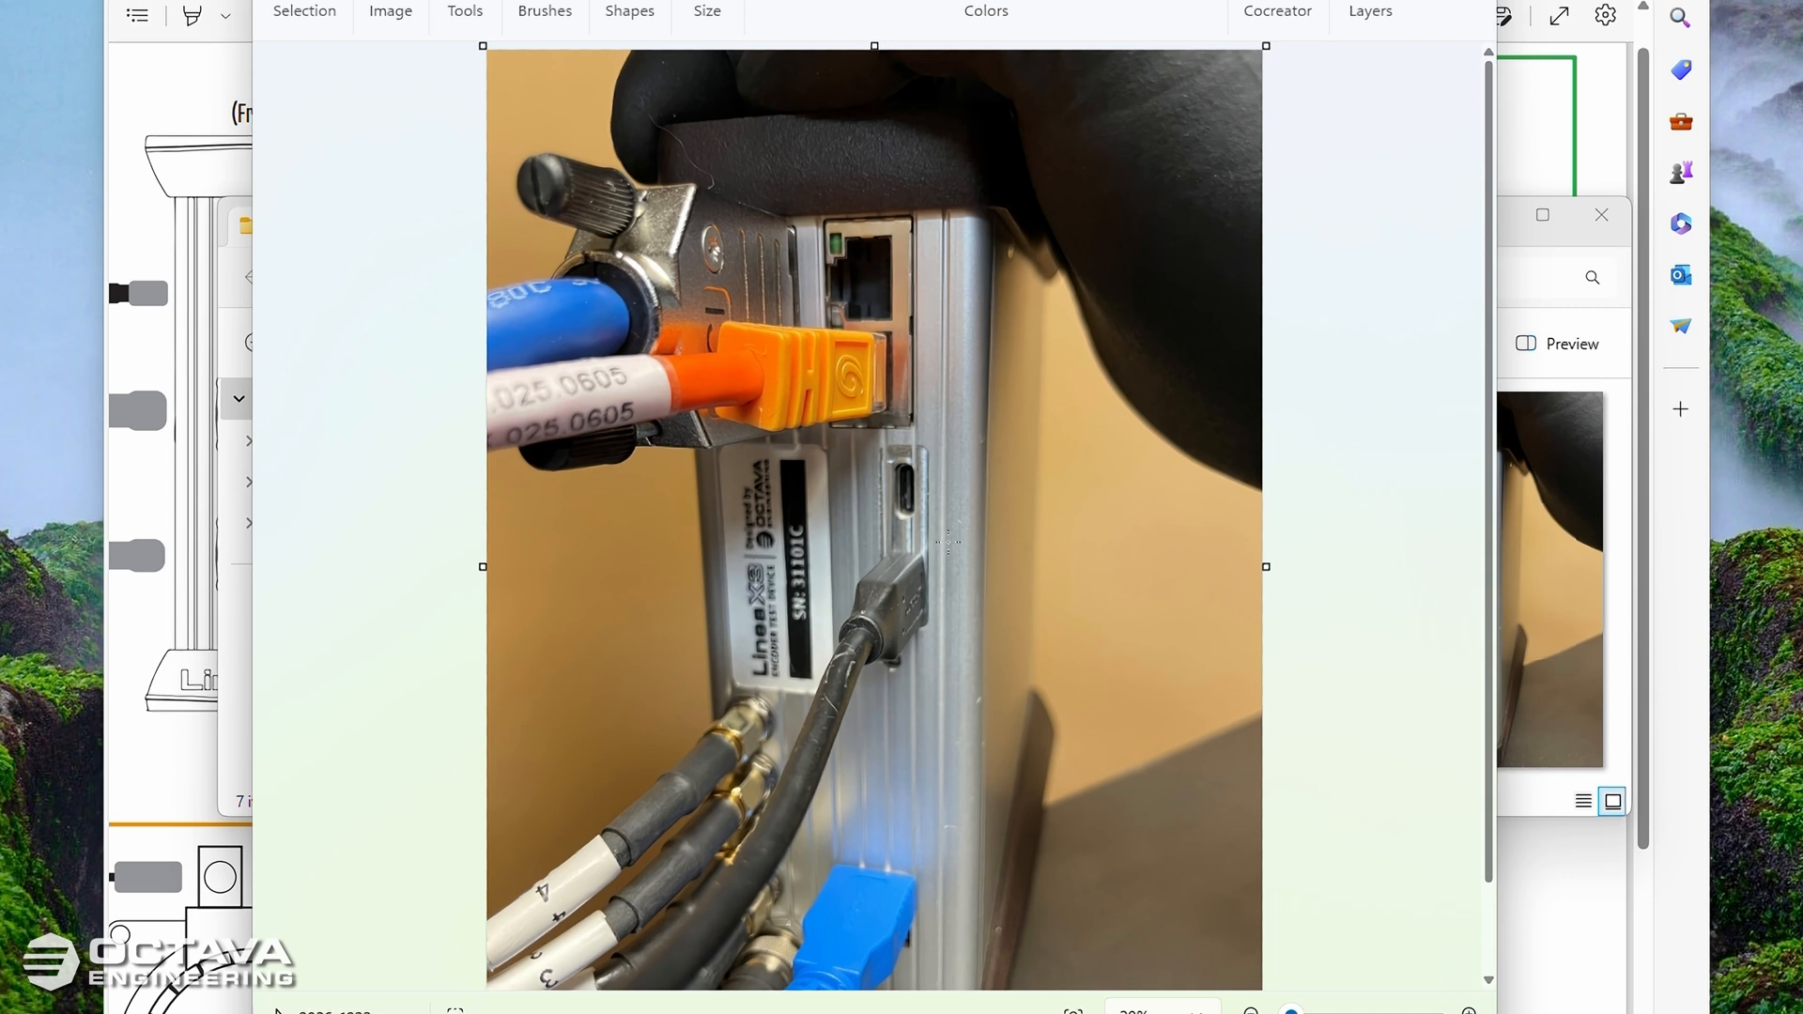
mouse_move(877, 602)
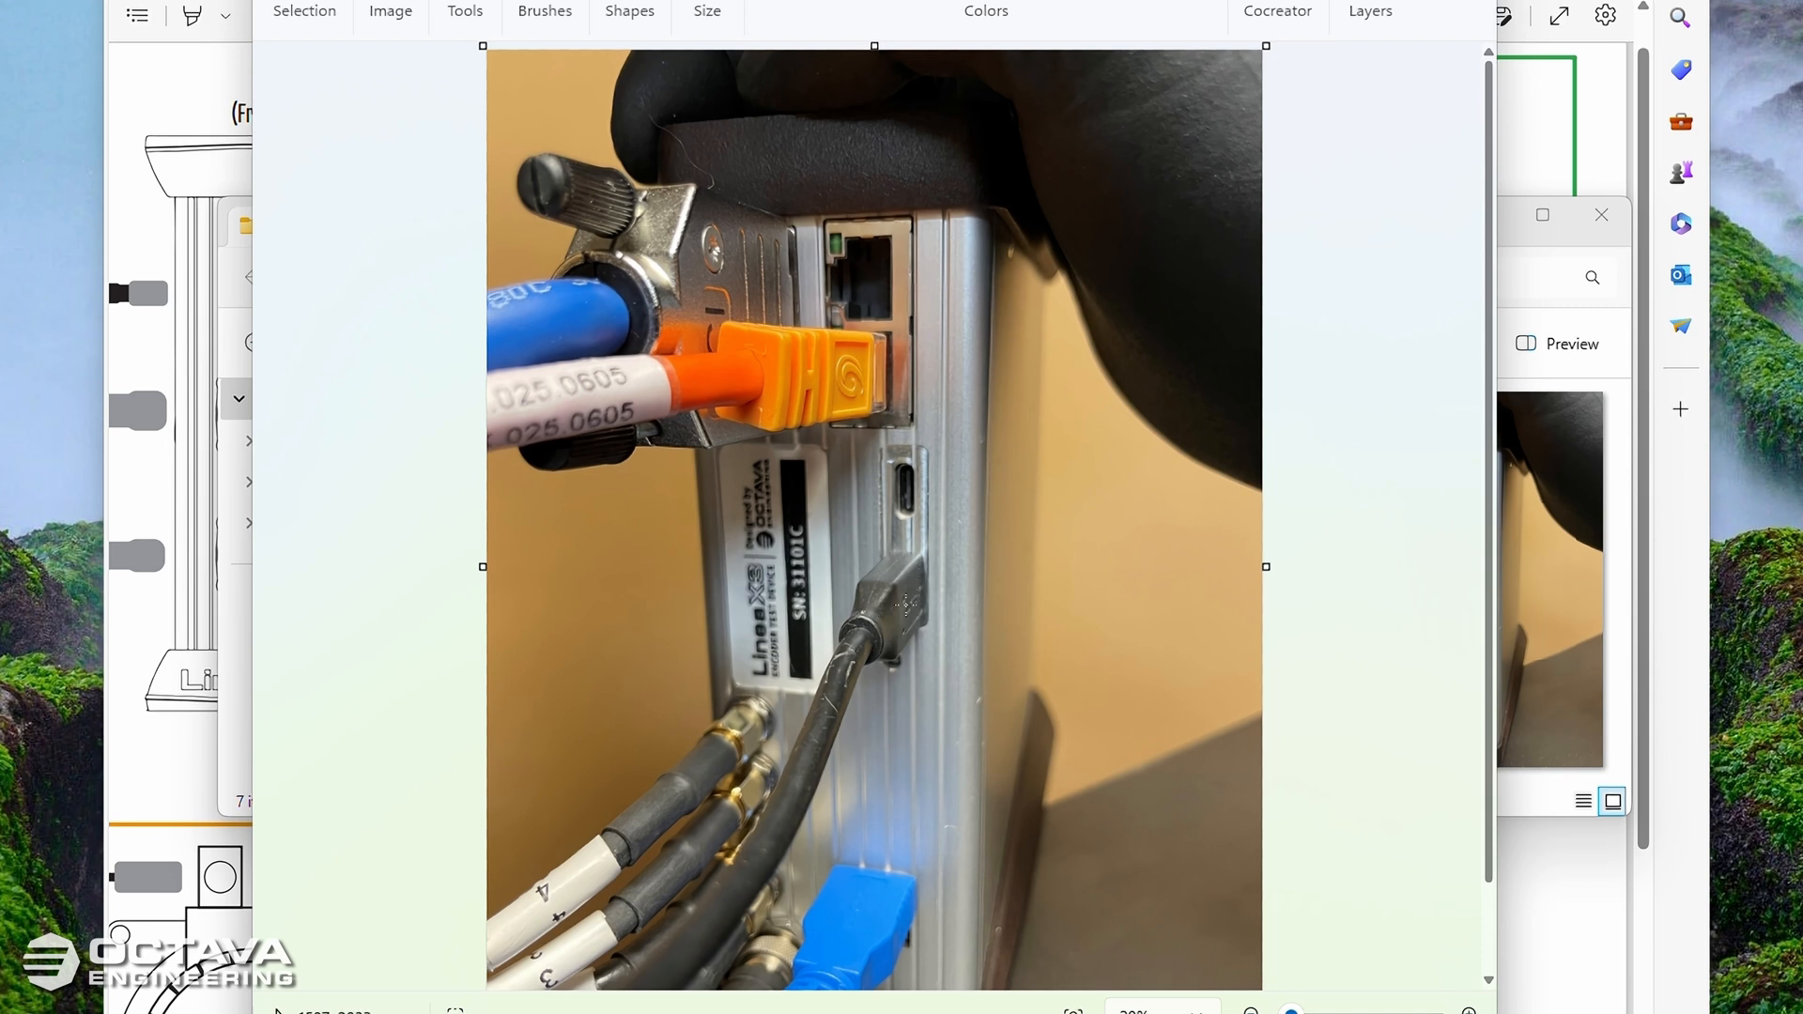
mouse_move(1499, 509)
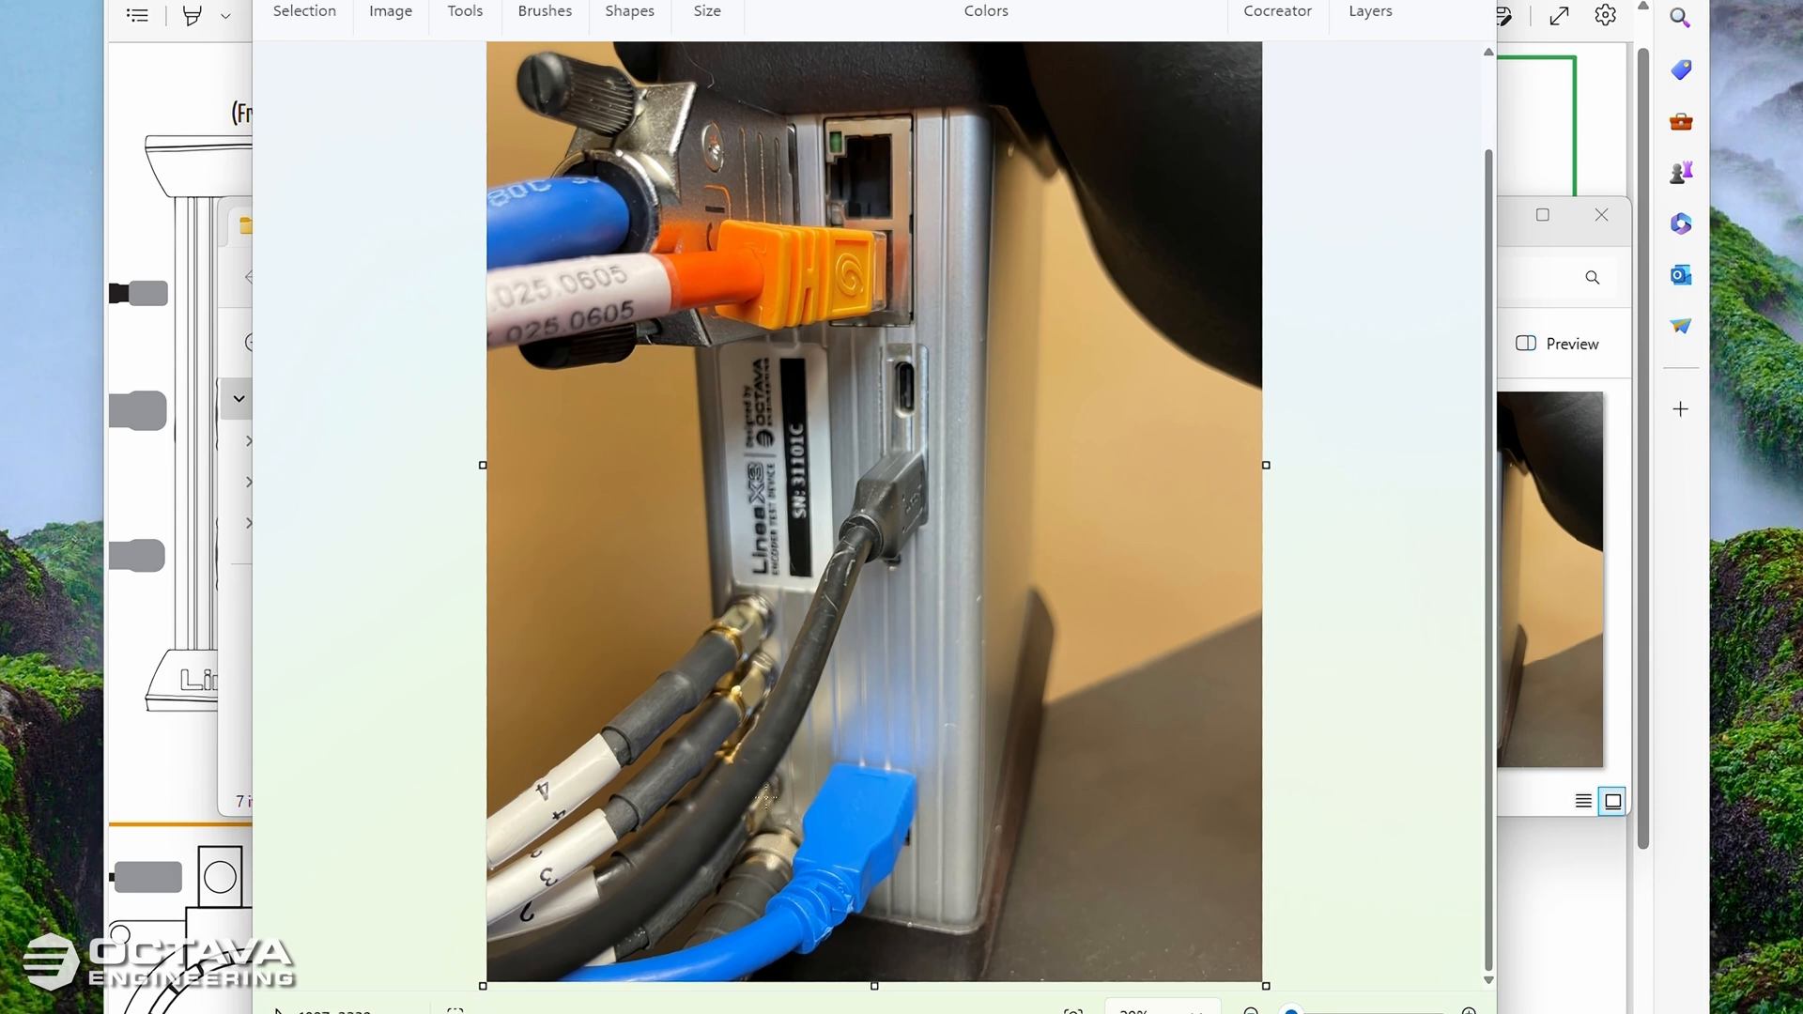
mouse_move(736, 693)
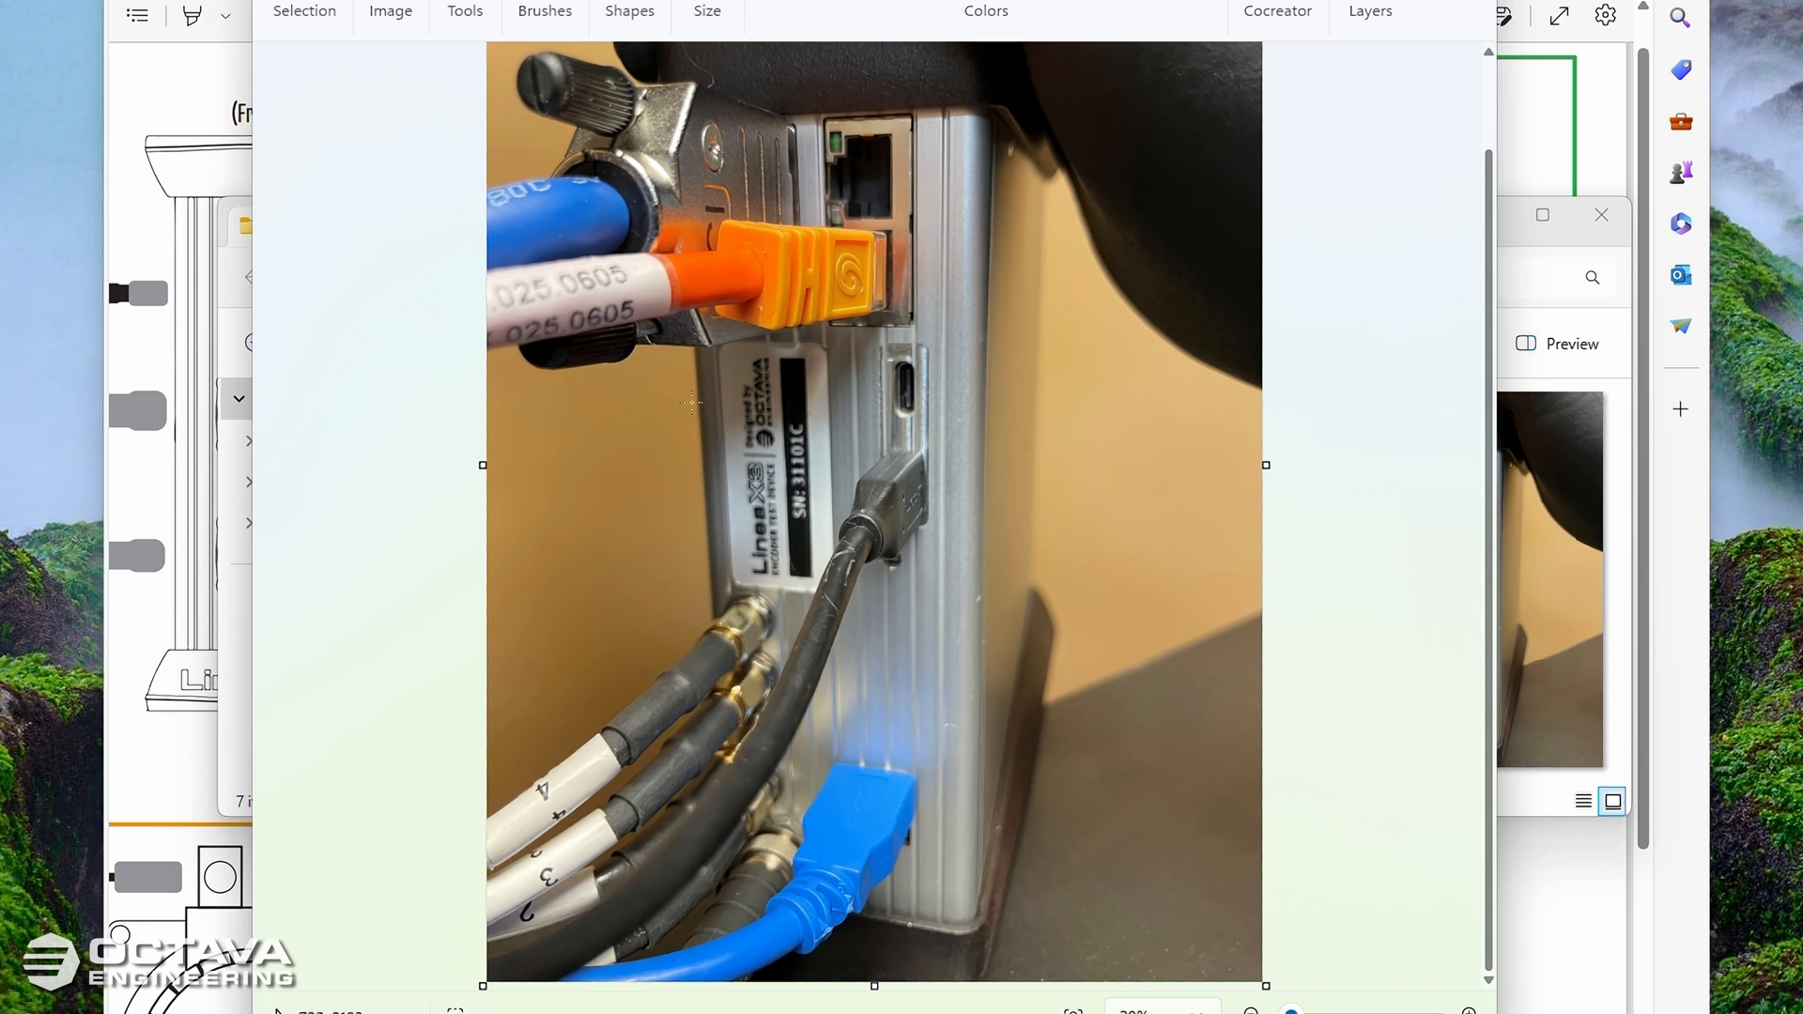
mouse_move(971, 342)
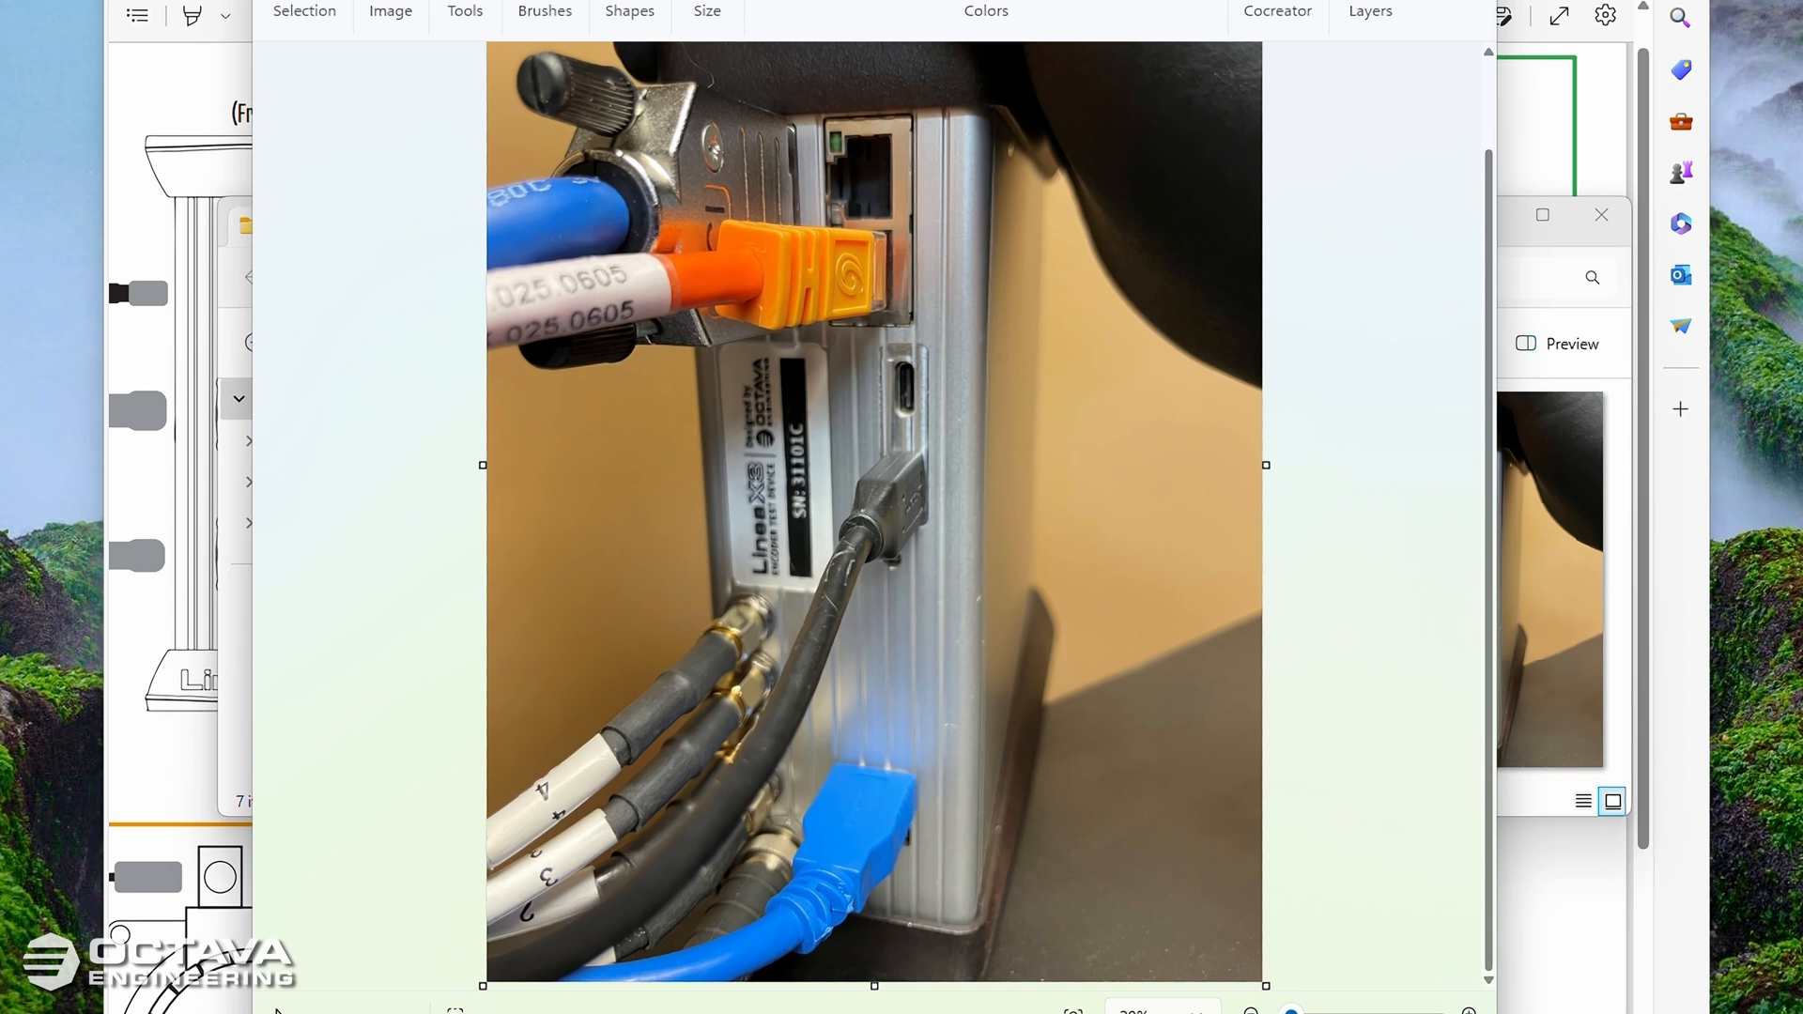
Step: Close the rear connections photo and open USB powered connections.jpg in Paint
click(1185, 449)
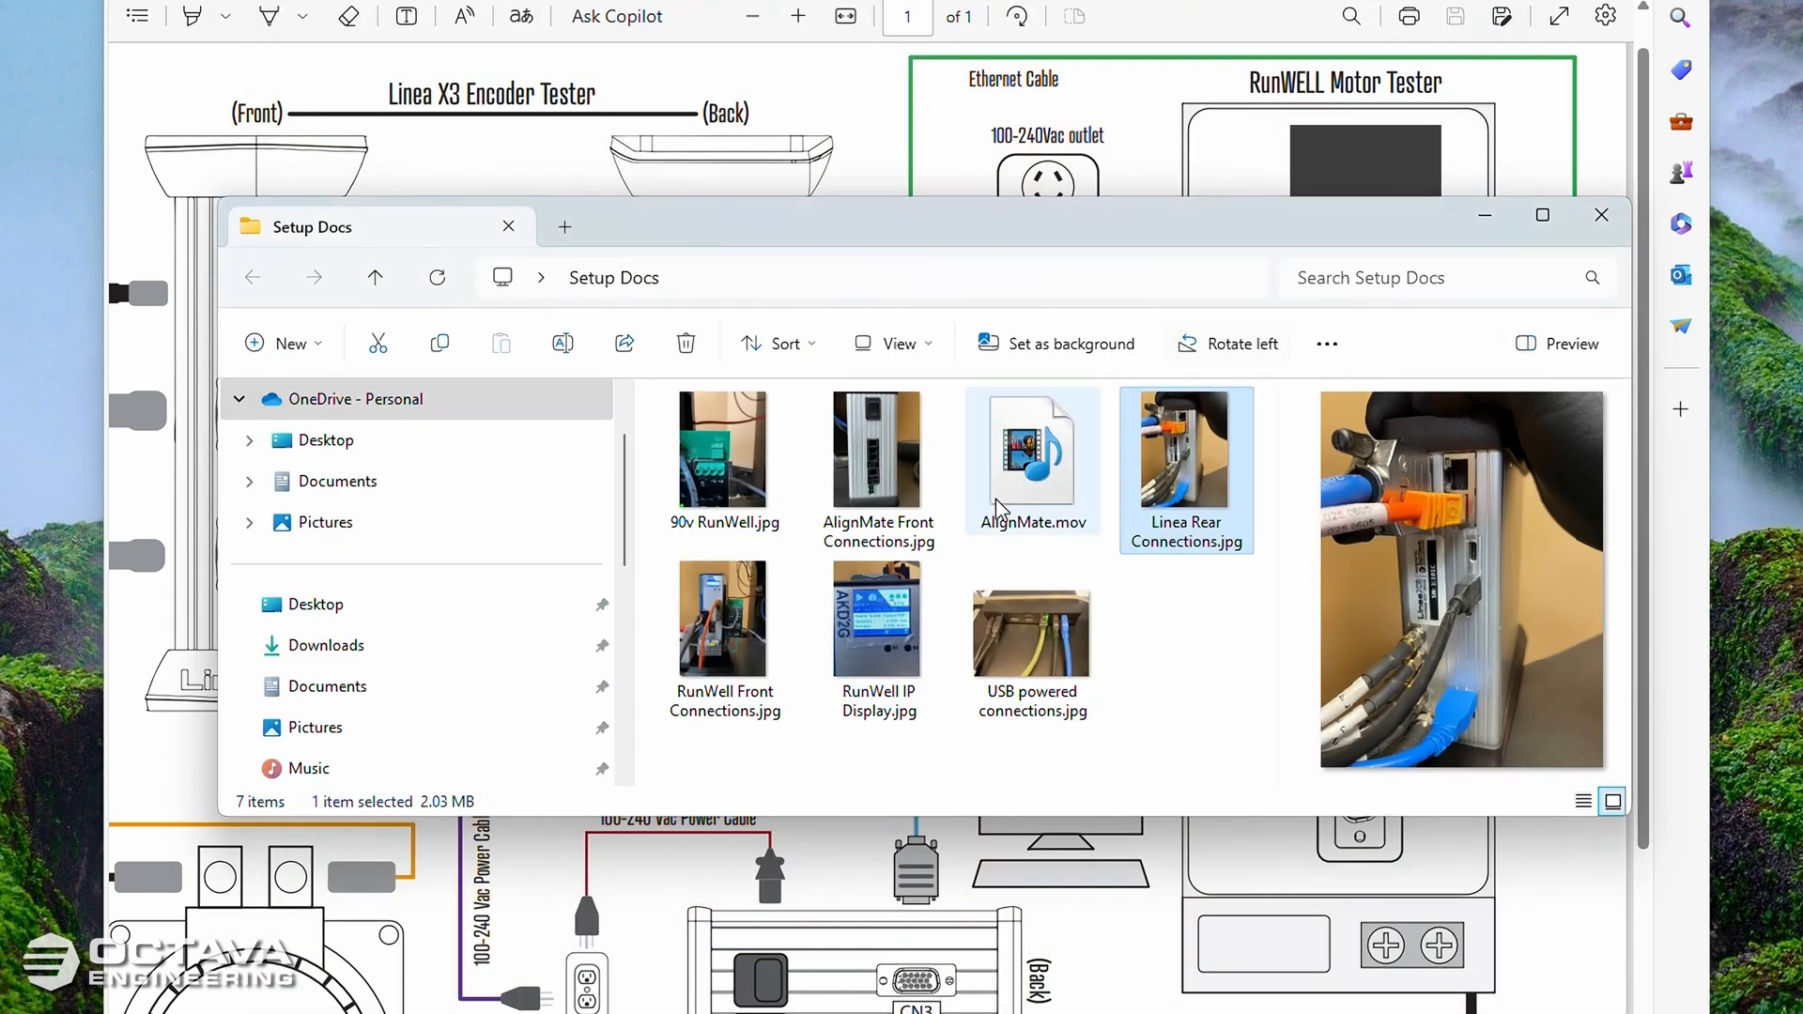
click(877, 449)
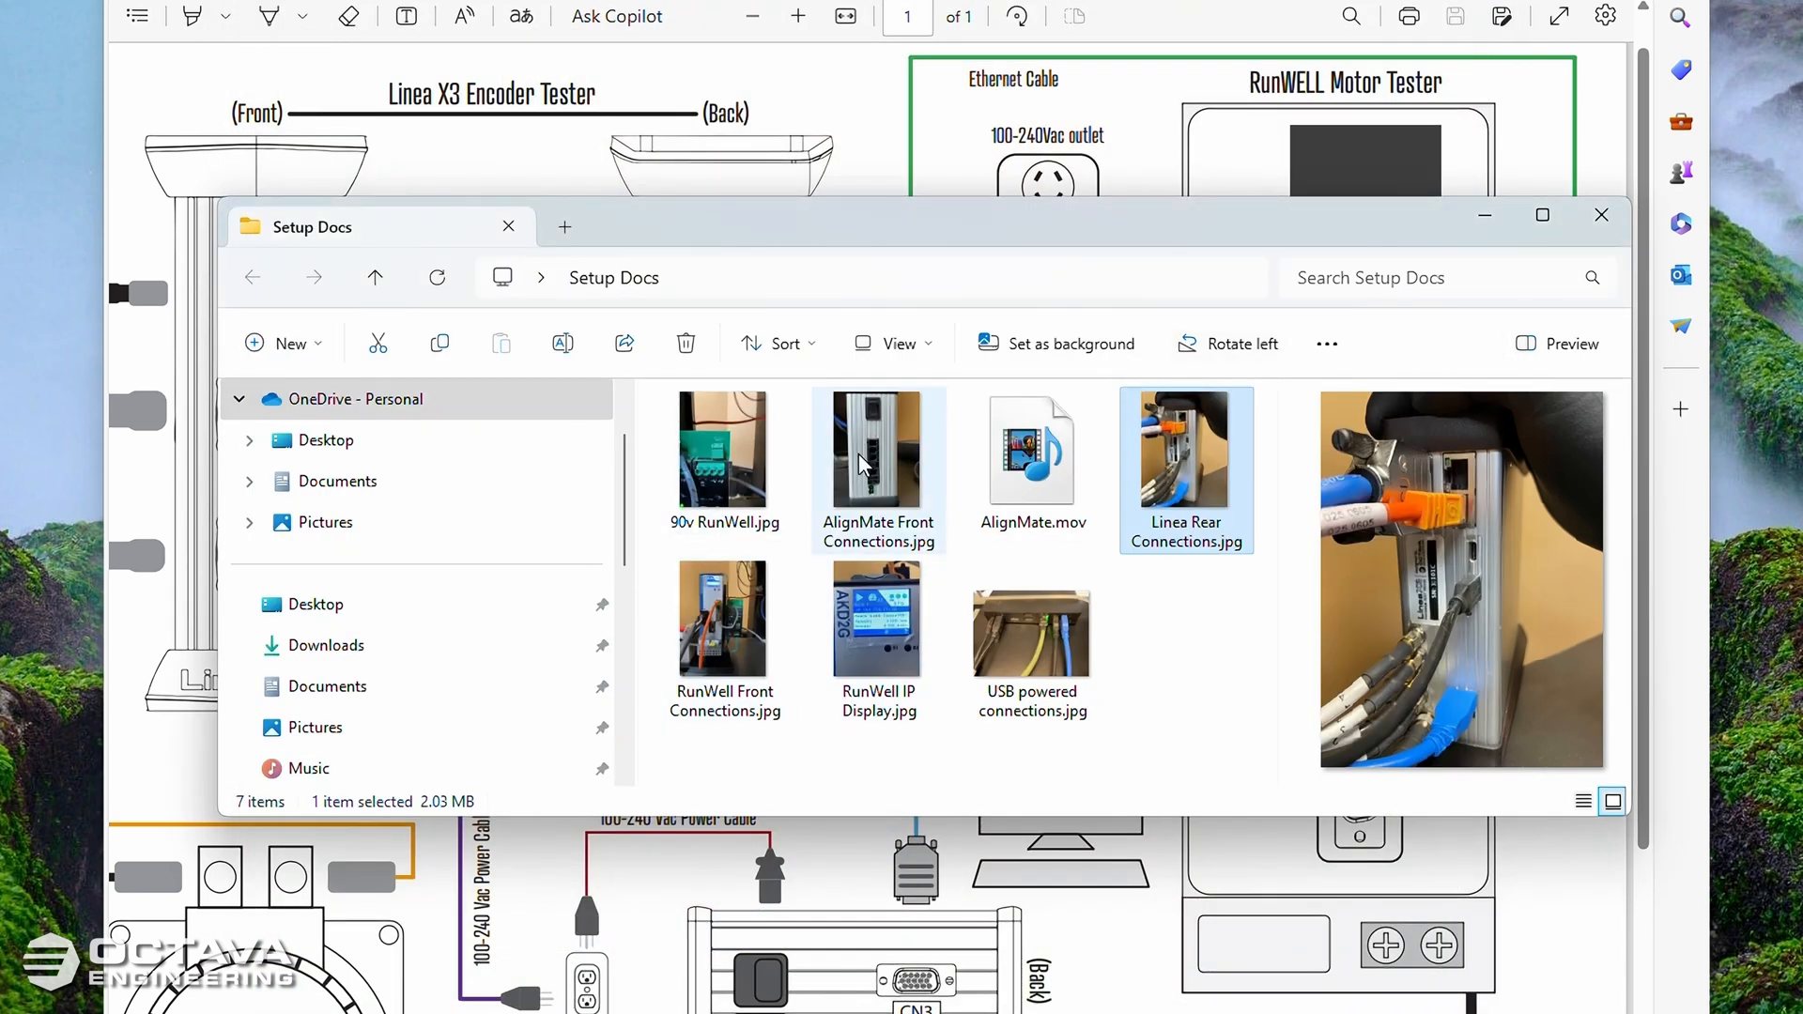
click(723, 622)
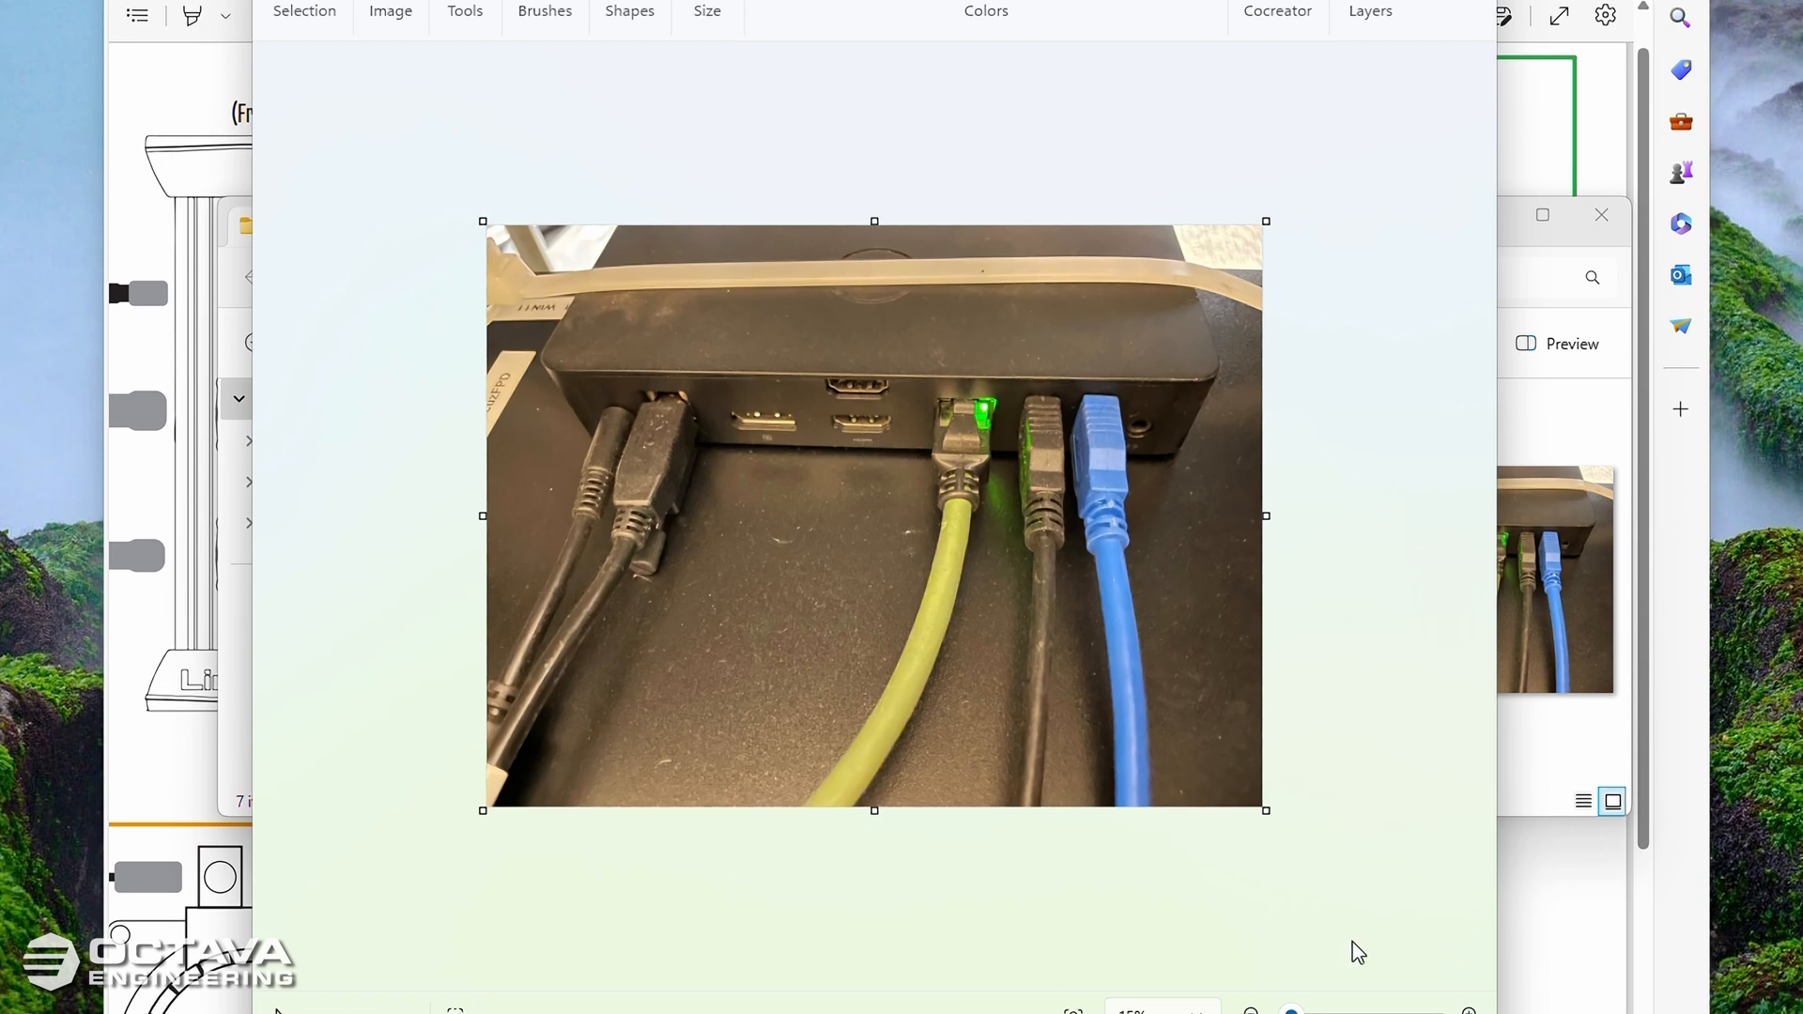
mouse_move(1467, 1010)
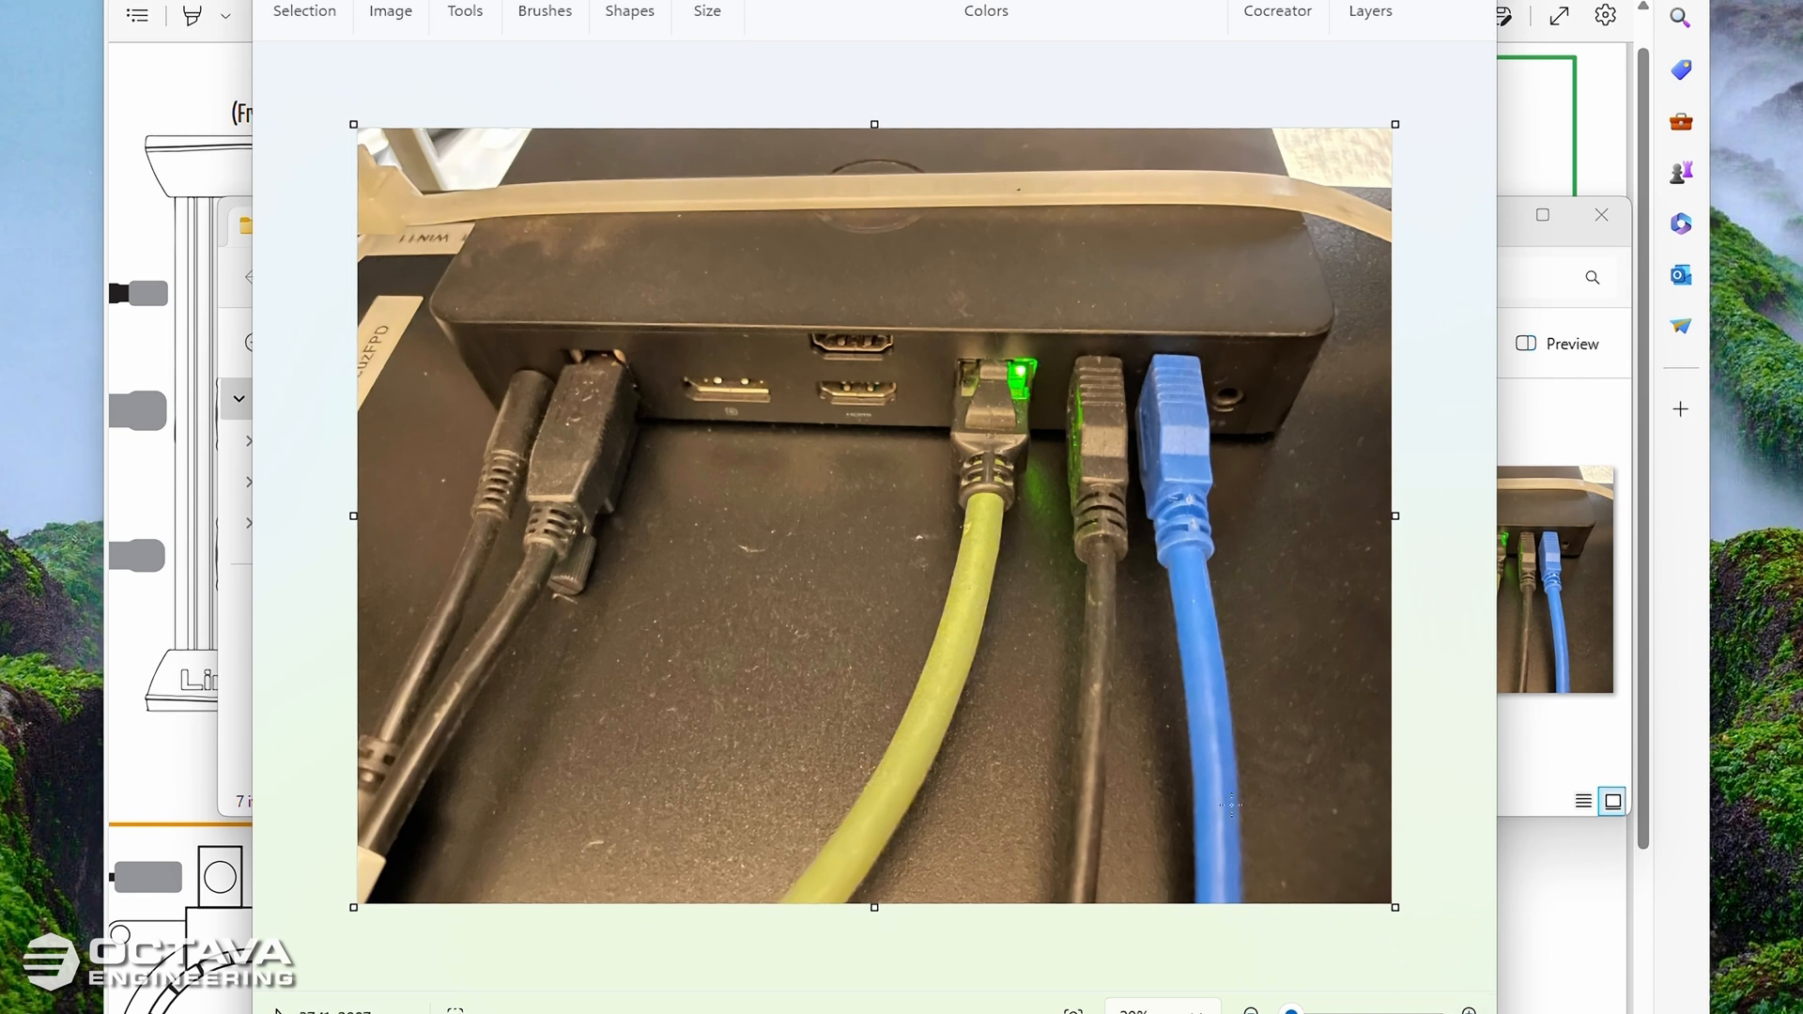
mouse_move(1161, 636)
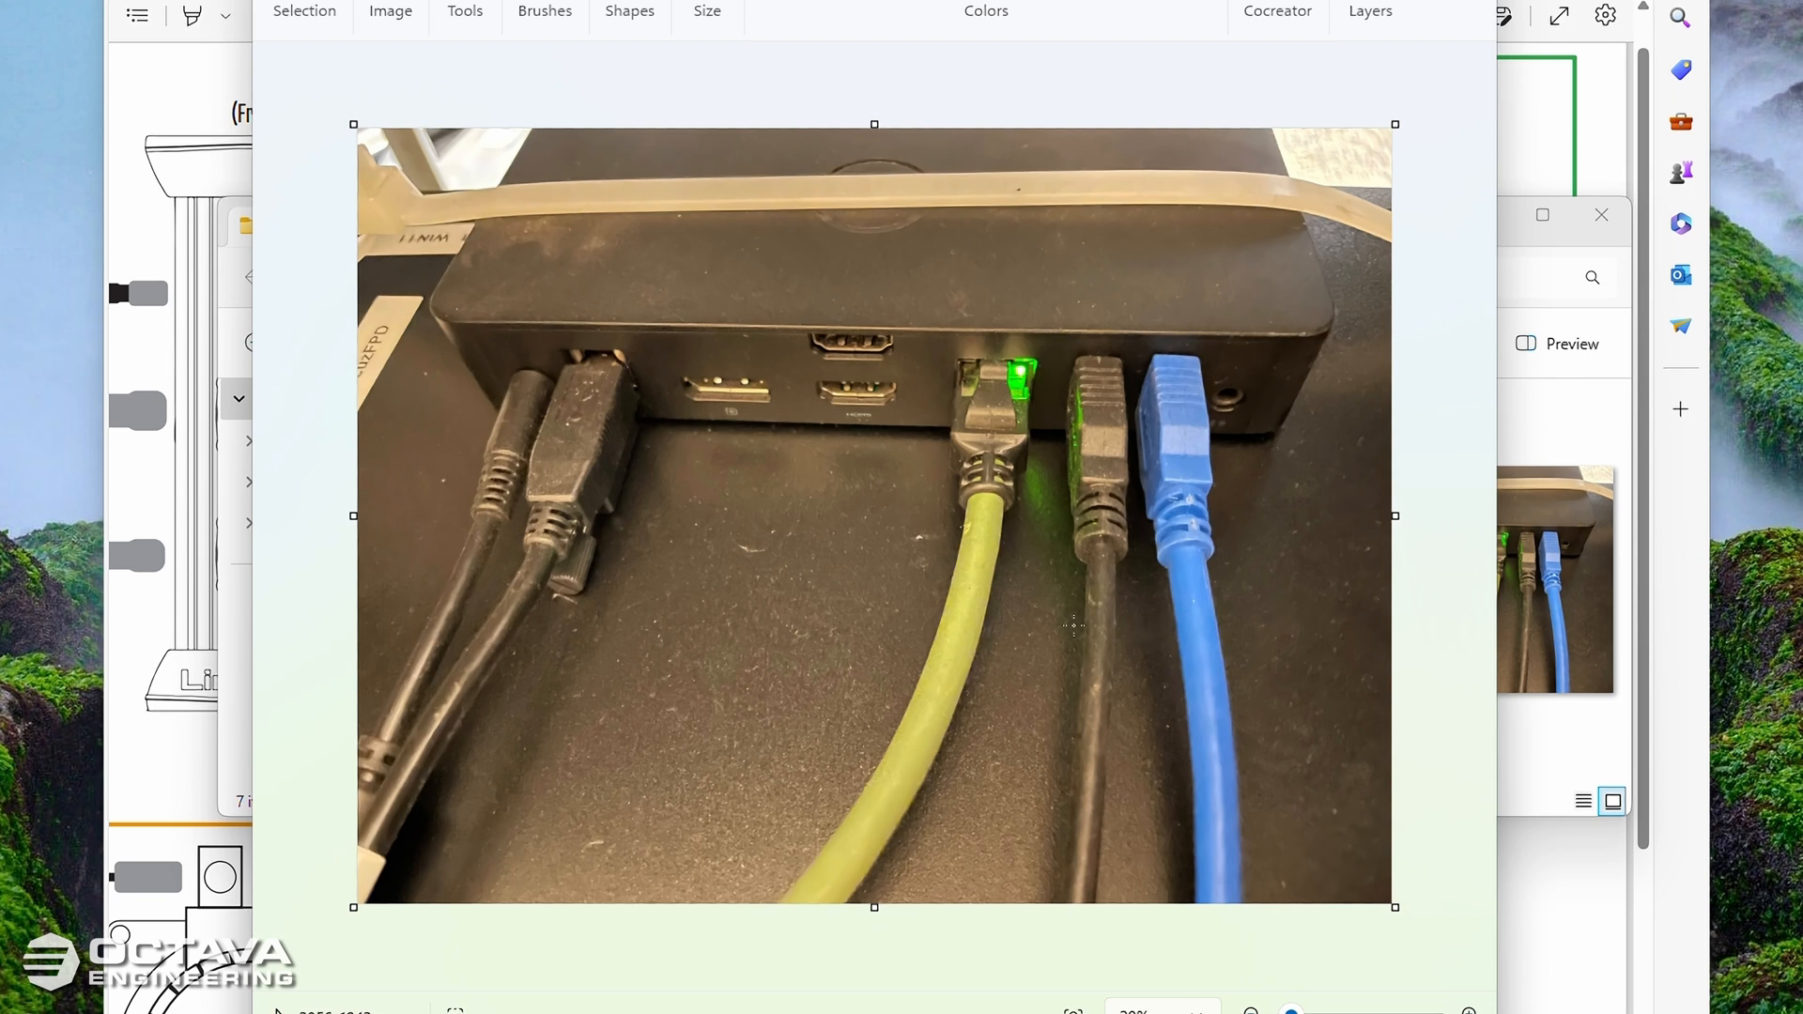
mouse_move(1073, 628)
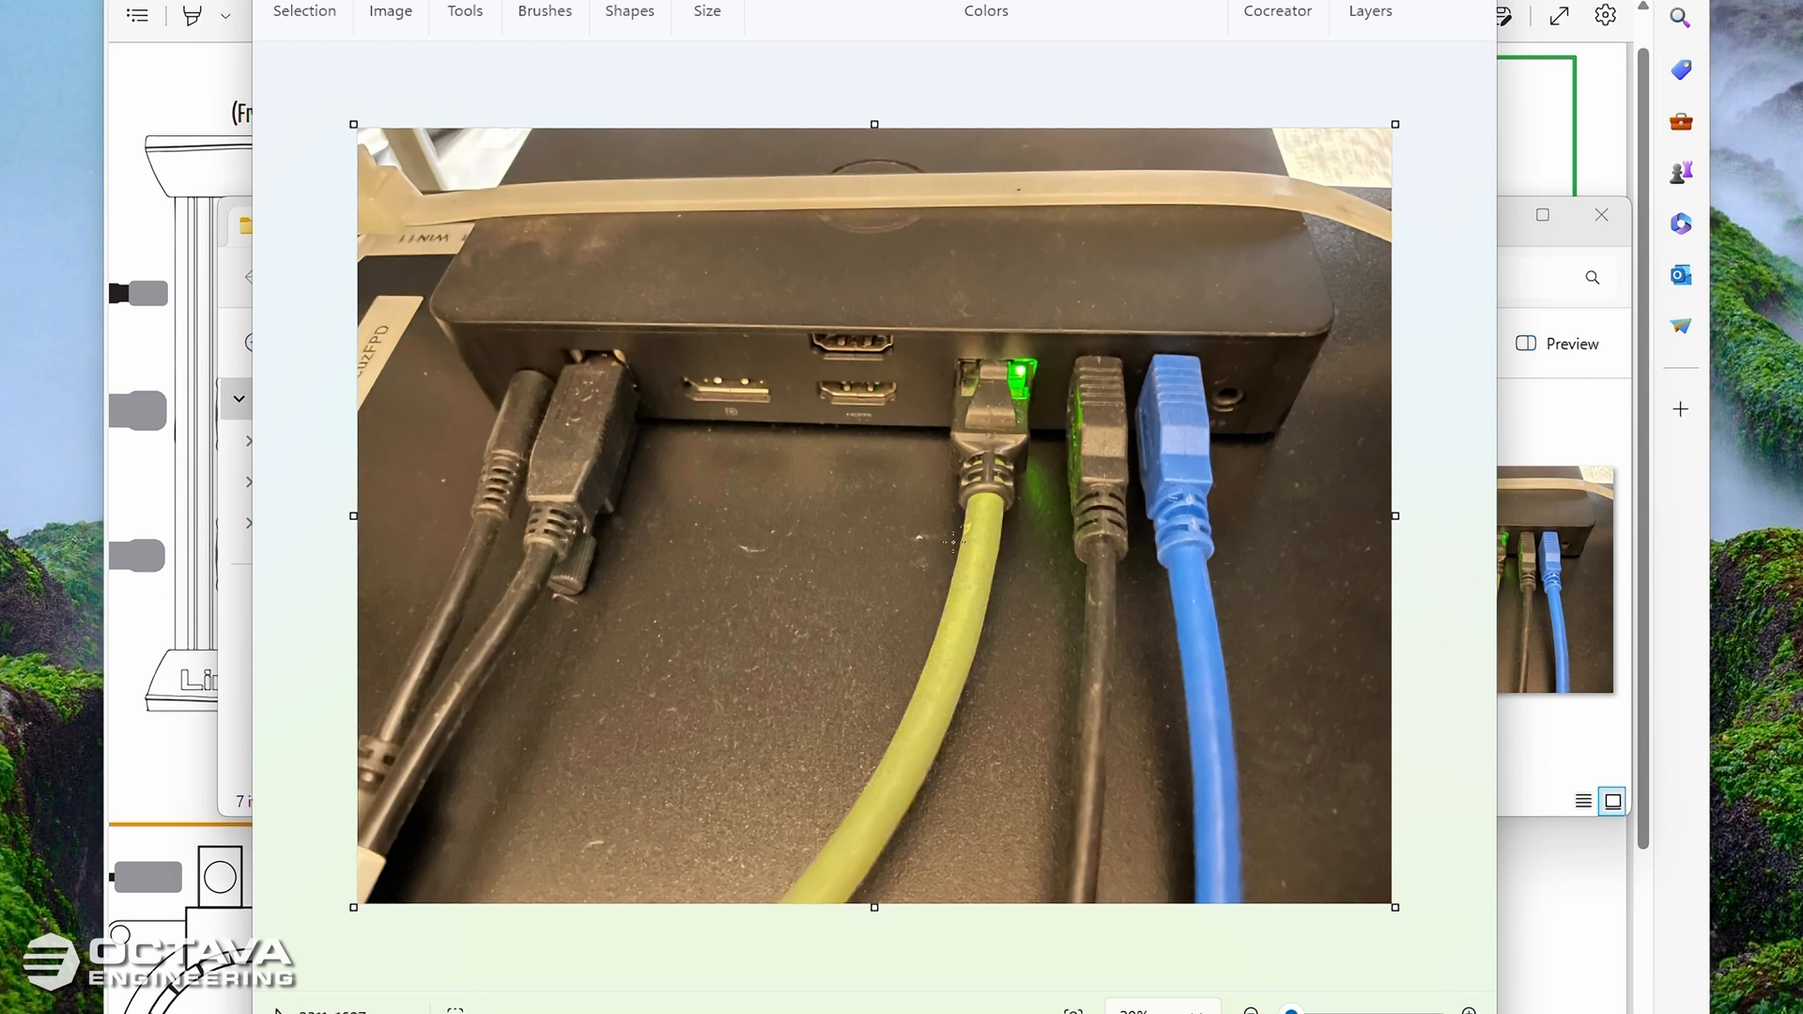
mouse_move(1298, 473)
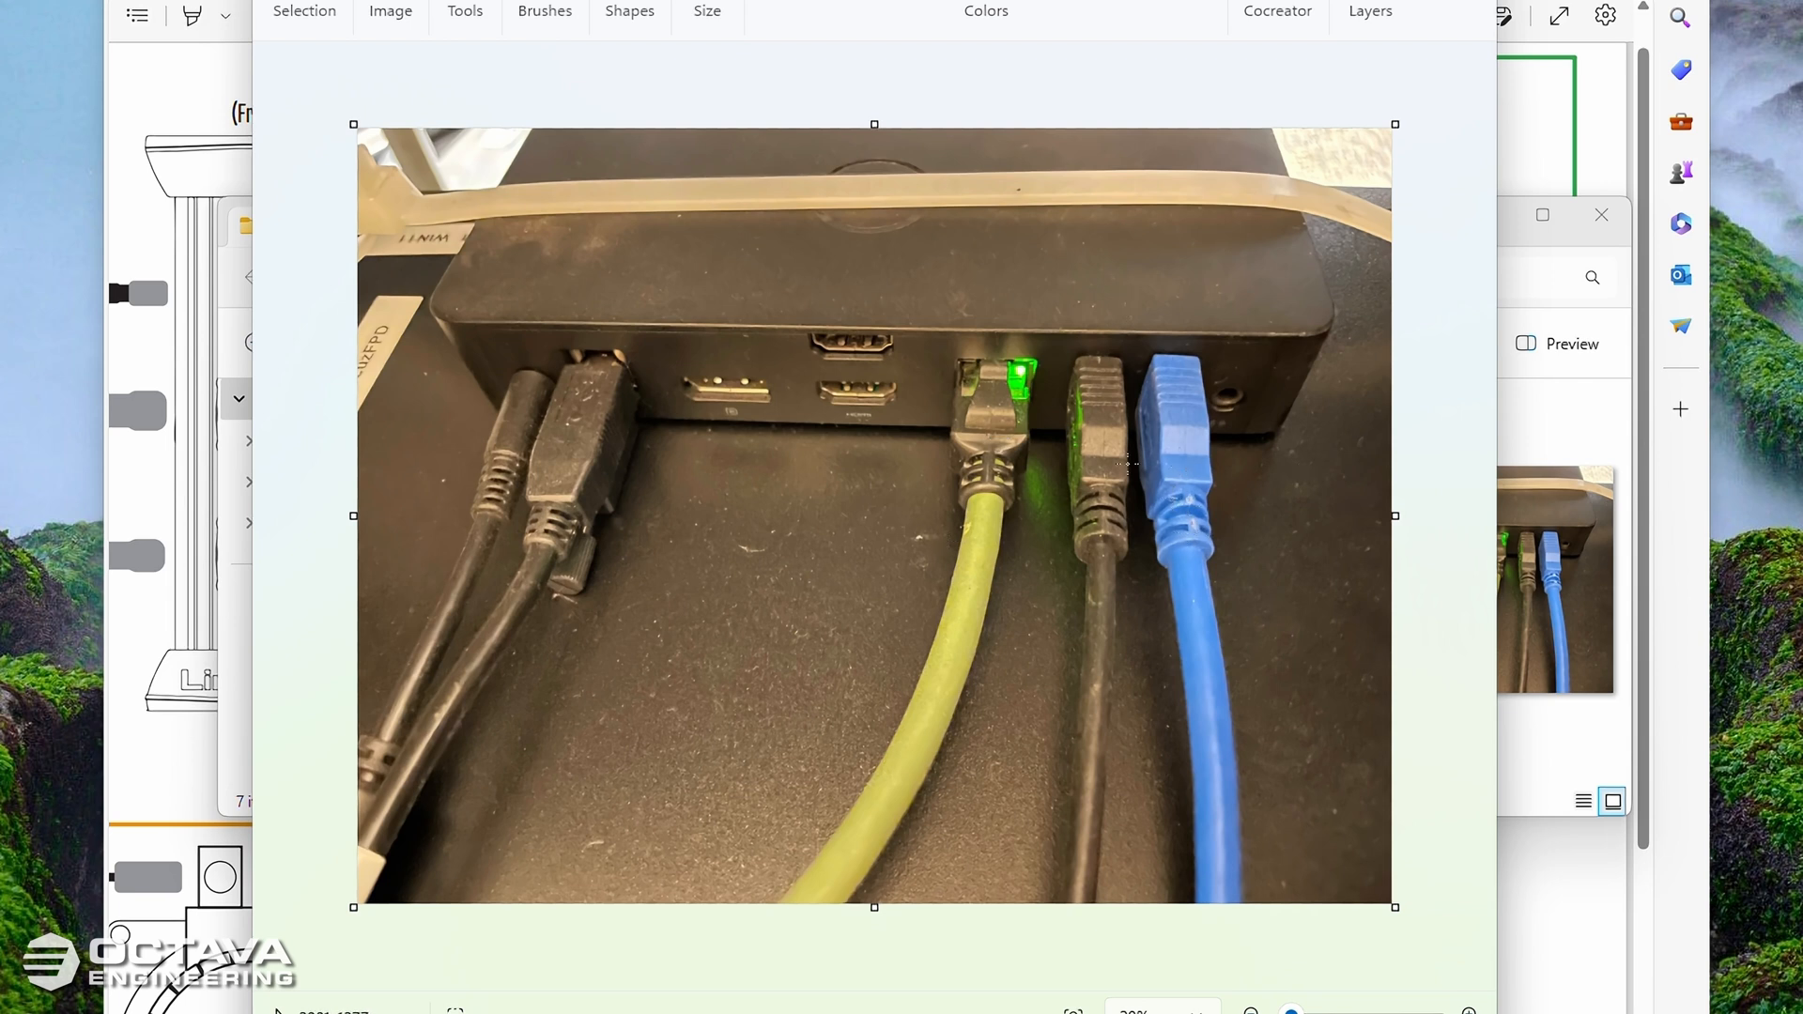
mouse_move(1258, 396)
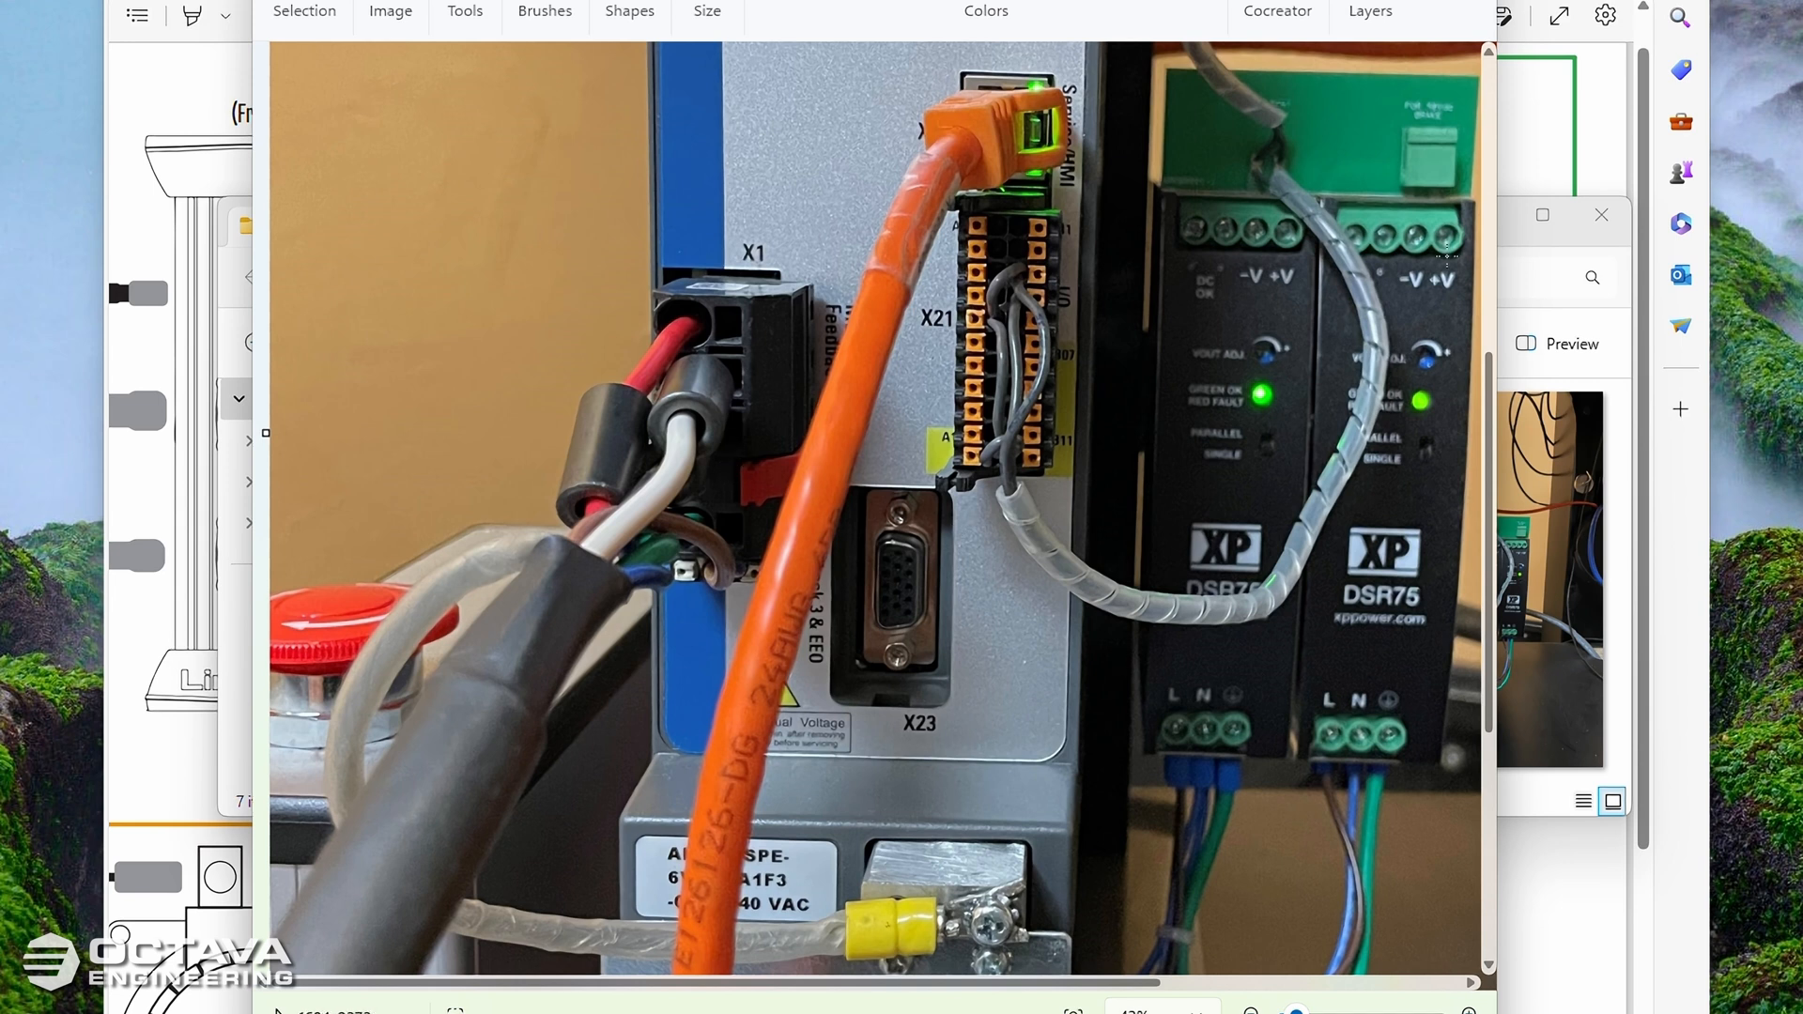
mouse_move(1446, 256)
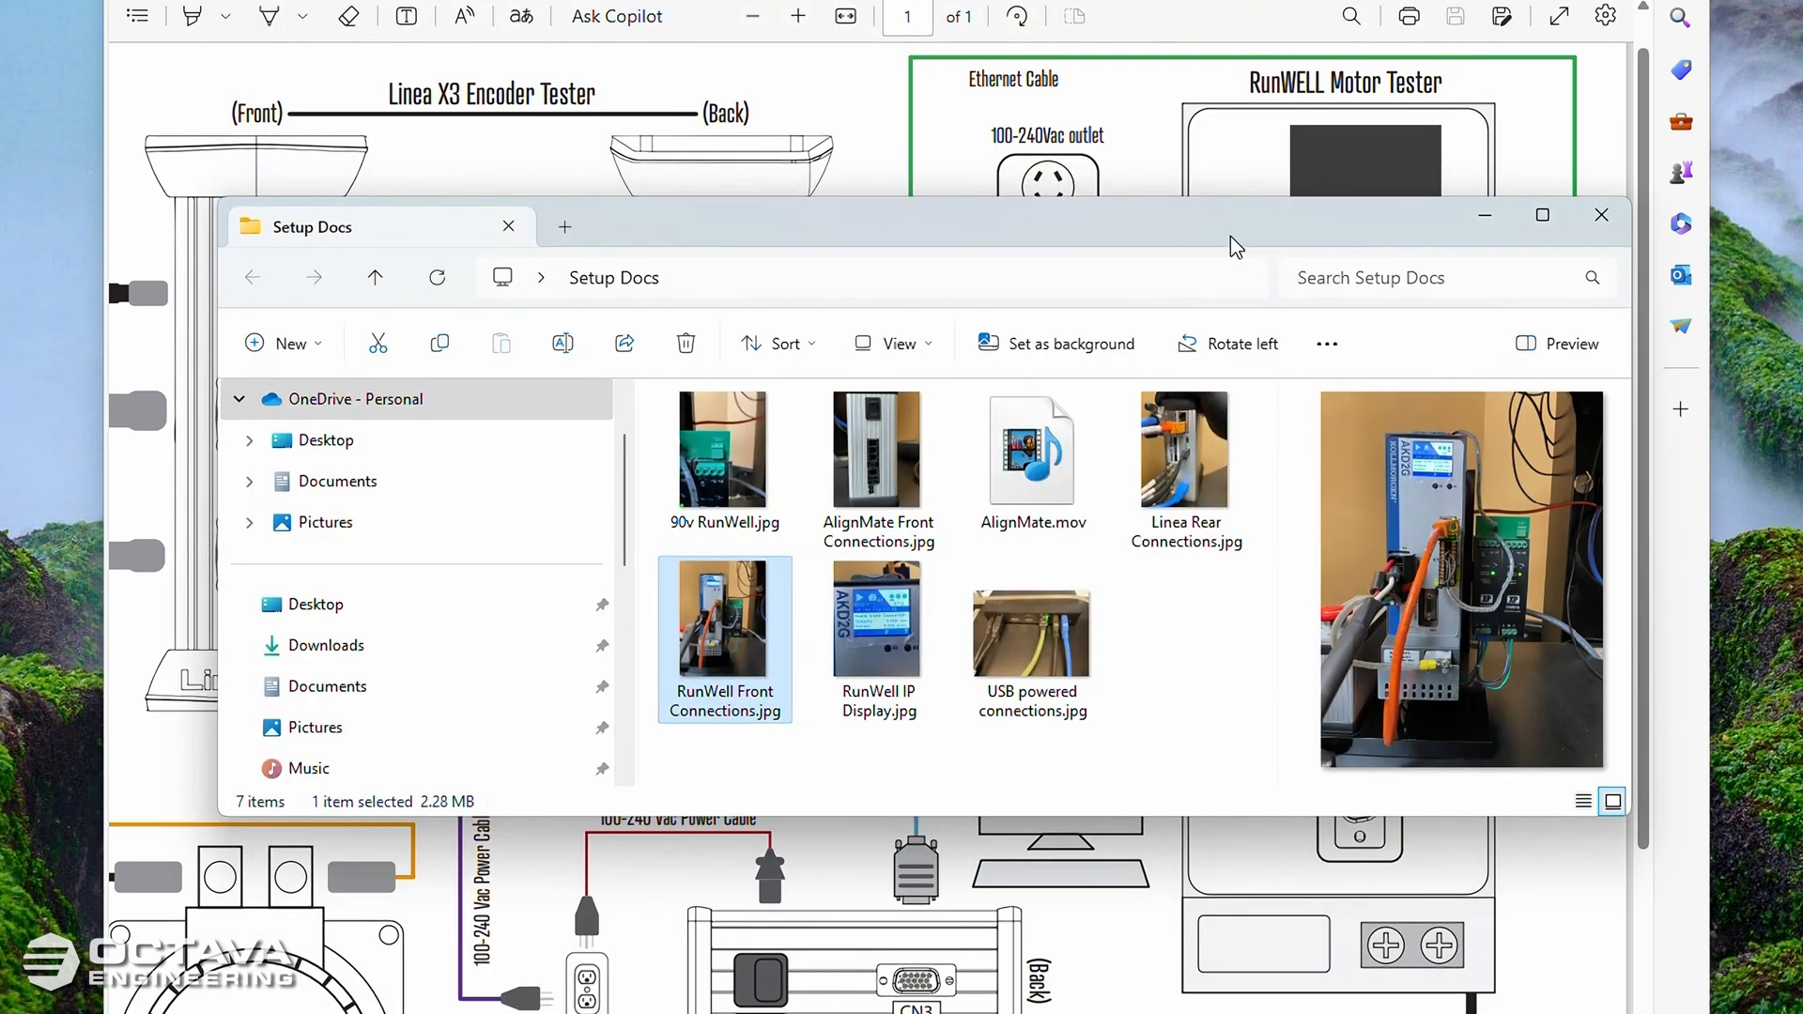
Step: Open 90v RunWell.jpg in Paint and scroll into the photo
click(723, 449)
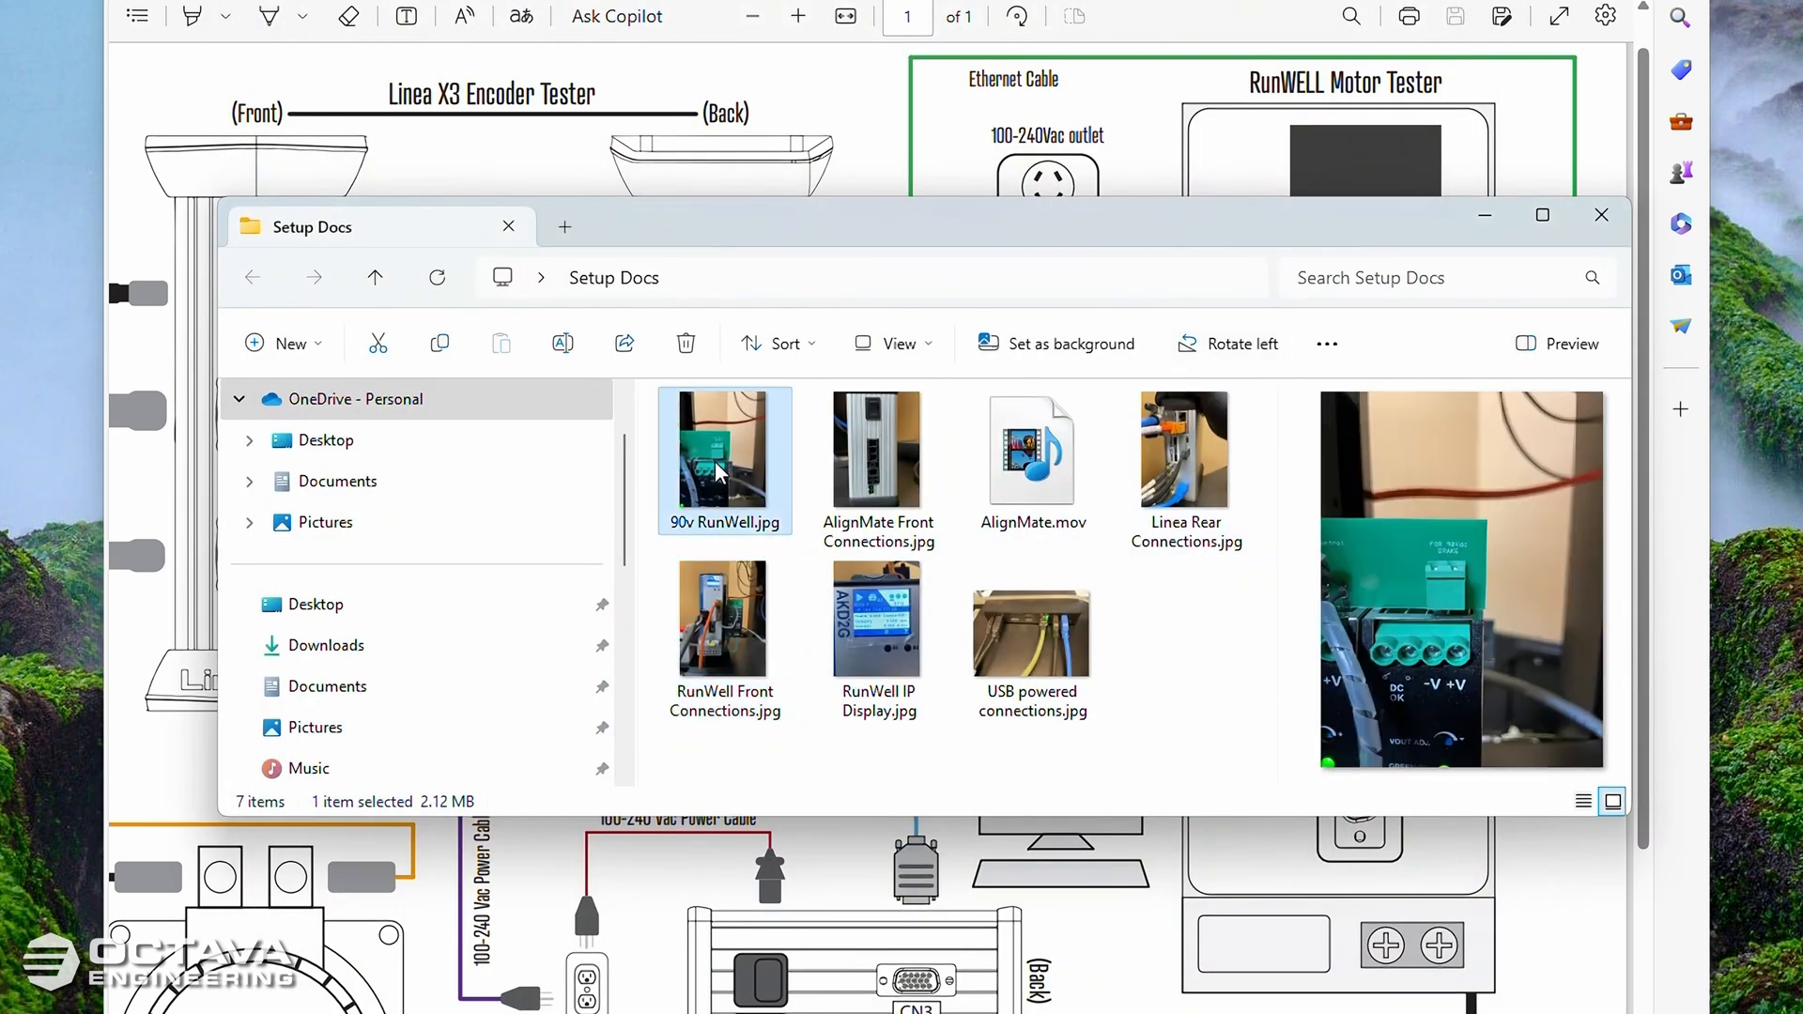
double_click(723, 451)
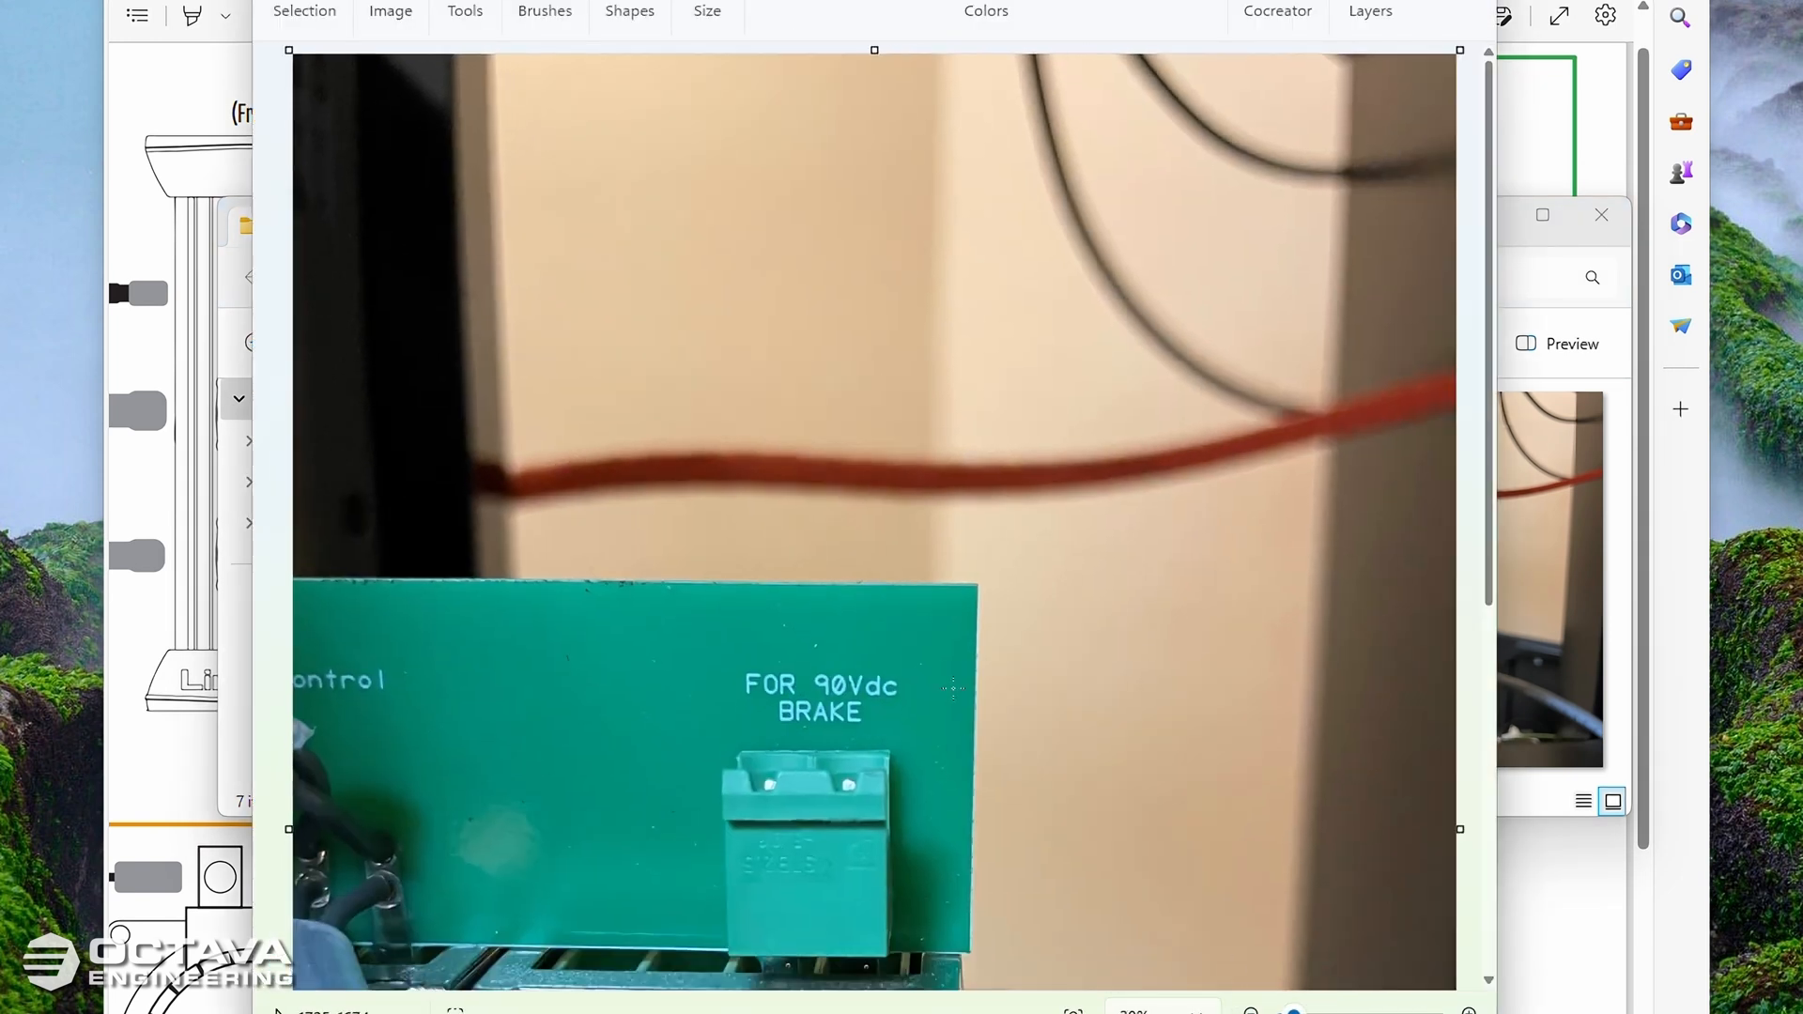
scroll(down, 3)
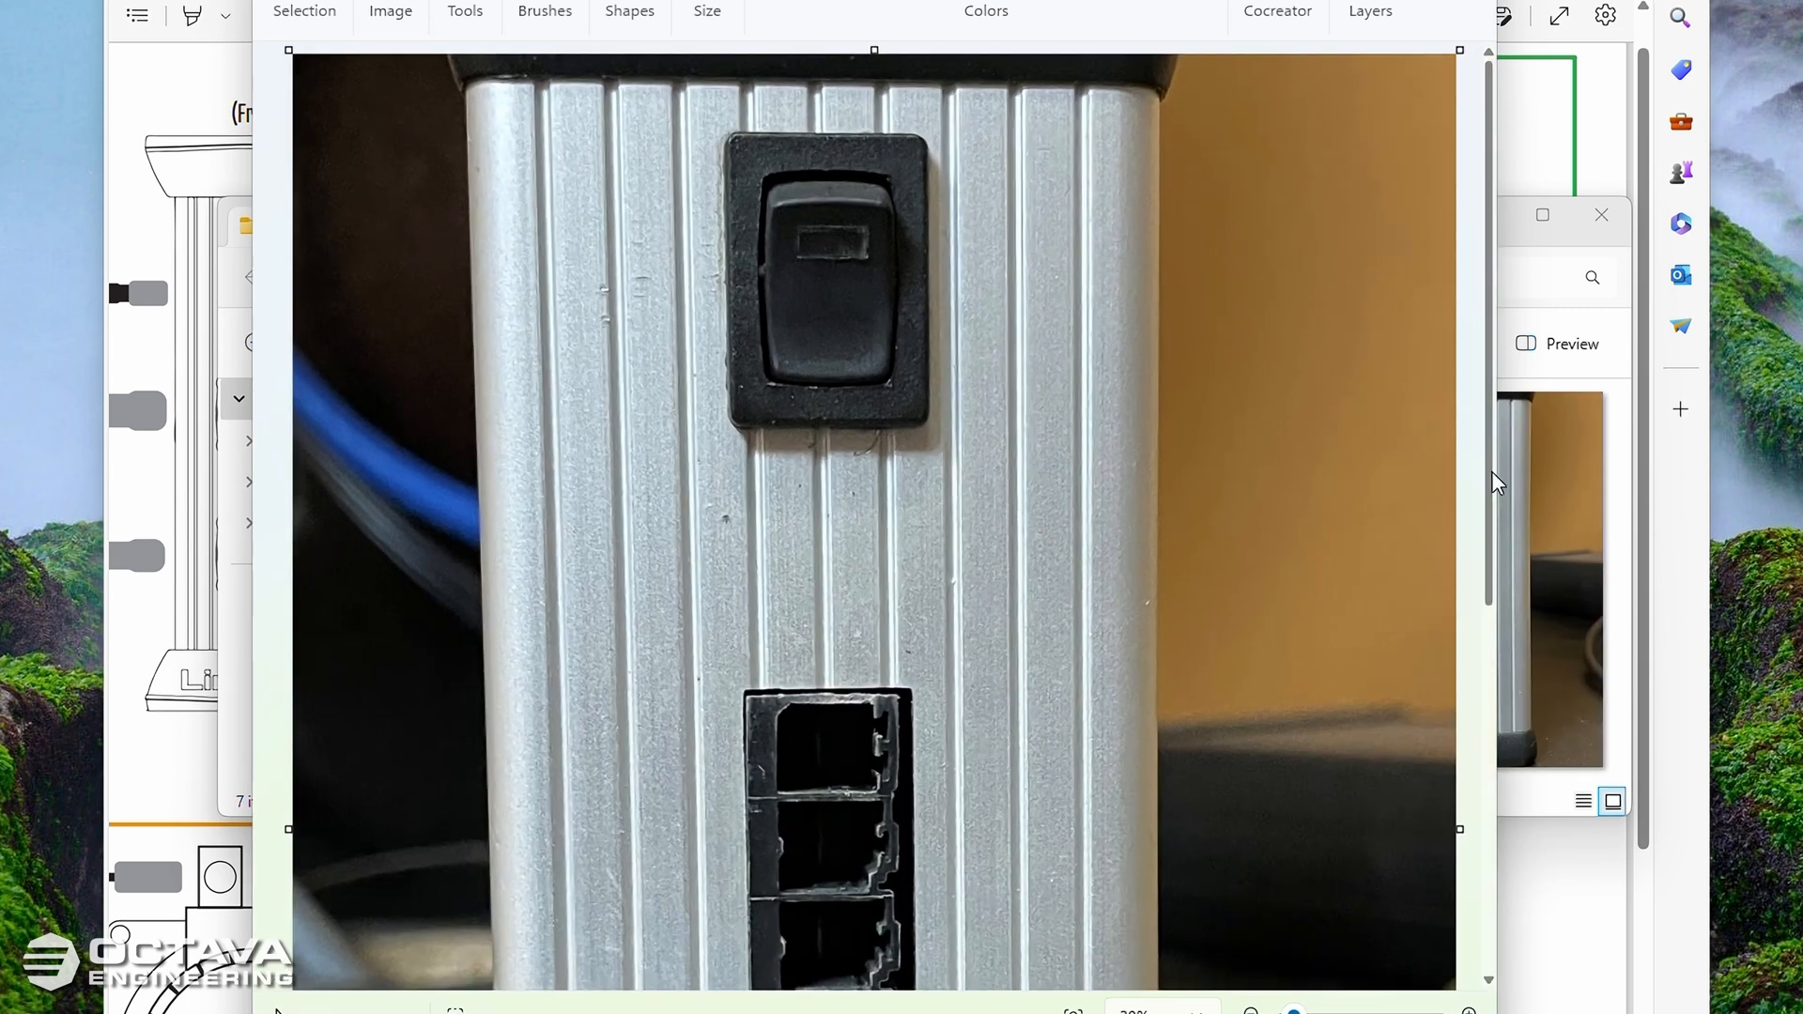
scroll(down, 3)
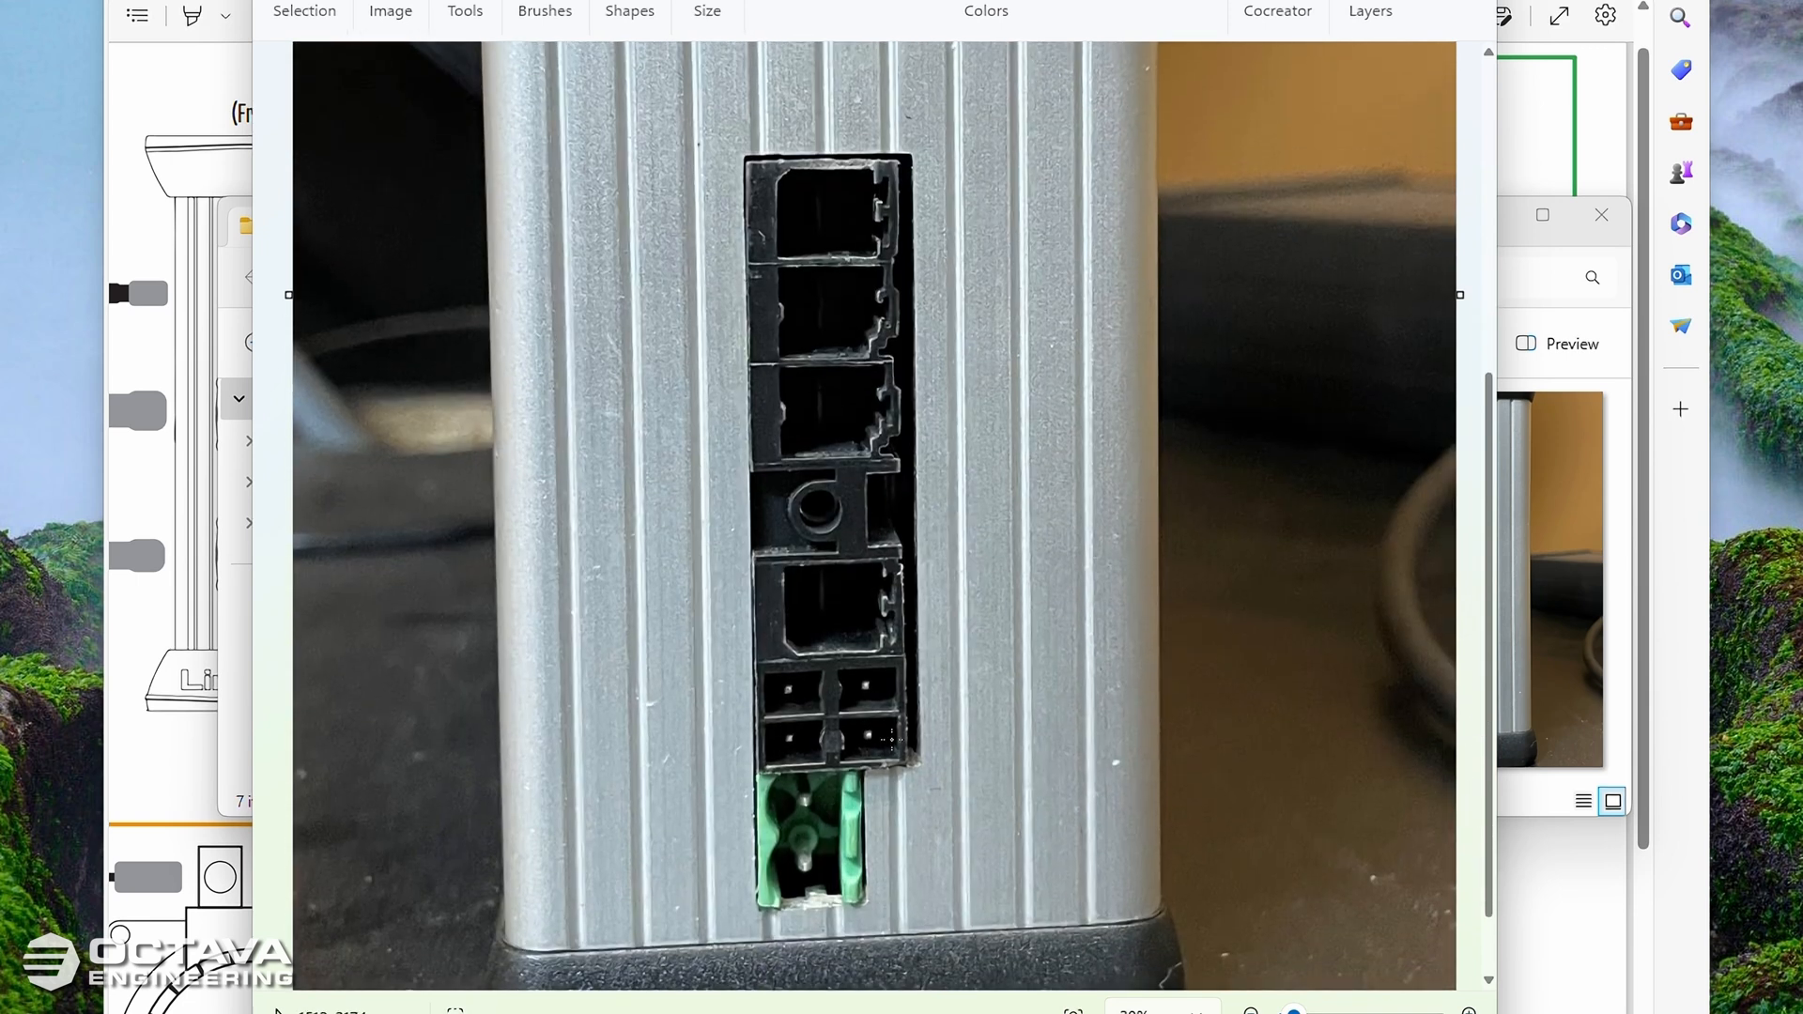
mouse_move(1422, 755)
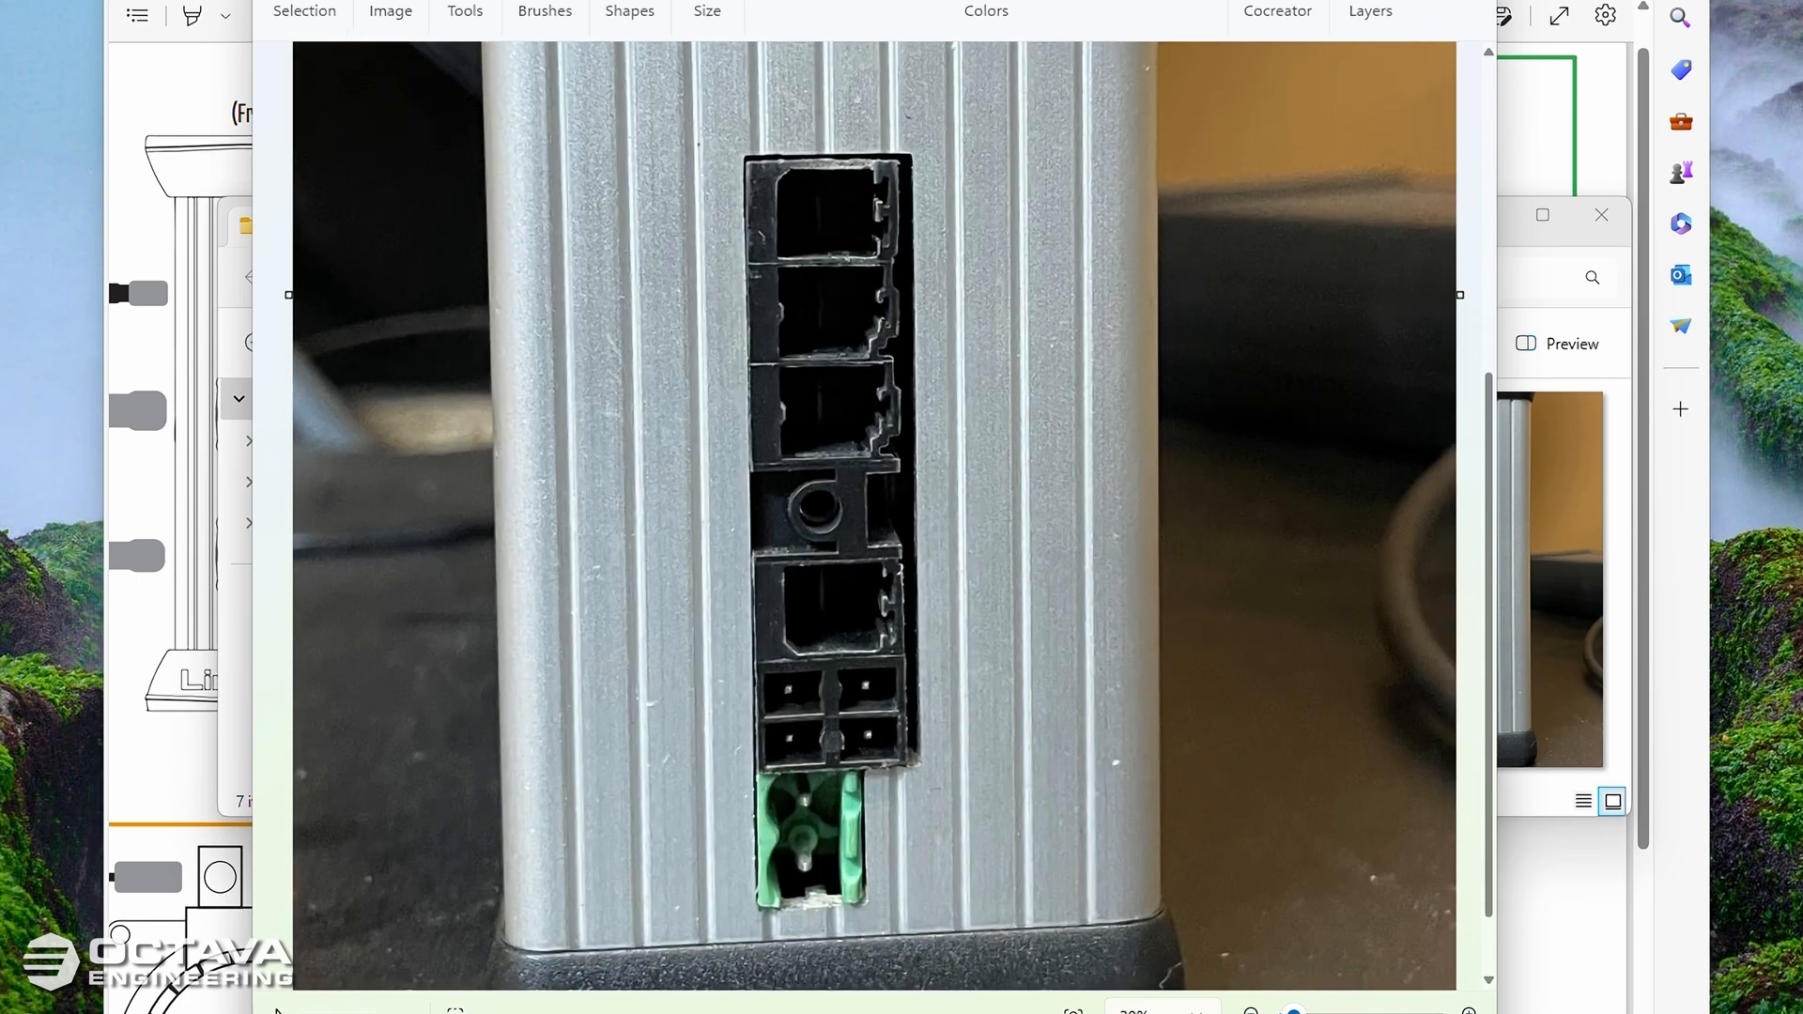
click(545, 11)
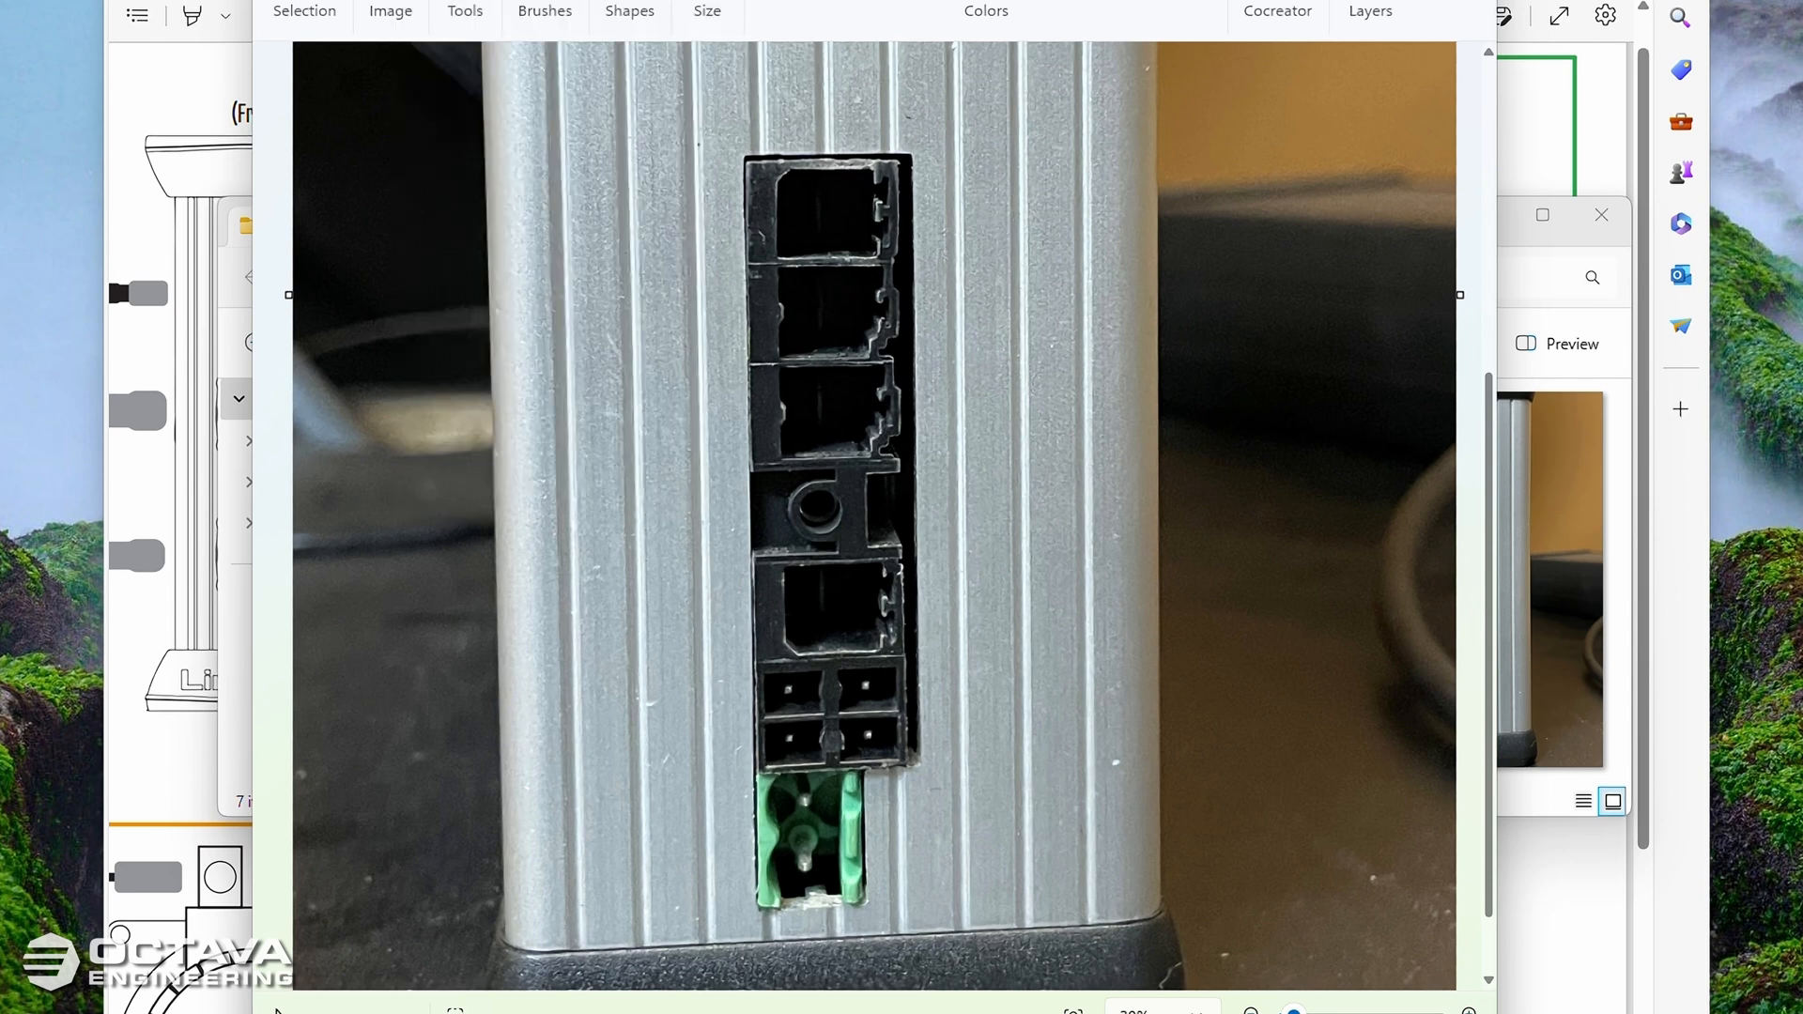
mouse_move(1206, 684)
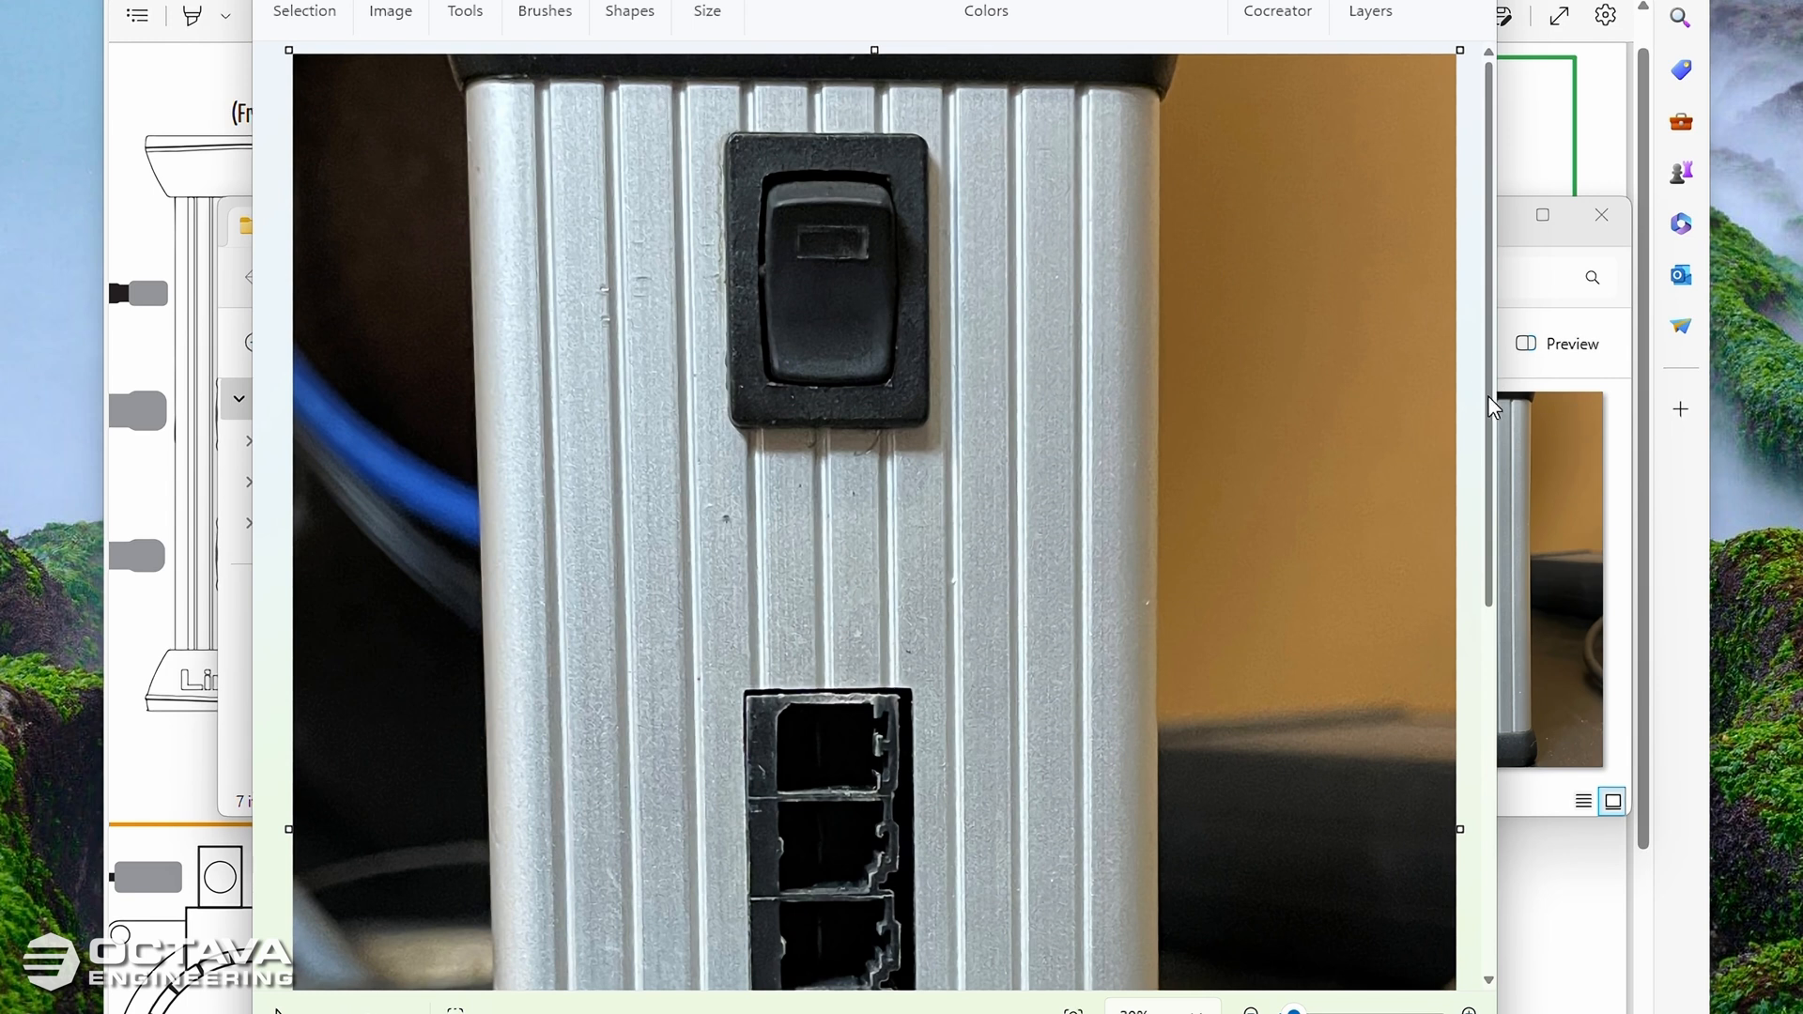
scroll(down, 3)
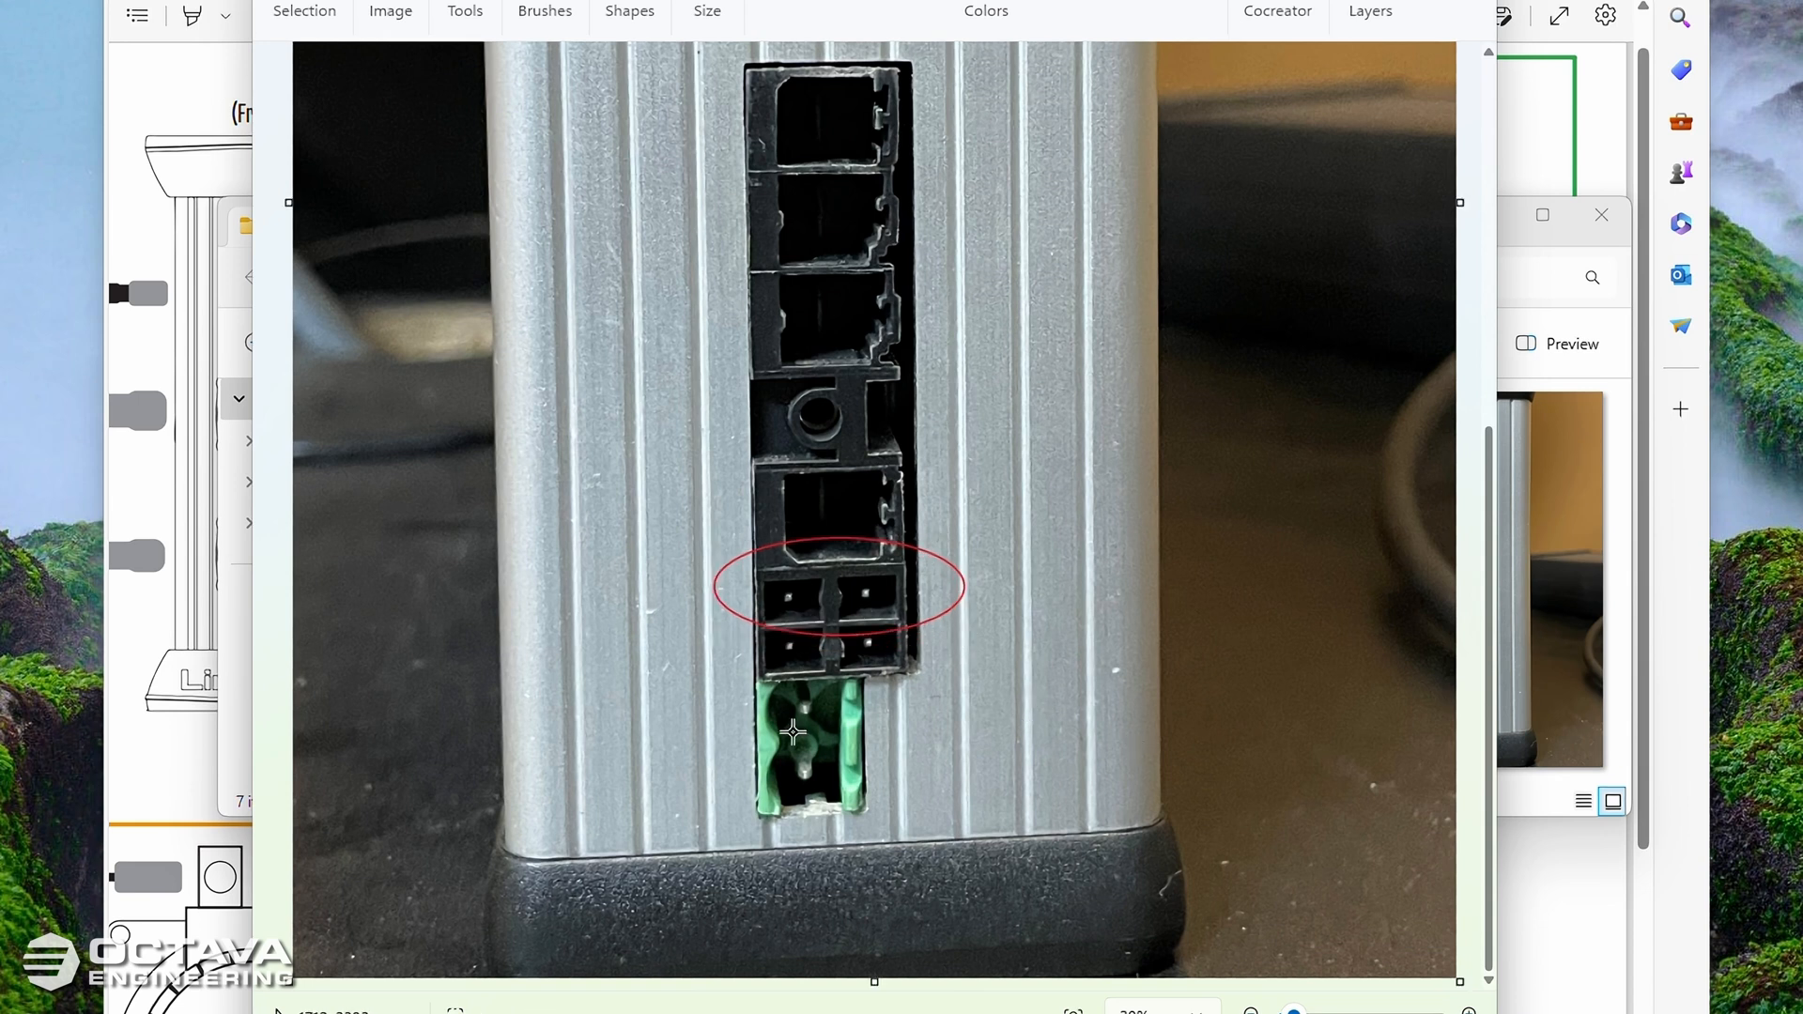
Step: Draw a second red ellipse around the green terminal block below the two-pin connector
drag(790, 734, 913, 848)
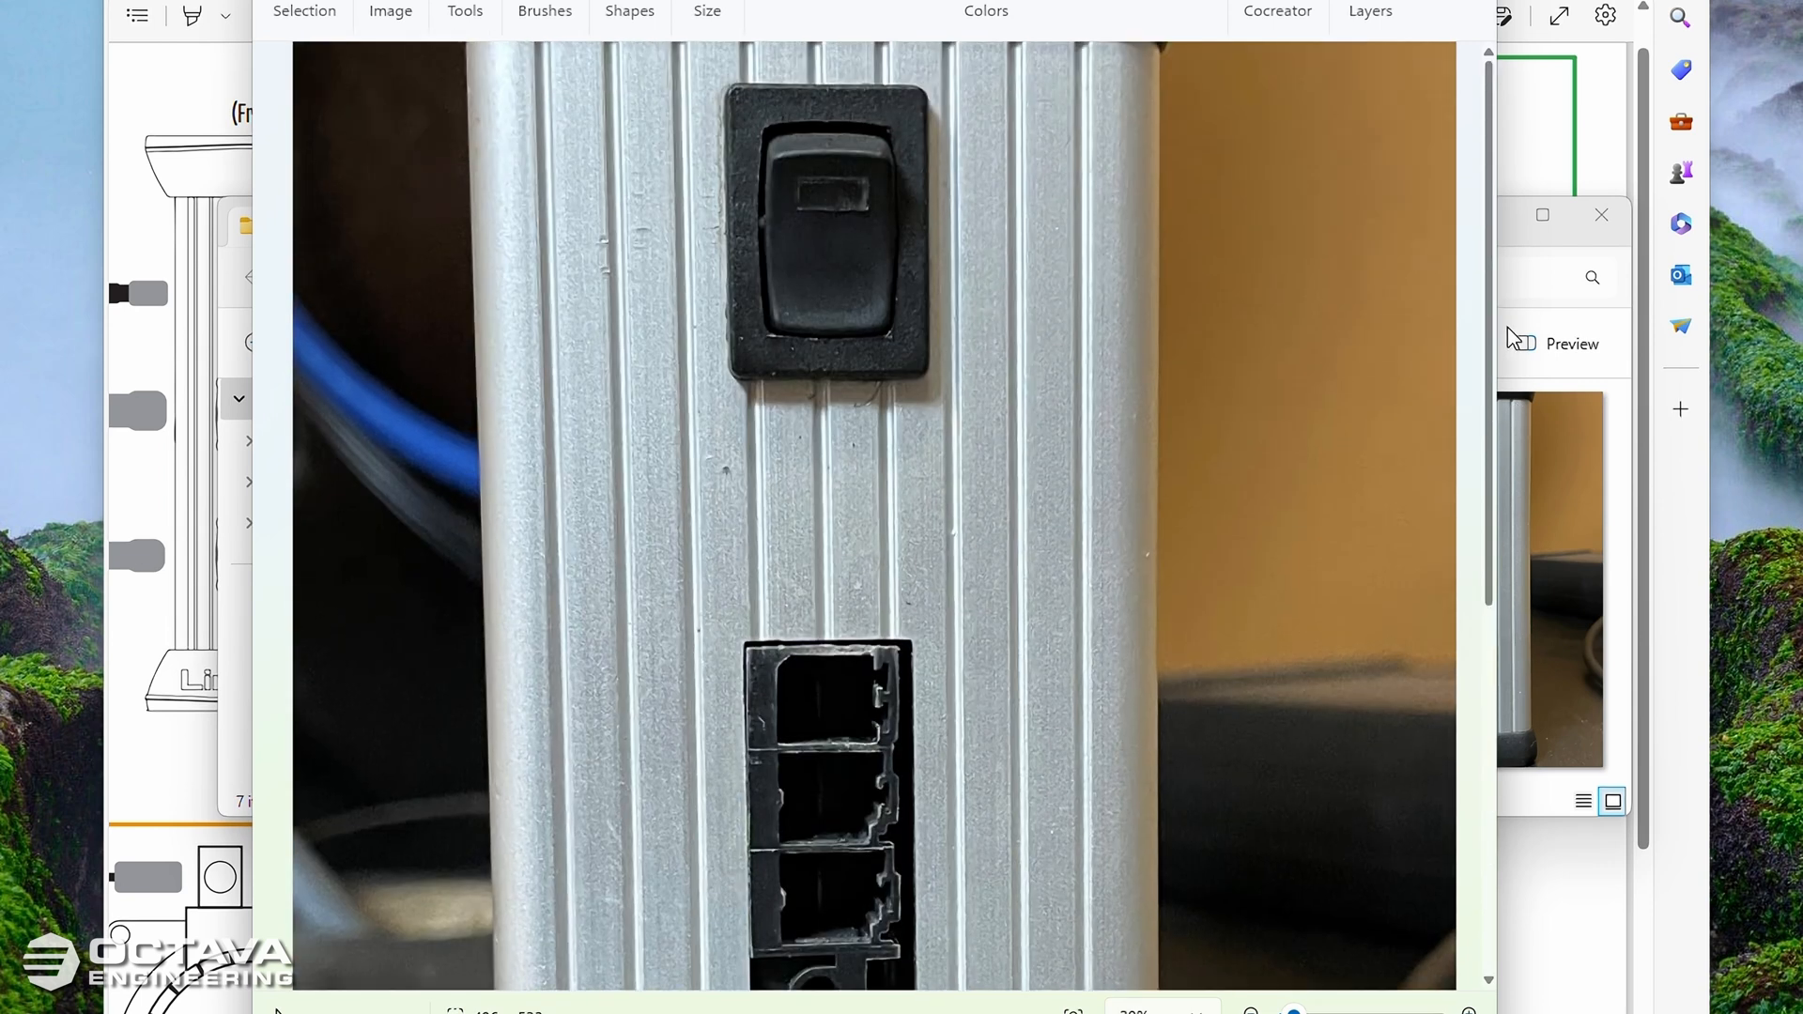
mouse_move(1515, 336)
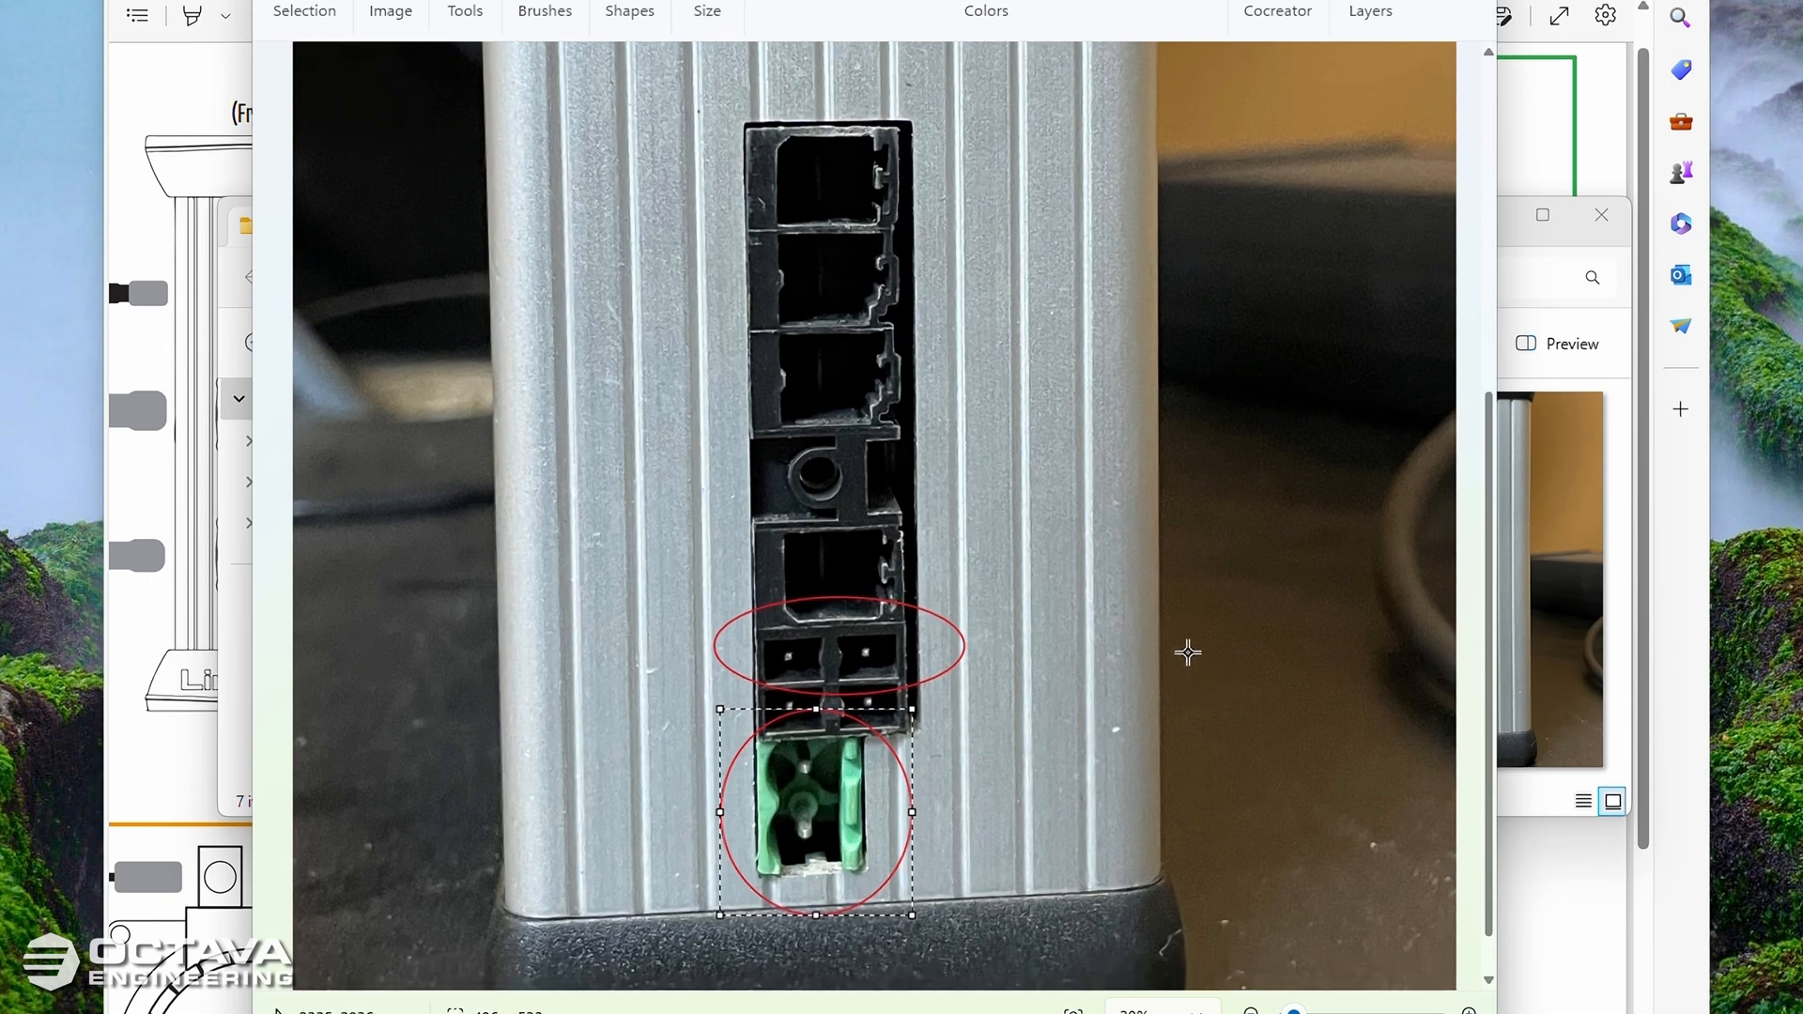
mouse_move(786, 557)
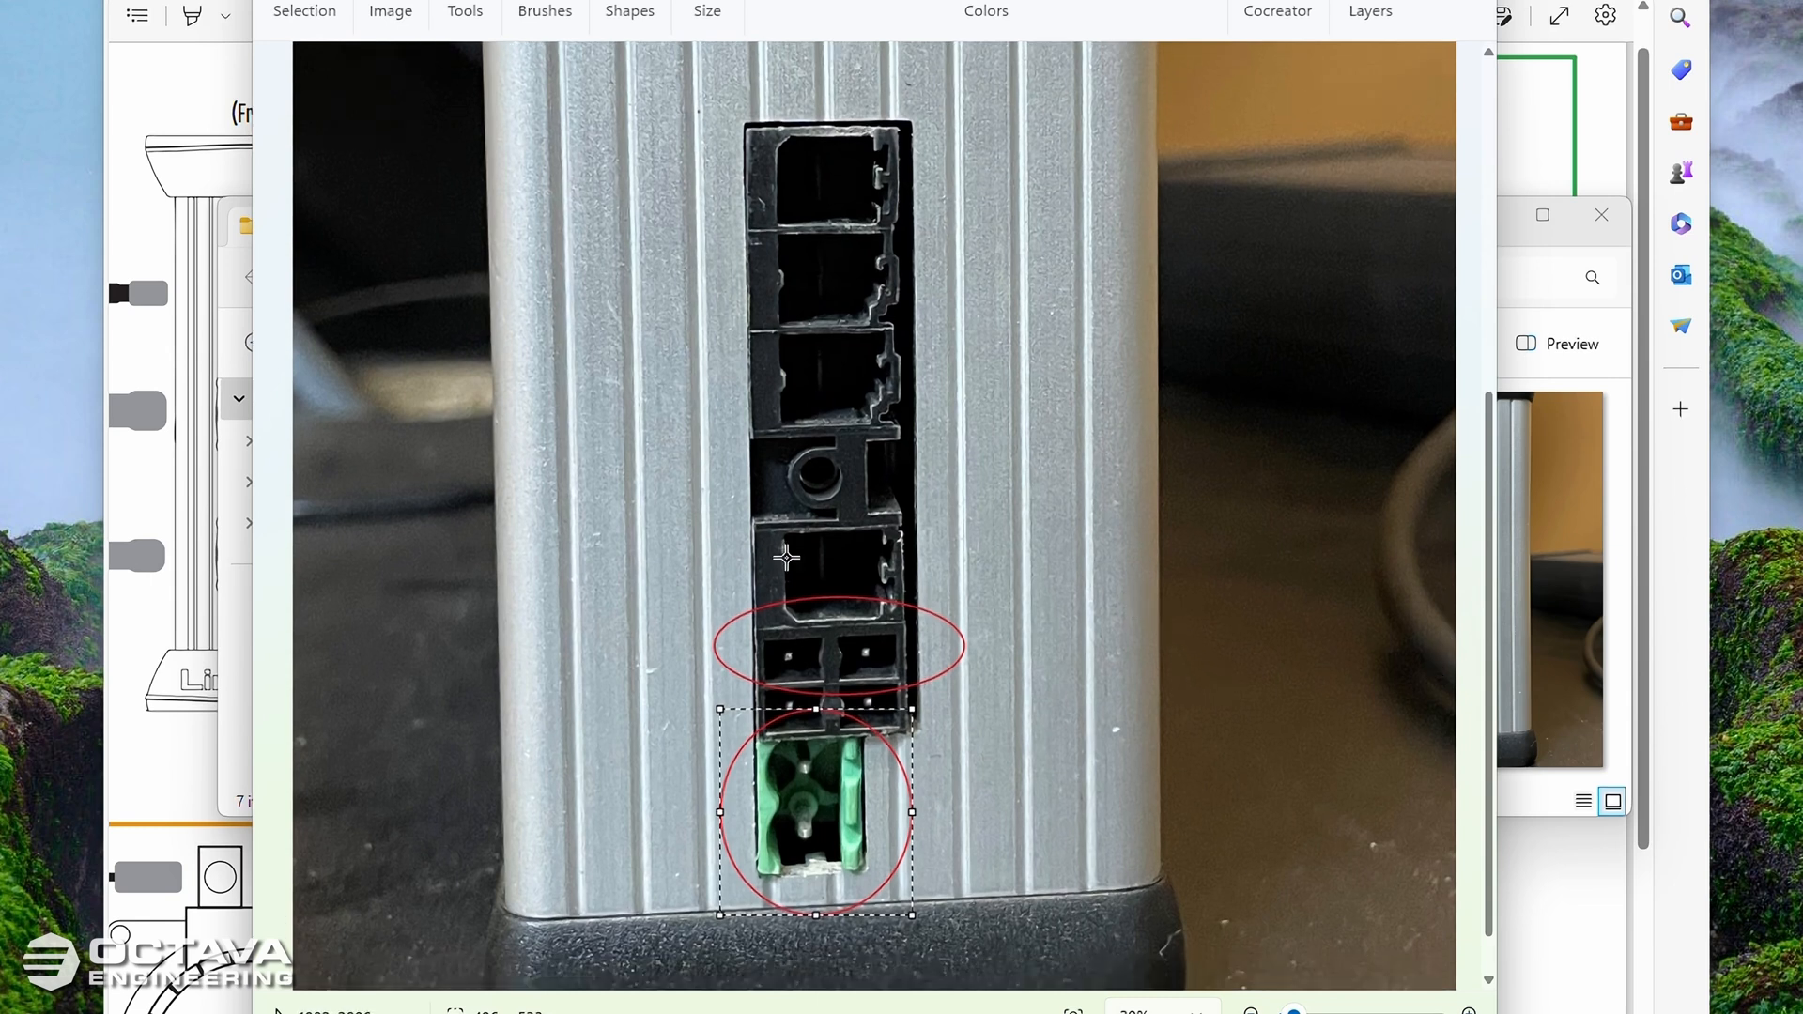
mouse_move(1476, 797)
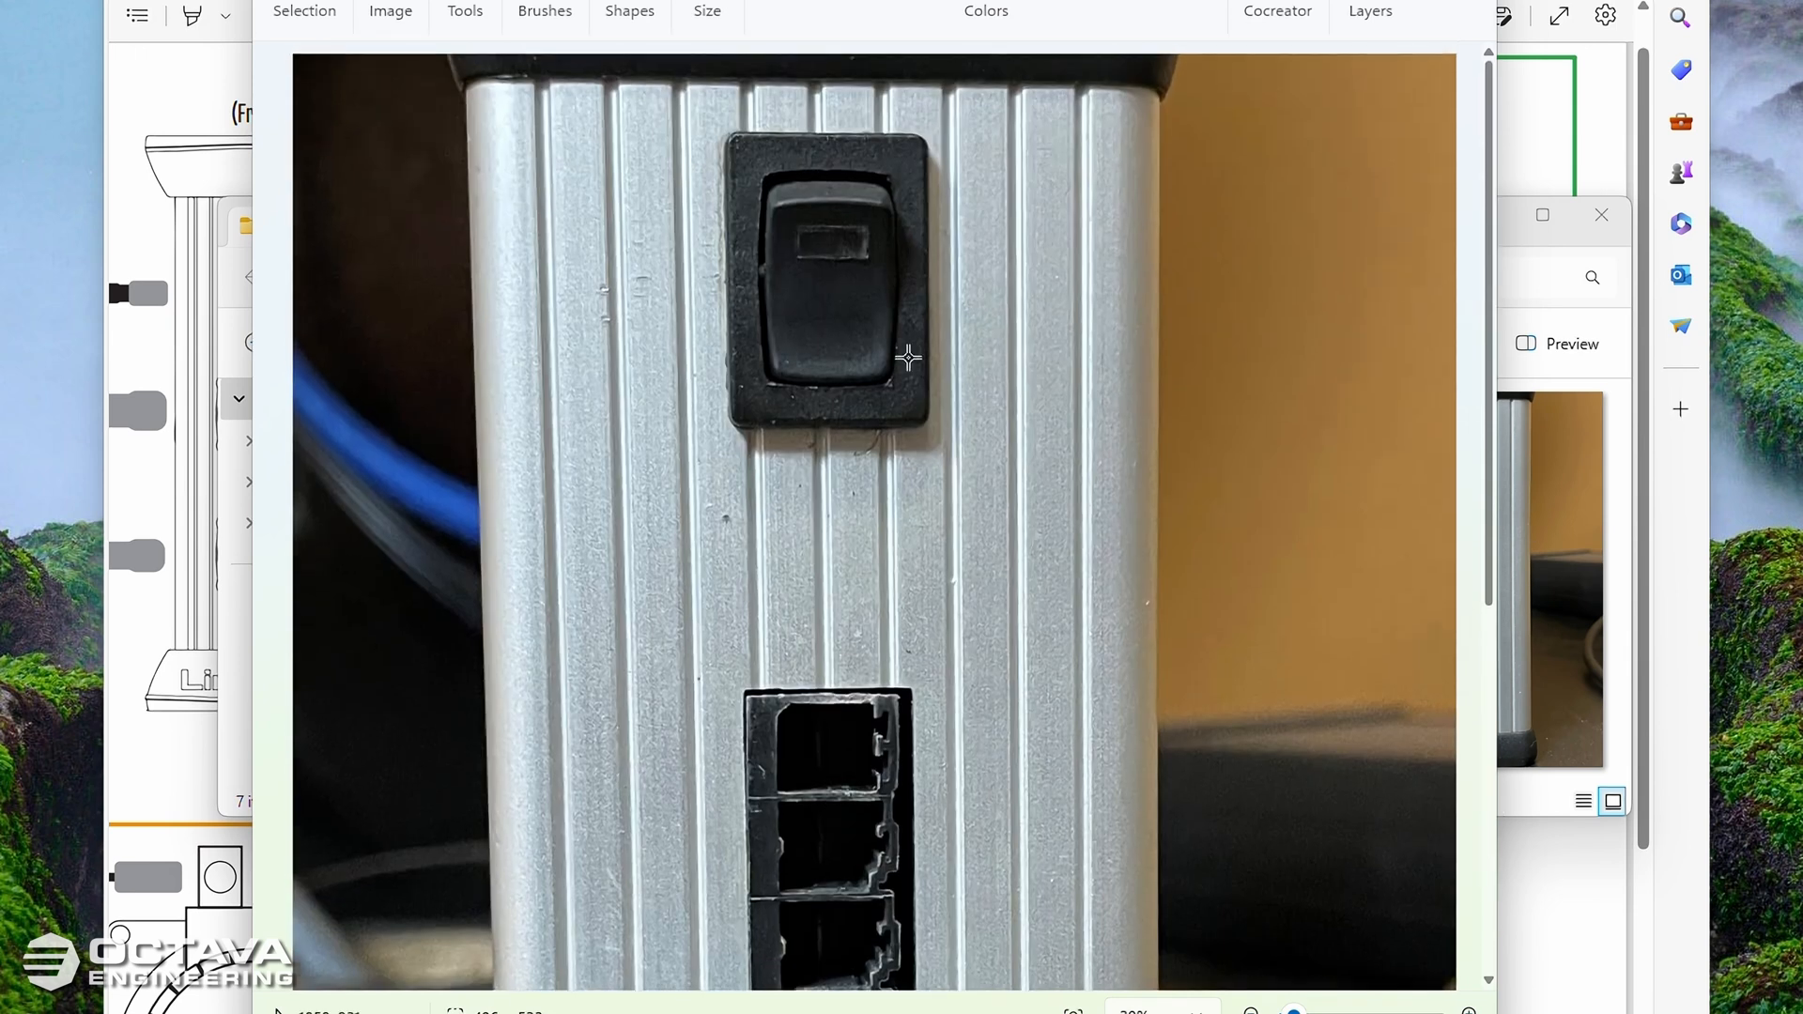
scroll(down, 3)
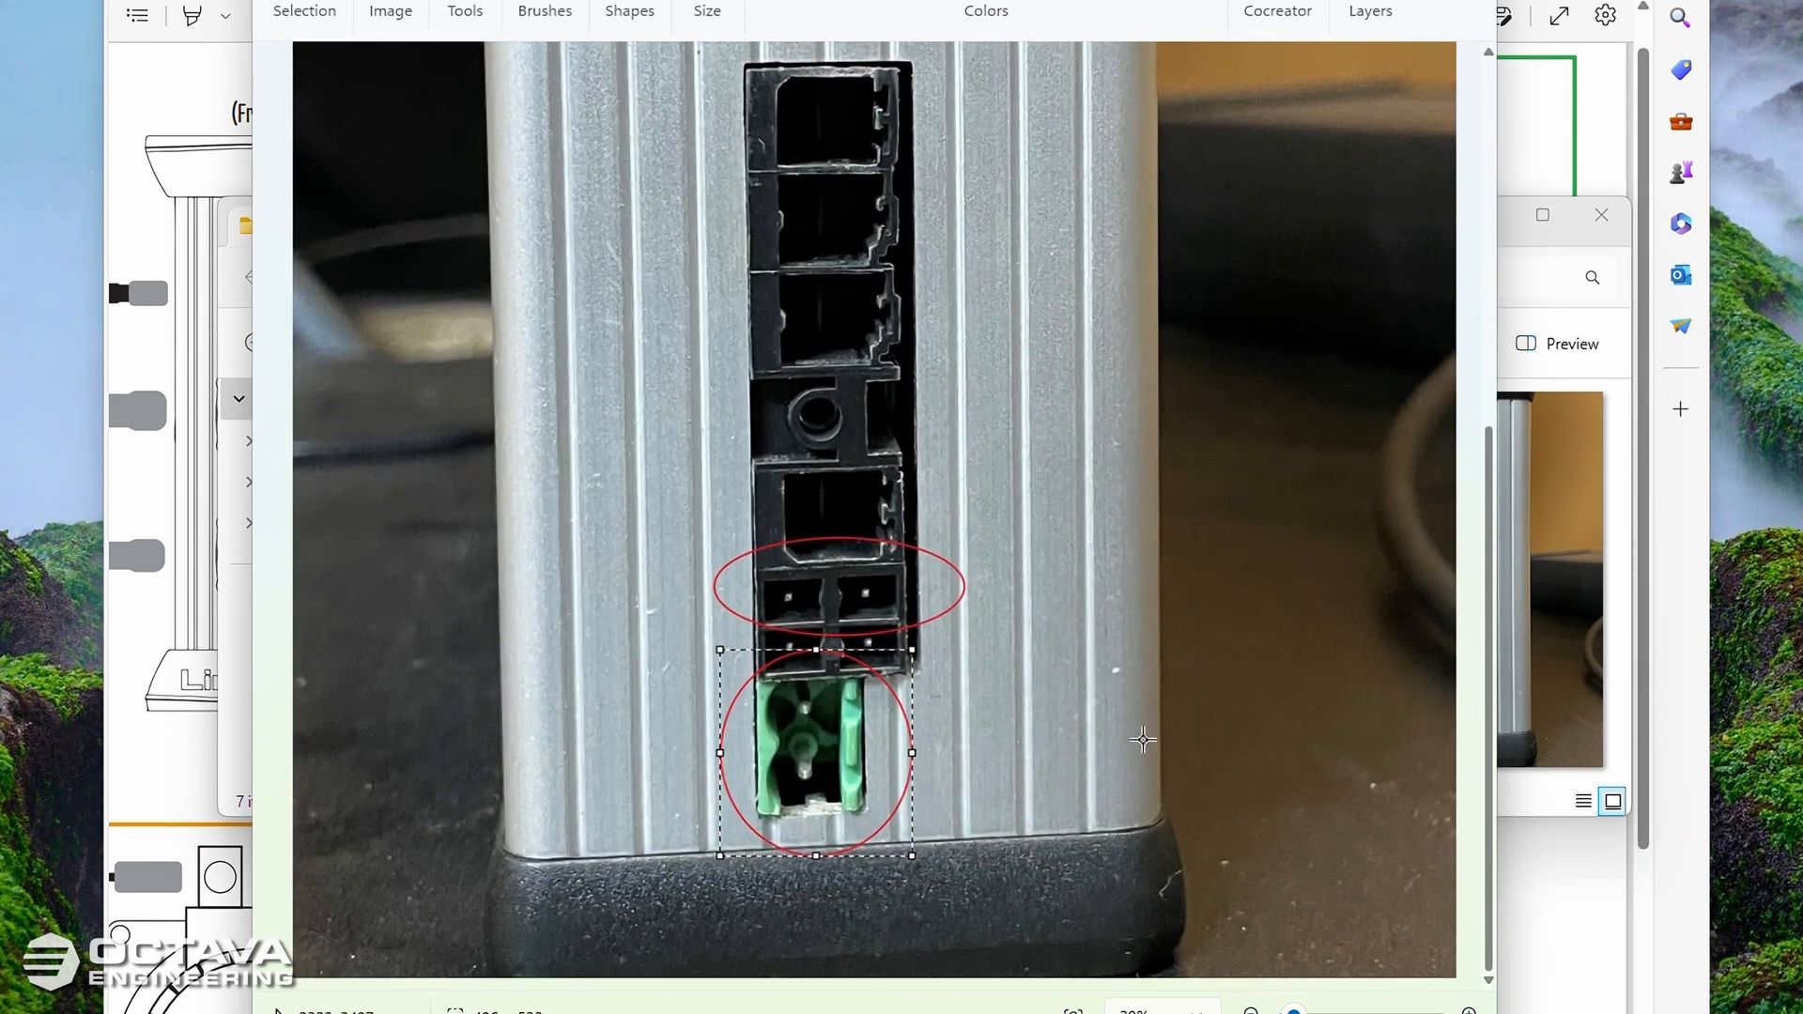
mouse_move(770, 630)
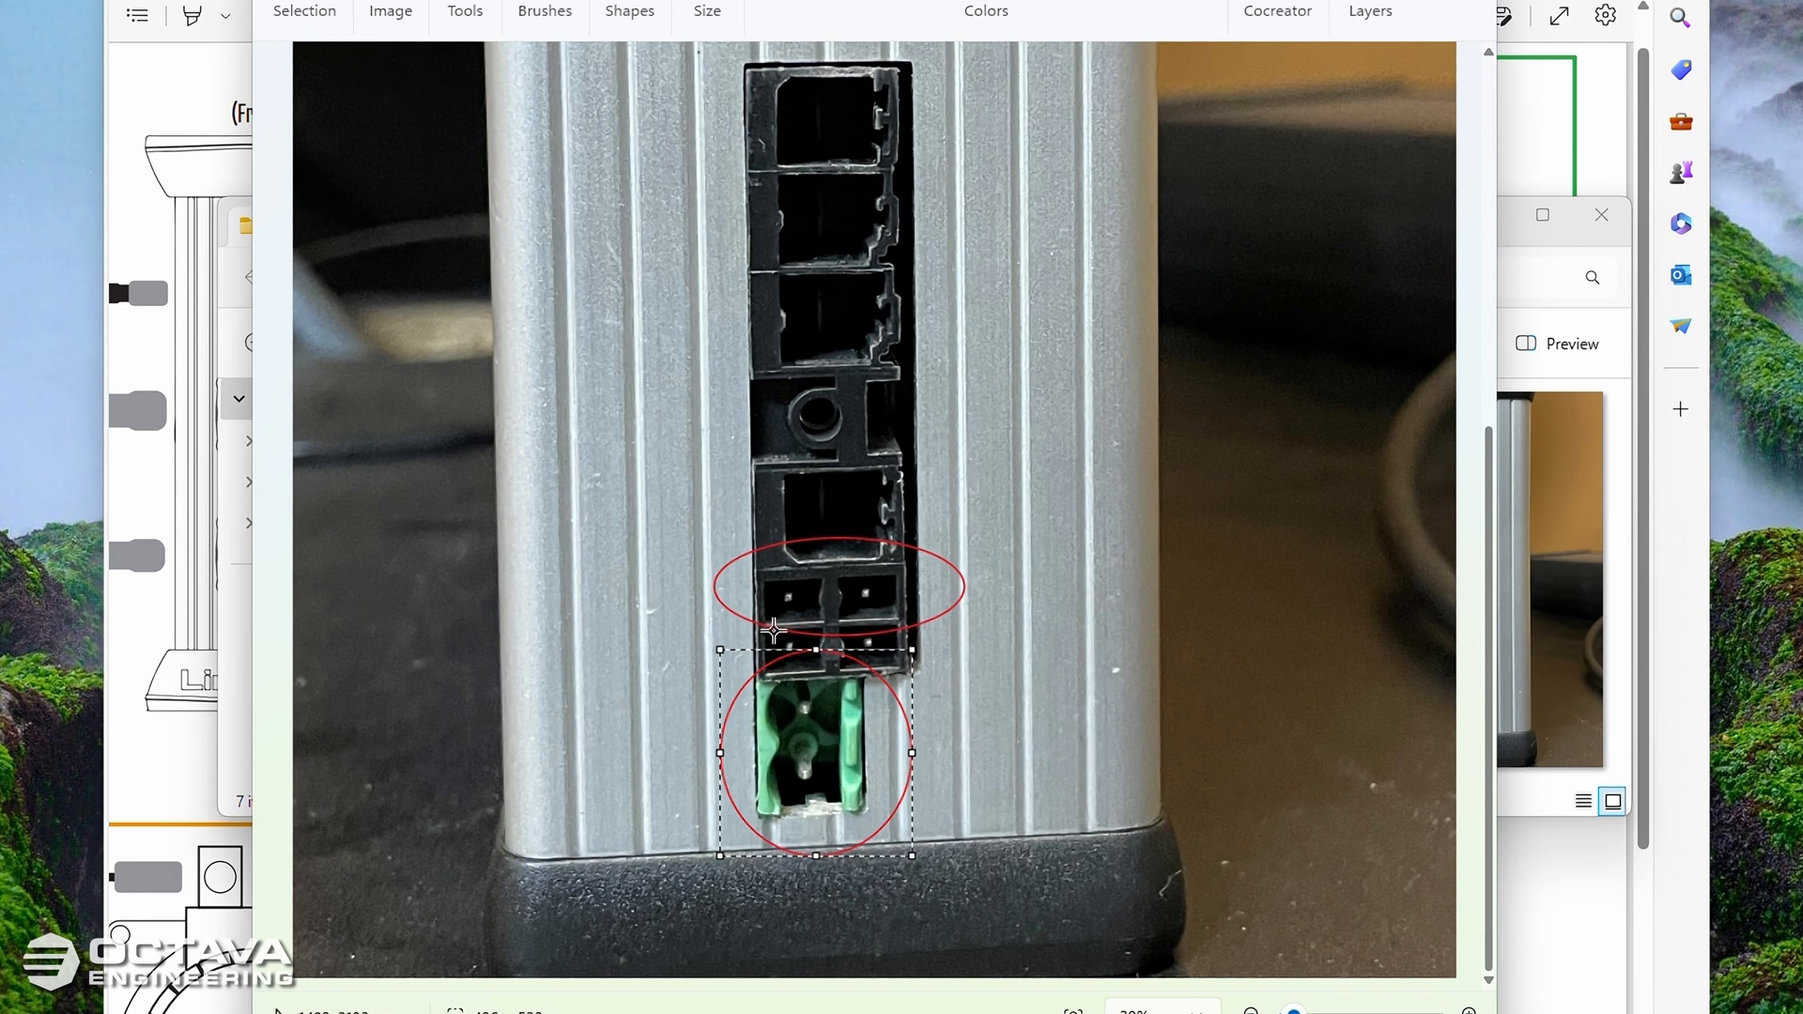
mouse_move(860, 778)
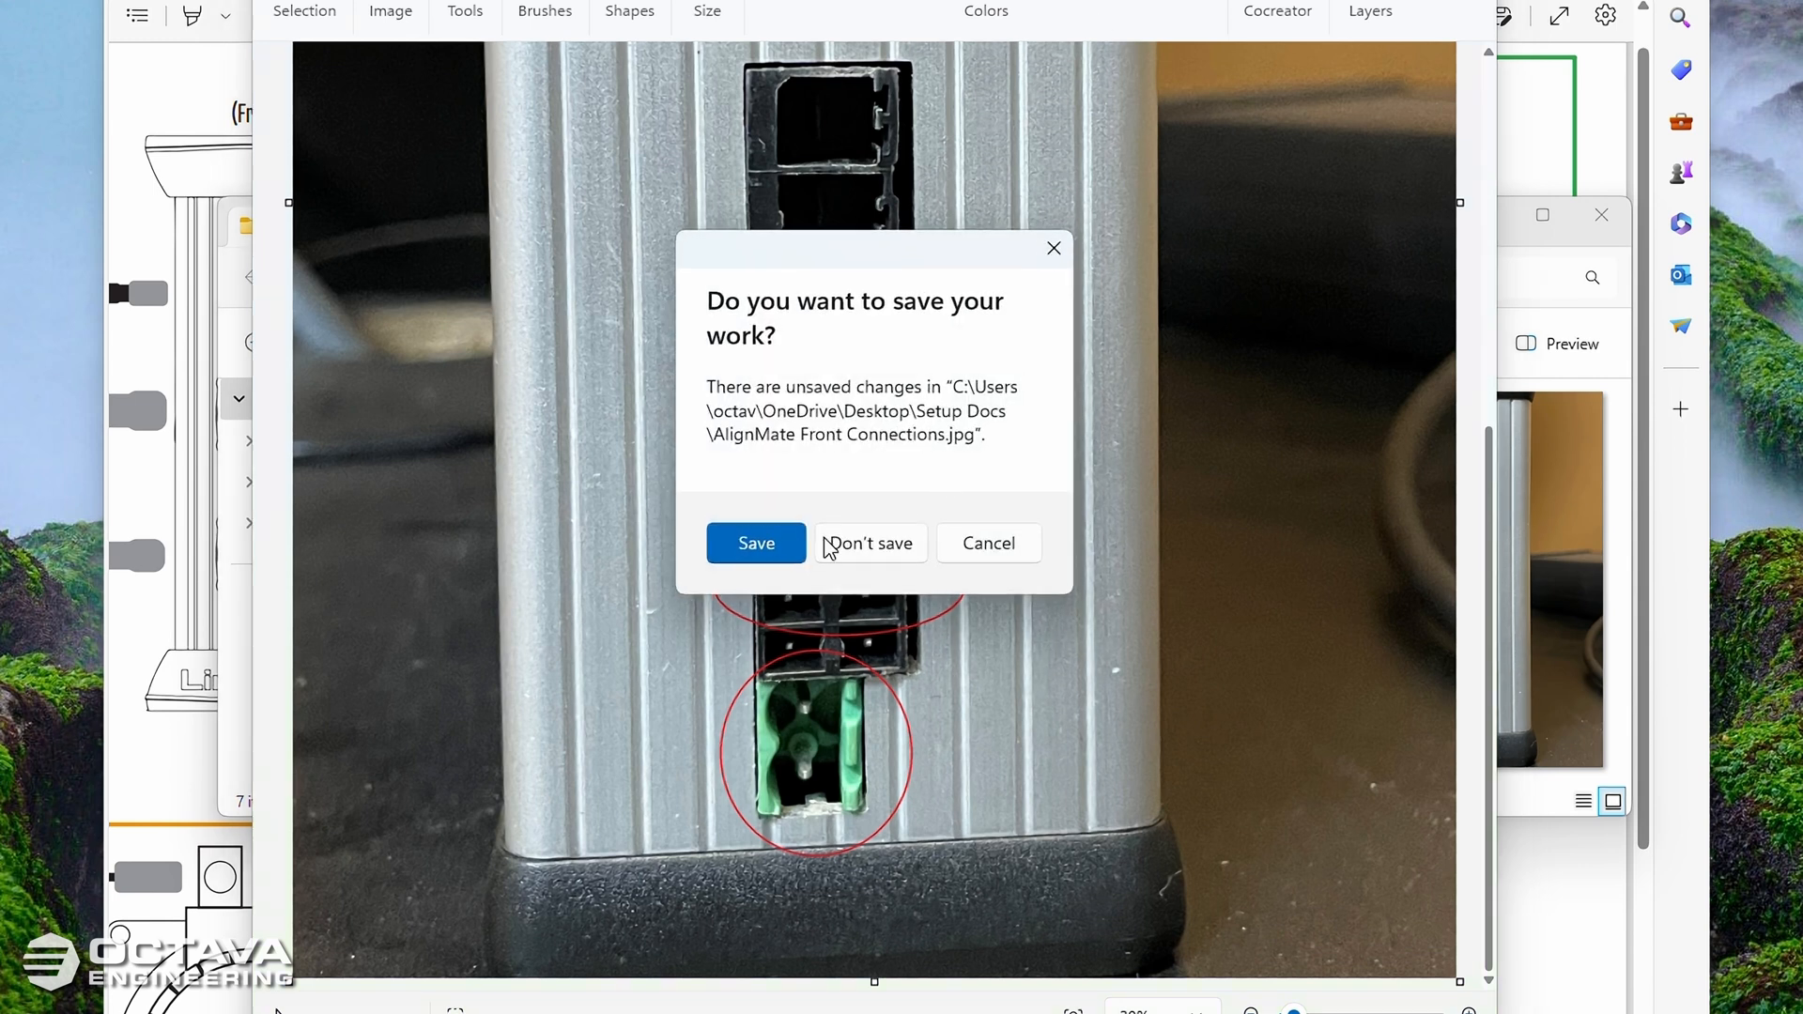
click(870, 543)
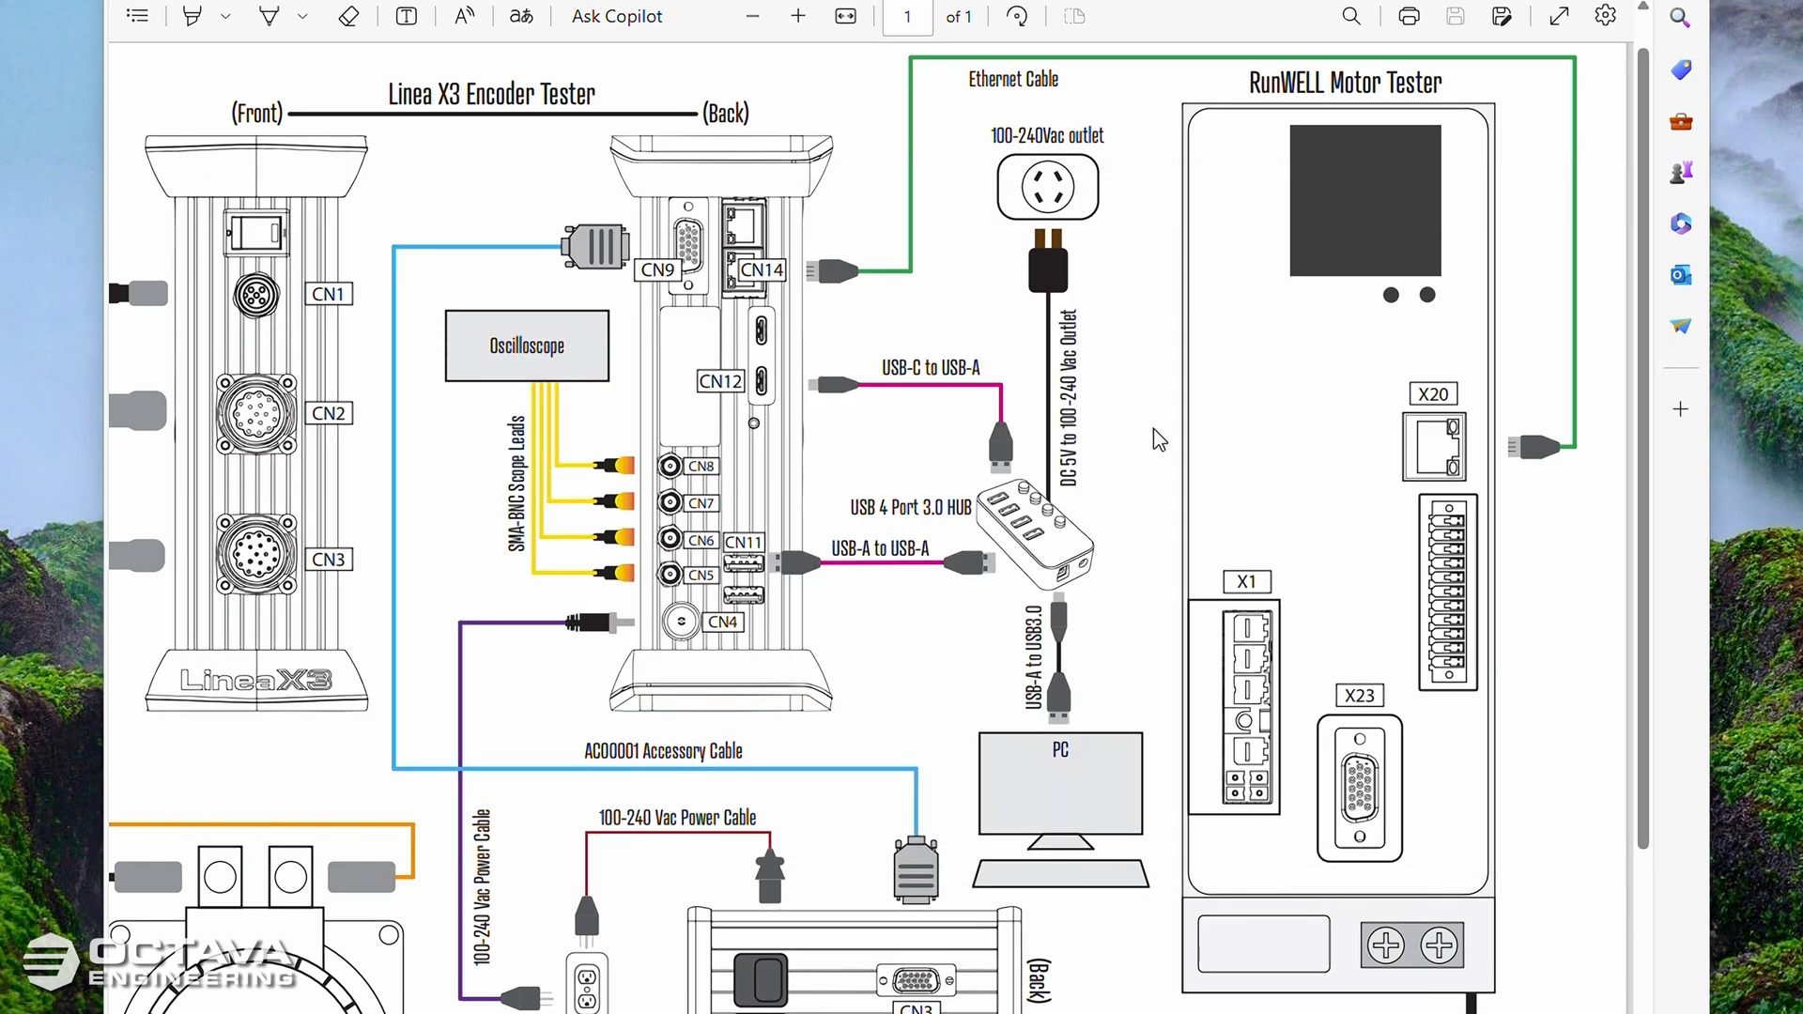
mouse_move(702, 173)
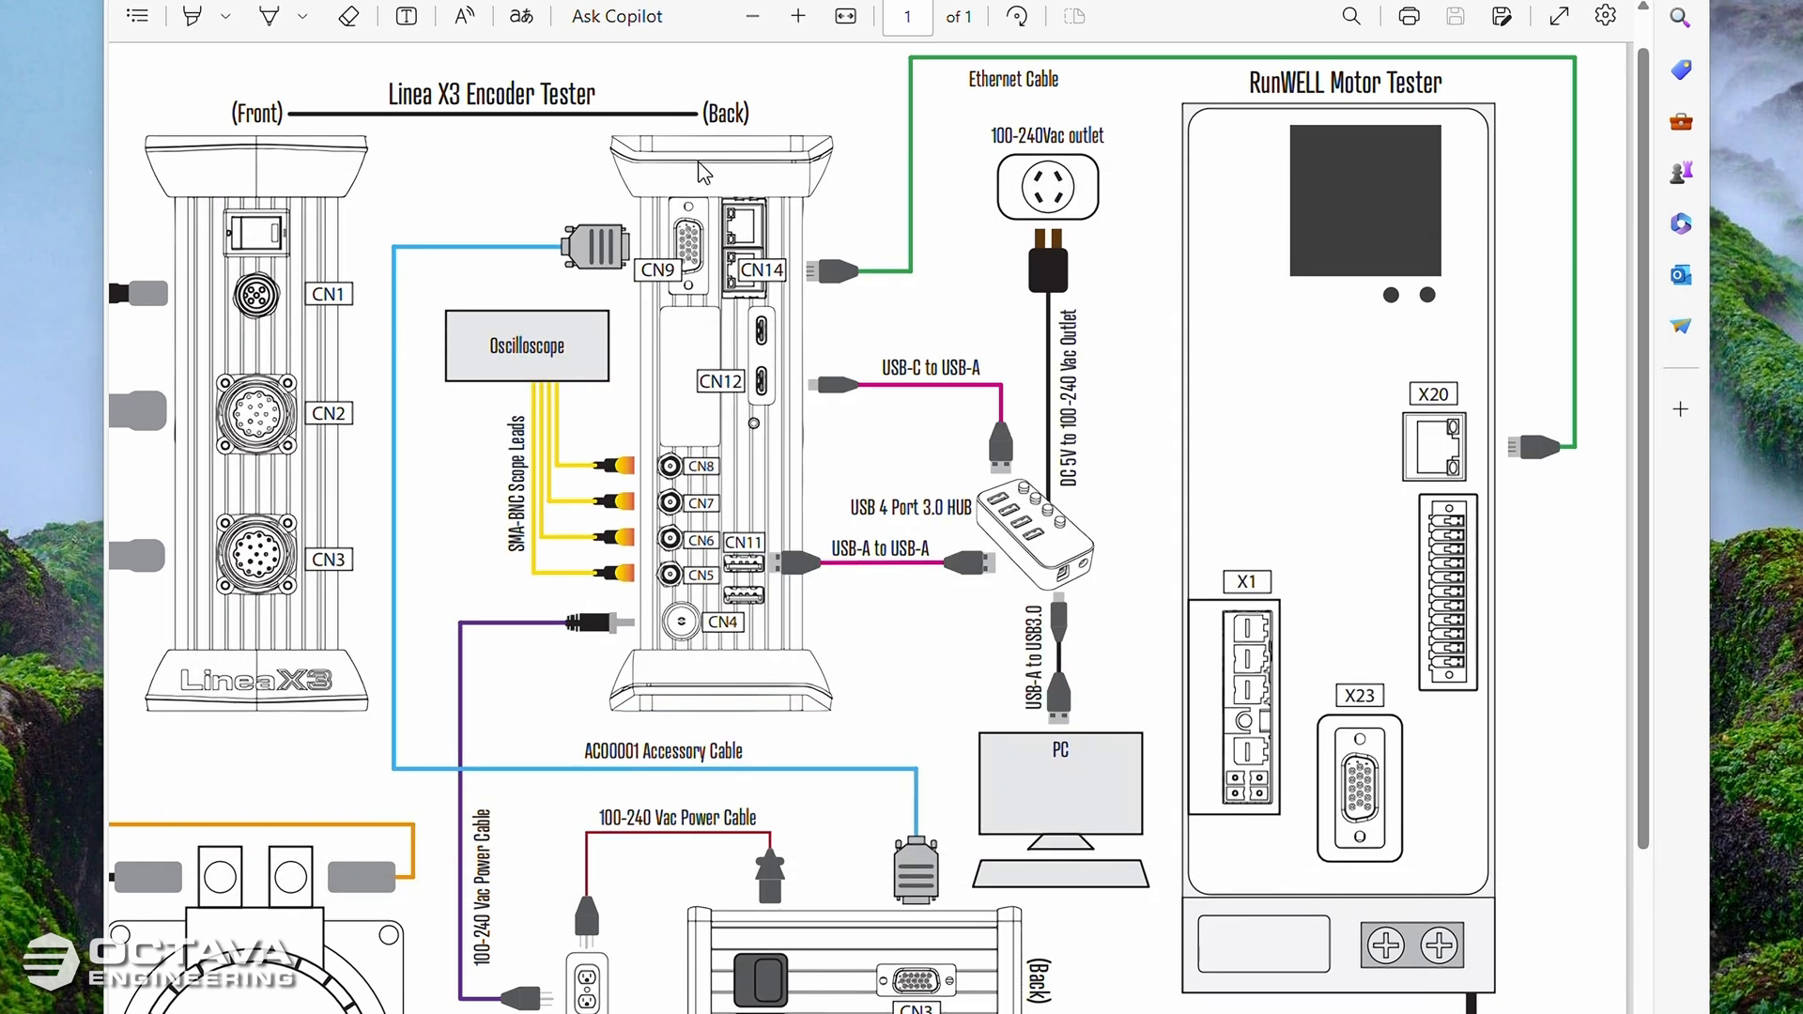
mouse_move(774, 621)
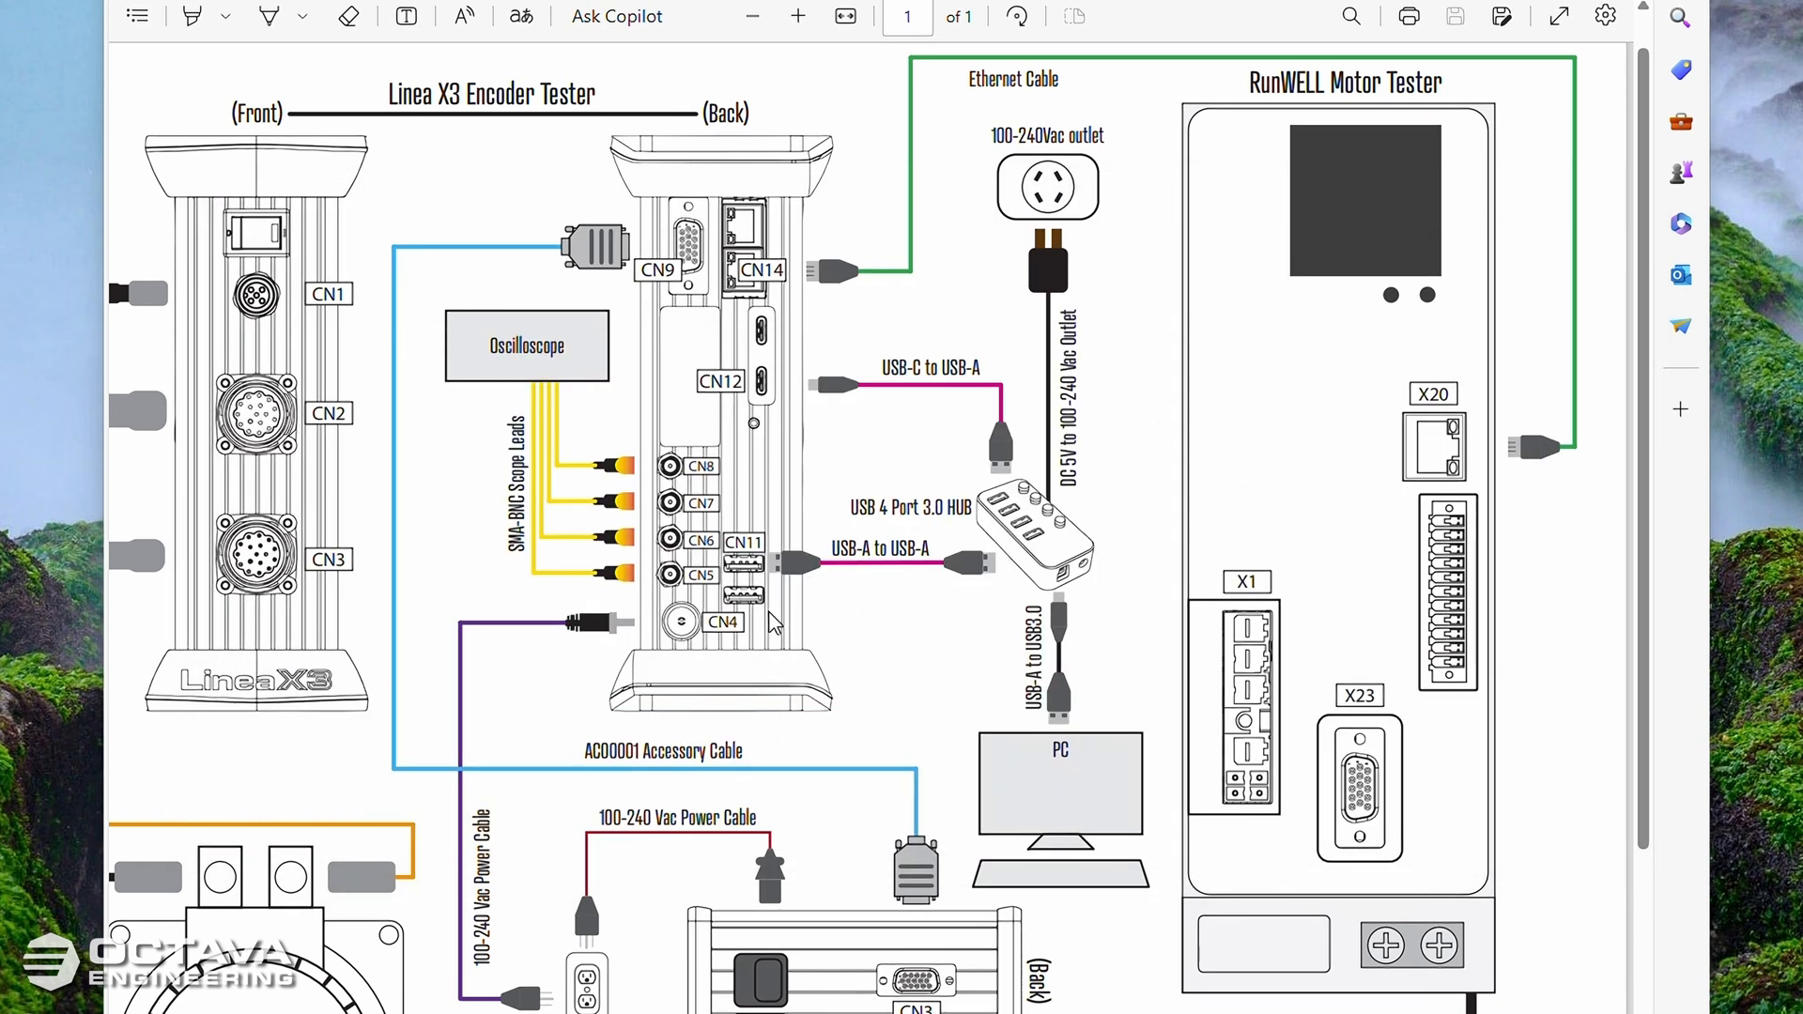
mouse_move(787, 612)
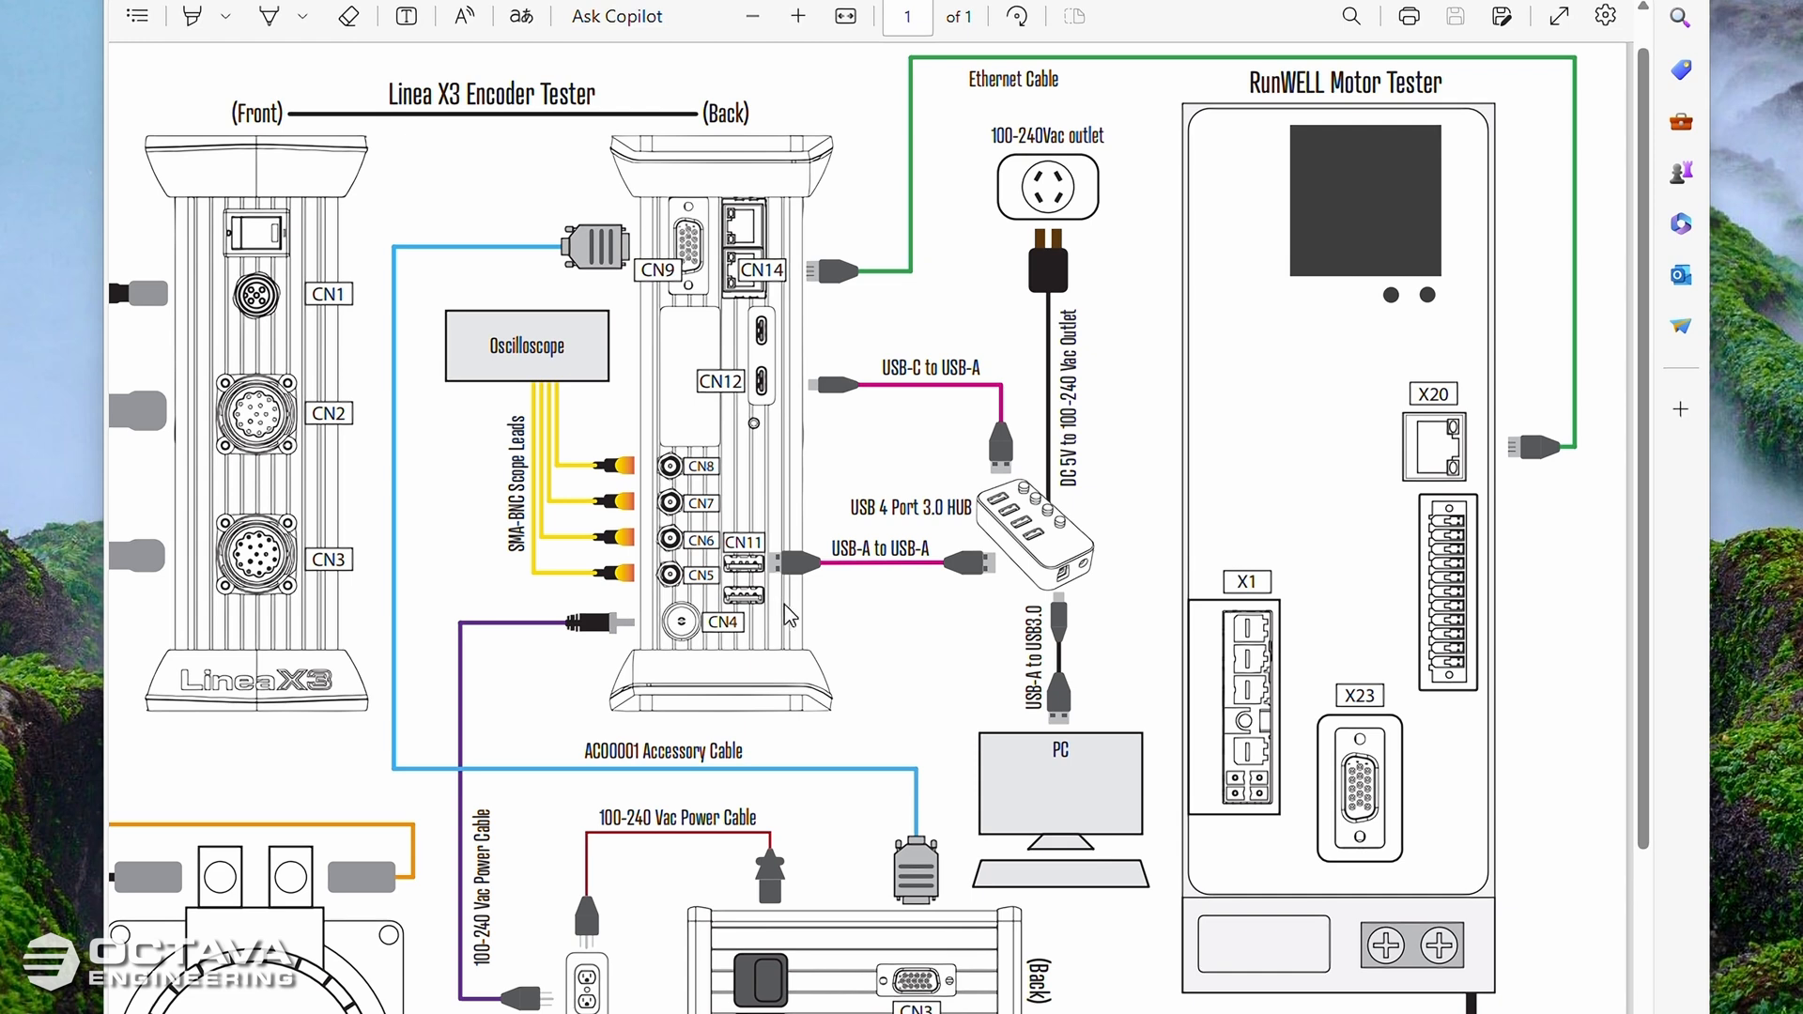
mouse_move(856, 631)
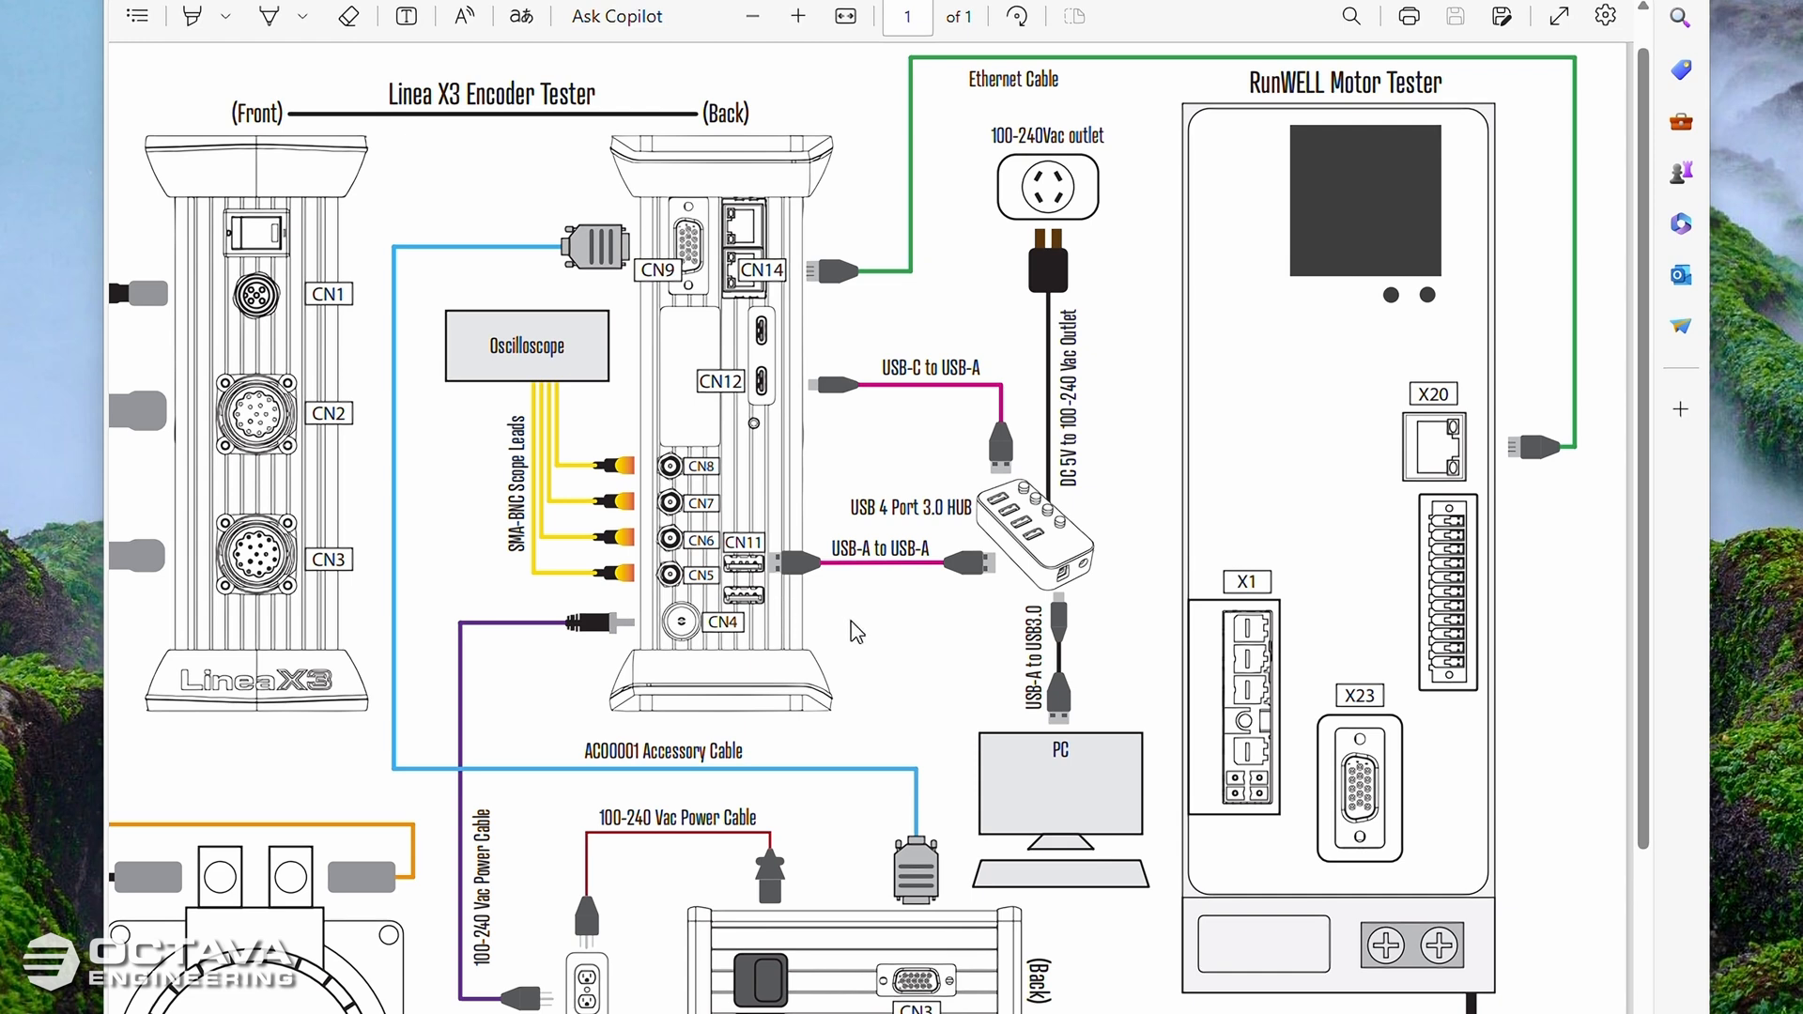
mouse_move(866, 629)
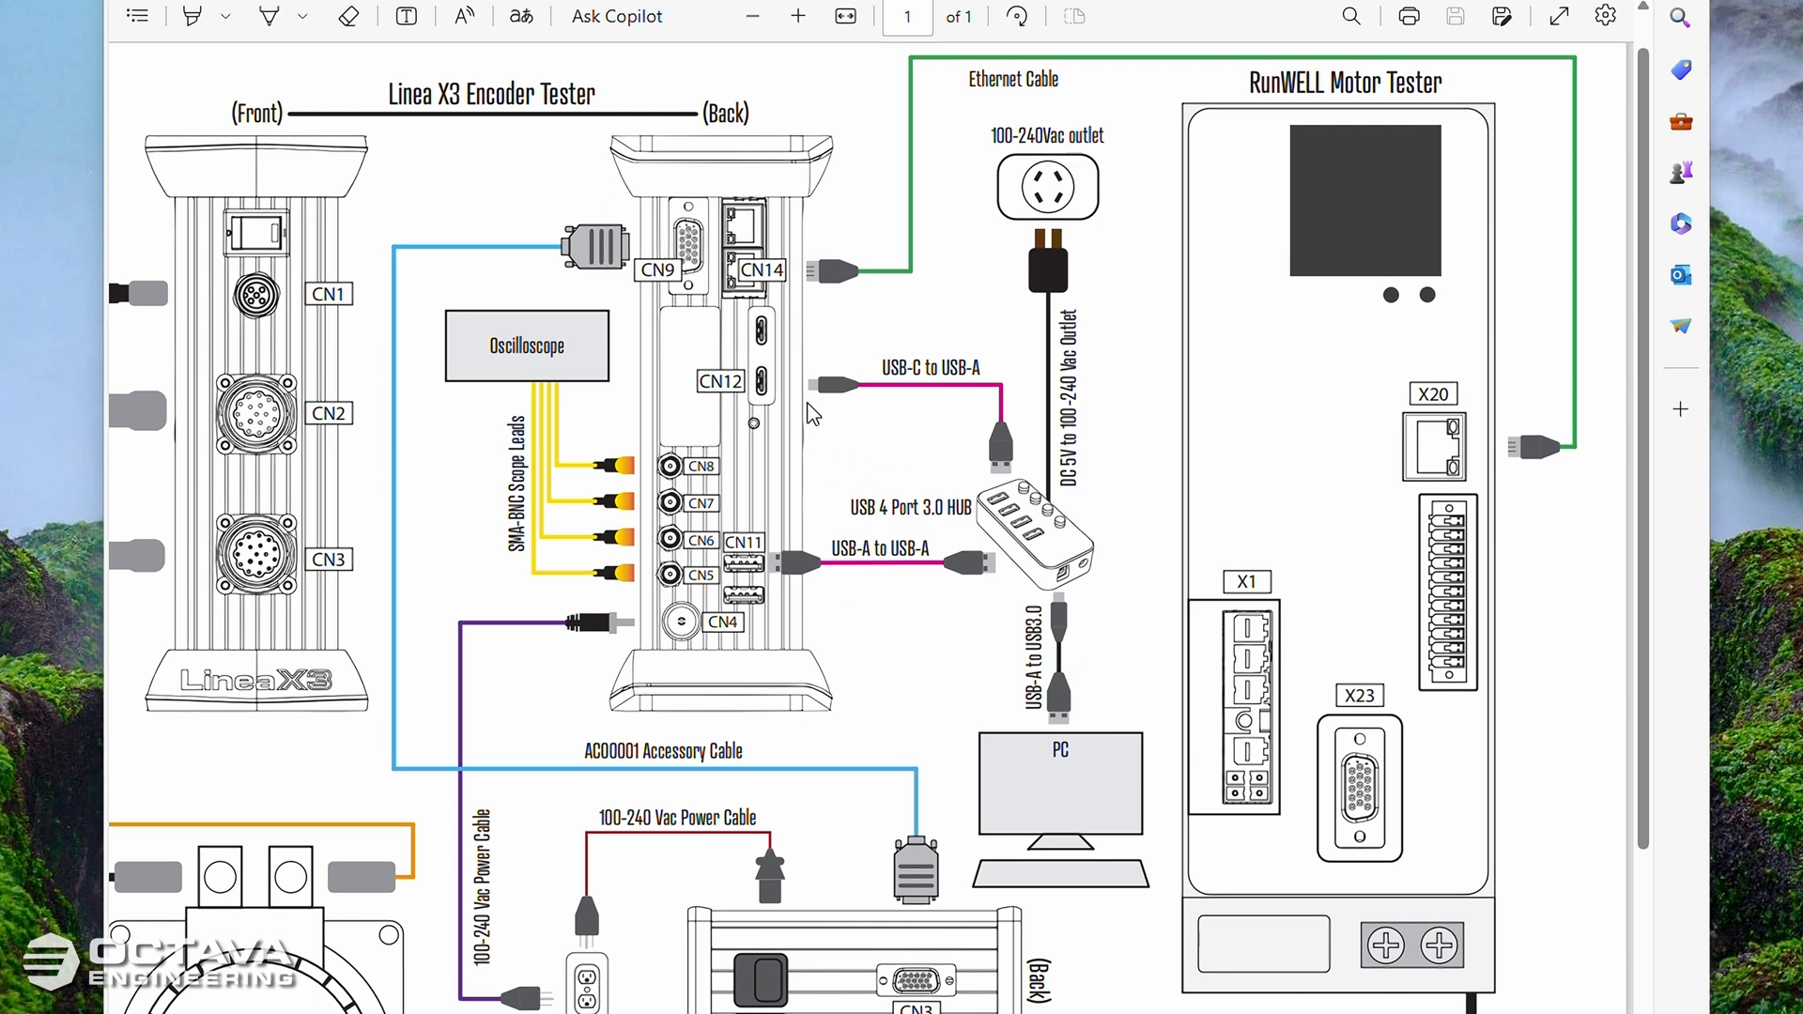
mouse_move(581, 218)
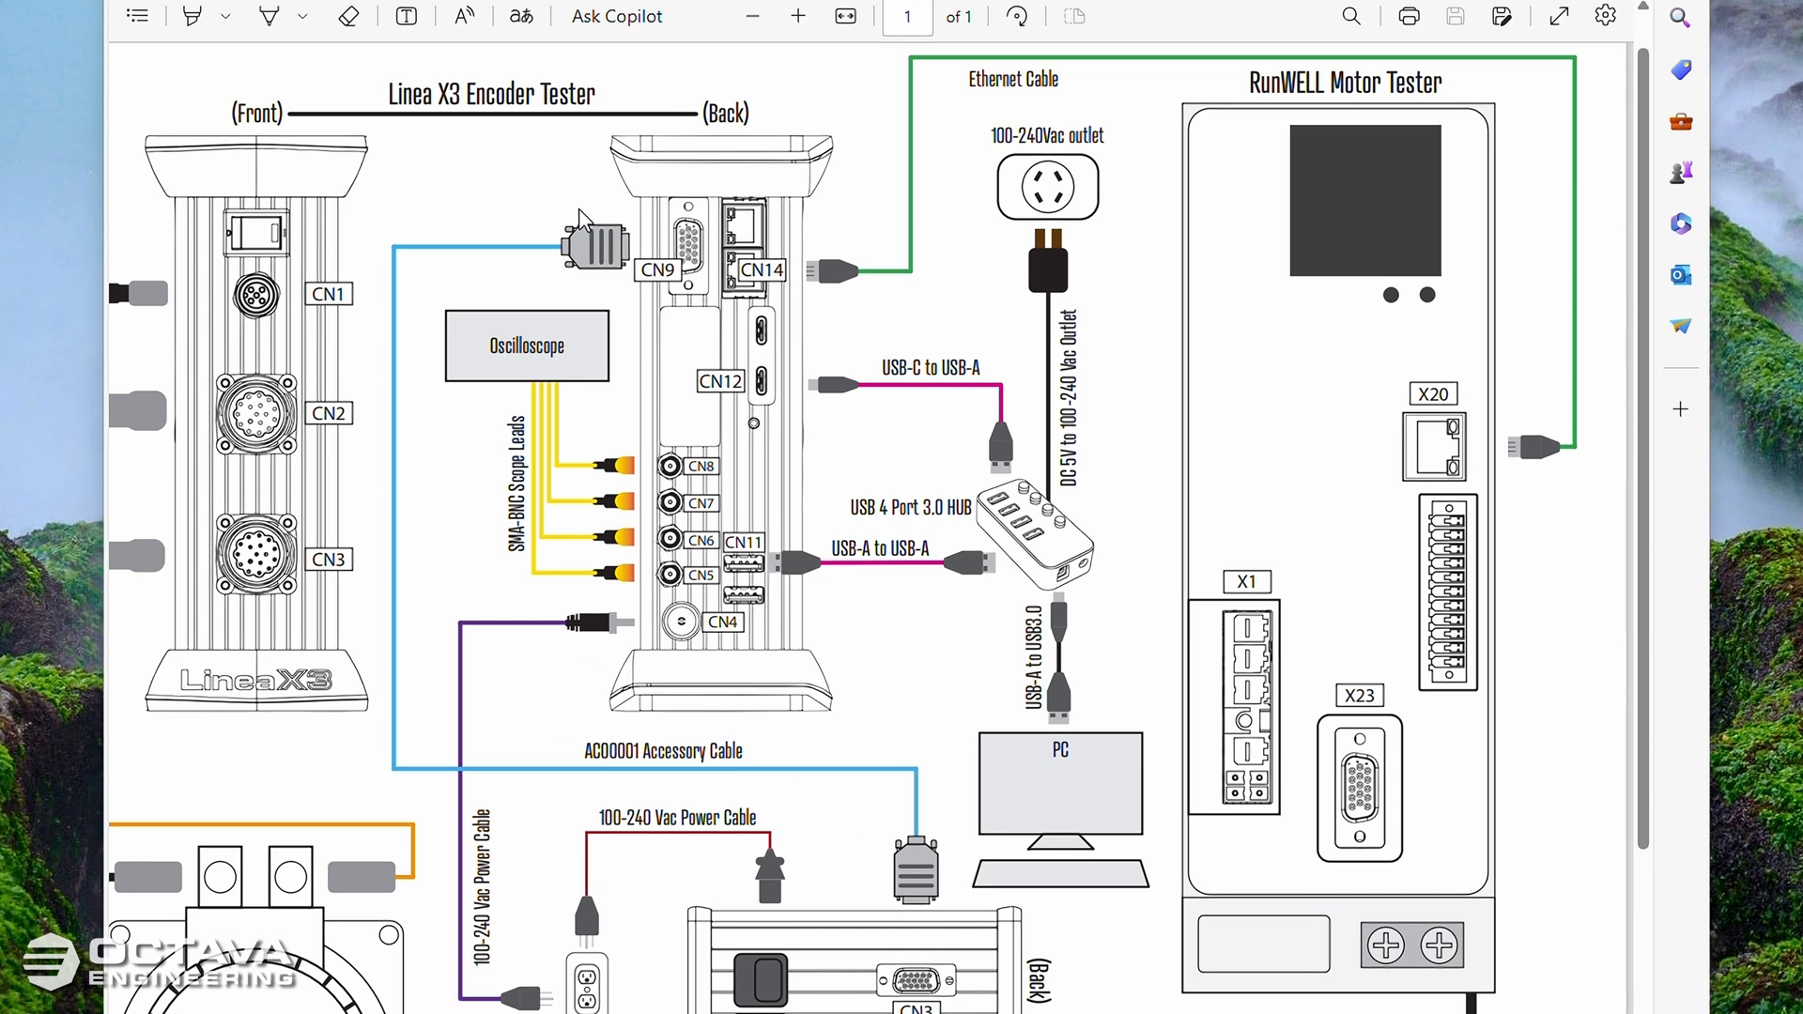
mouse_move(877, 961)
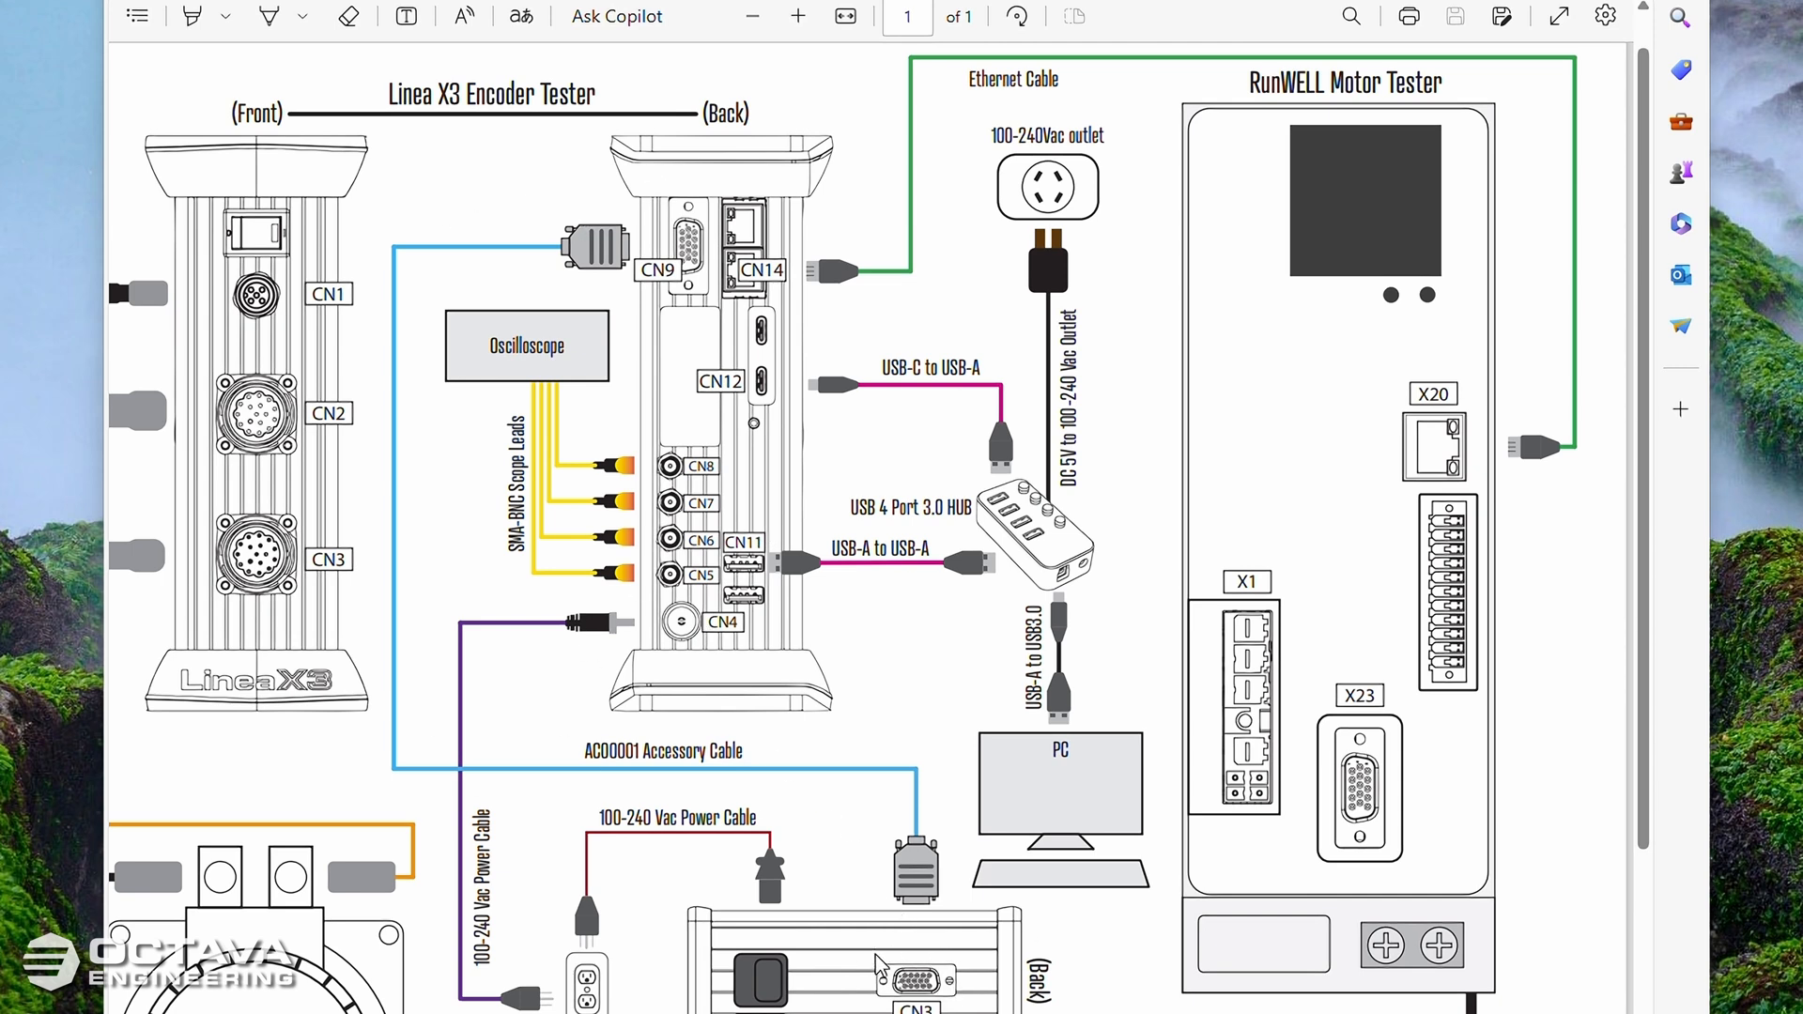
mouse_move(689, 943)
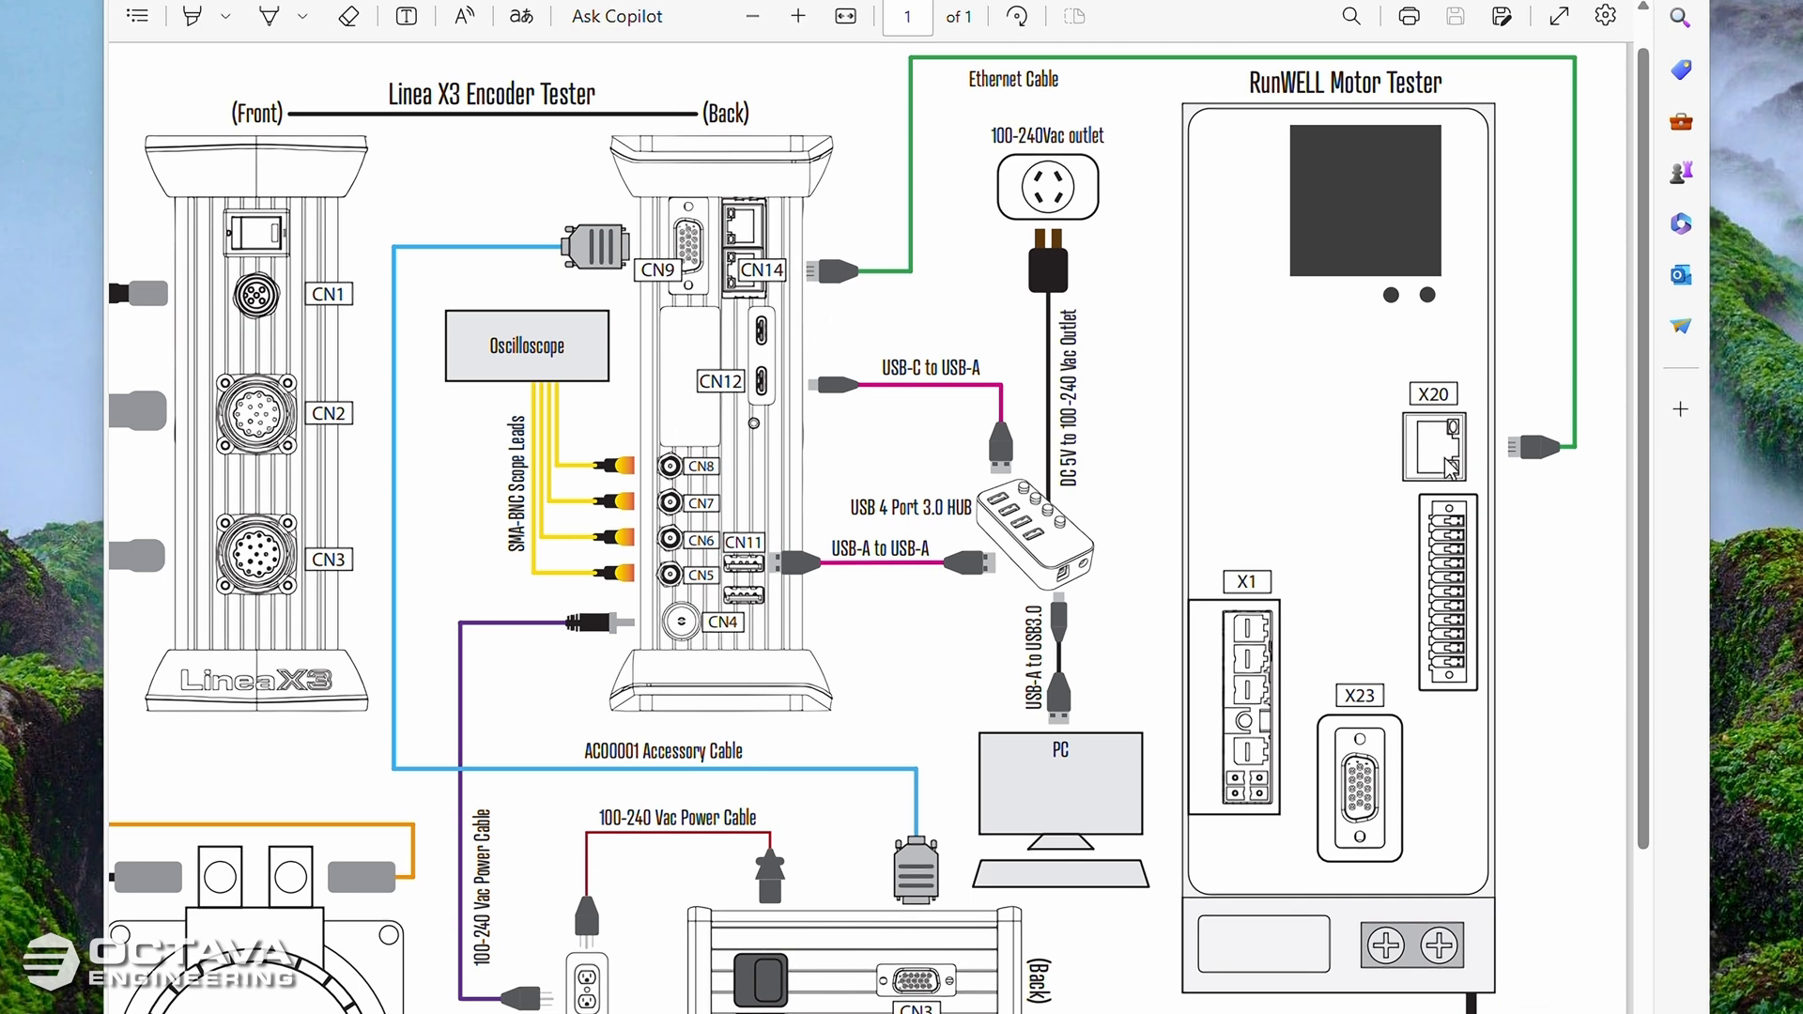
mouse_move(1426, 379)
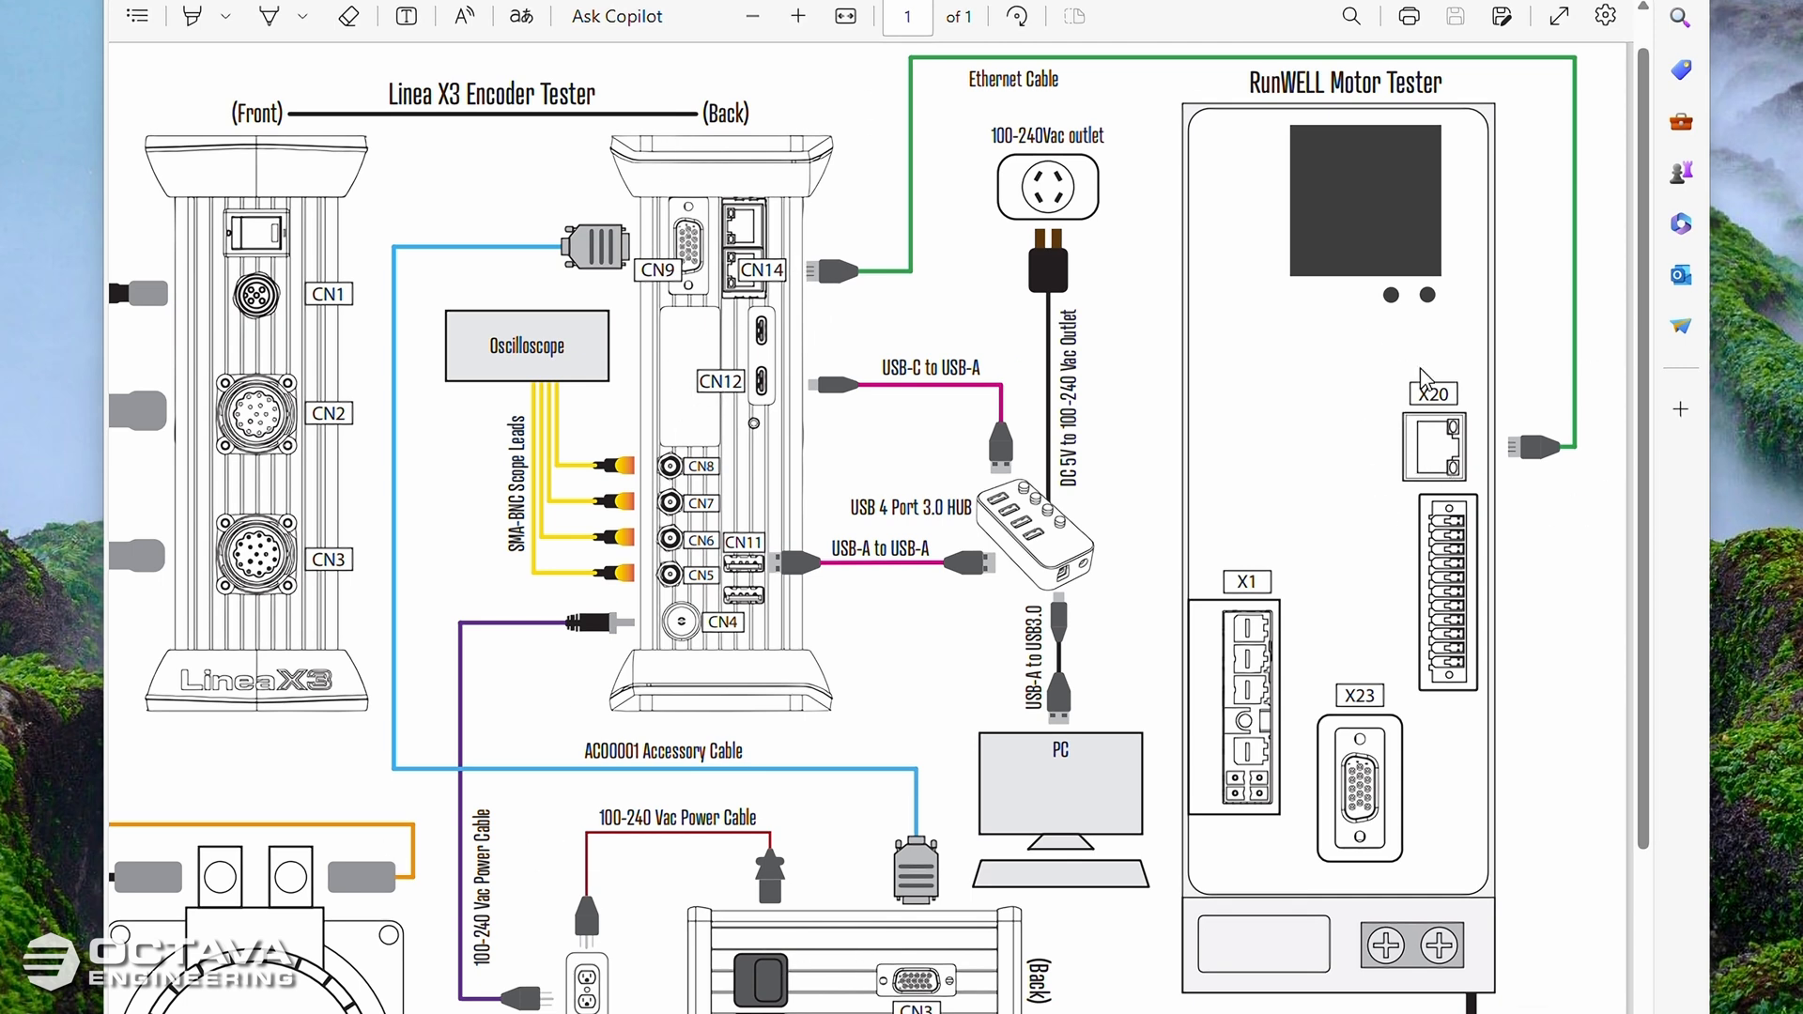
mouse_move(986, 411)
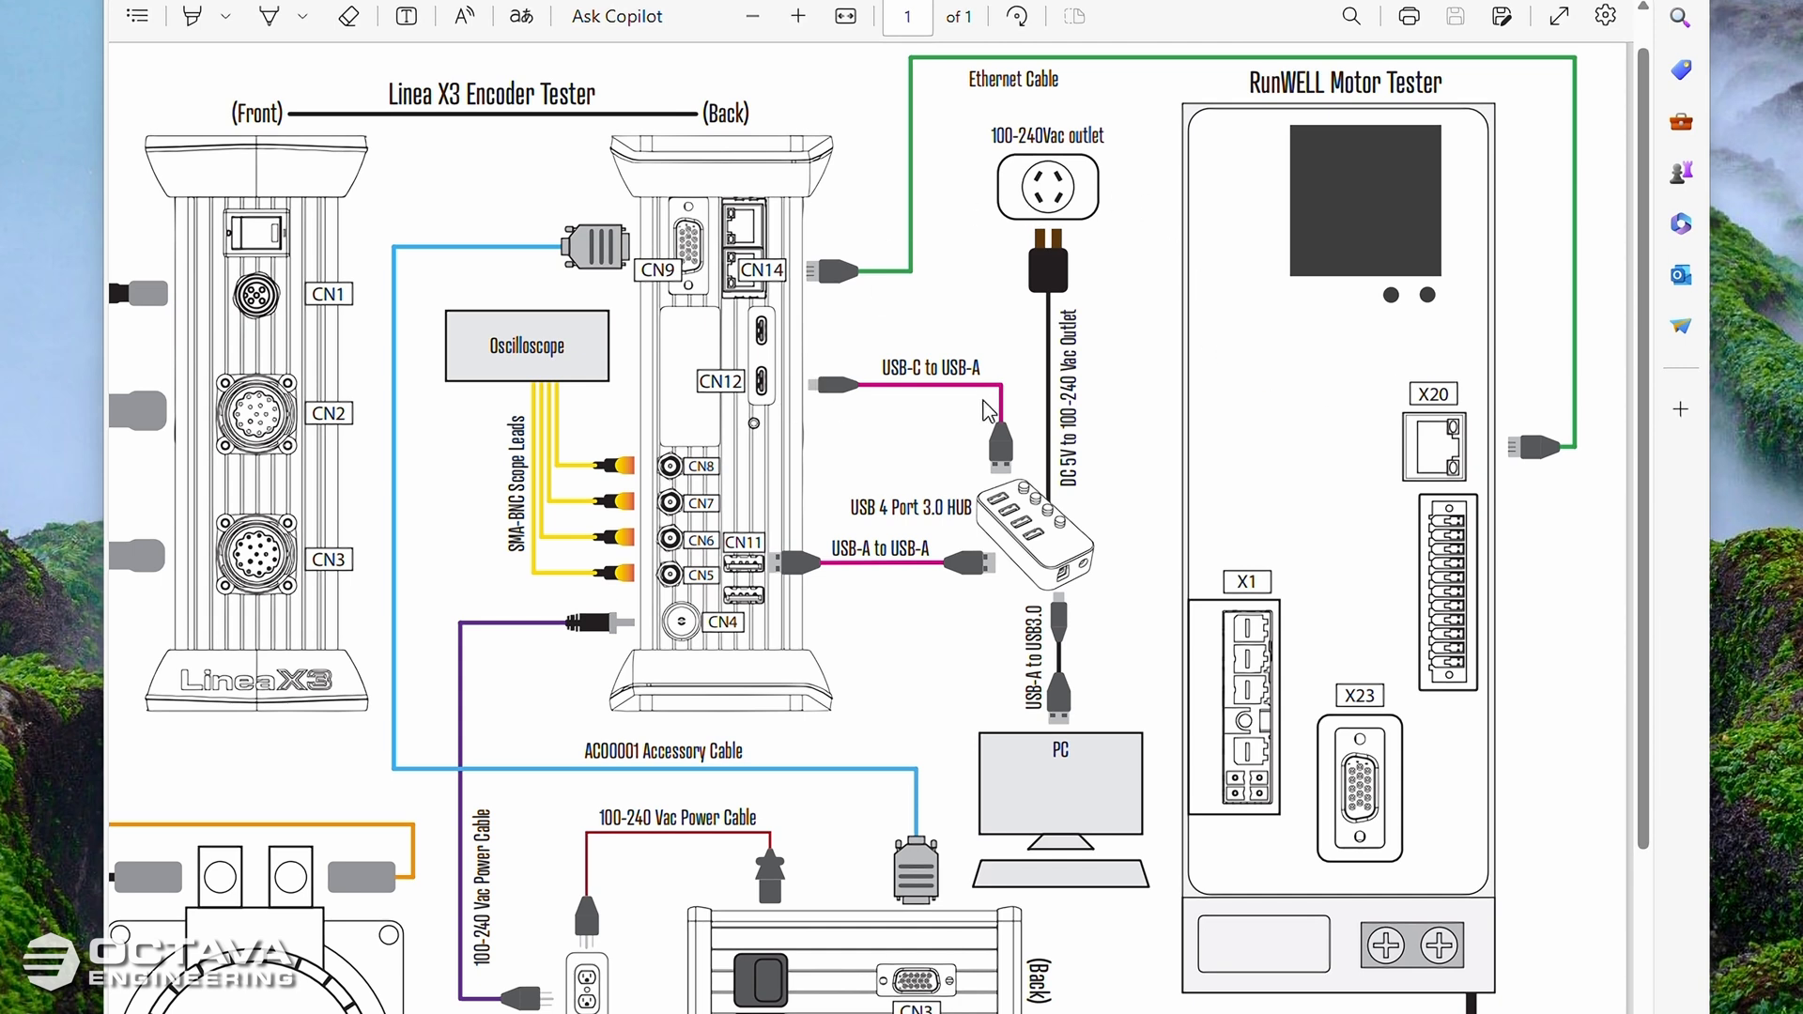
mouse_move(1127, 560)
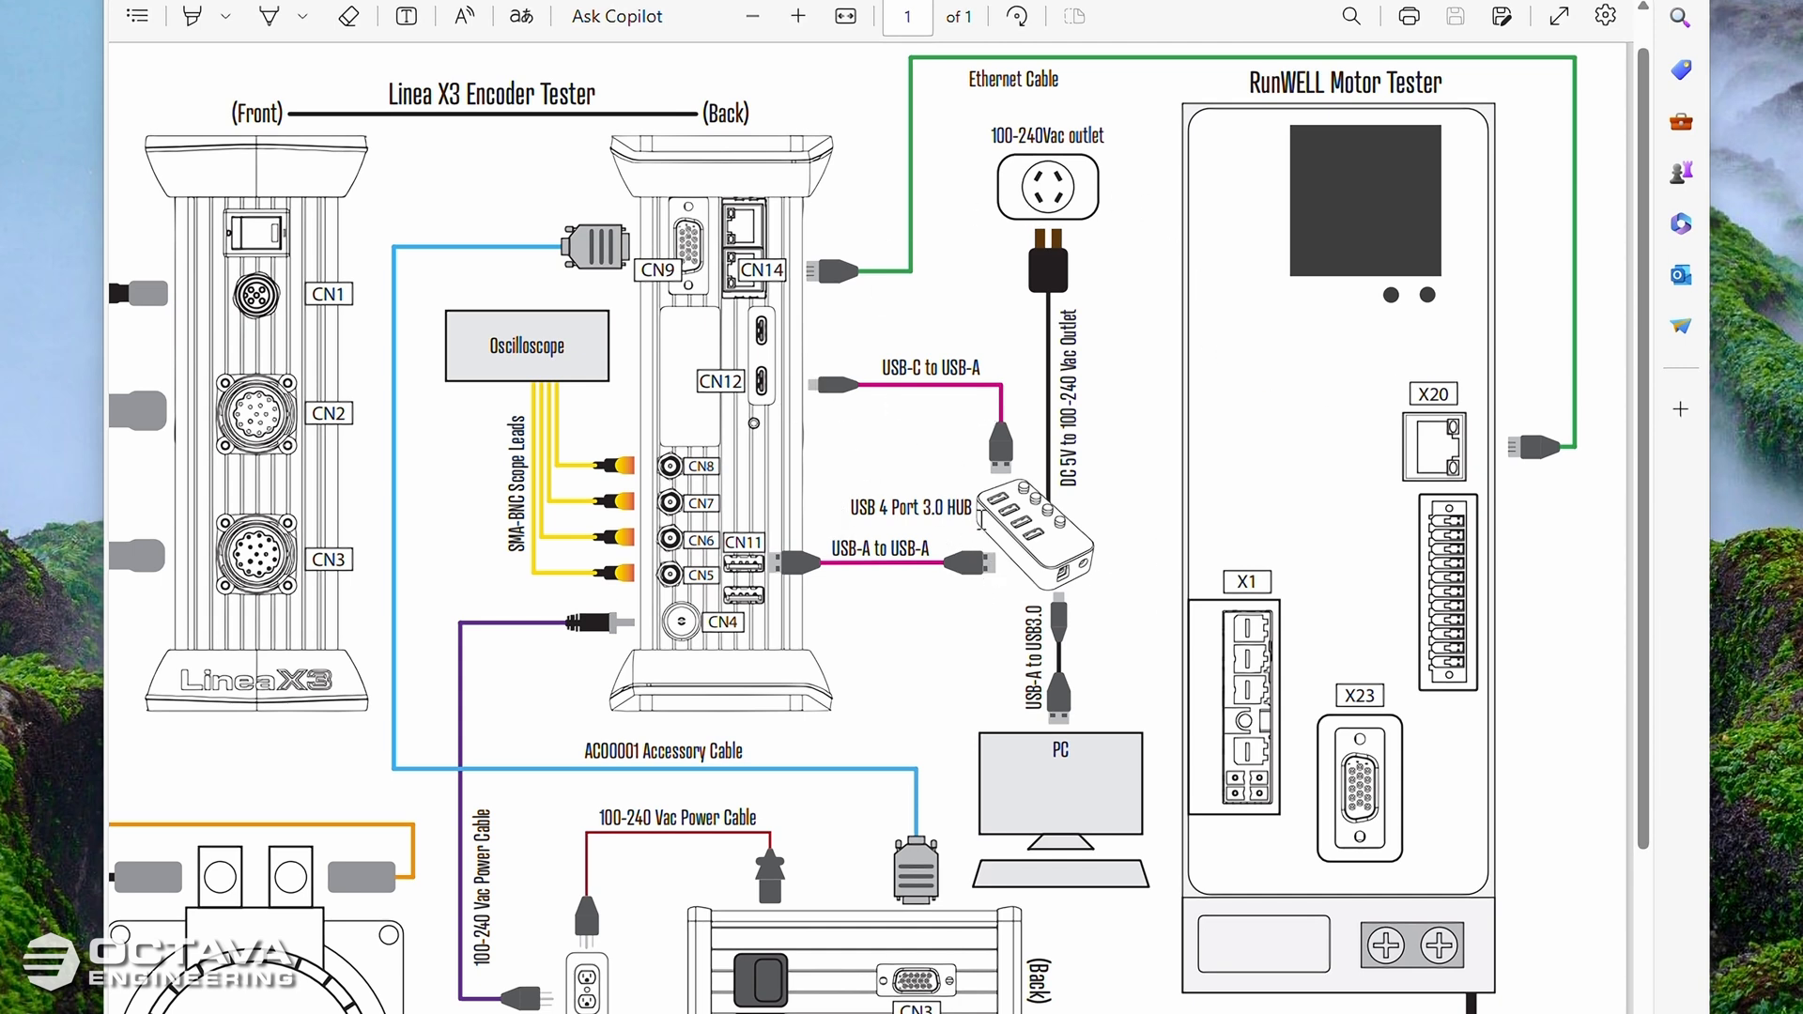
mouse_move(1140, 806)
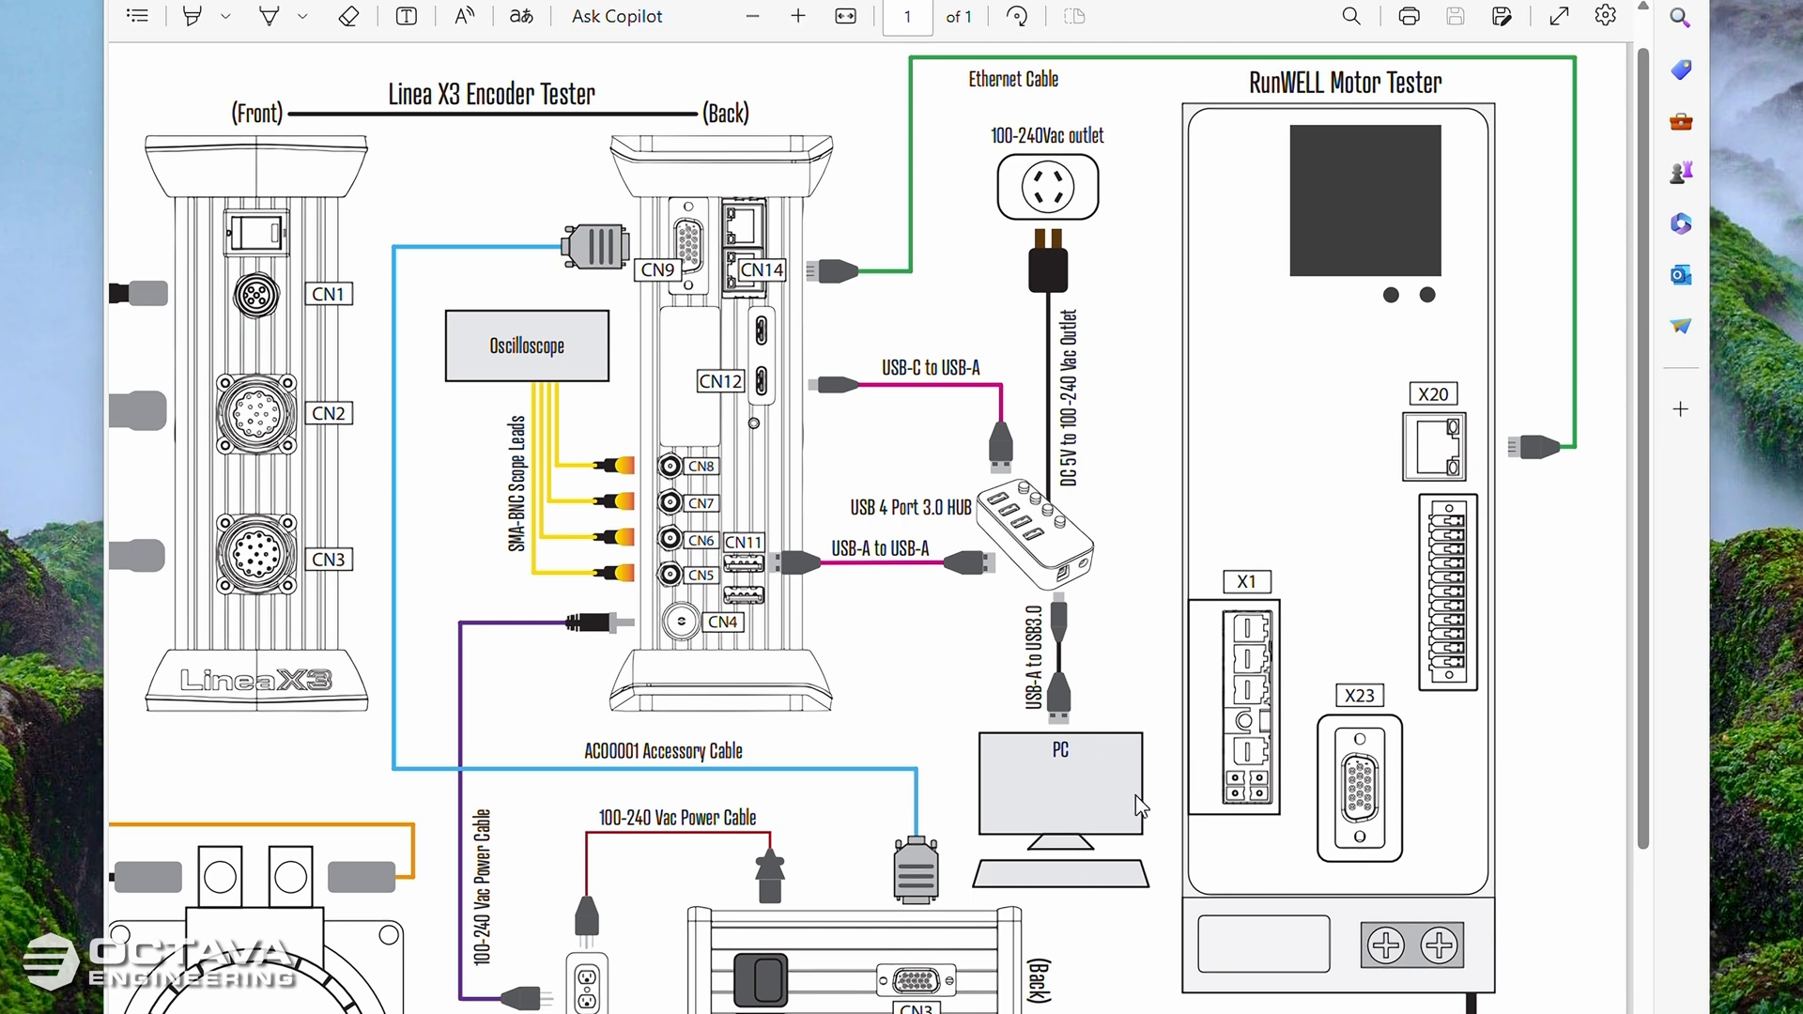
mouse_move(956, 622)
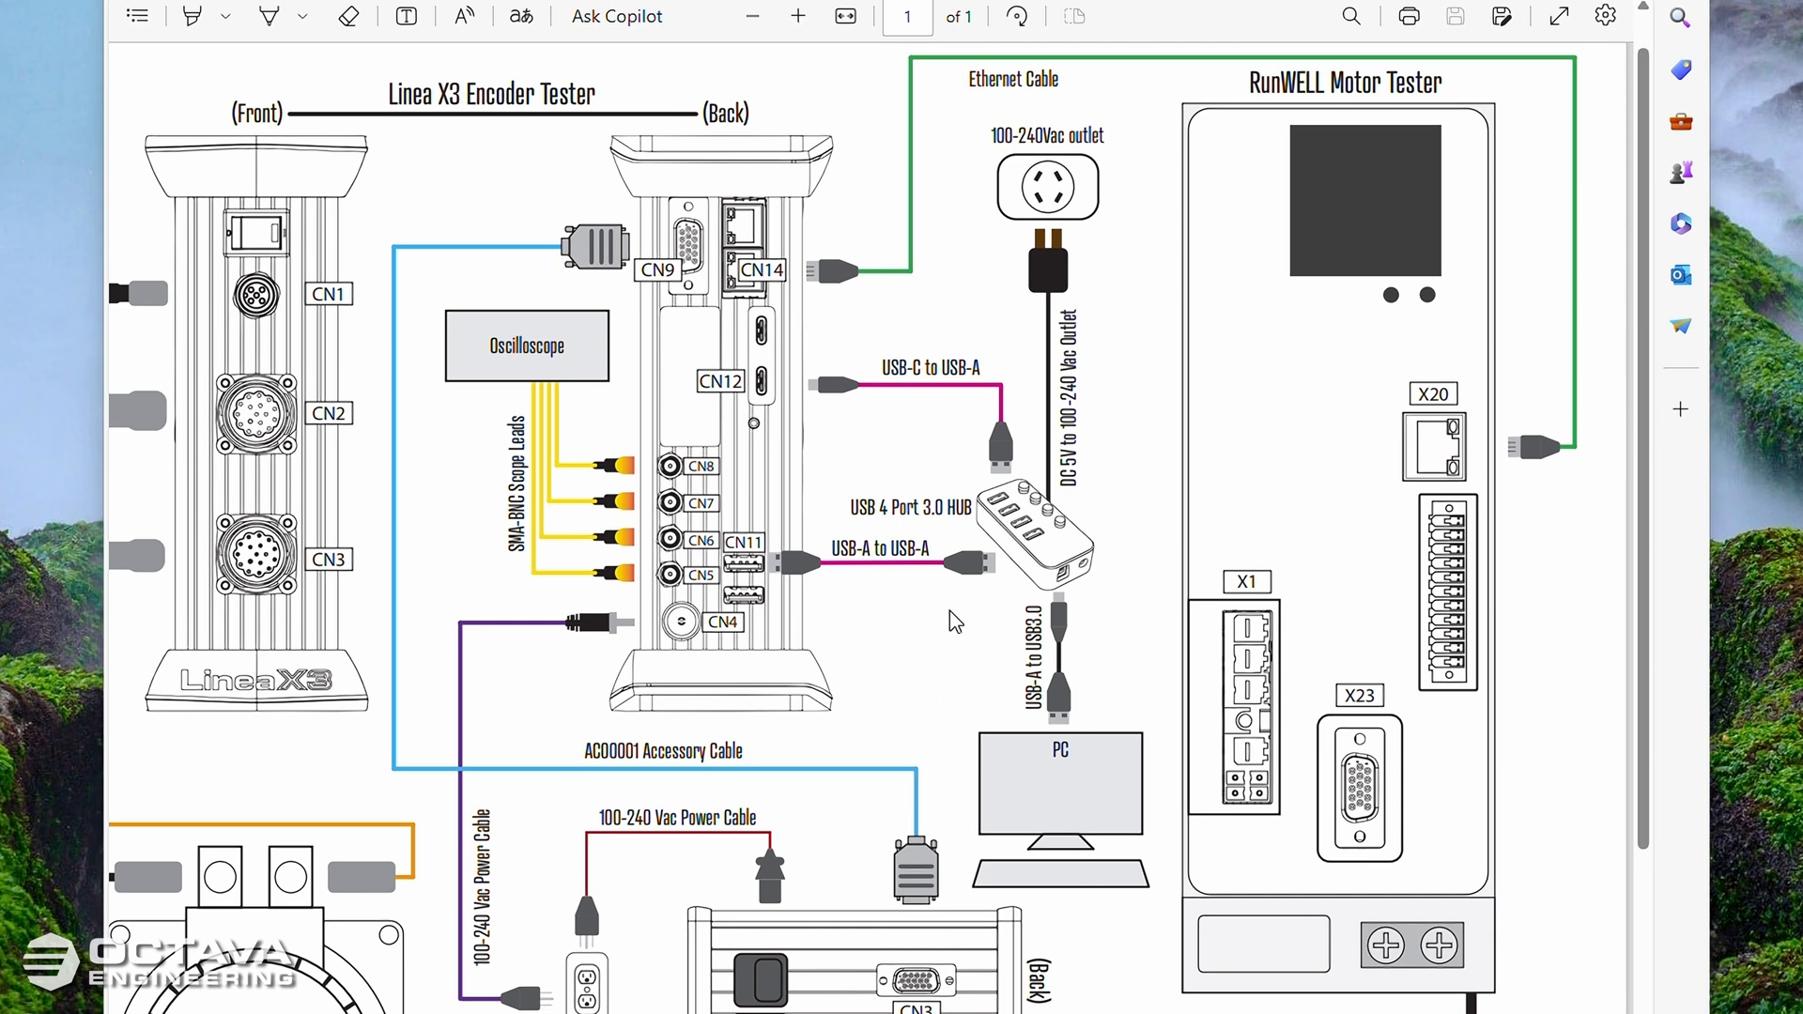
mouse_move(887, 606)
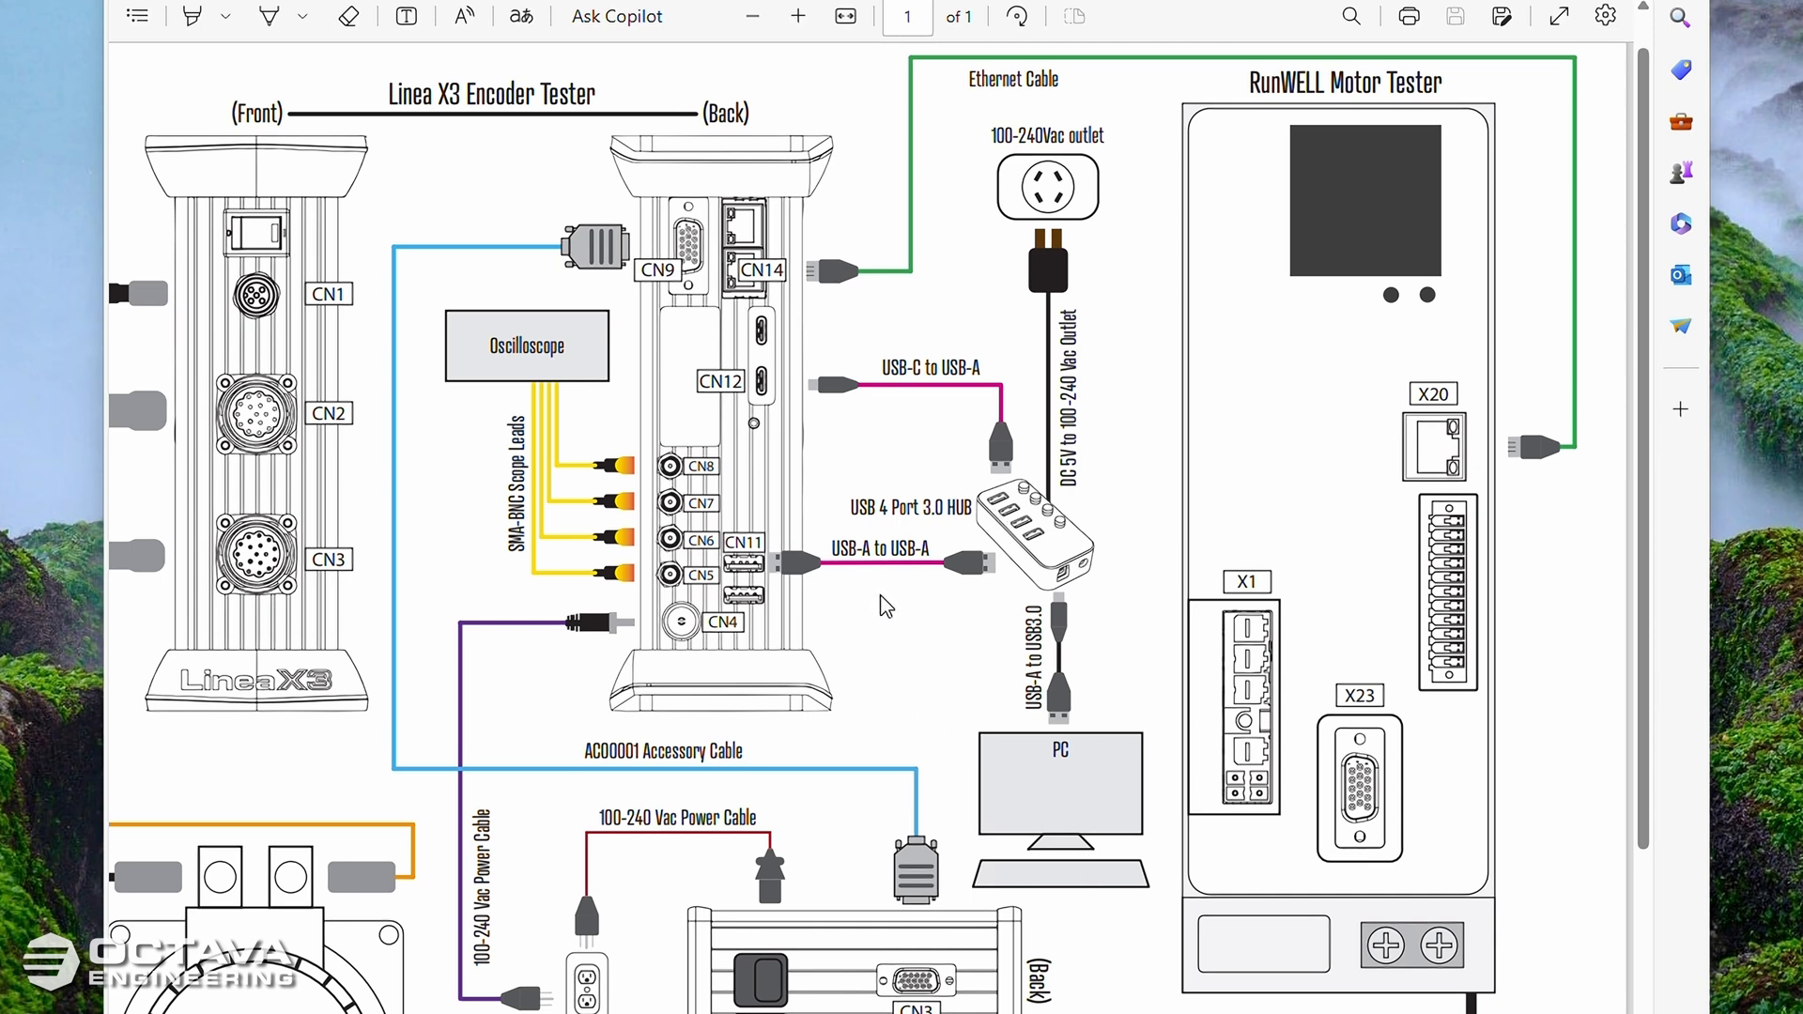
mouse_move(862, 603)
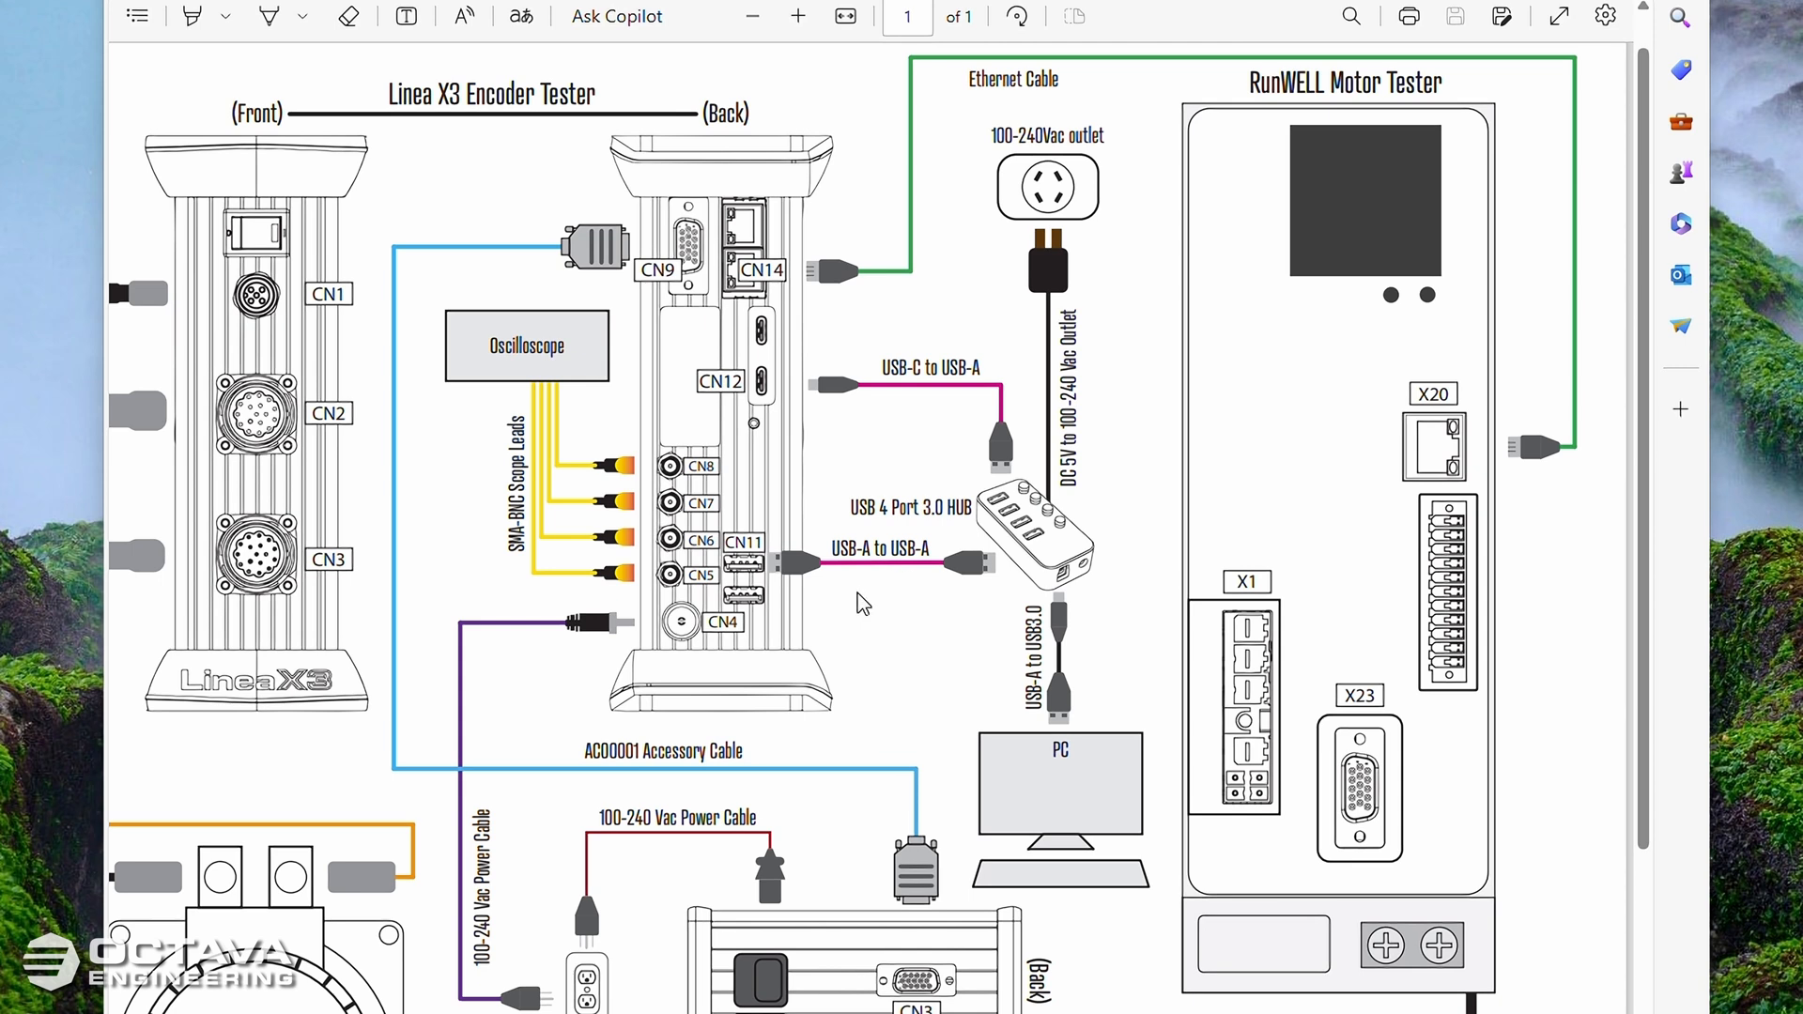
mouse_move(849, 616)
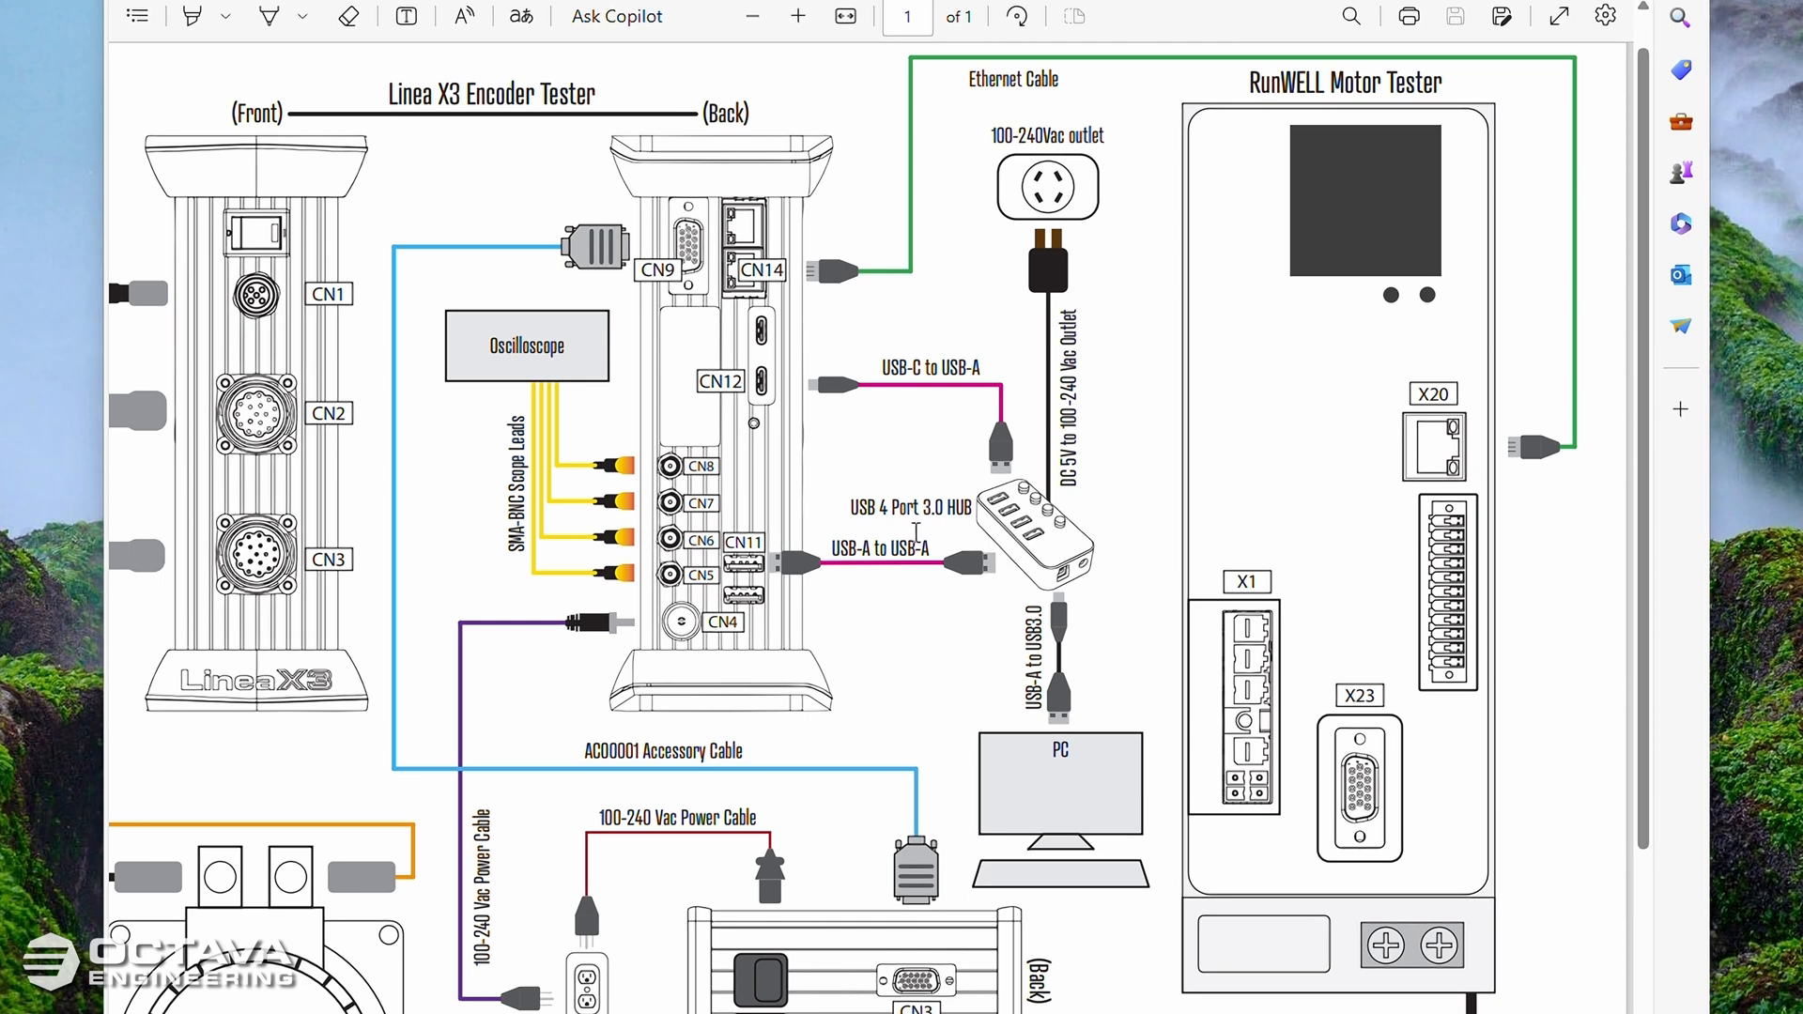
mouse_move(856, 485)
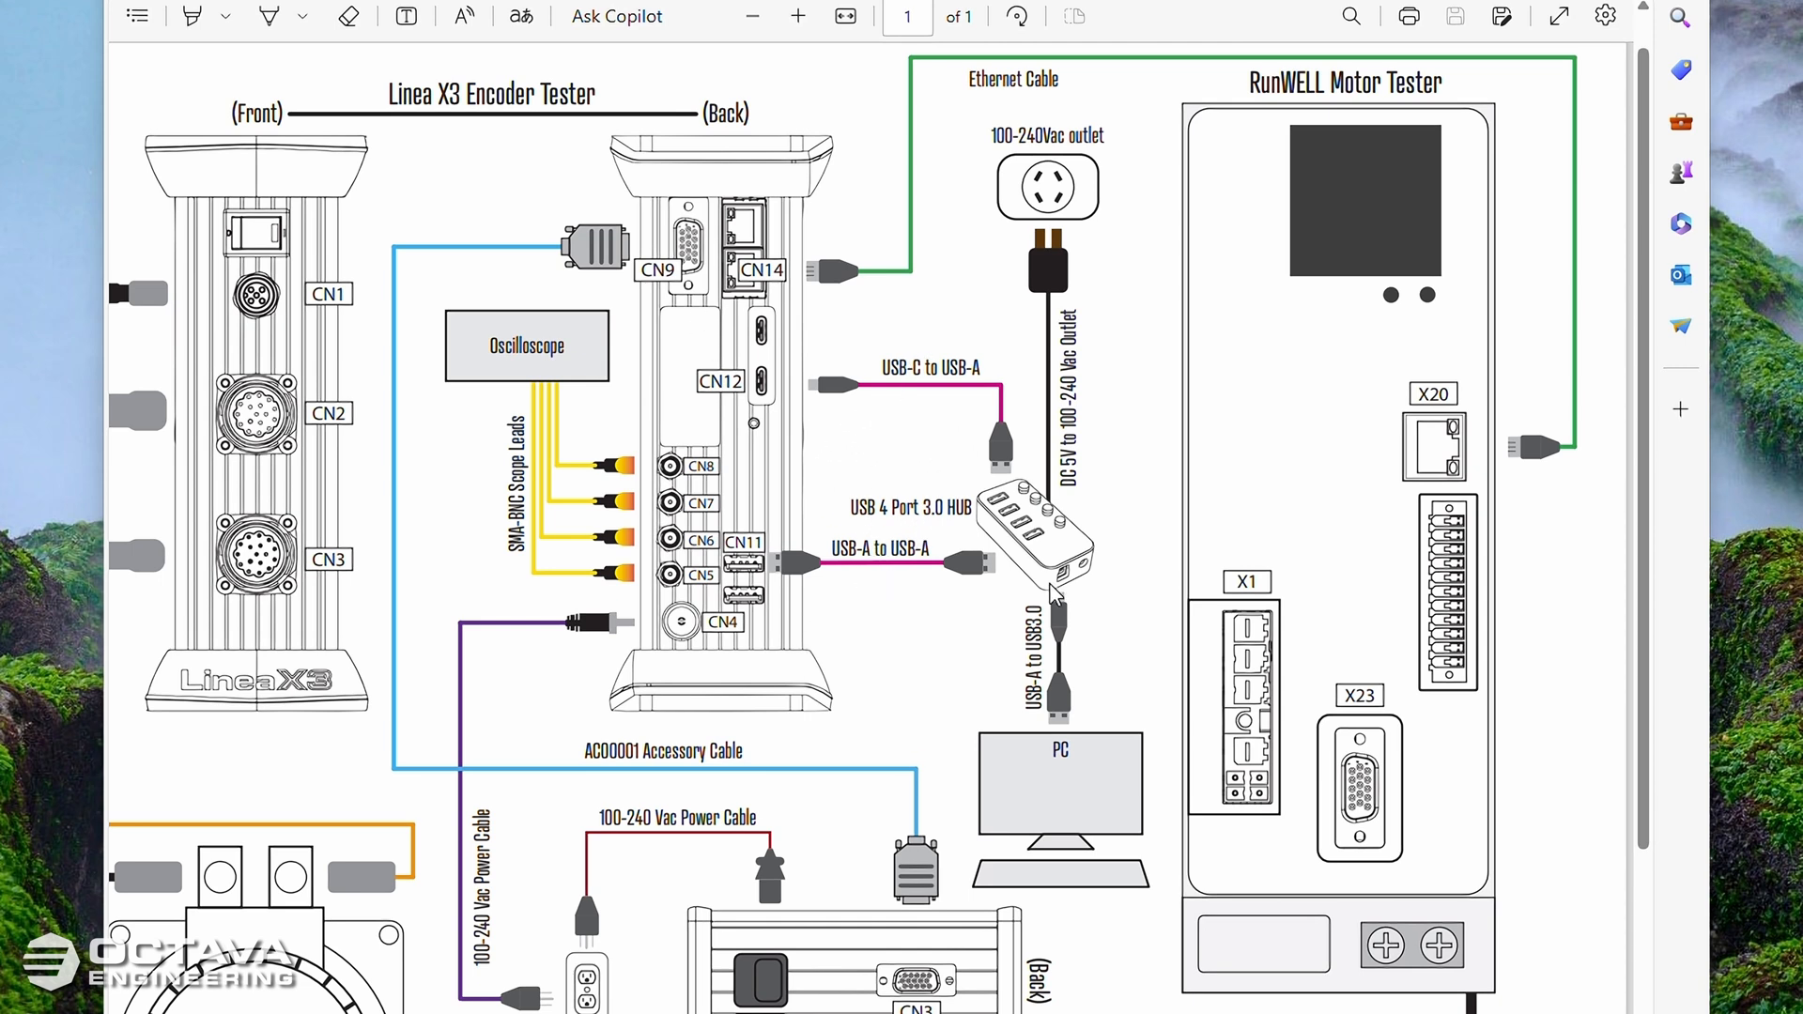
mouse_move(688, 325)
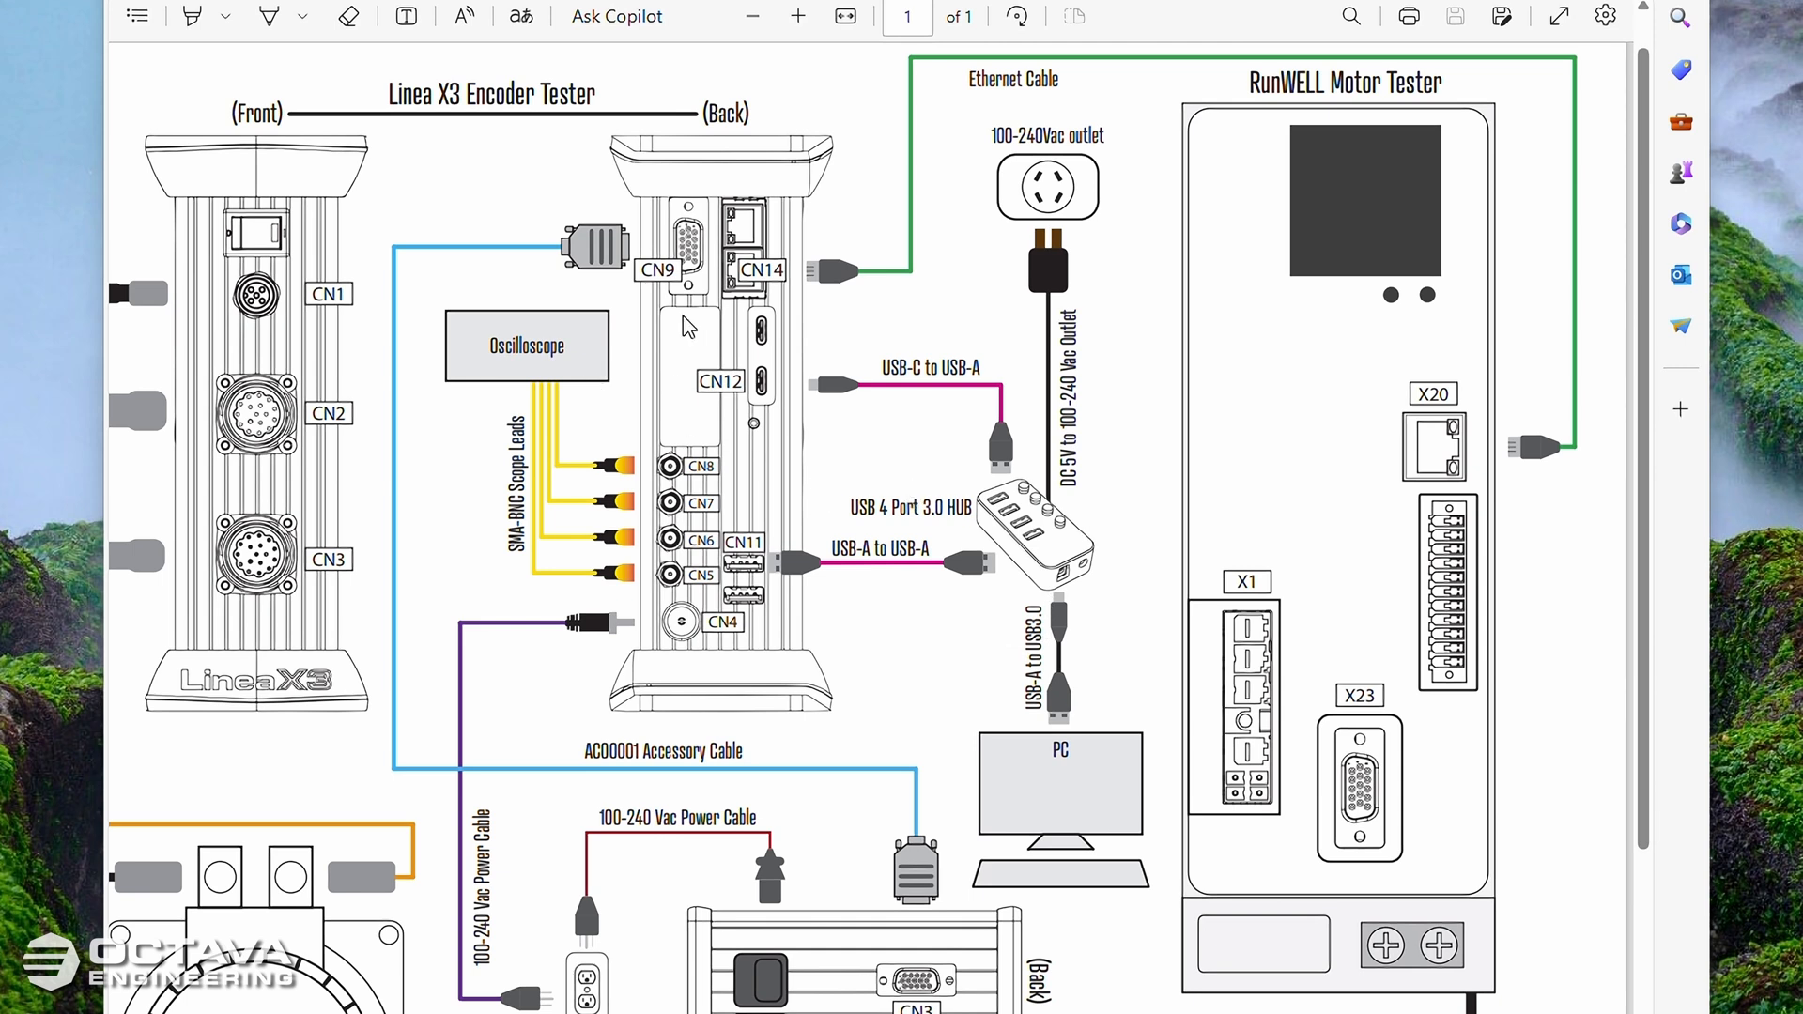
mouse_move(932, 340)
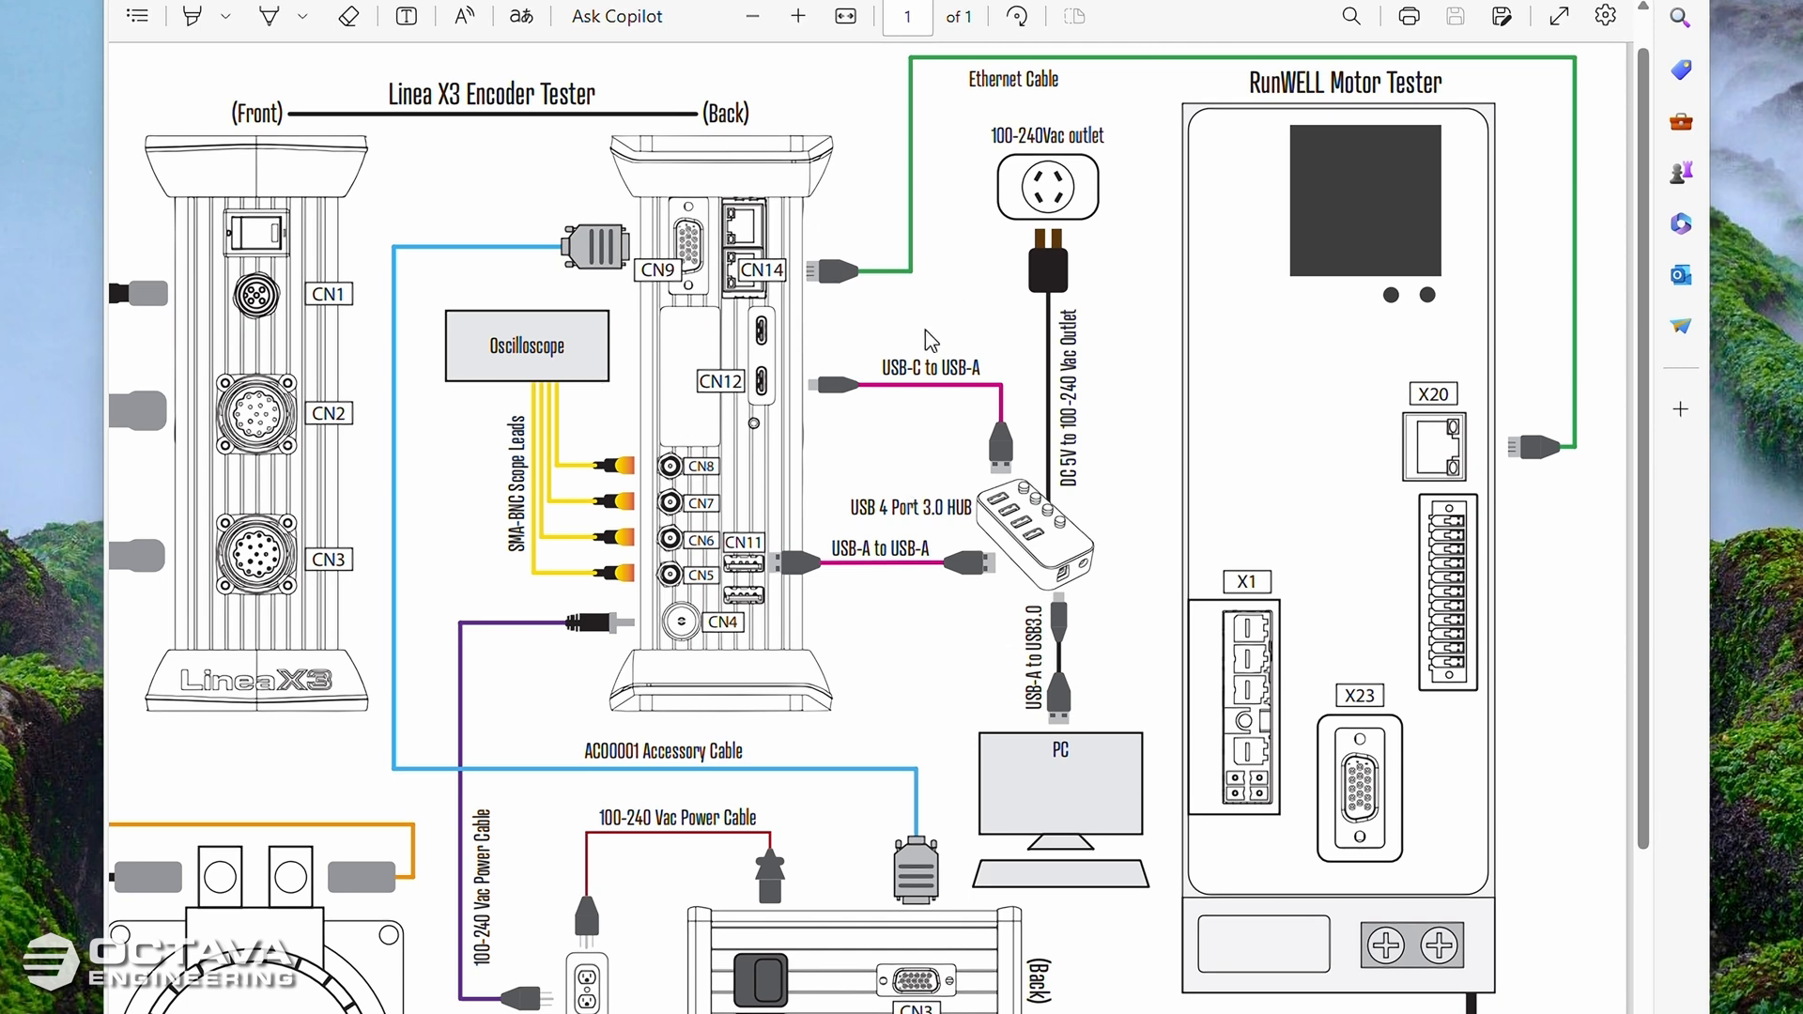
mouse_move(992, 280)
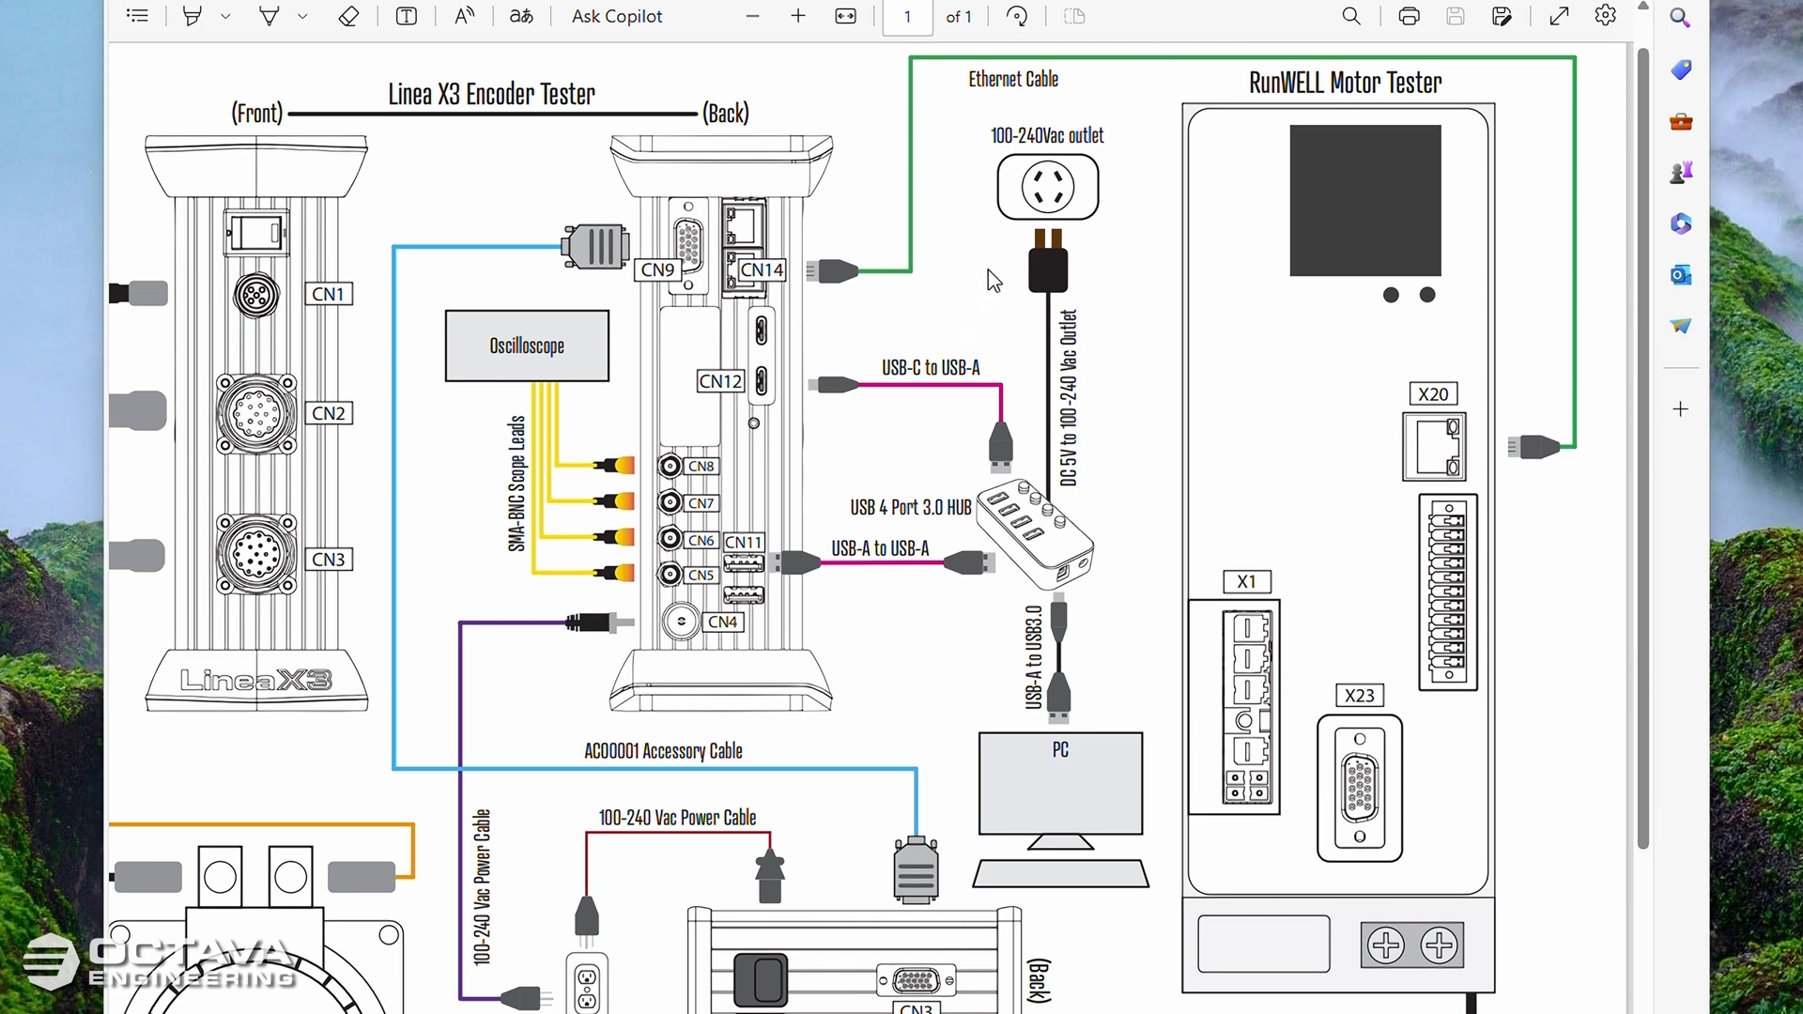
mouse_move(1082, 289)
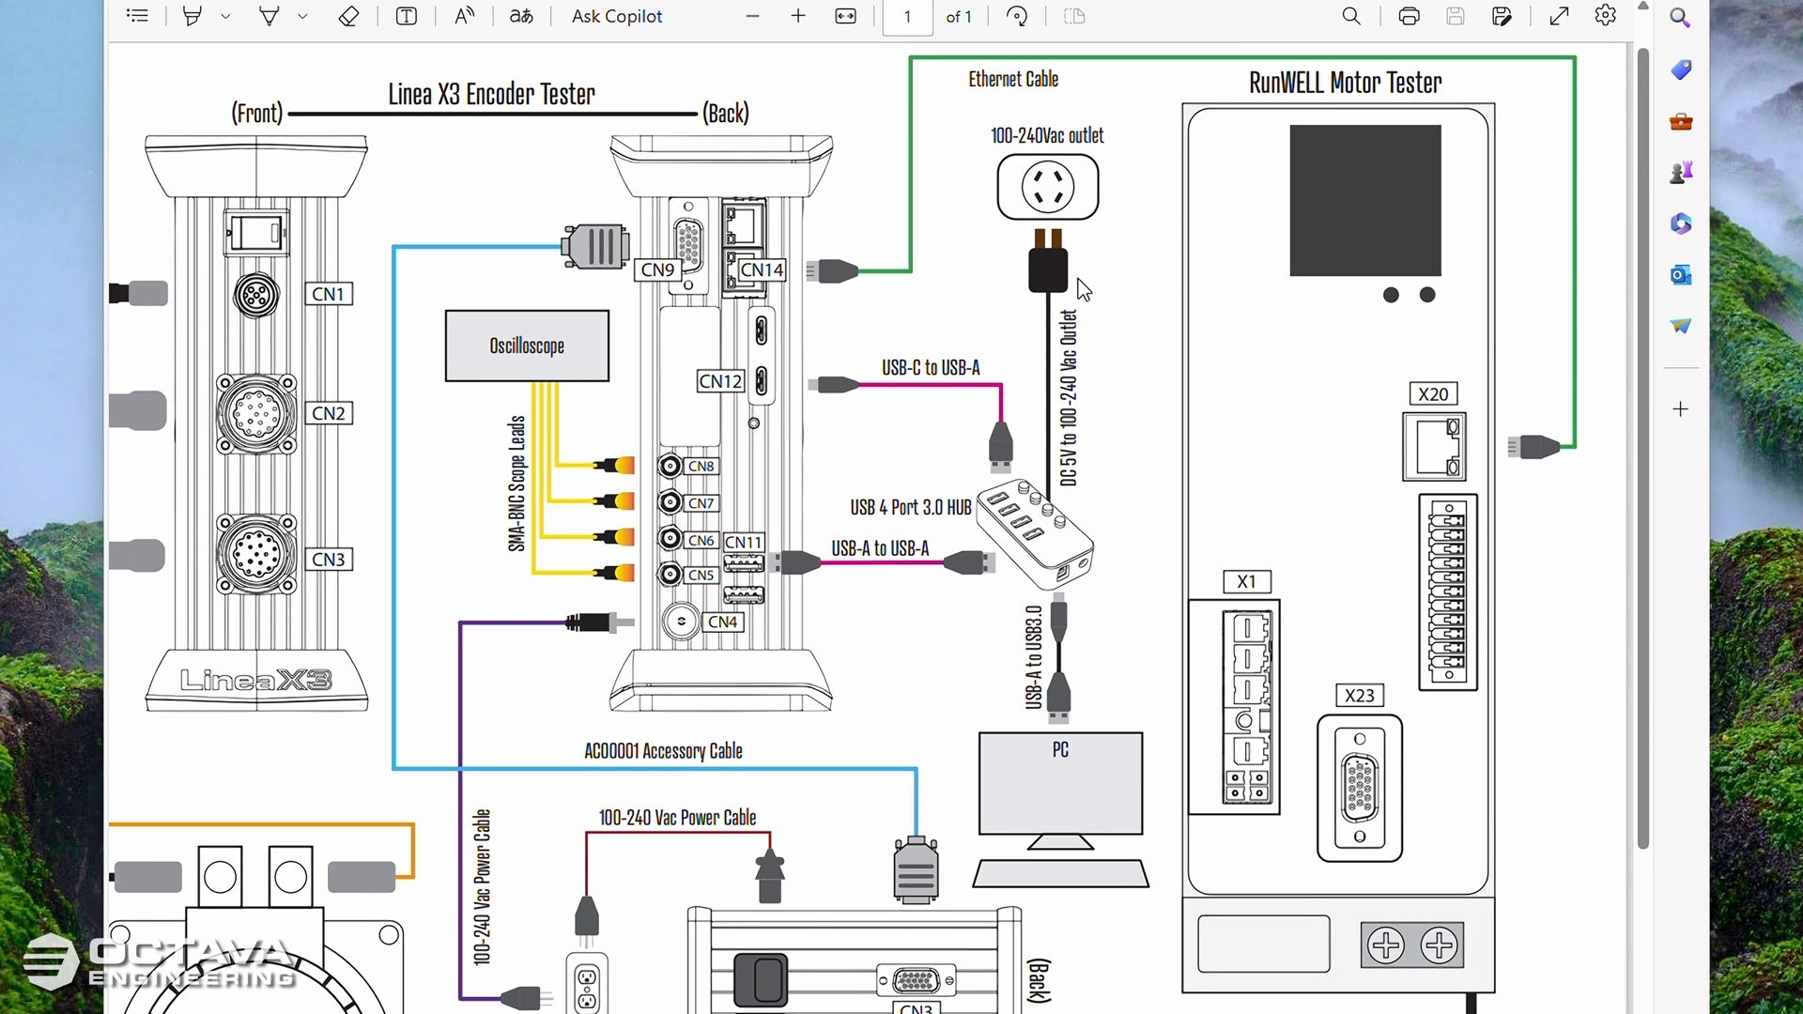
mouse_move(787, 194)
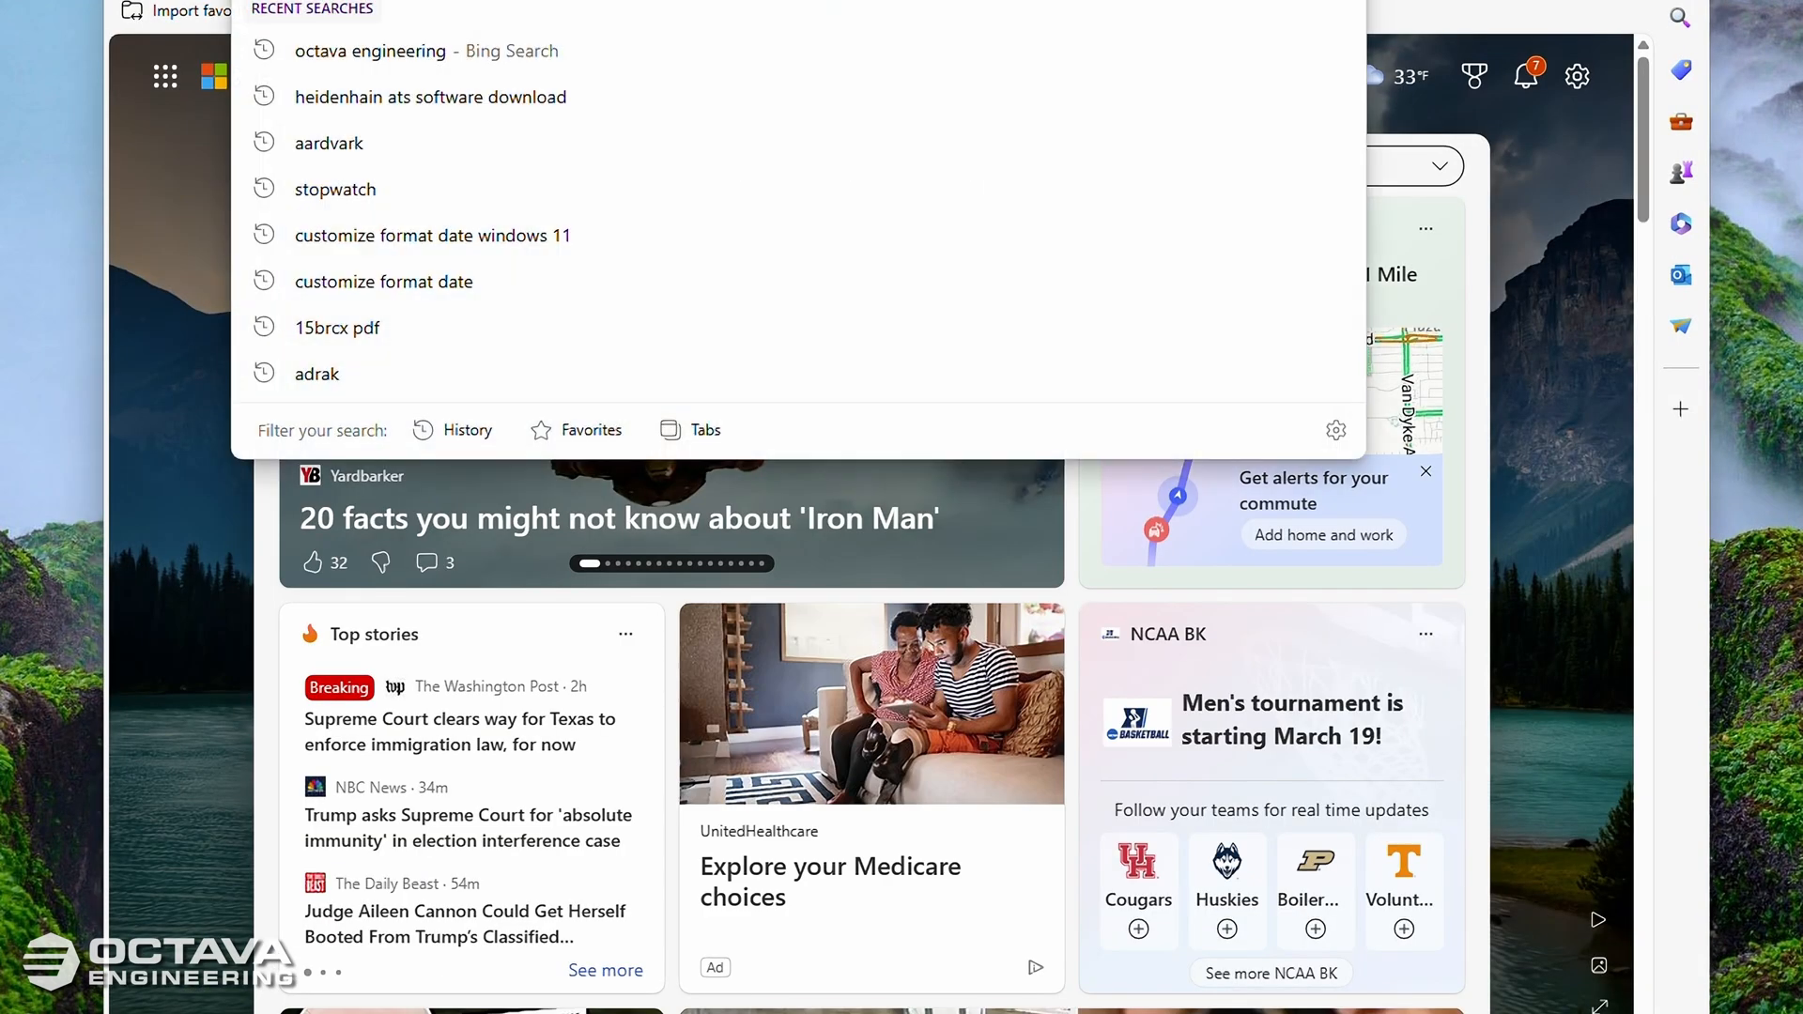
Step: Search 'octav' in the address bar and go to the Octava Engineering website
text(octav)
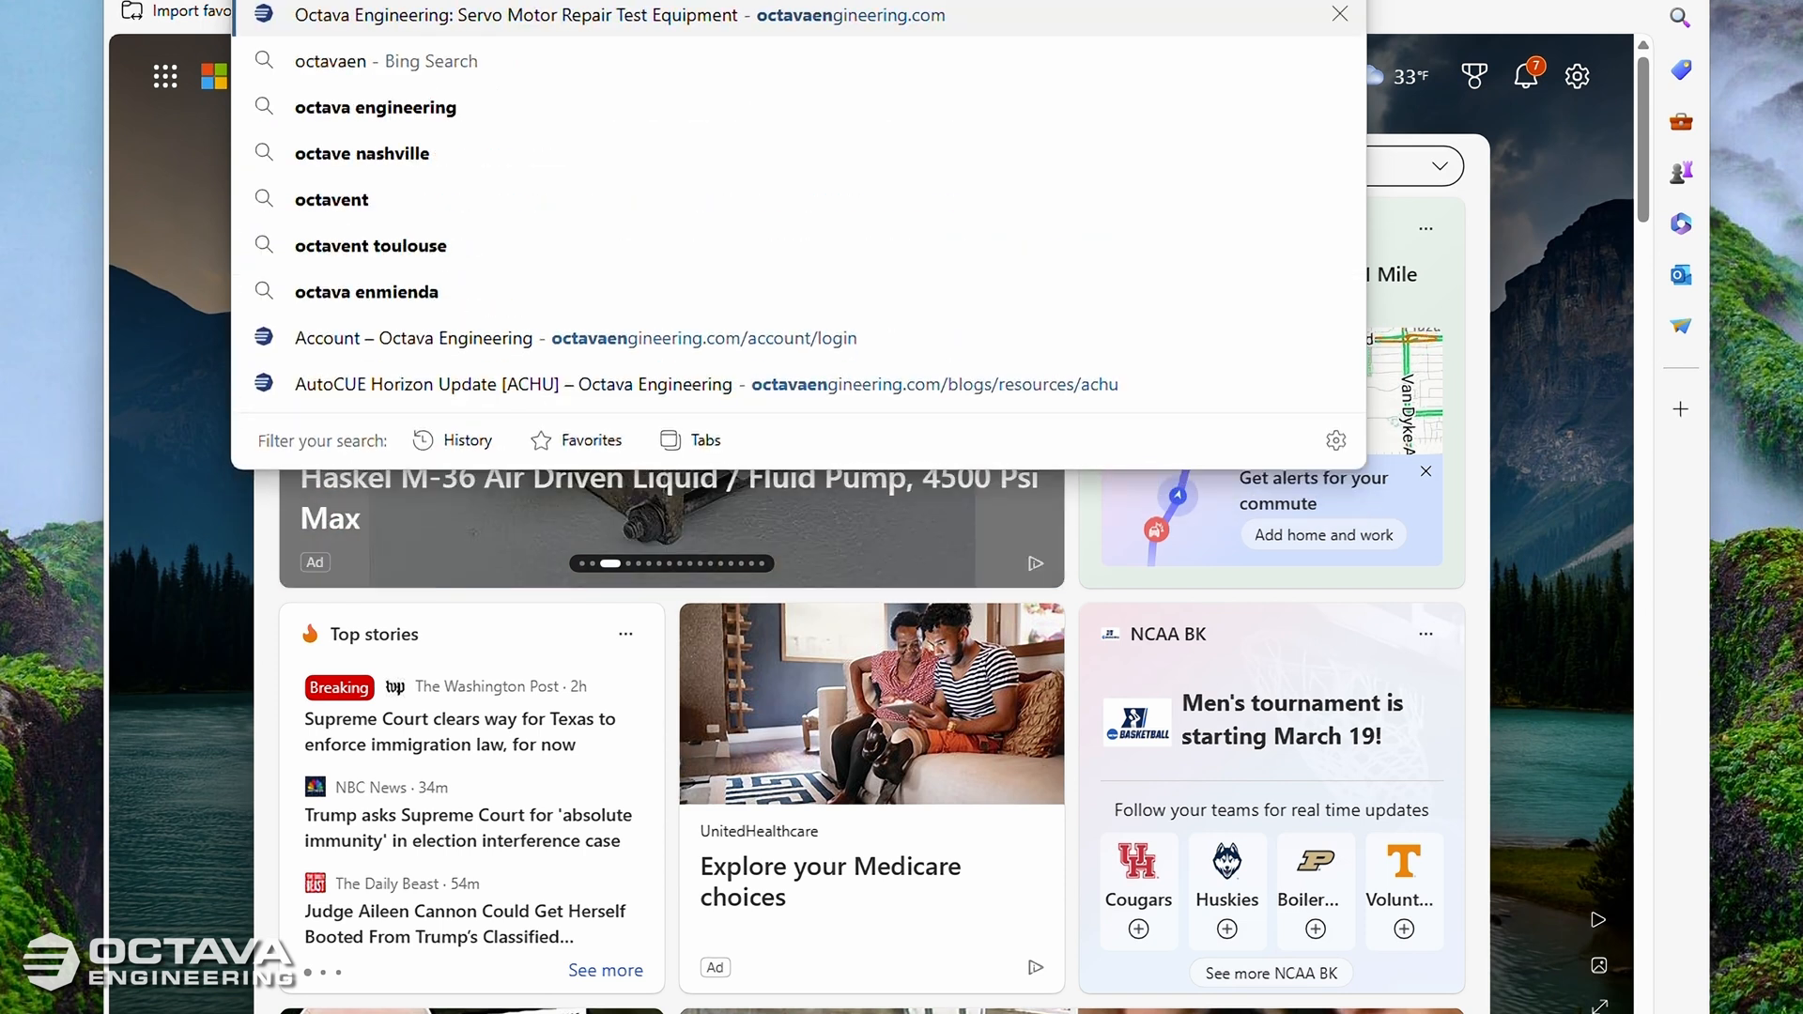
click(1337, 13)
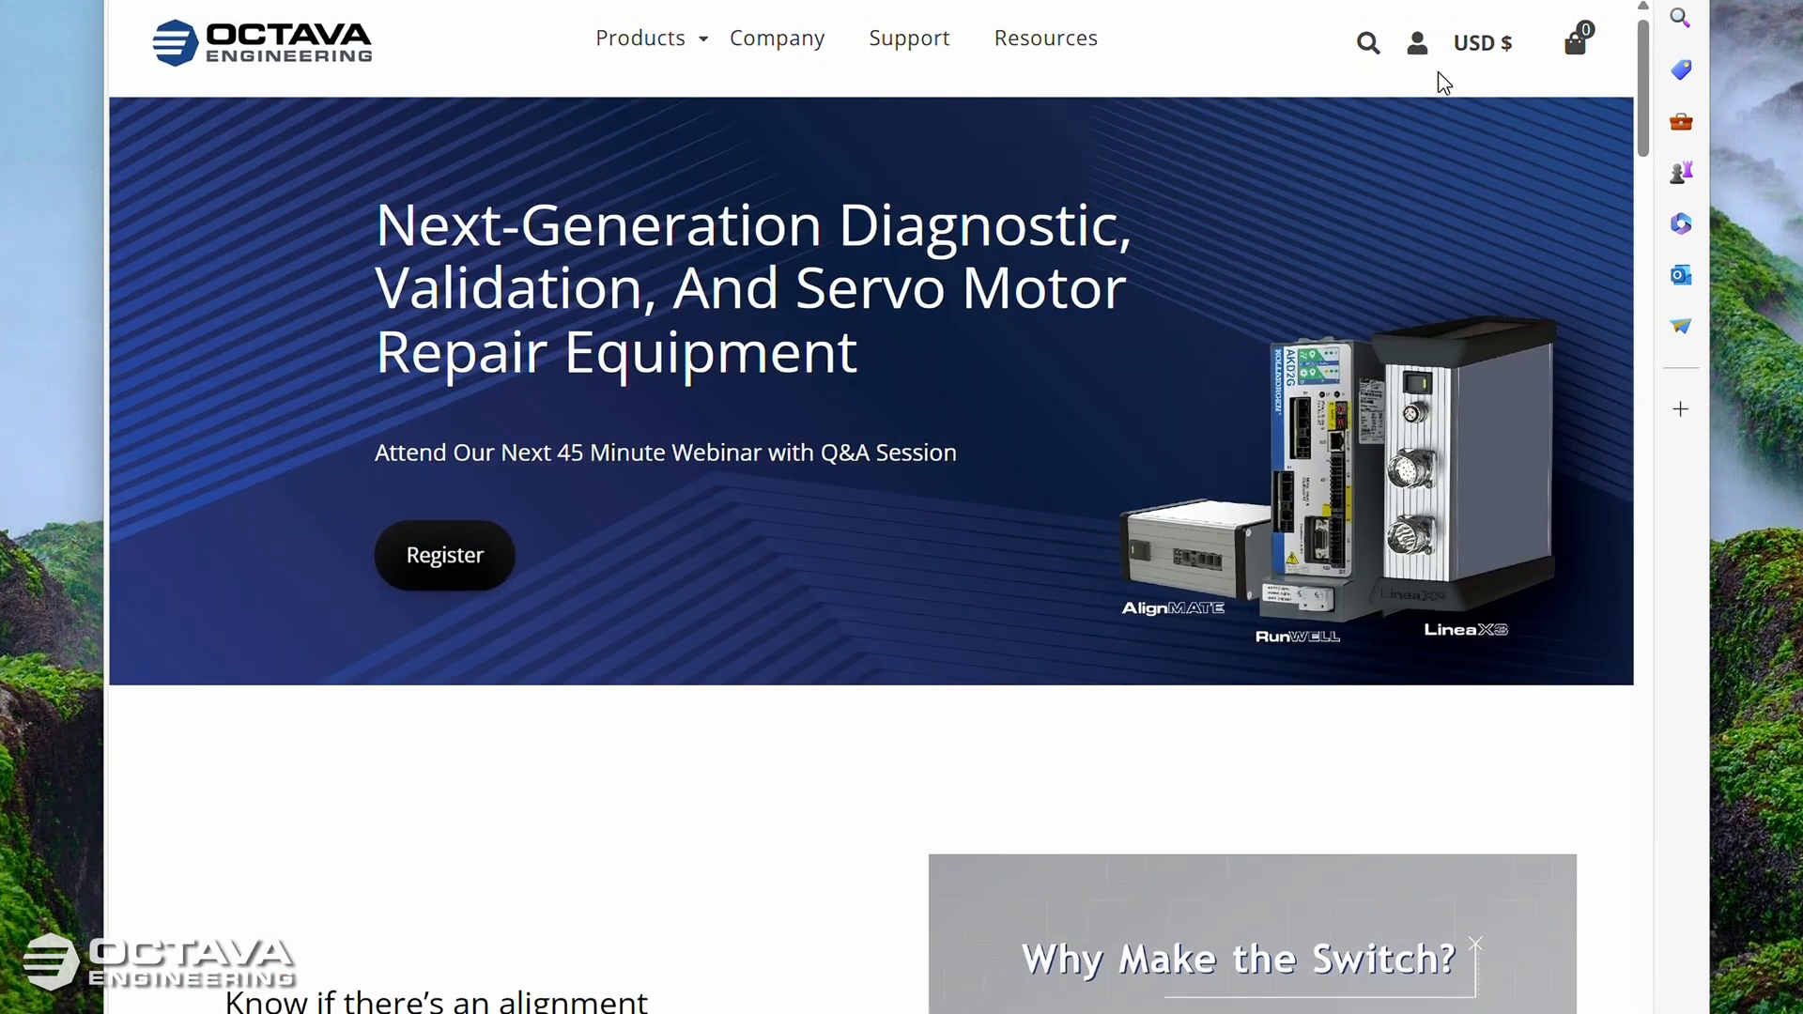
Step: Go to My Account showing 200 test minutes and the registered Linea X3
click(1416, 44)
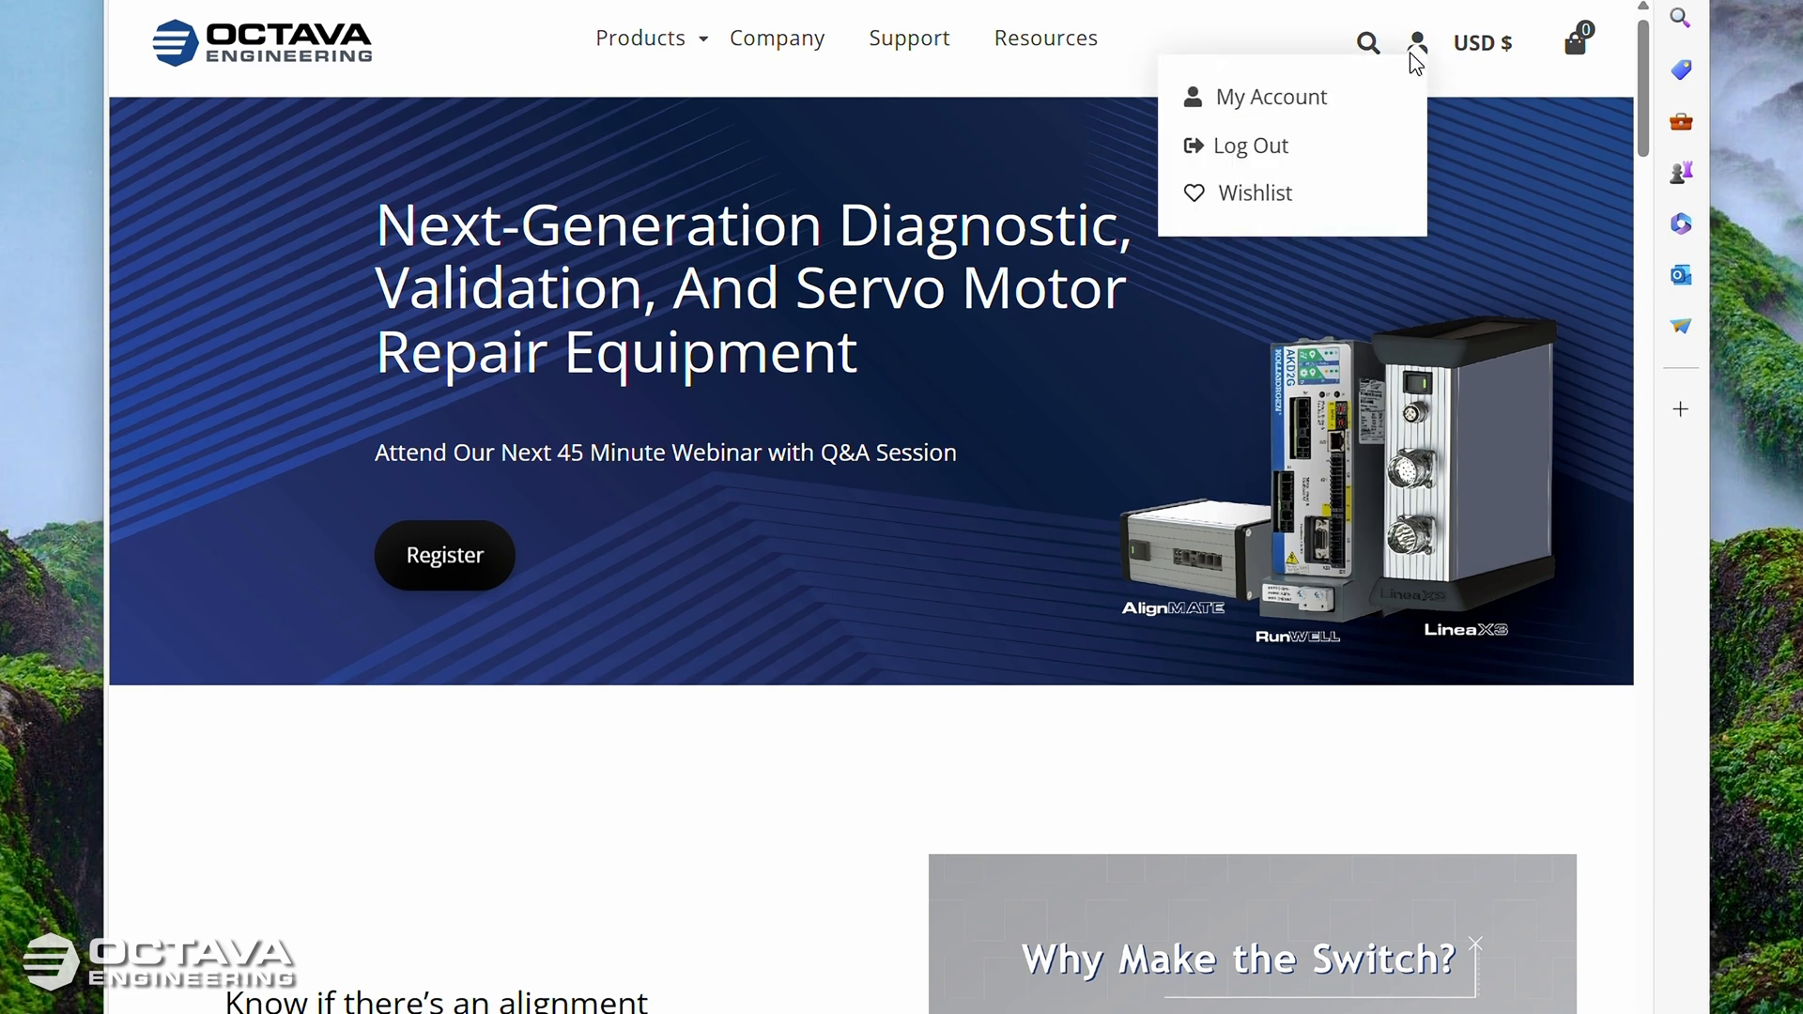
mouse_move(1272, 96)
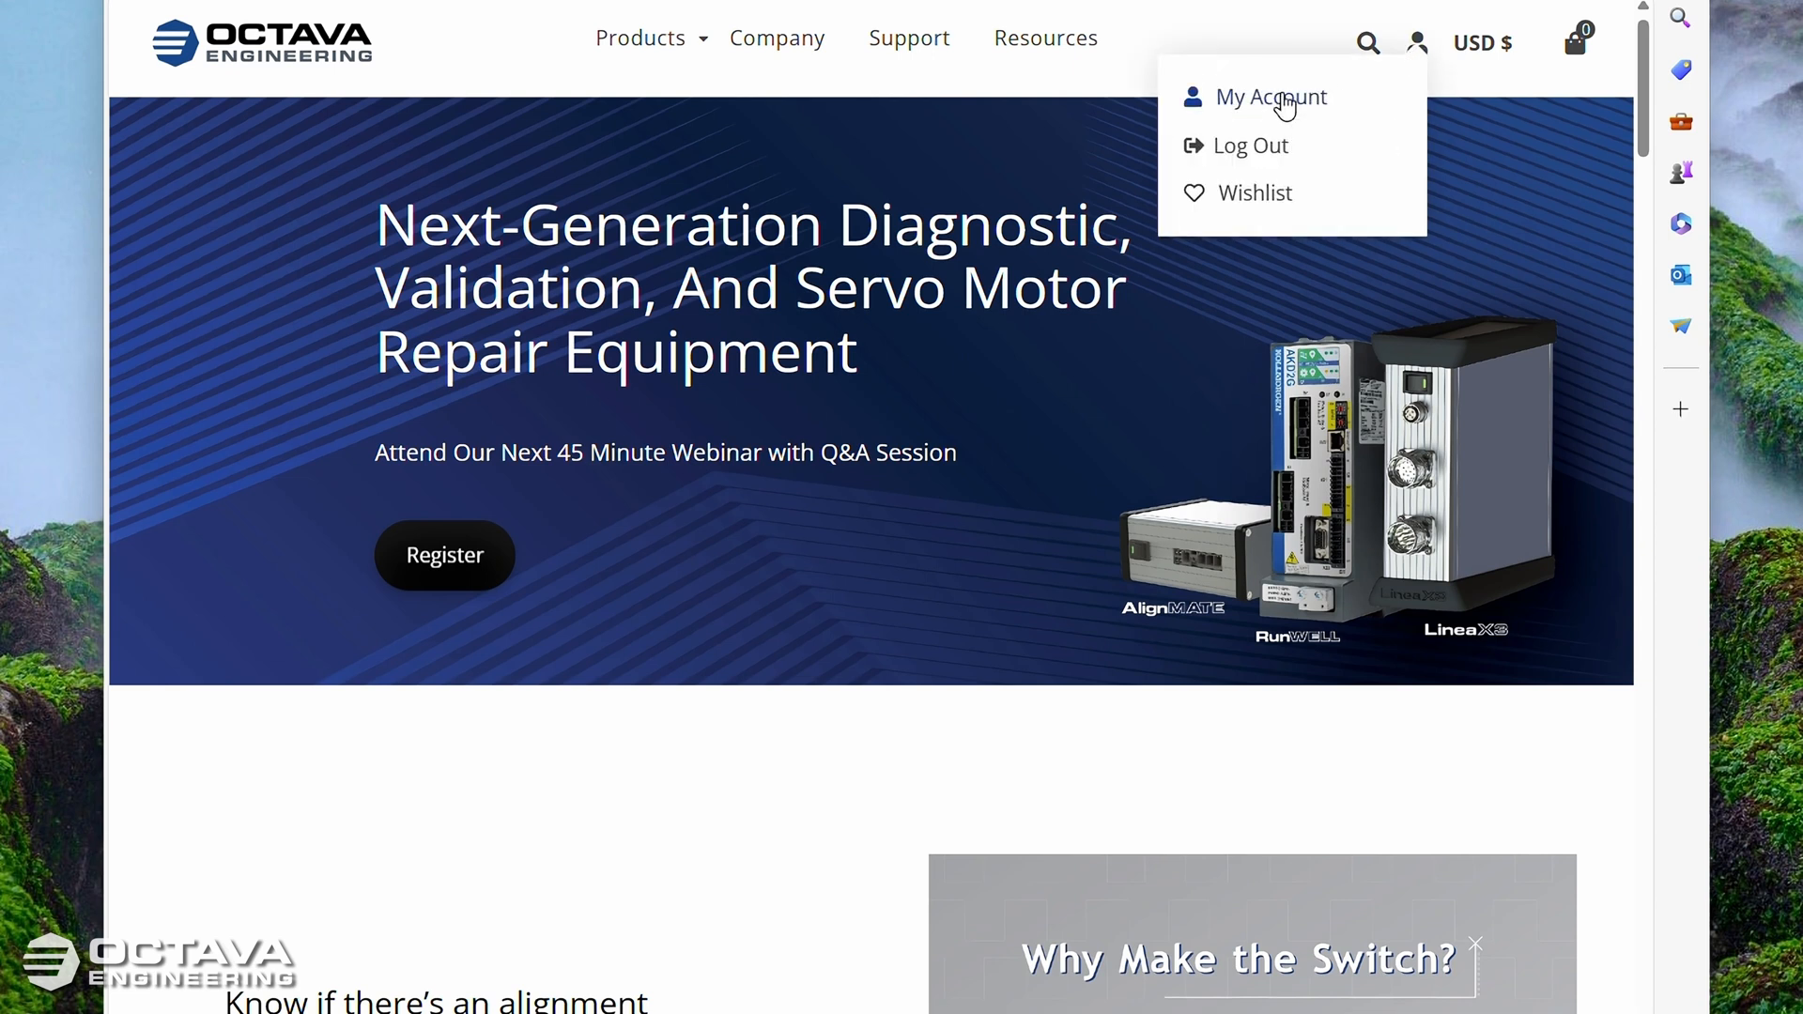
click(1270, 96)
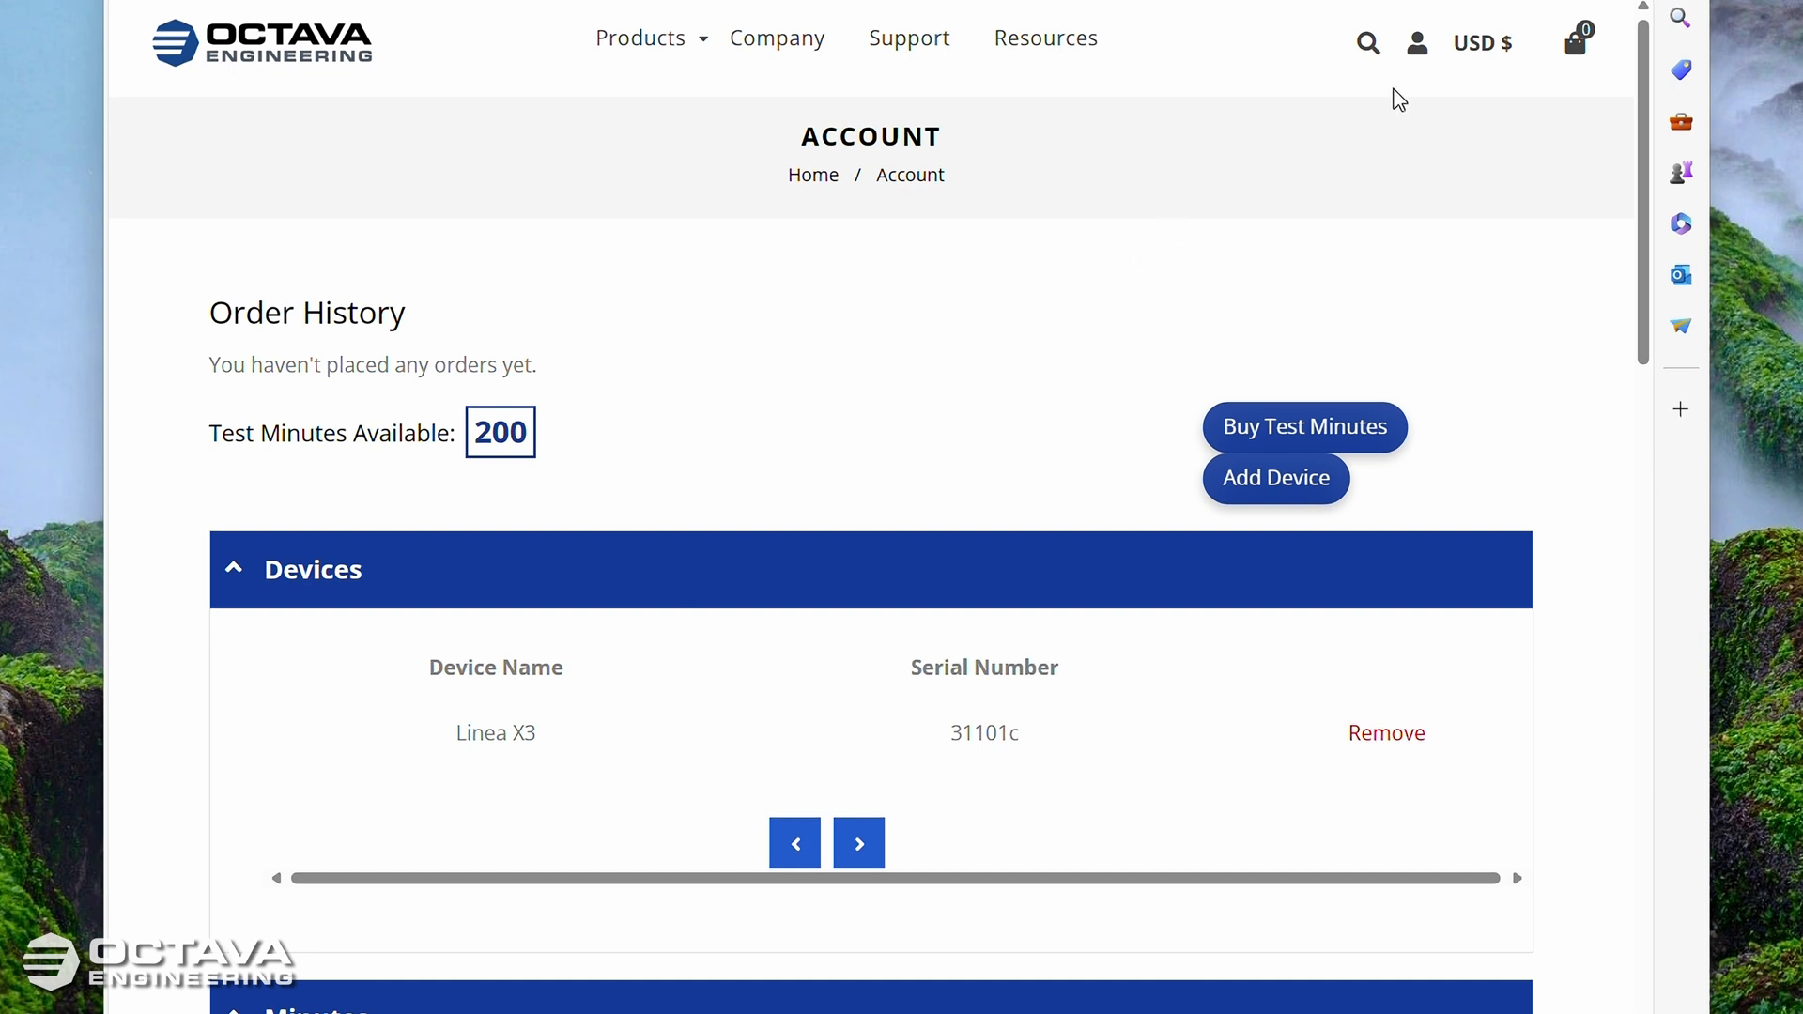
mouse_move(1236, 252)
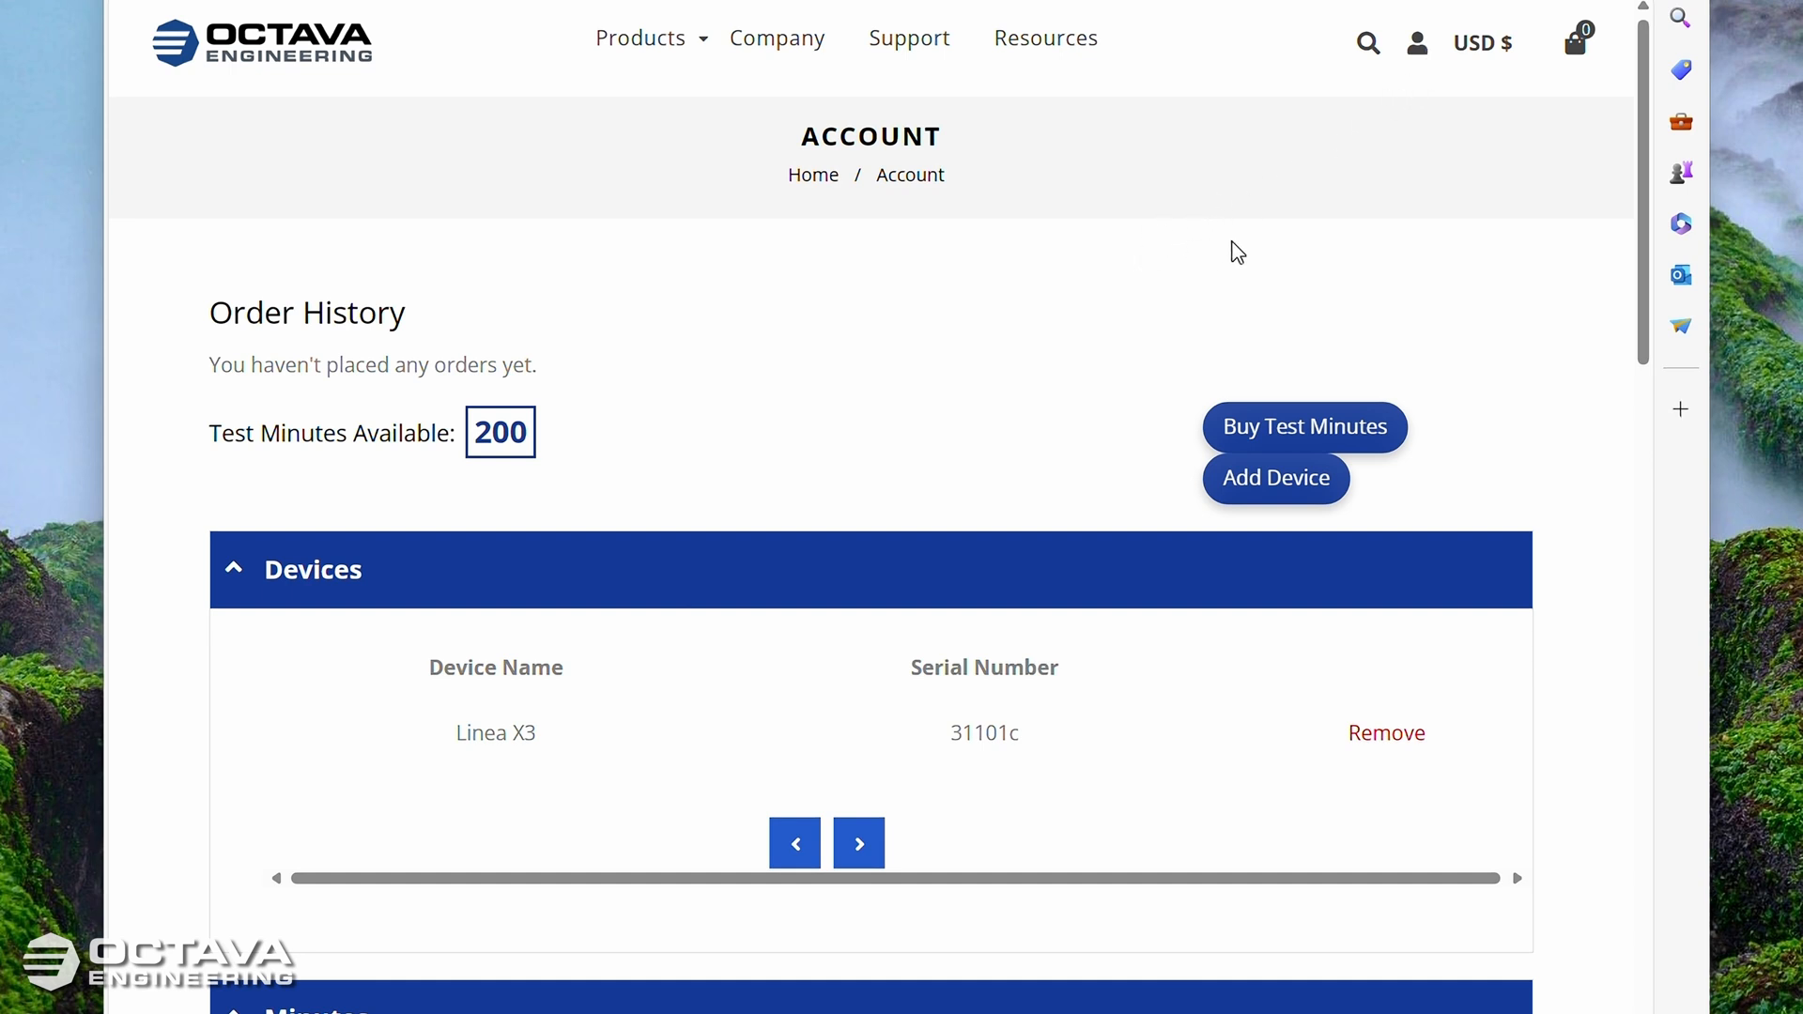
mouse_move(1172, 265)
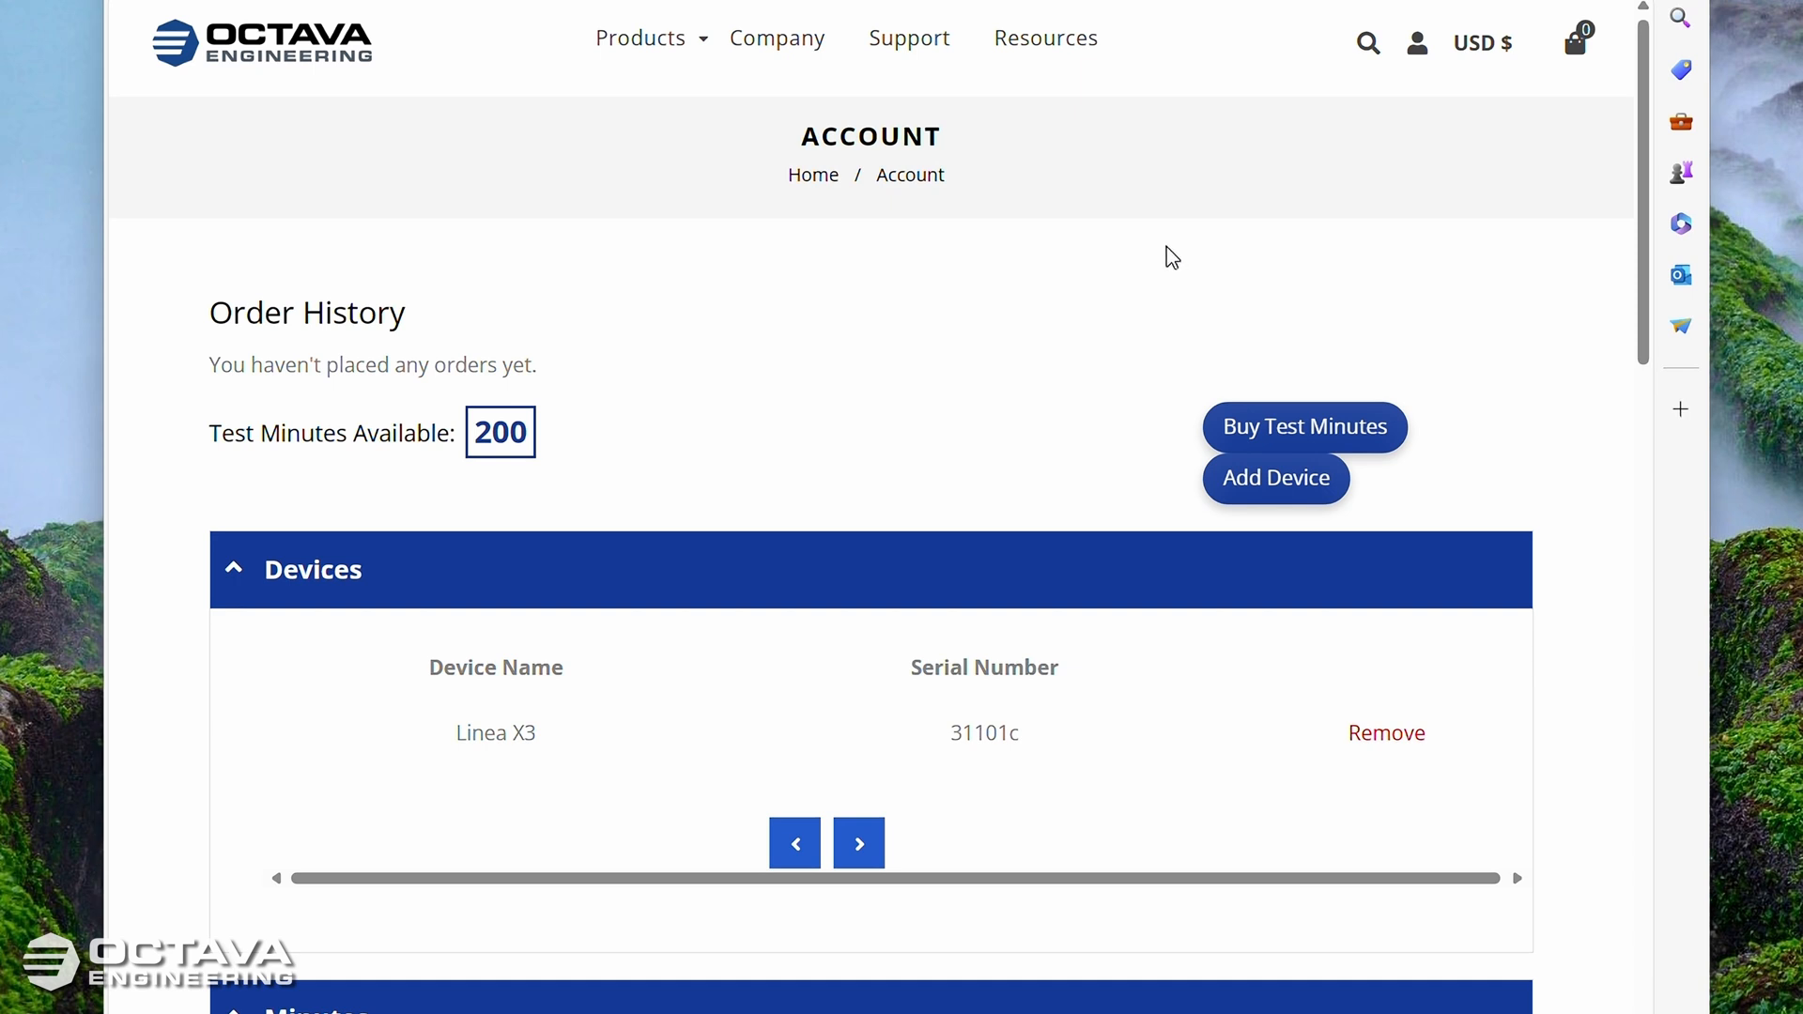
mouse_move(1048, 300)
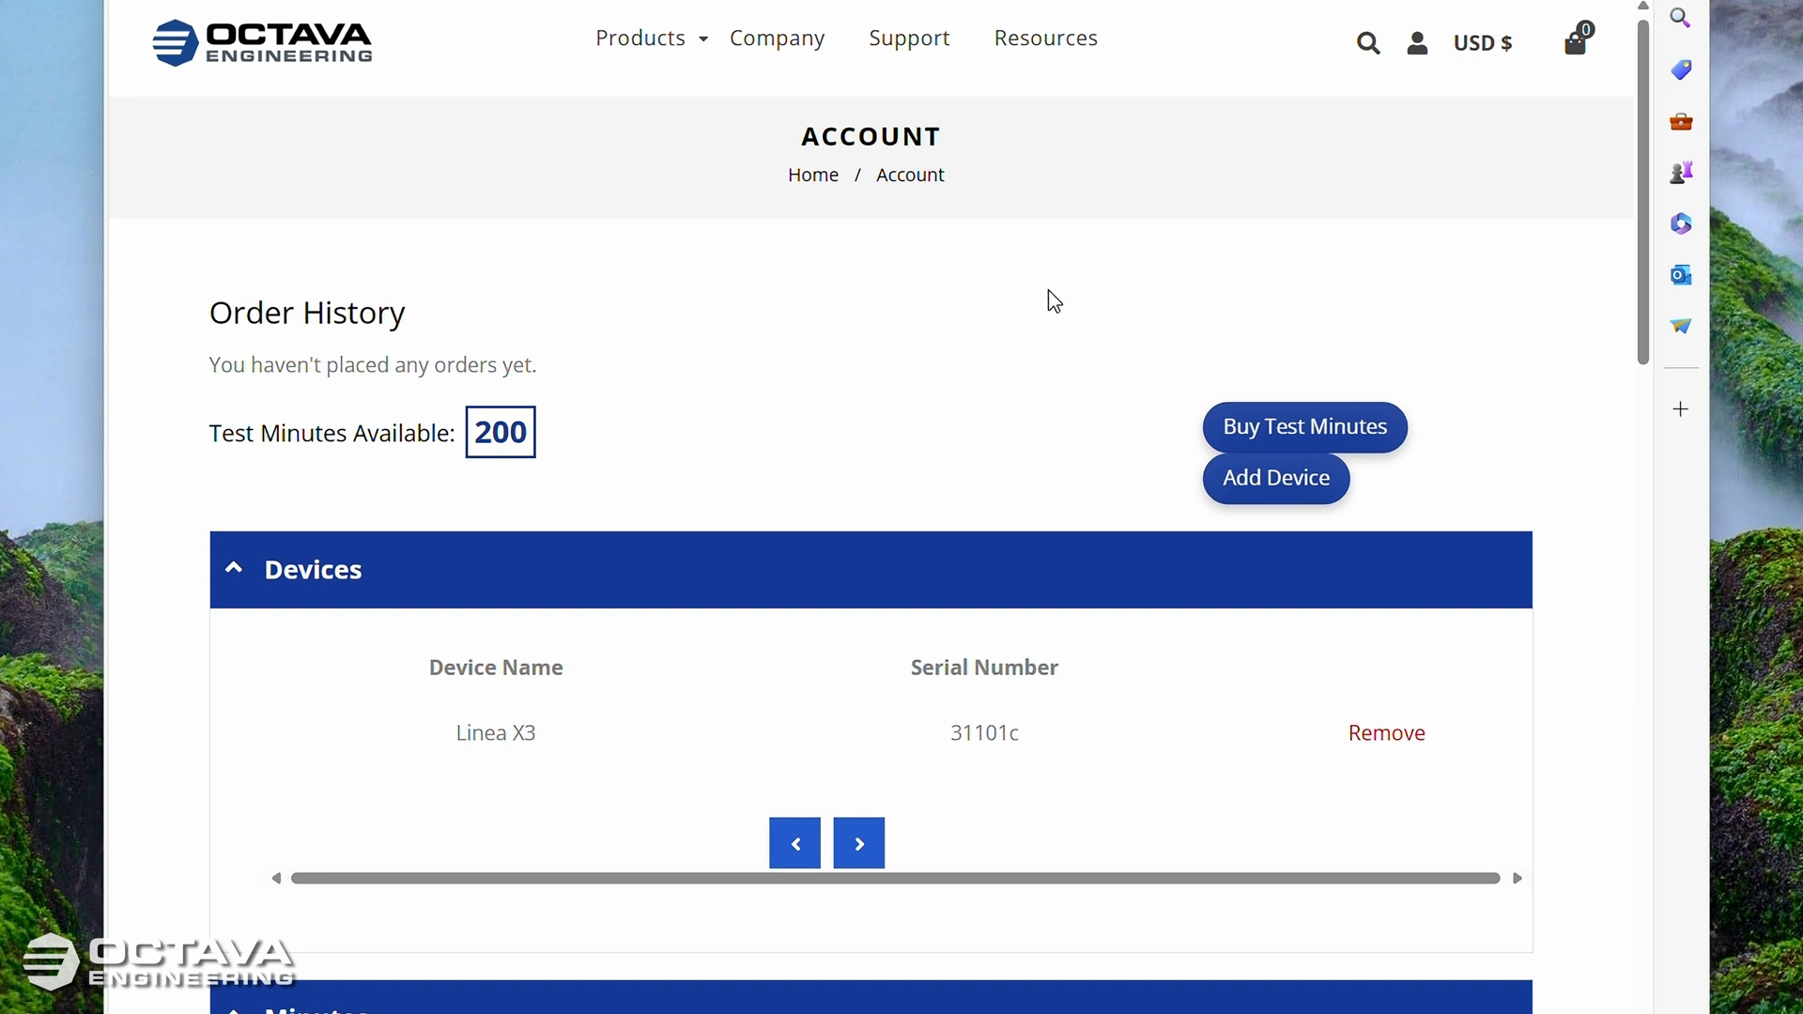
mouse_move(860, 275)
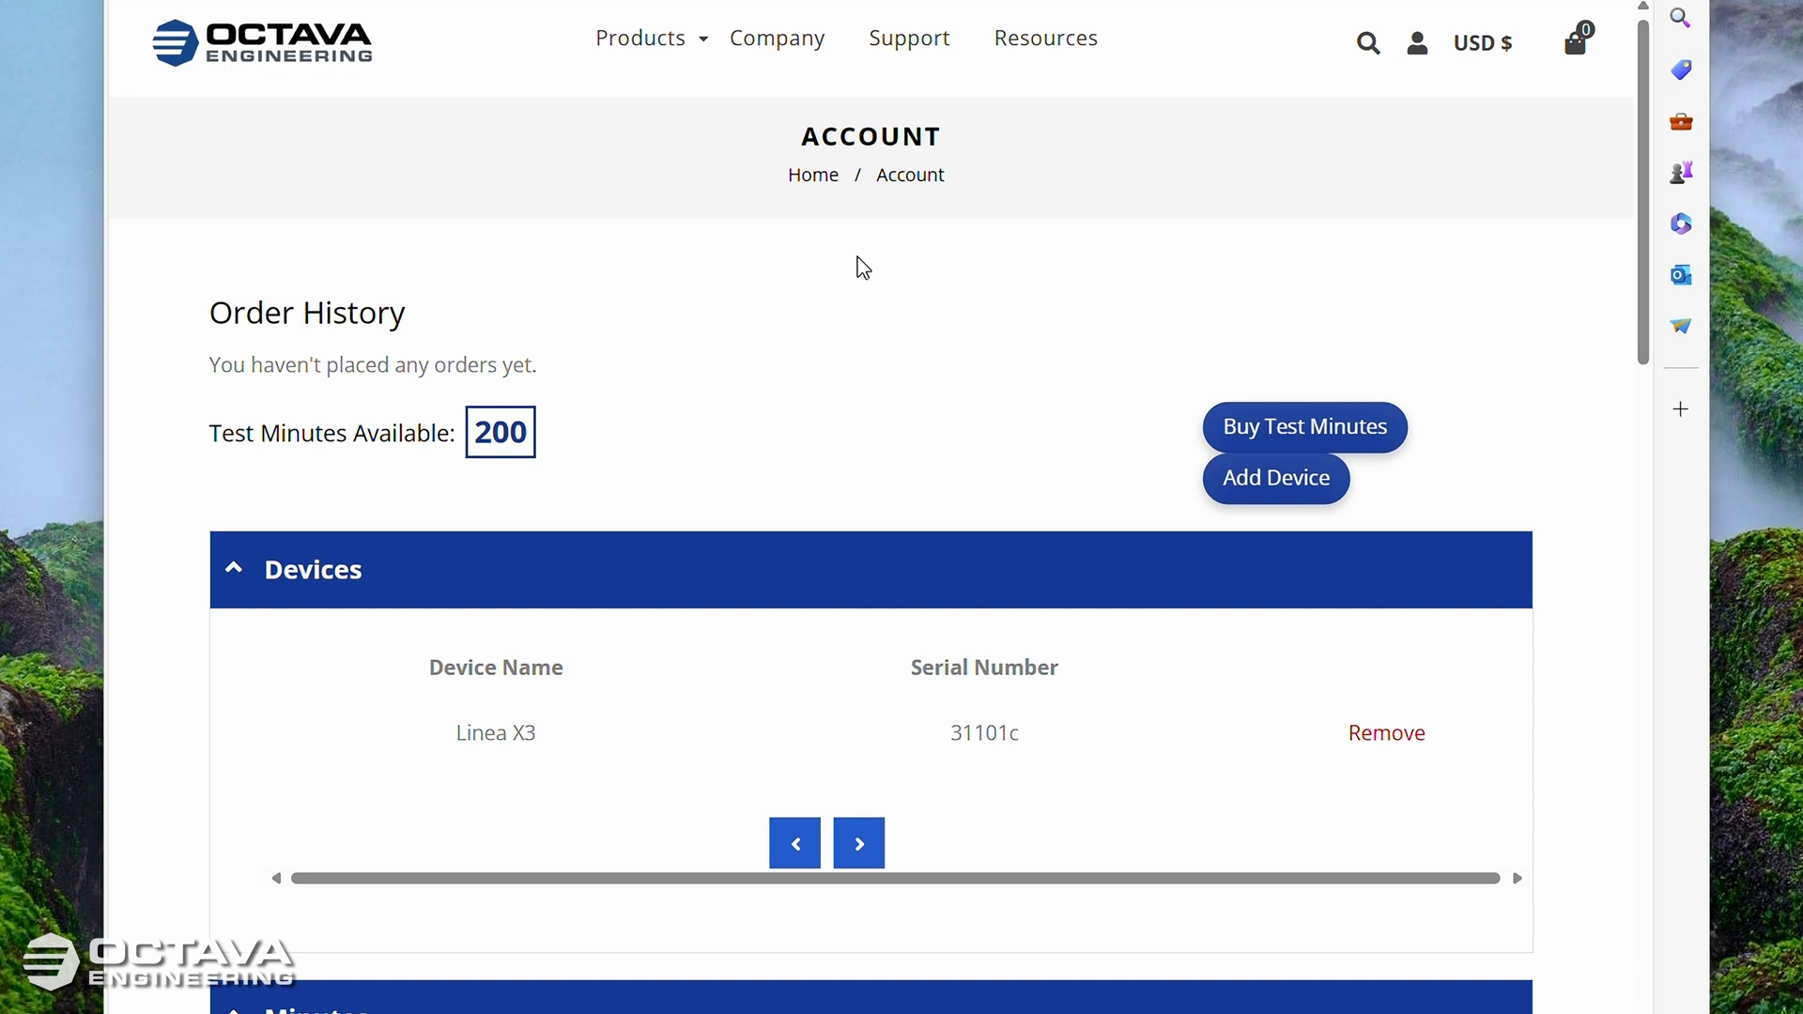
mouse_move(995, 214)
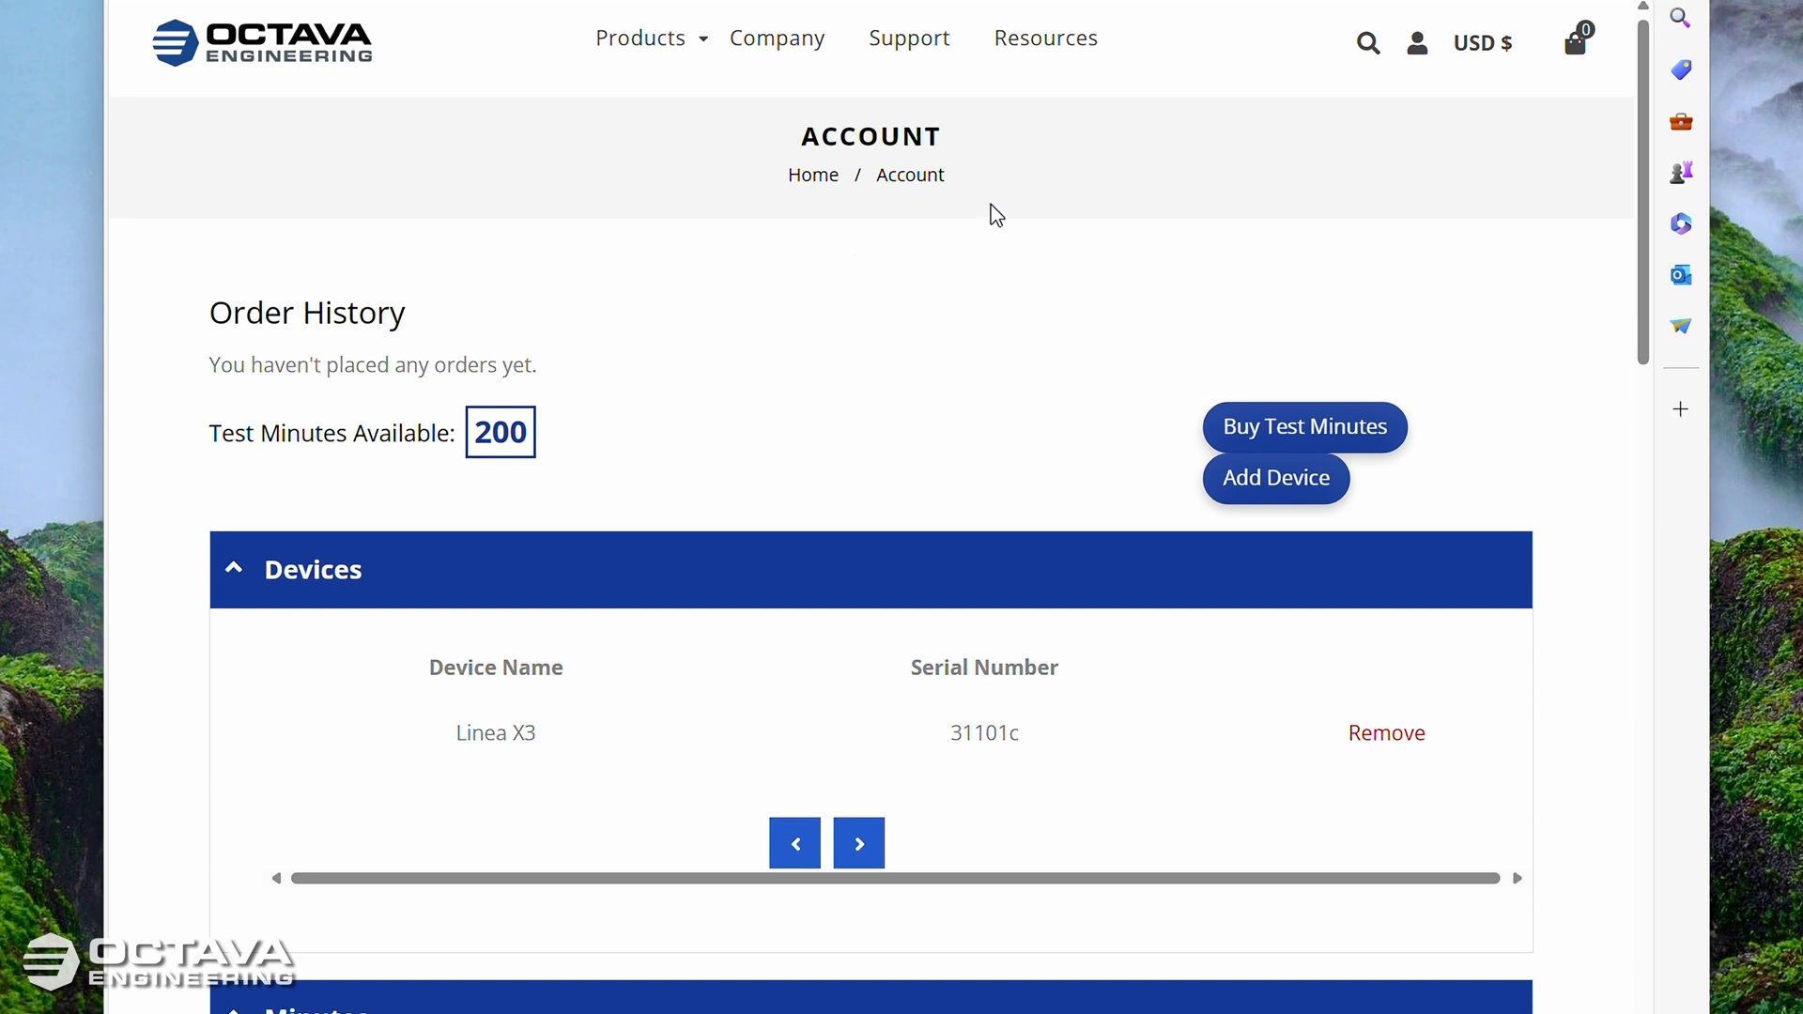
mouse_move(1167, 90)
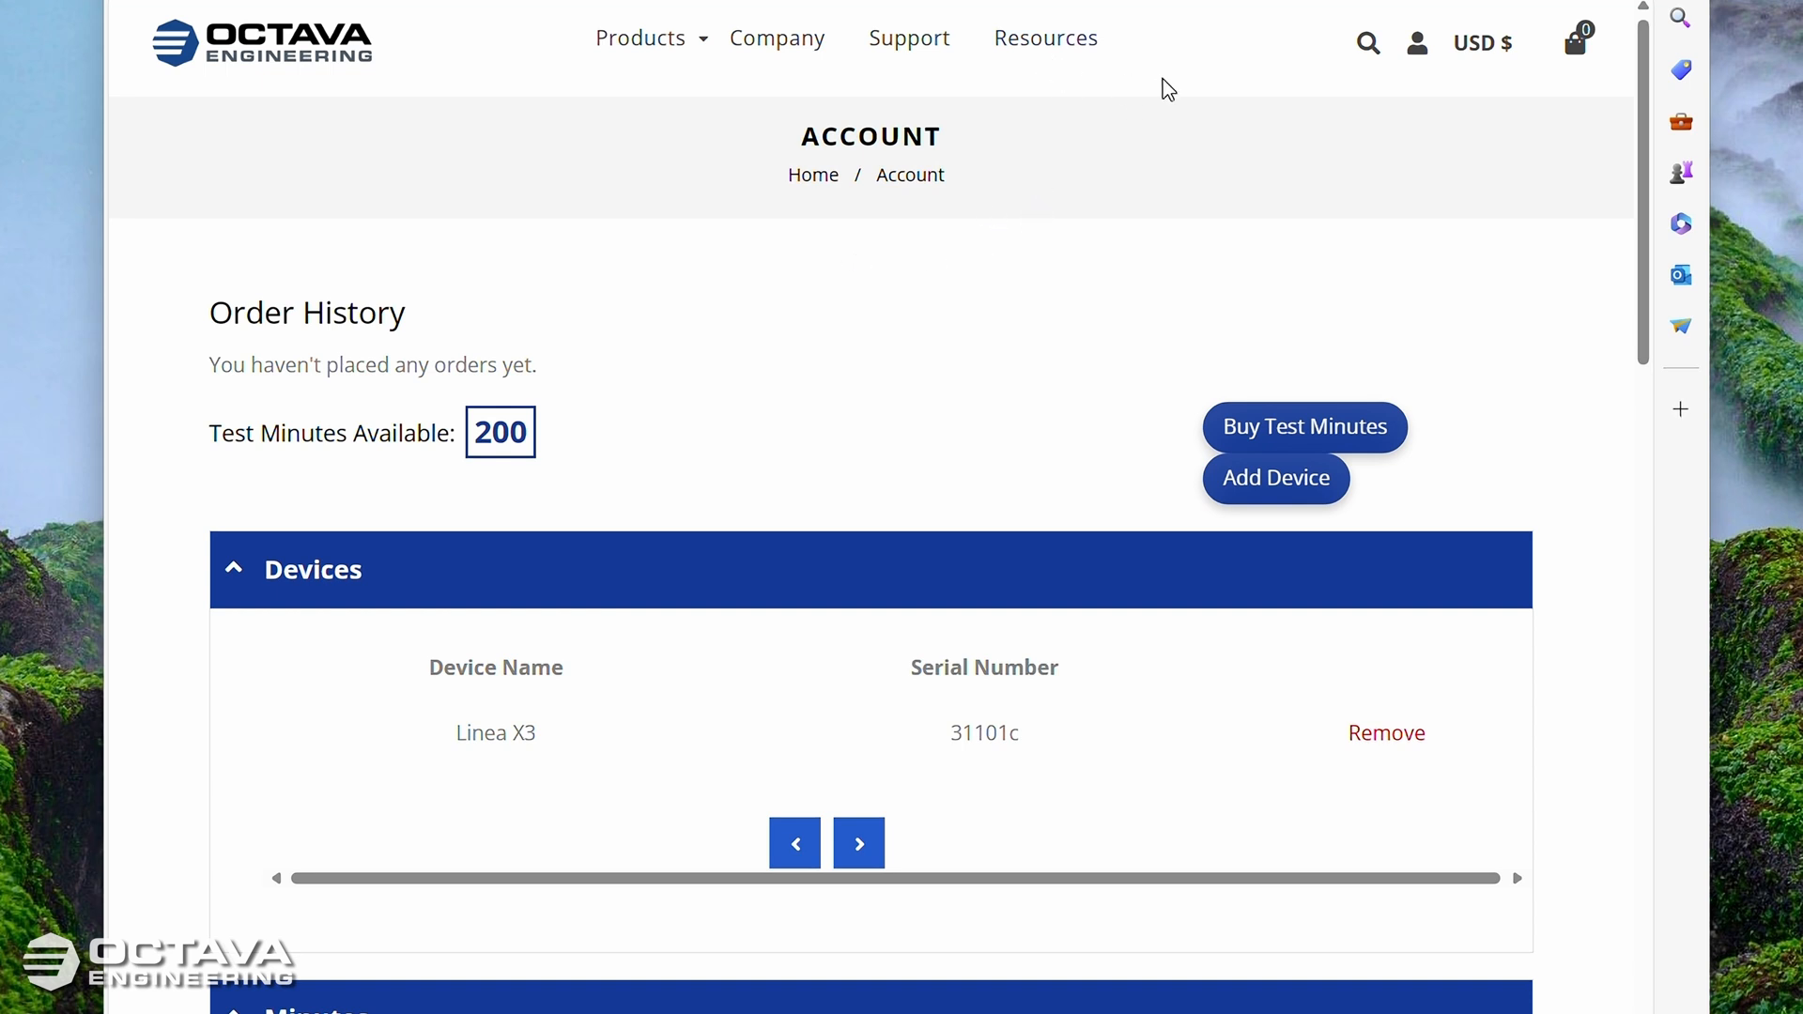
mouse_move(1144, 64)
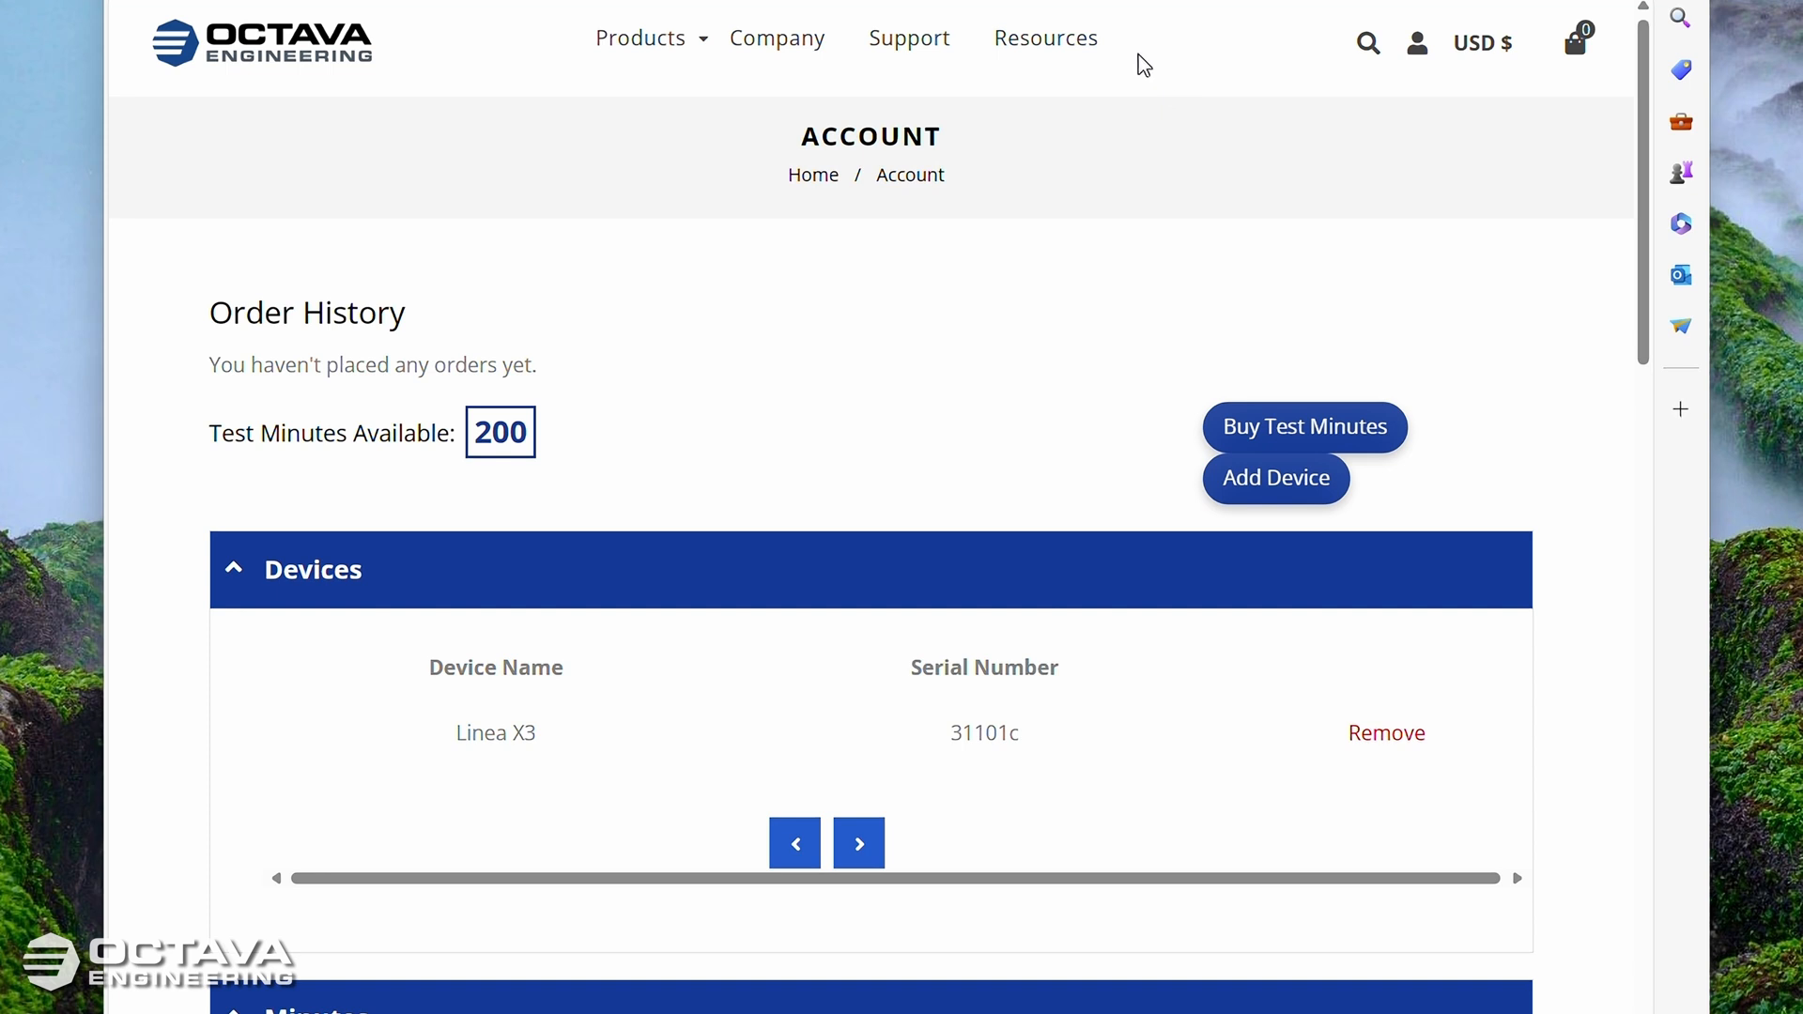
mouse_move(1044, 37)
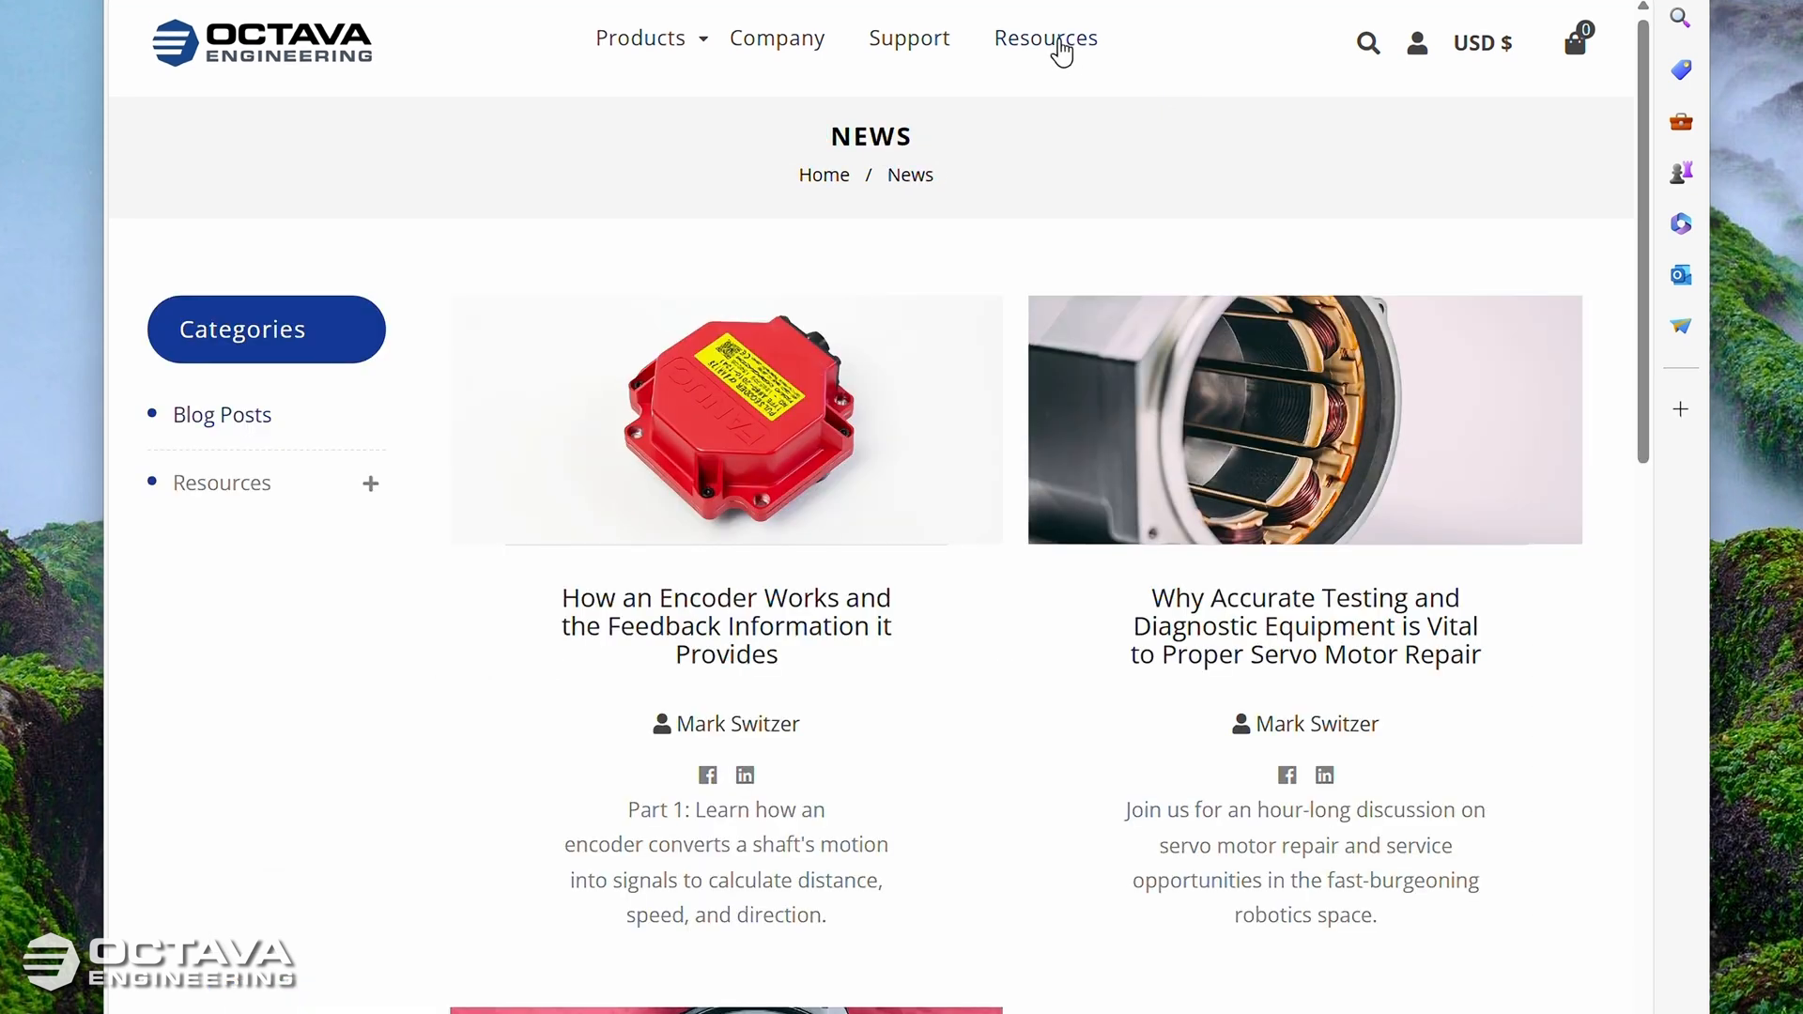
mouse_move(366, 494)
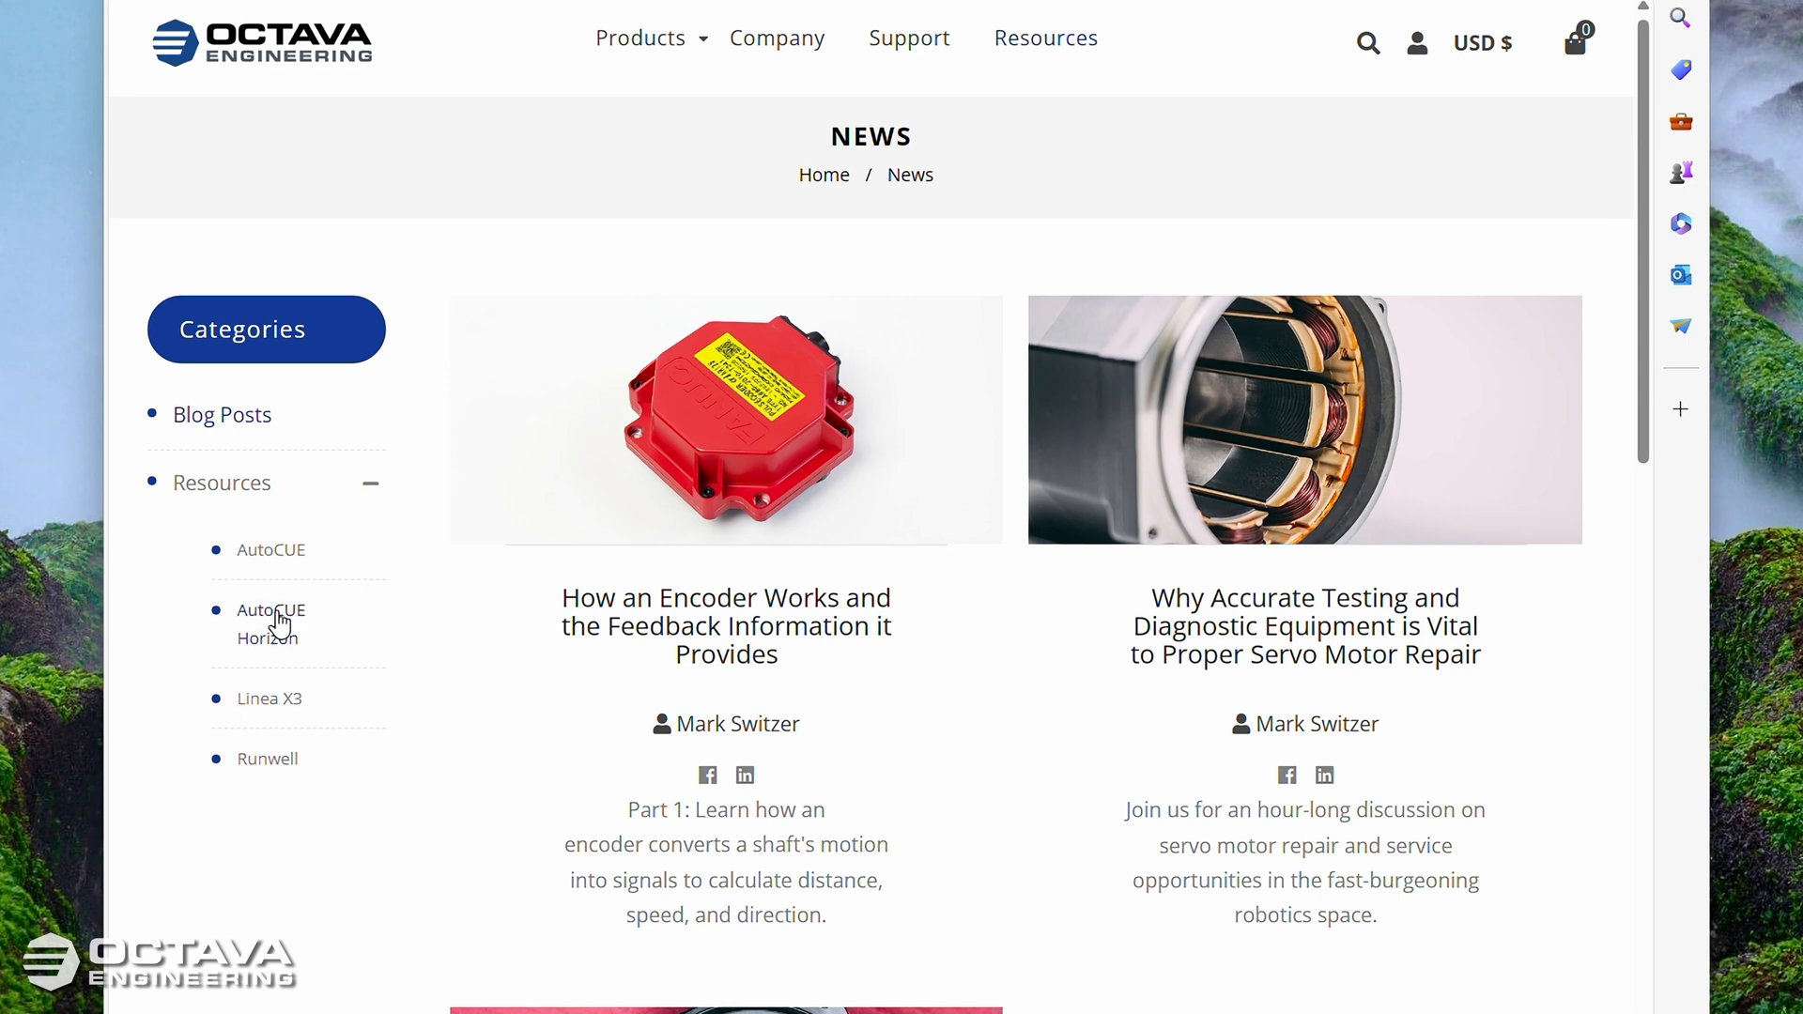
Step: Browse the AutoCUE Horizon resources and open the Complete Installer [AHCI] article
click(266, 624)
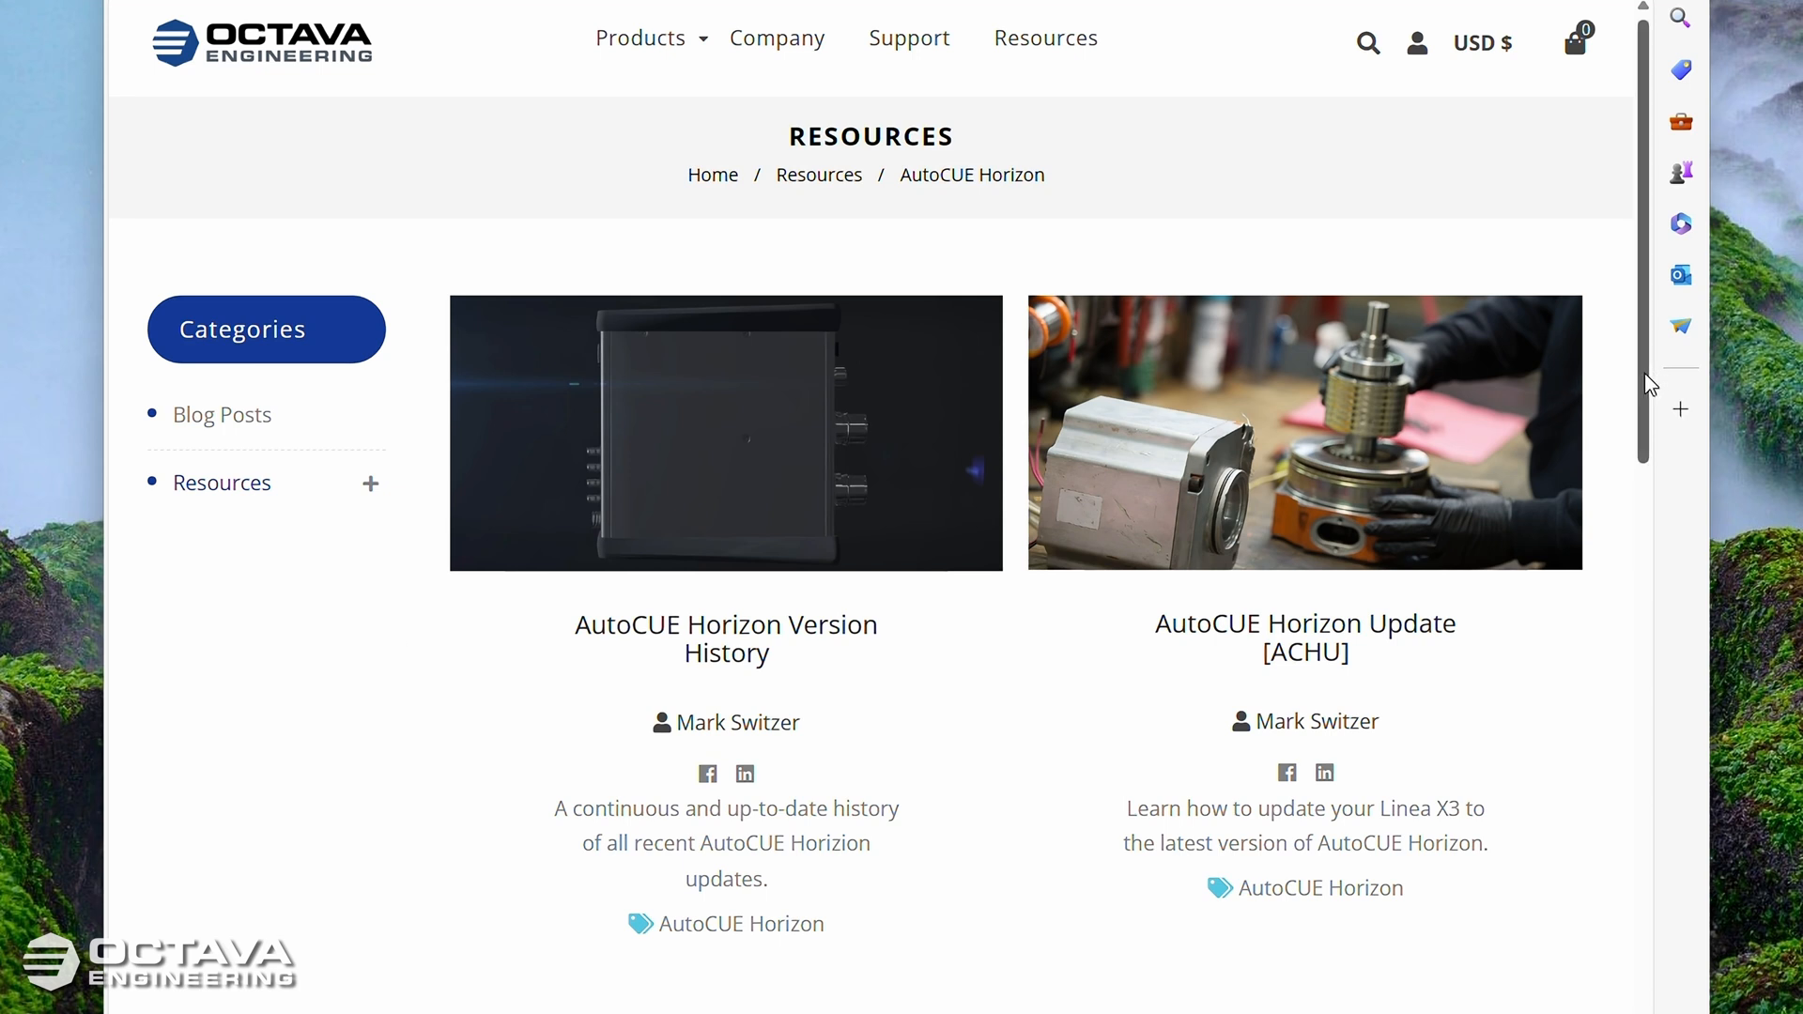
scroll(down, 3)
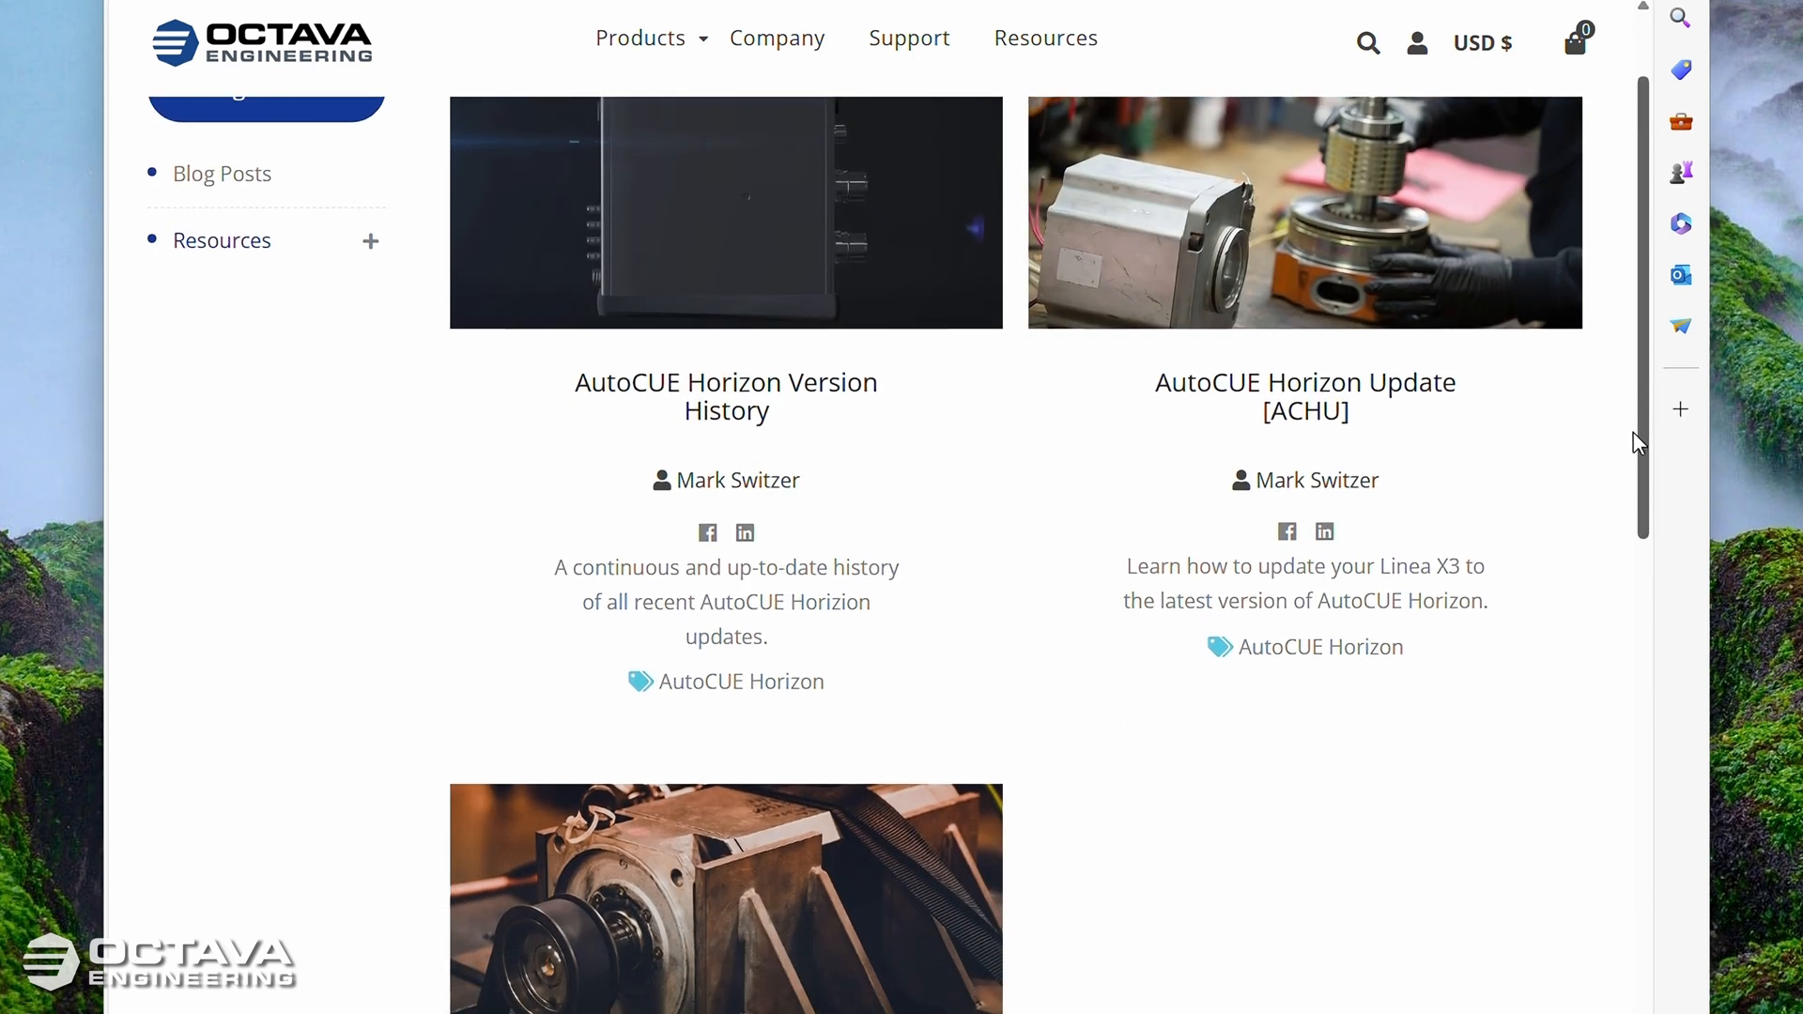
scroll(down, 3)
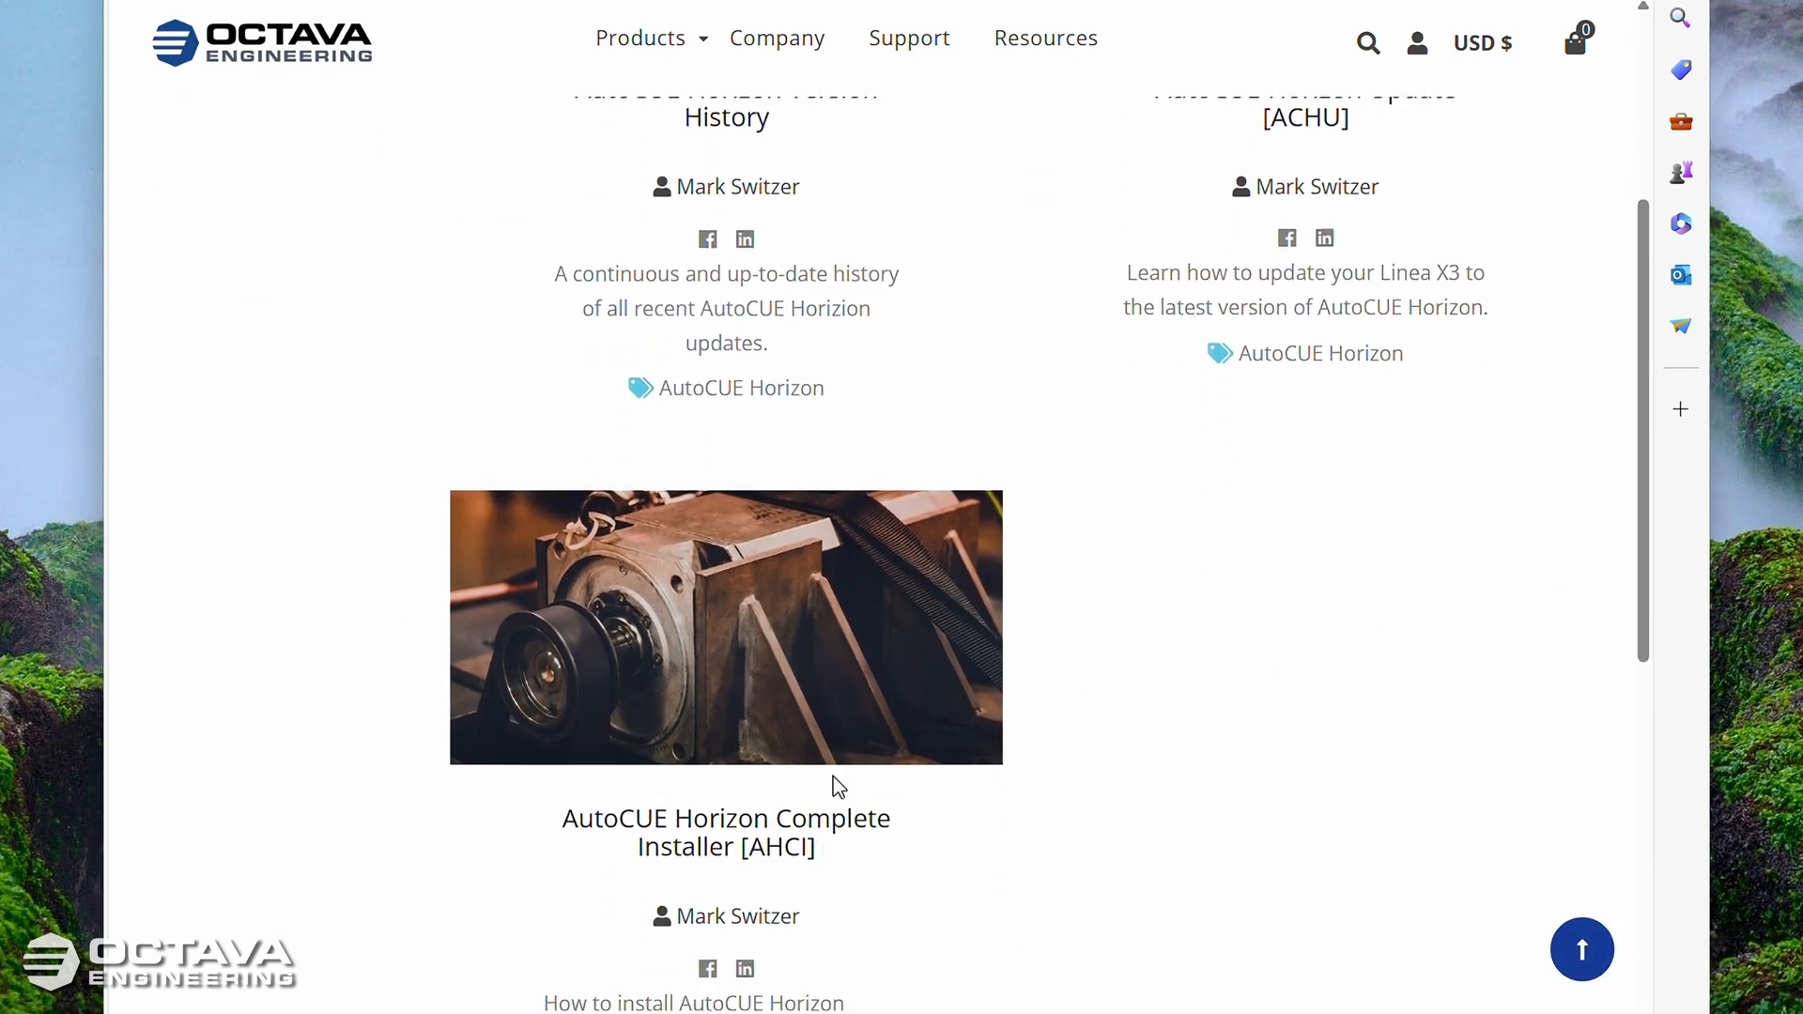
mouse_move(764, 832)
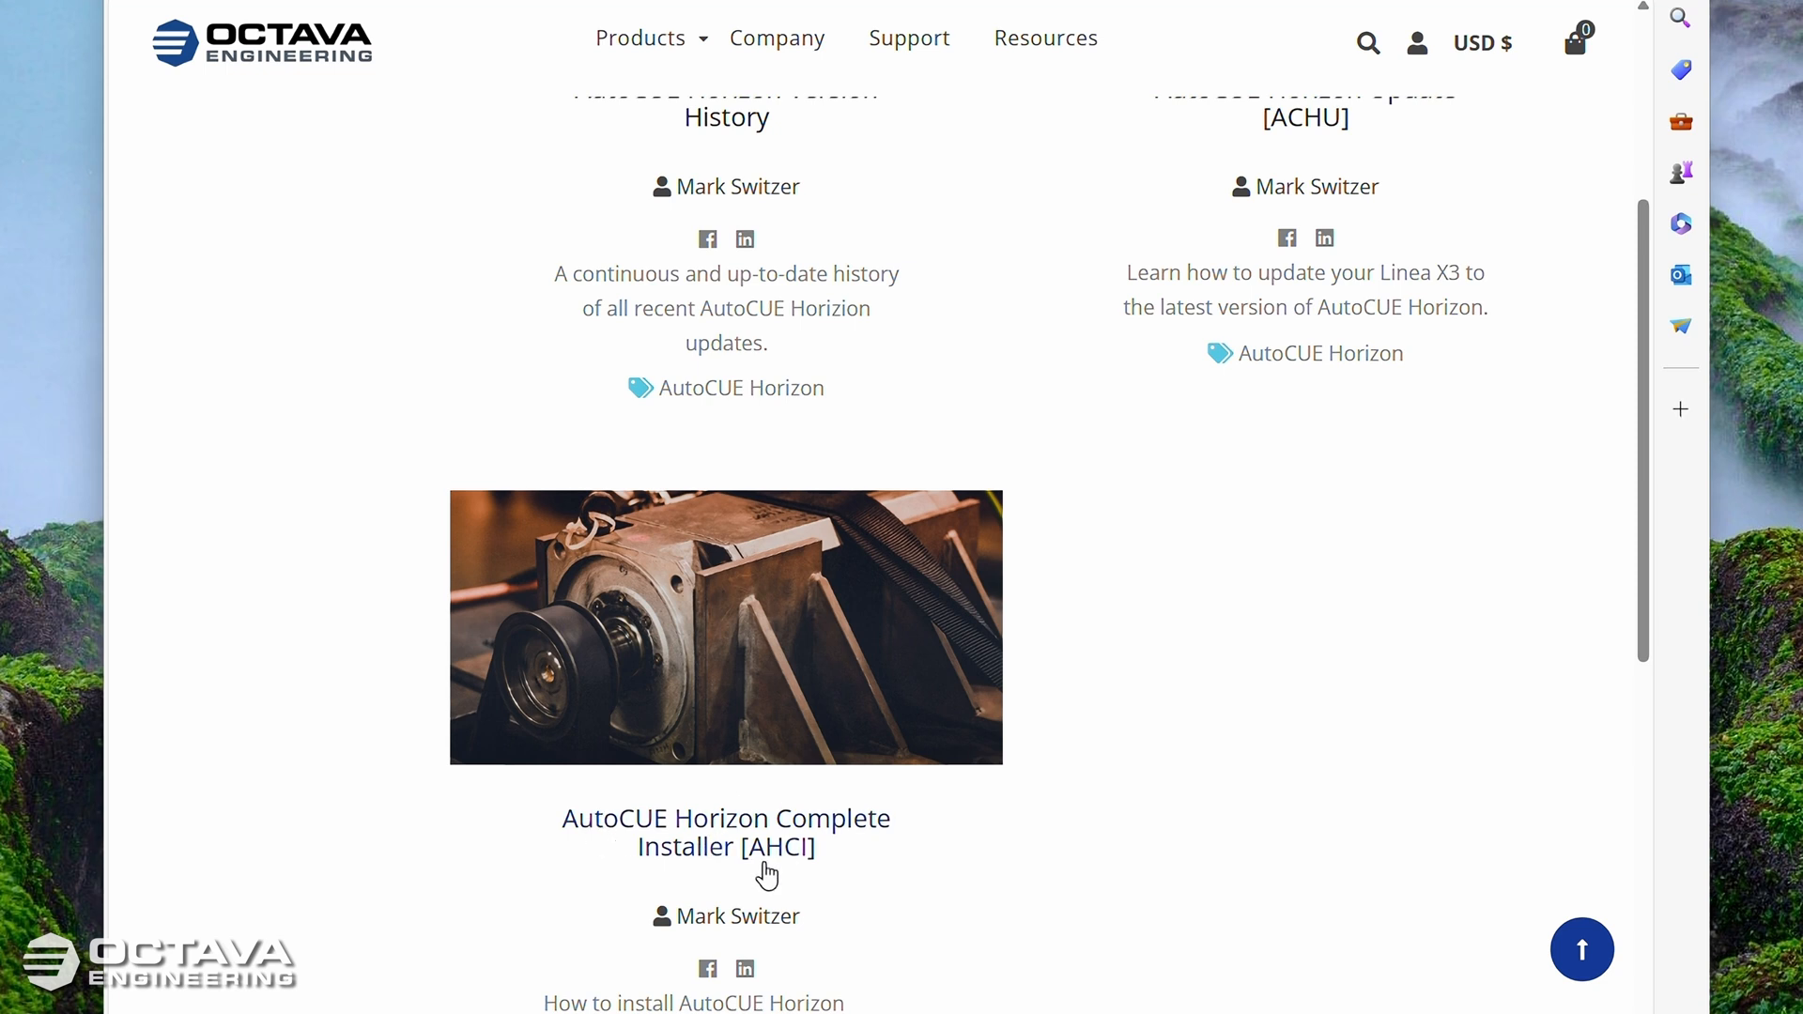
mouse_move(798, 862)
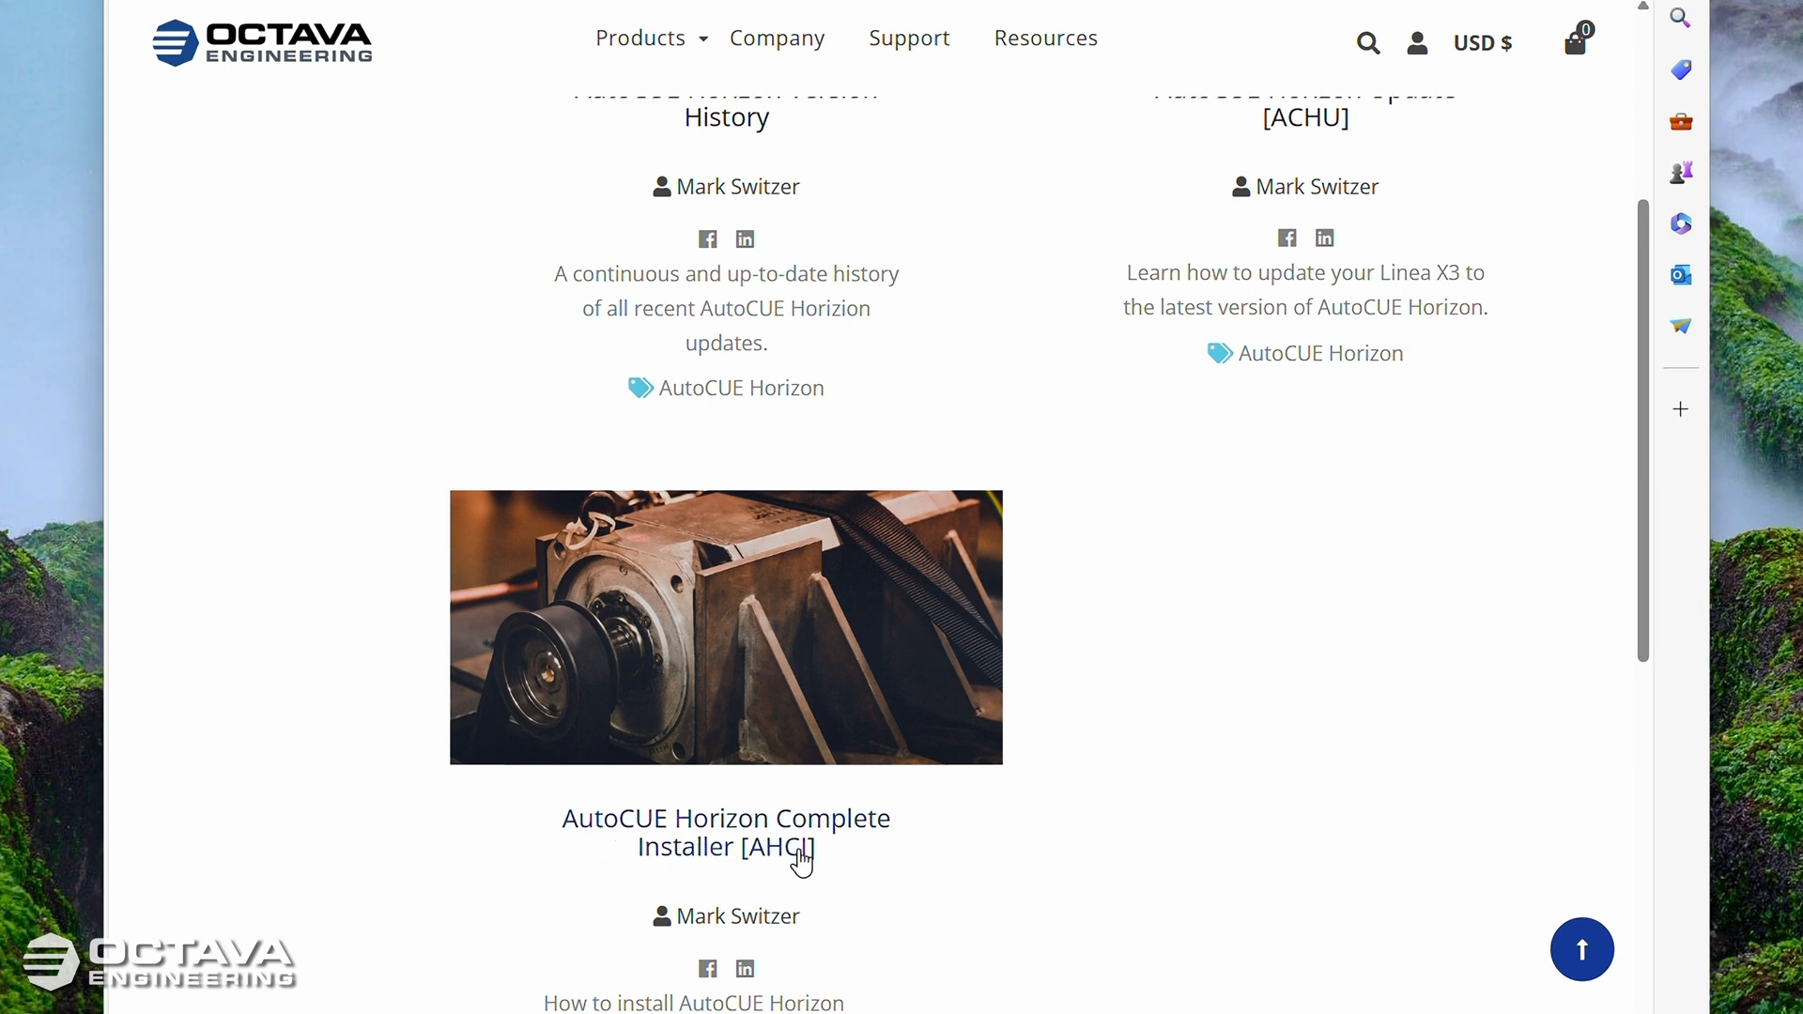
scroll(up, 3)
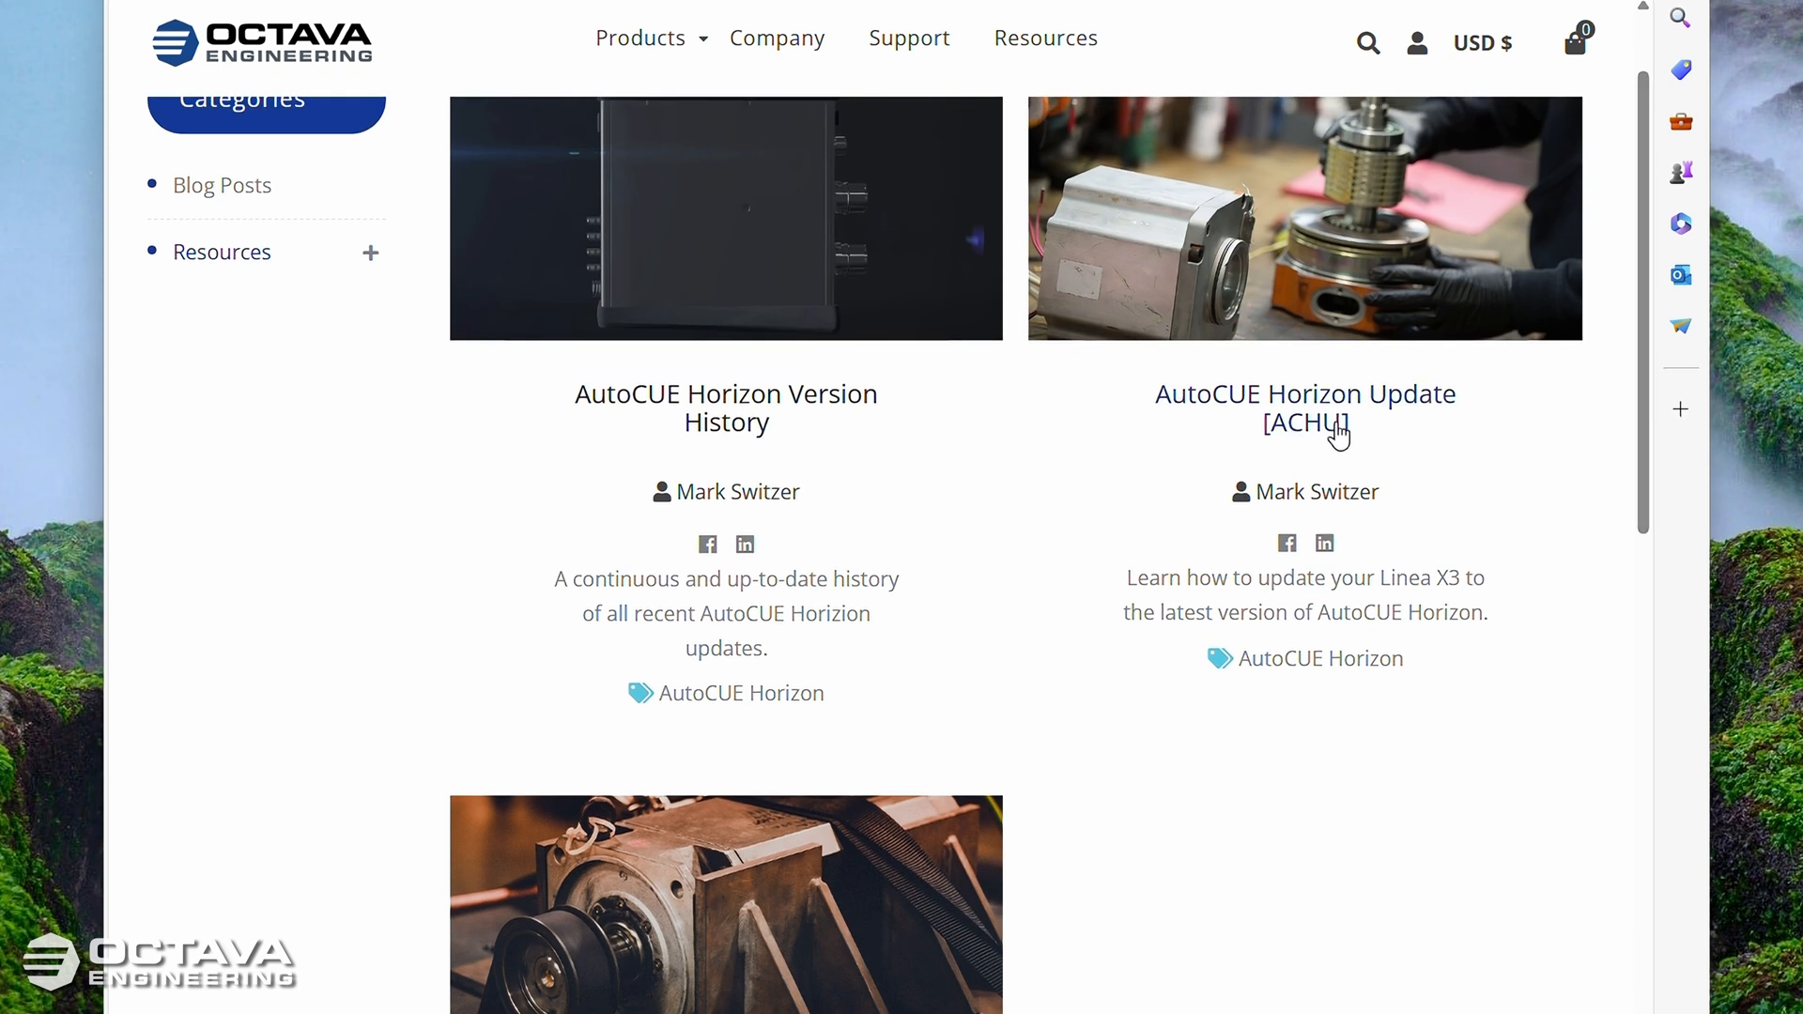
scroll(down, 3)
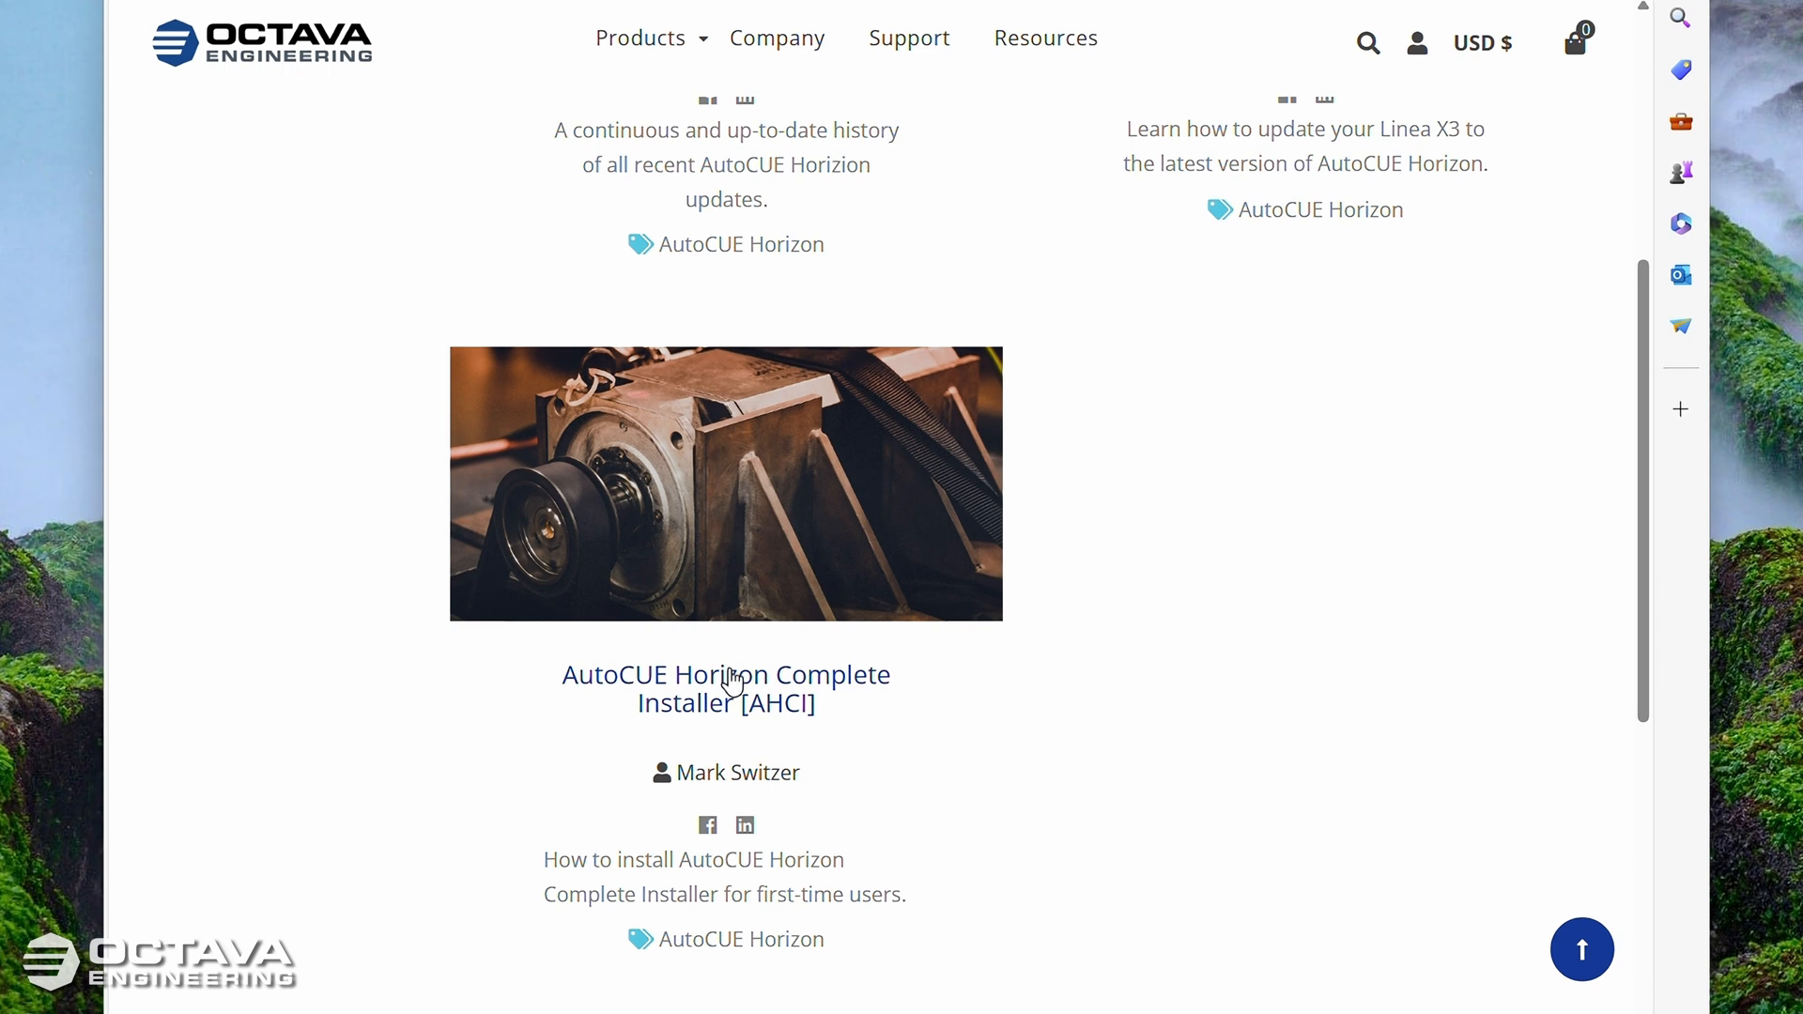
mouse_move(796, 678)
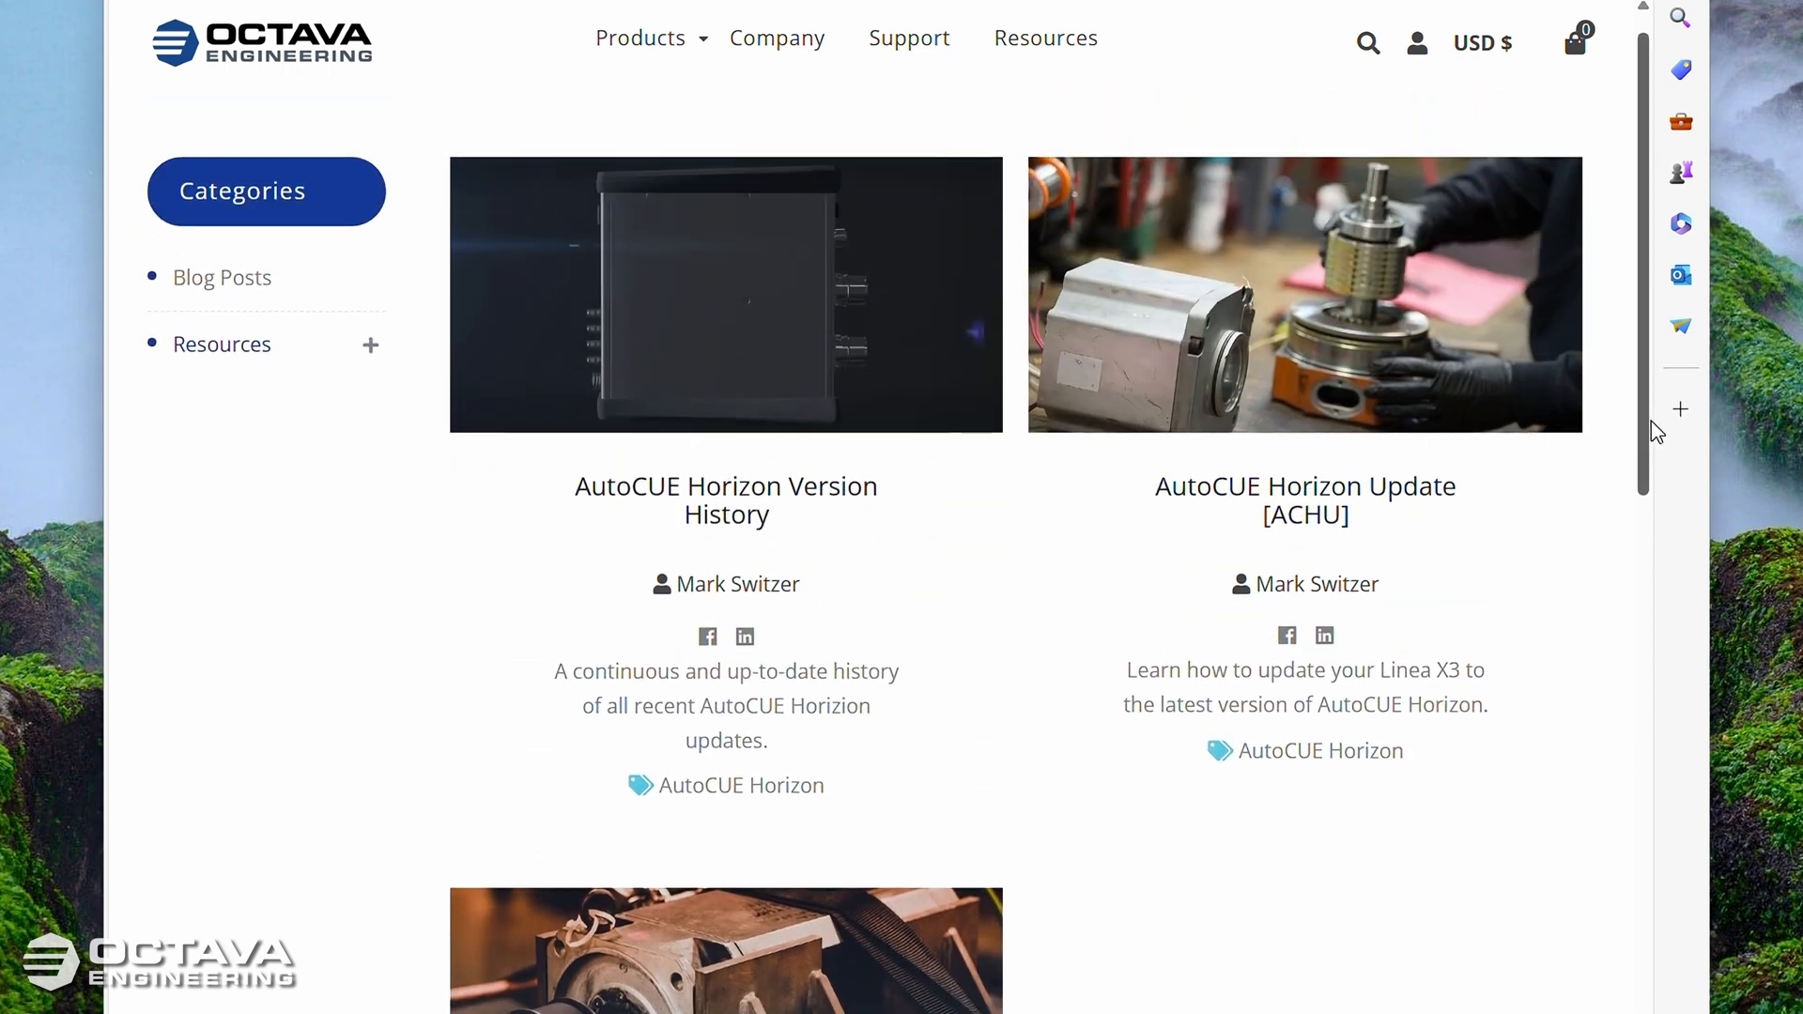
scroll(down, 3)
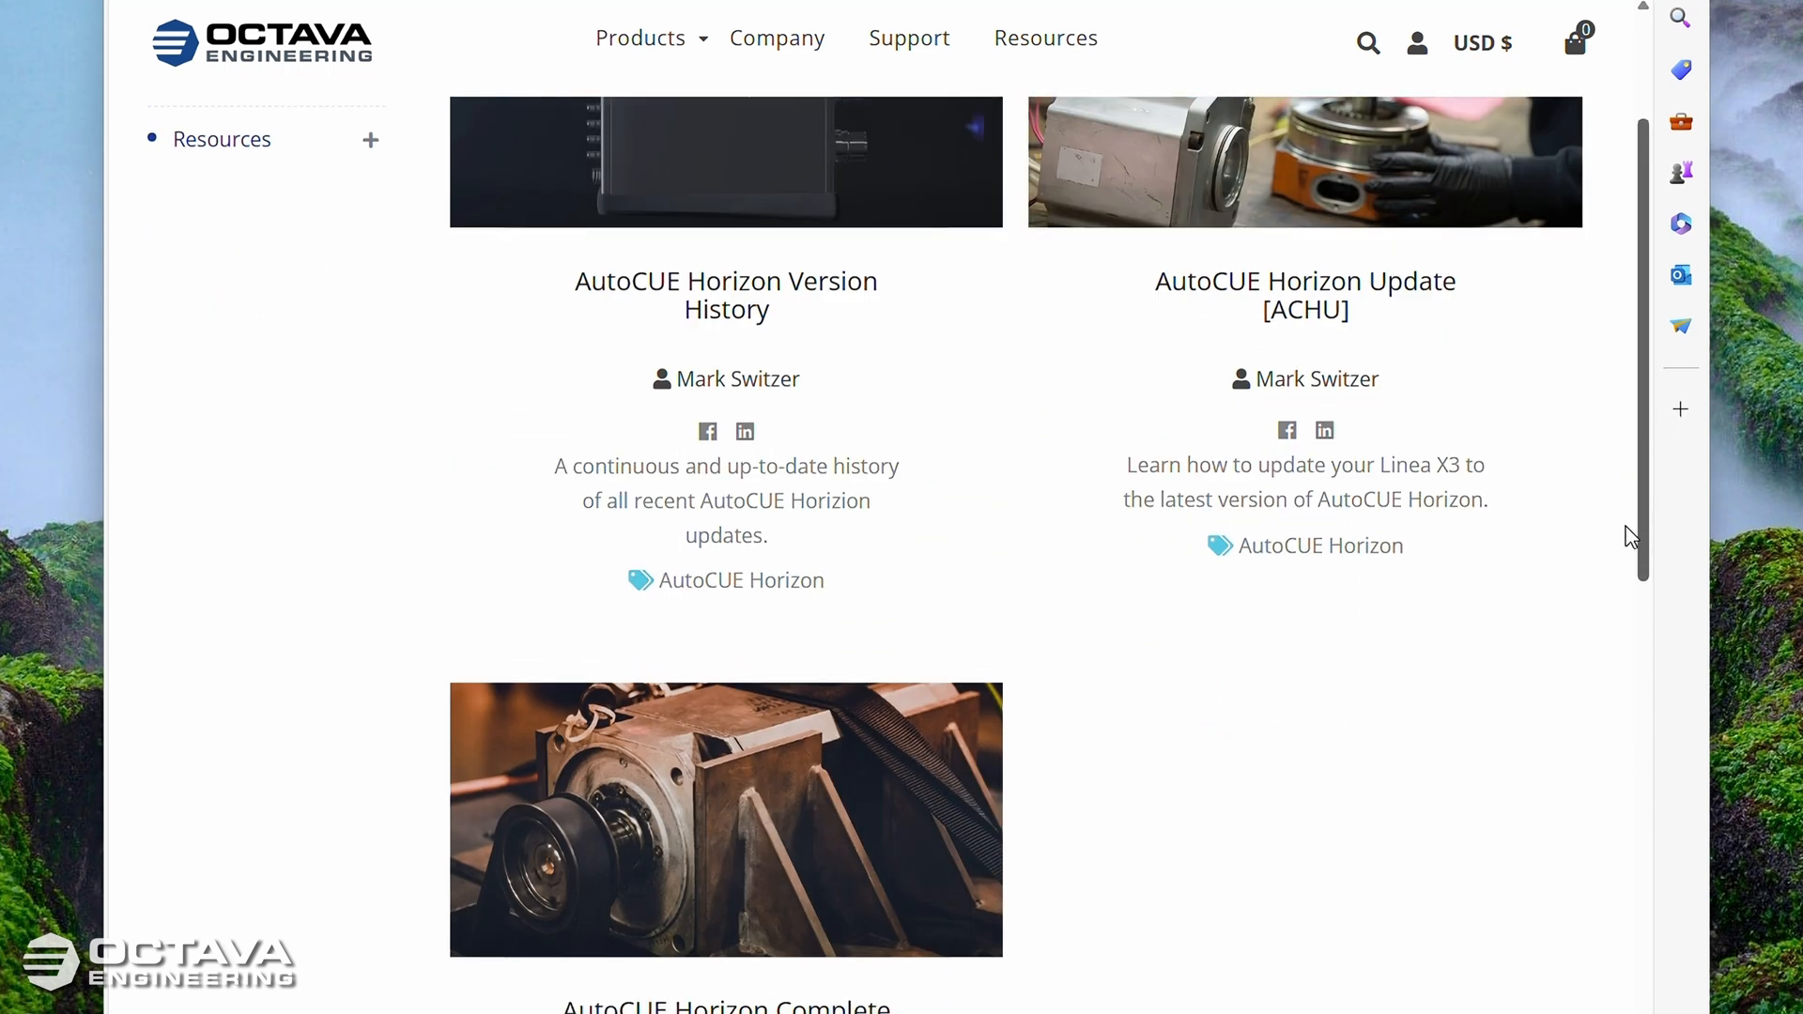
scroll(down, 3)
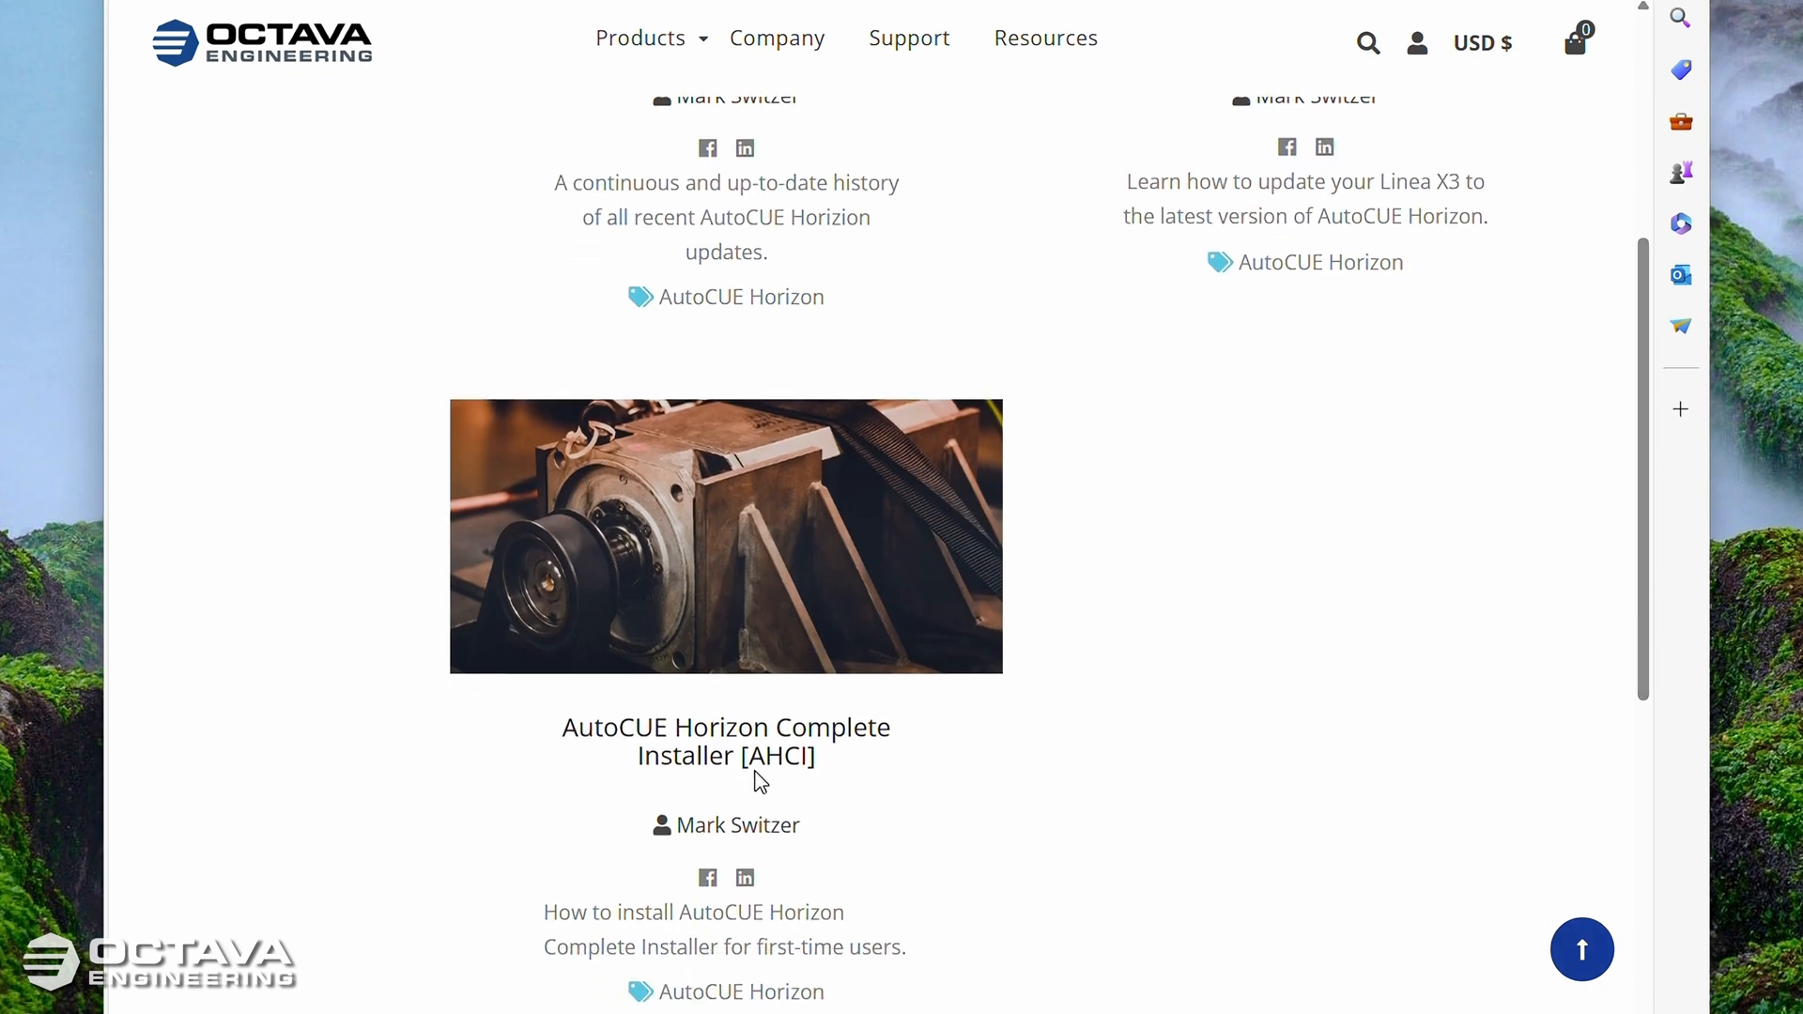
click(725, 740)
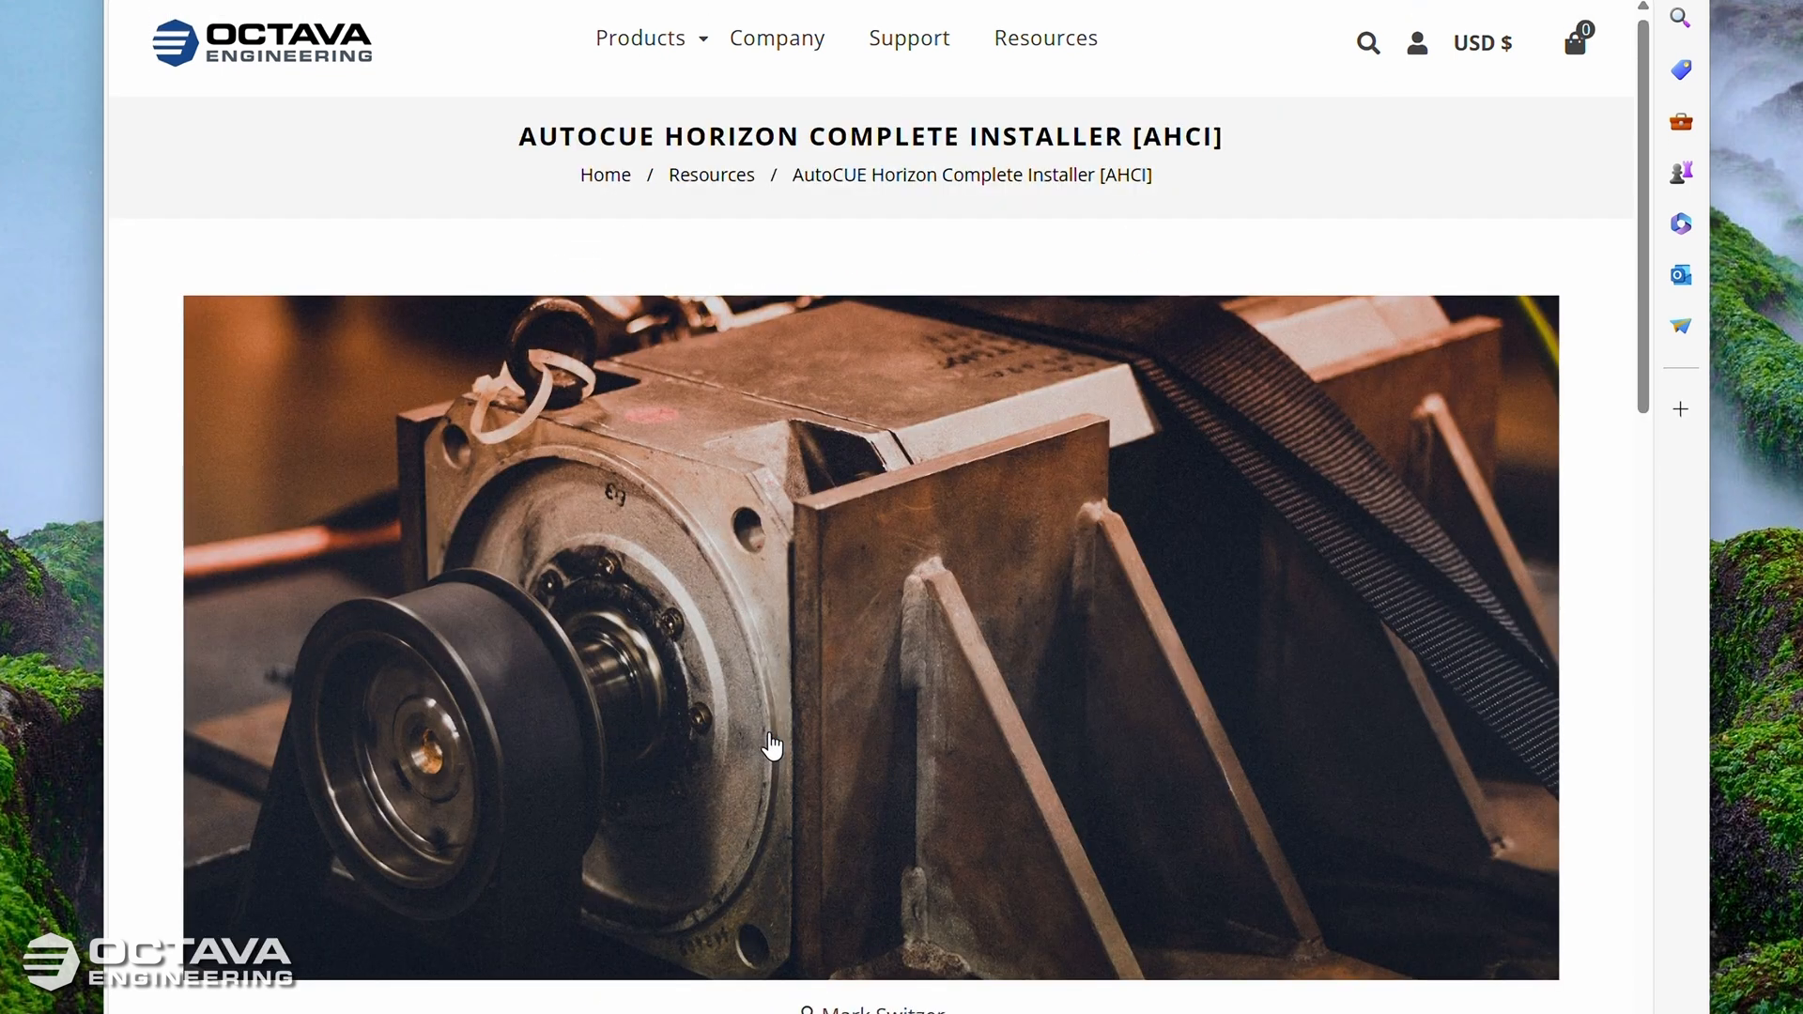
Step: Download AHCI.zip via Download Now and return to the Resources listing
scroll(down, 3)
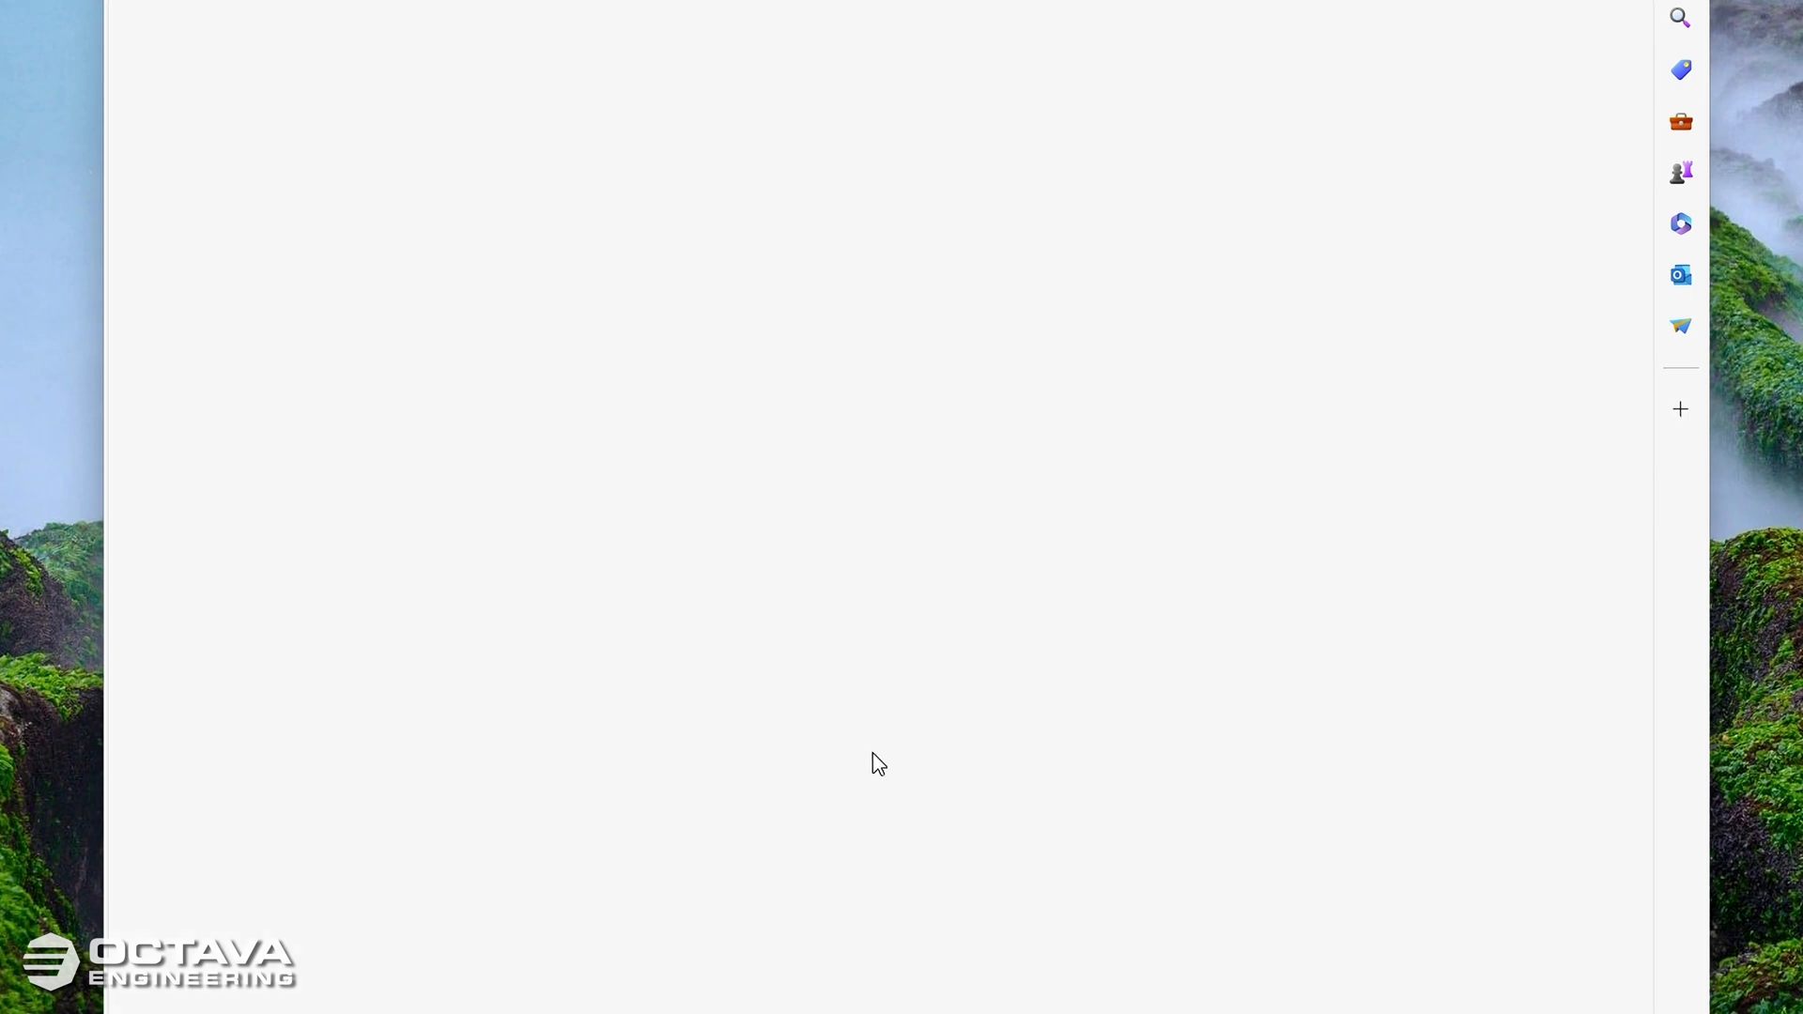
click(882, 740)
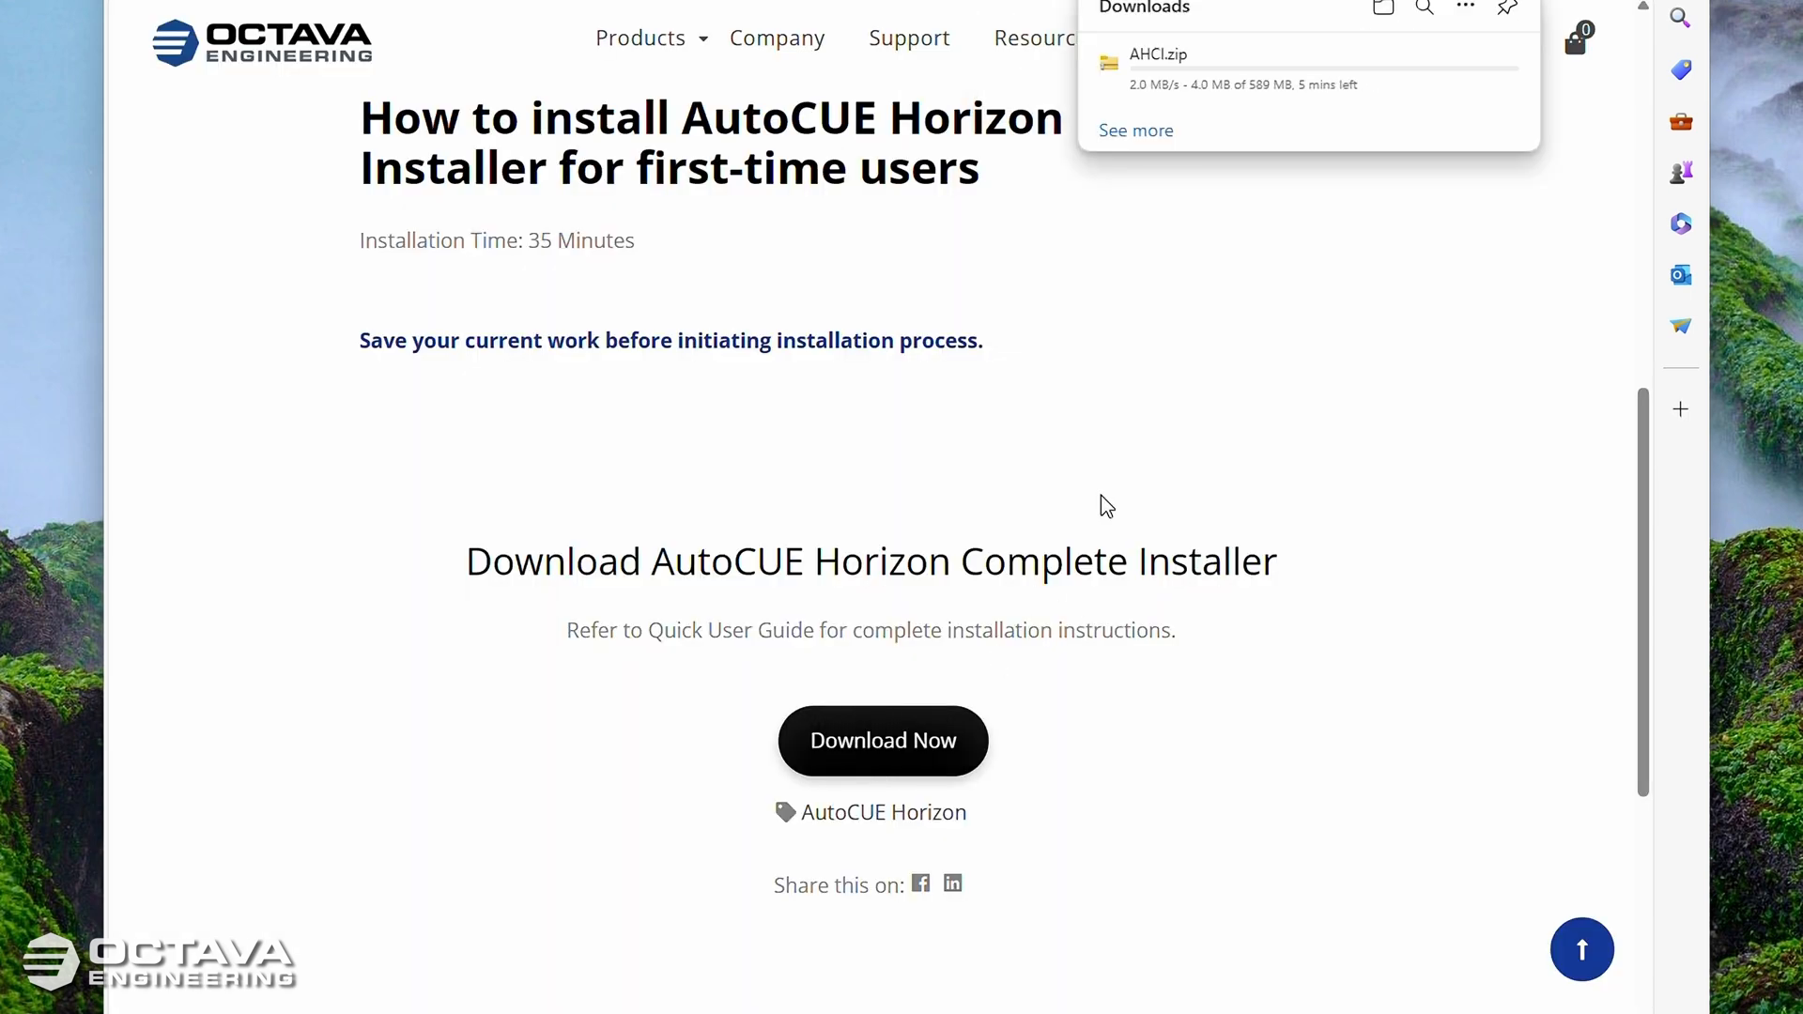
mouse_move(1103, 449)
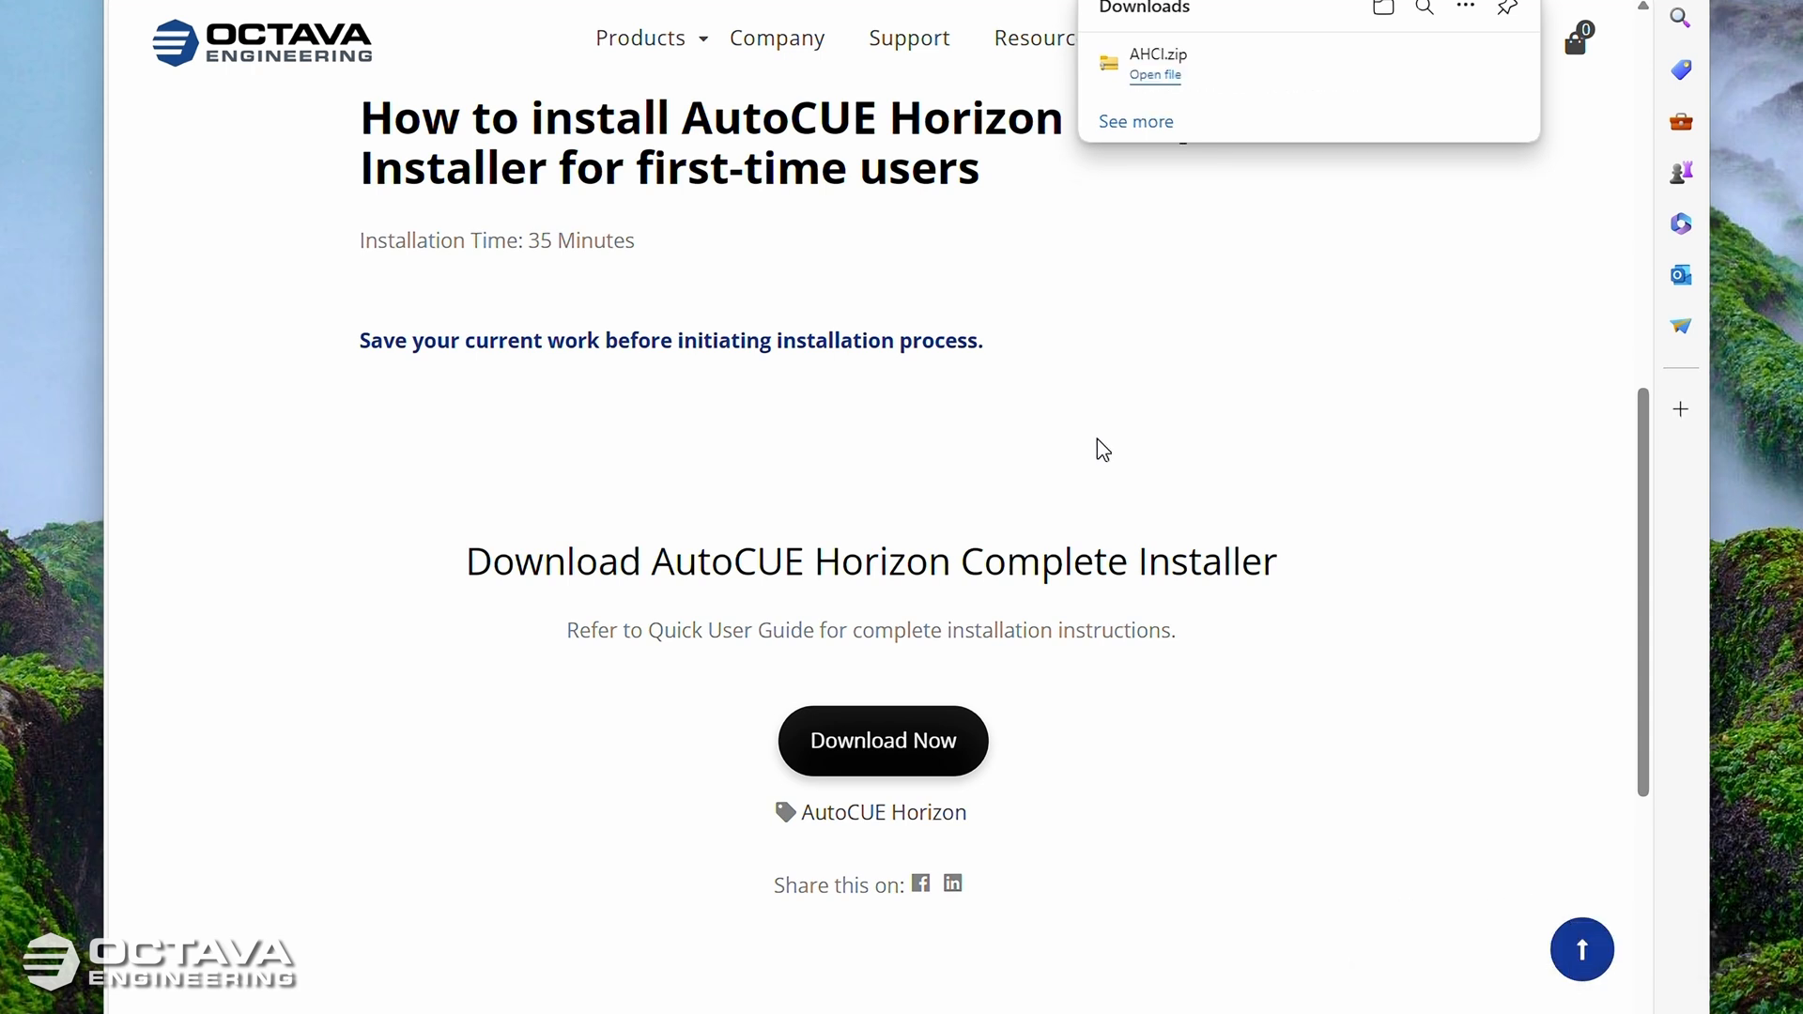
mouse_move(1113, 124)
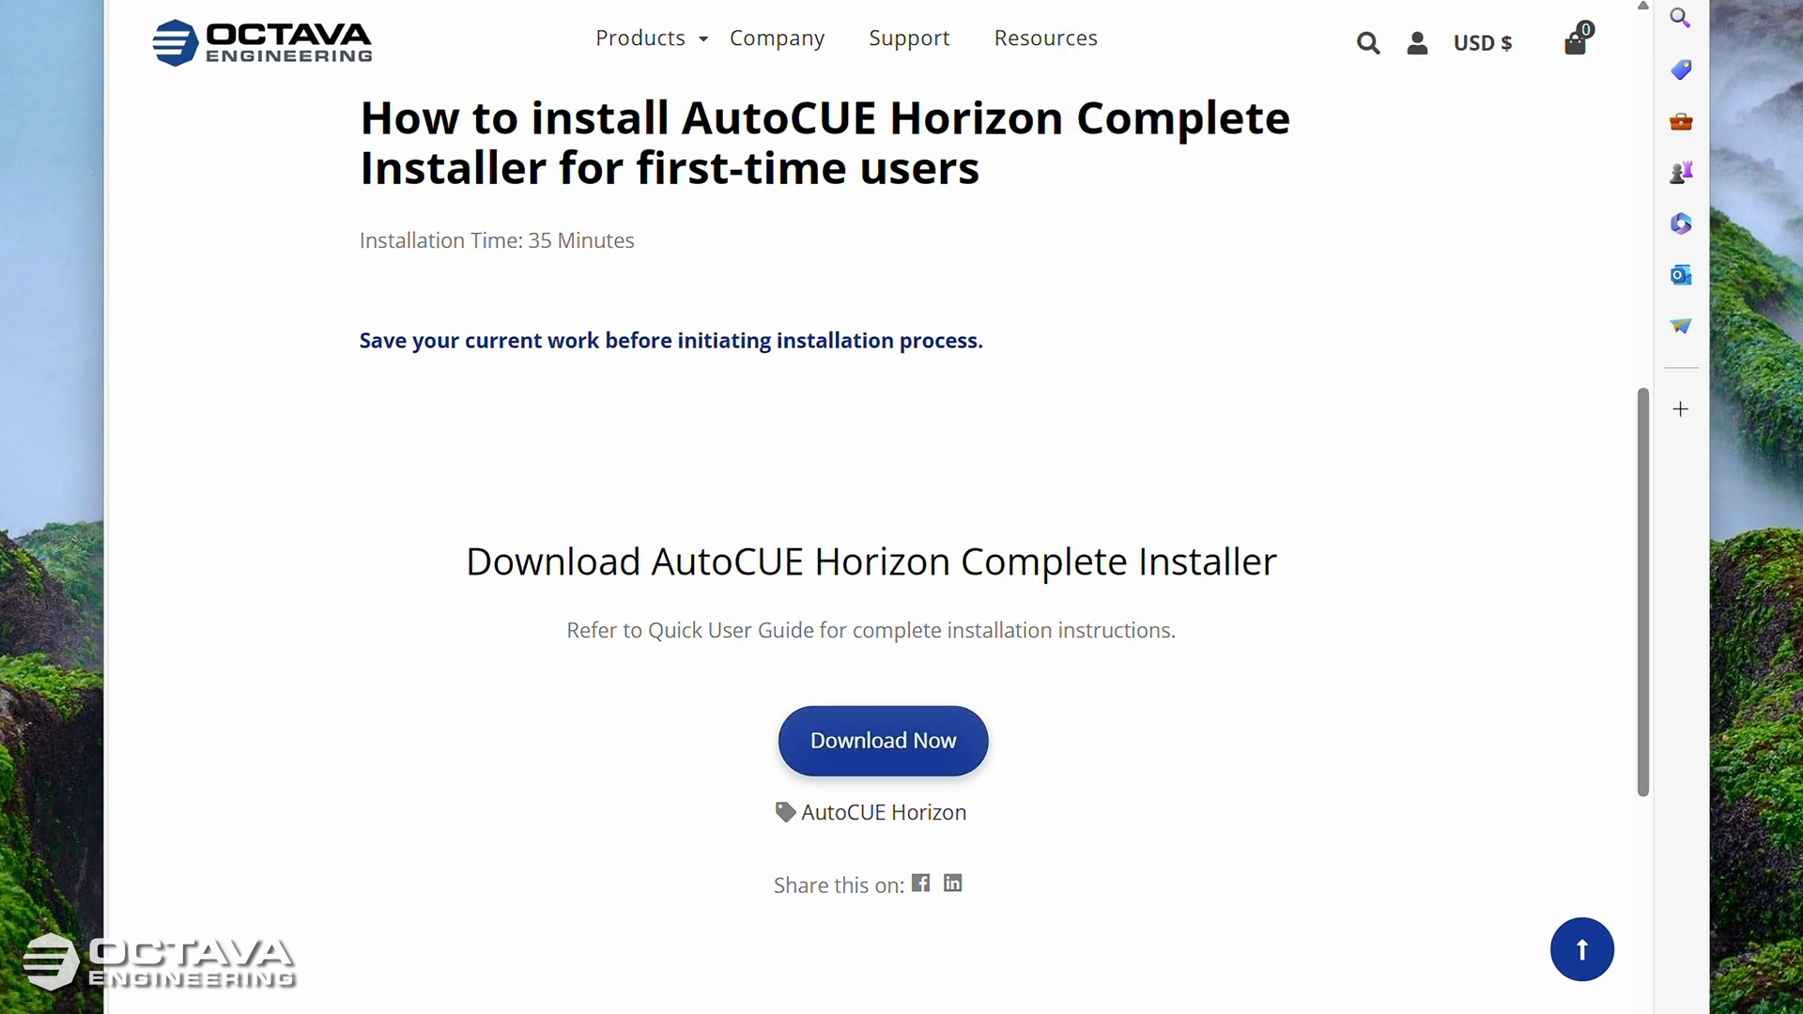
scroll(down, 3)
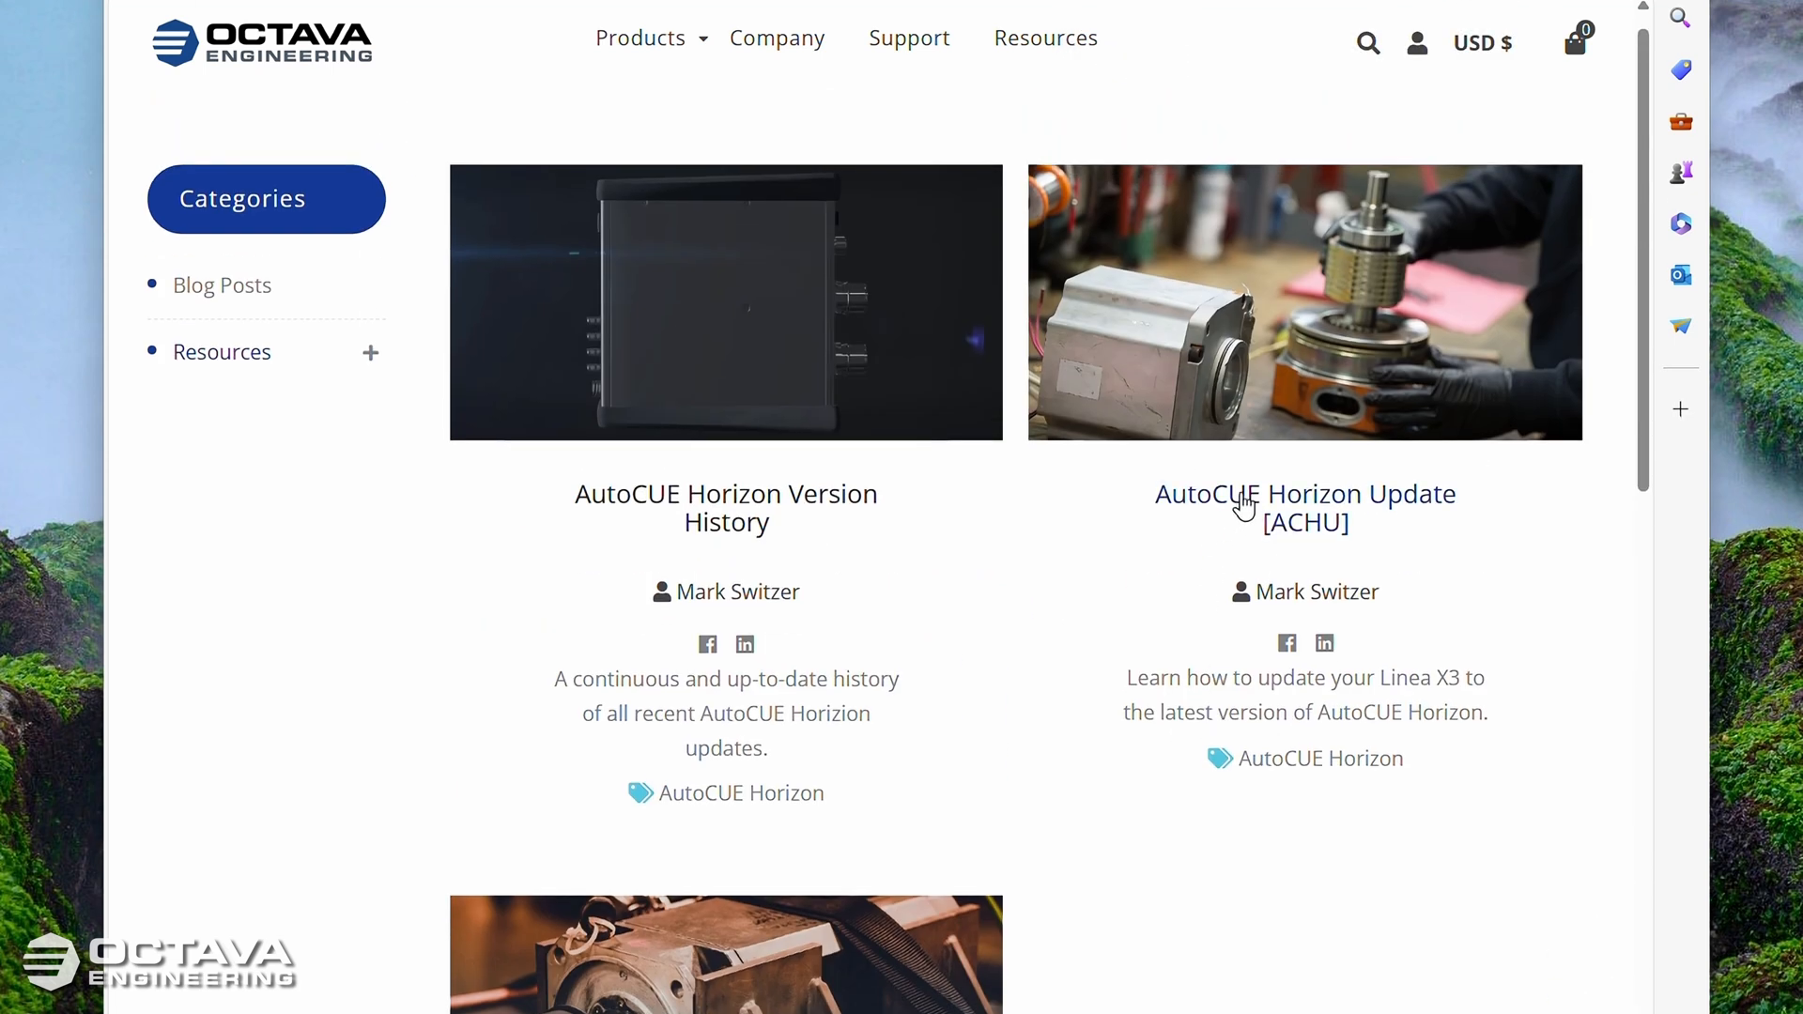
Step: Open the AutoCUE Horizon Update [ACHU] article and download ACHU.zip
click(1303, 494)
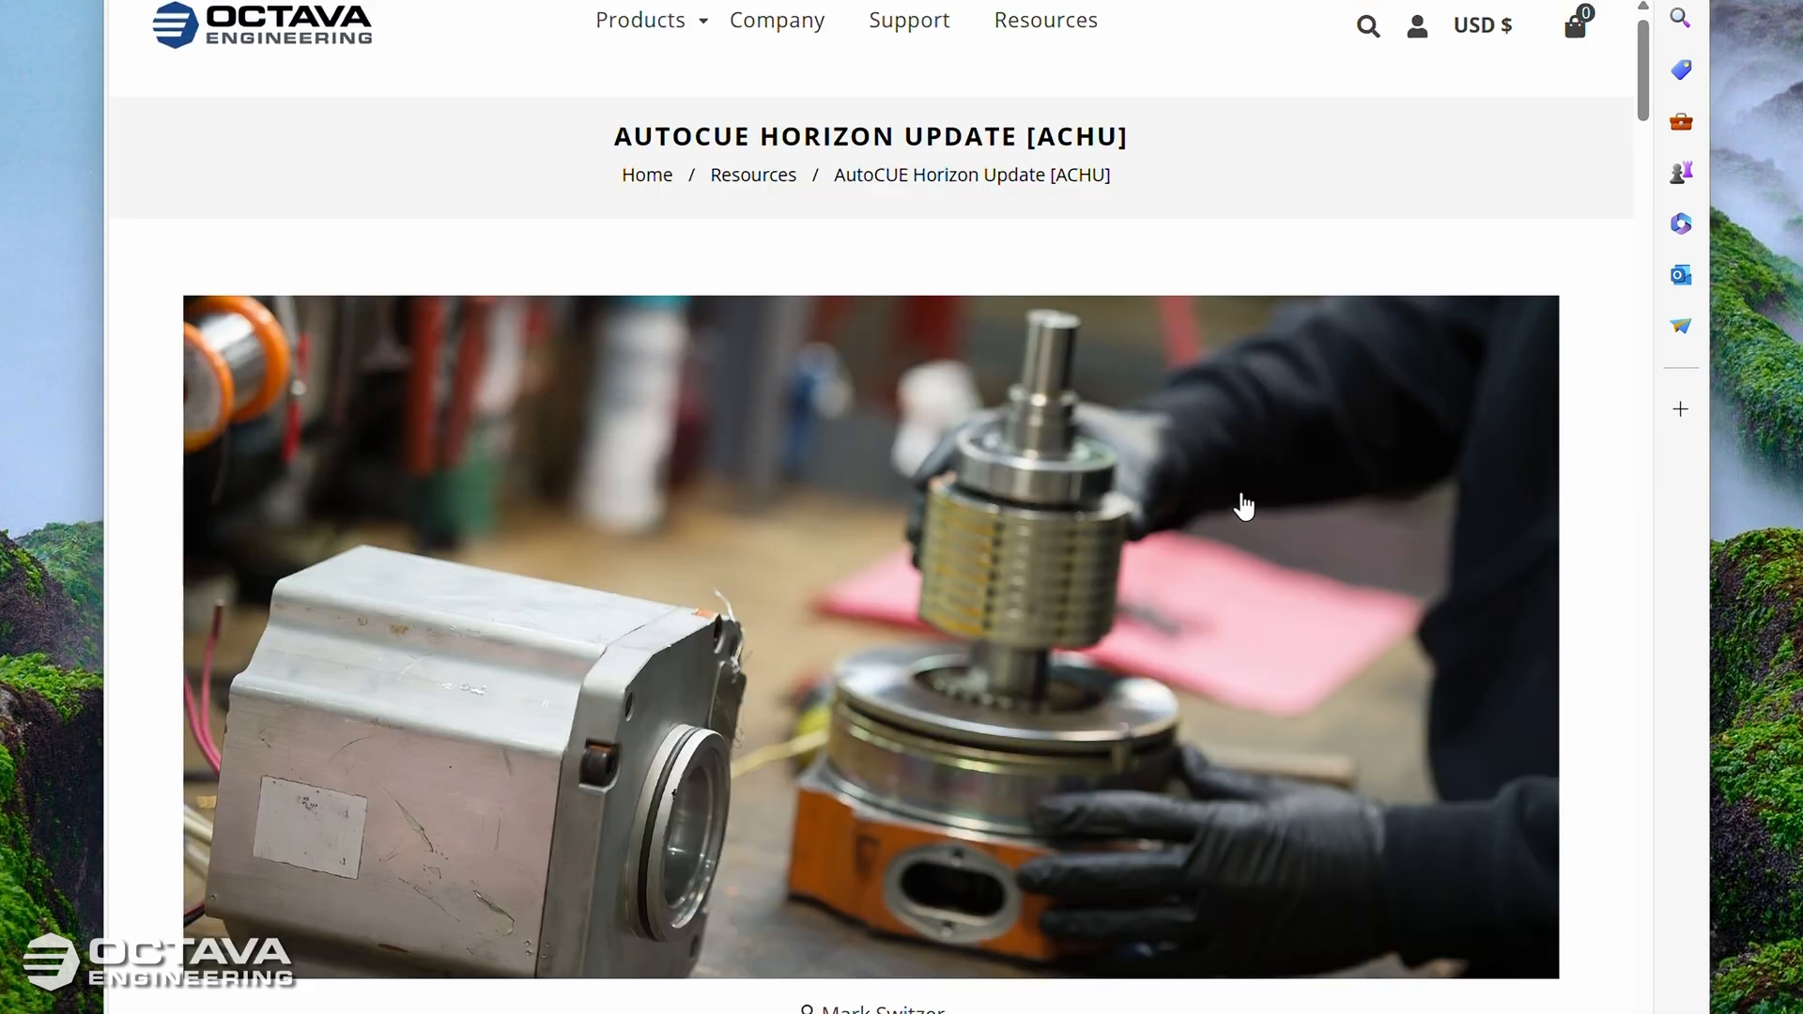
scroll(down, 3)
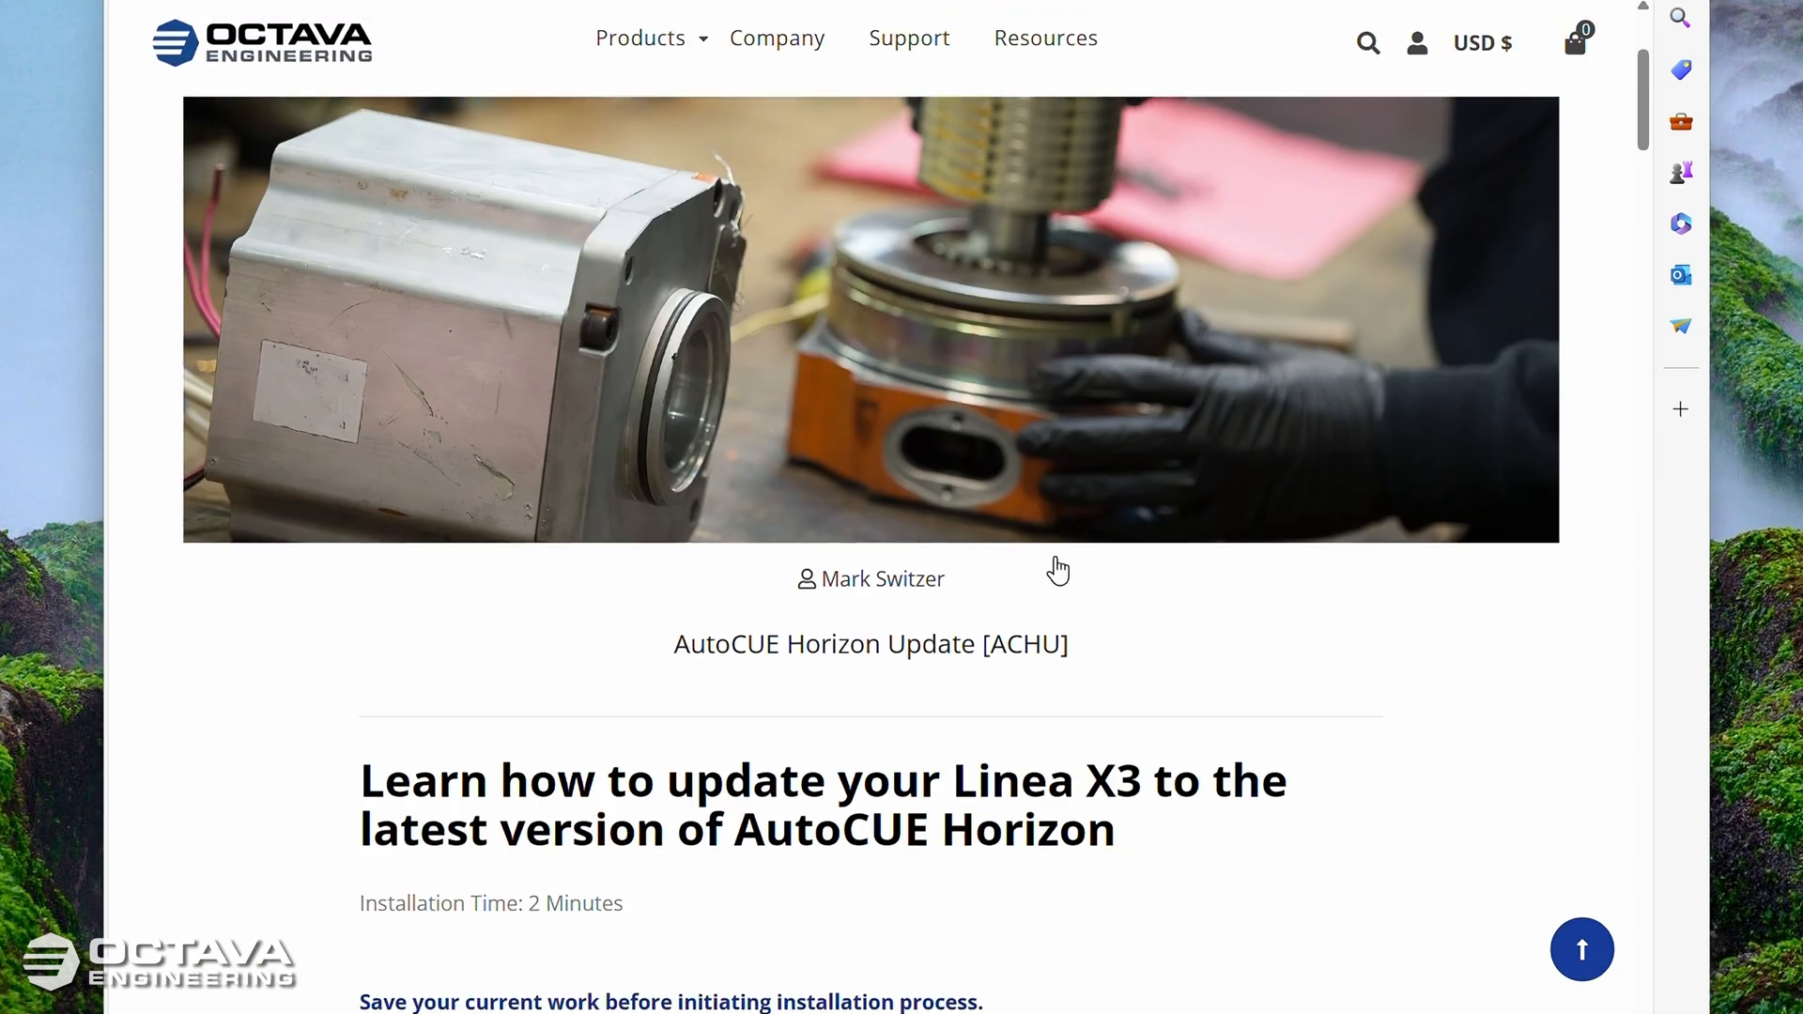
scroll(down, 3)
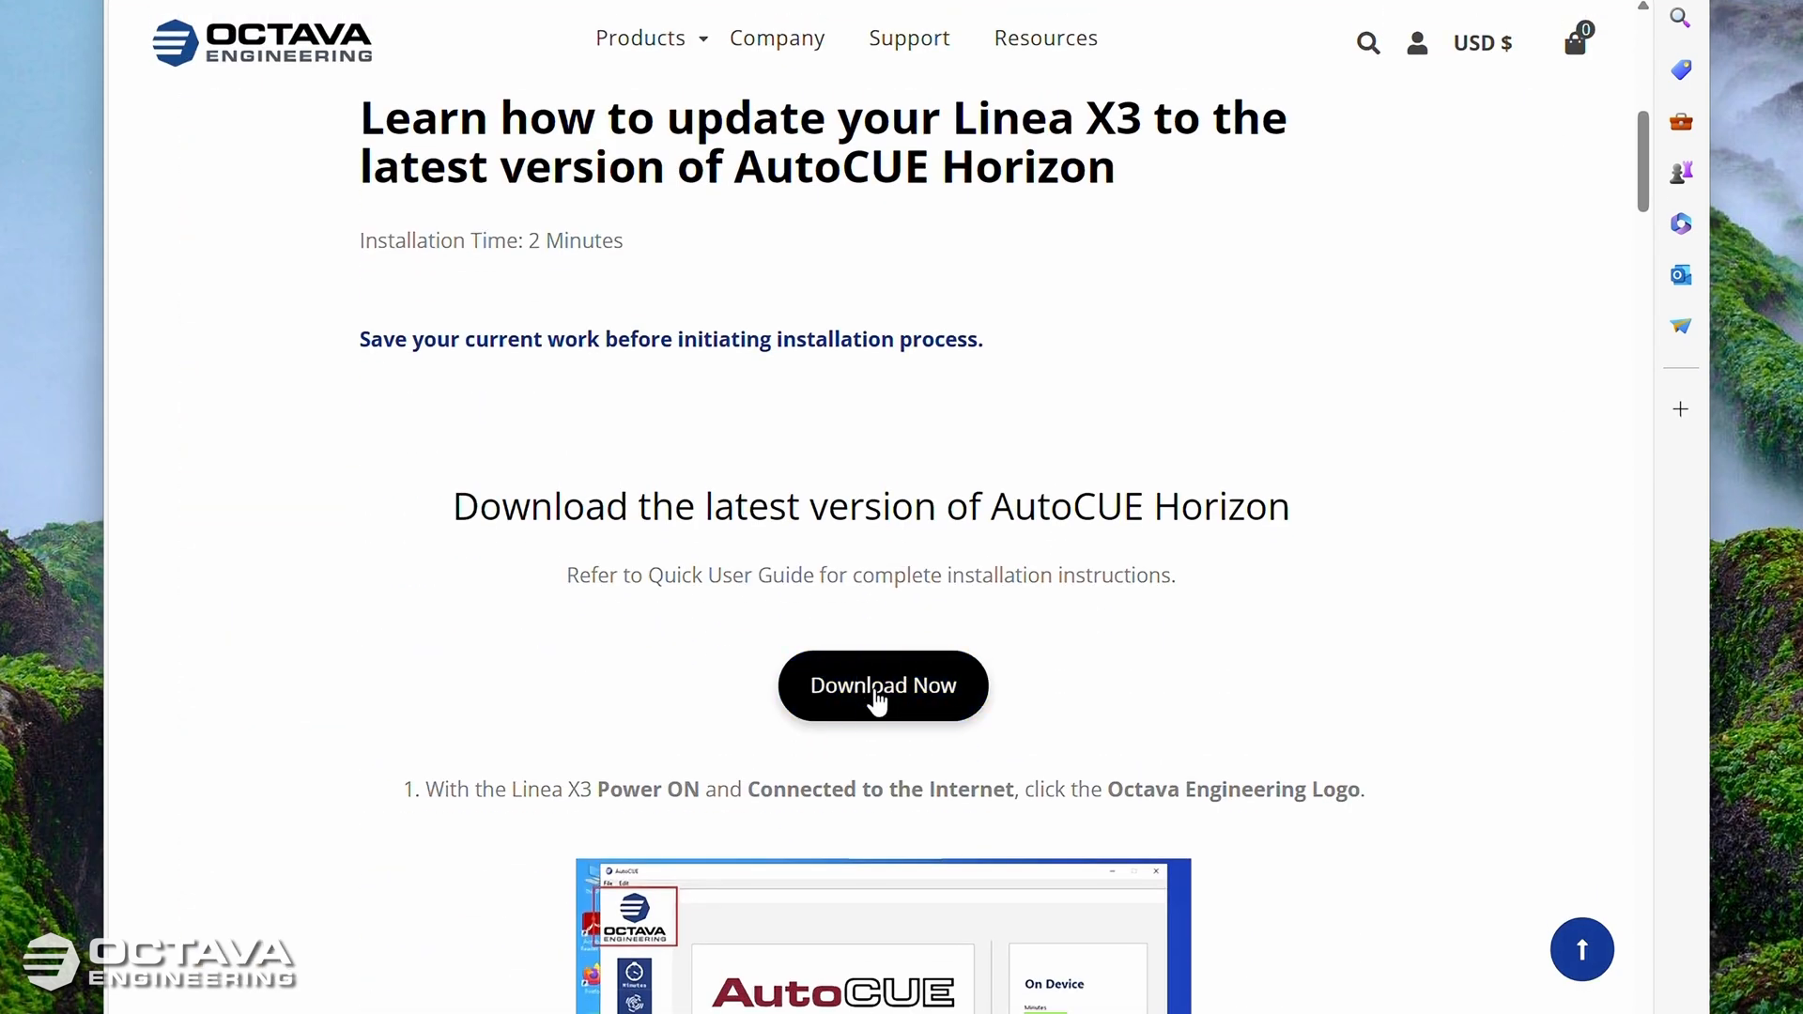
click(883, 684)
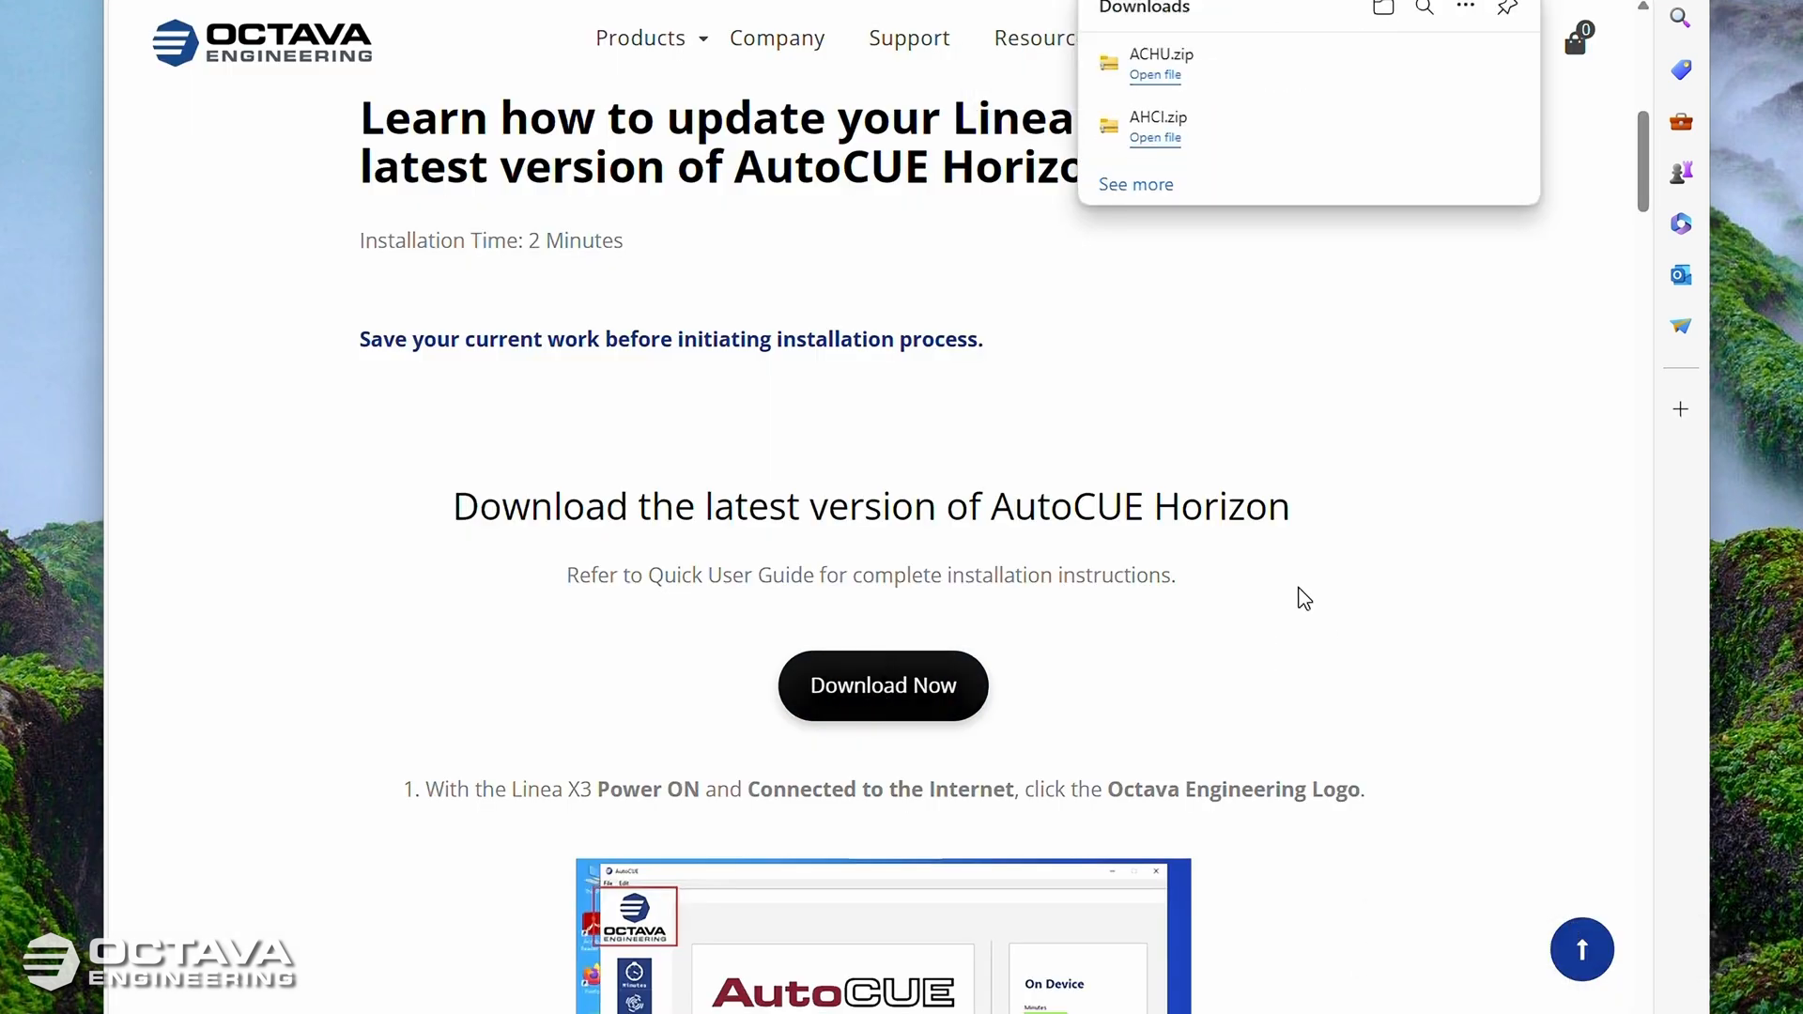
mouse_move(1345, 207)
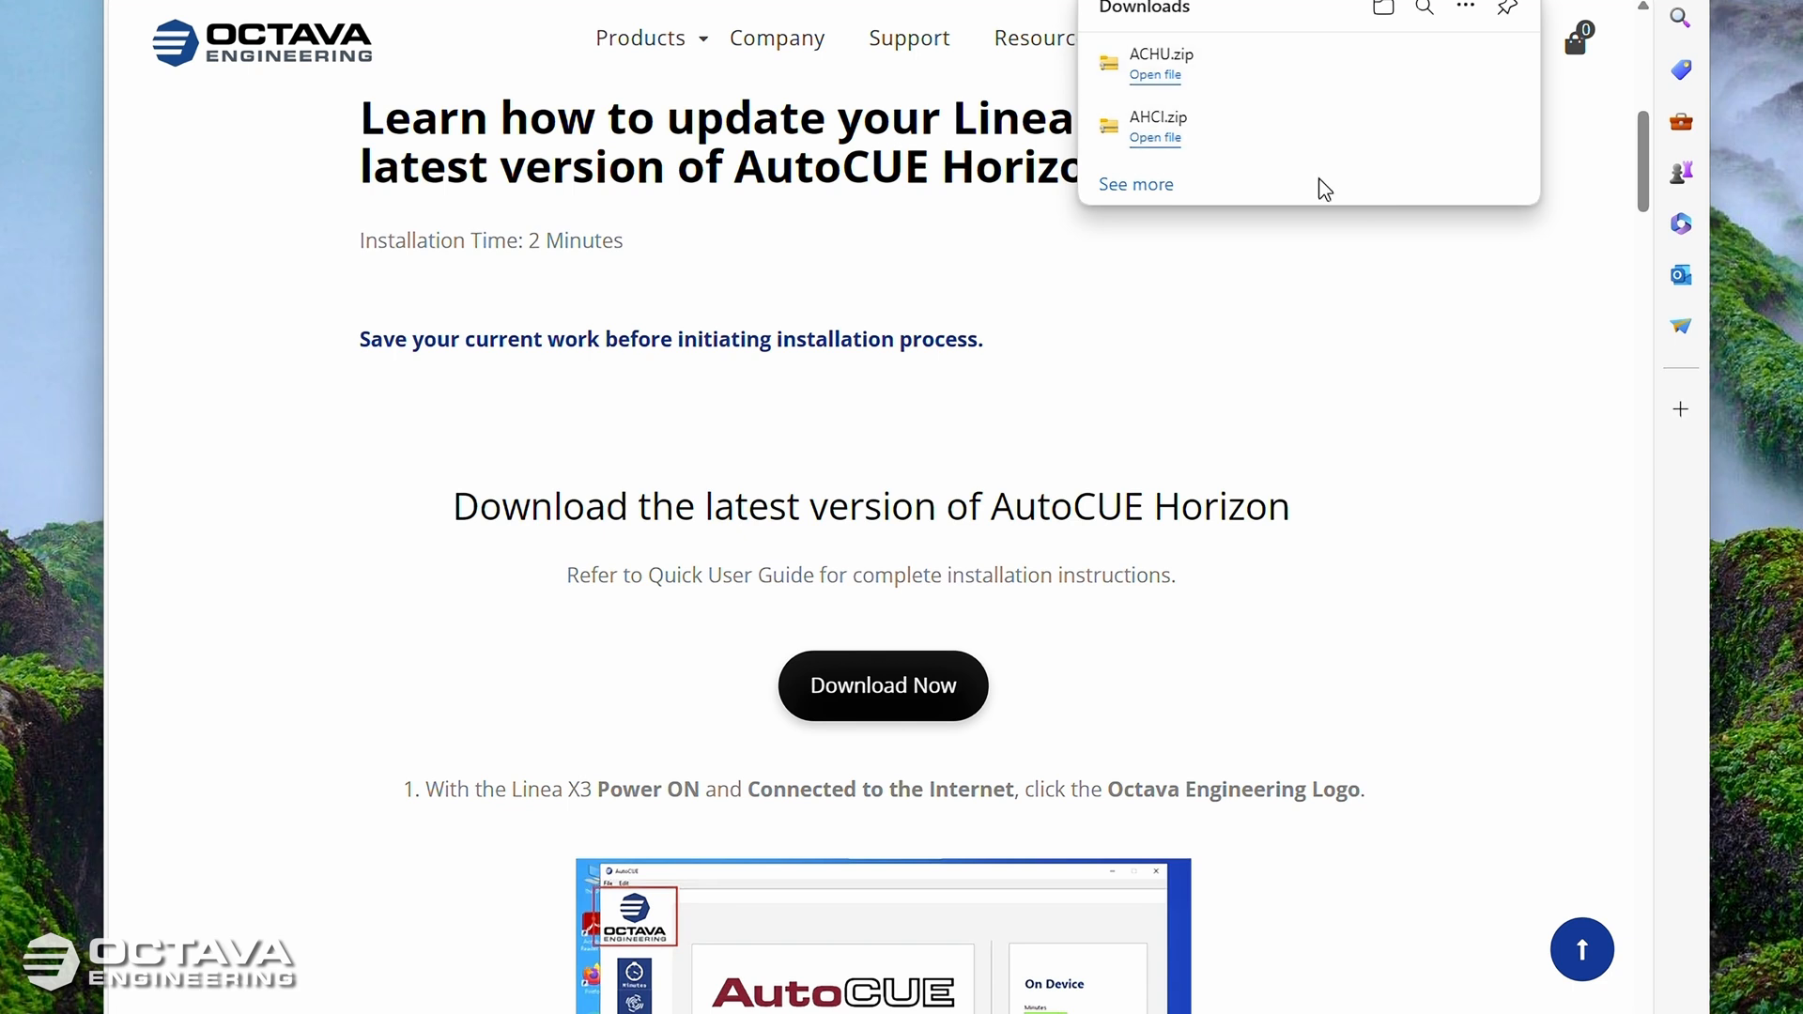
mouse_move(1383, 10)
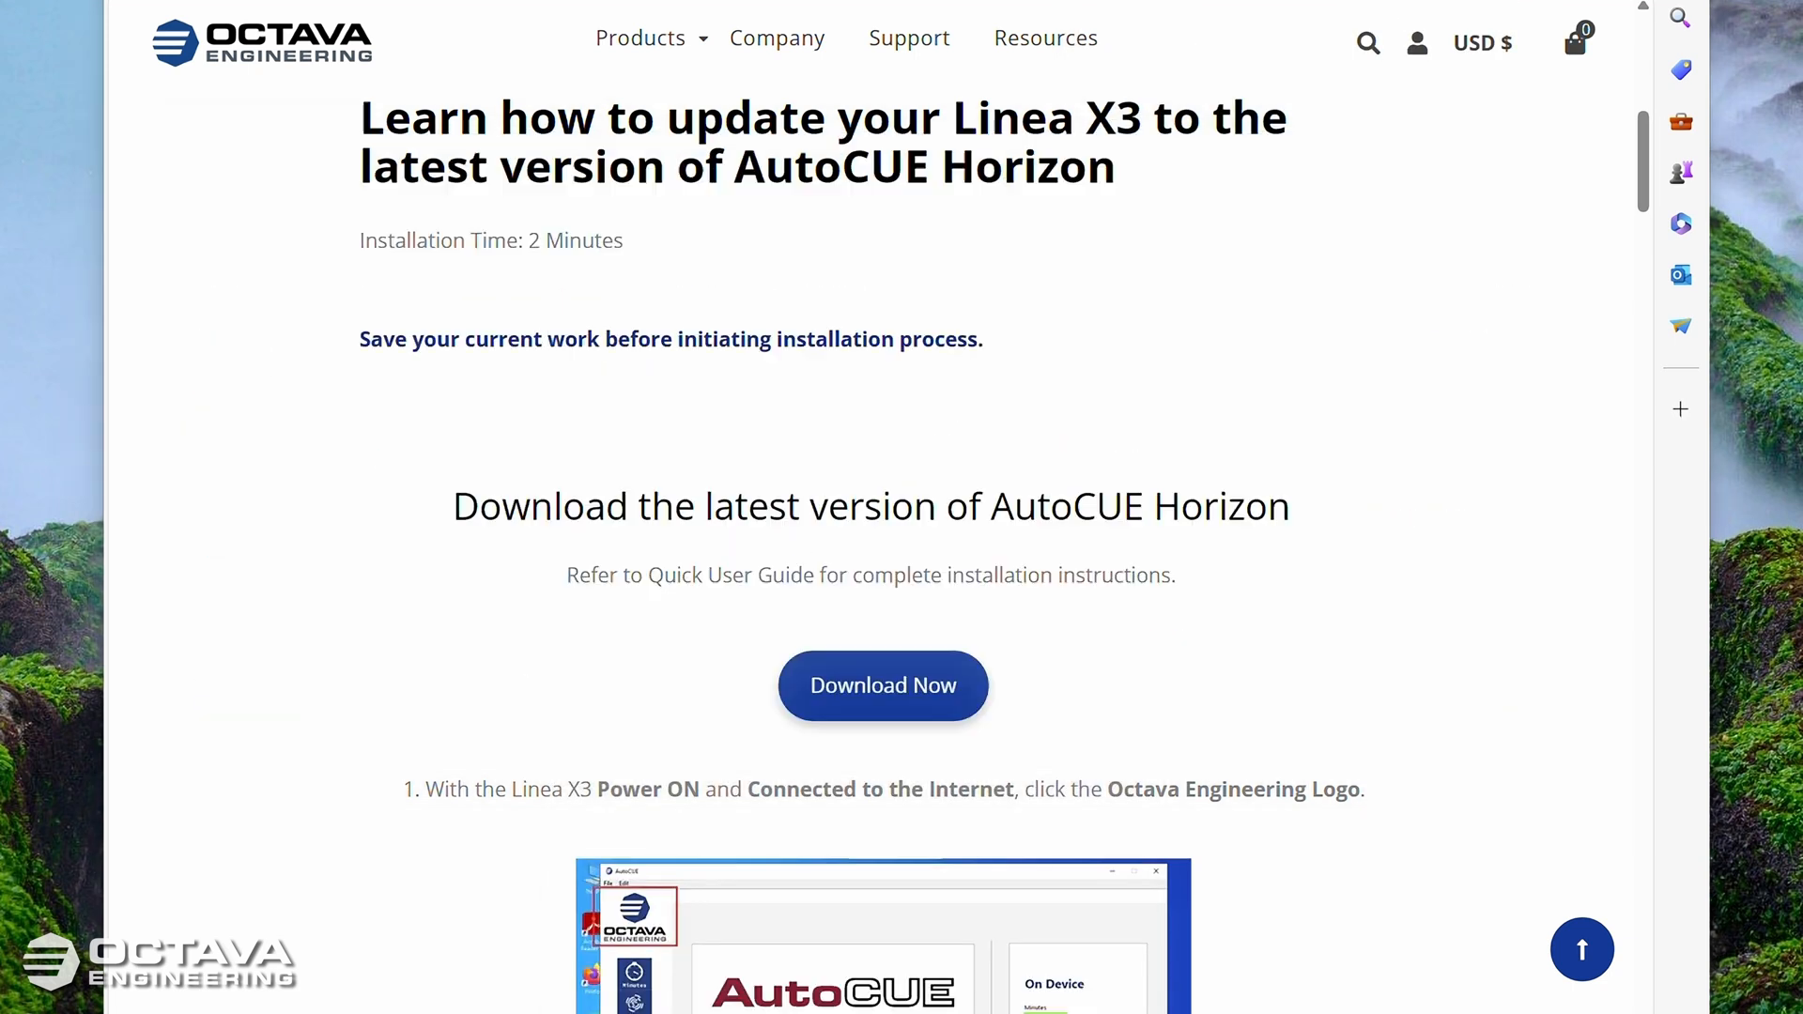
Step: Extract AHCI.zip from Downloads into the Downloads\AHCI folder
click(883, 684)
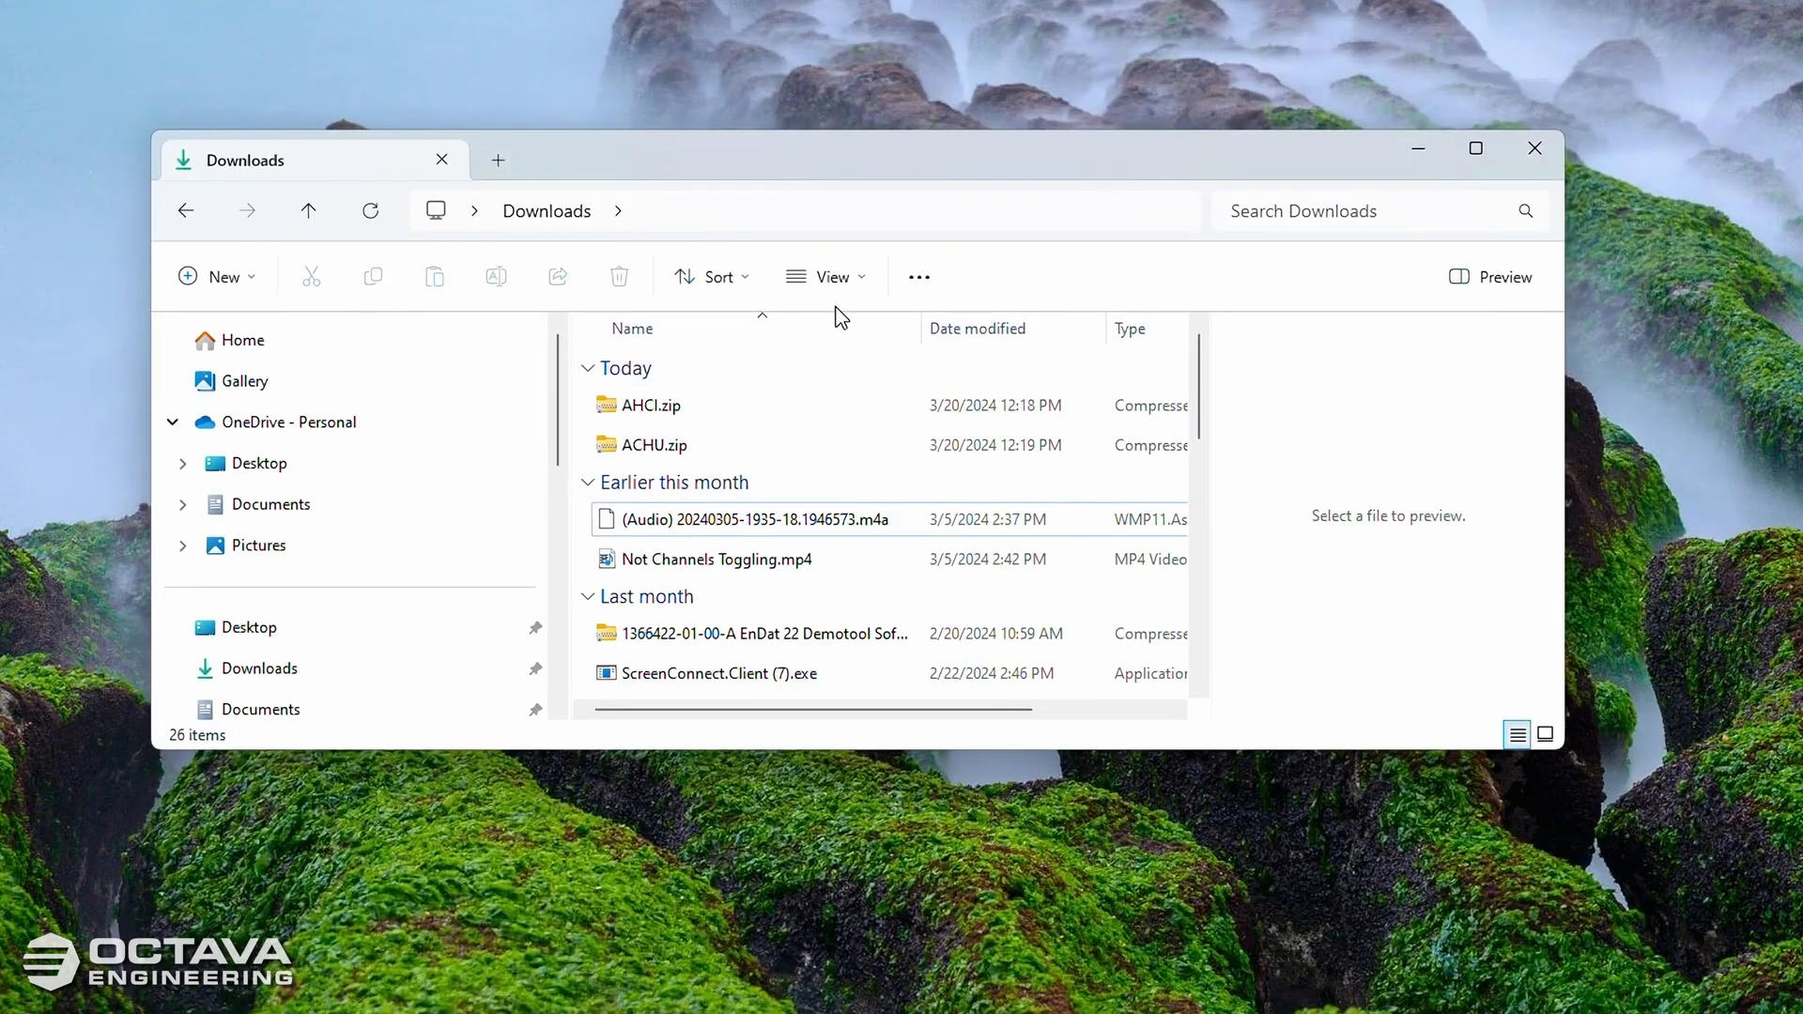
click(689, 405)
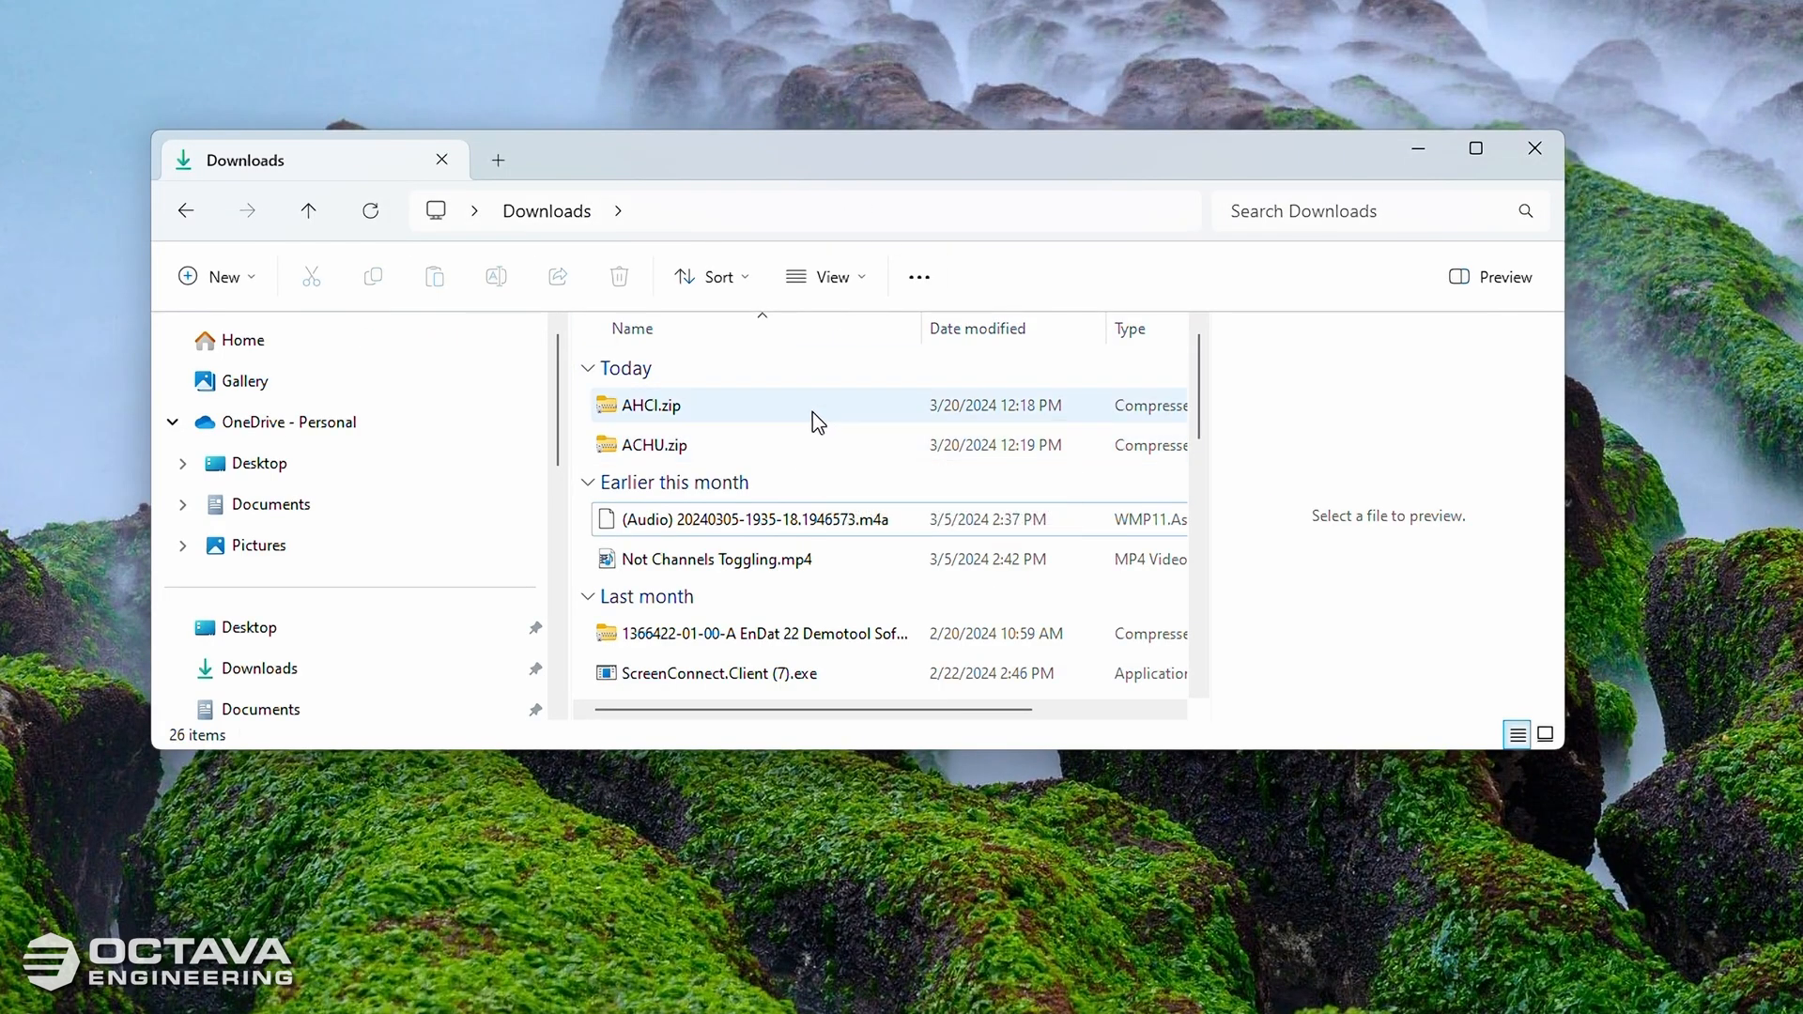
mouse_move(652, 412)
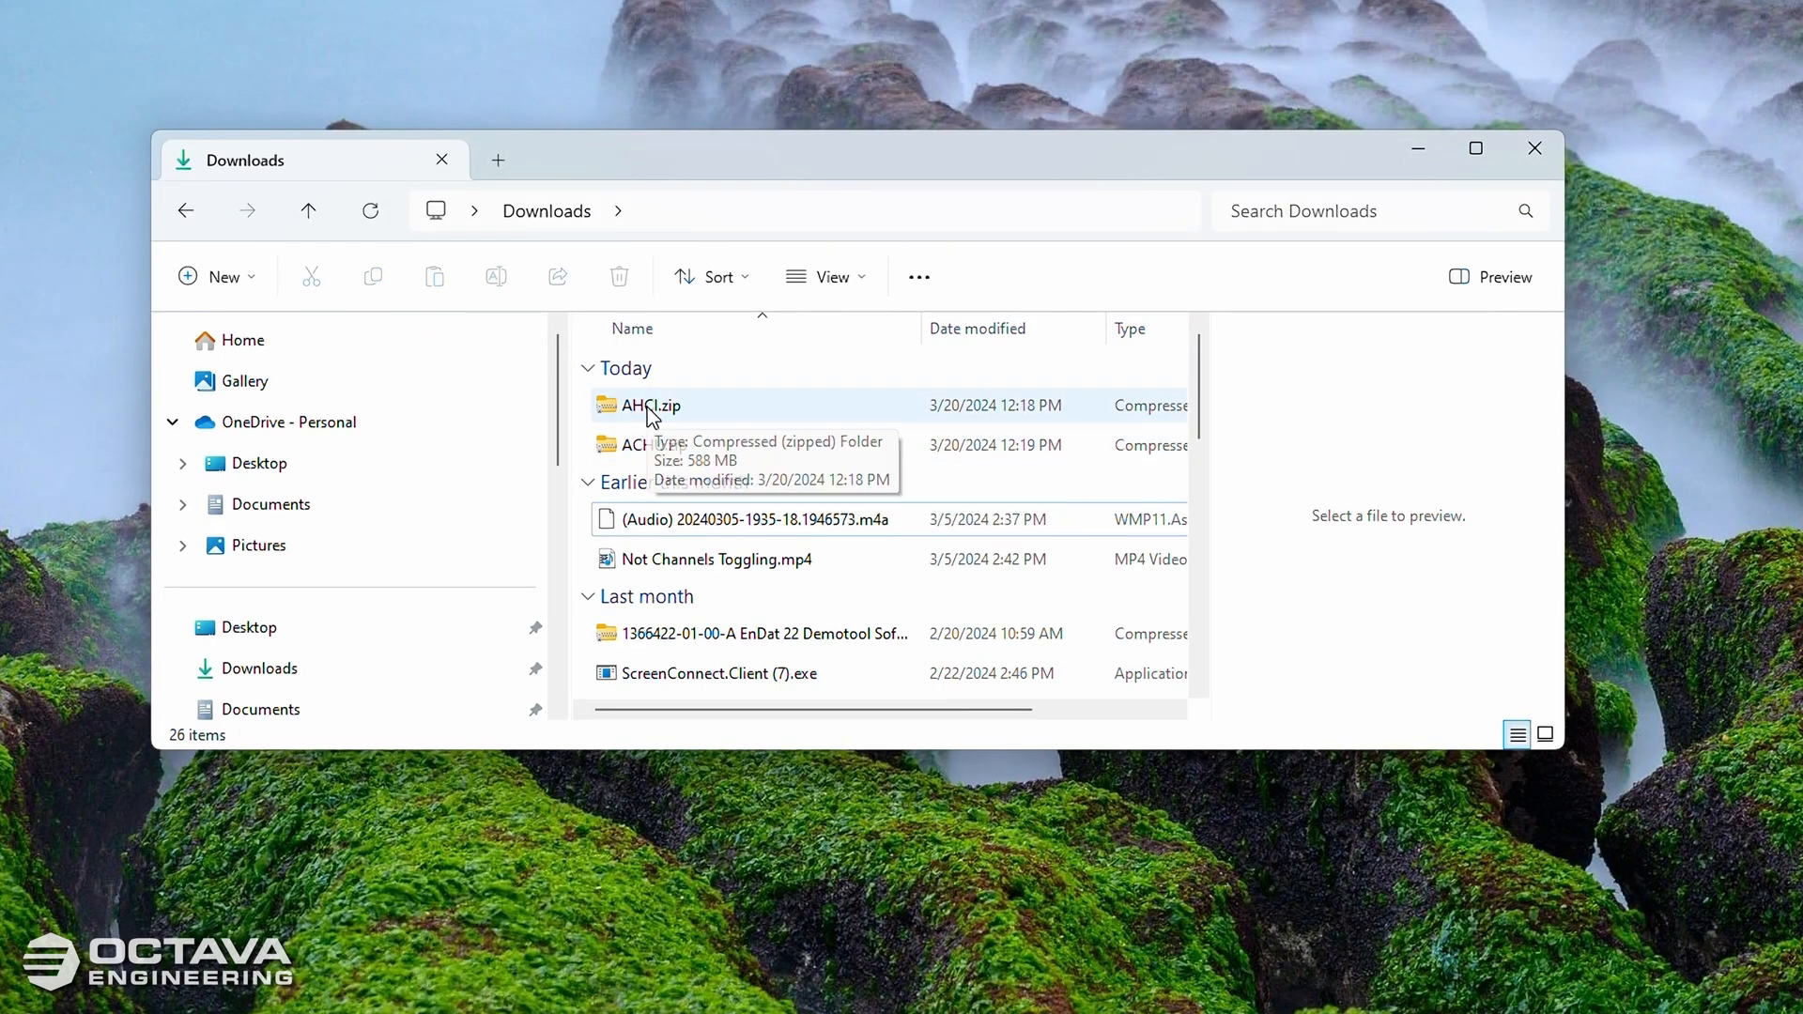
right_click(652, 406)
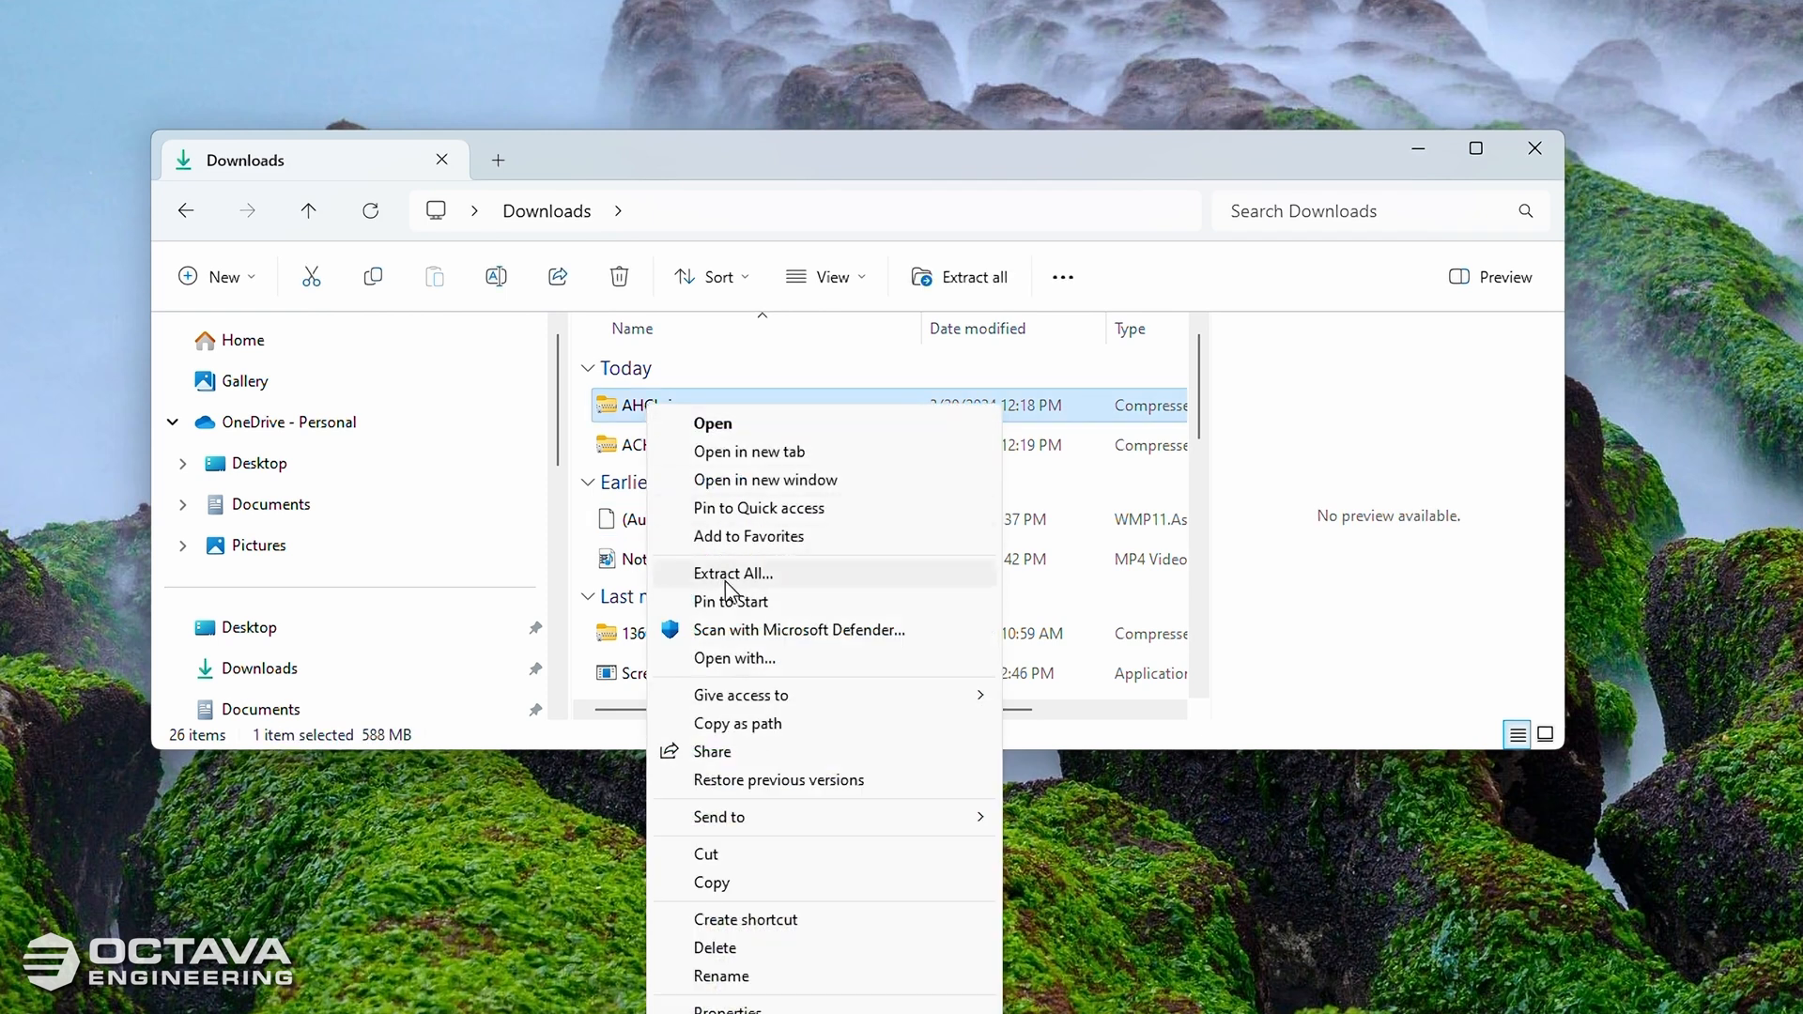
click(731, 573)
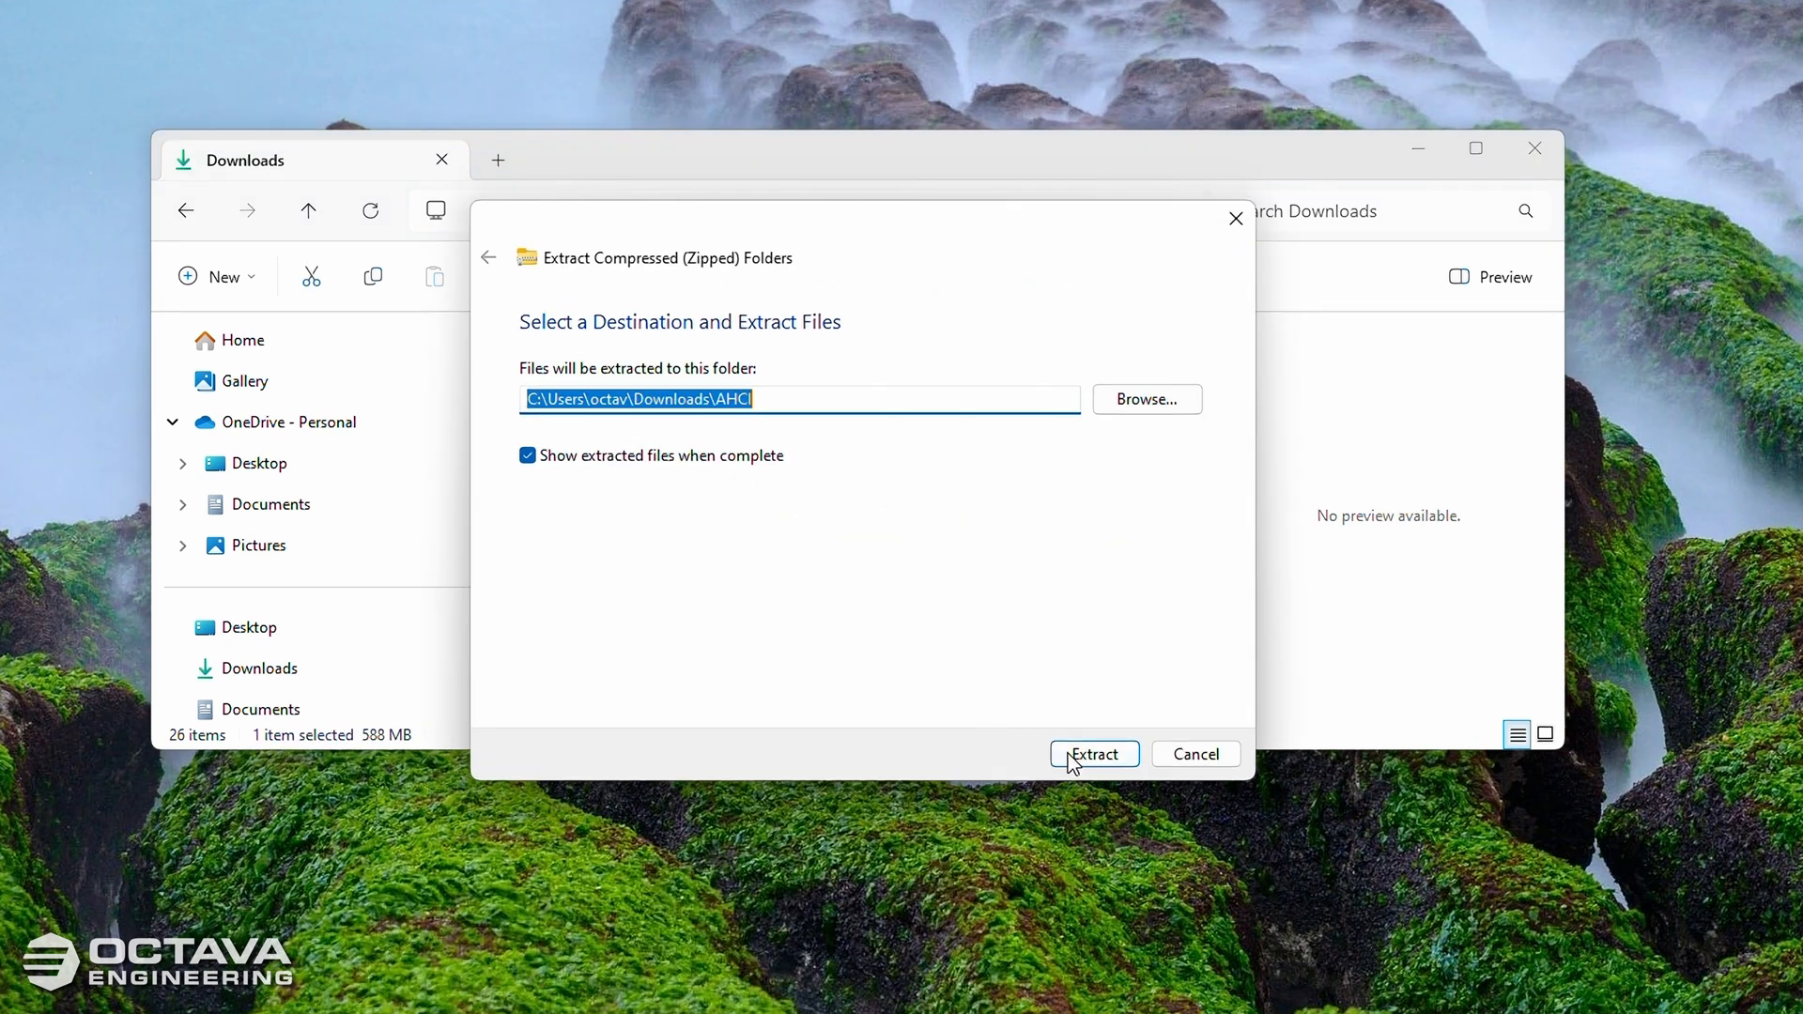
click(1093, 753)
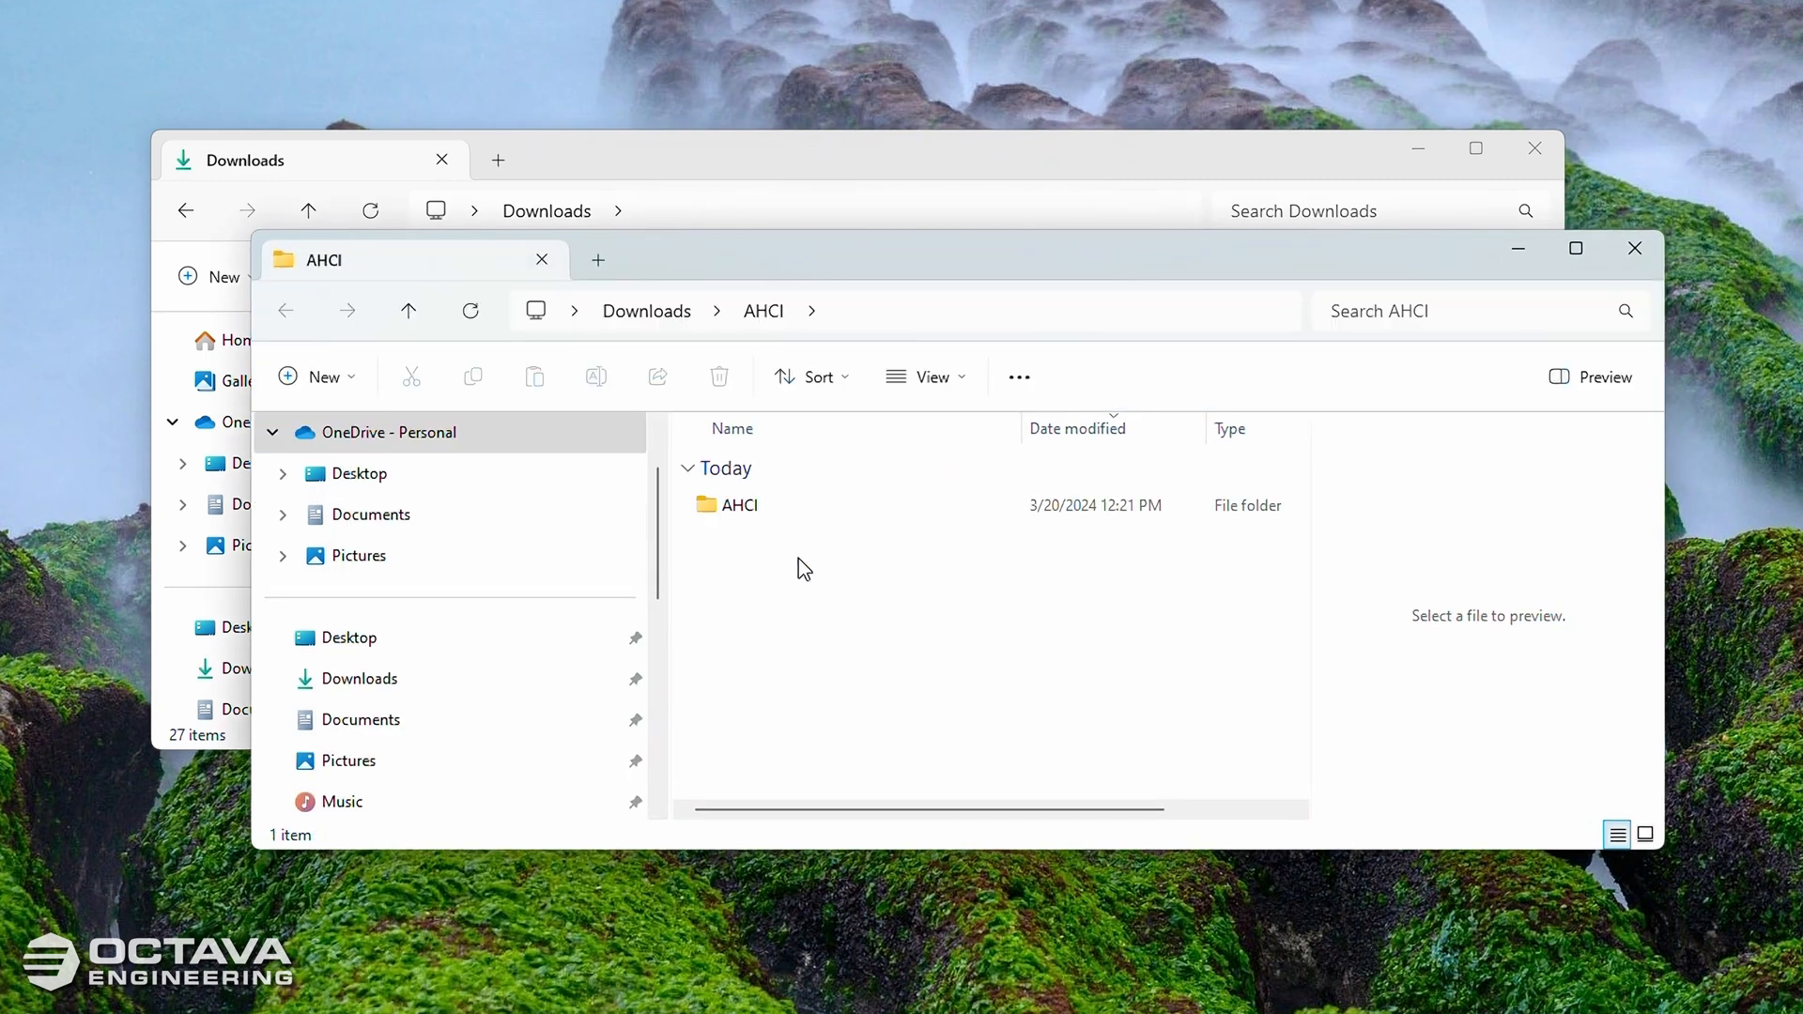
Step: Open the extracted AHCI folder and select the AHCI.exe installer
click(740, 505)
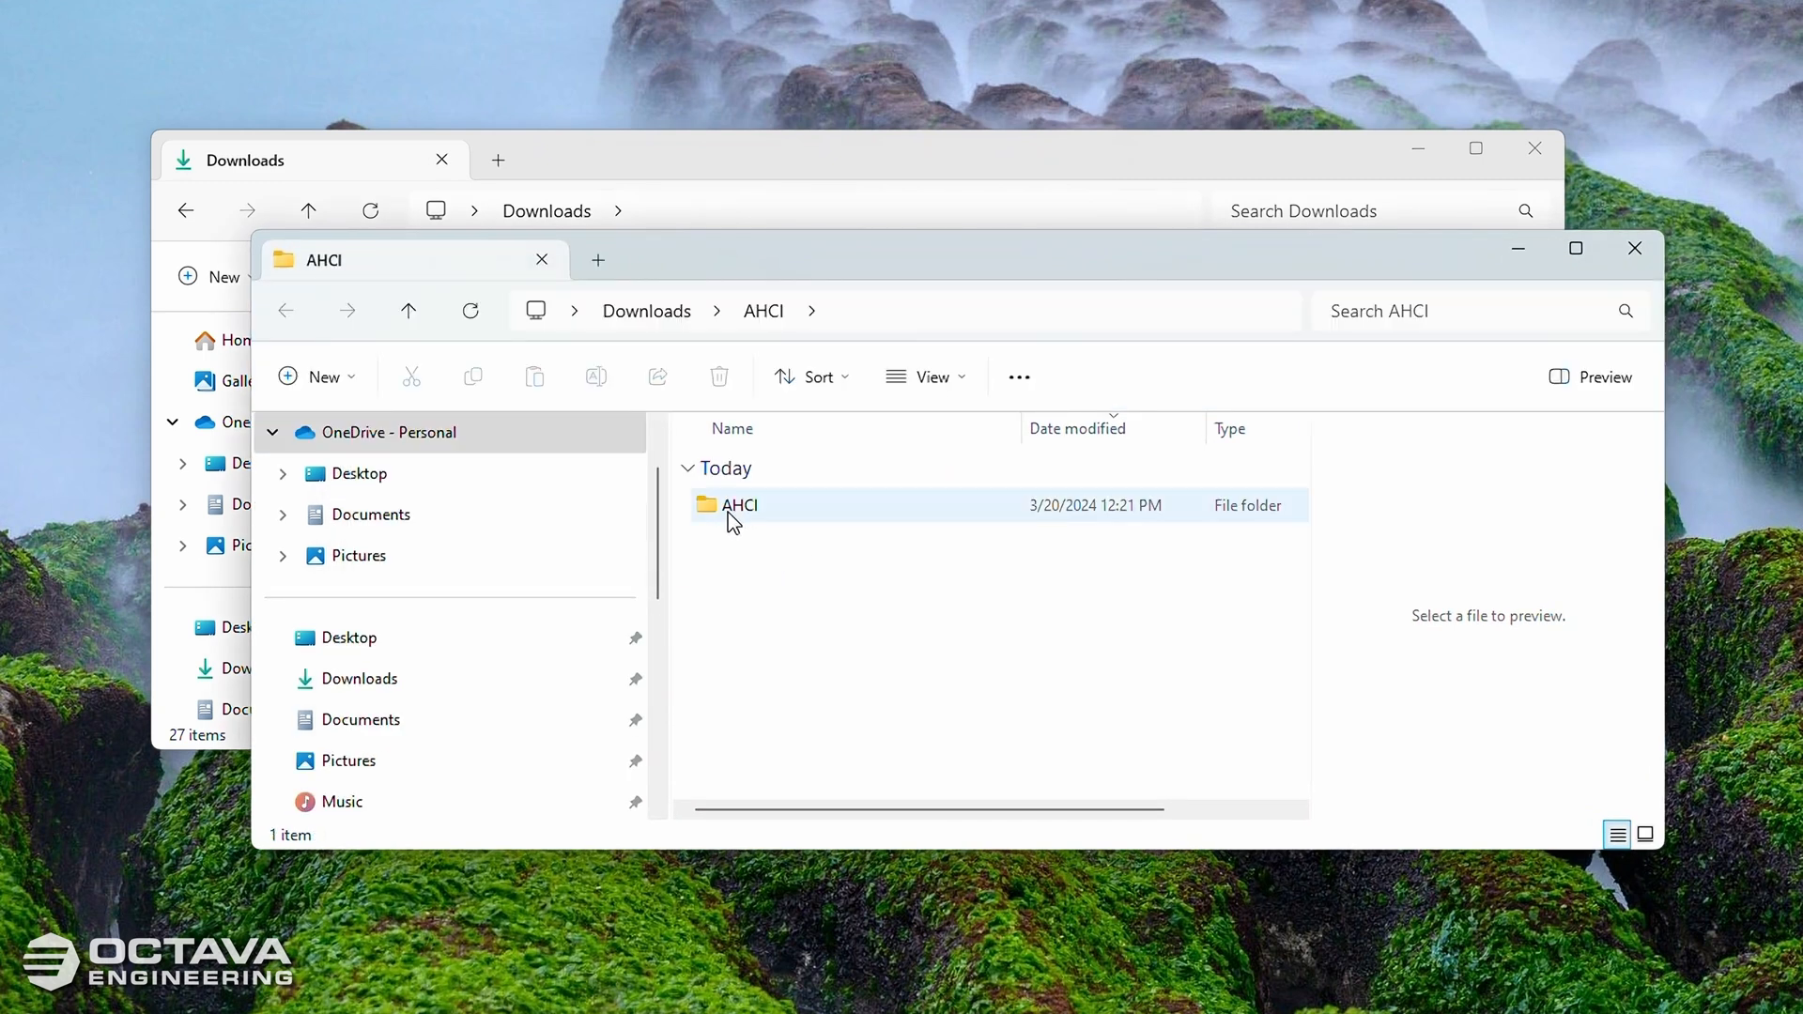
double_click(740, 506)
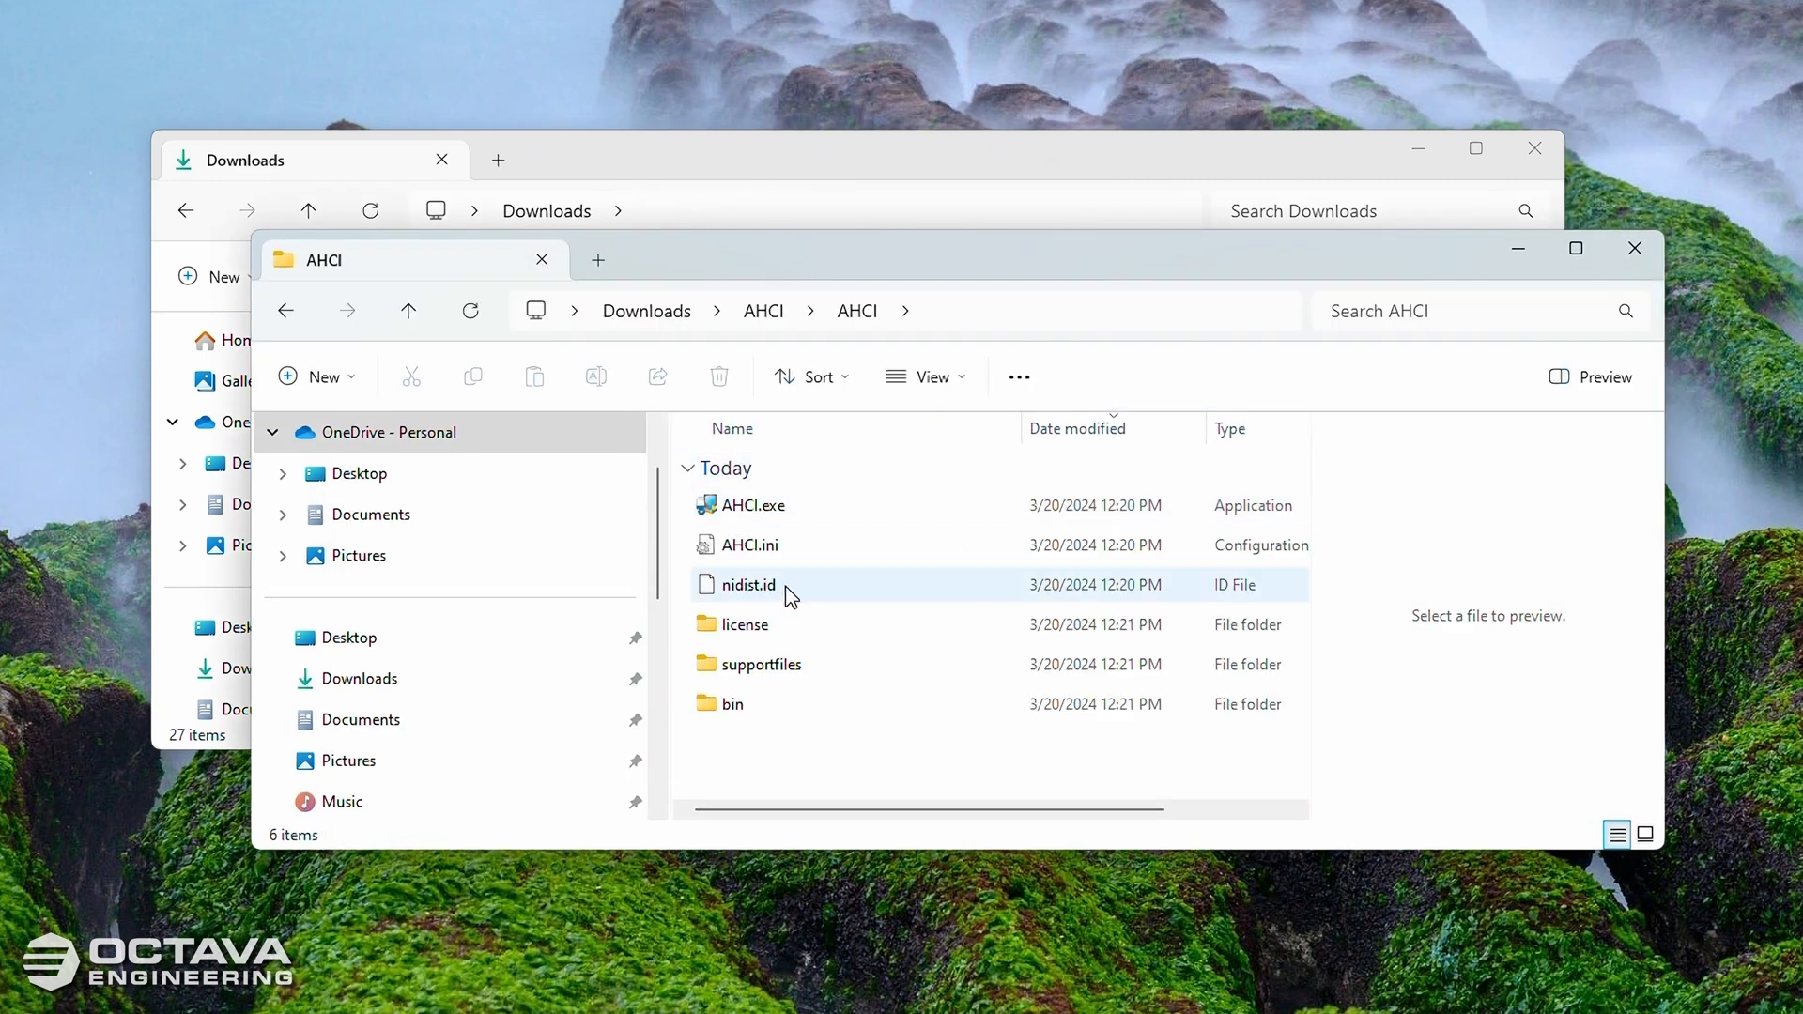
mouse_move(755, 505)
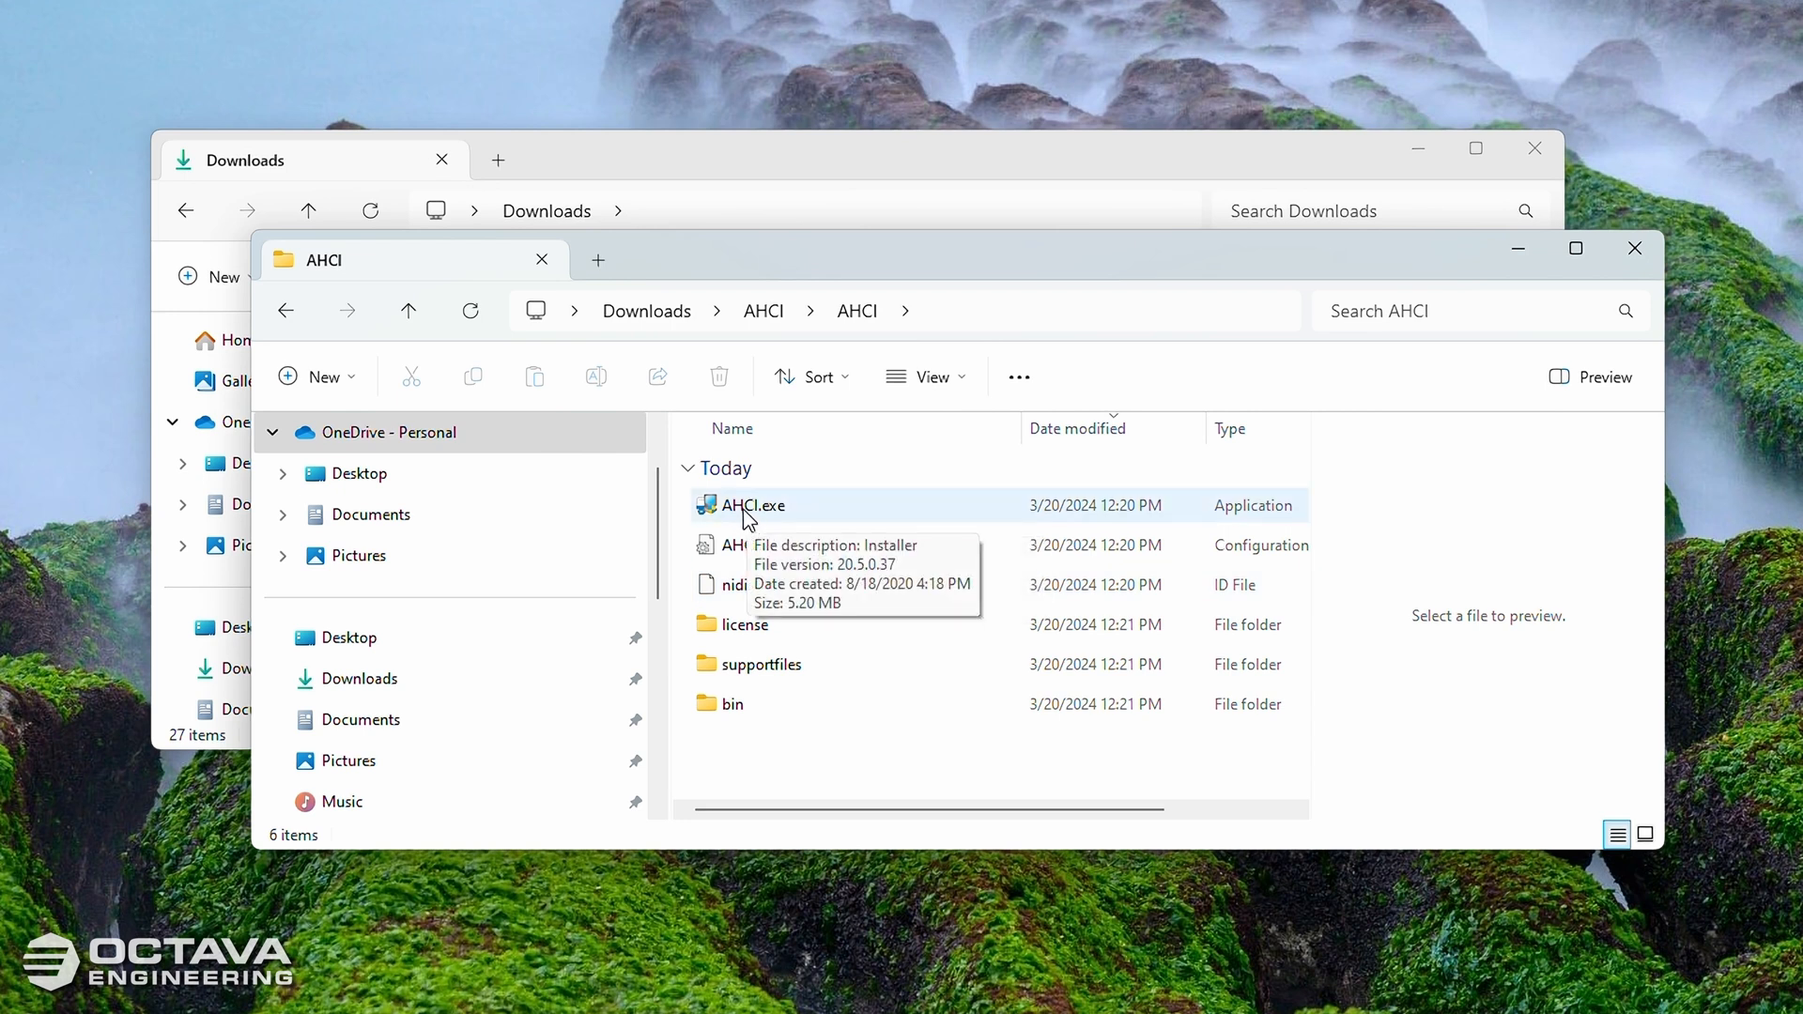
click(751, 505)
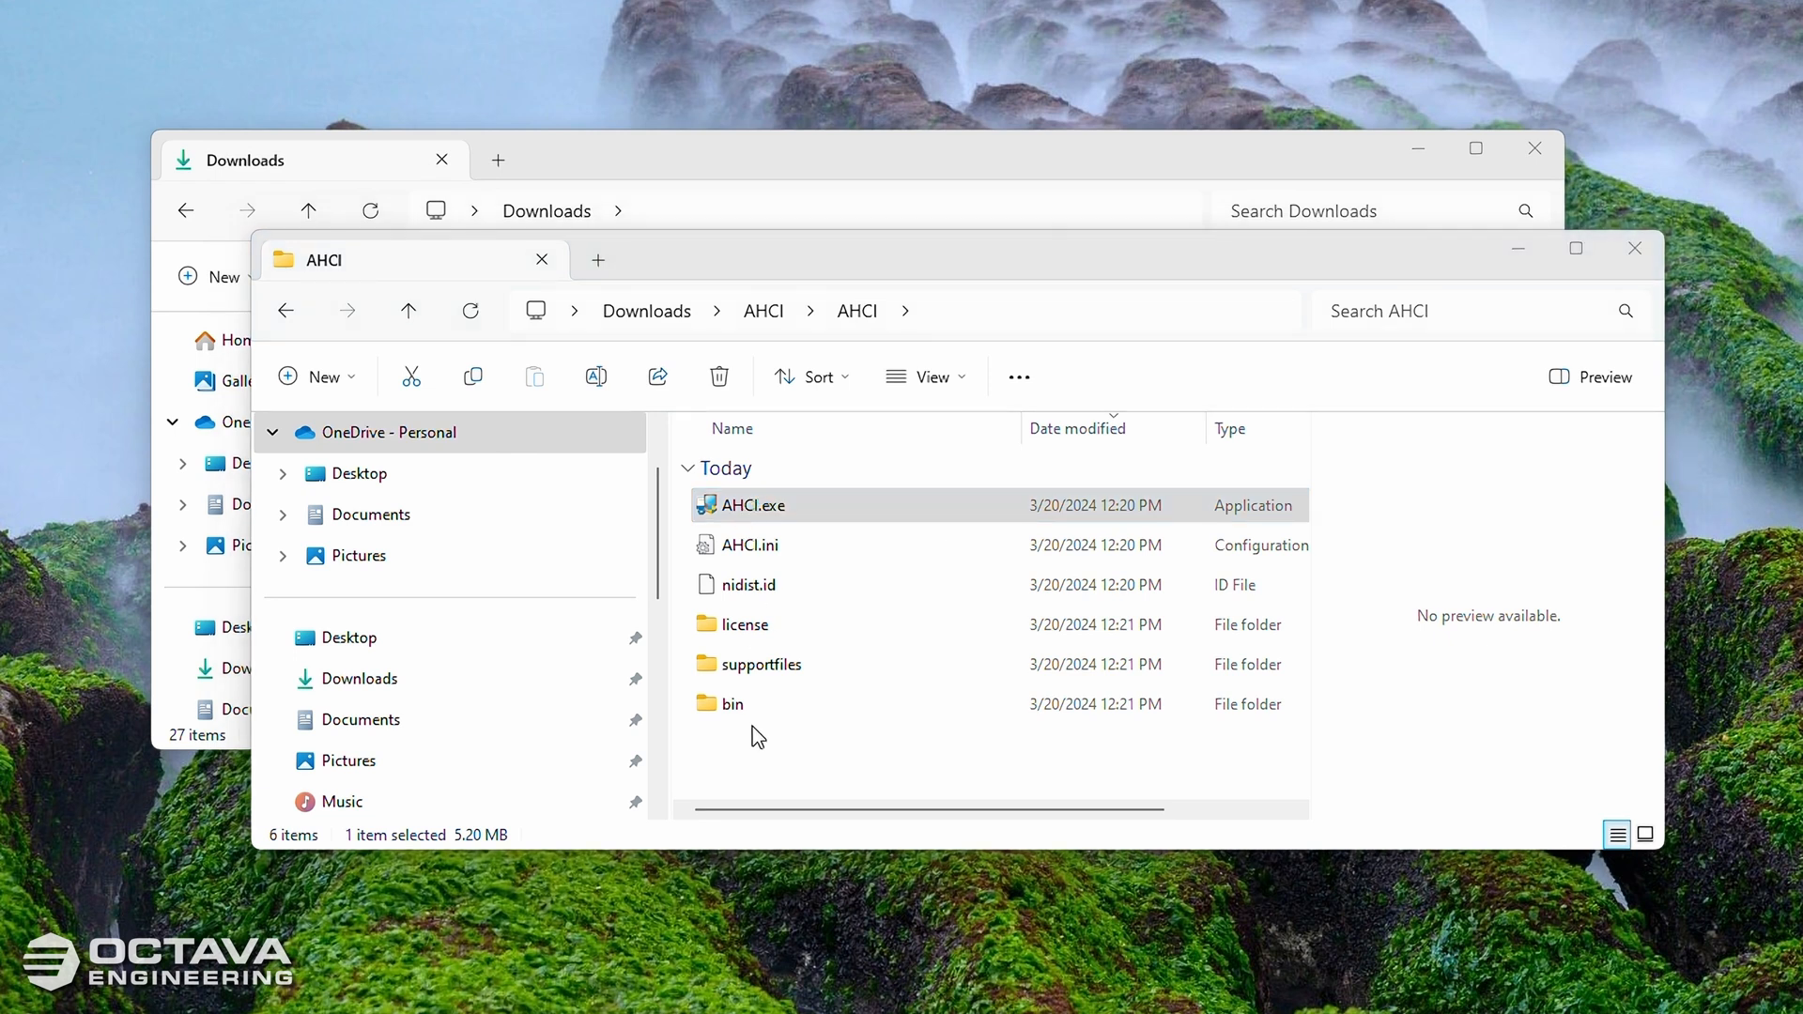
Step: Run AHCI.exe and install its files to the default directories
double_click(750, 505)
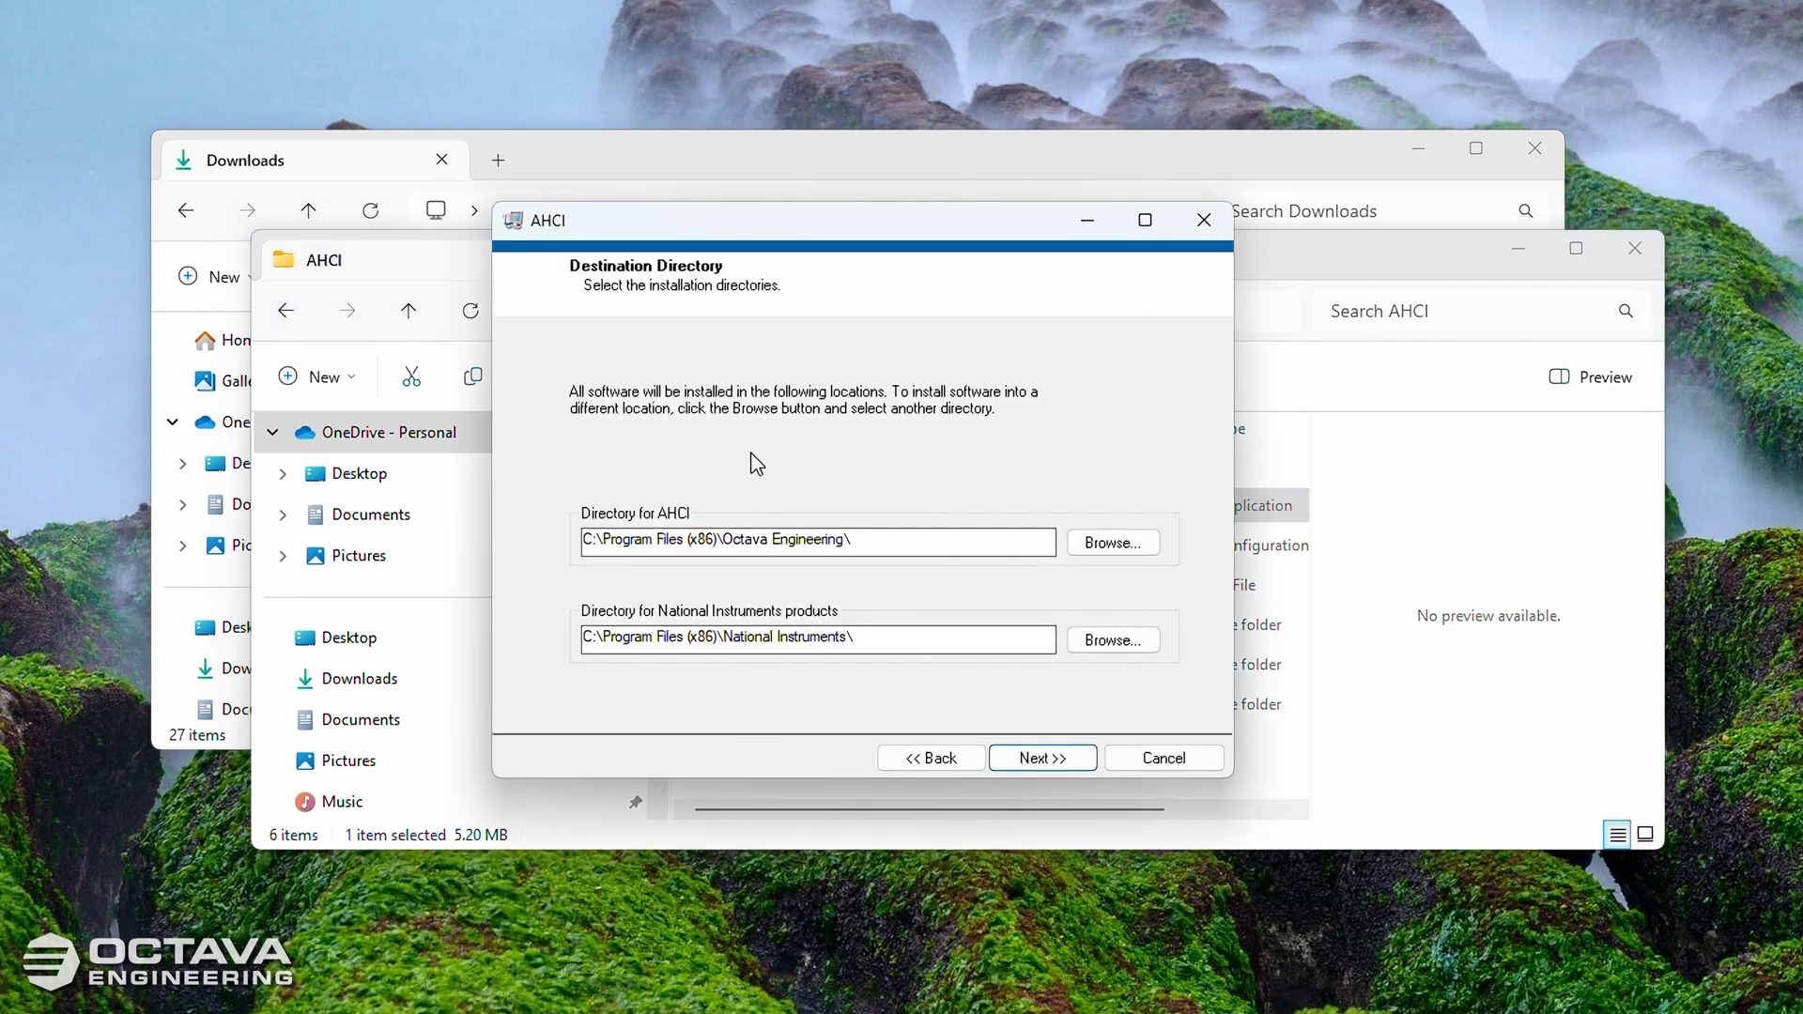
click(1041, 757)
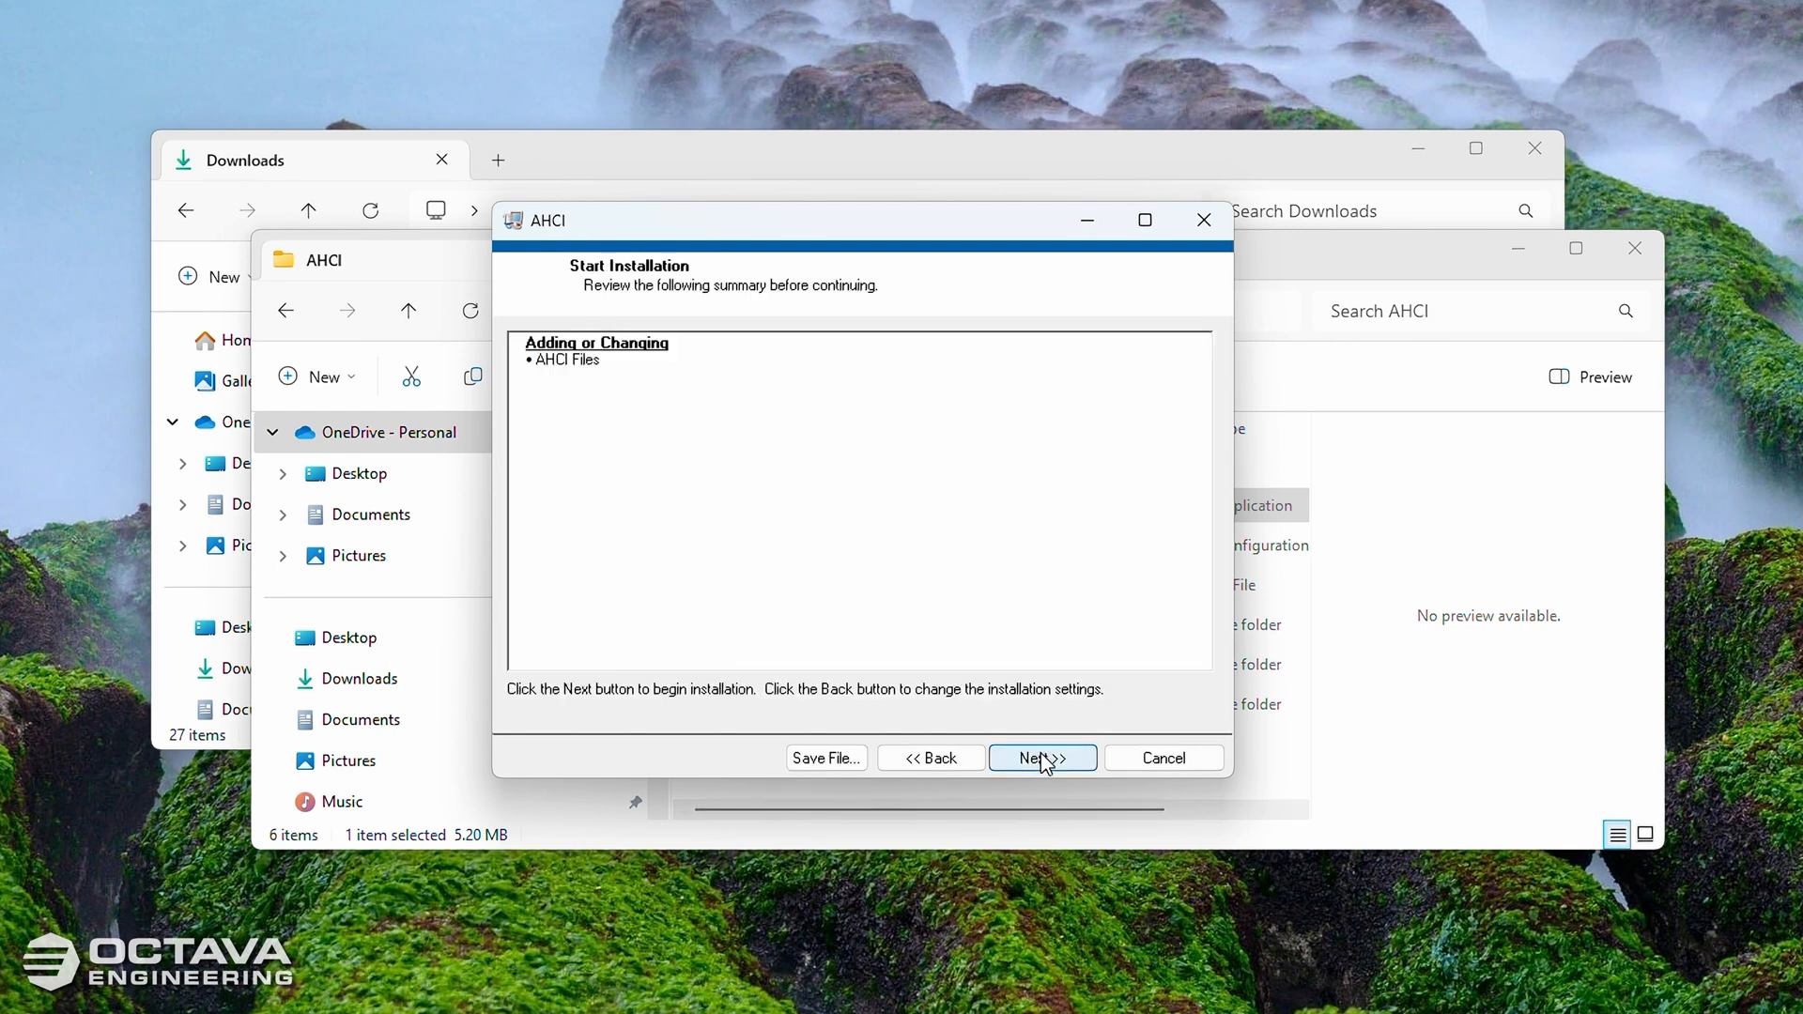
click(1041, 757)
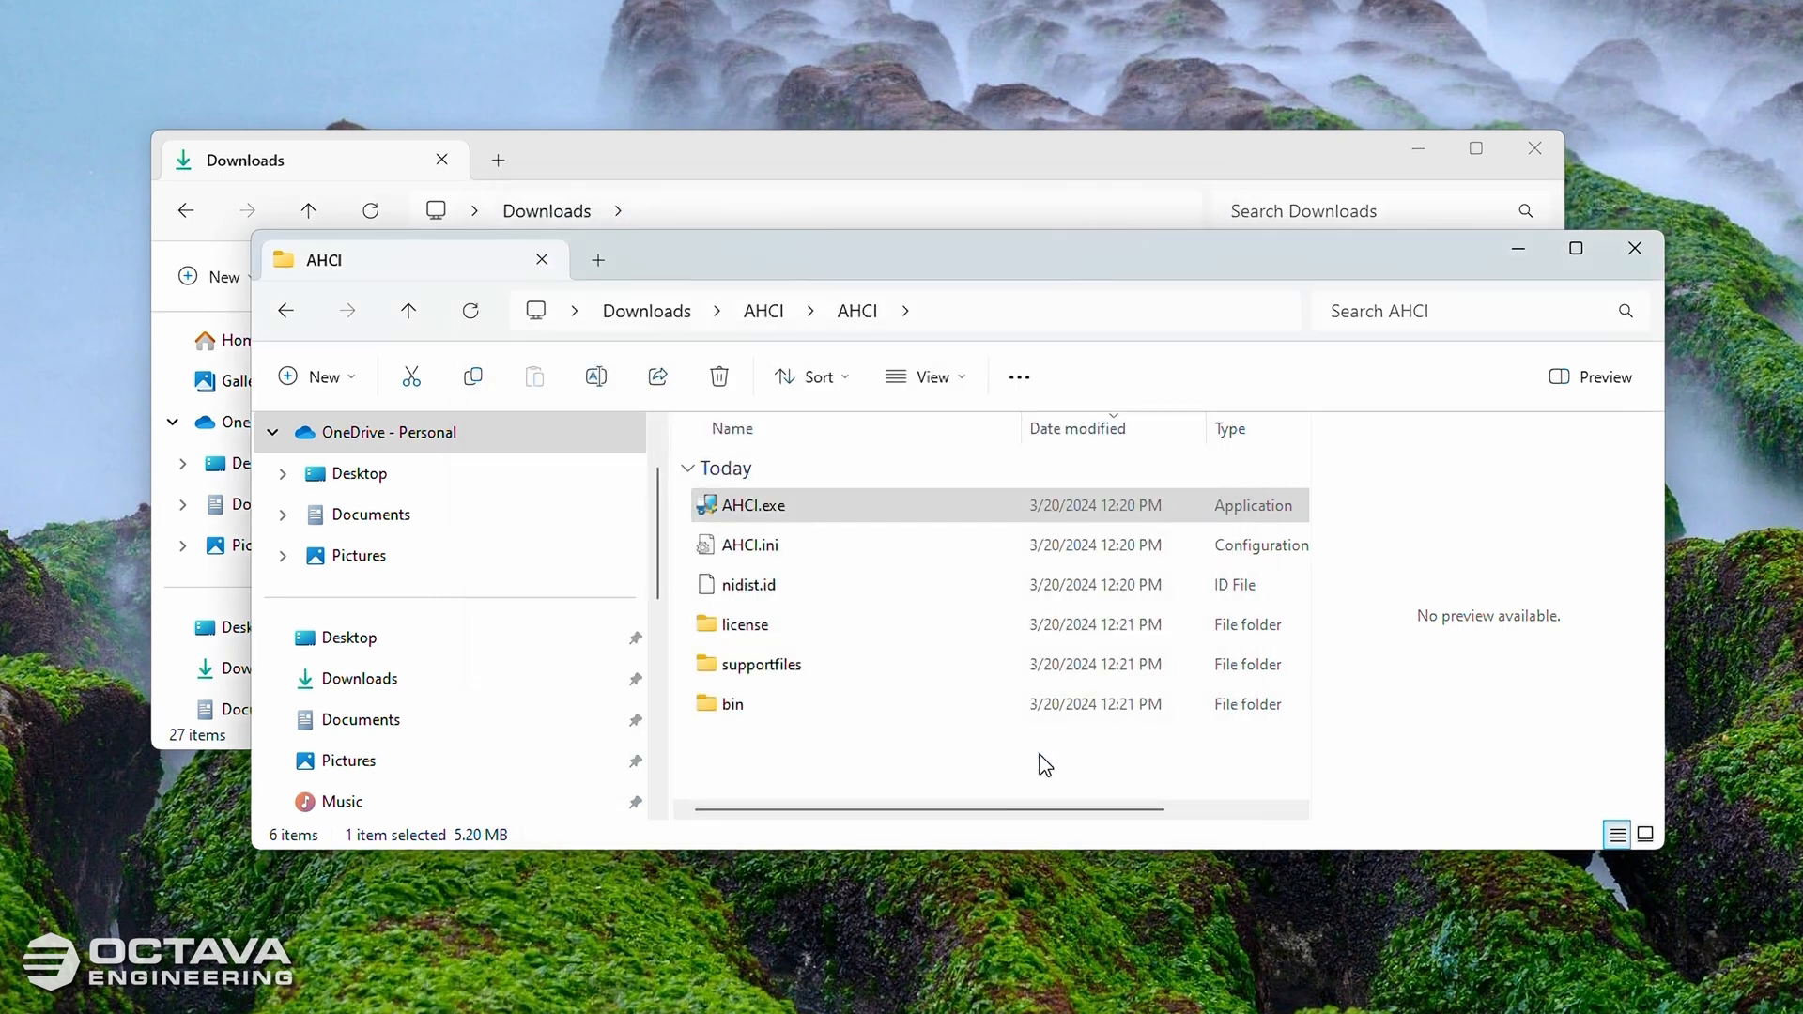
Step: Run the Opal Kelly FrontPanel USB Driver setup, accept the license and finish
double_click(749, 506)
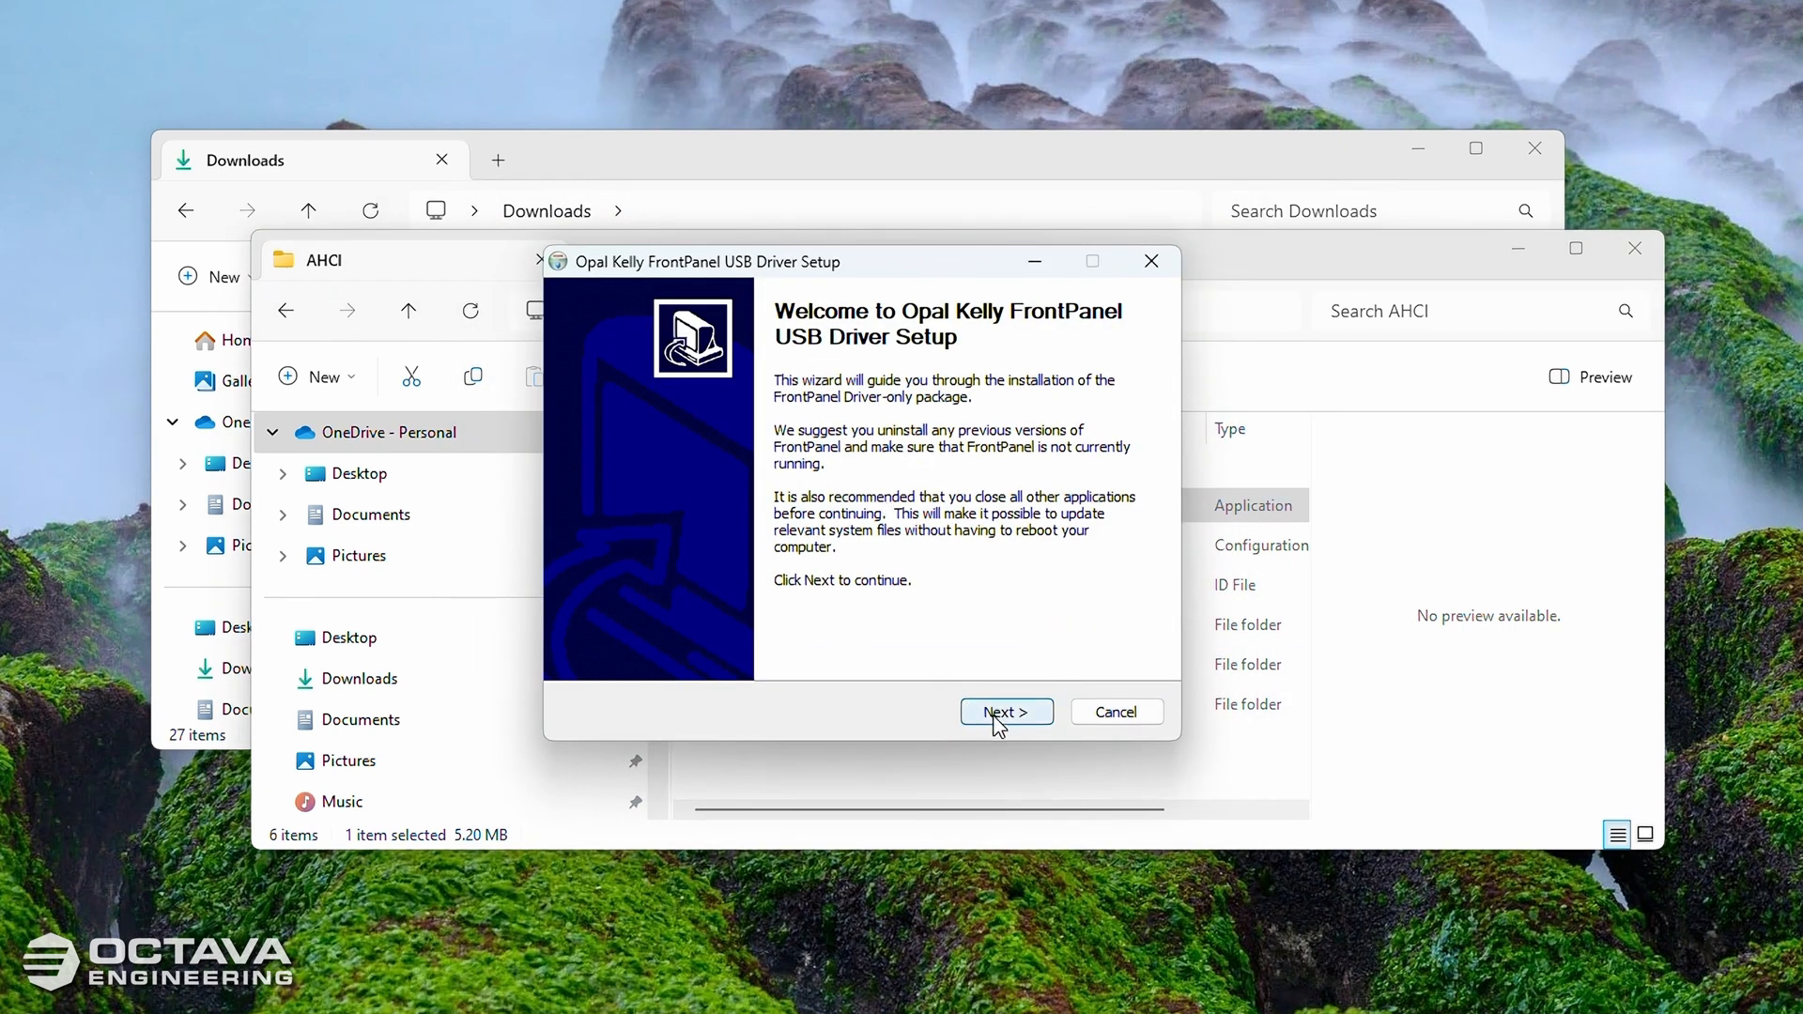
click(1003, 710)
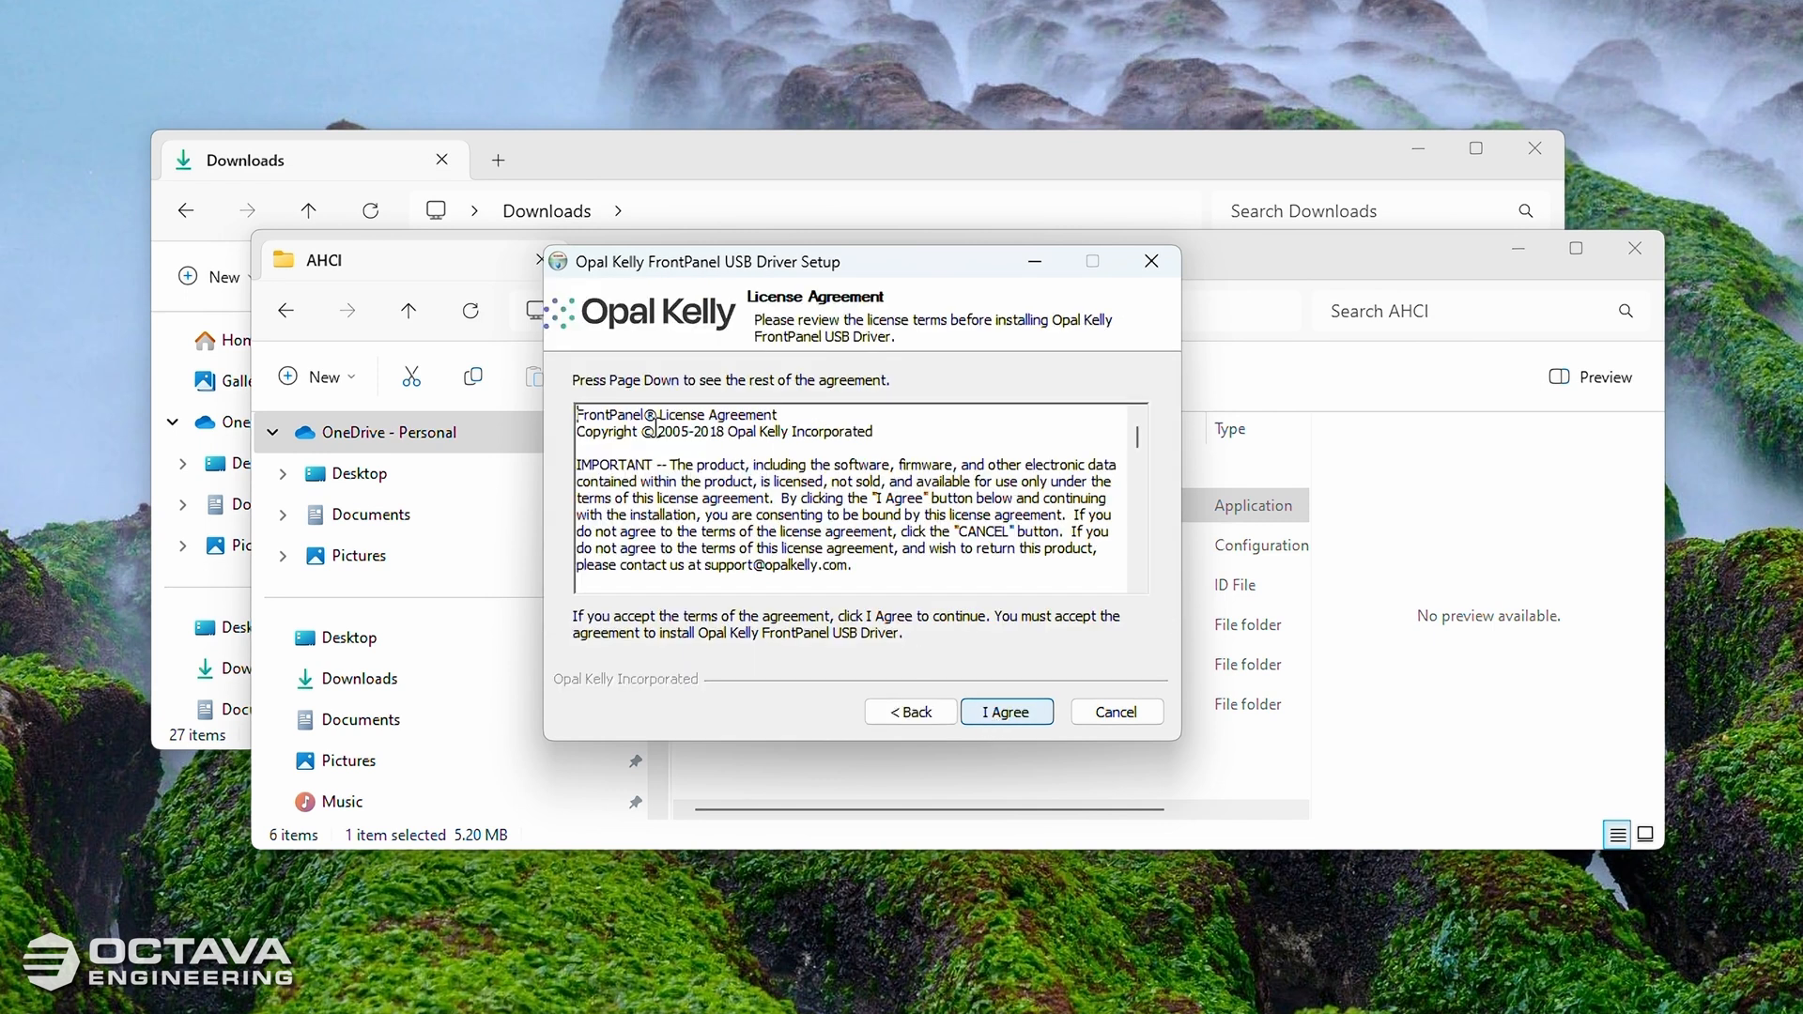
click(1003, 710)
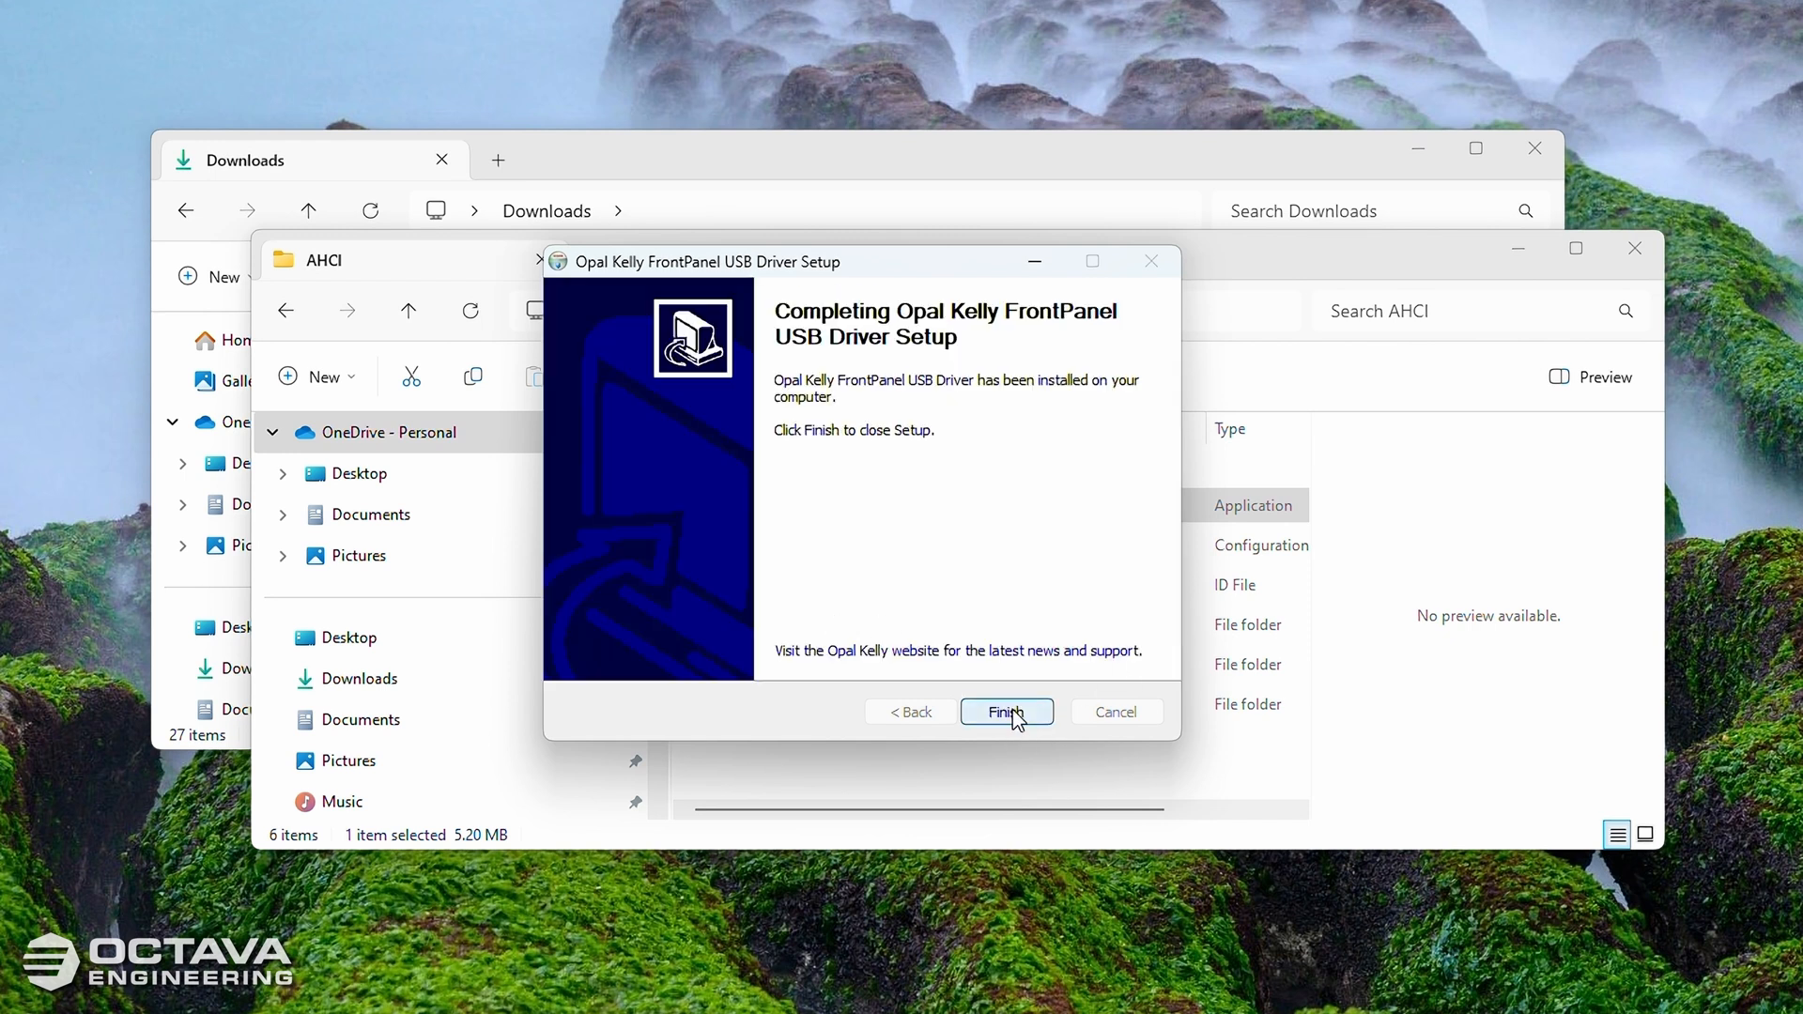
click(1005, 710)
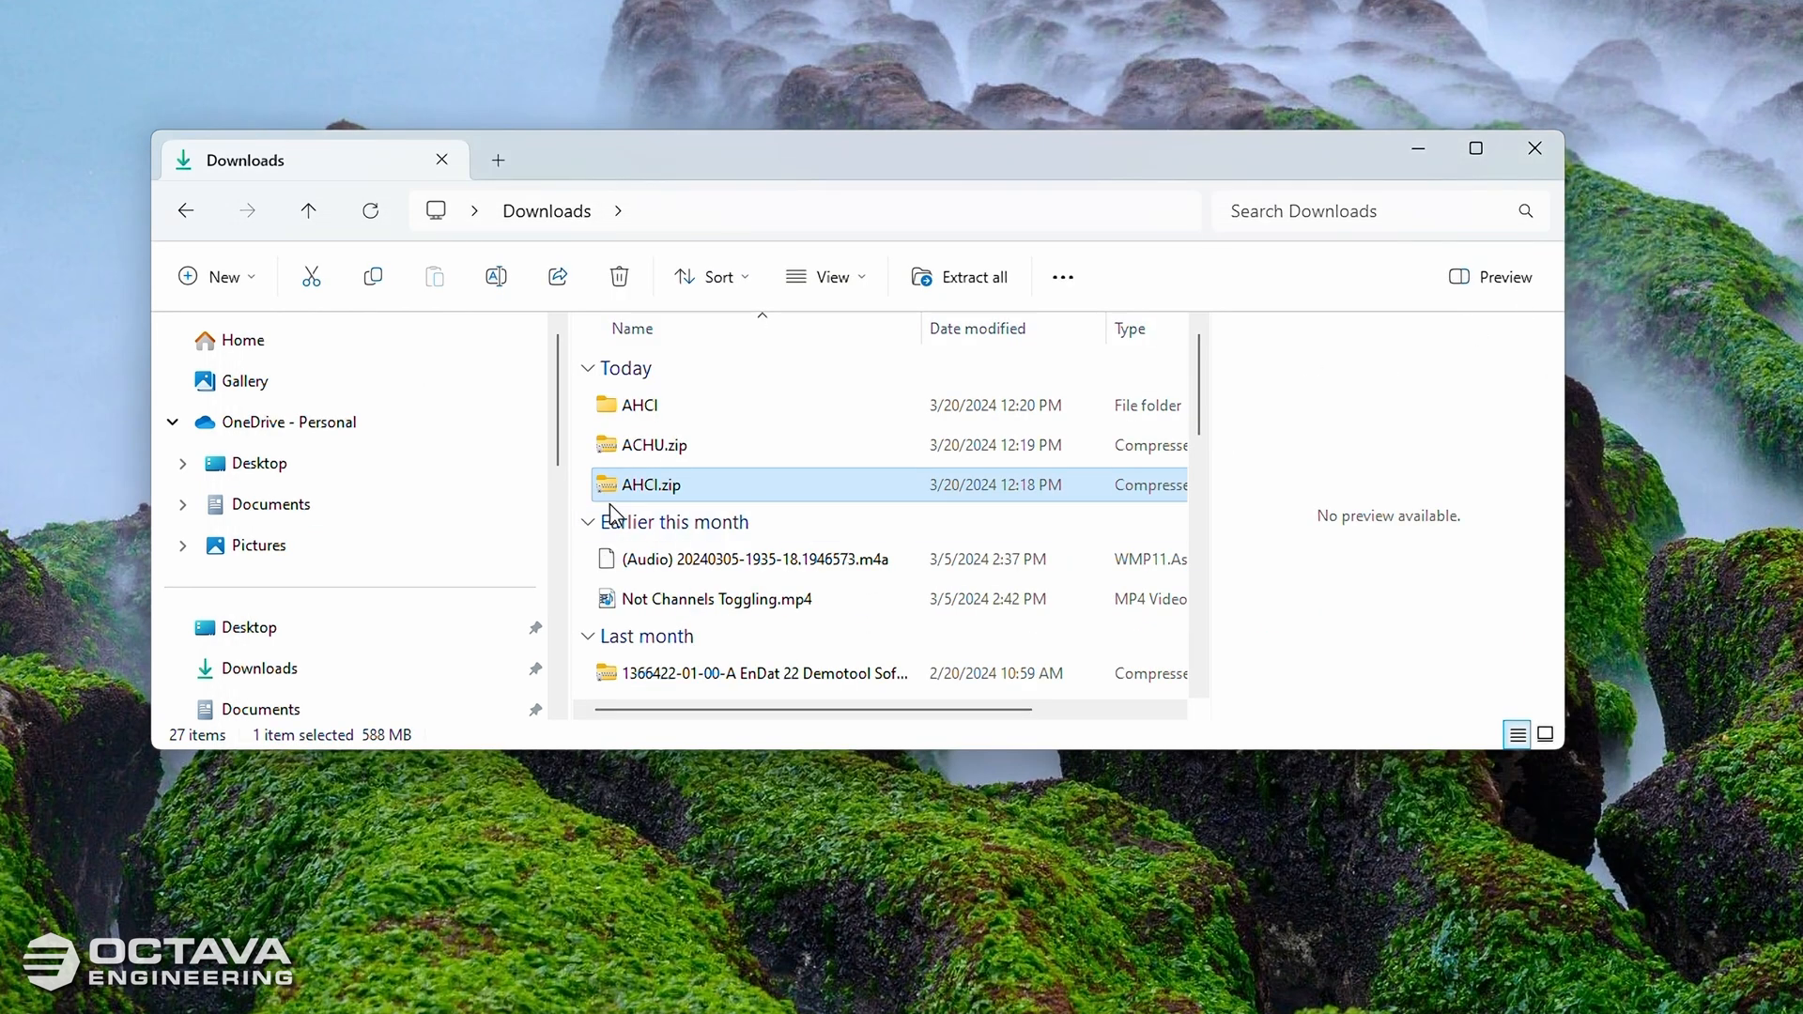
Step: Extract the ACHU.zip archive into a new ACHU folder in Downloads
click(689, 445)
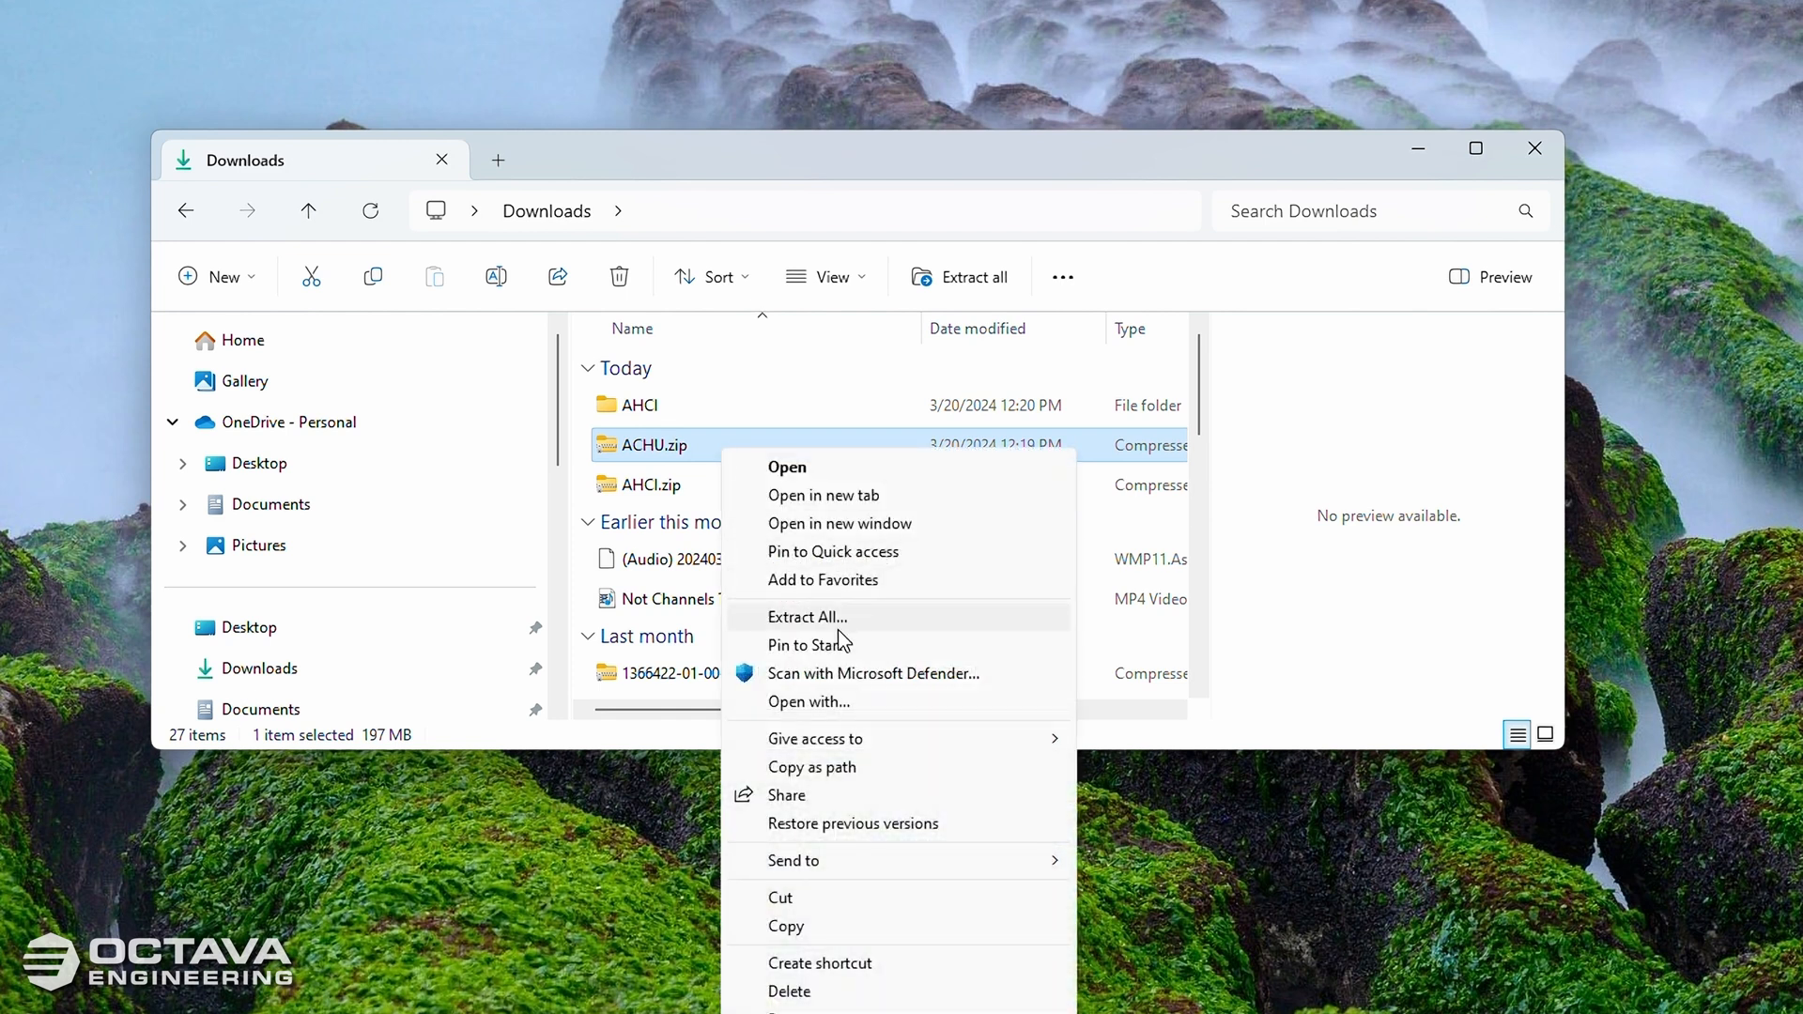
click(807, 616)
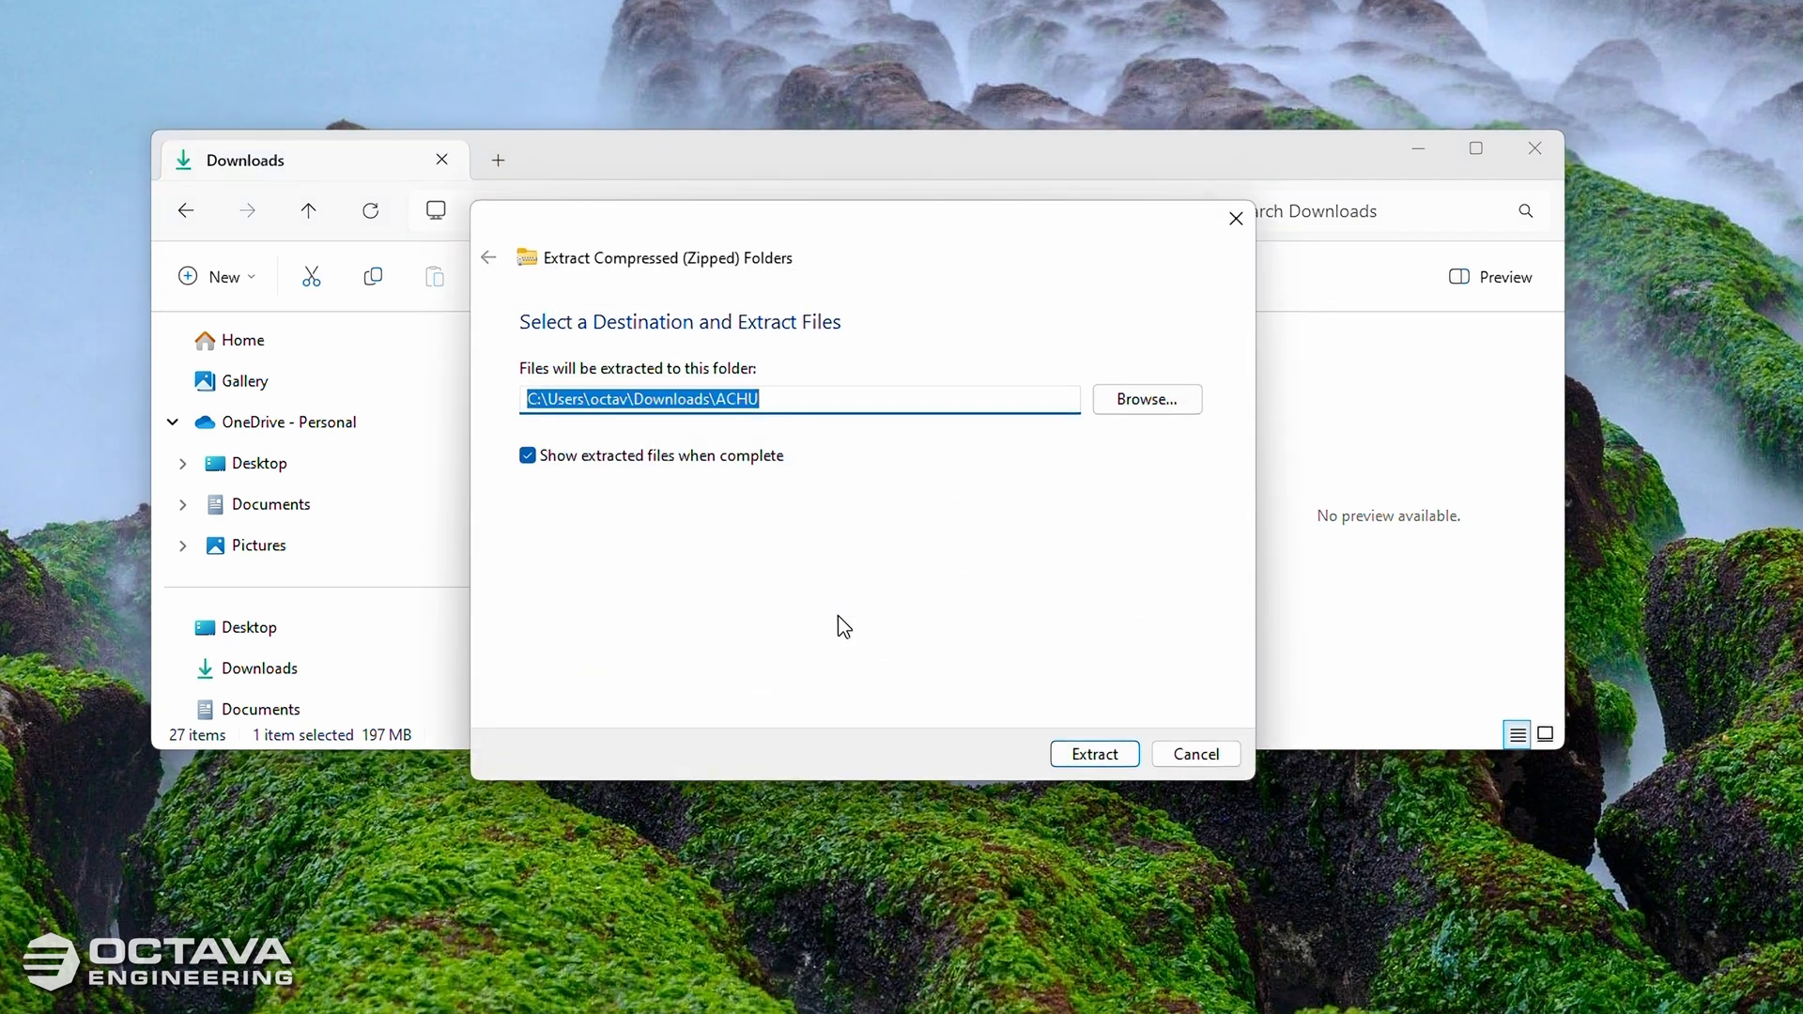
click(1094, 753)
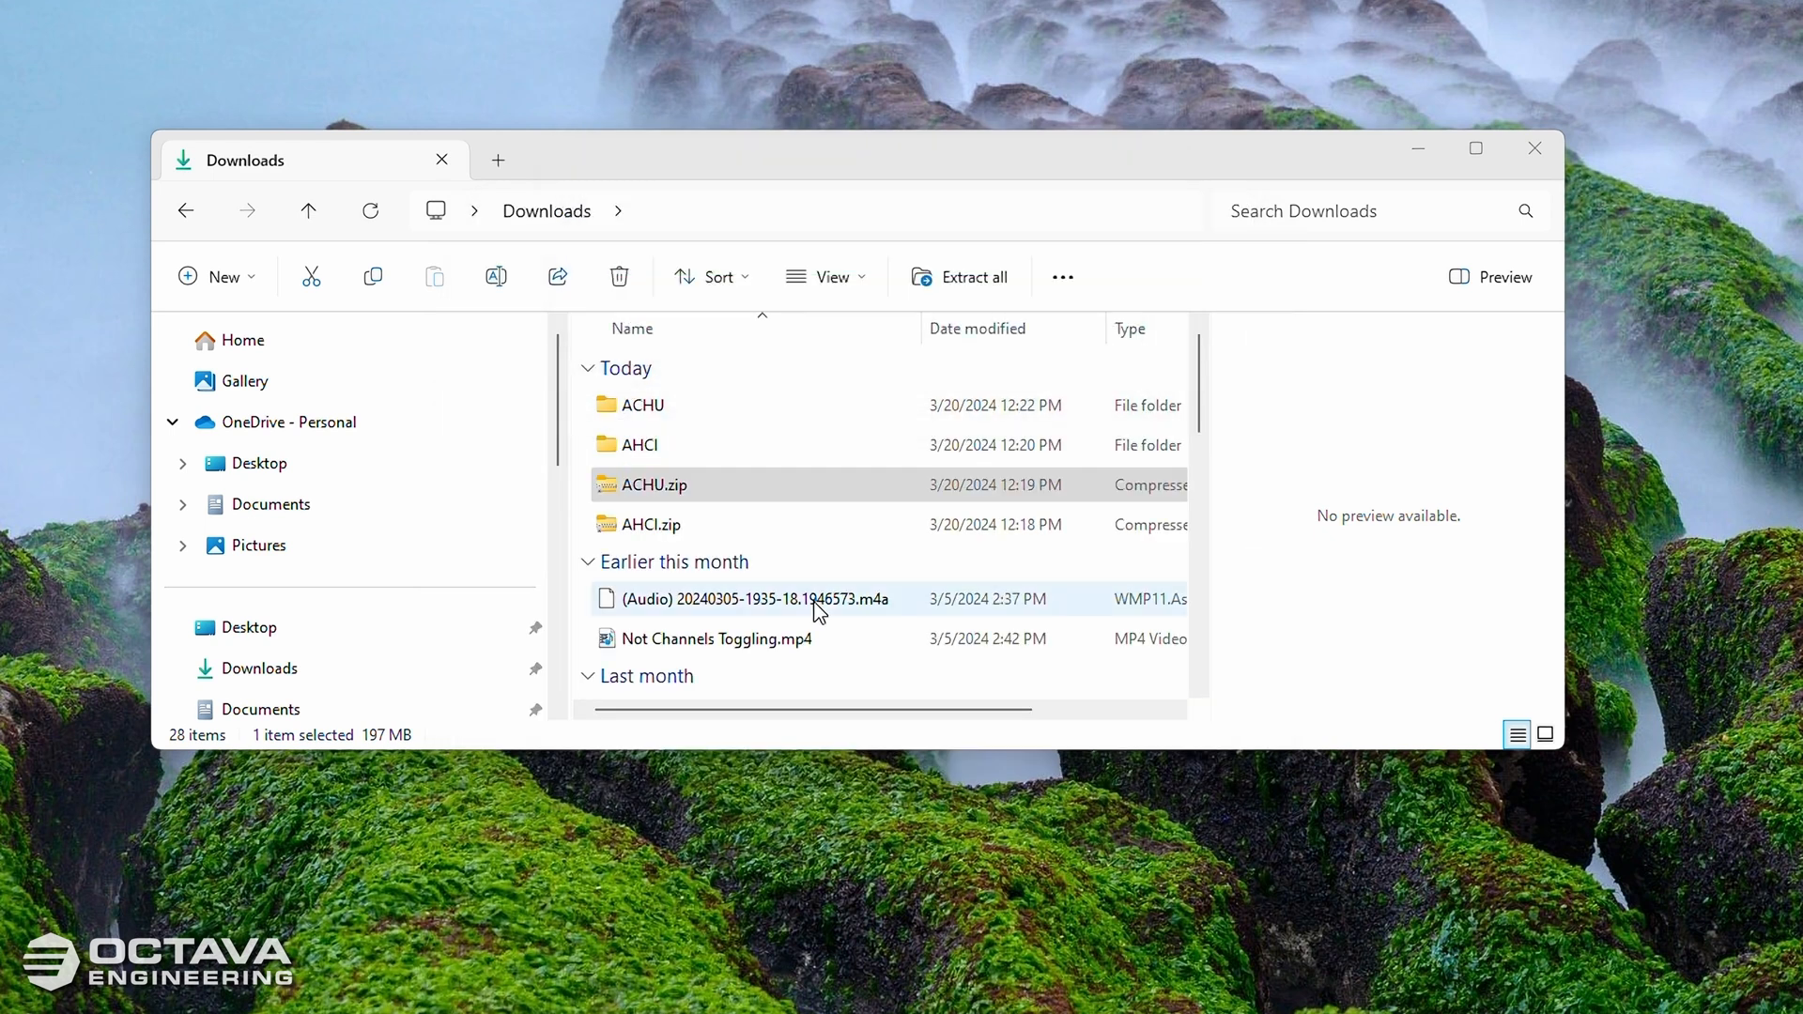
Step: Go into the extracted ACHU folders and select the ACHU.exe setup program
double_click(643, 406)
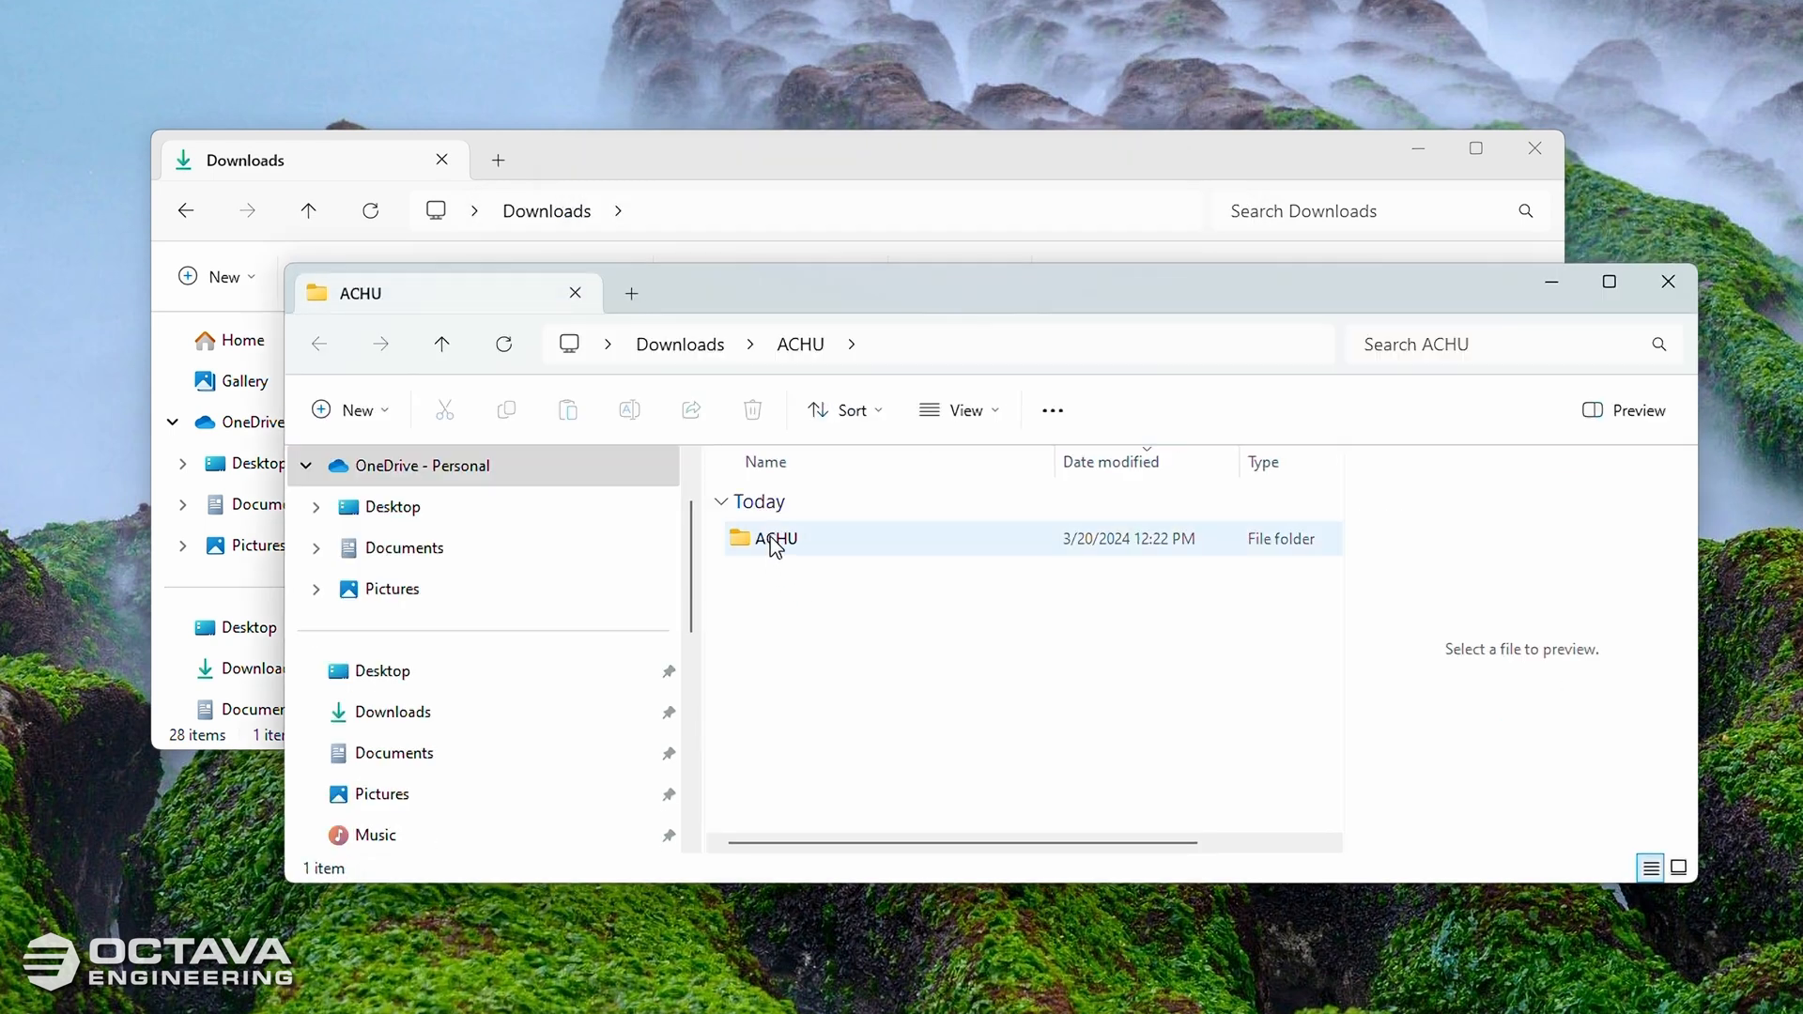
double_click(776, 539)
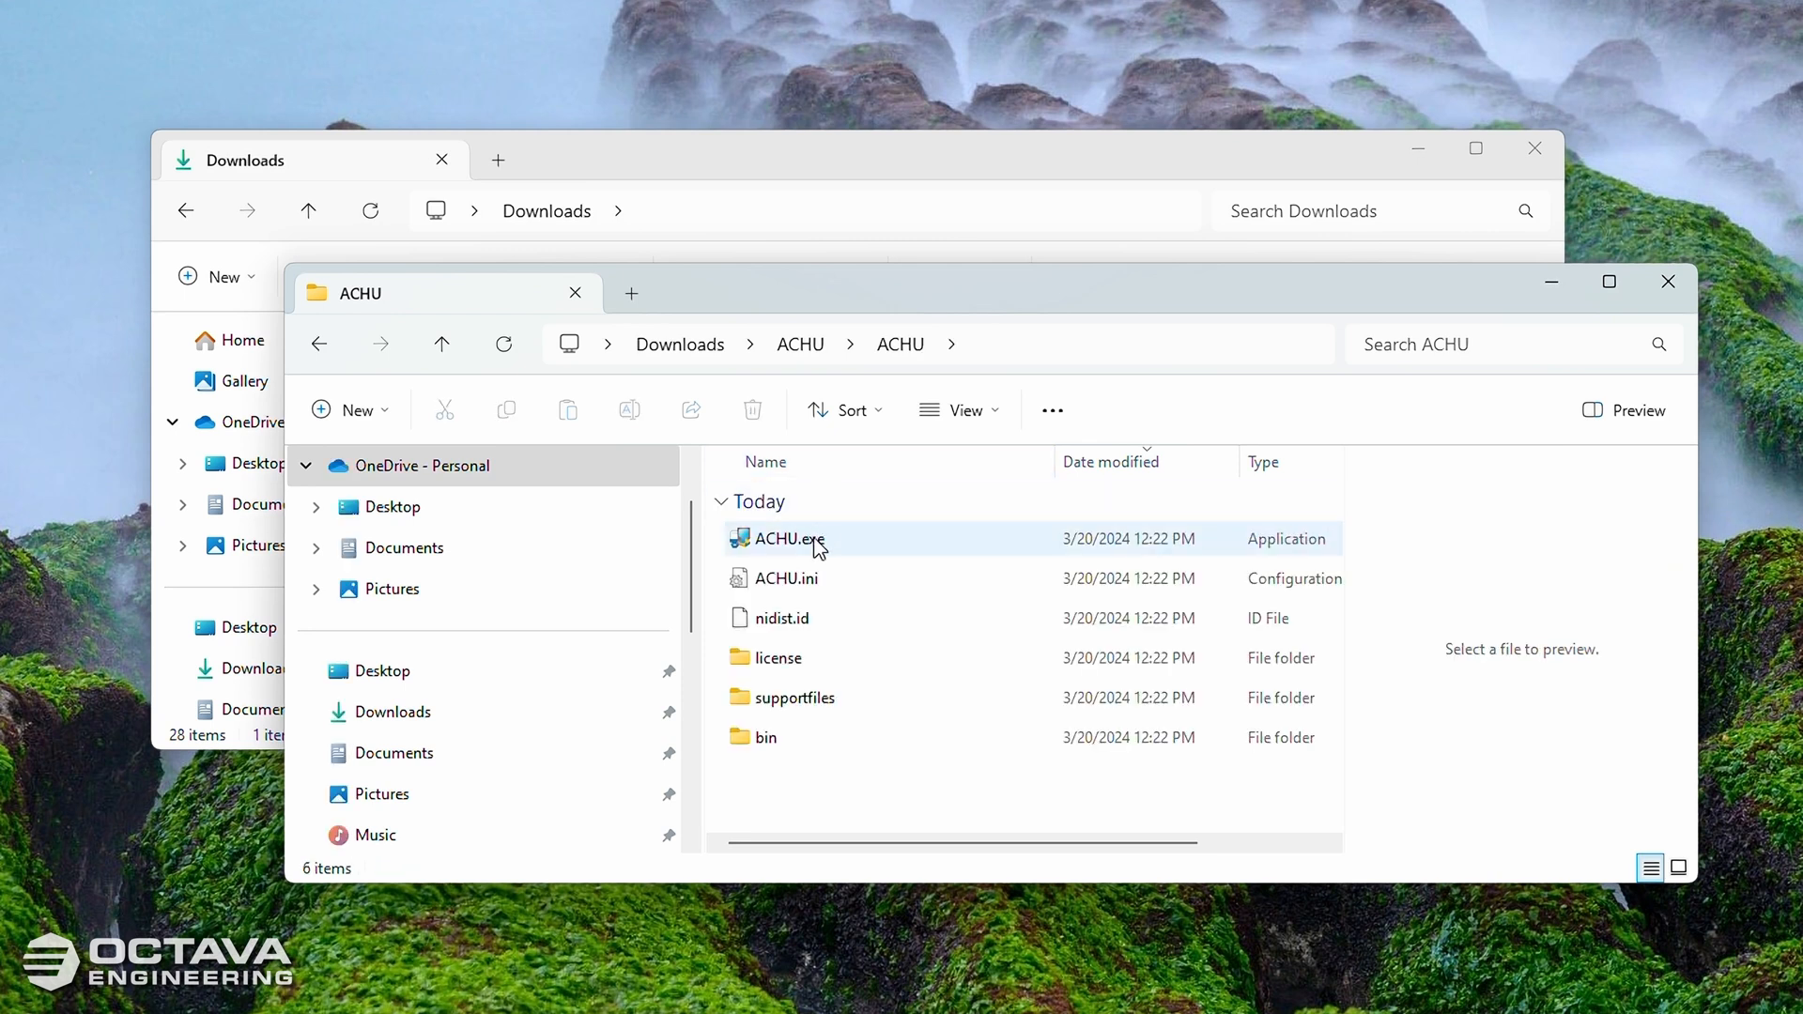
click(789, 539)
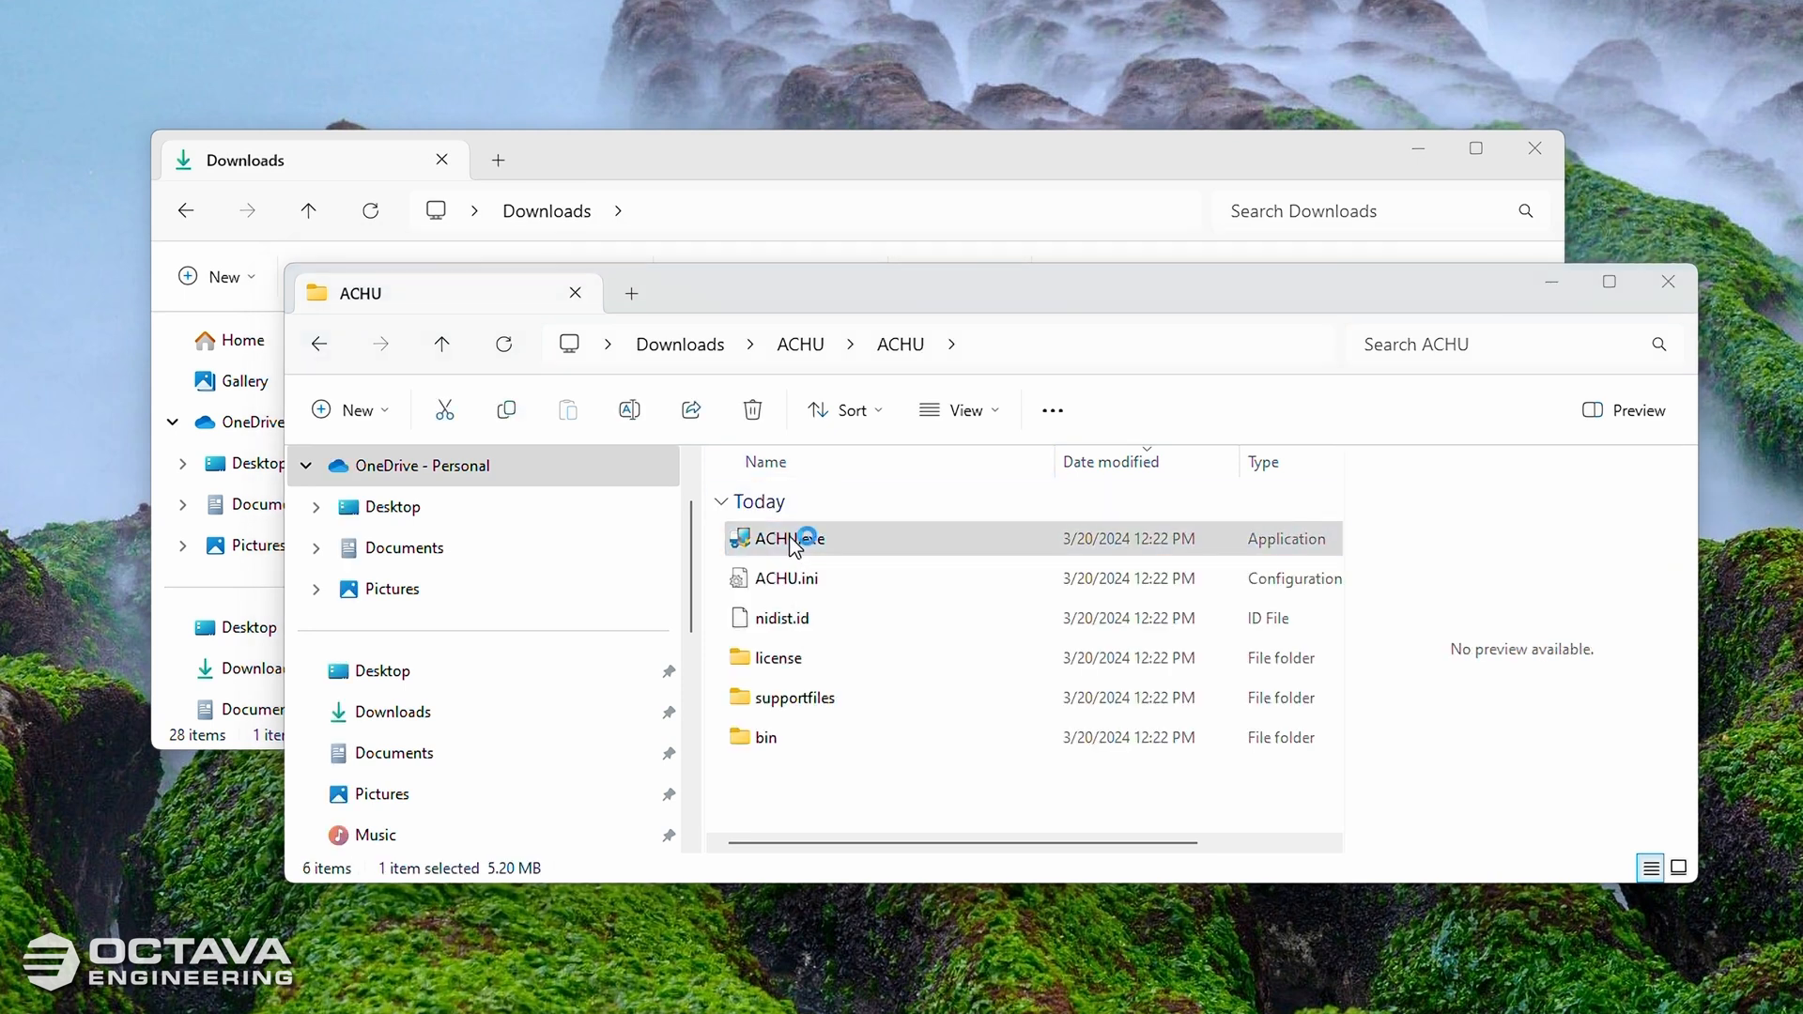
Step: Run ACHU.exe and install ACHU 1.2.2.02 to the default directories, finishing the installer
double_click(787, 539)
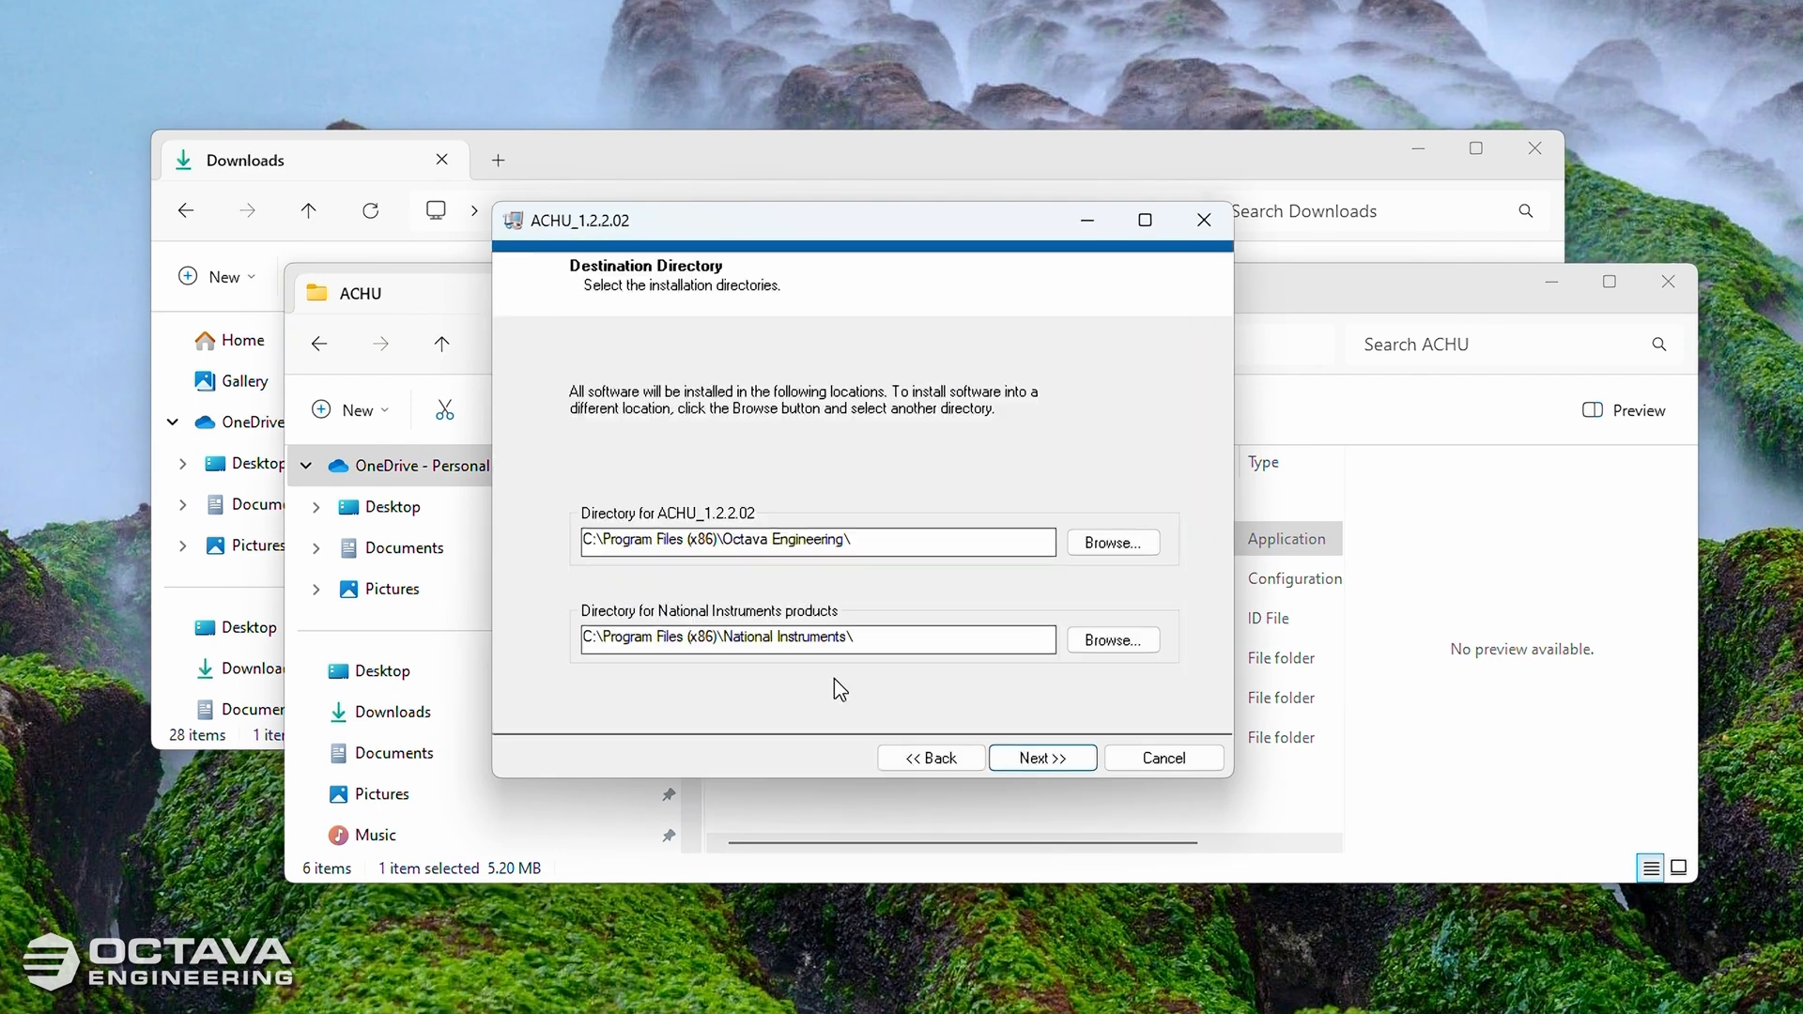
click(1041, 757)
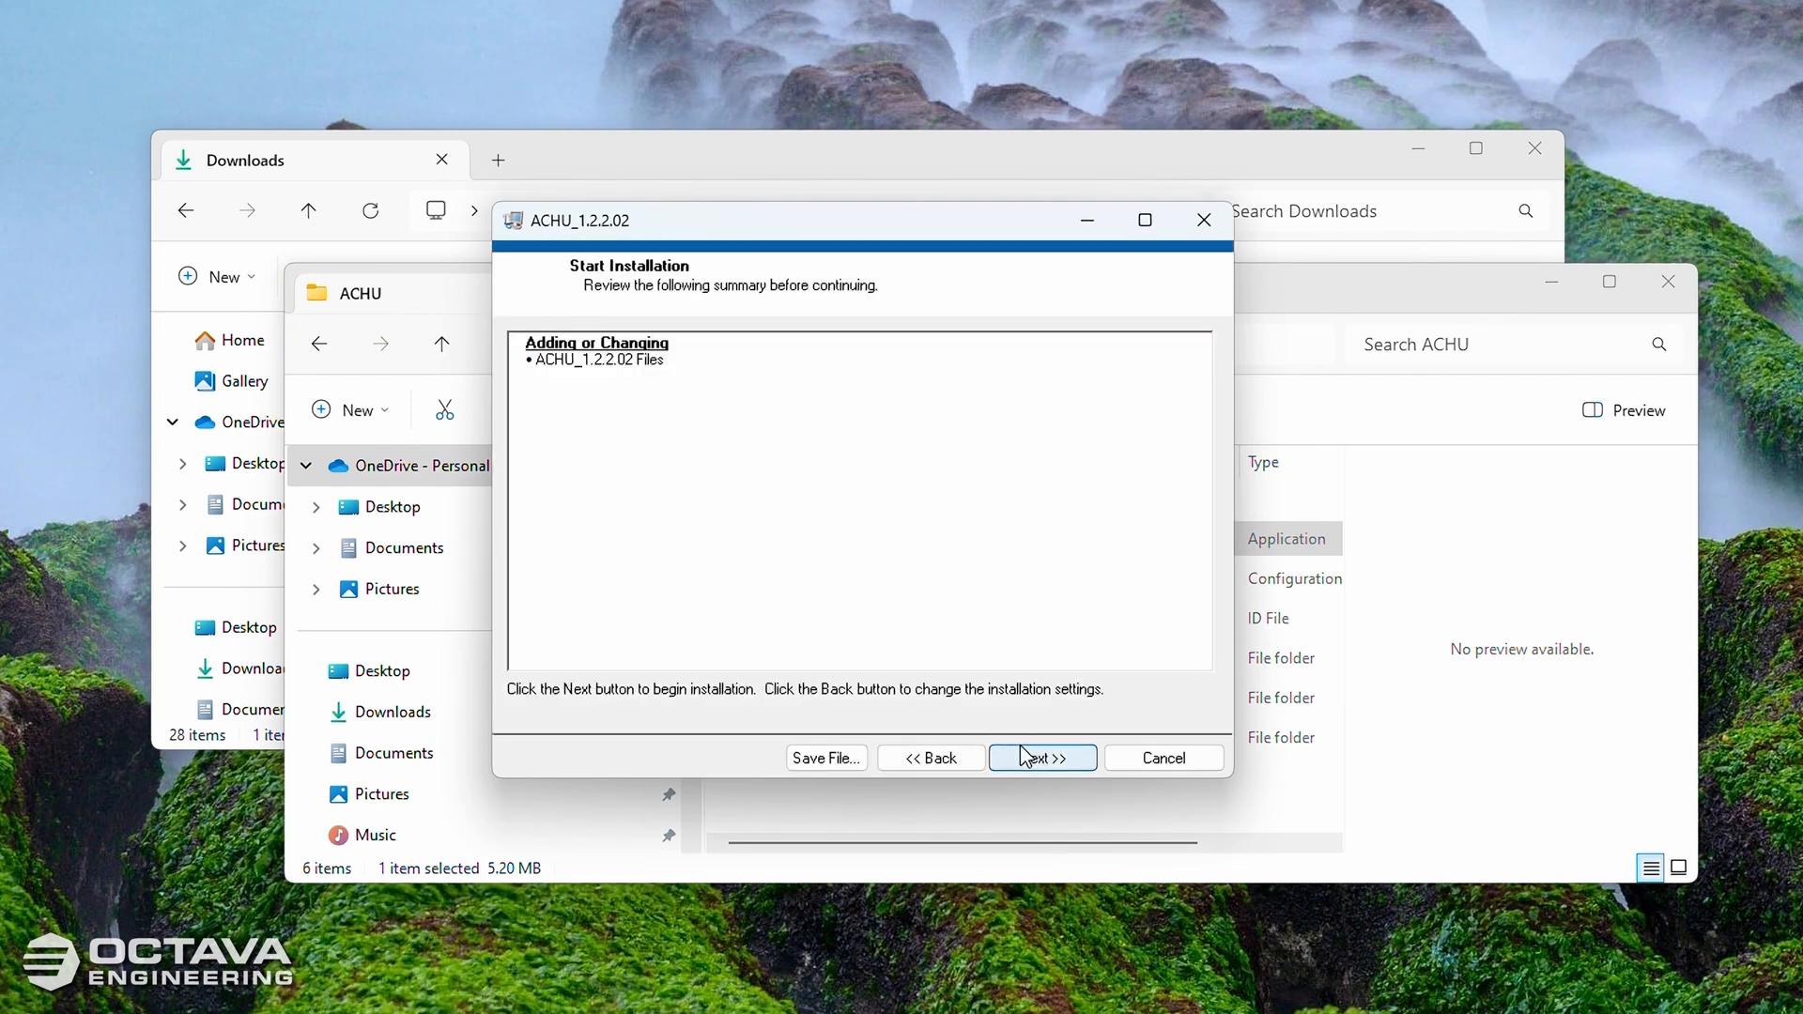
click(1040, 757)
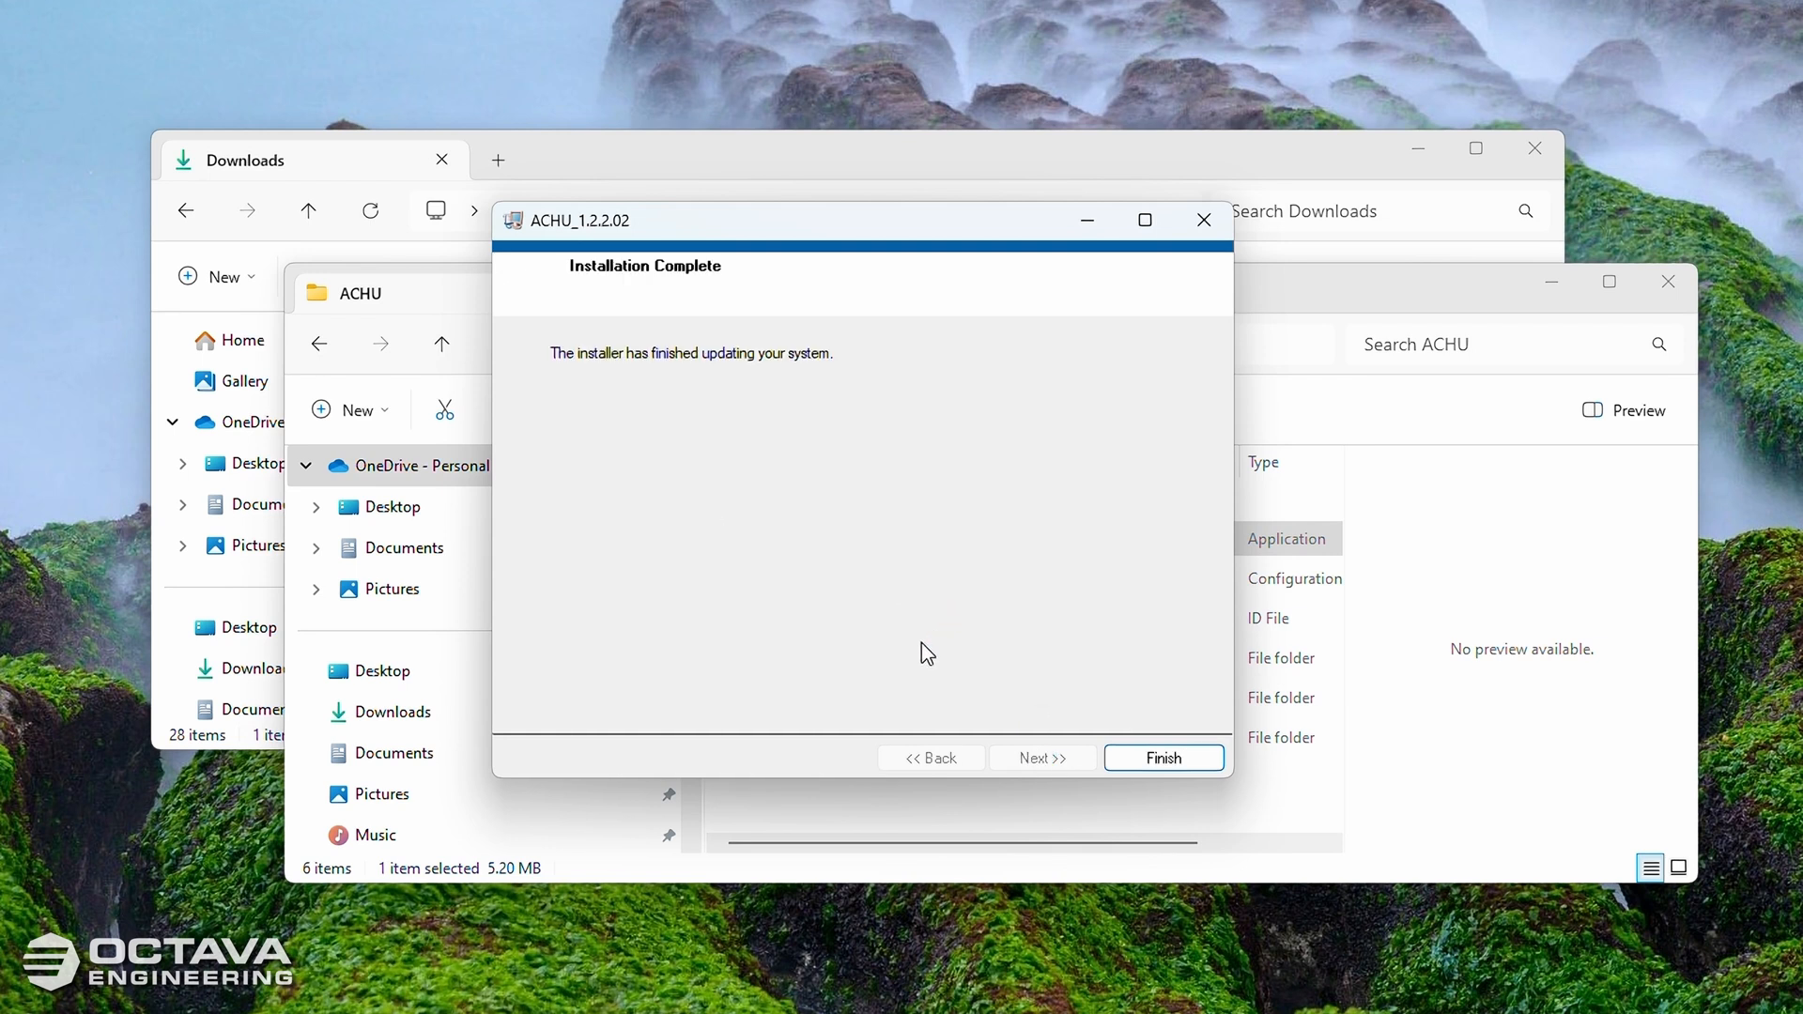
click(1162, 757)
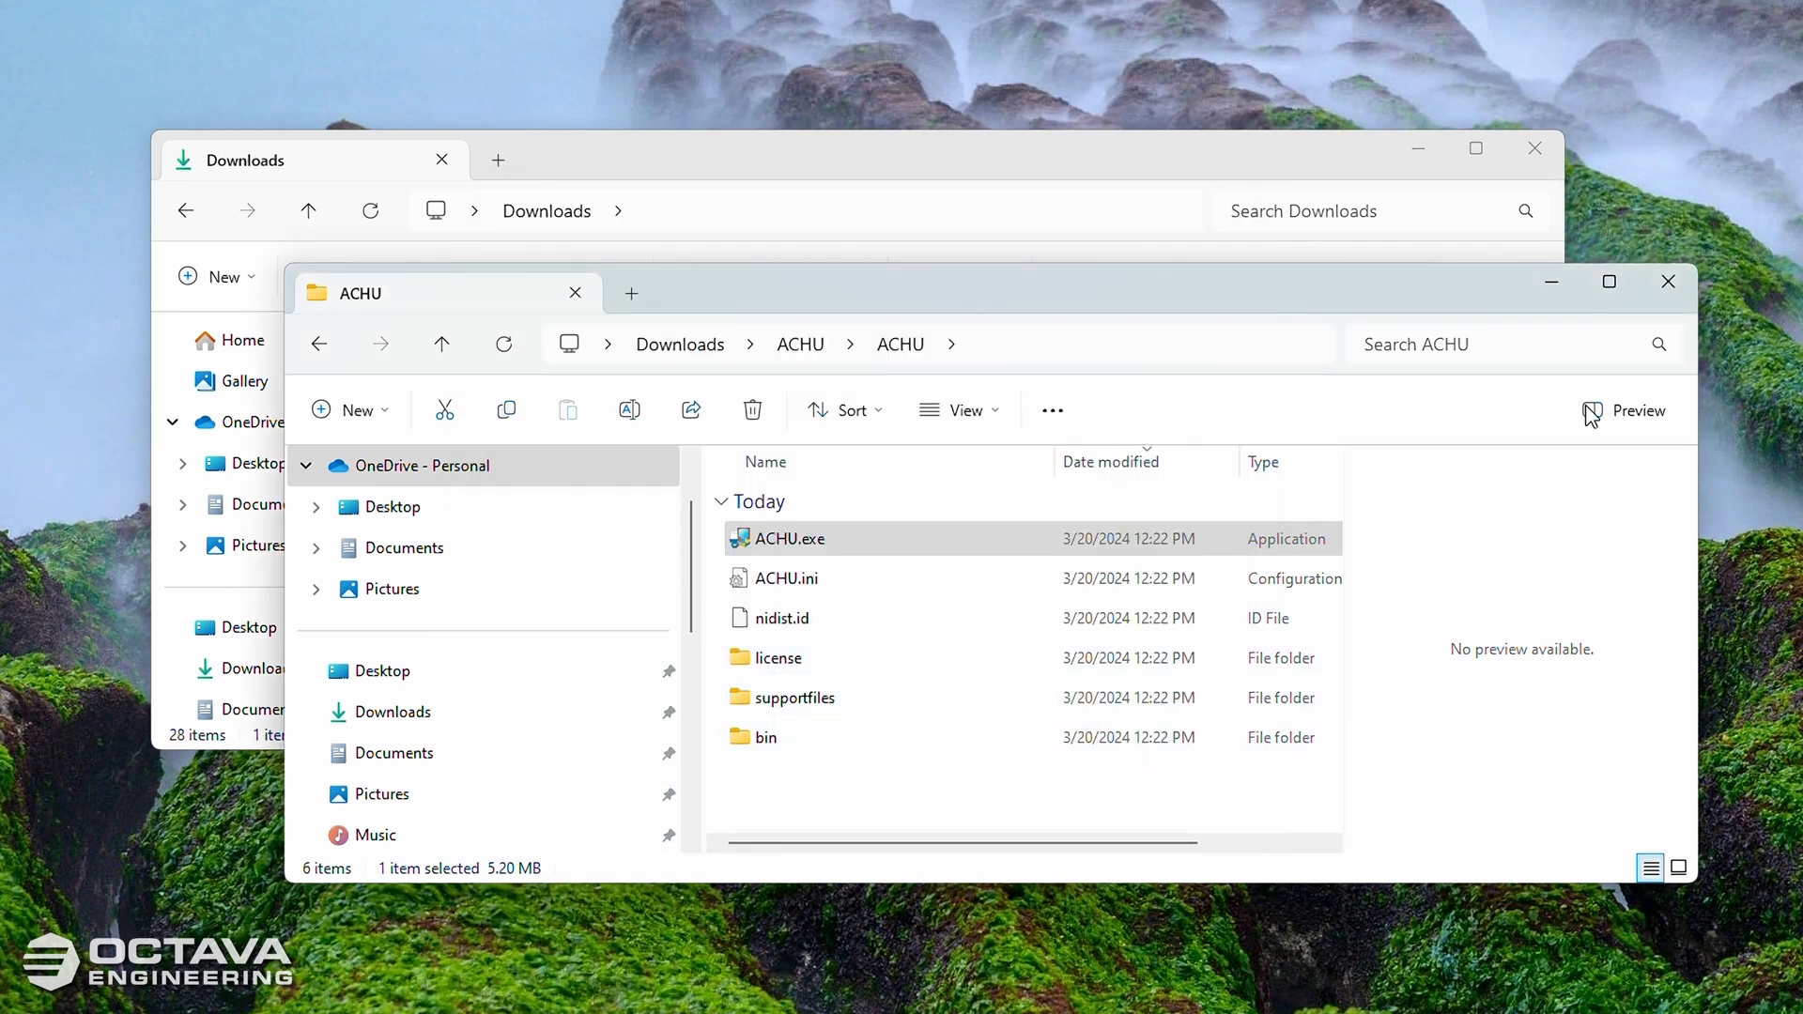
mouse_move(1668, 282)
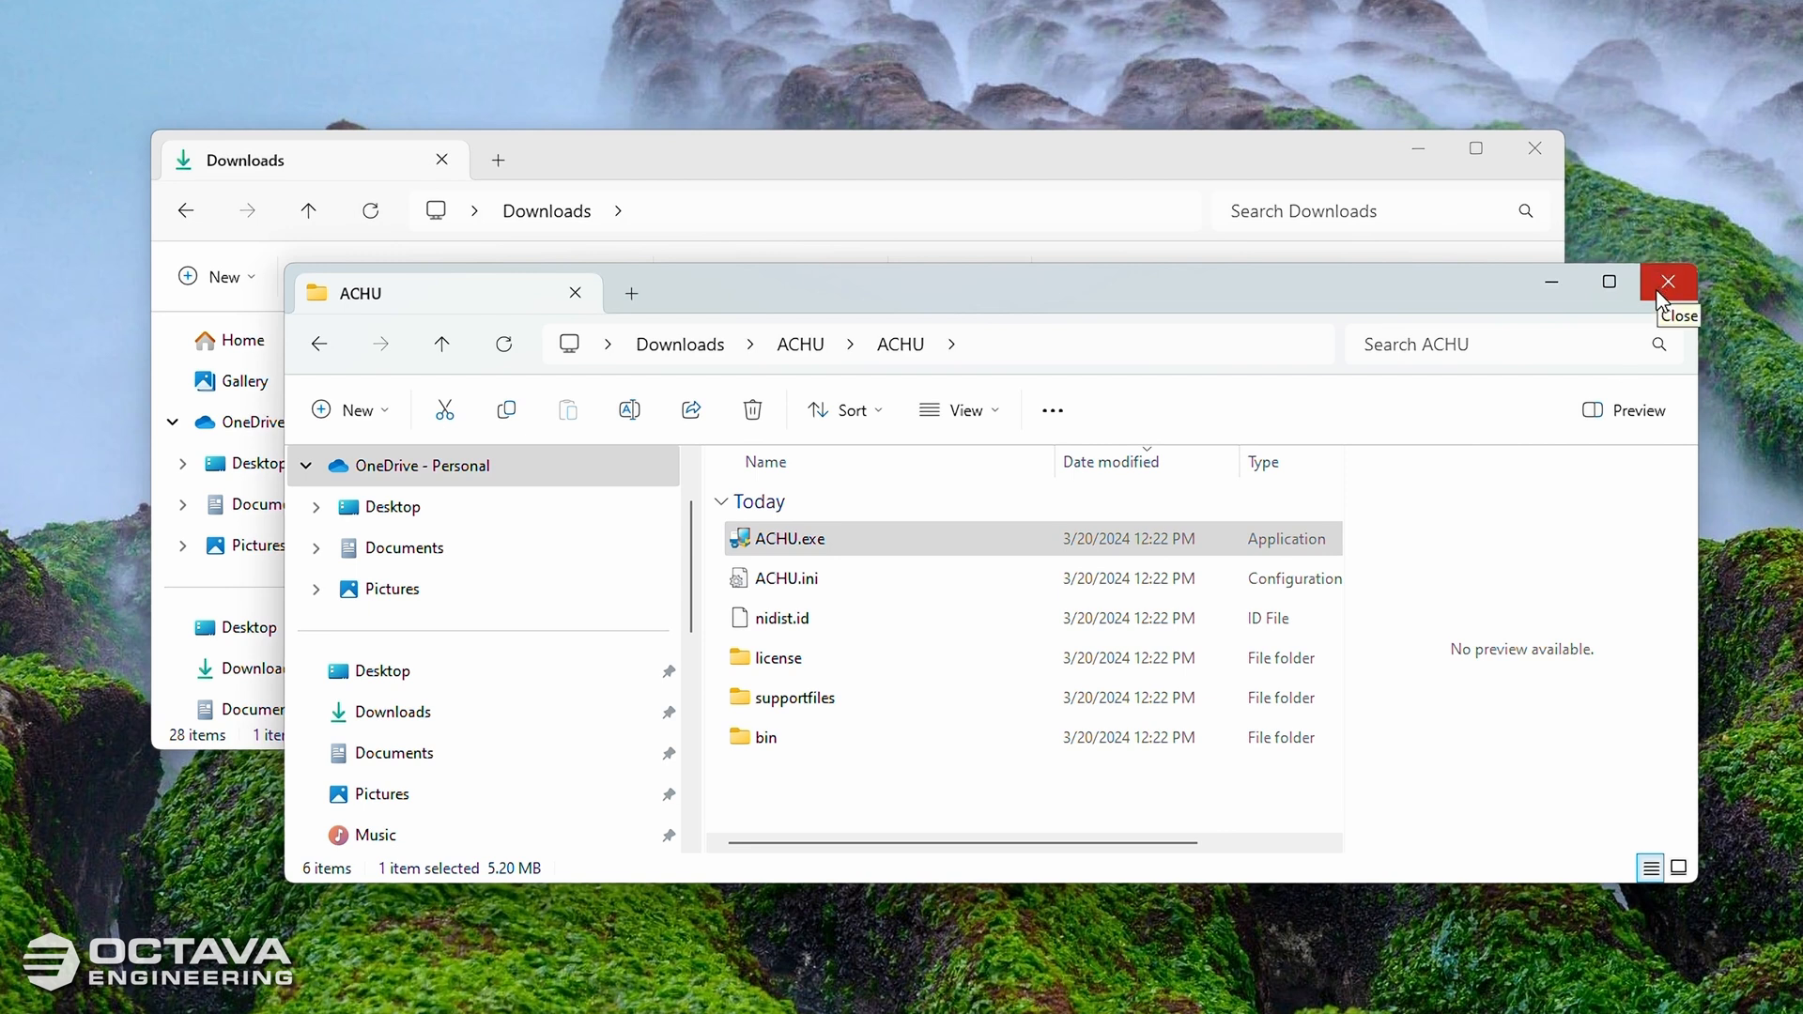
Step: Close the ACHU and Downloads File Explorer windows
click(1667, 282)
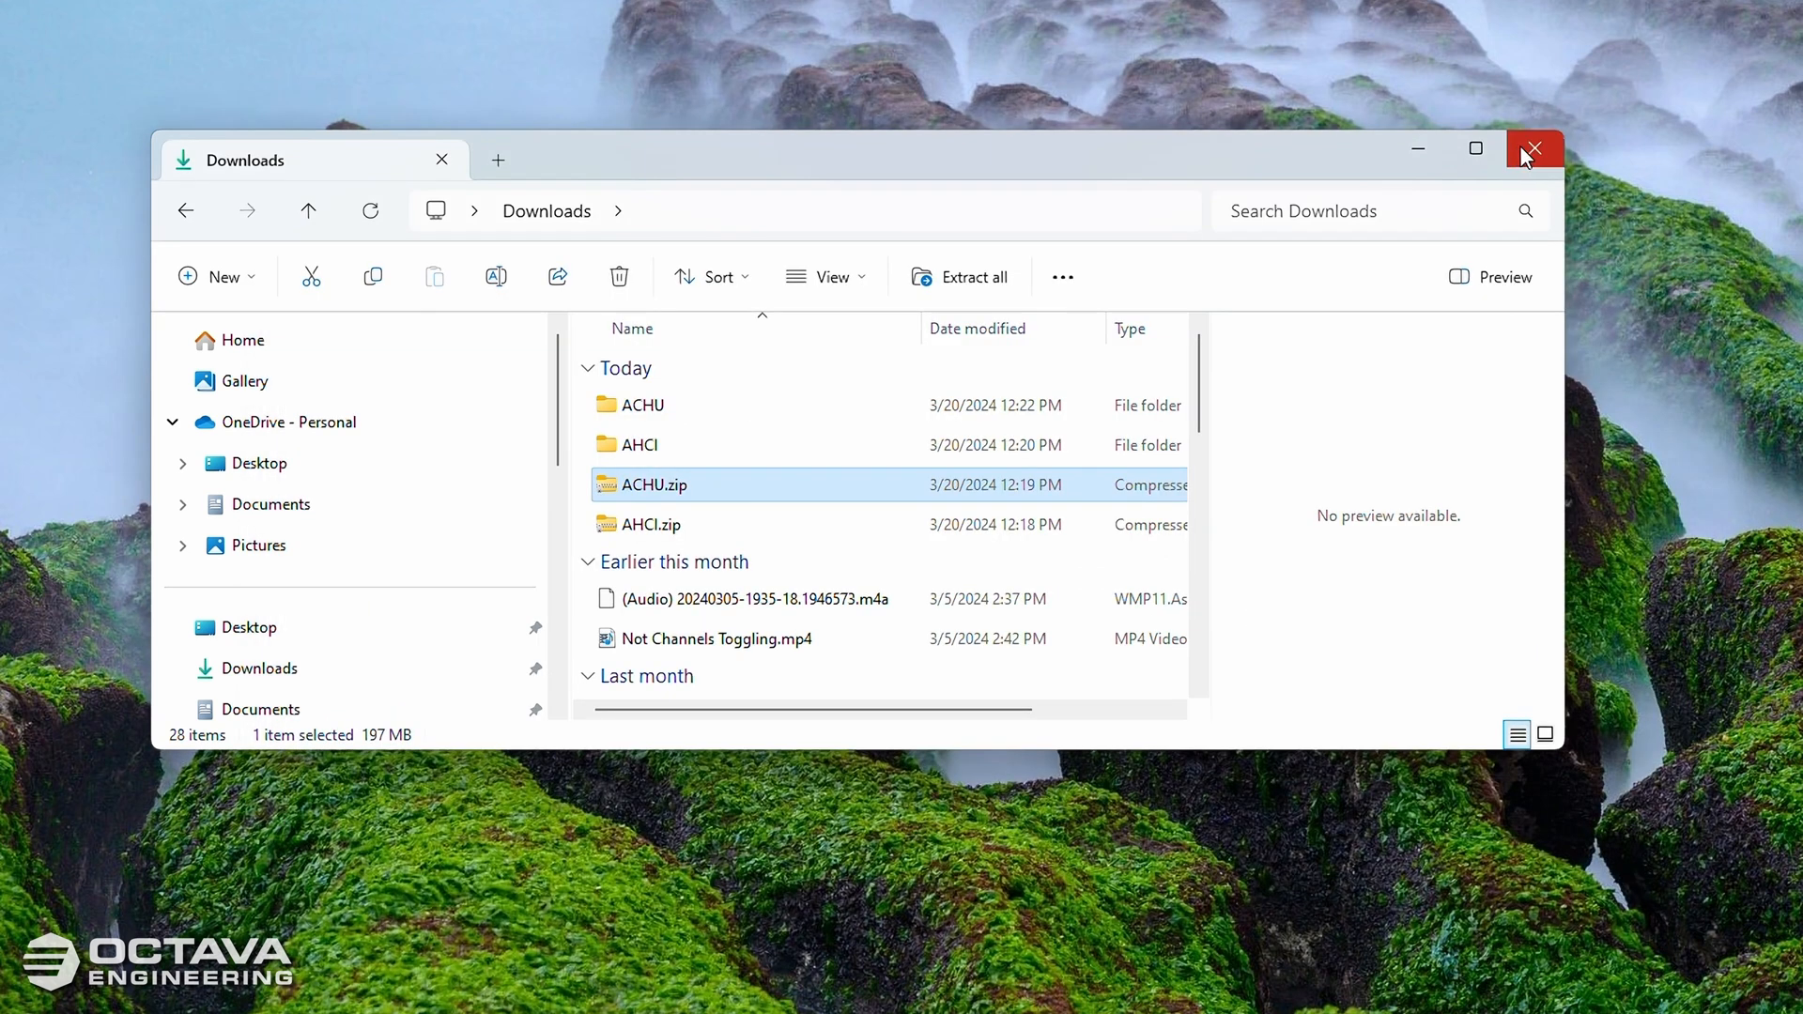
click(1534, 151)
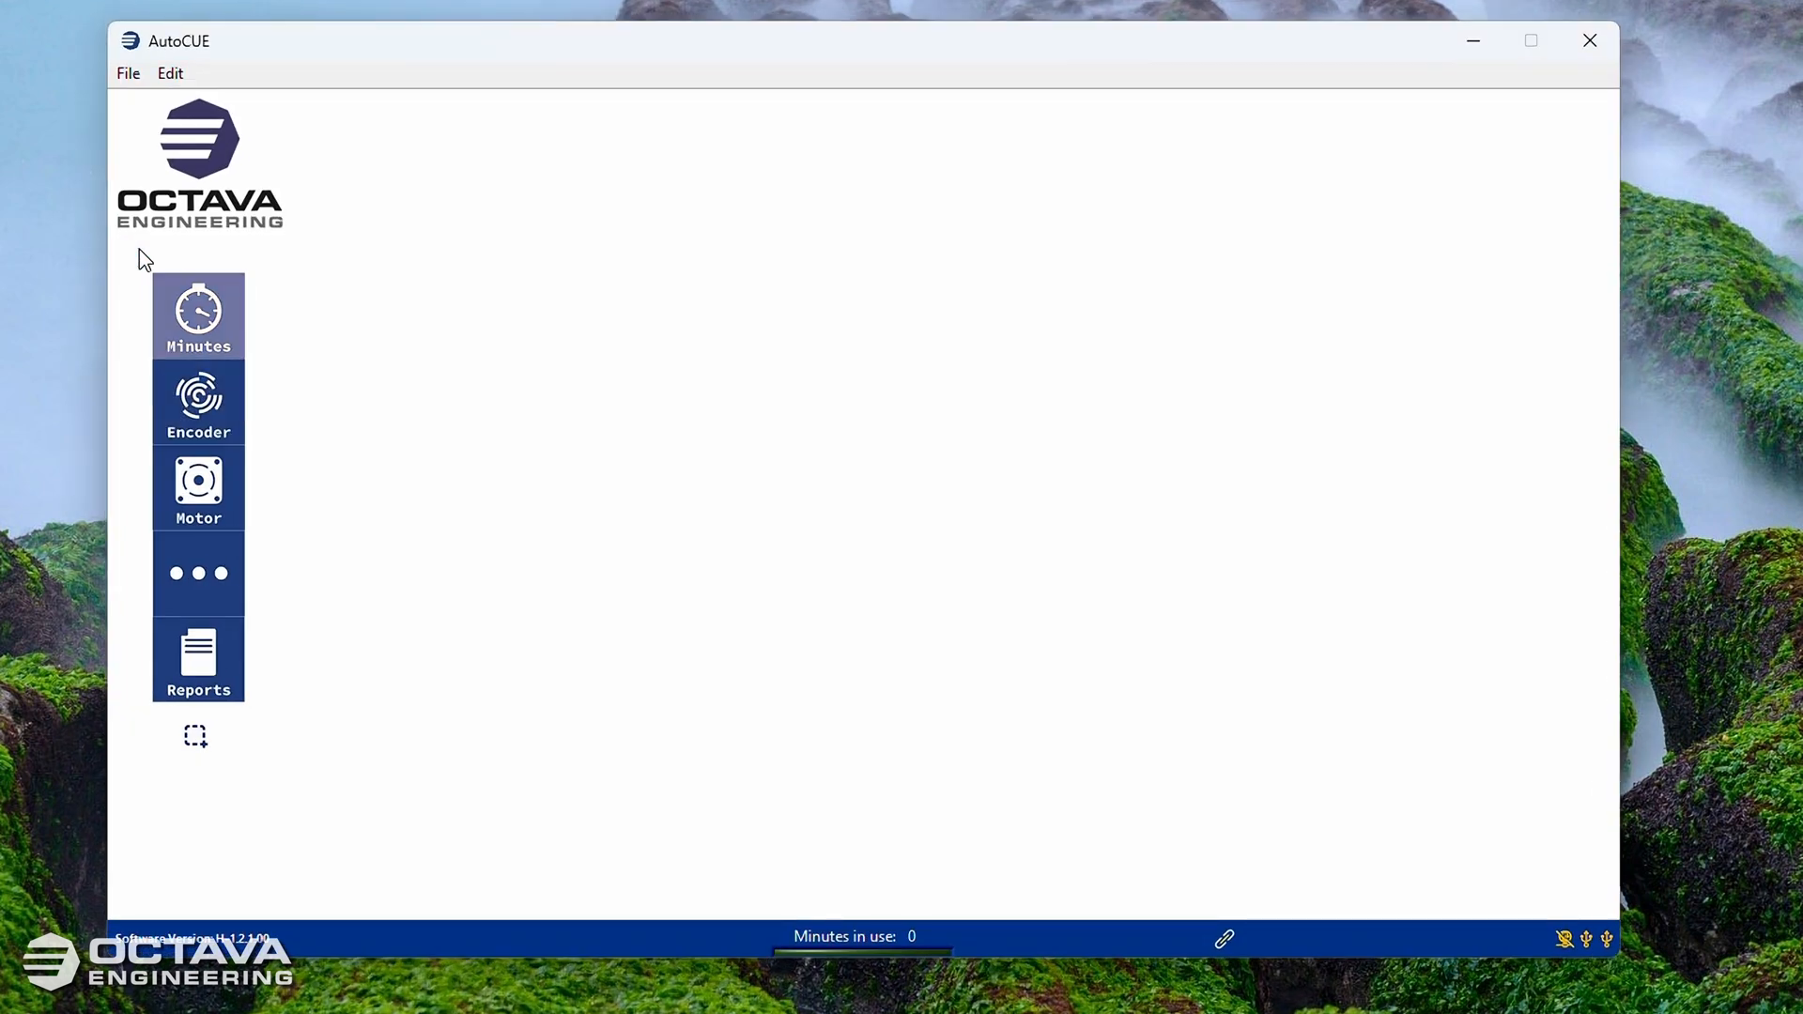
click(197, 315)
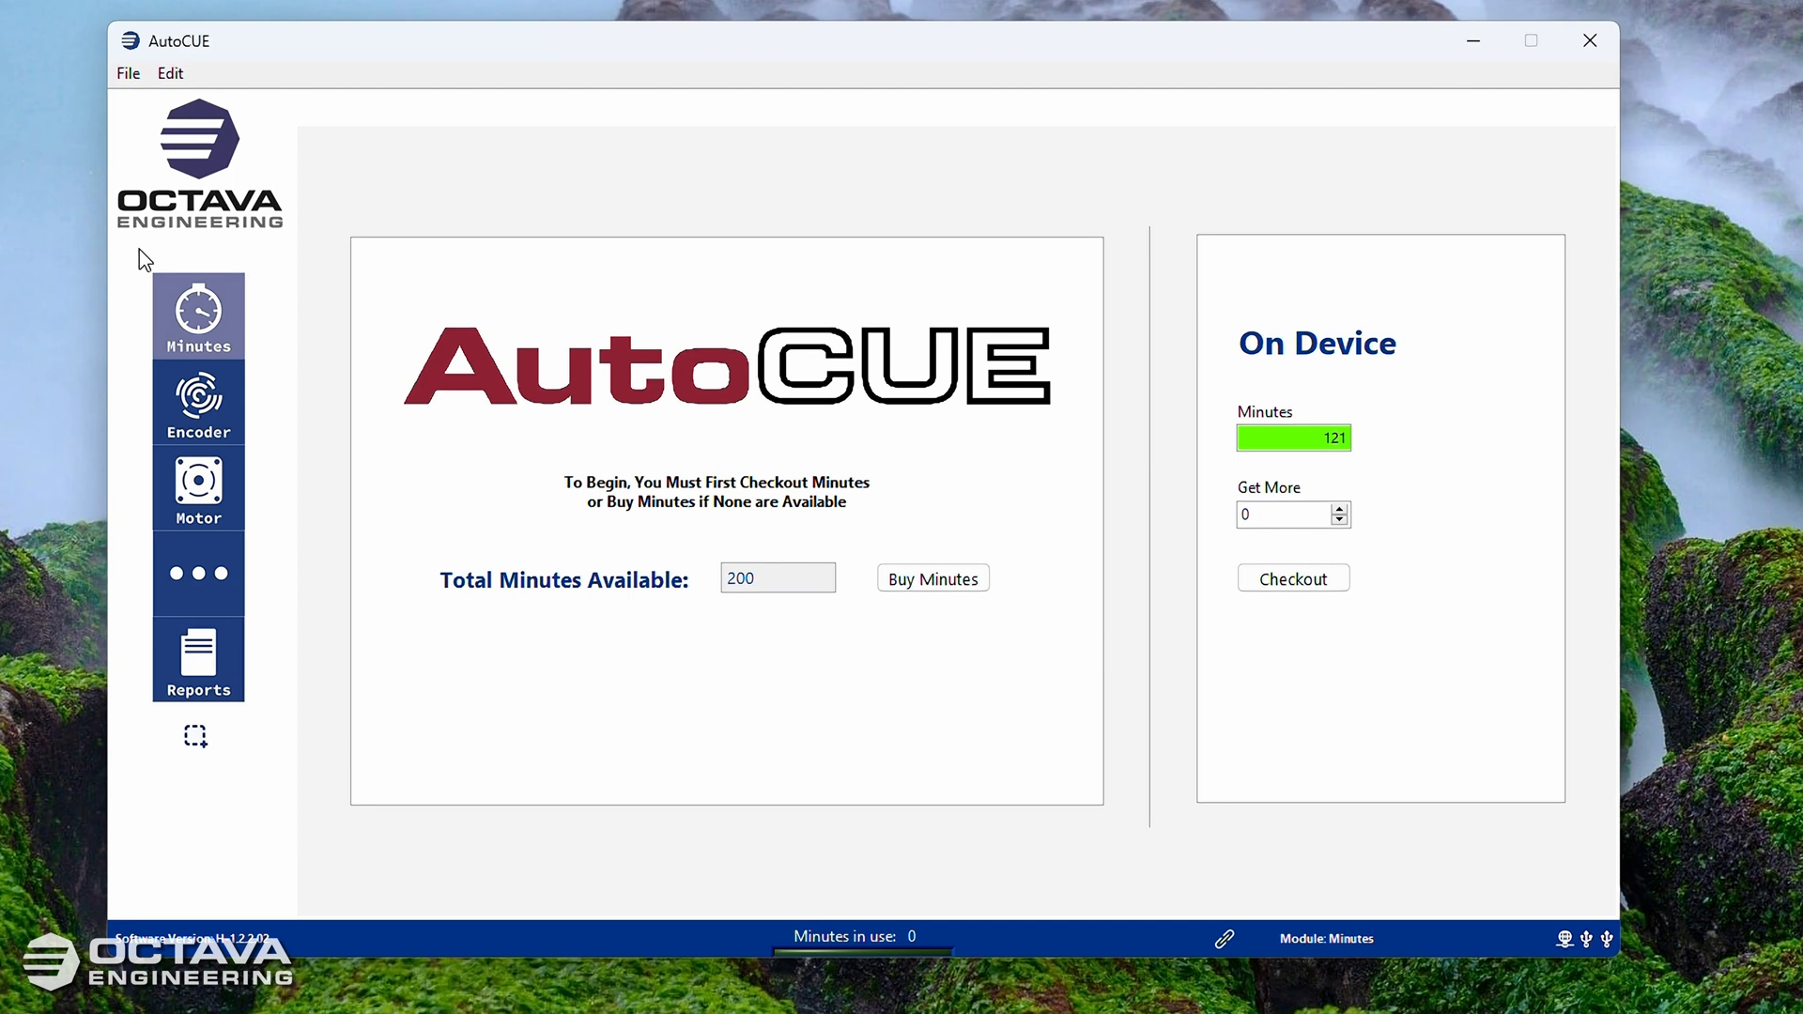
mouse_move(660, 266)
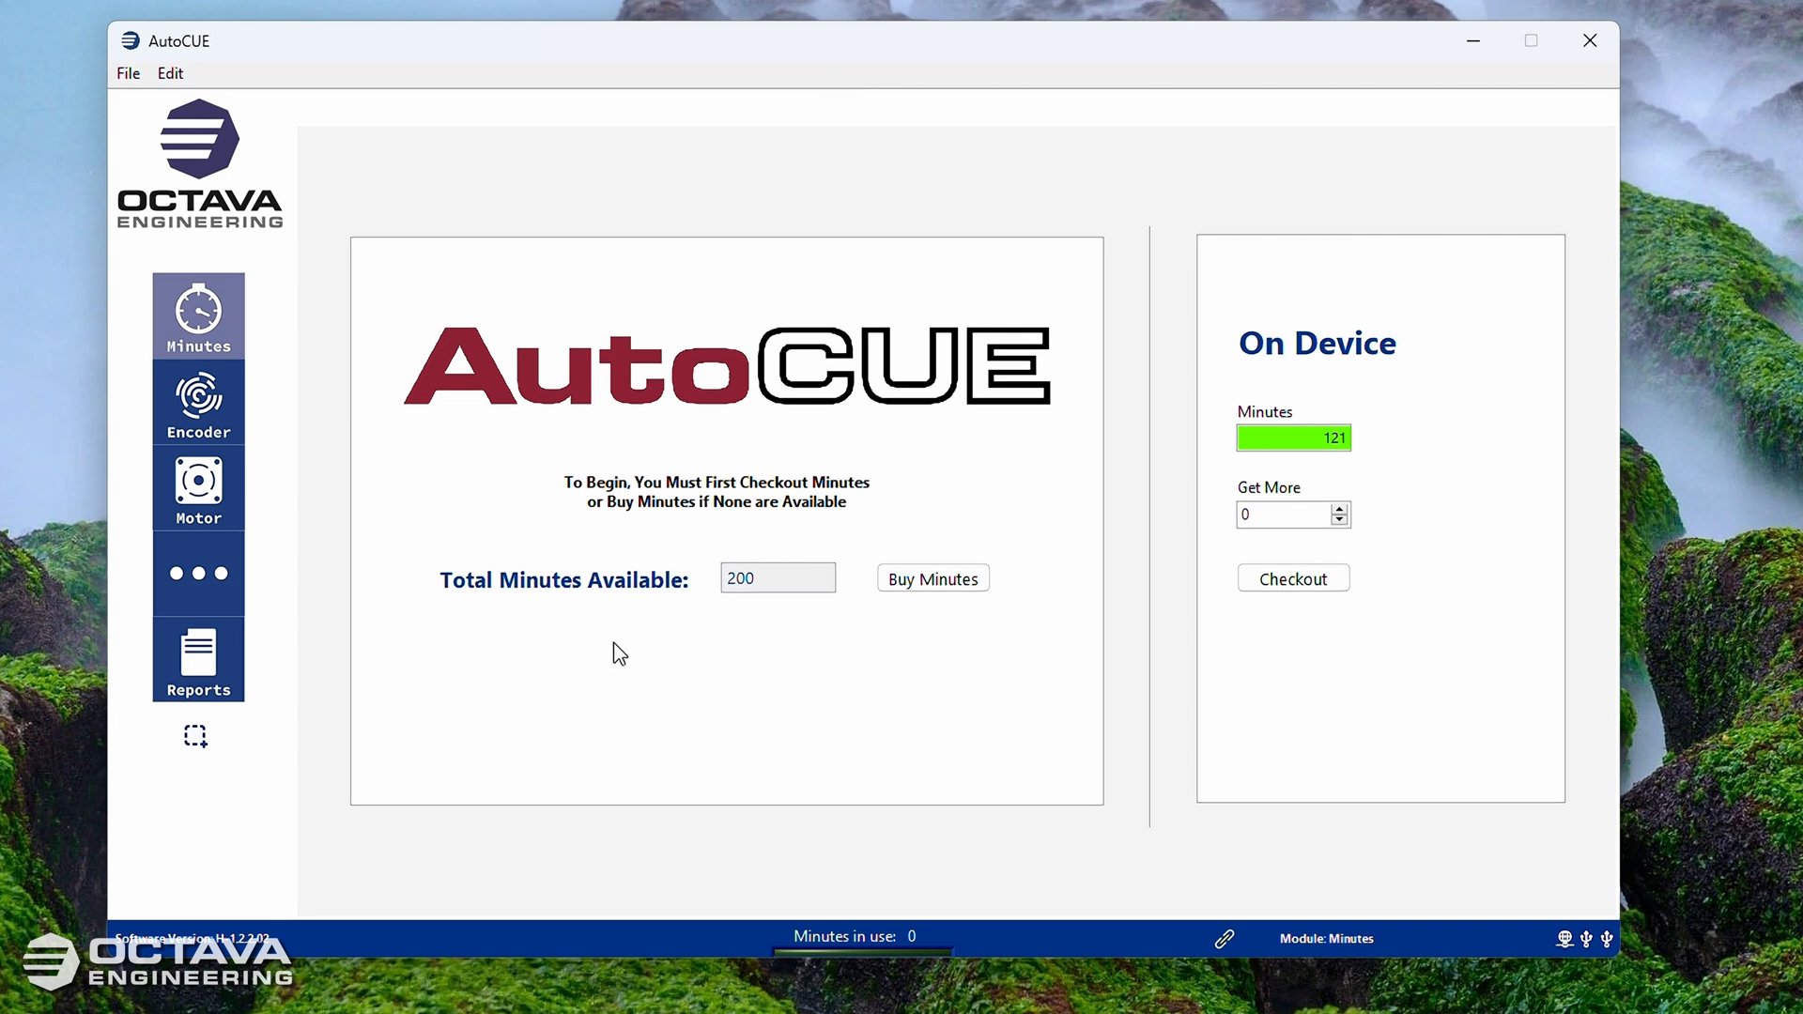
mouse_move(488, 629)
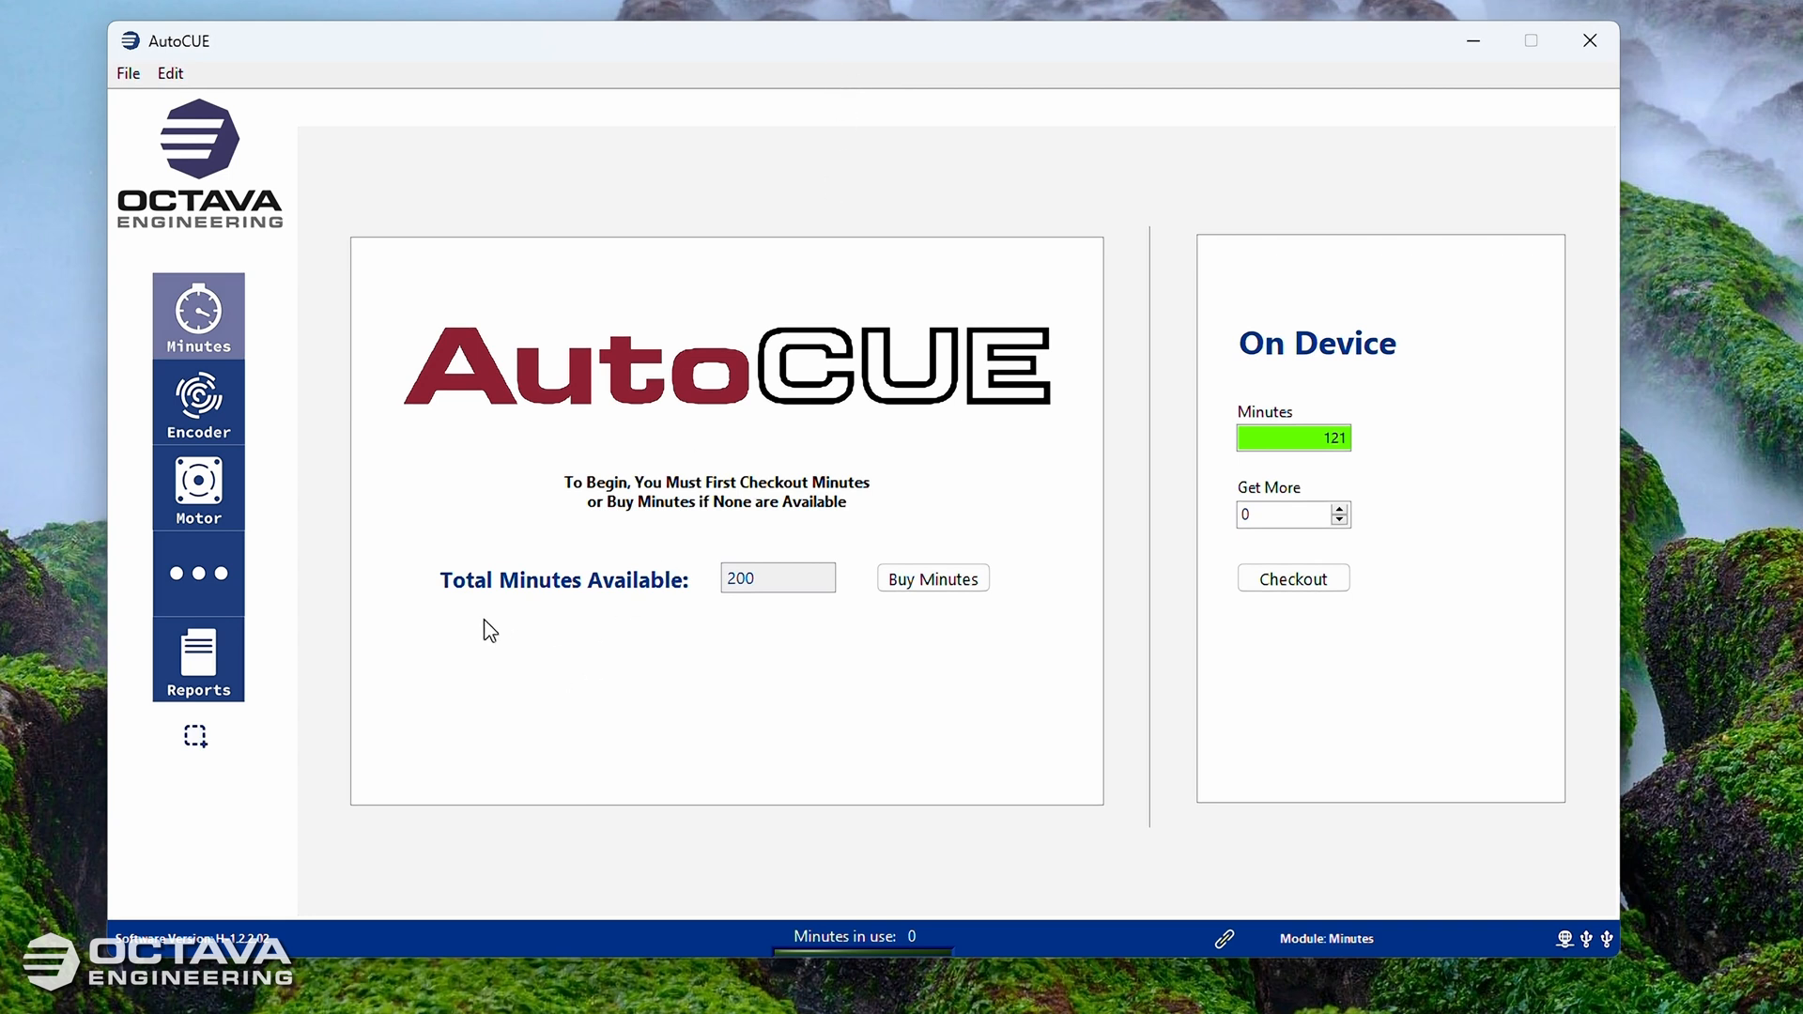
mouse_move(623, 667)
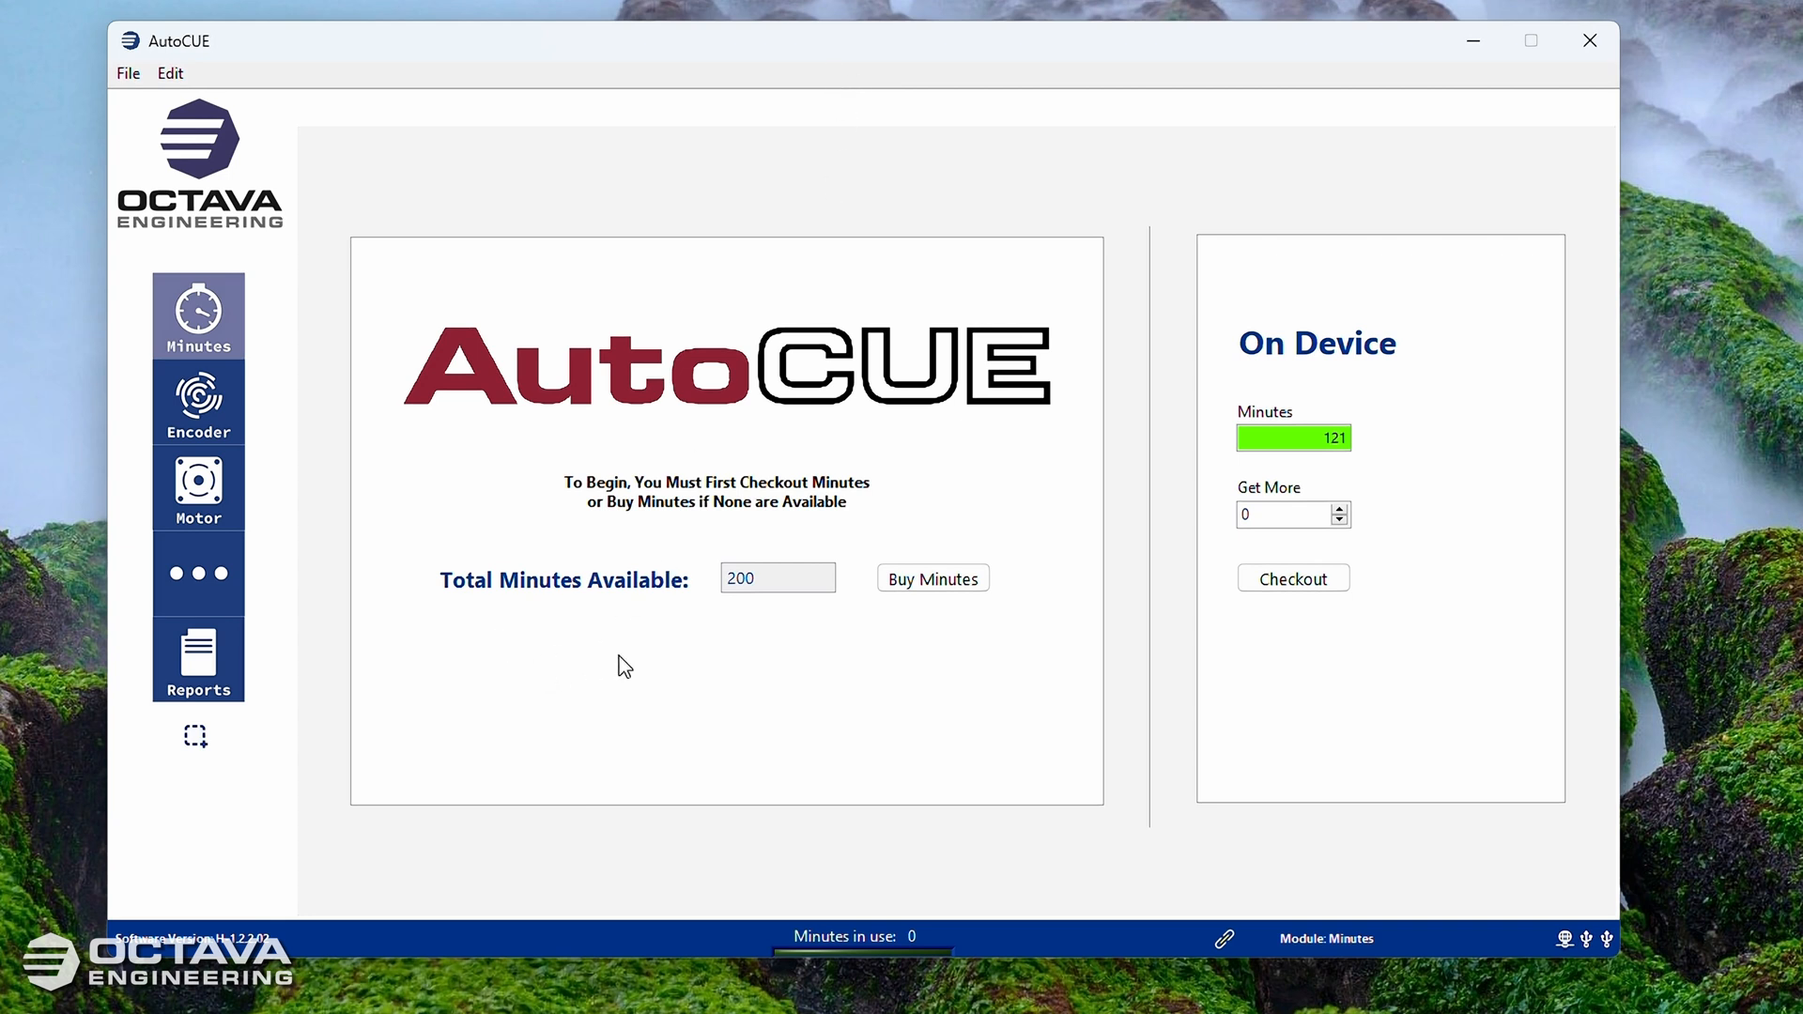
mouse_move(447, 667)
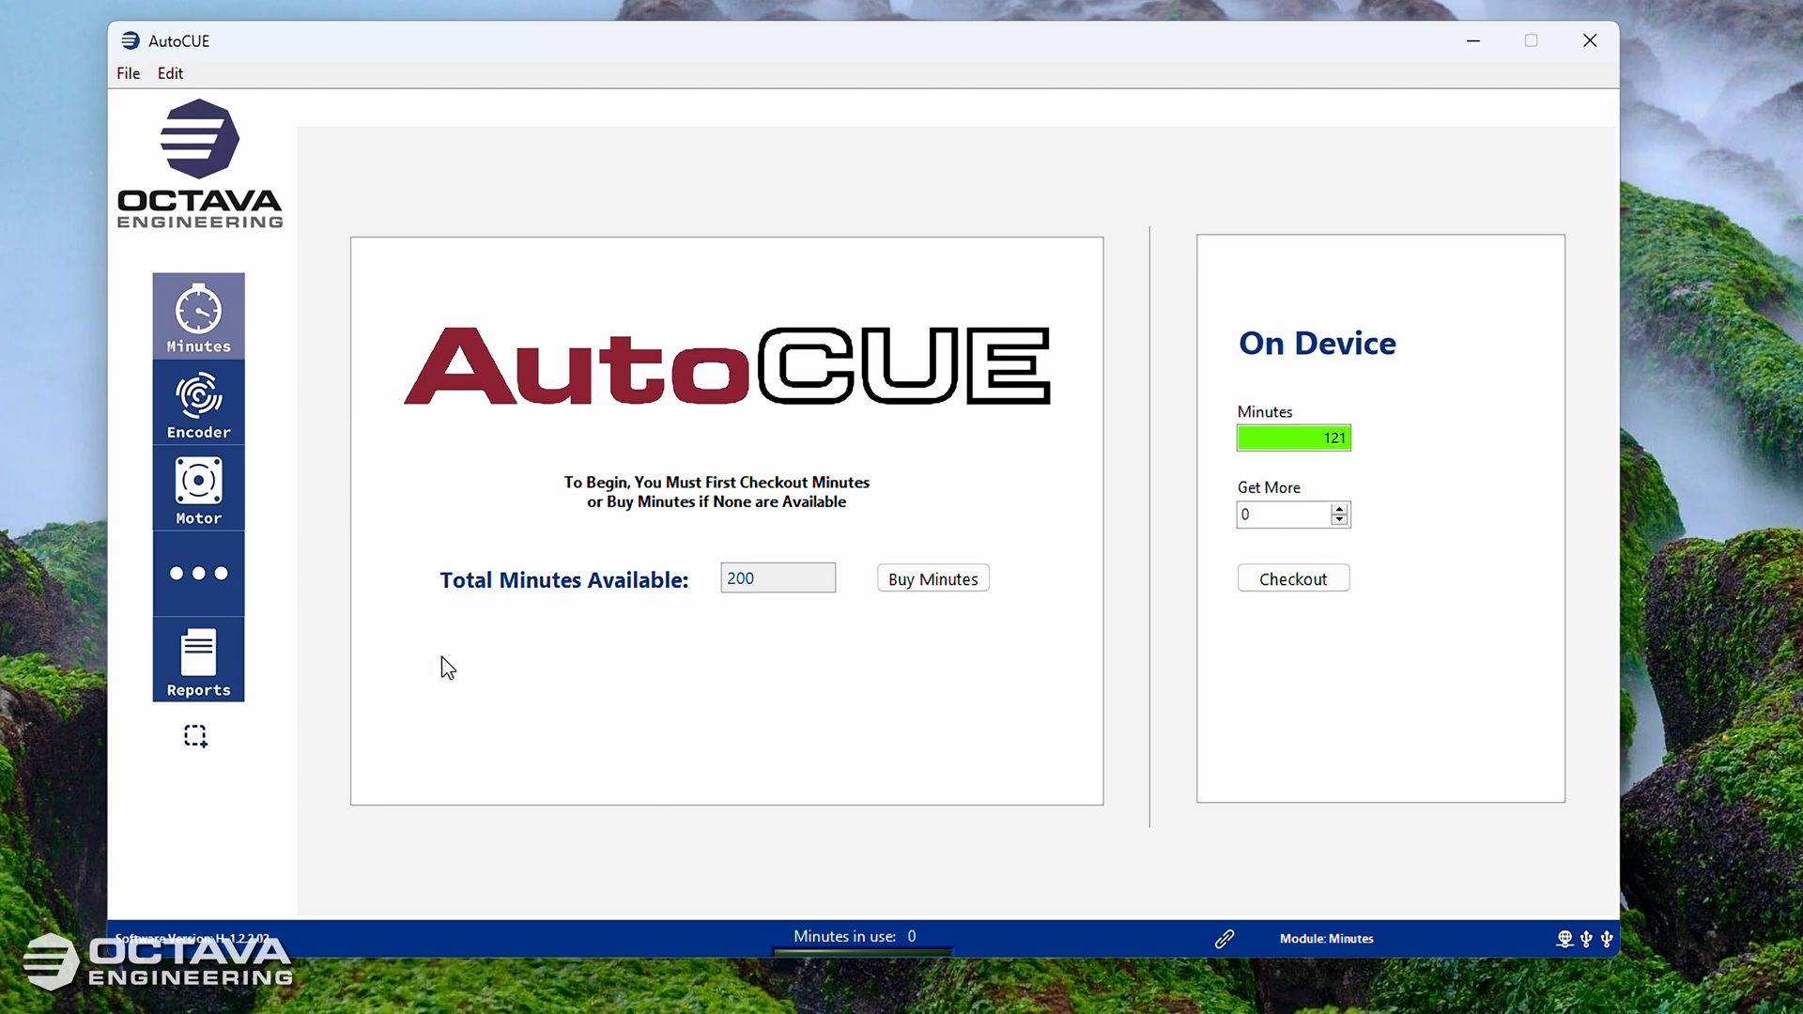
mouse_move(327, 631)
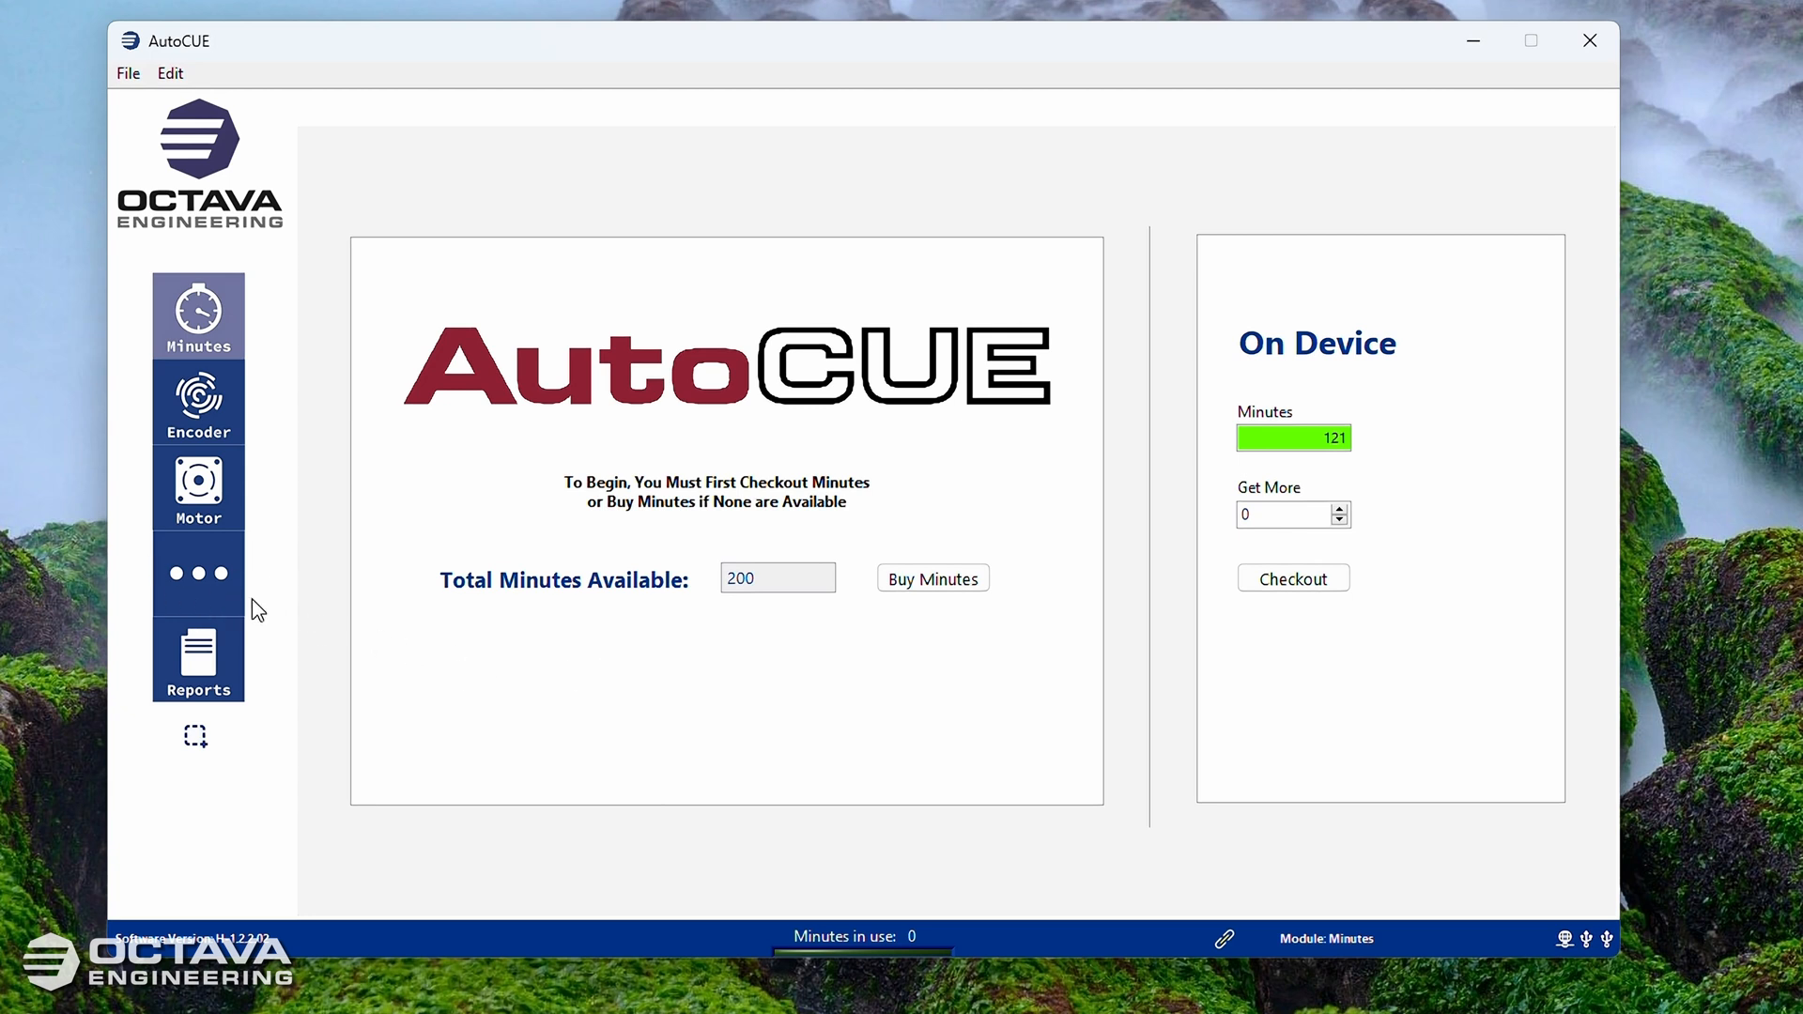
mouse_move(191, 599)
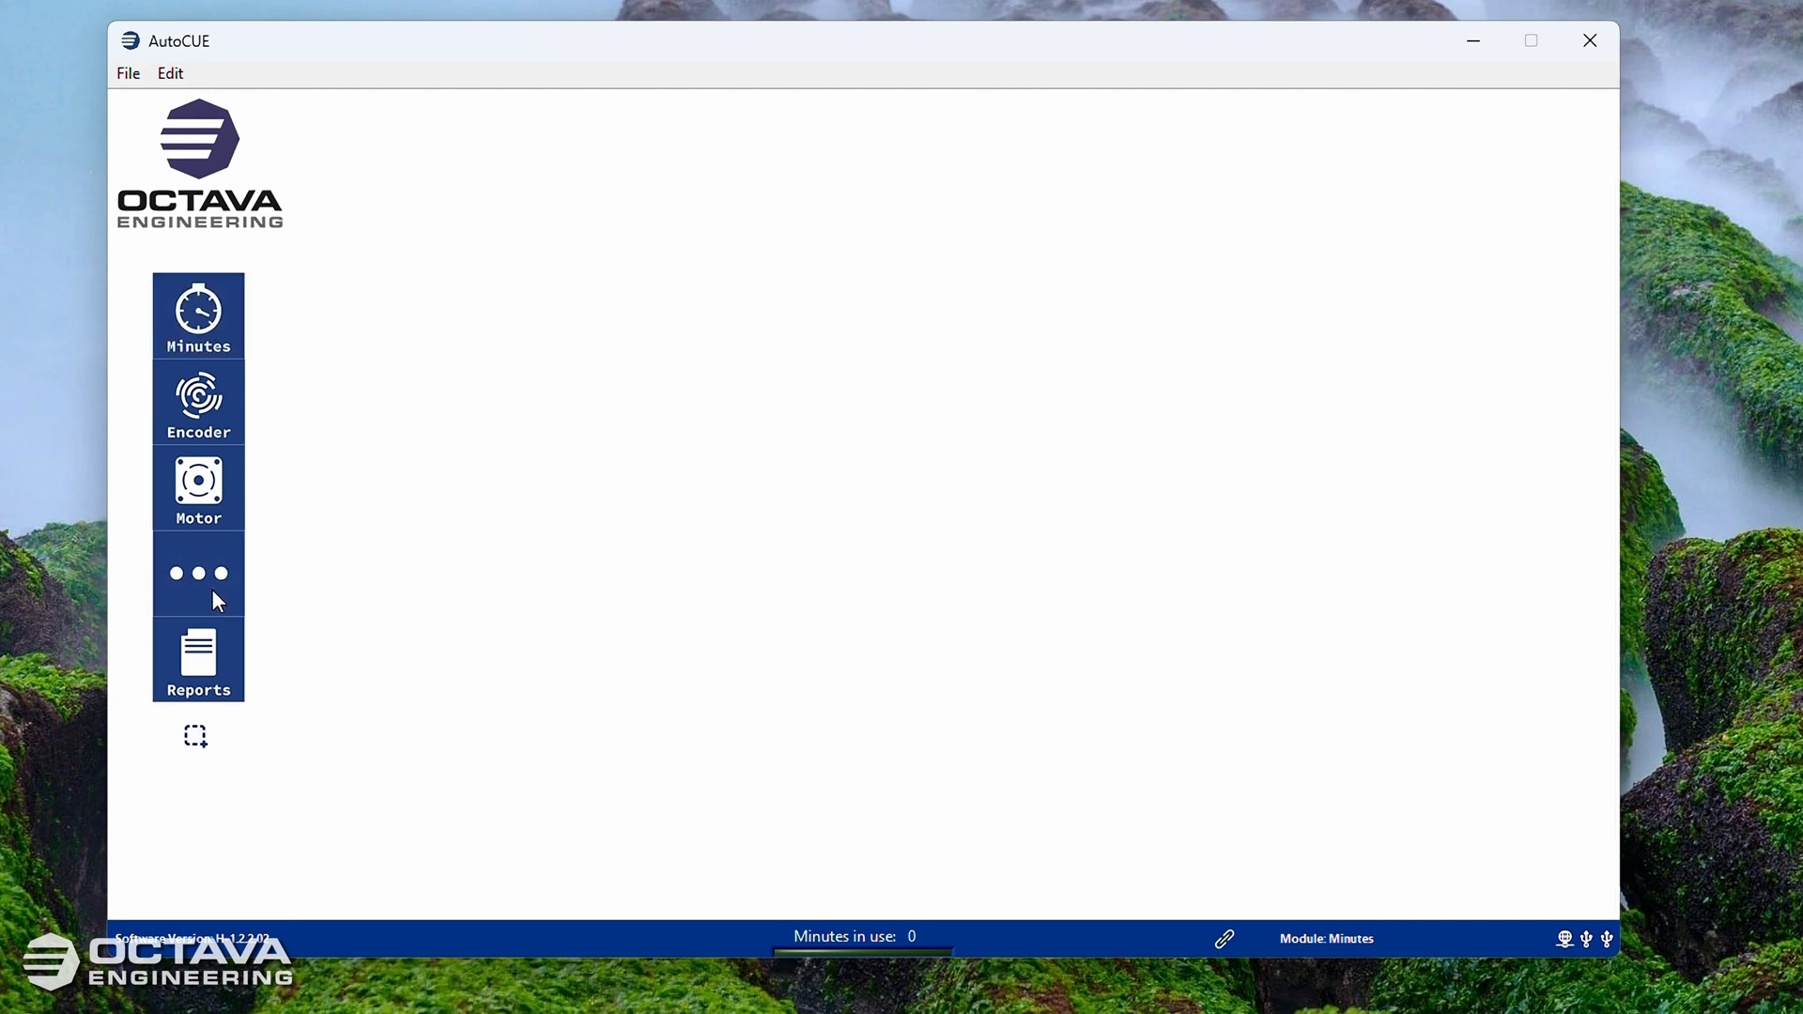
Step: Go to AutoCUE's additional tools page and bring up Application Preferences
click(198, 573)
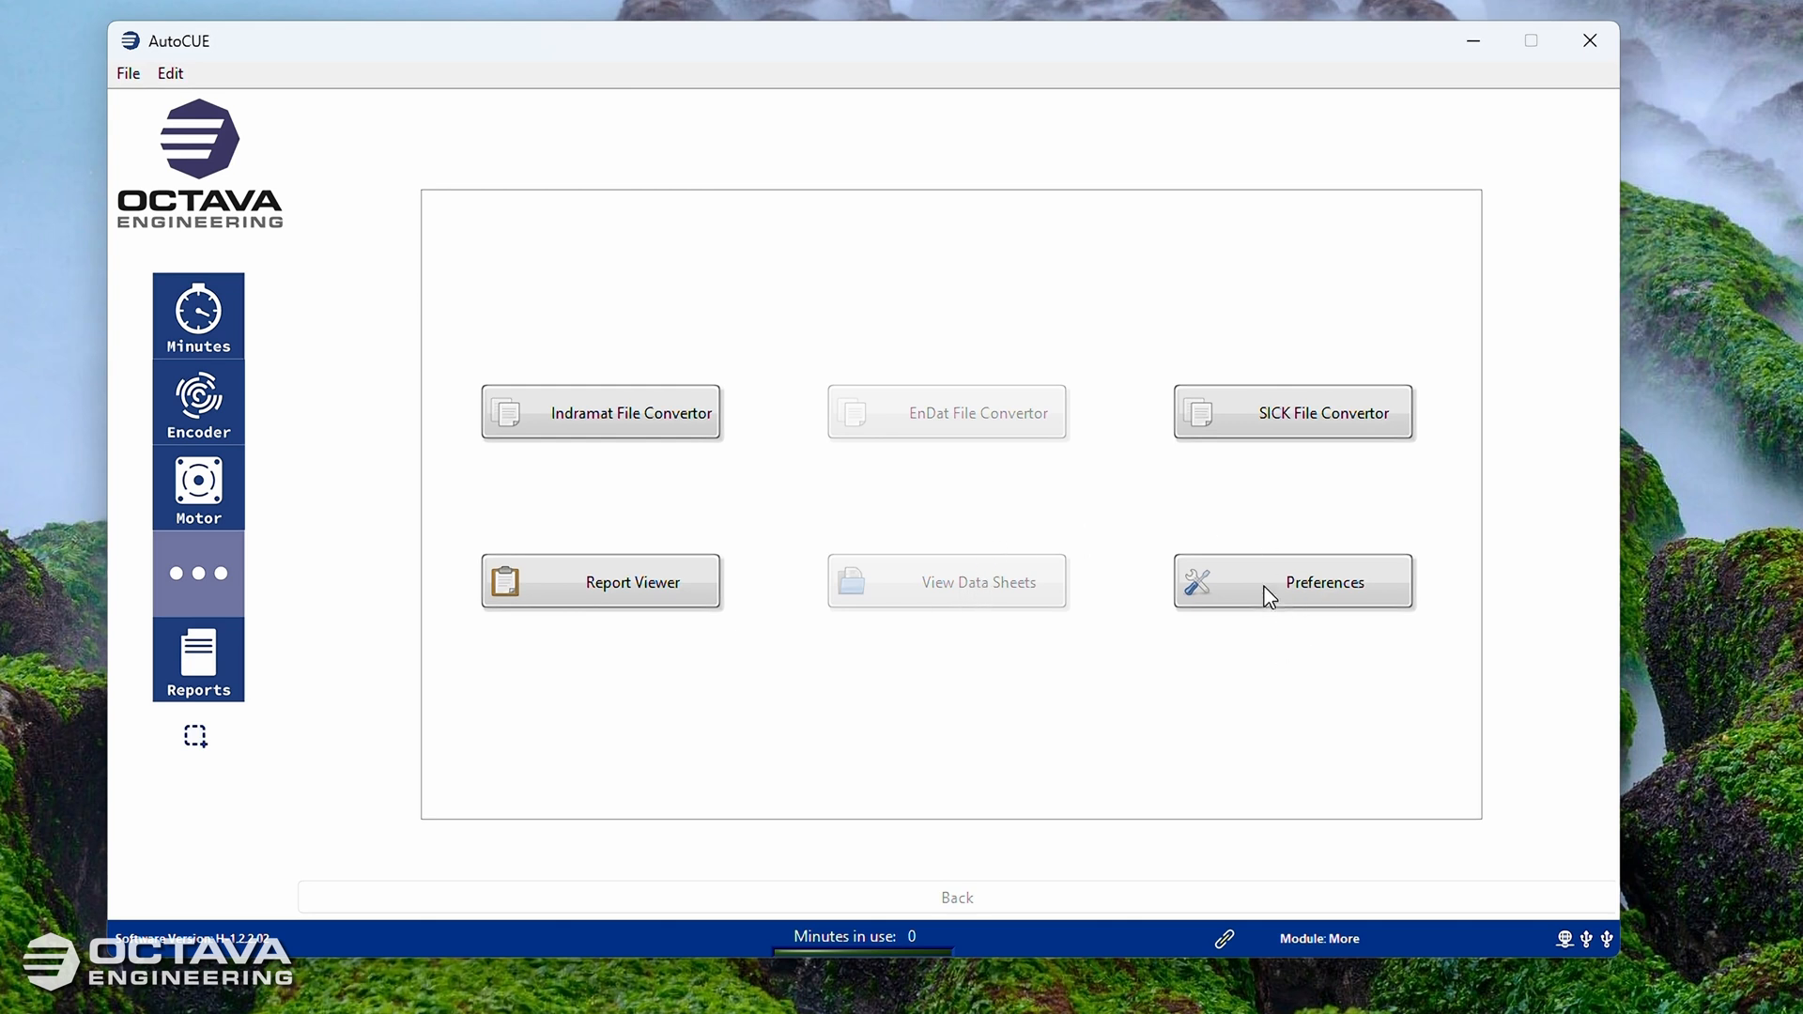
click(1292, 581)
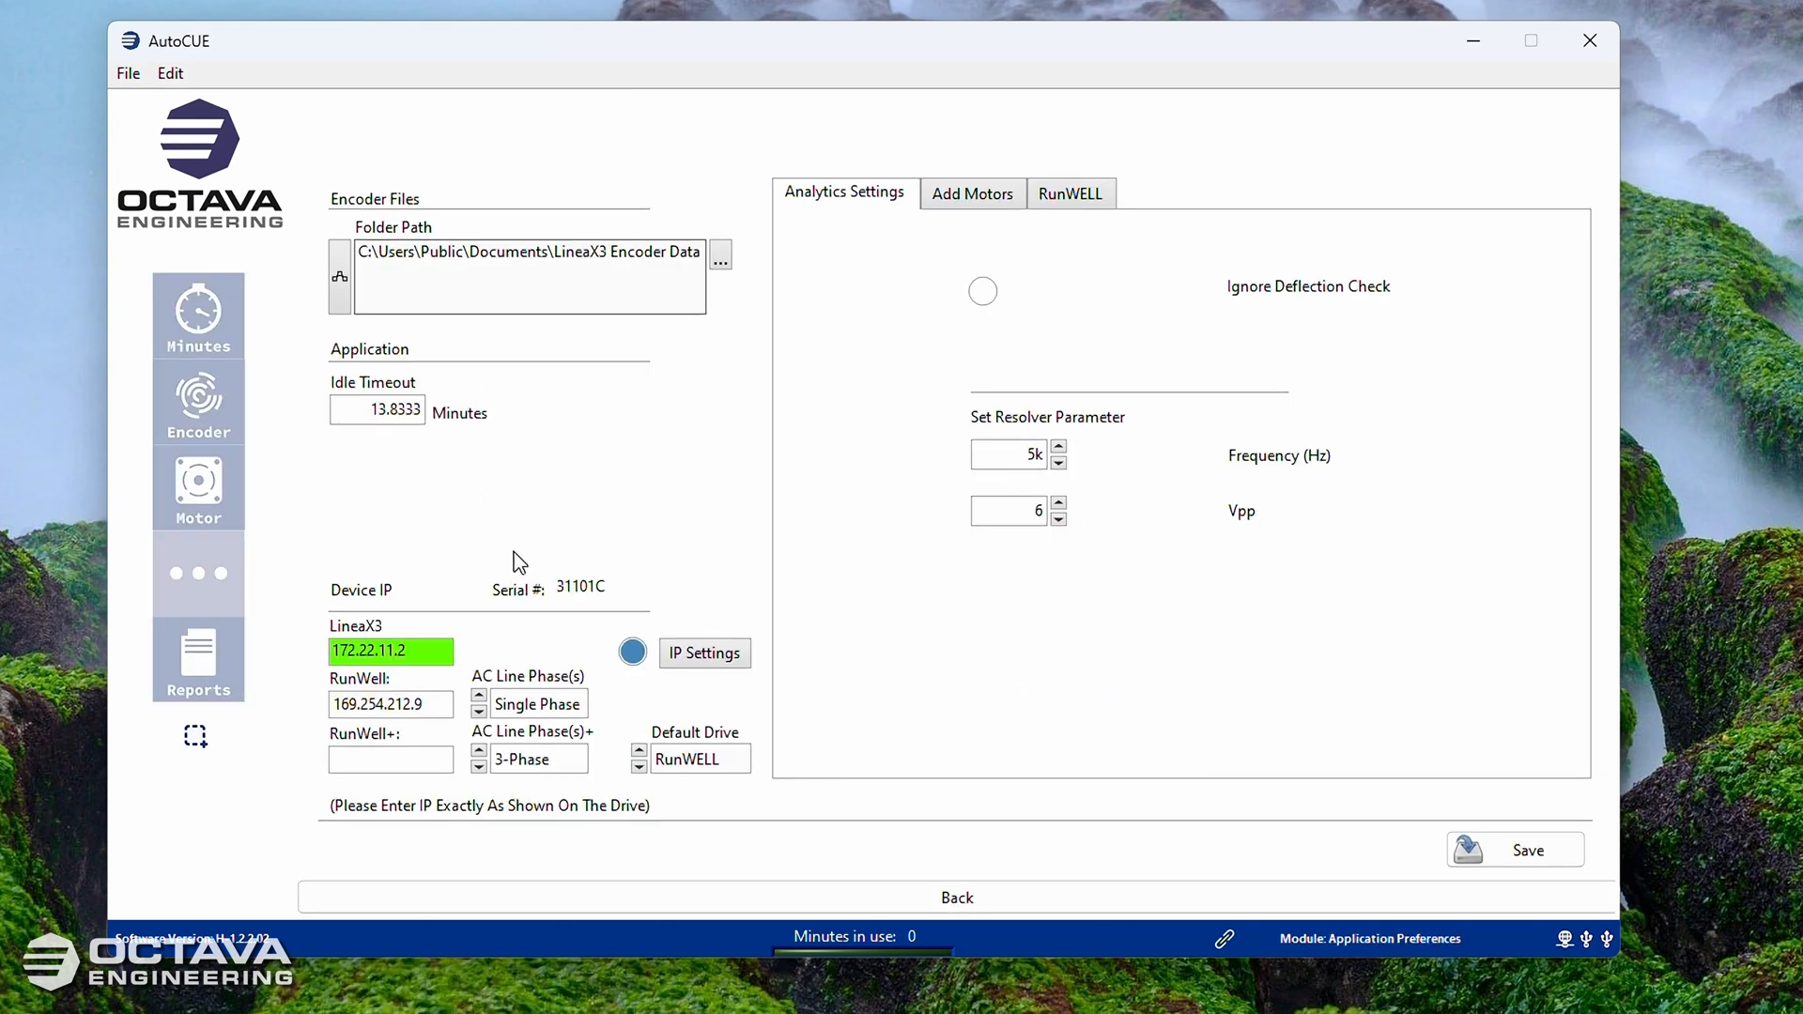
mouse_move(384, 749)
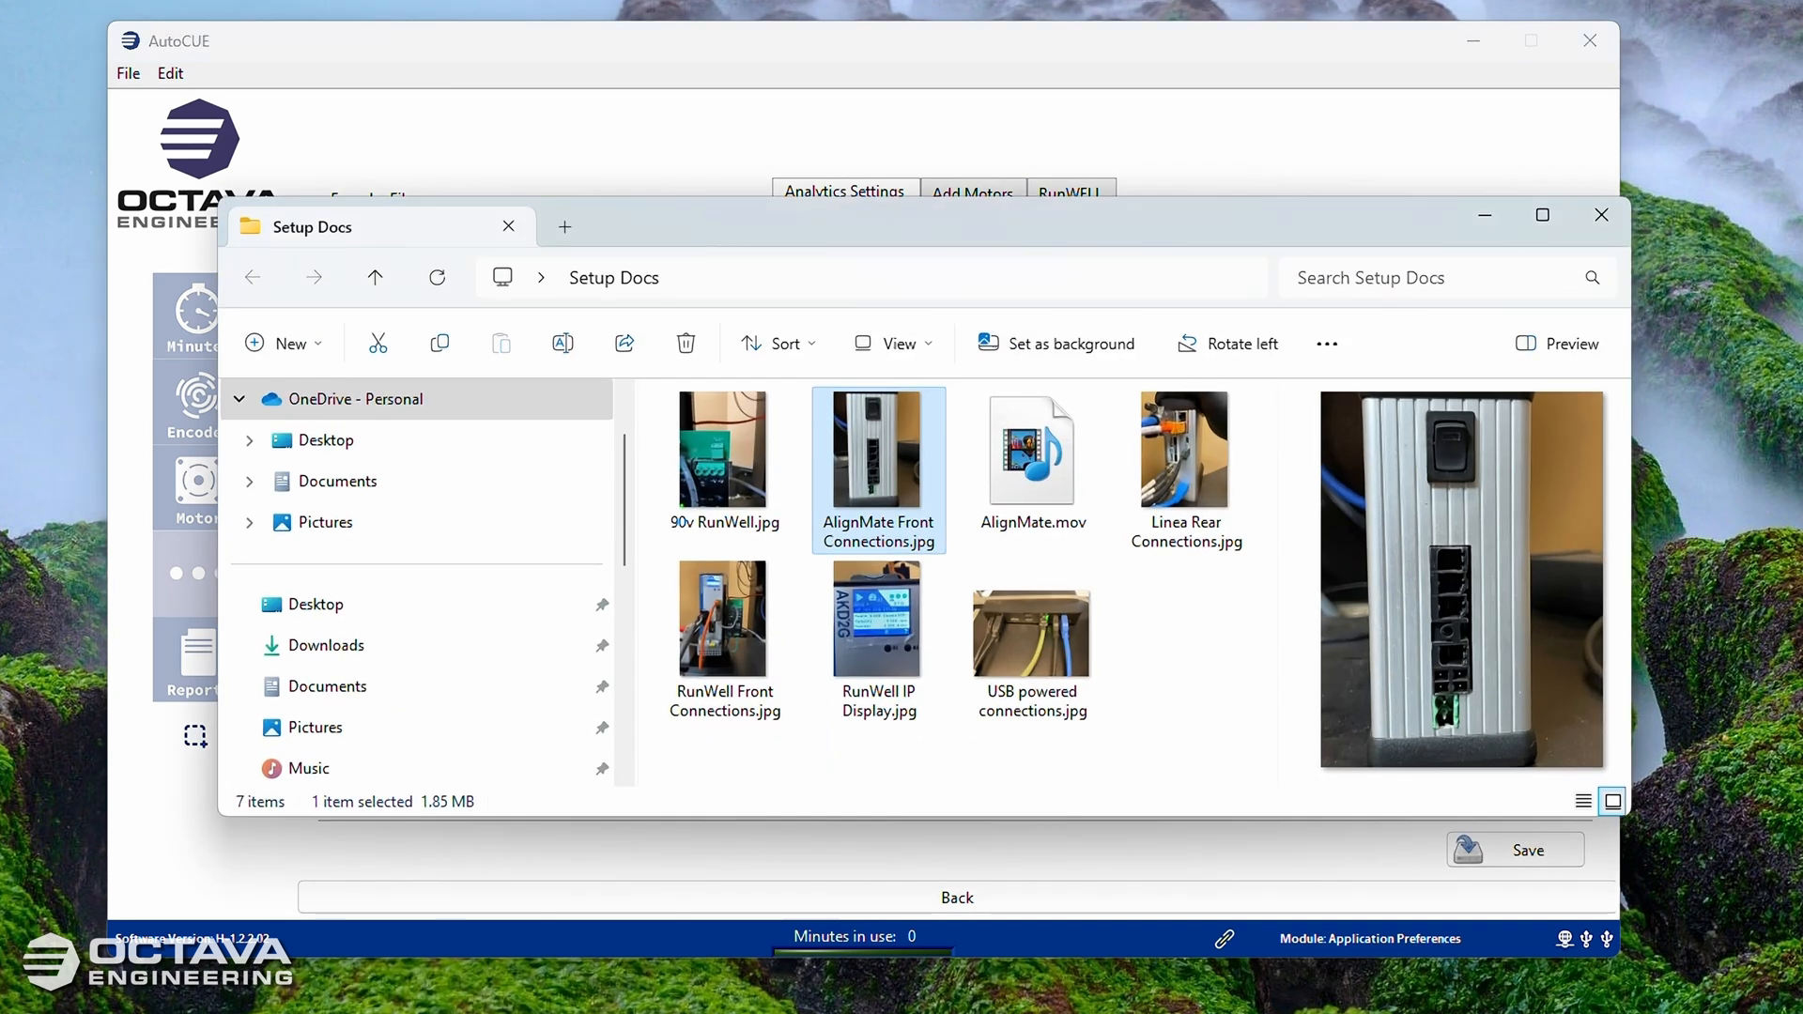
mouse_move(841, 681)
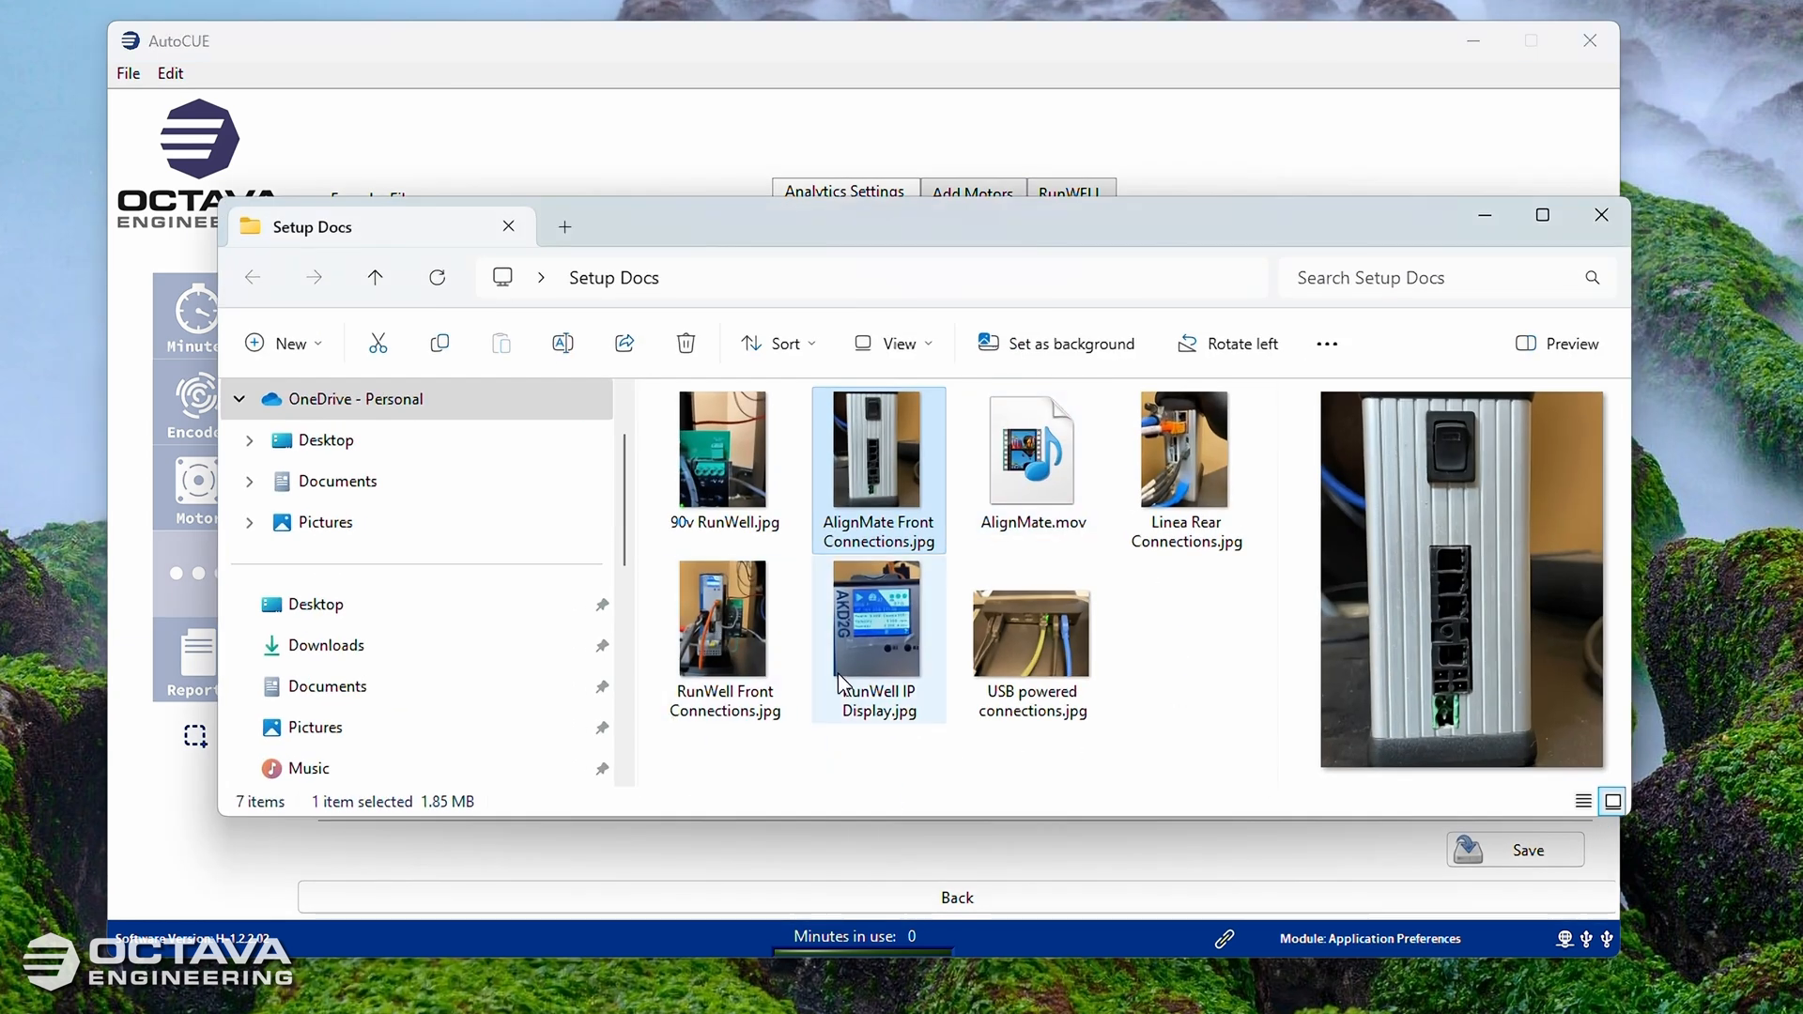
Step: View the RunWell IP Display photo to read the drive IP 169.254.171.38
double_click(877, 621)
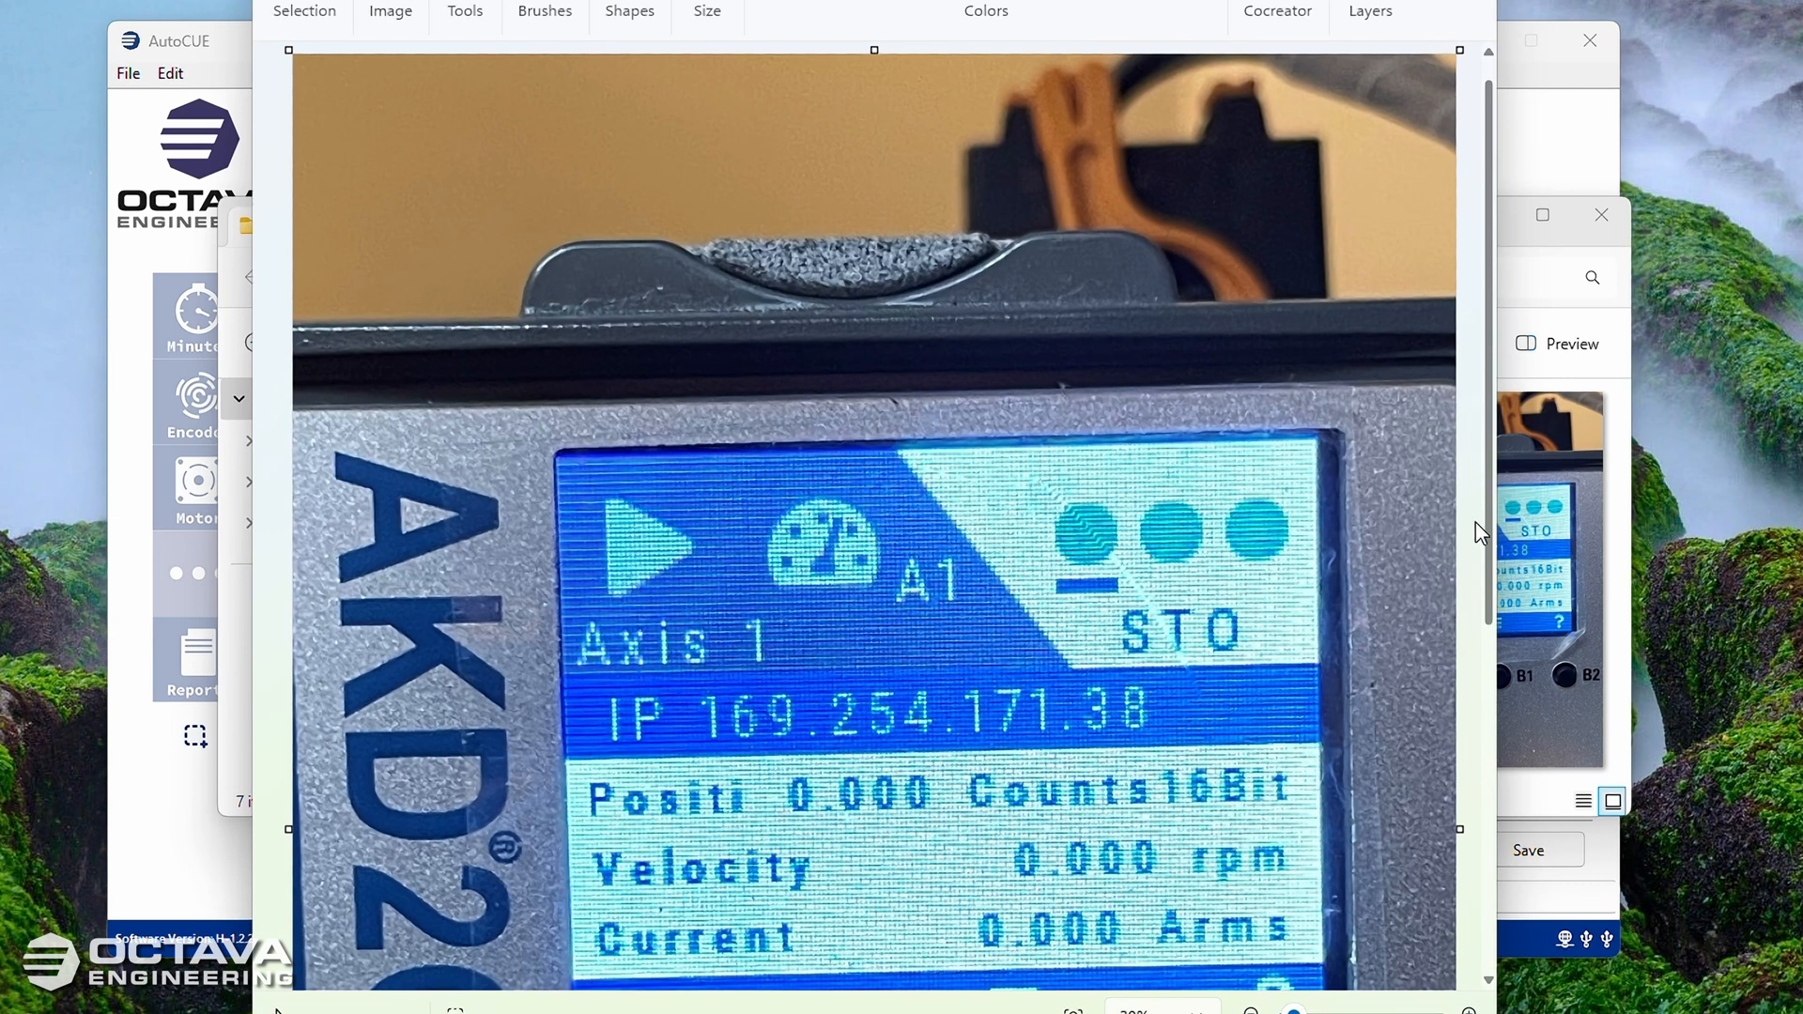
scroll(down, 3)
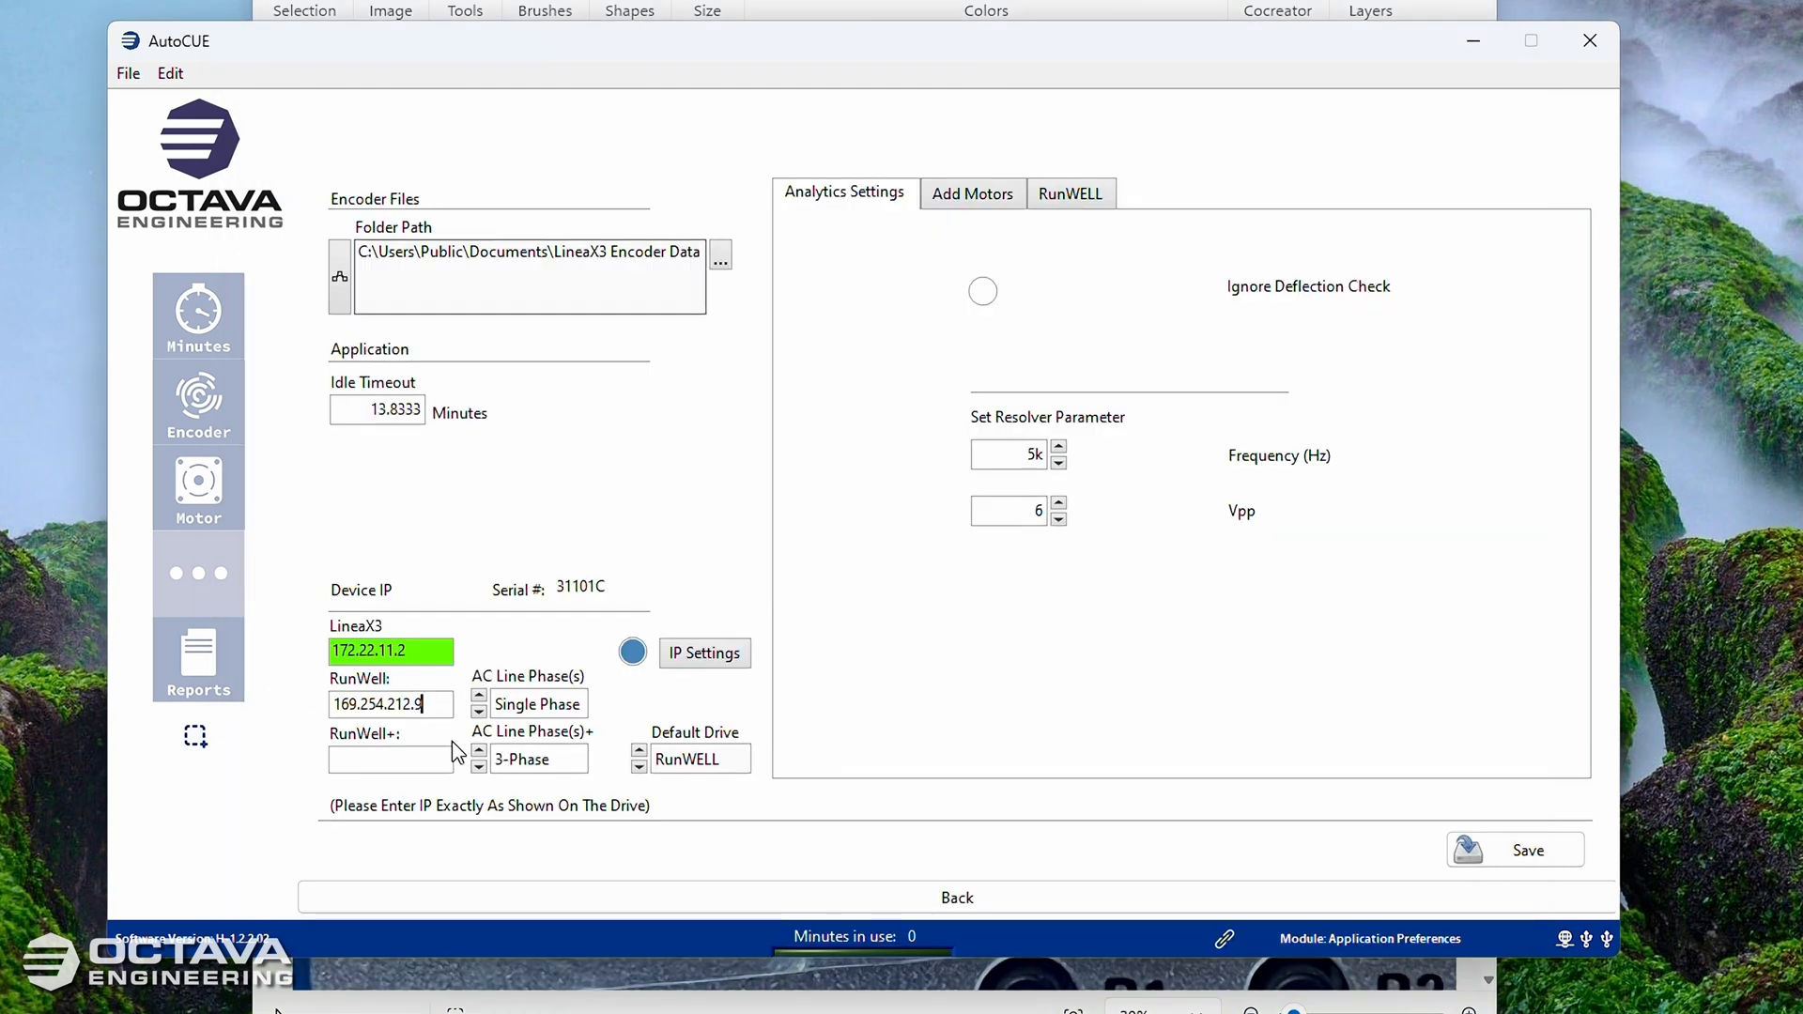
Step: Set the RunWell IP to 169.254.171.38 and its AC line phase to 3-Phase
key(Backspace)
text(71)
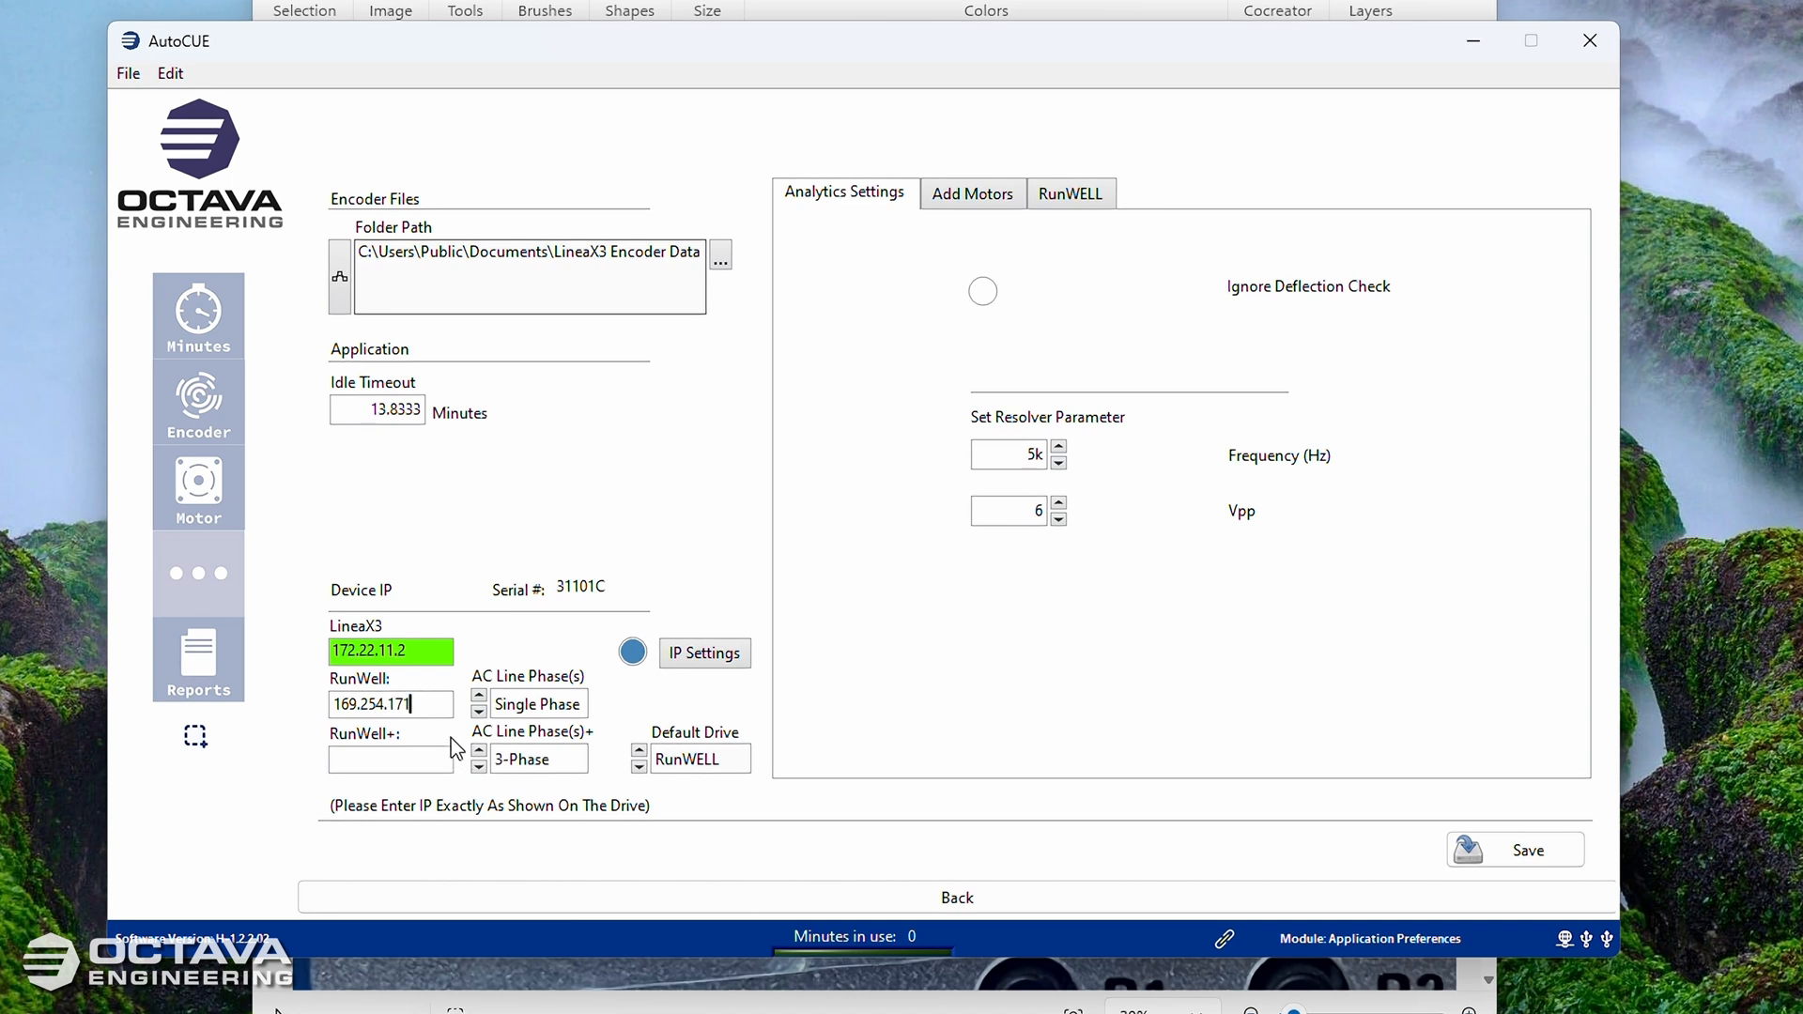
text(8)
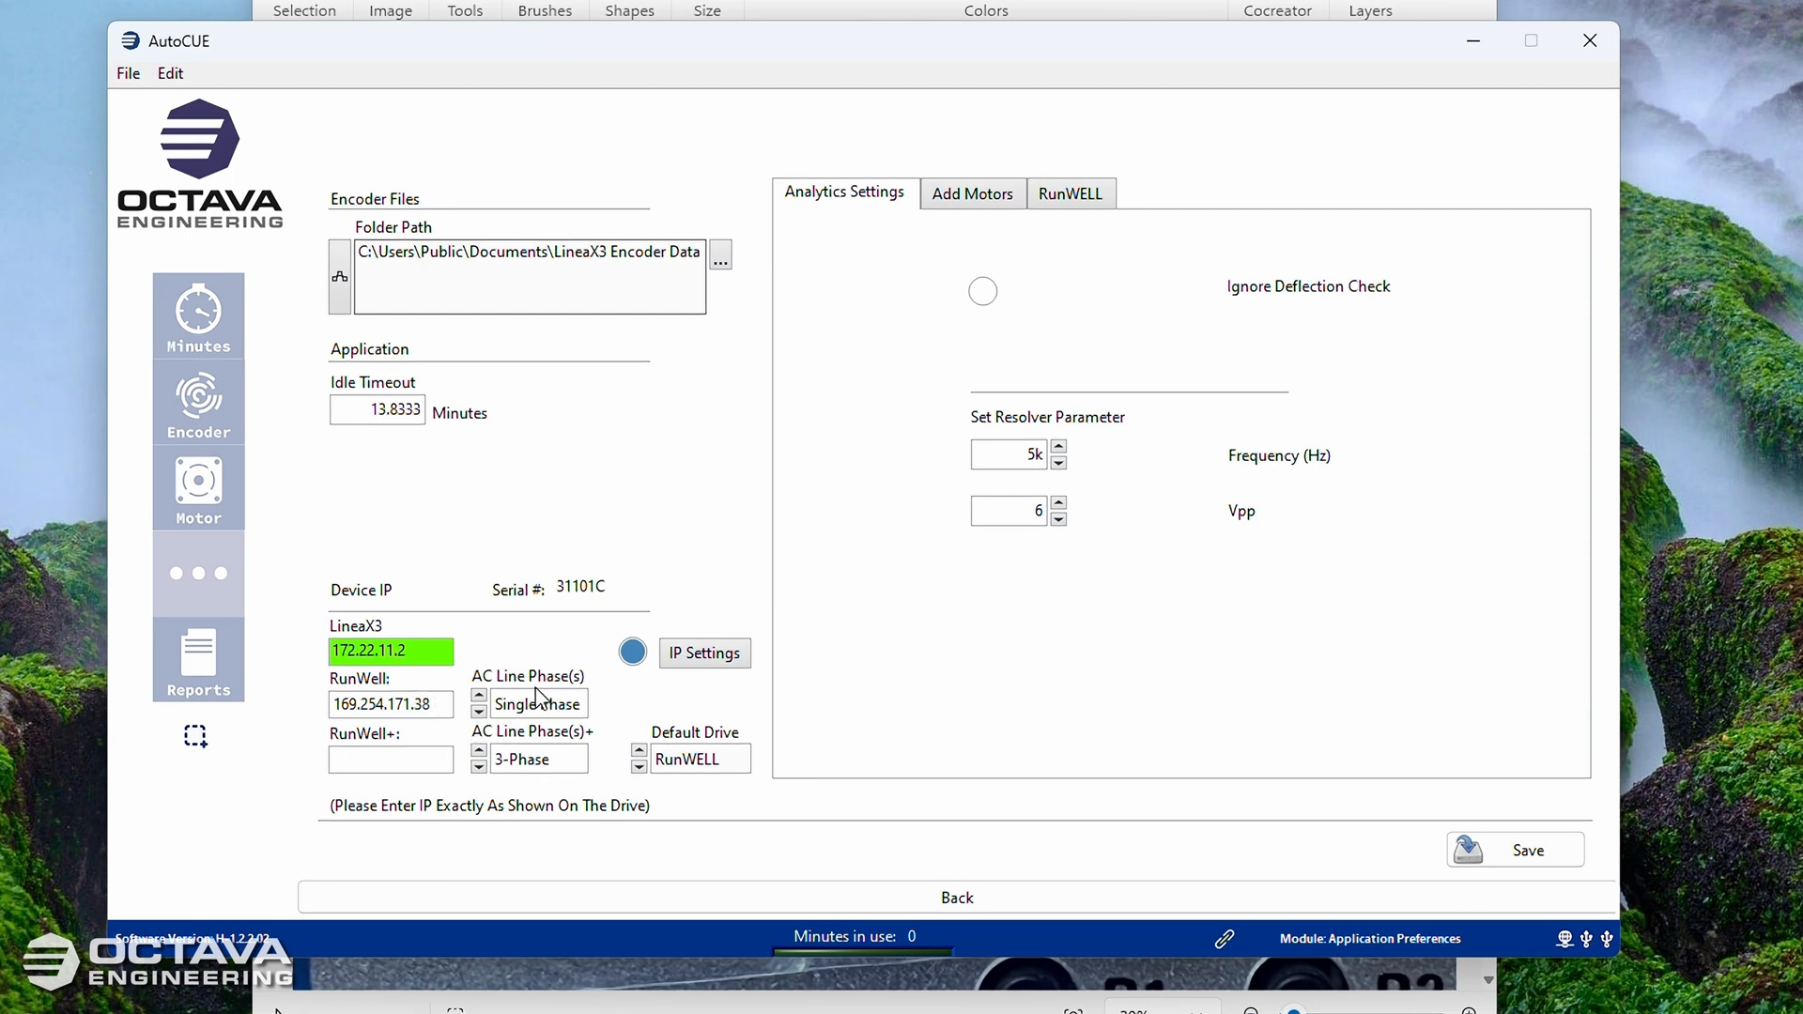
mouse_move(575, 721)
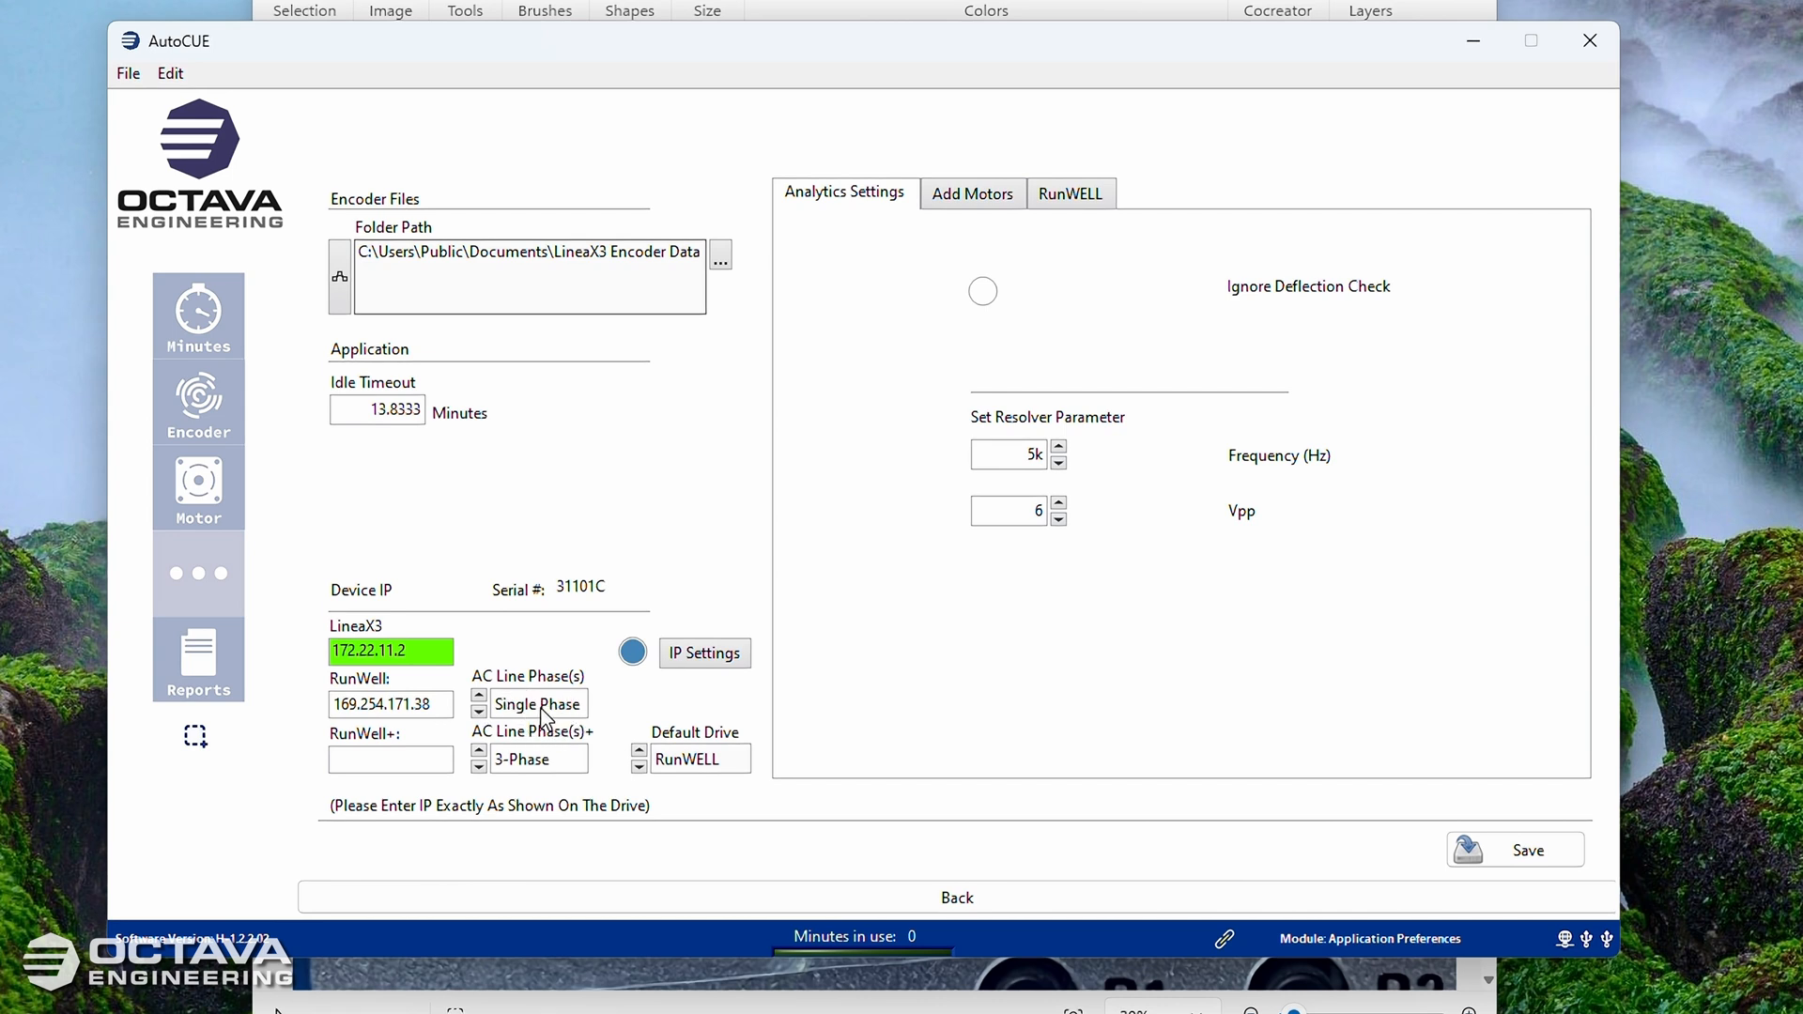
click(537, 702)
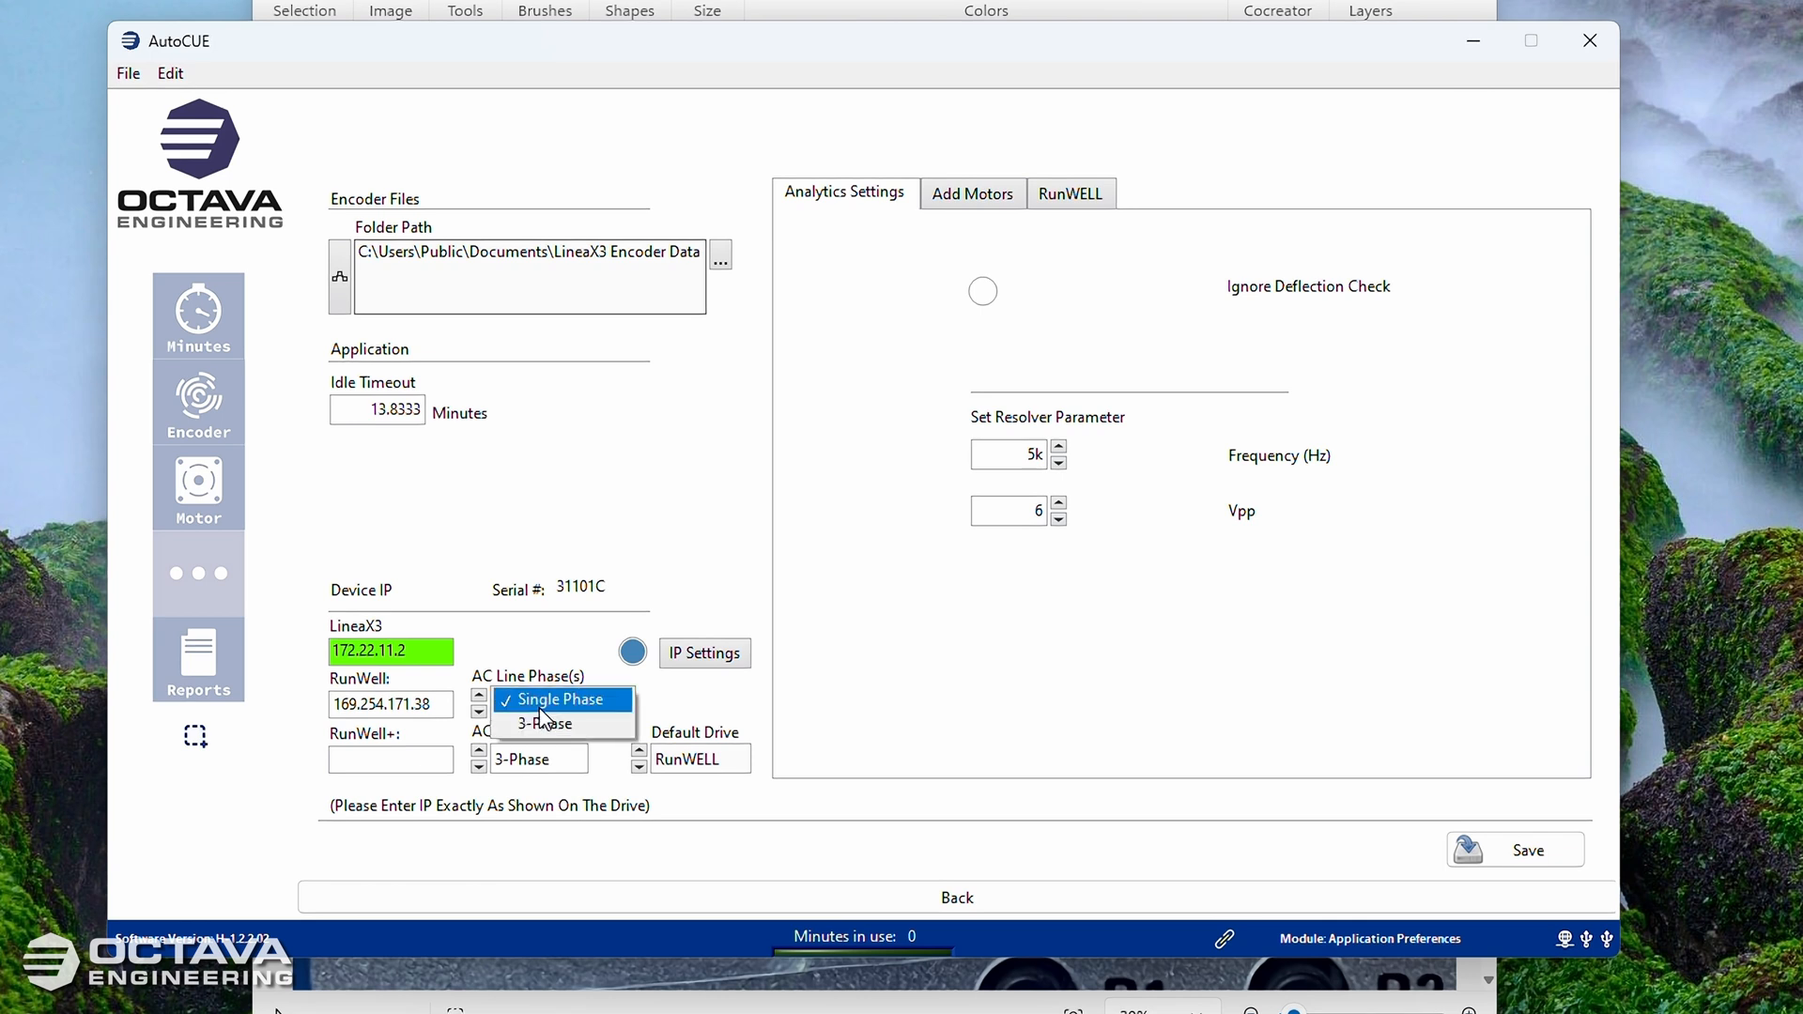
click(547, 723)
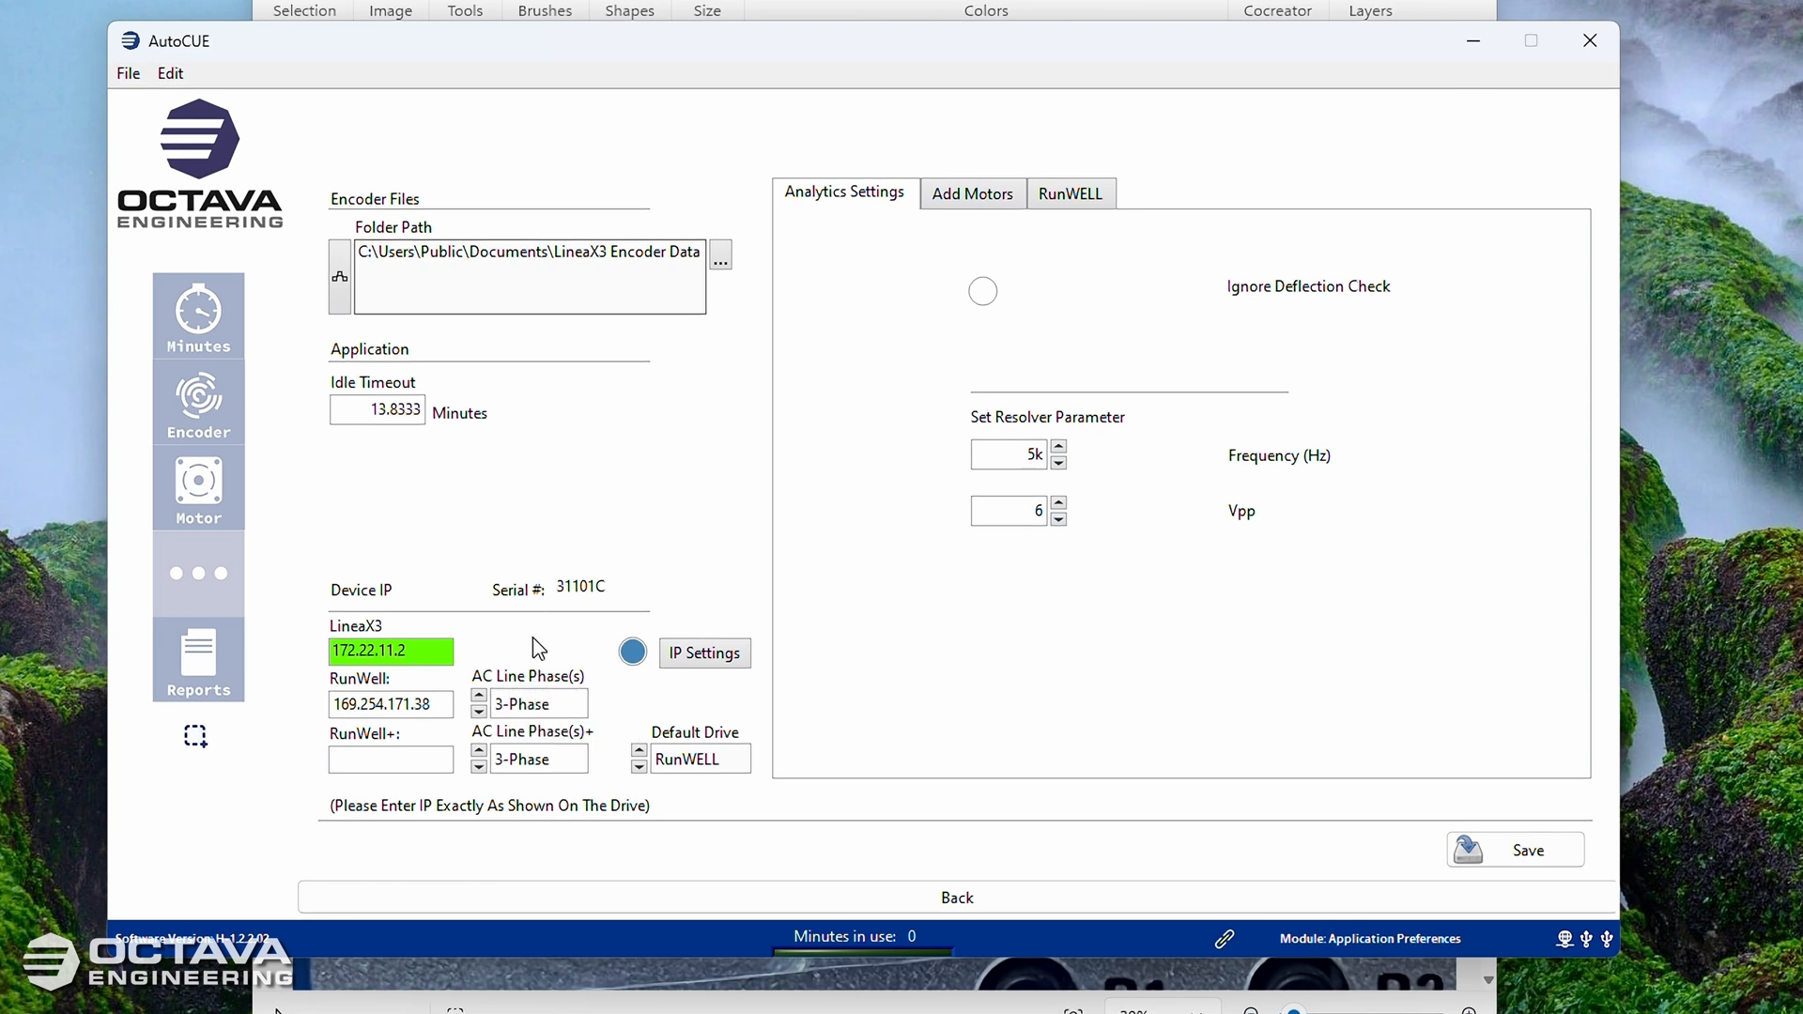
mouse_move(547, 725)
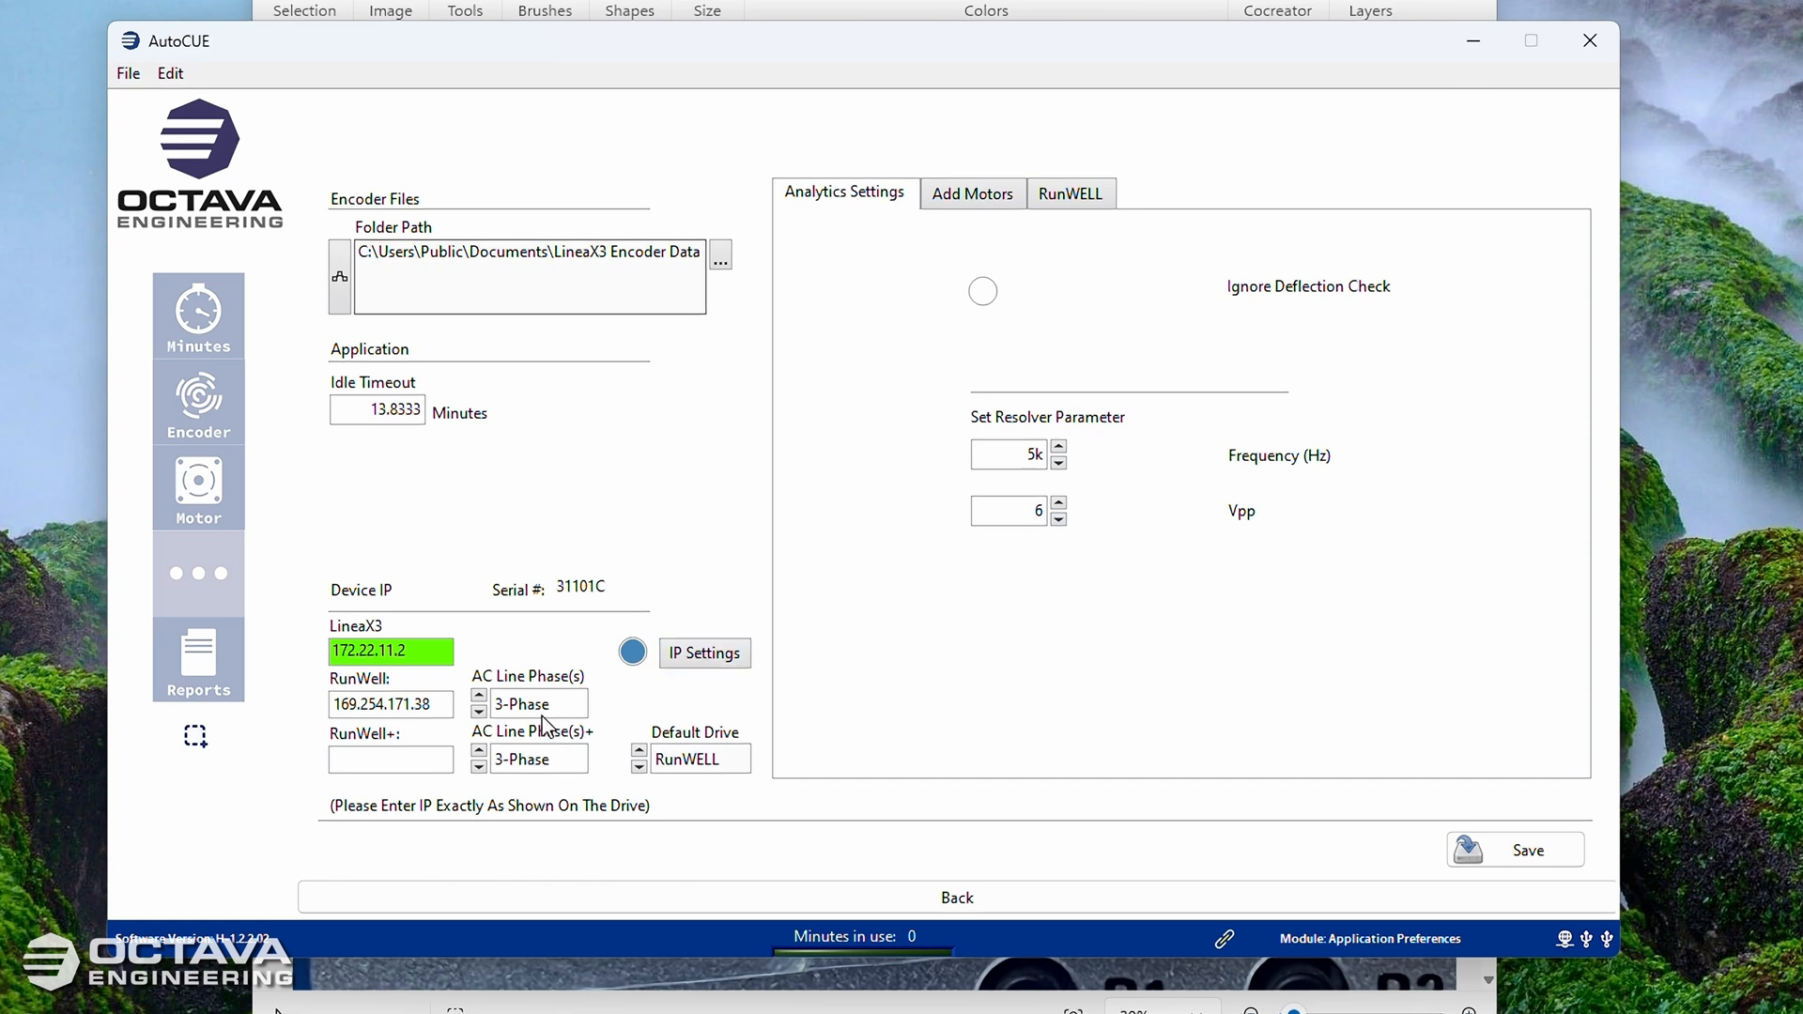
mouse_move(532, 687)
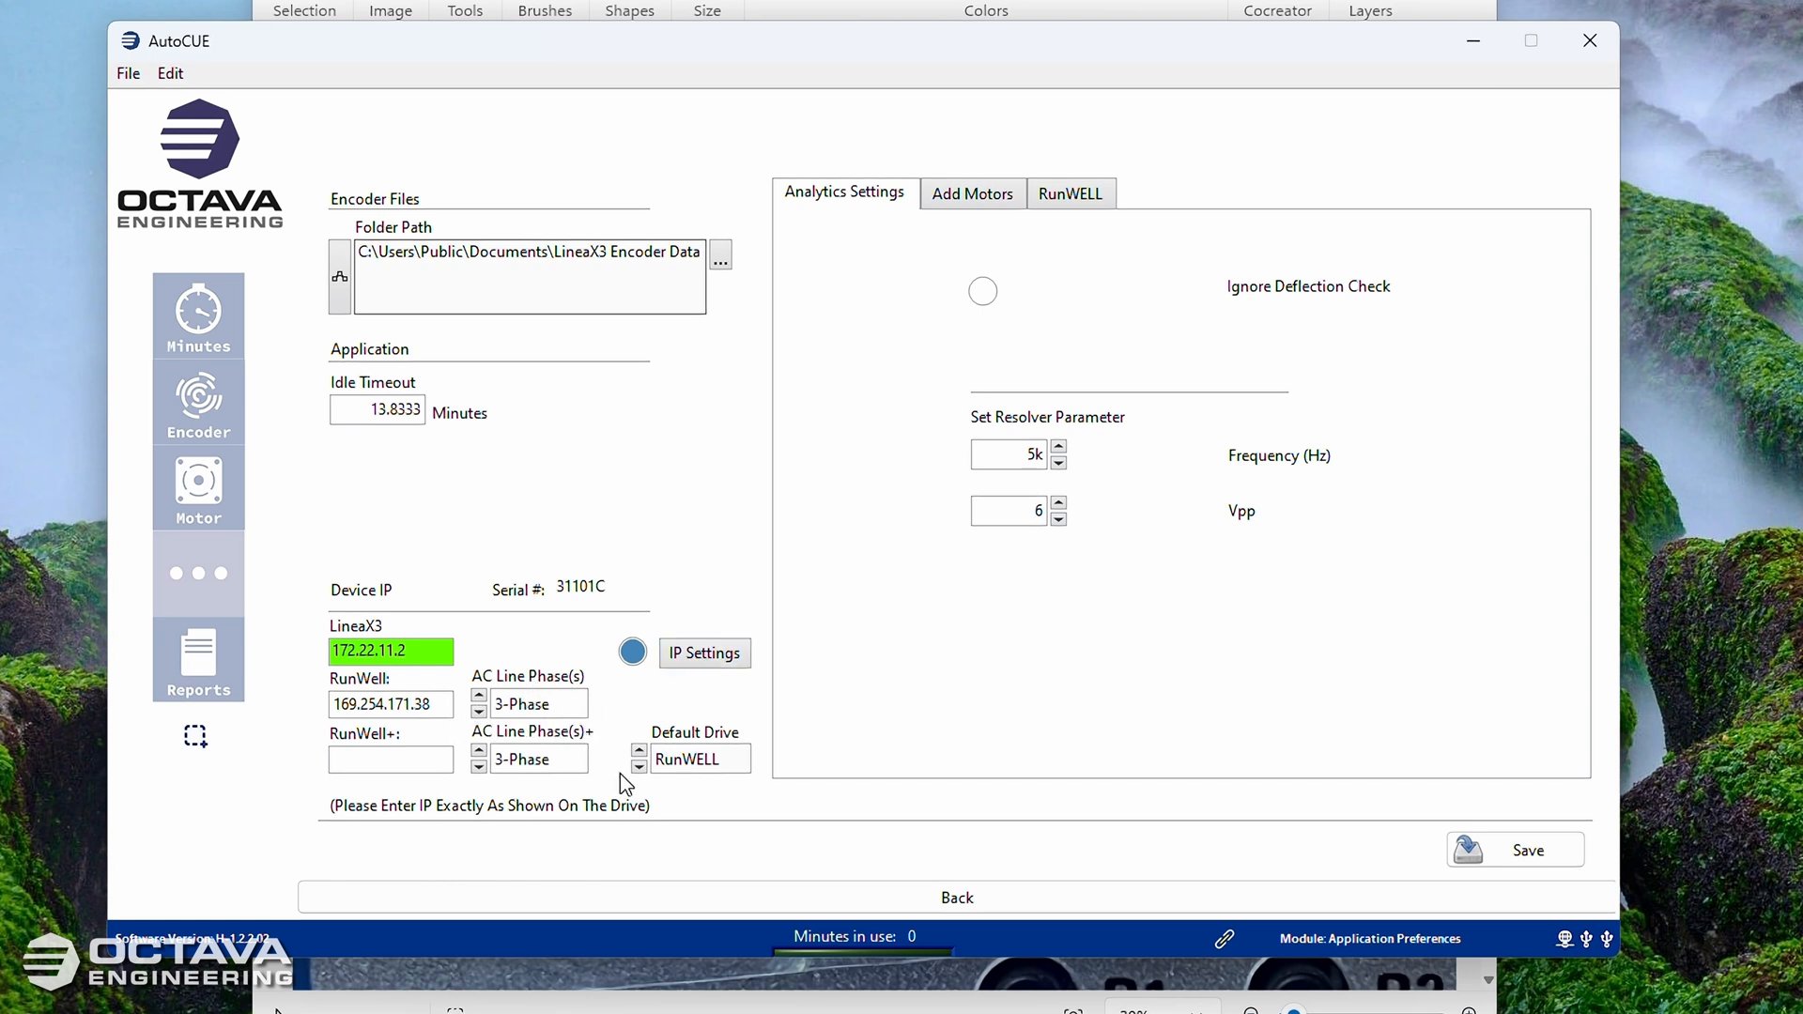
mouse_move(413, 805)
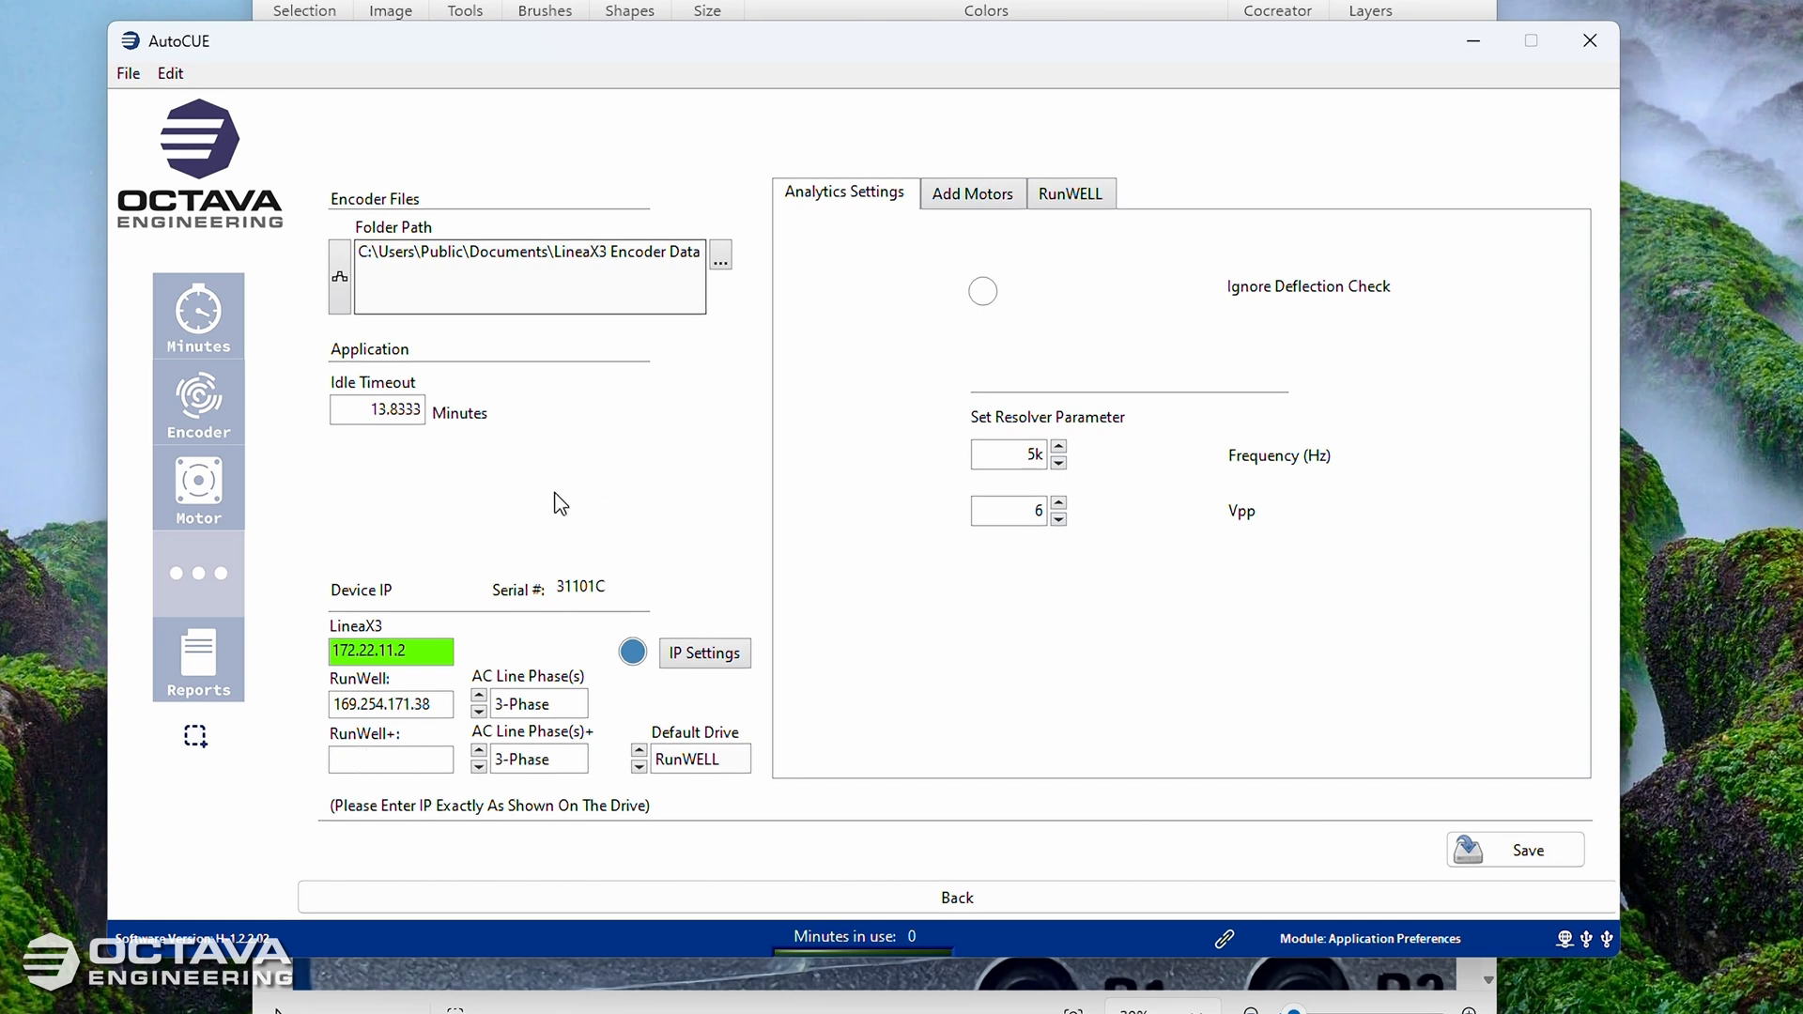
Step: Enter 169.254.171.32 as the RunWell+ drive IP address
text(16)
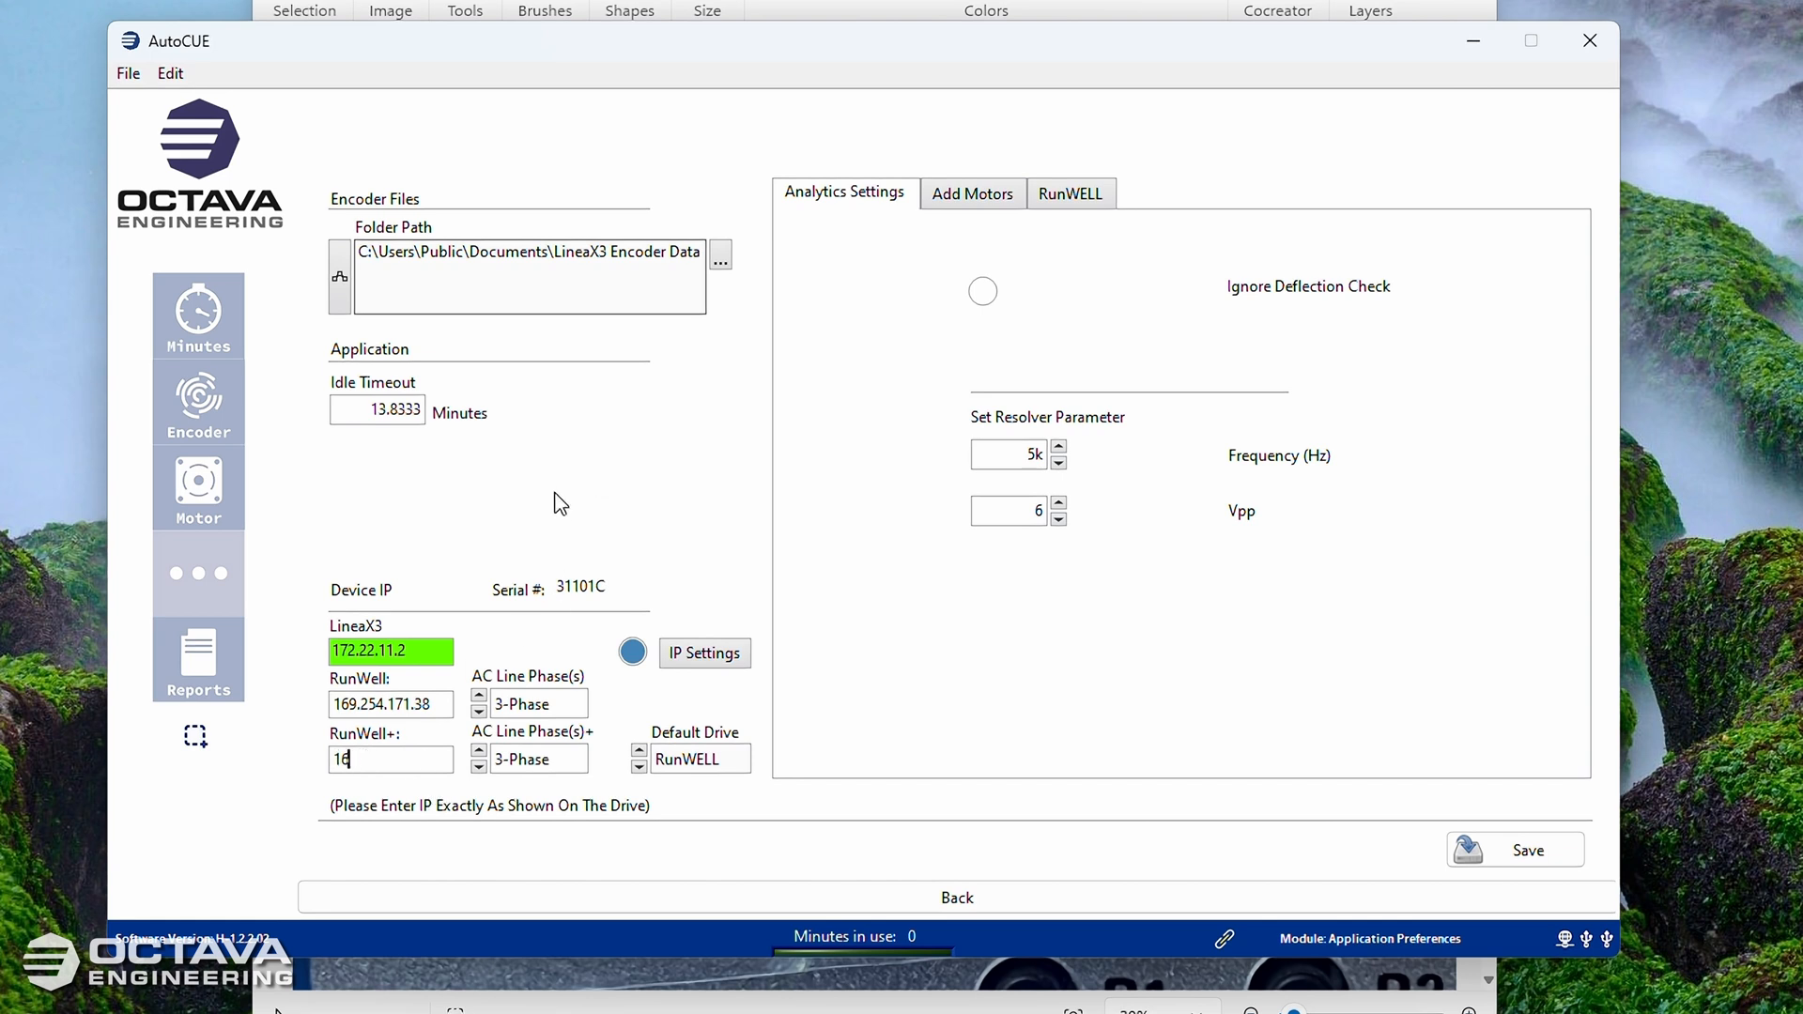
text(69.254)
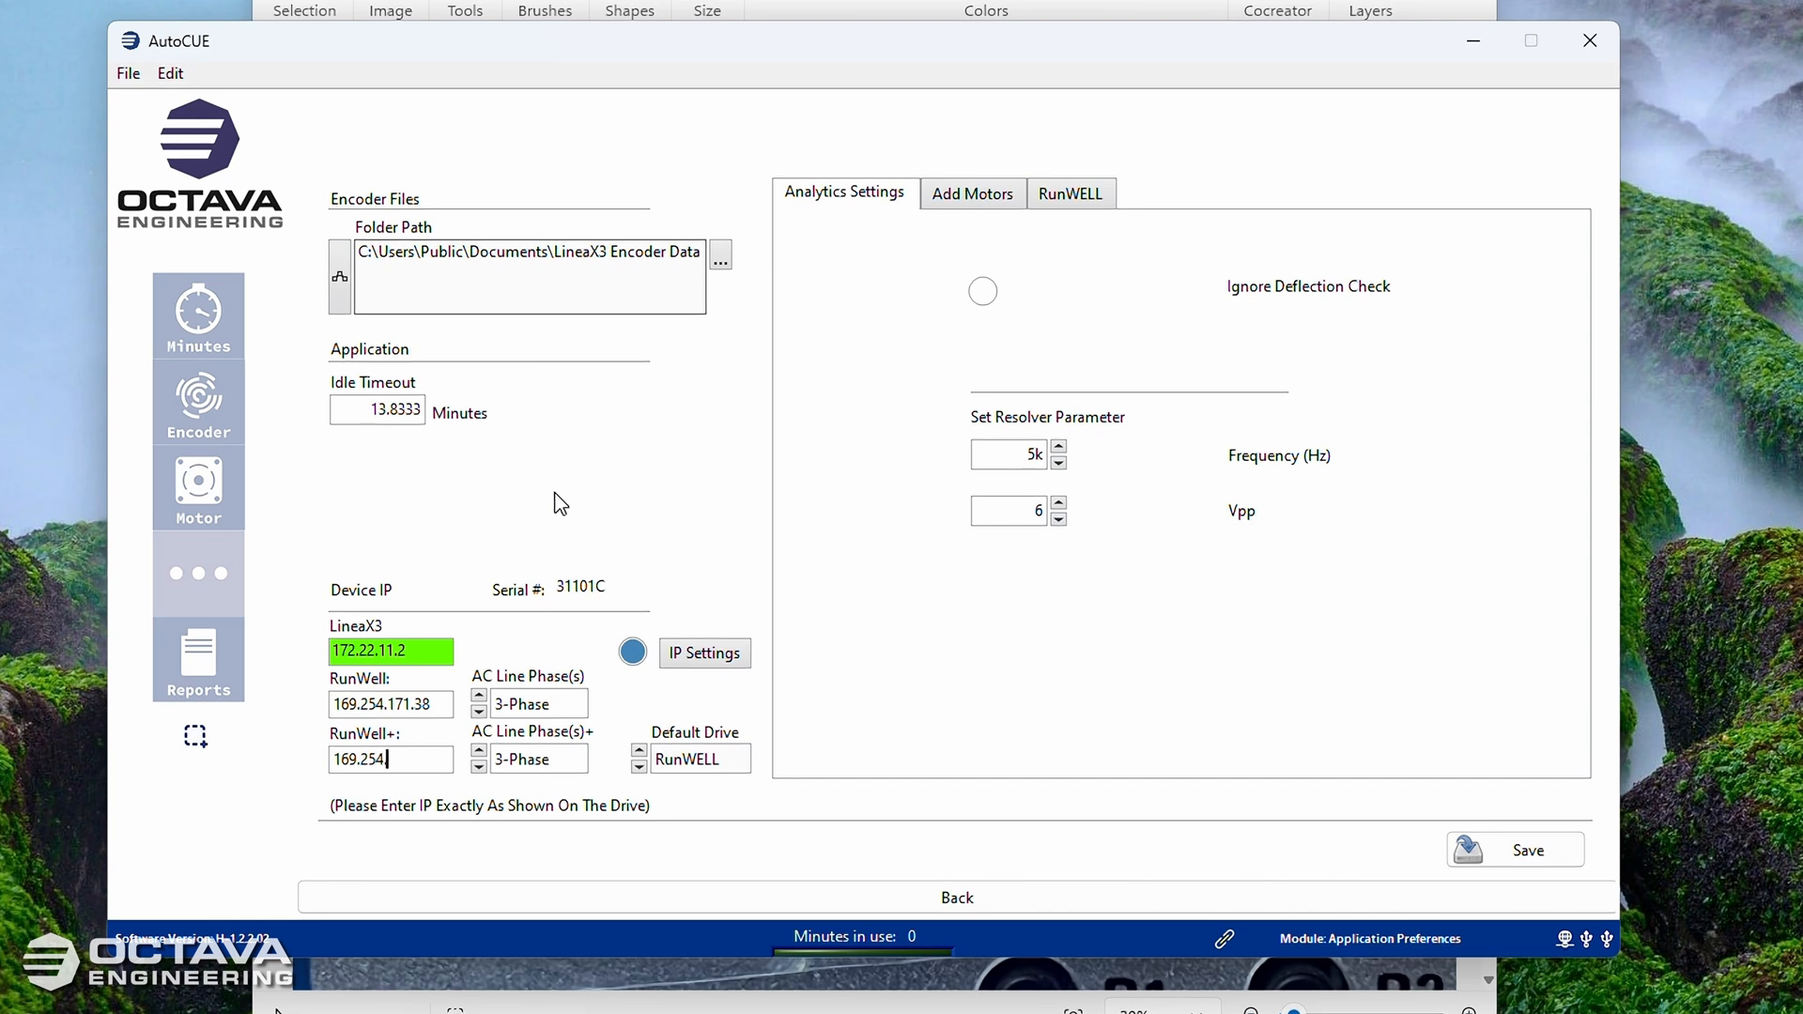
text(171.3)
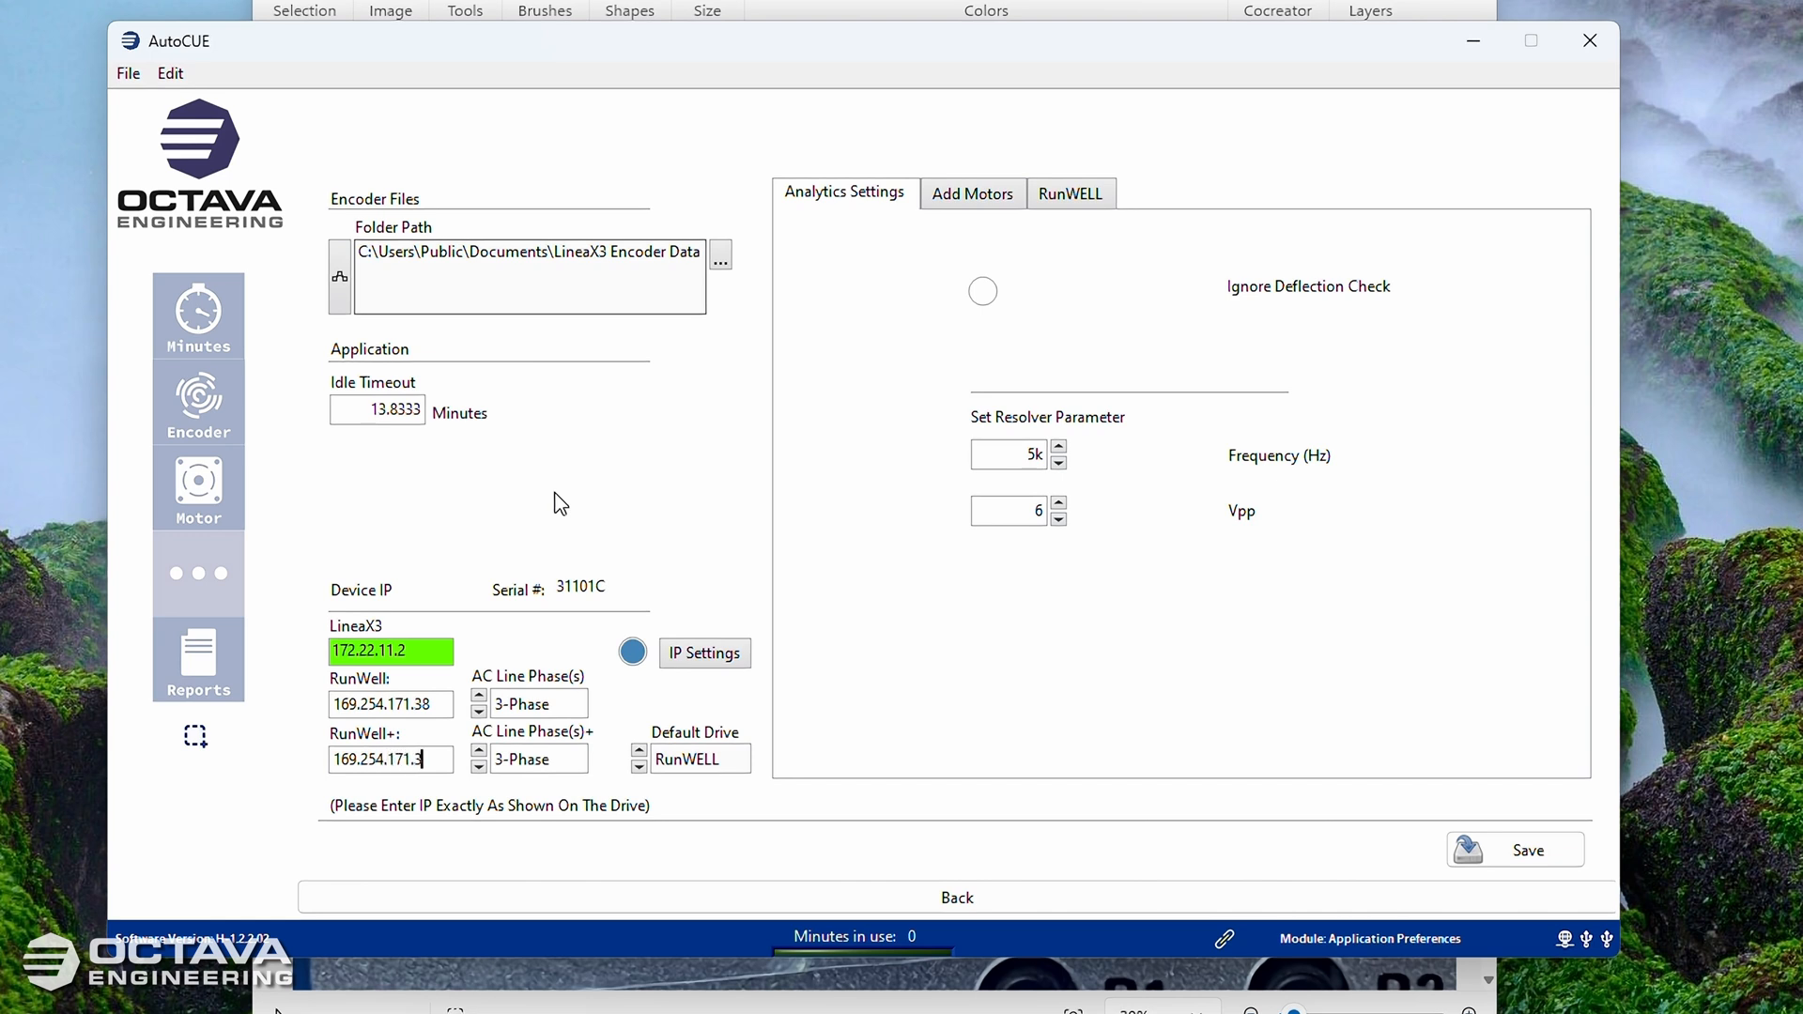
text(2)
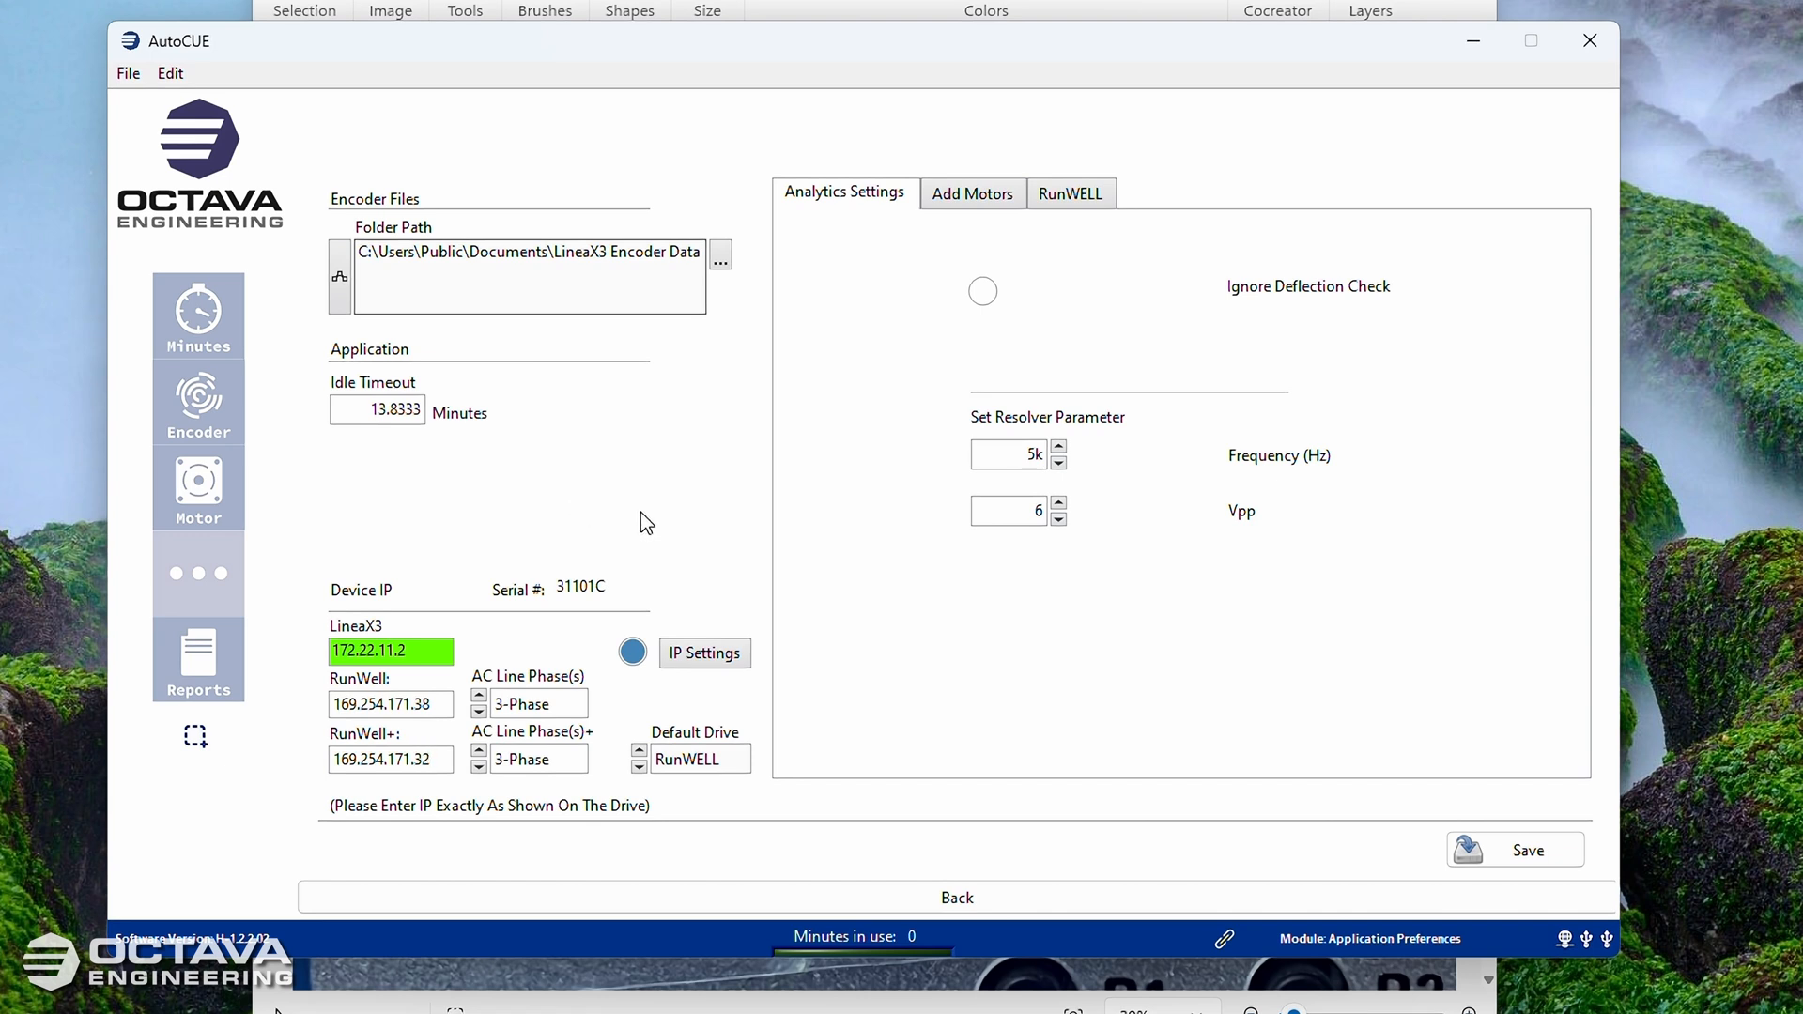
mouse_move(725, 546)
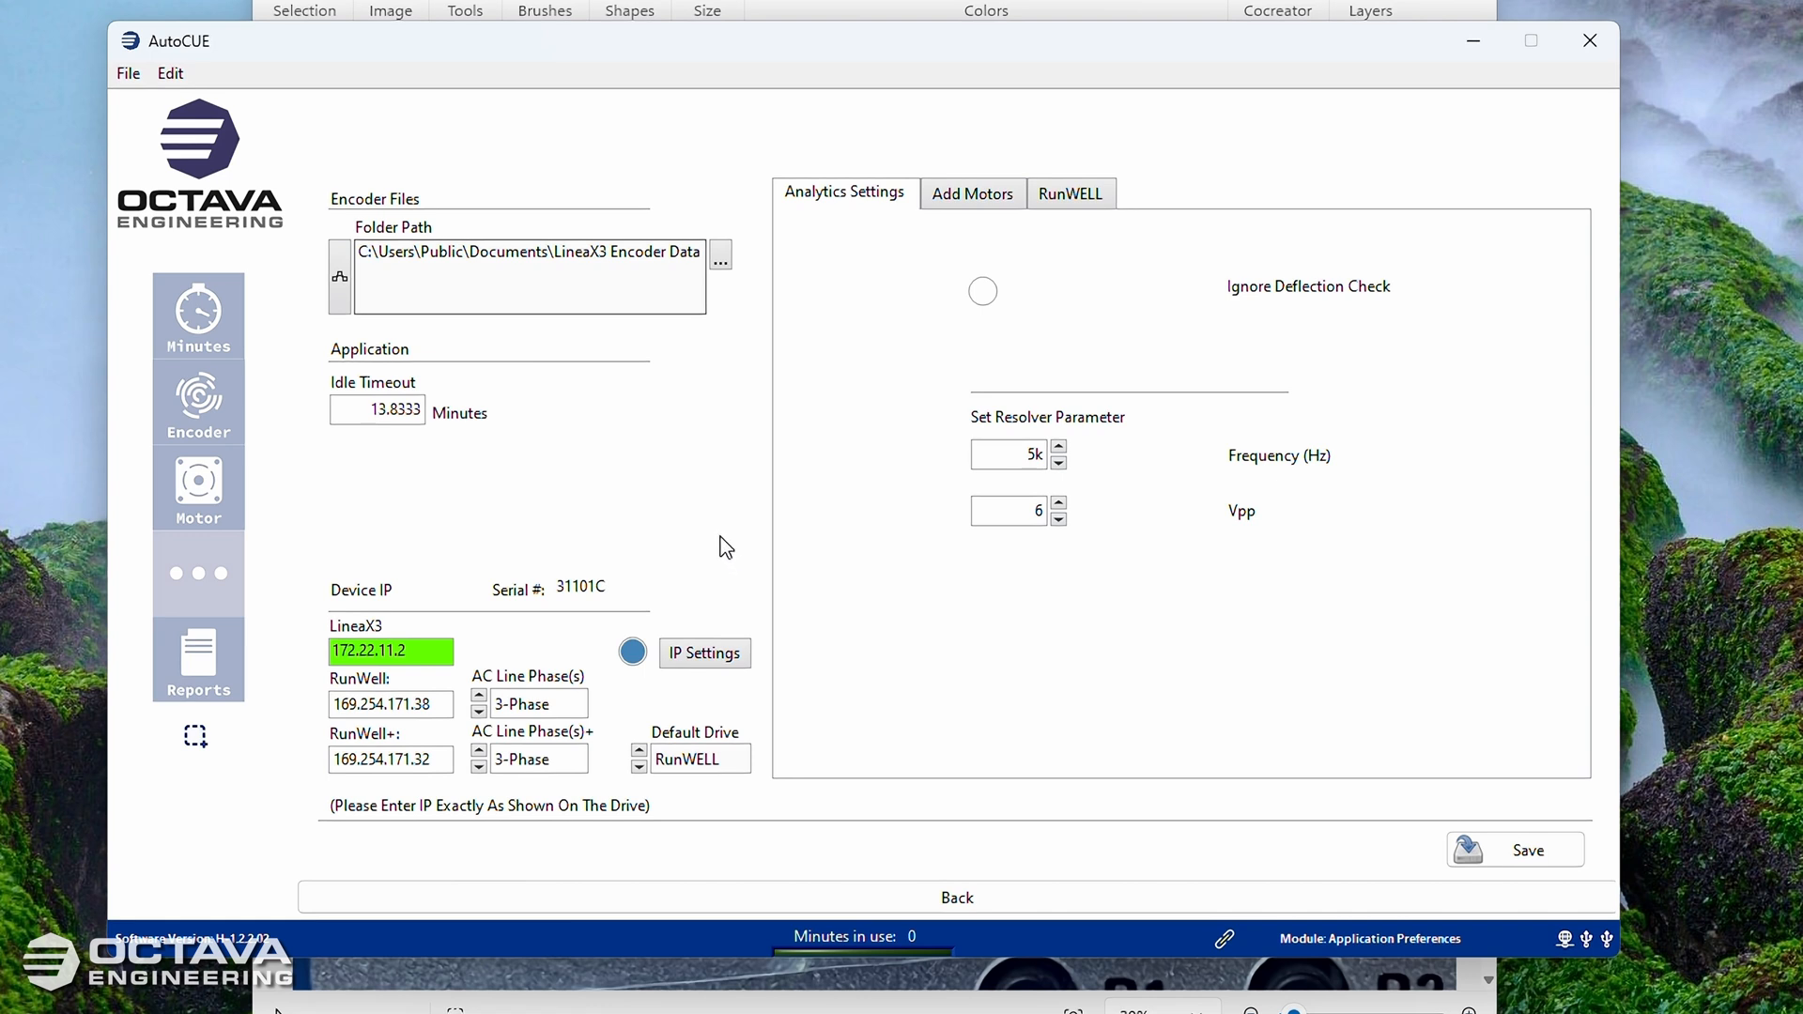
mouse_move(427, 829)
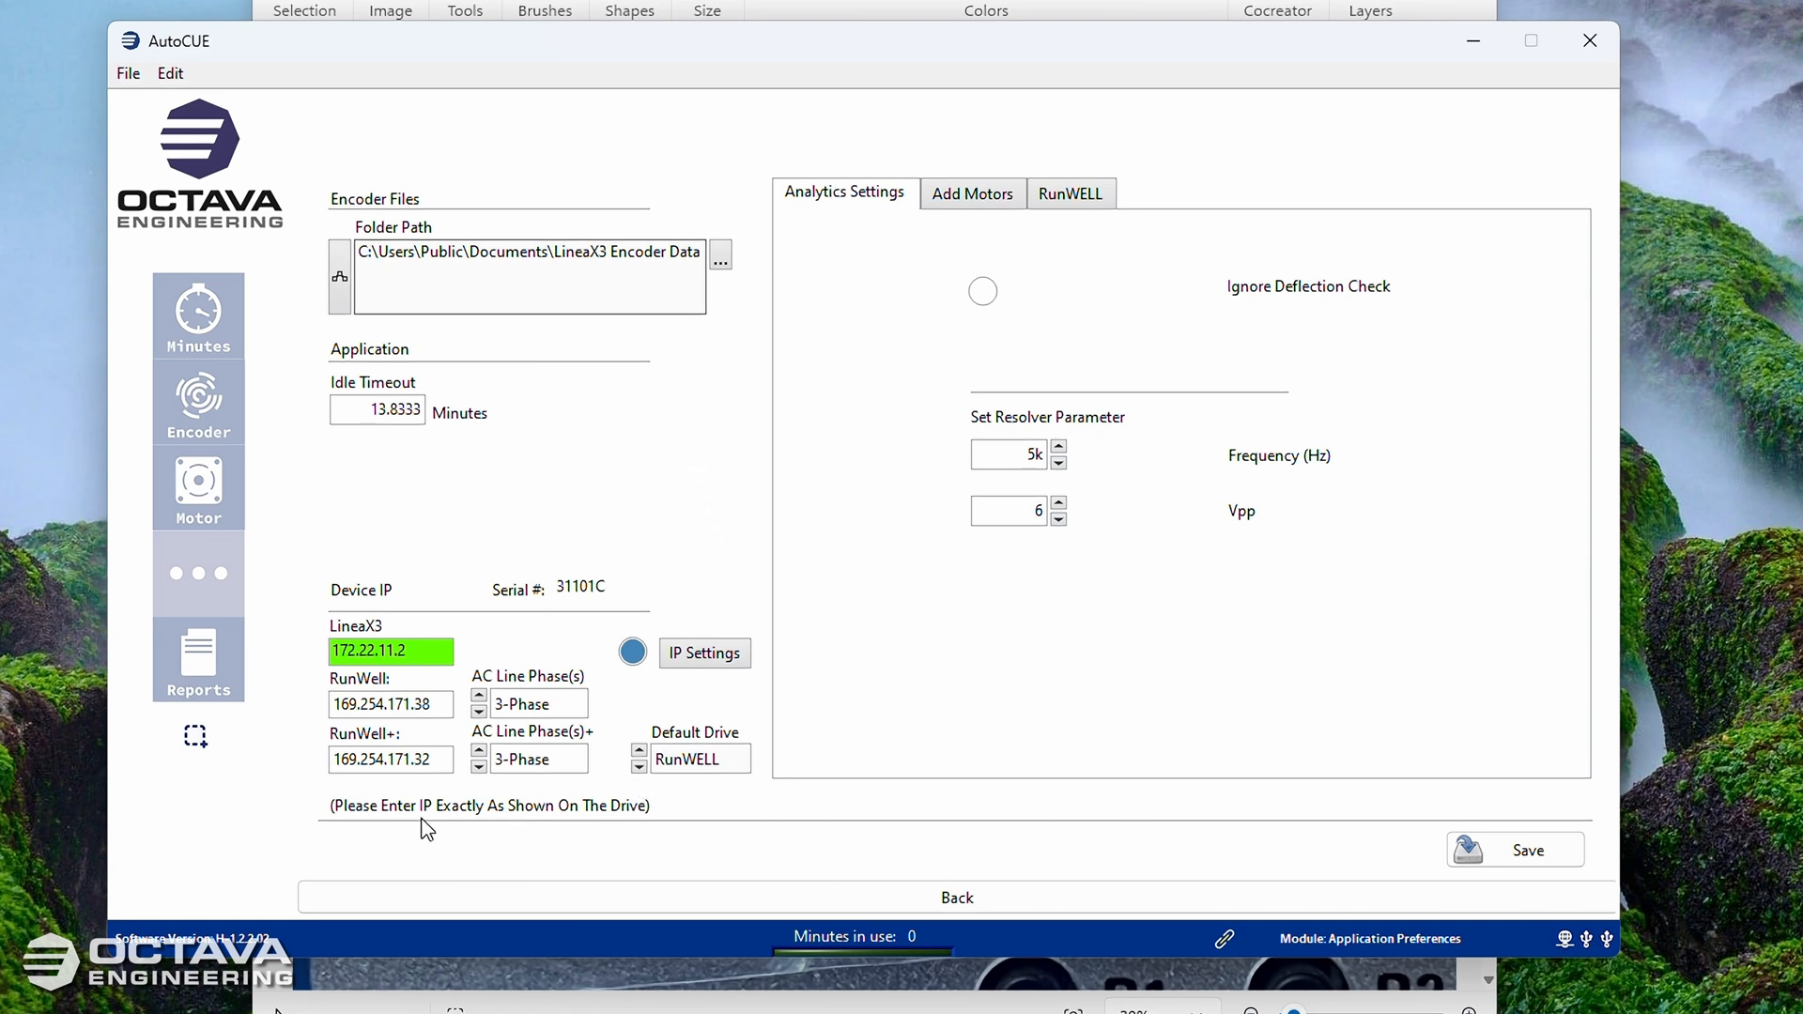
mouse_move(1426, 809)
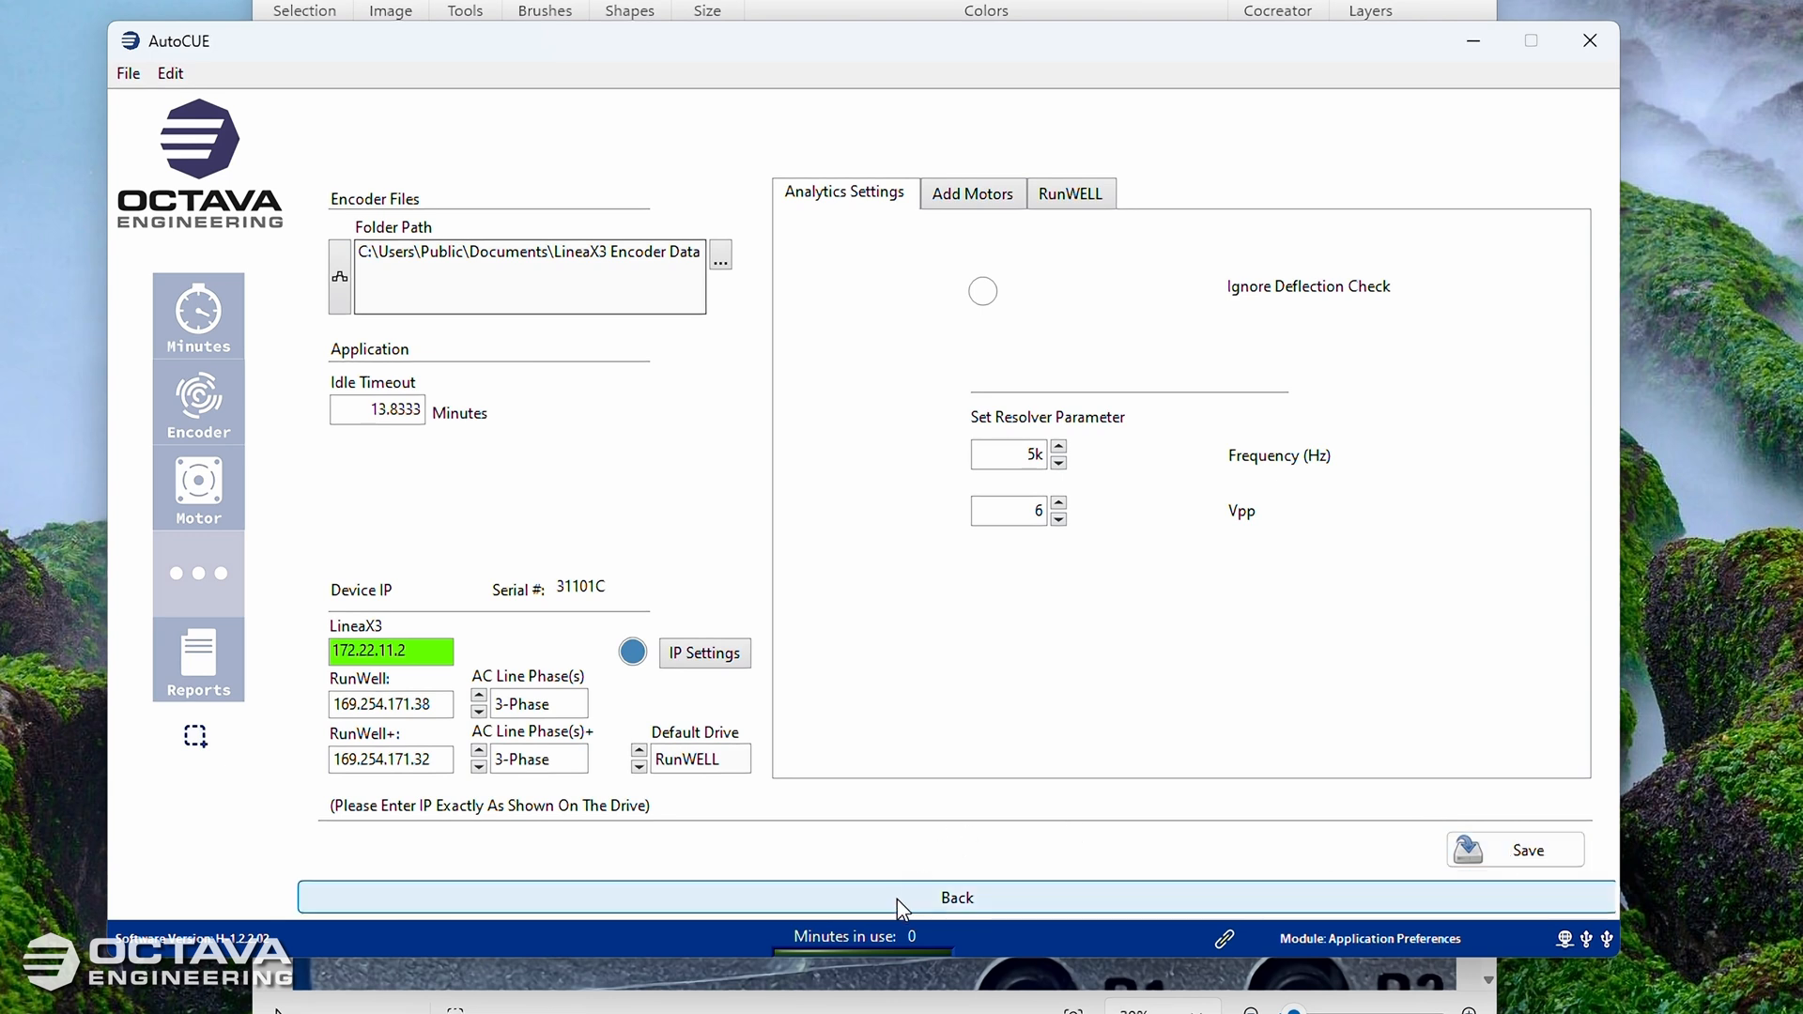
Step: Leave preferences and enter Motor run mode to see RunWELL connected at 169.254.171.38
click(956, 898)
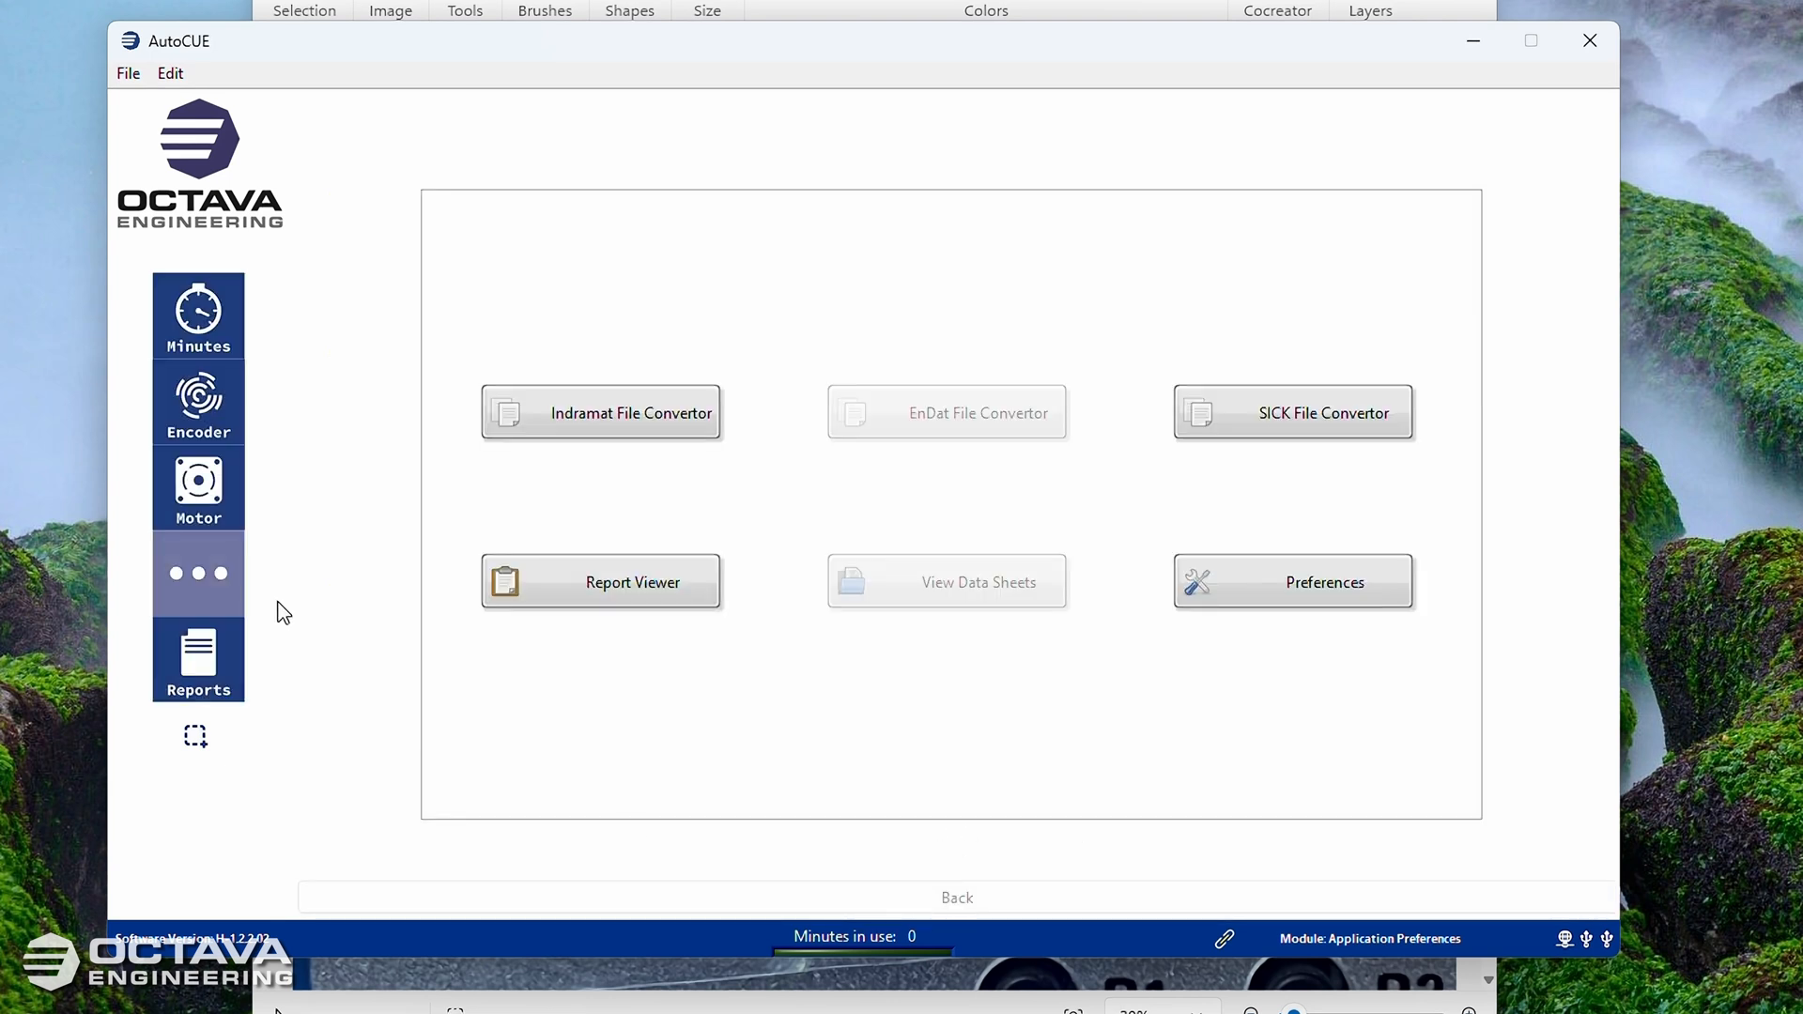
click(197, 571)
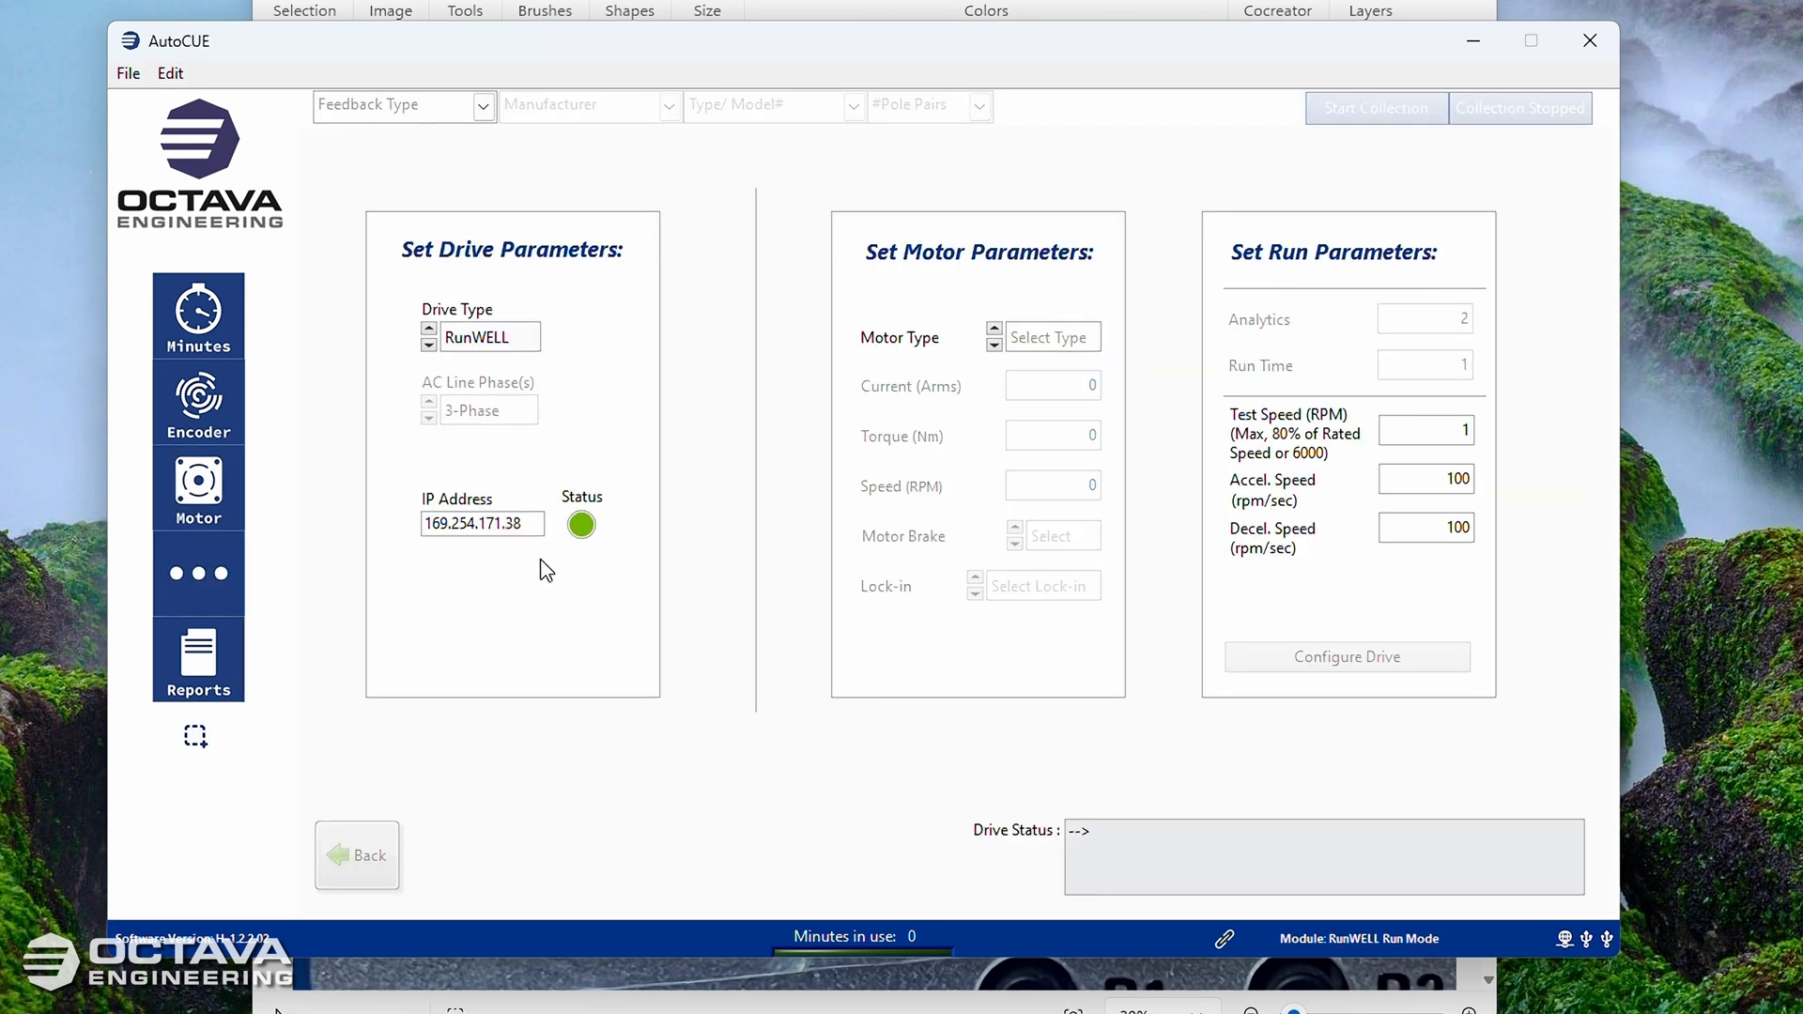
mouse_move(541, 551)
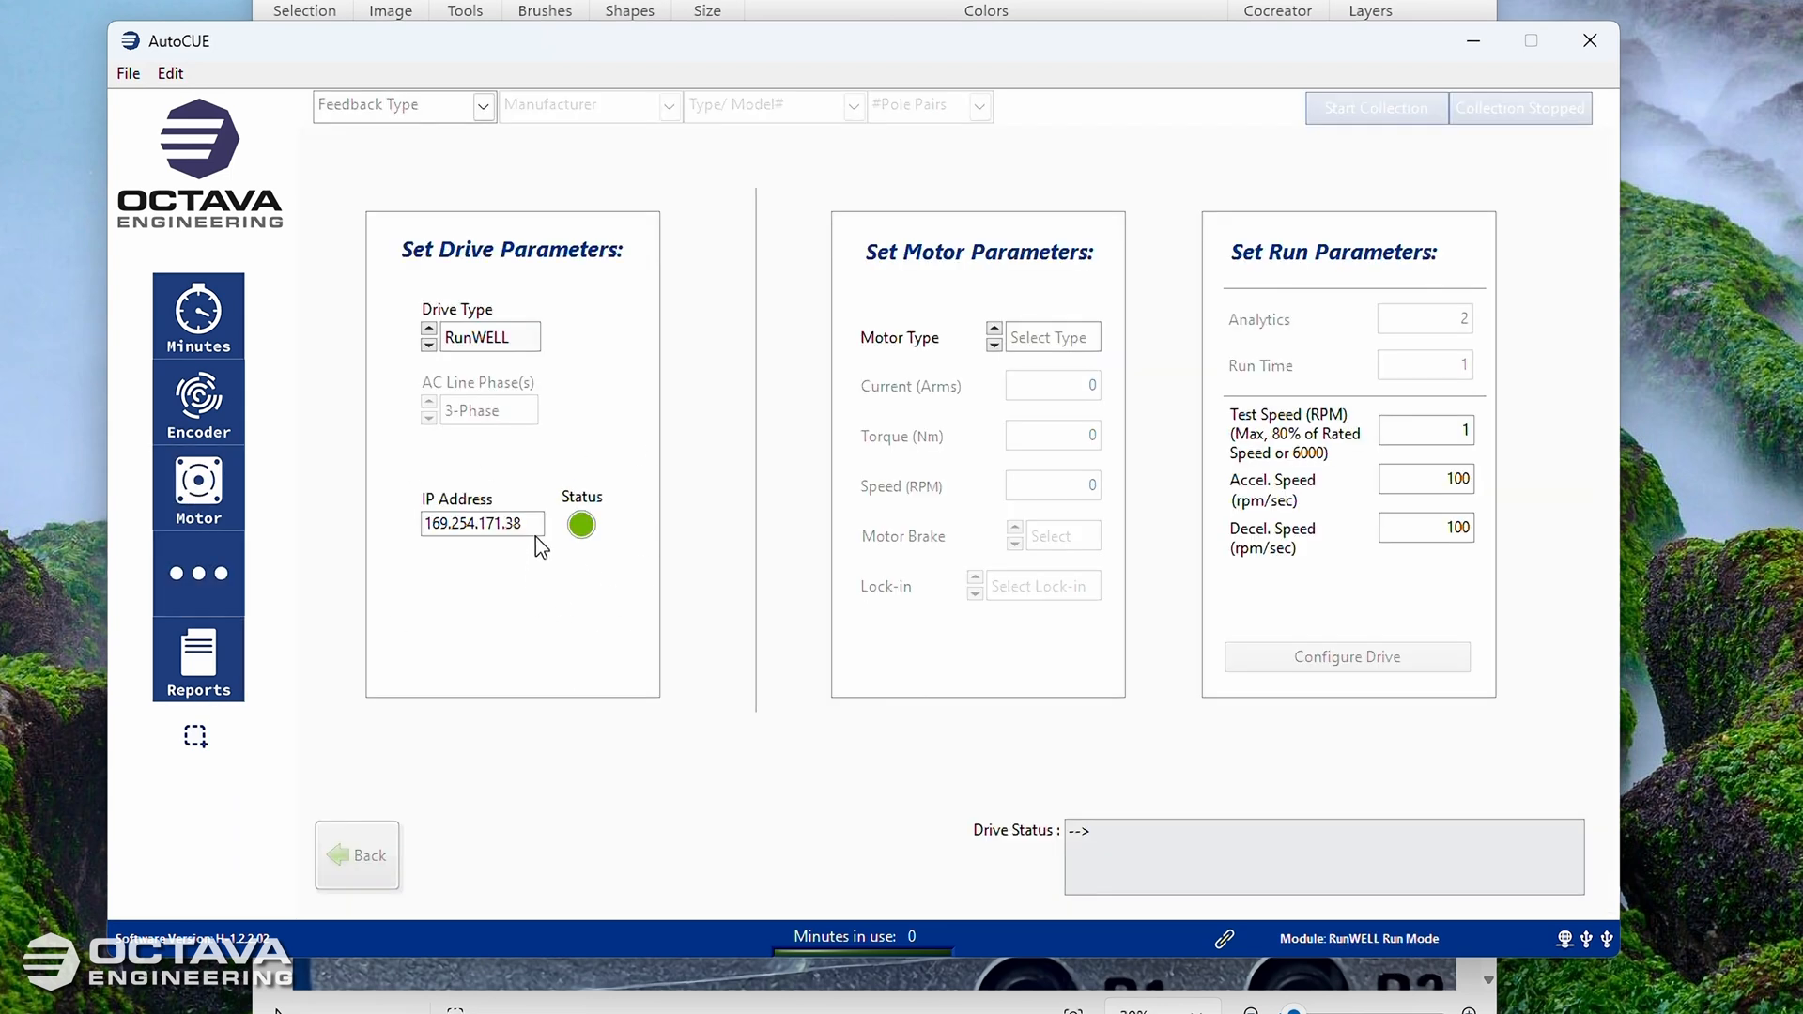
mouse_move(490, 591)
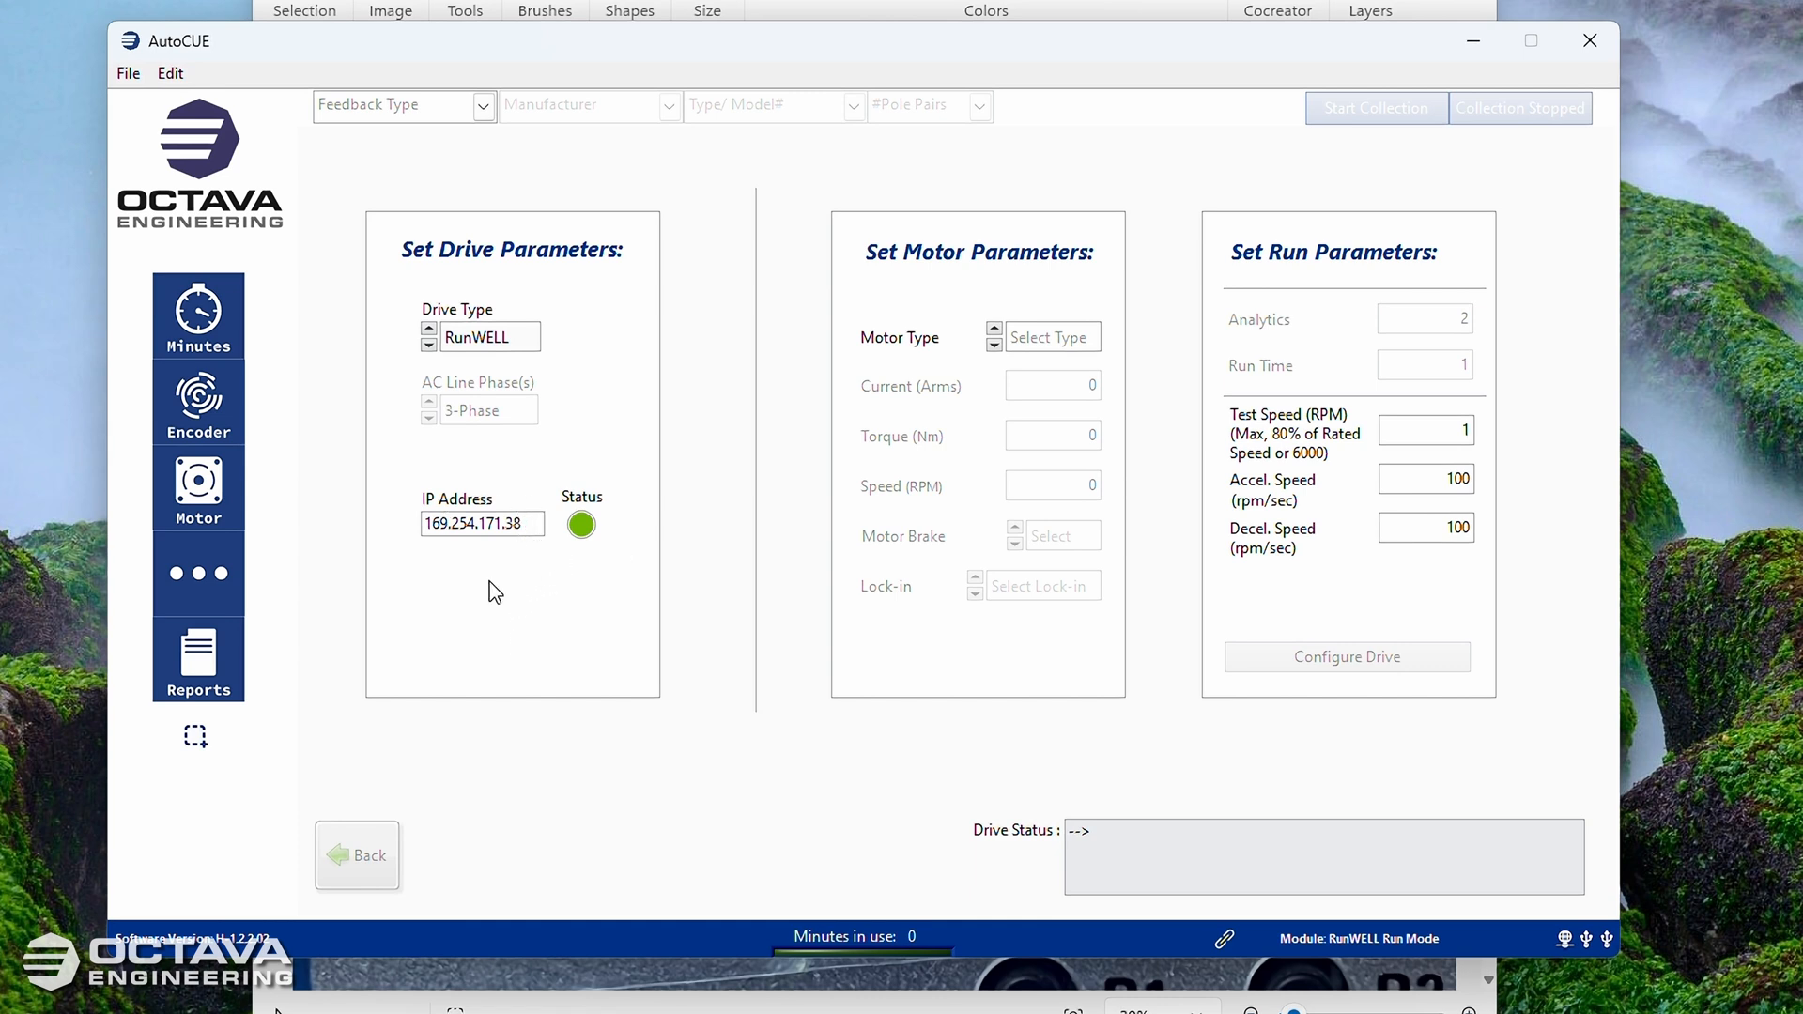
mouse_move(429, 586)
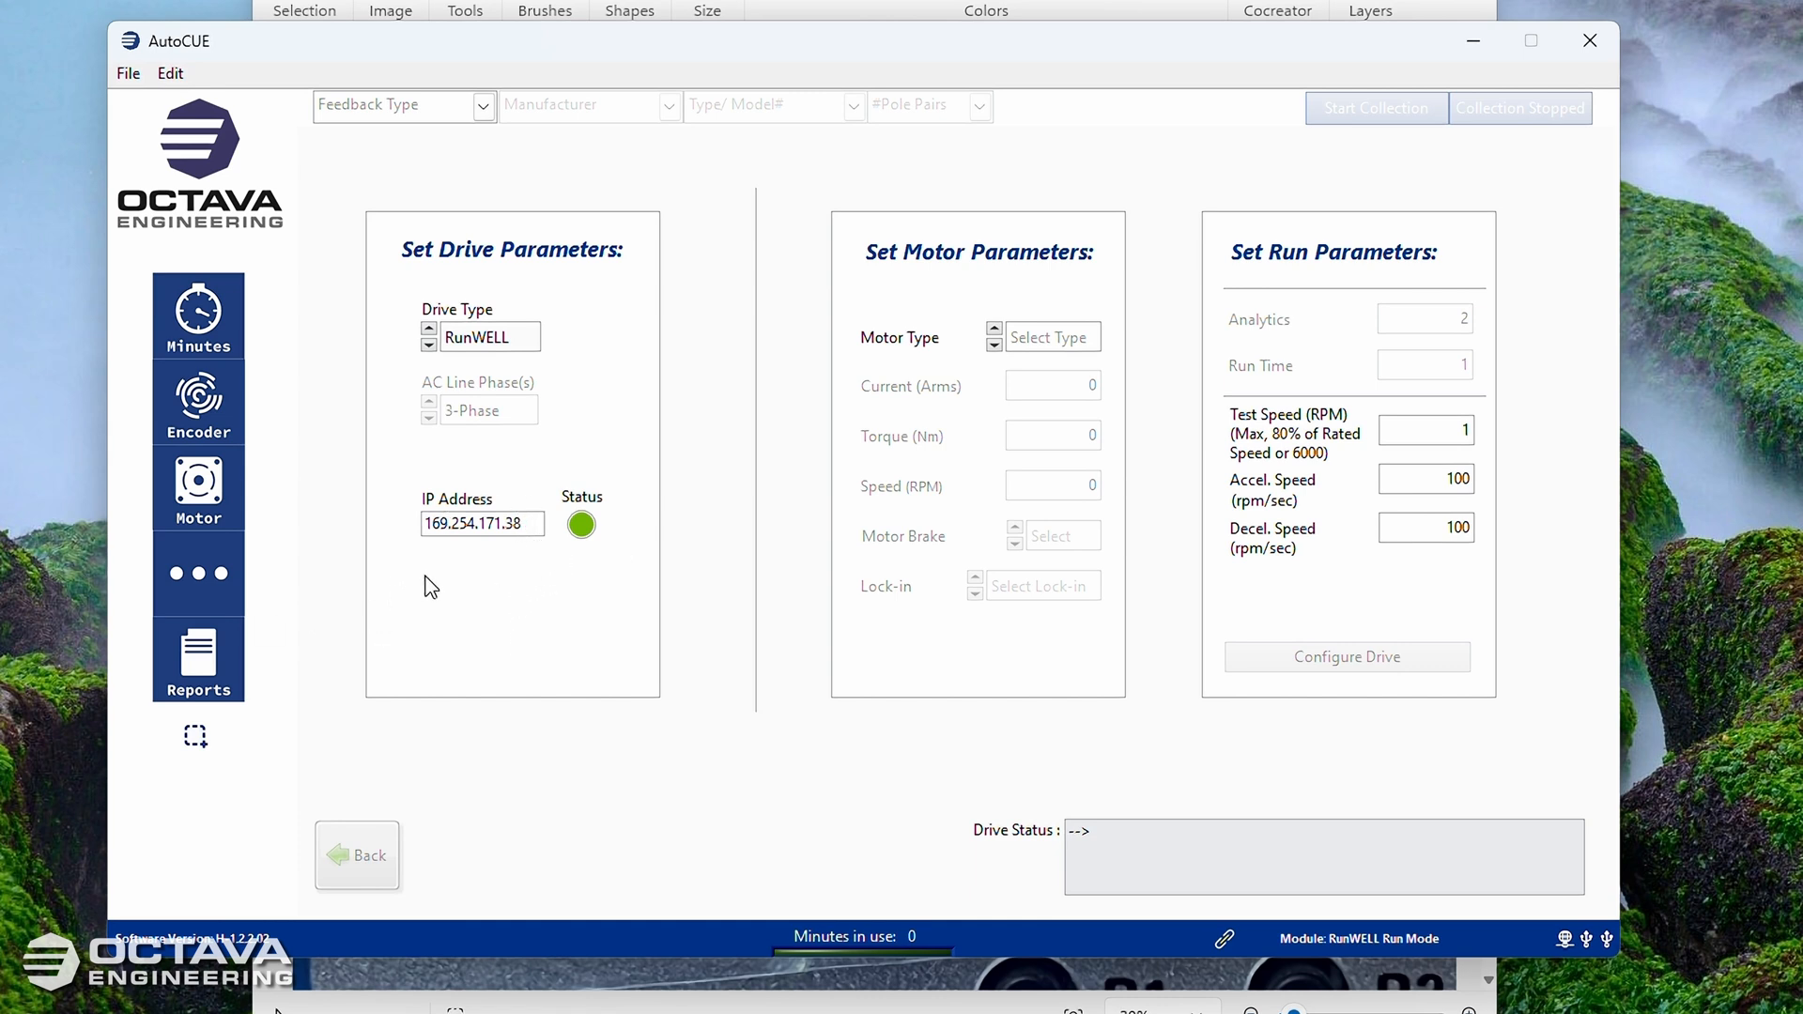
Step: Exit the RunWELL run mode and return to the Minutes overview
click(482, 524)
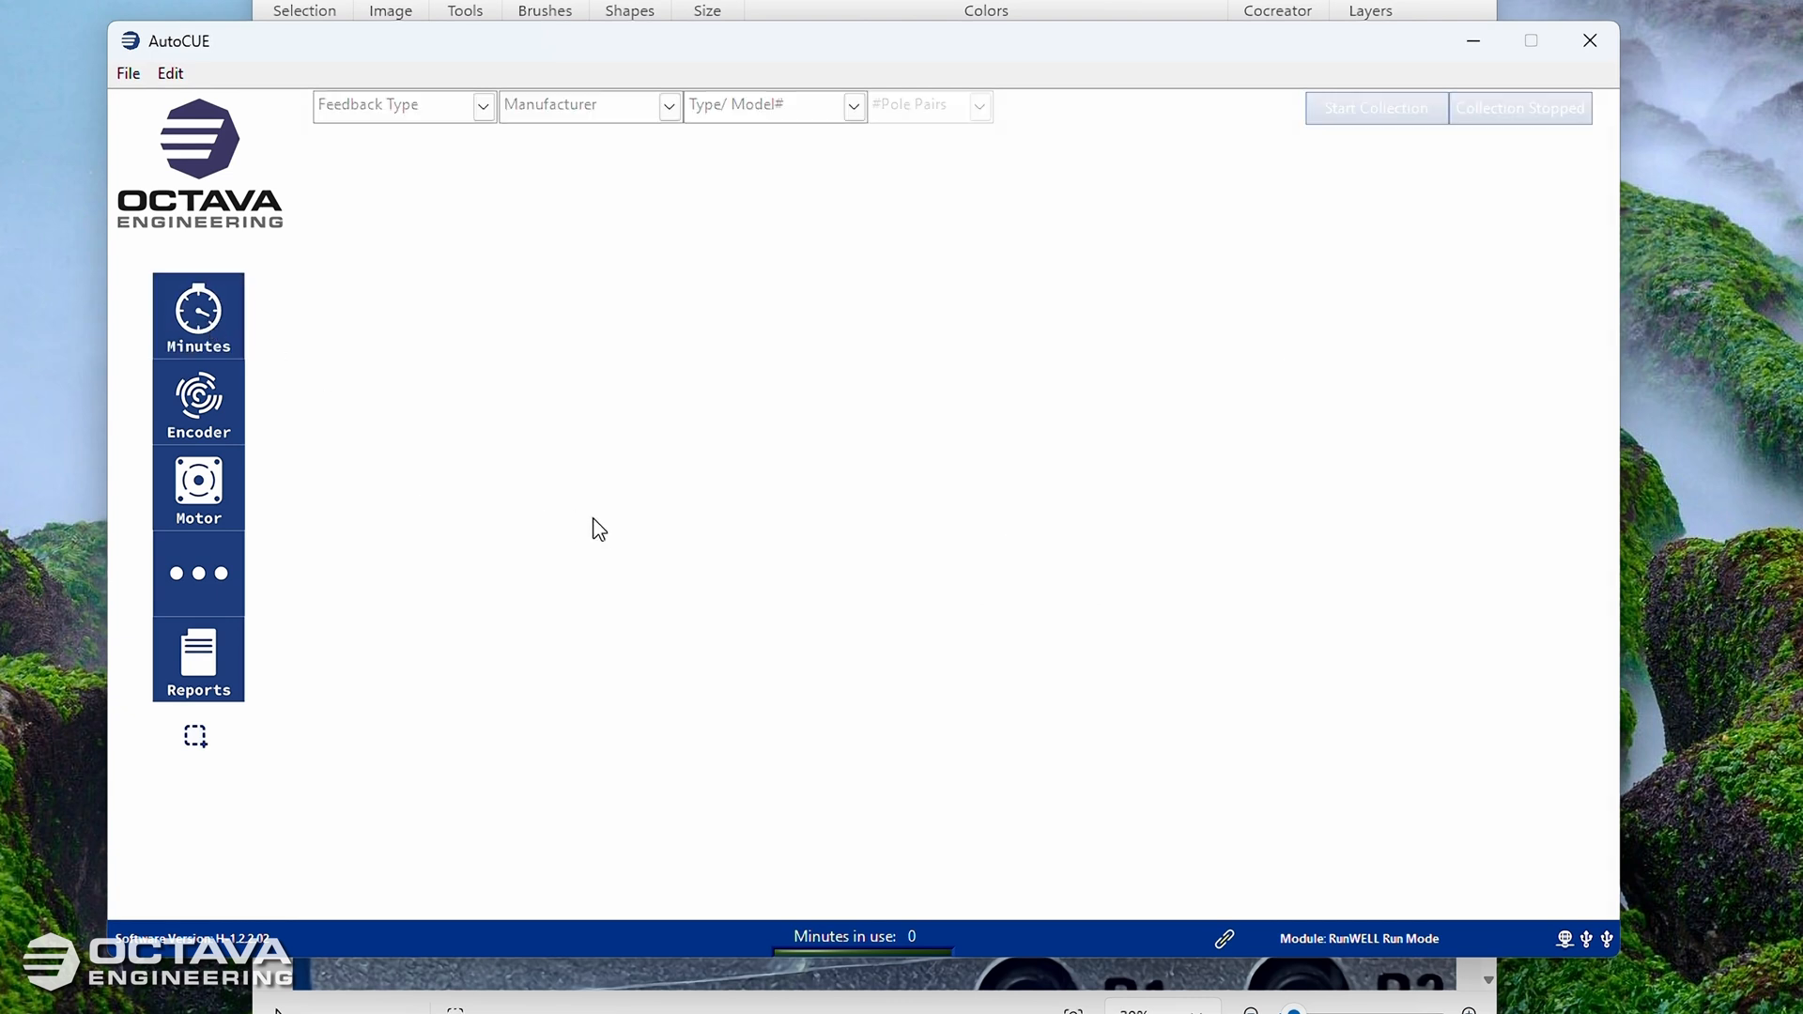
click(197, 315)
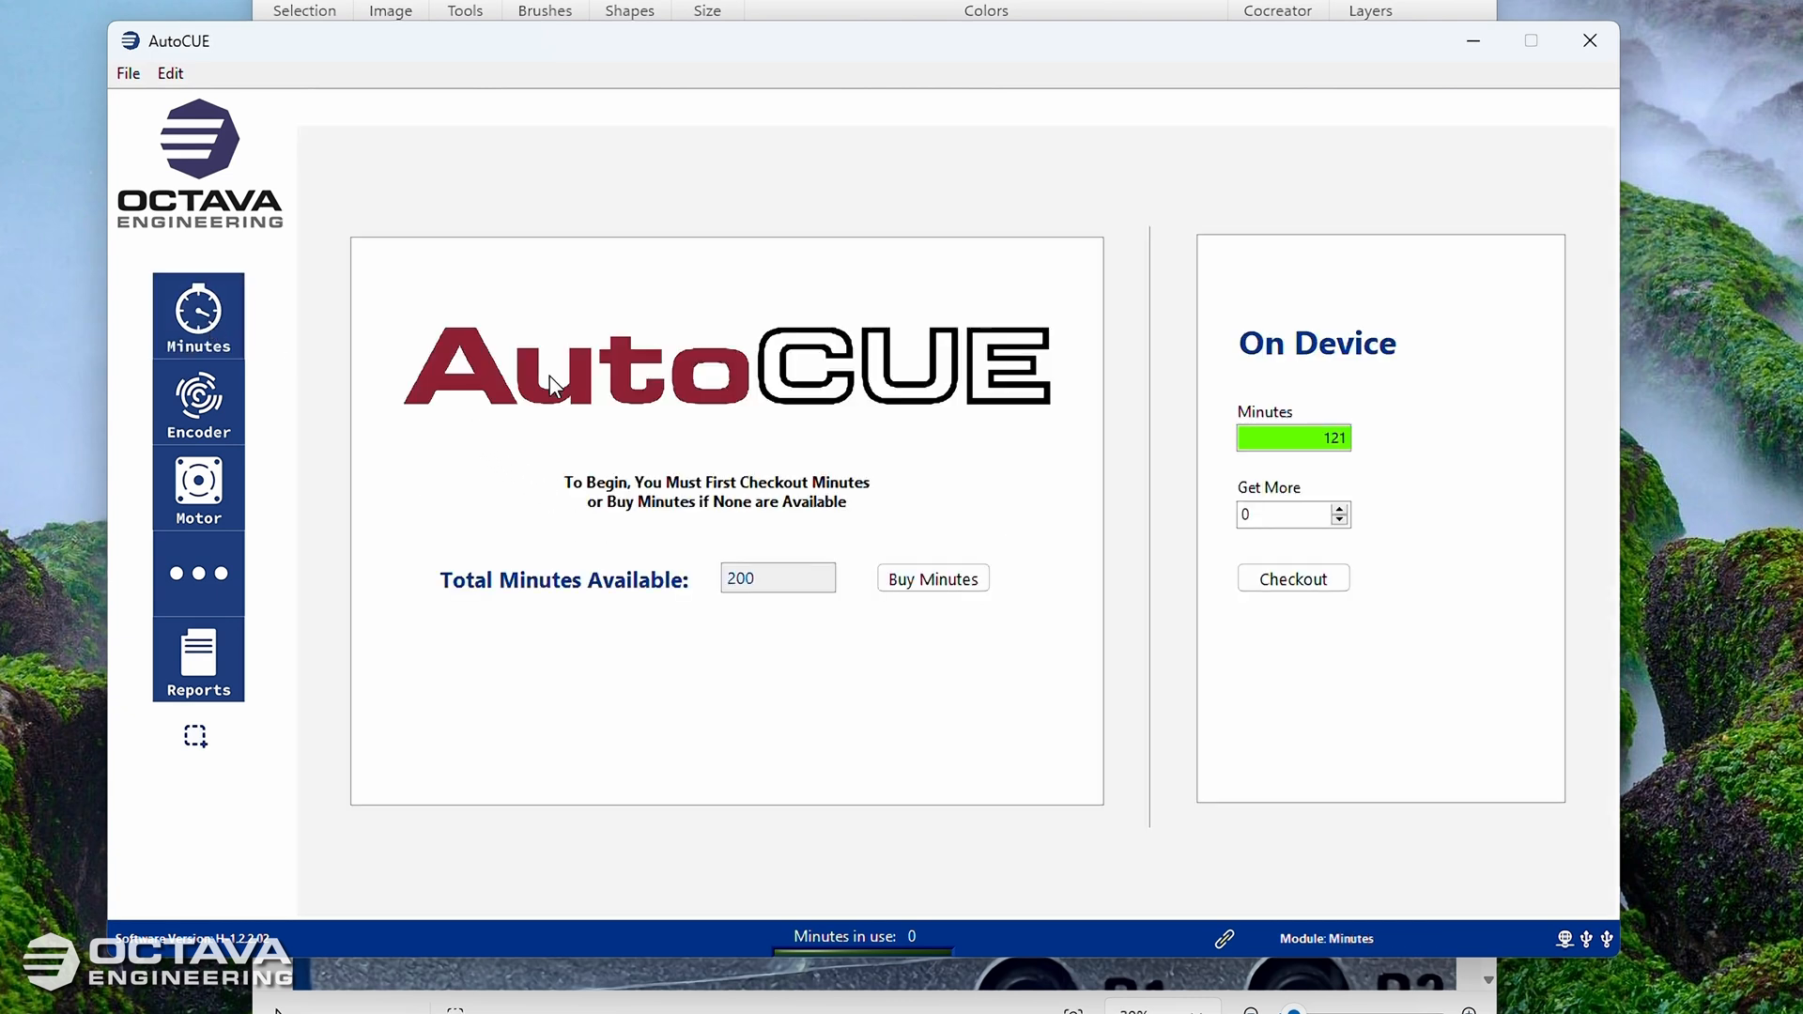